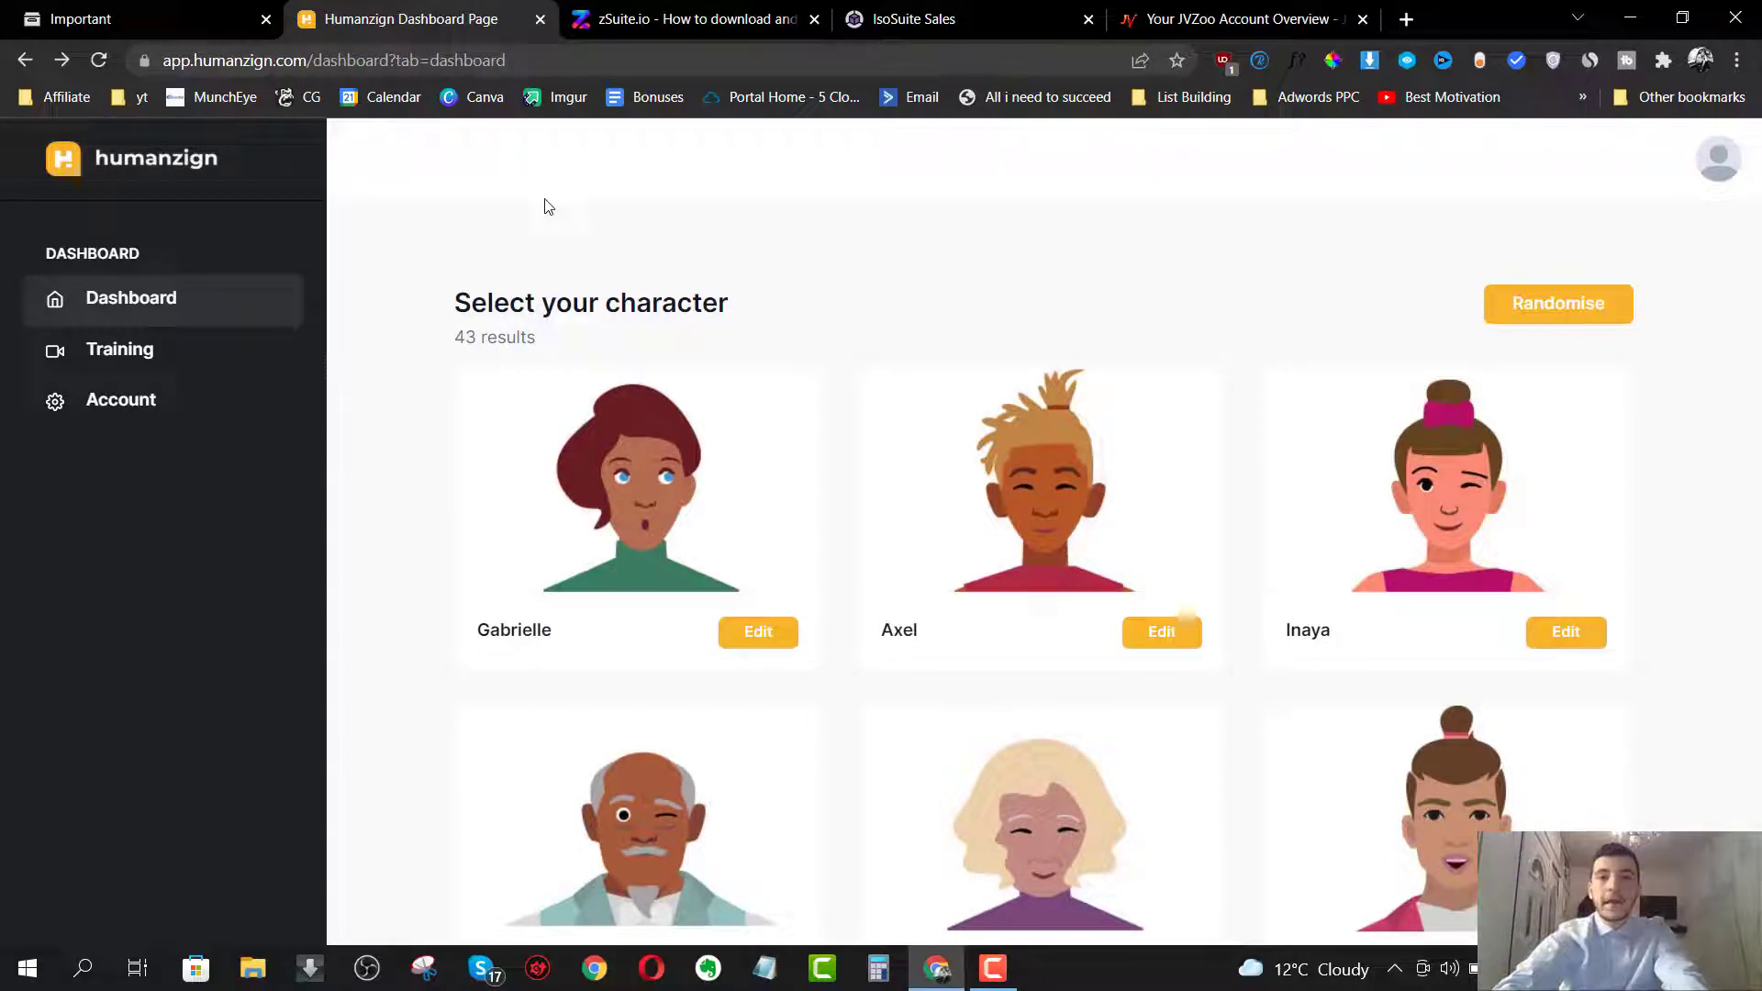
{"action": "mouse_move", "coordinate": [315, 575]}
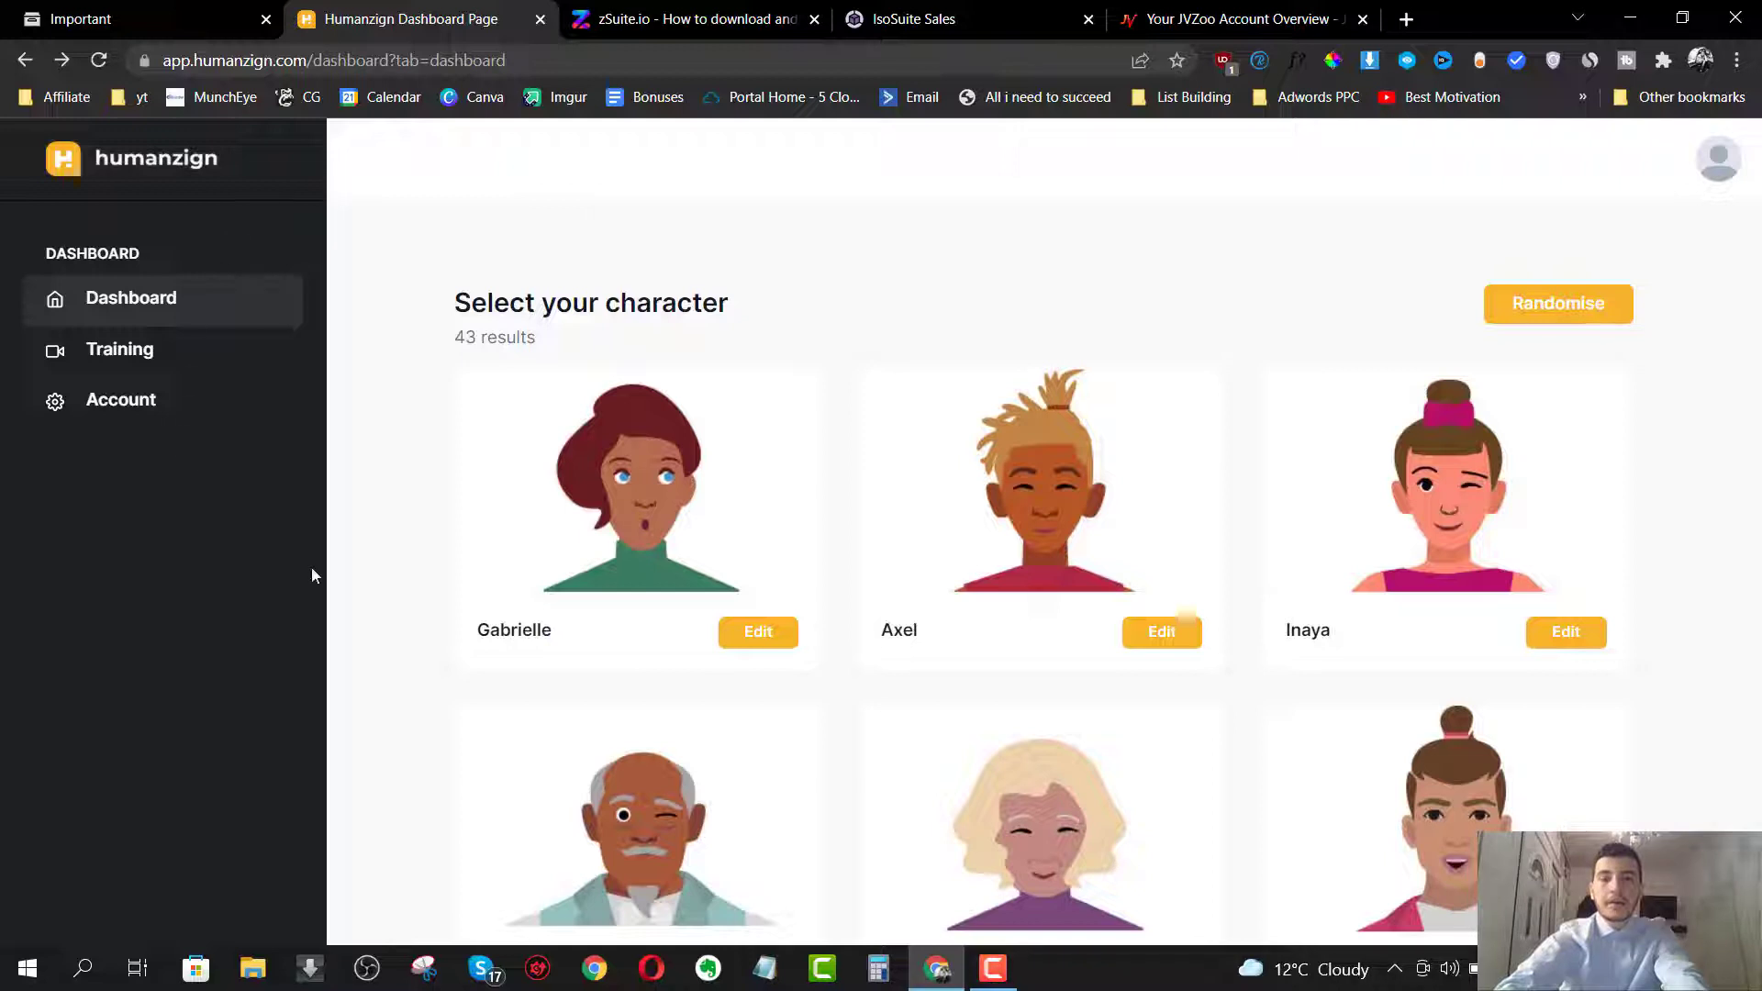
{"action": "mouse_move", "coordinate": [636, 427]}
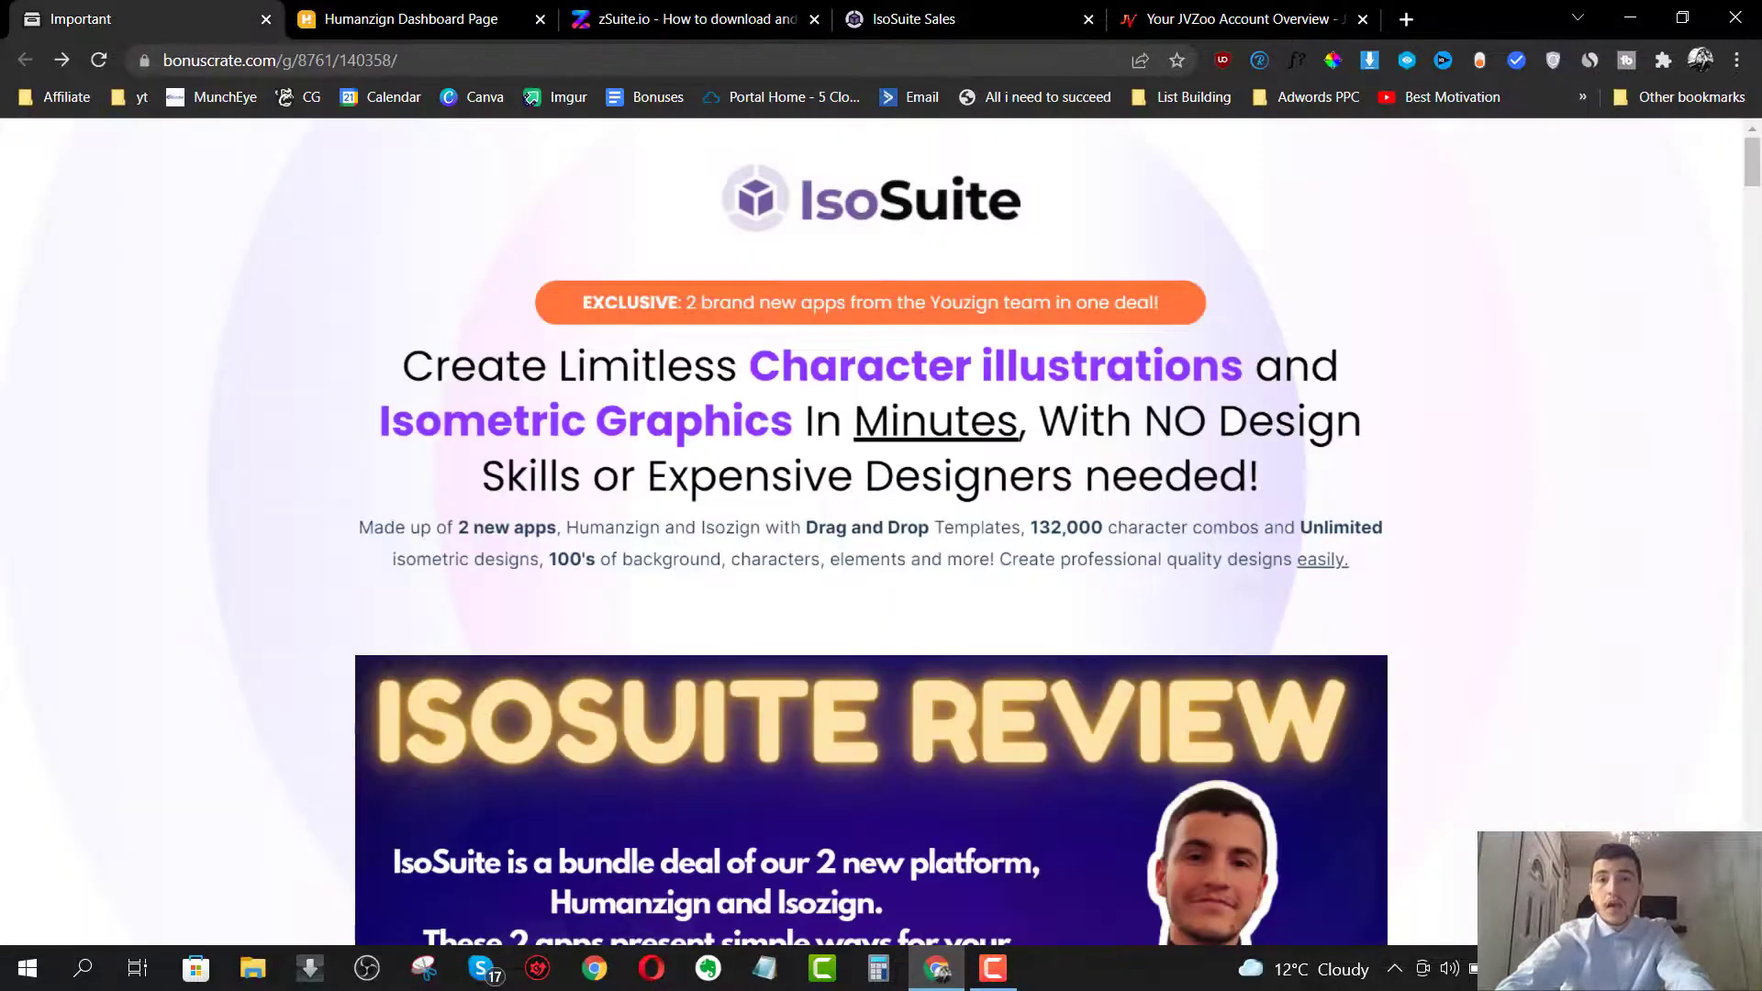
- Scroll through the IsoSuite offer, pricing, countdown and first three VIP bonuses, then back up
{"action": "scroll", "scroll_direction": "down", "scroll_amount": 3}
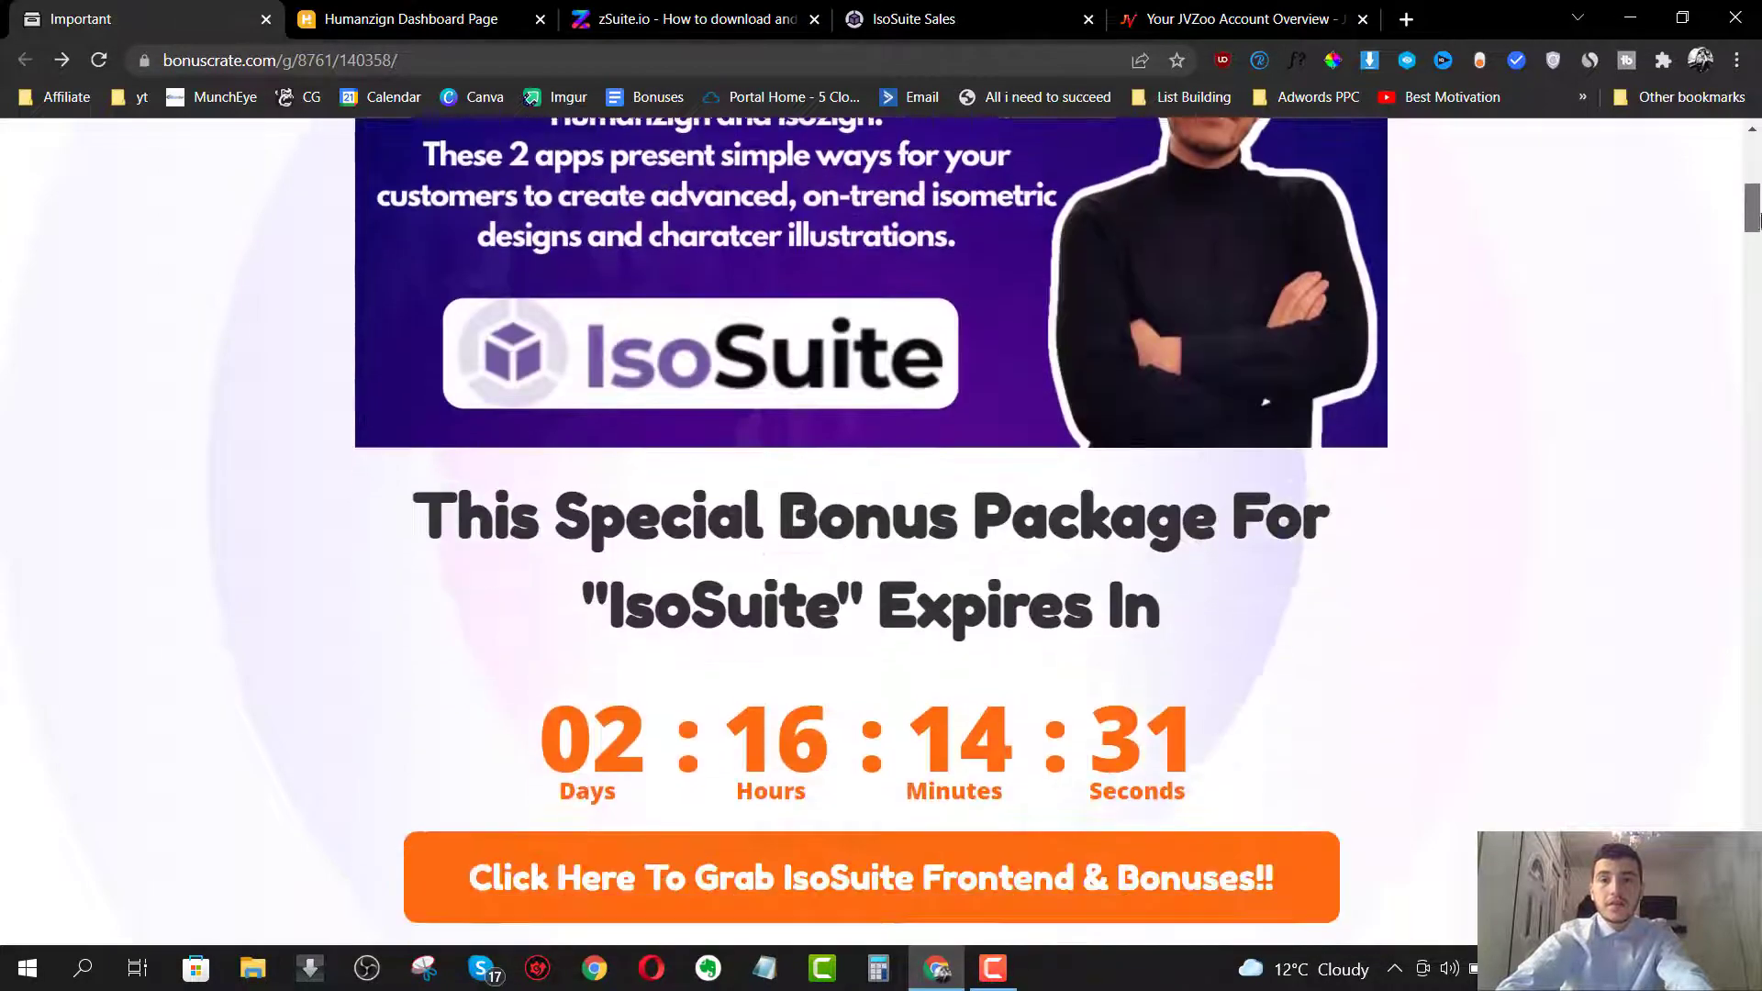
{"action": "scroll", "scroll_direction": "down", "scroll_amount": 3}
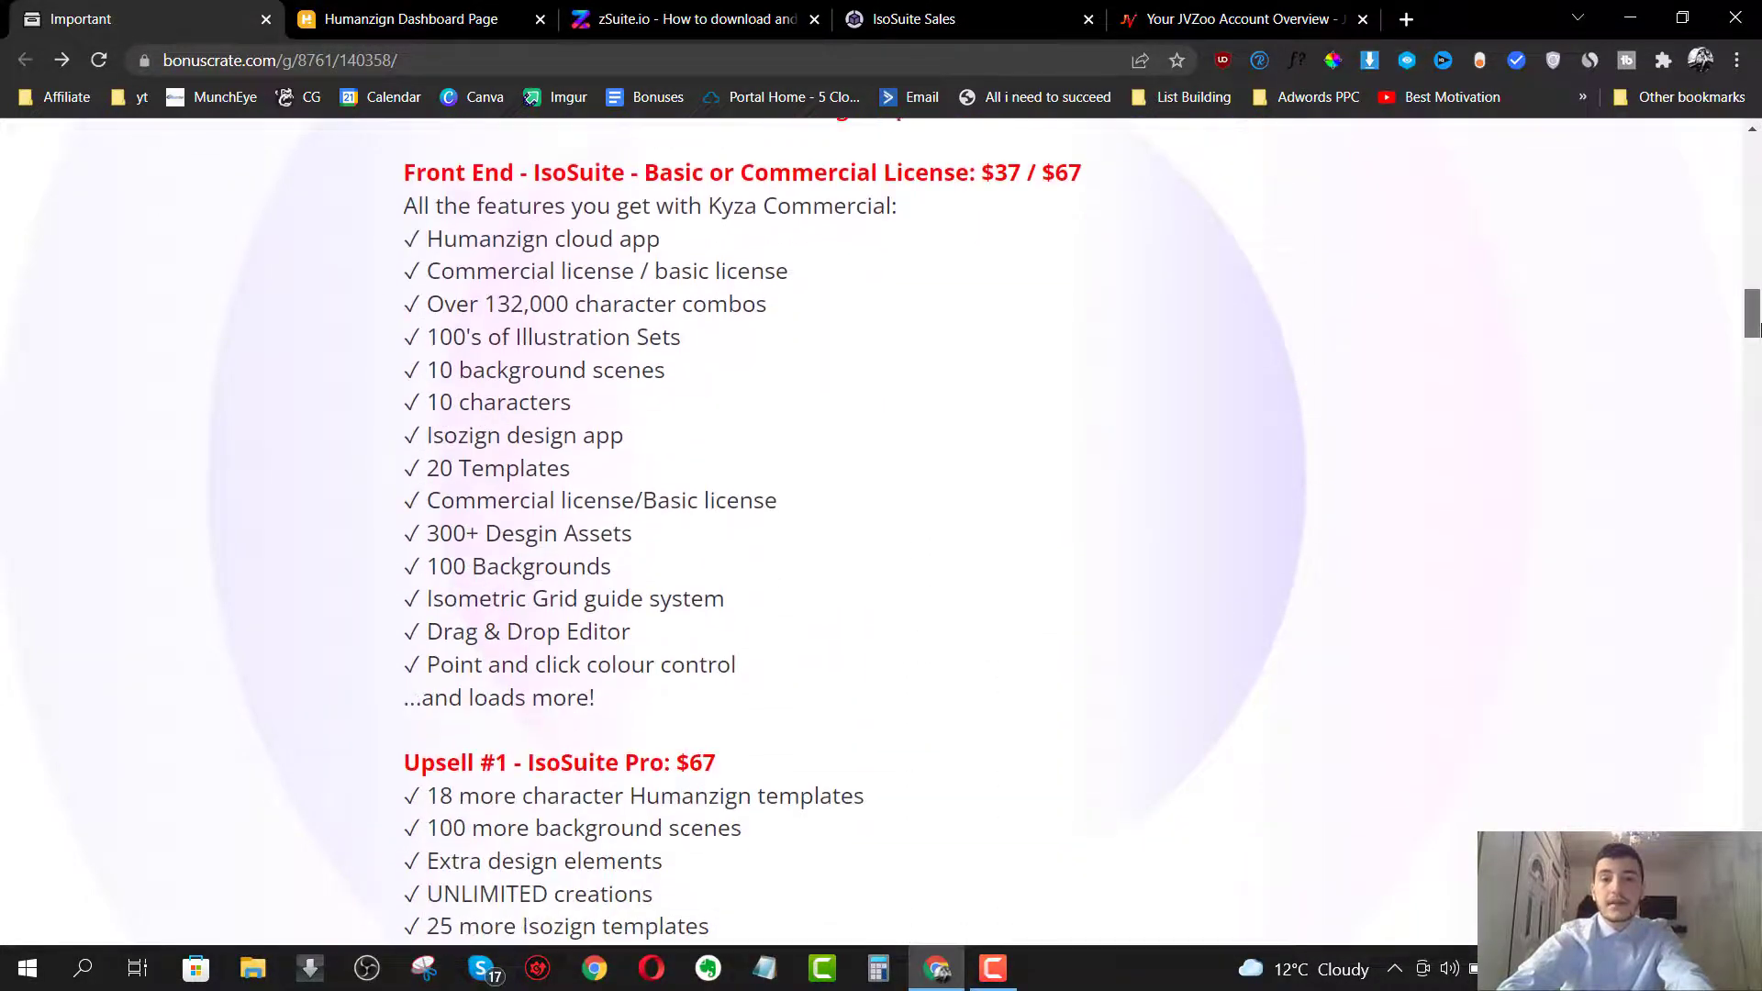
{"action": "scroll", "scroll_direction": "down", "scroll_amount": 3}
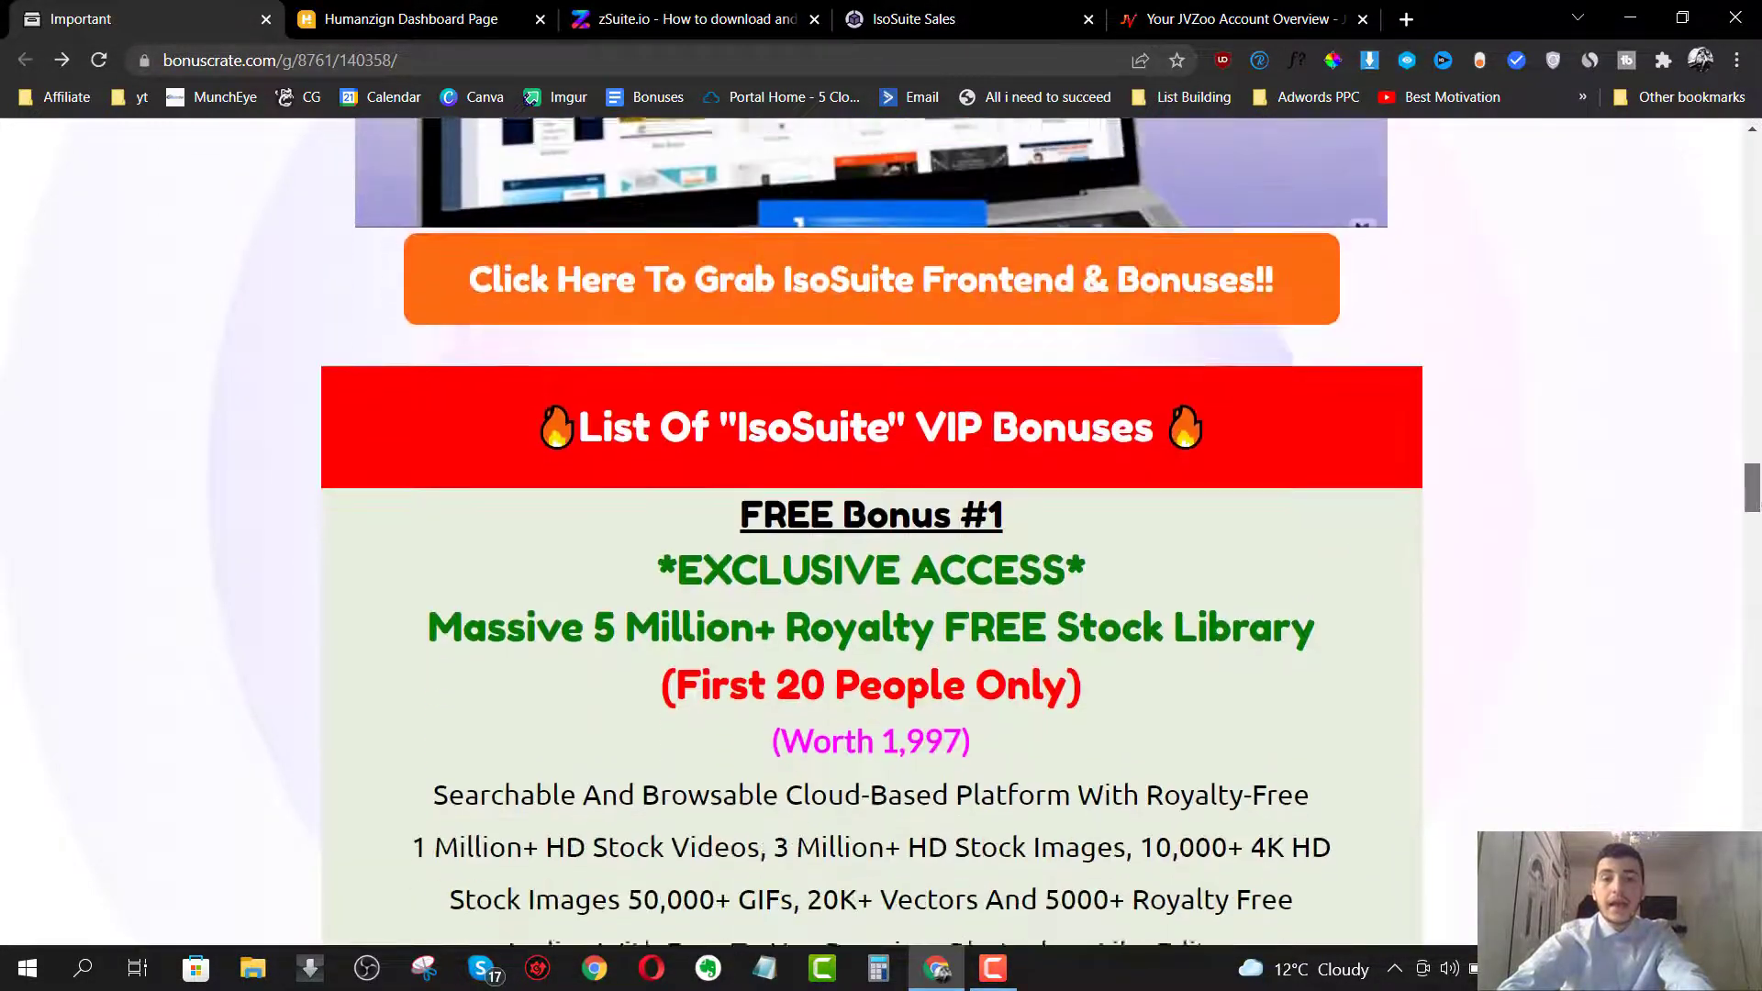
{"action": "scroll", "scroll_direction": "down", "scroll_amount": 3}
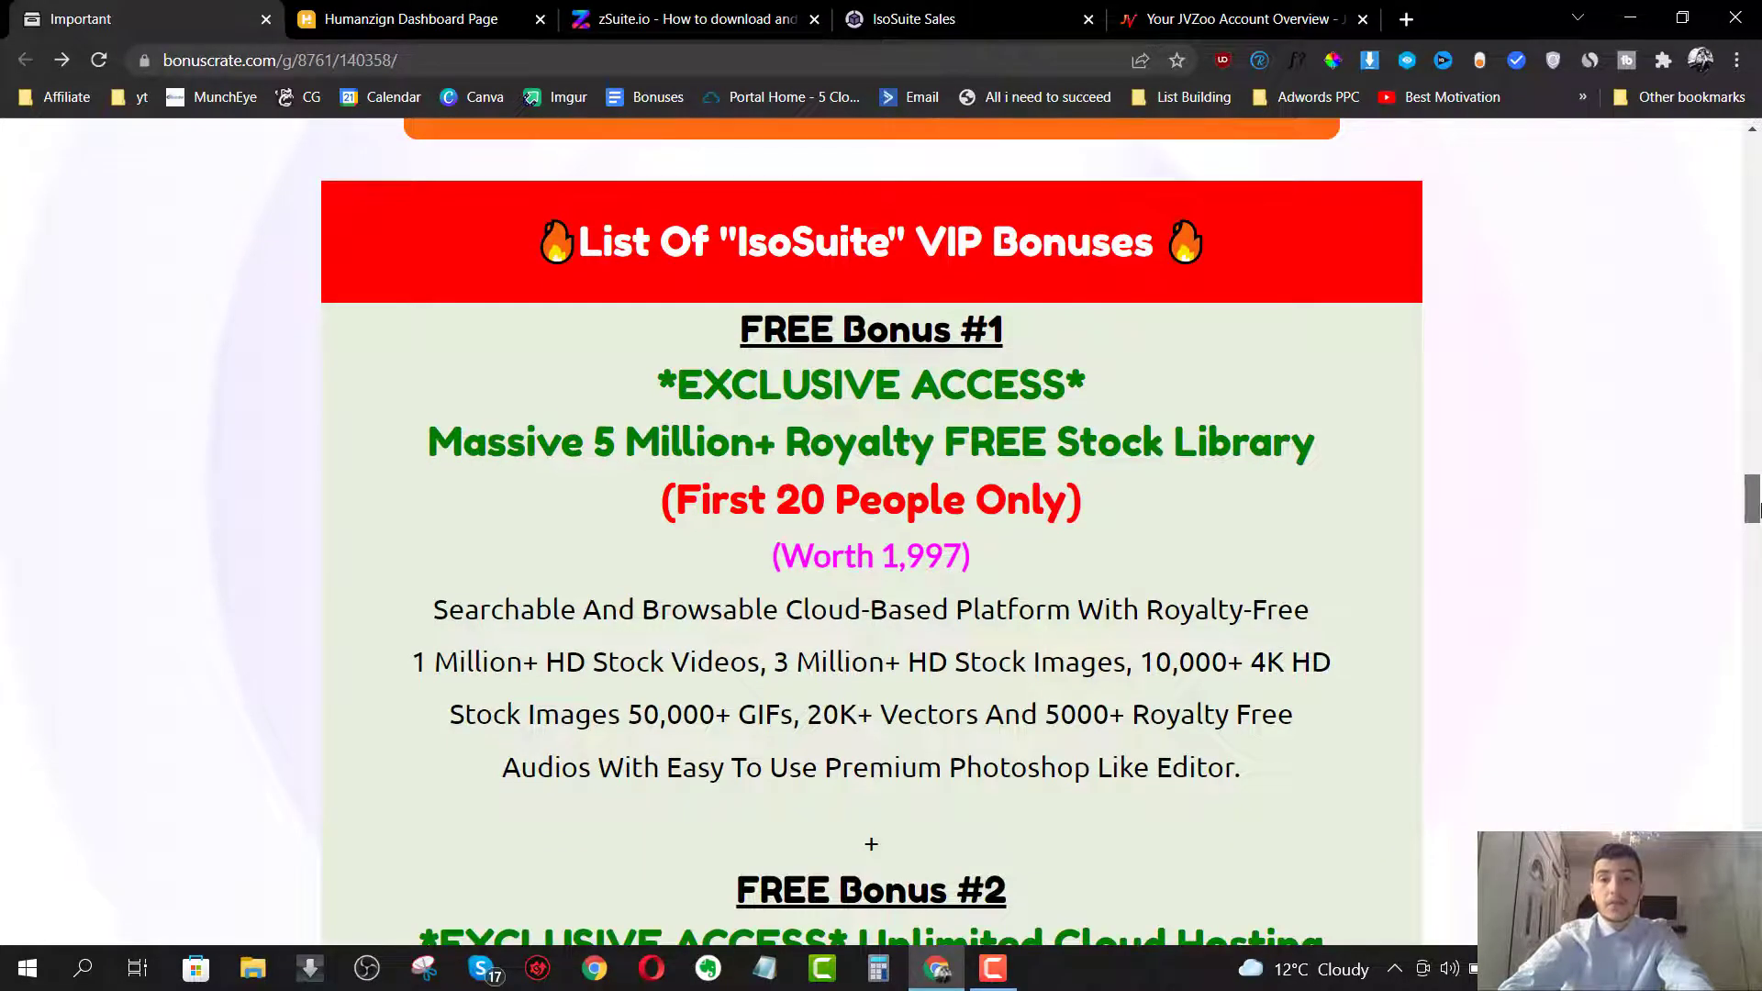
{"action": "scroll", "scroll_direction": "down", "scroll_amount": 3}
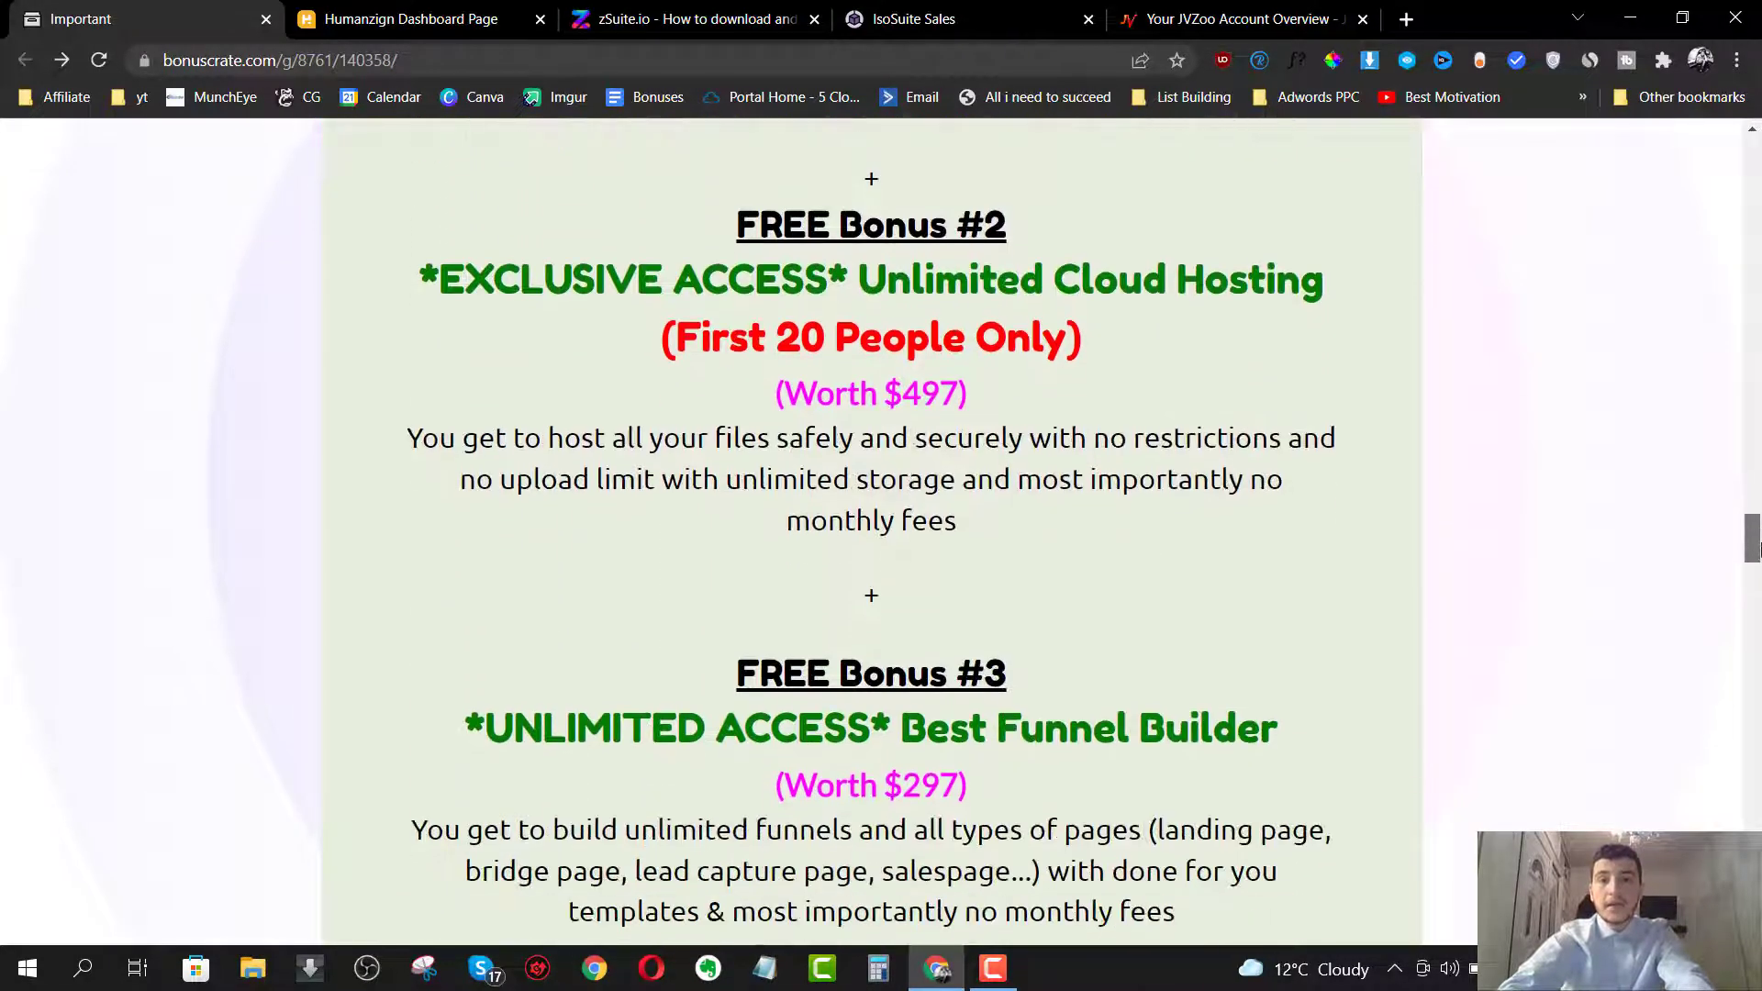
{"action": "scroll", "scroll_direction": "up", "scroll_amount": 3}
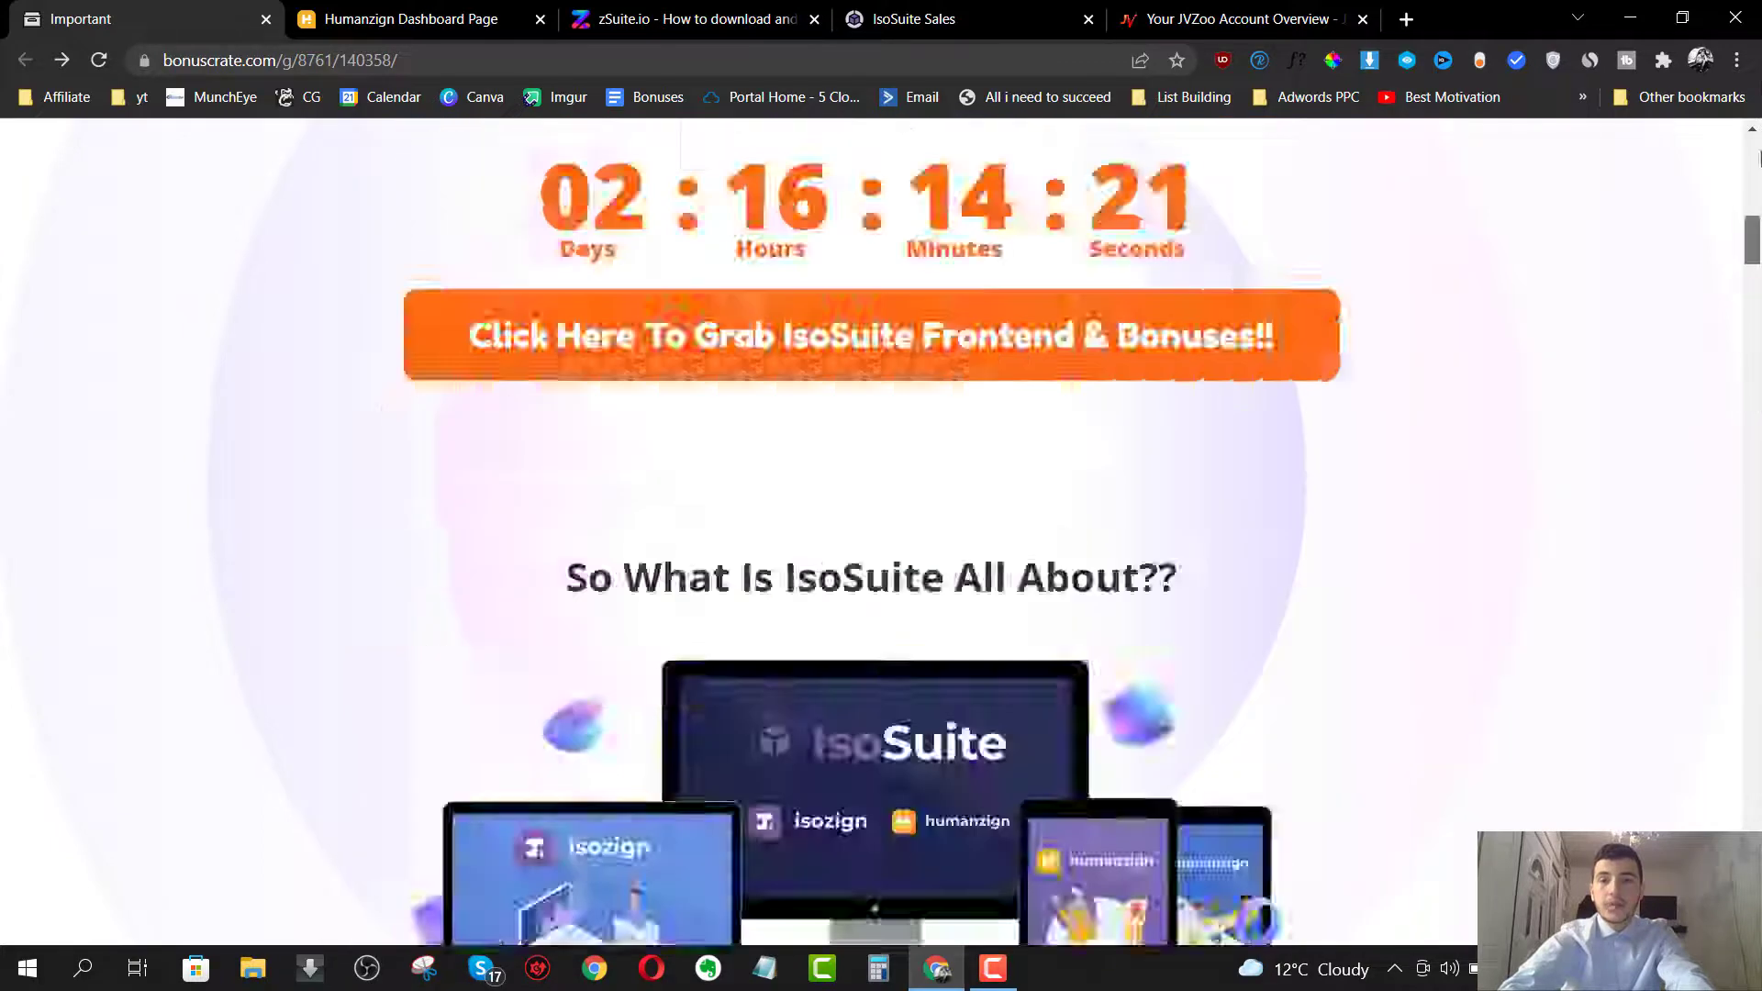
- Show Humanzign's 'Select your character' dashboard listing 43 characters
{"action": "left_click", "coordinate": [410, 19]}
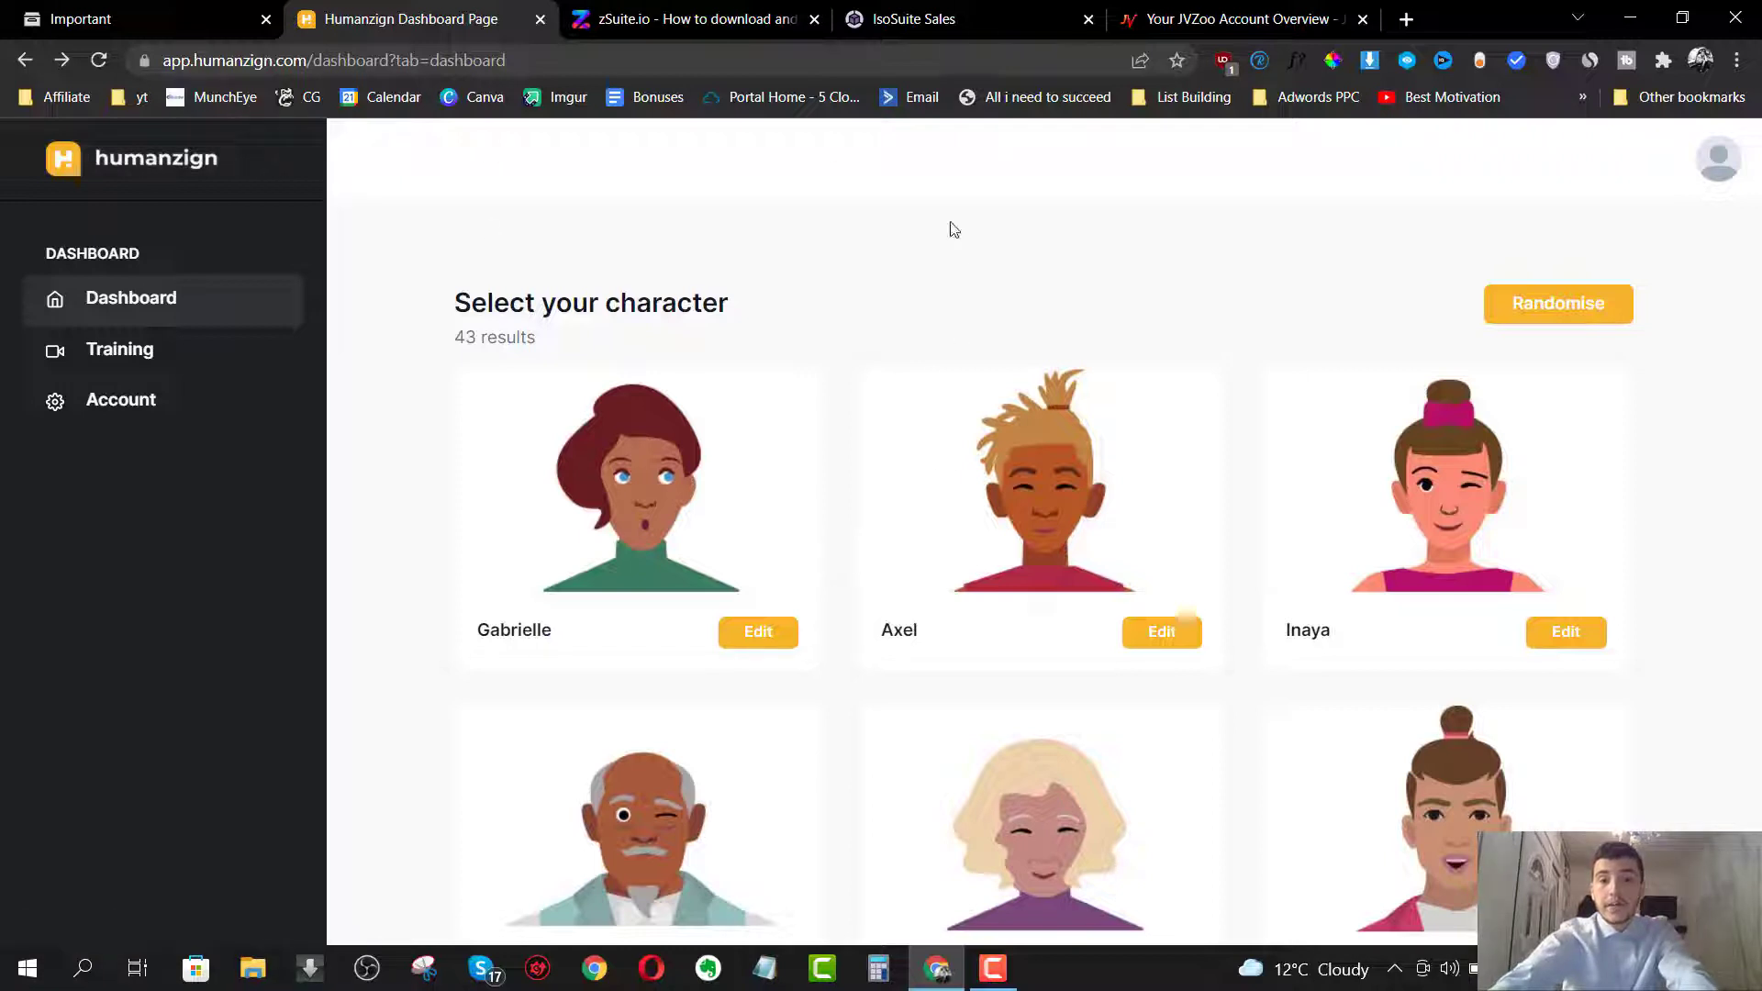
{"action": "mouse_move", "coordinate": [938, 210]}
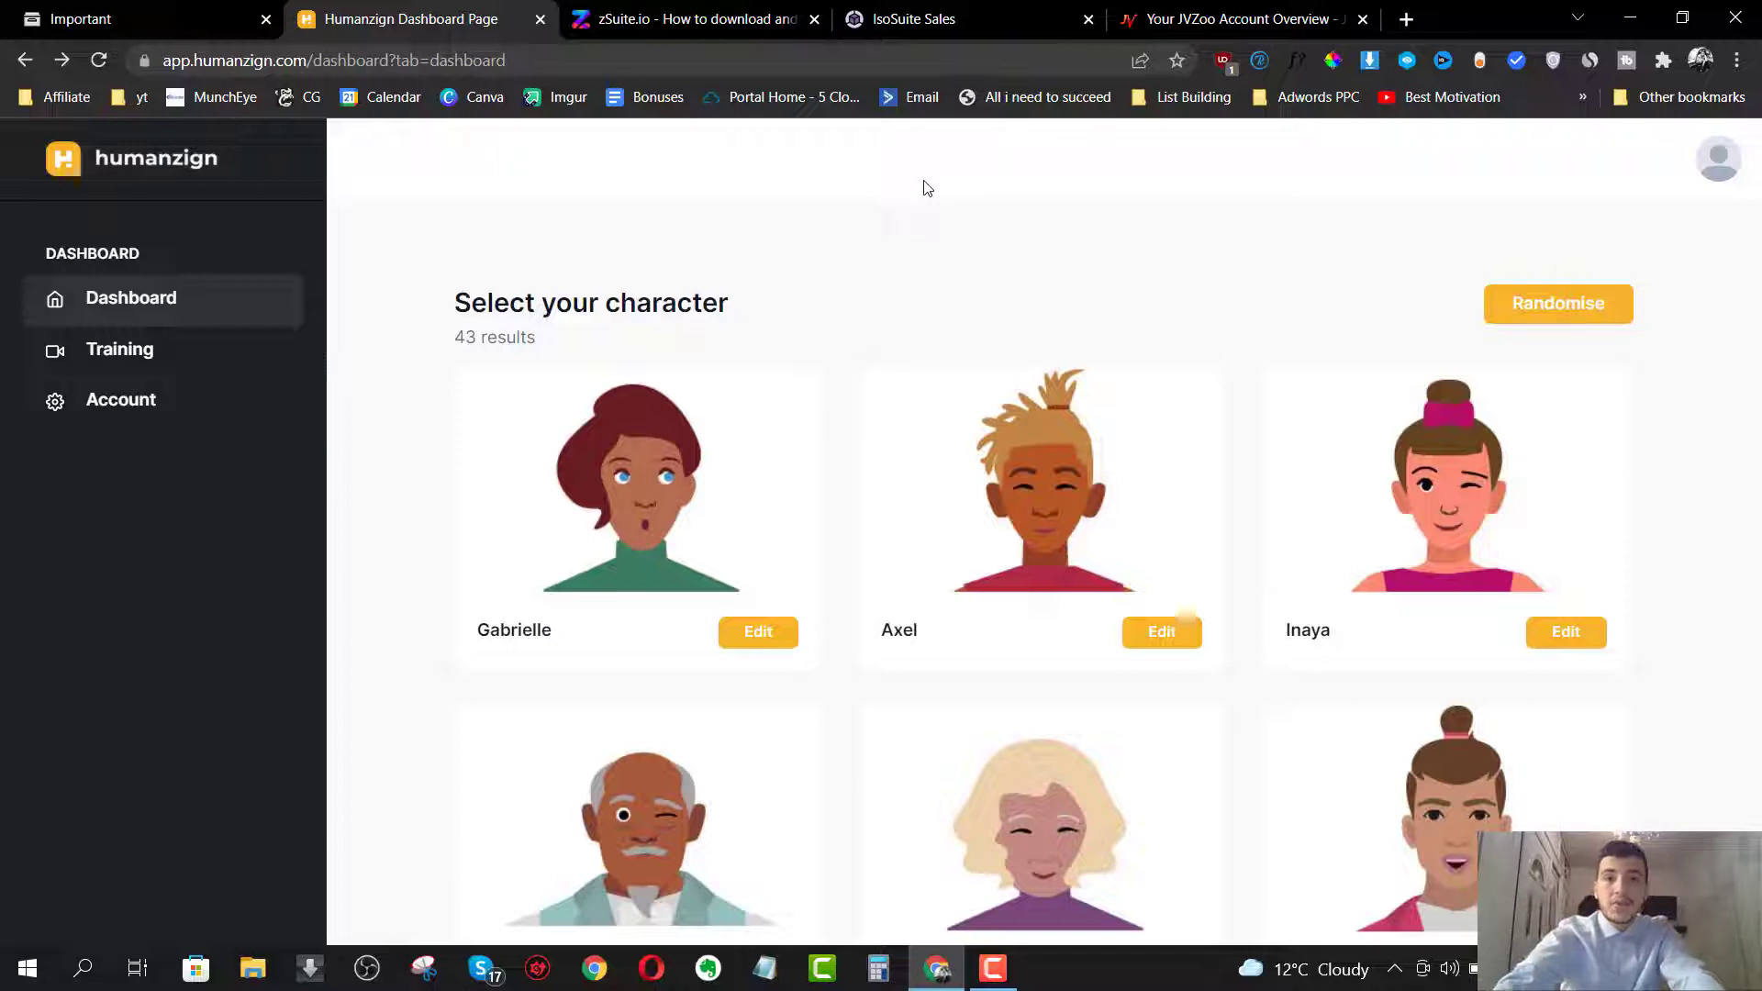
{"action": "mouse_move", "coordinate": [1026, 267]}
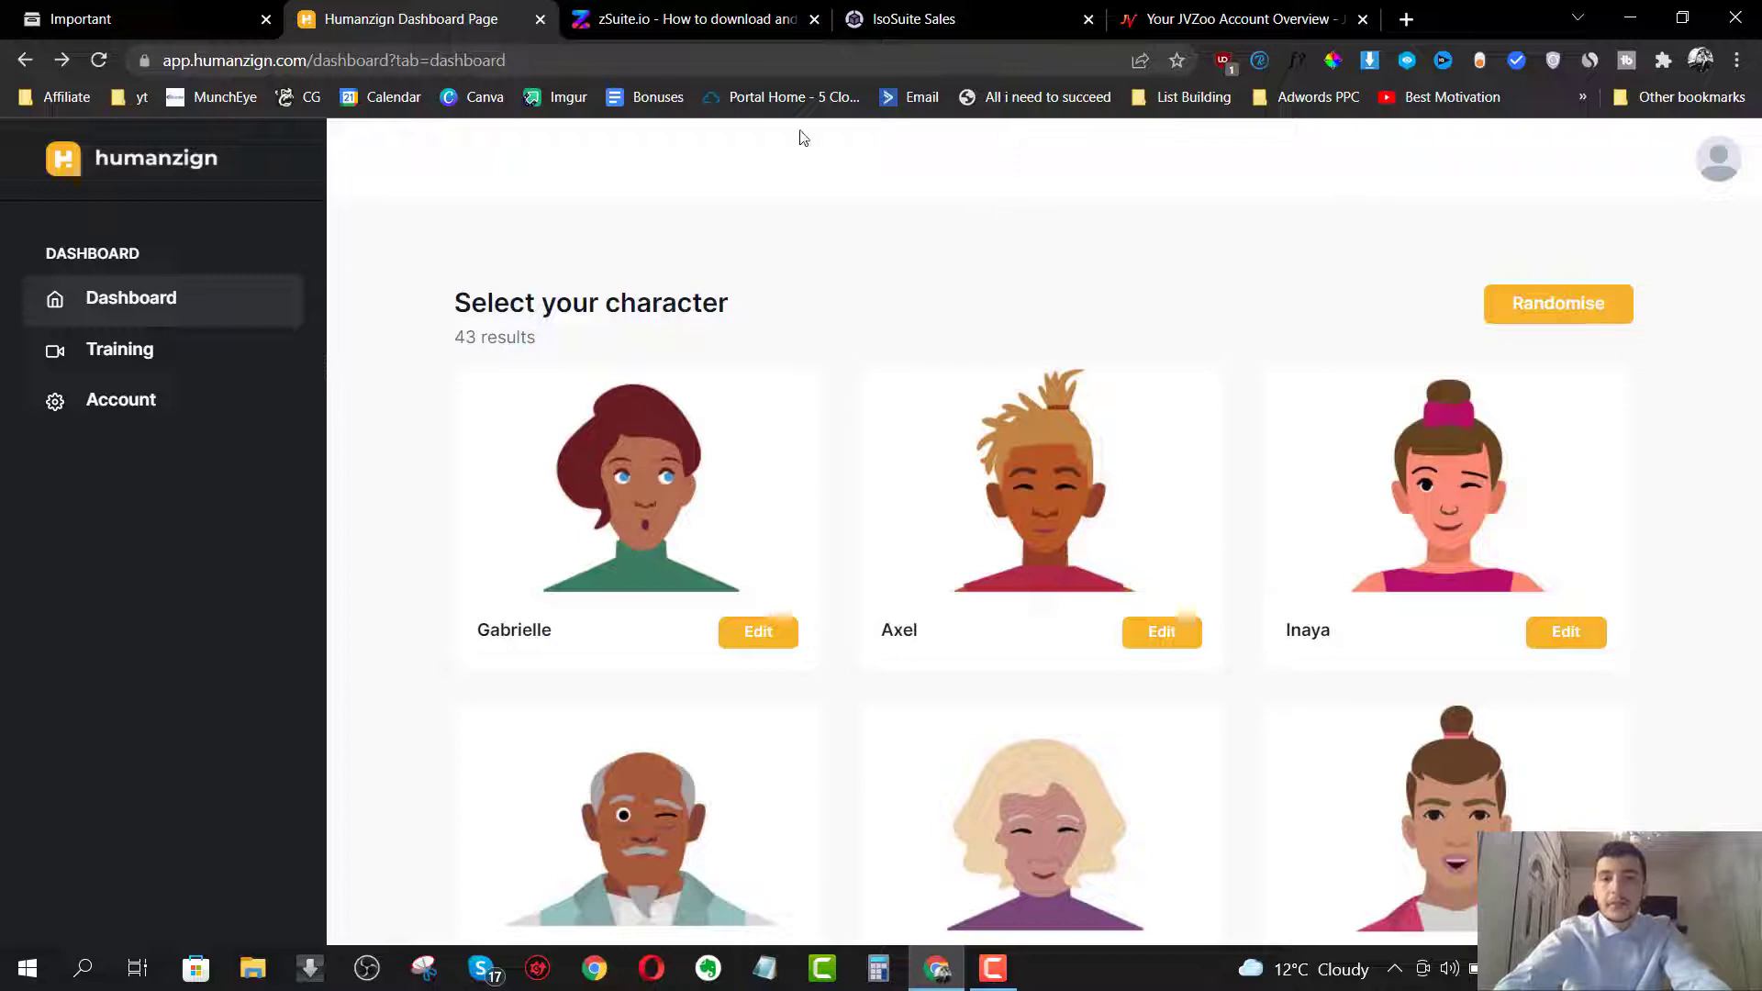
{"action": "mouse_move", "coordinate": [751, 192]}
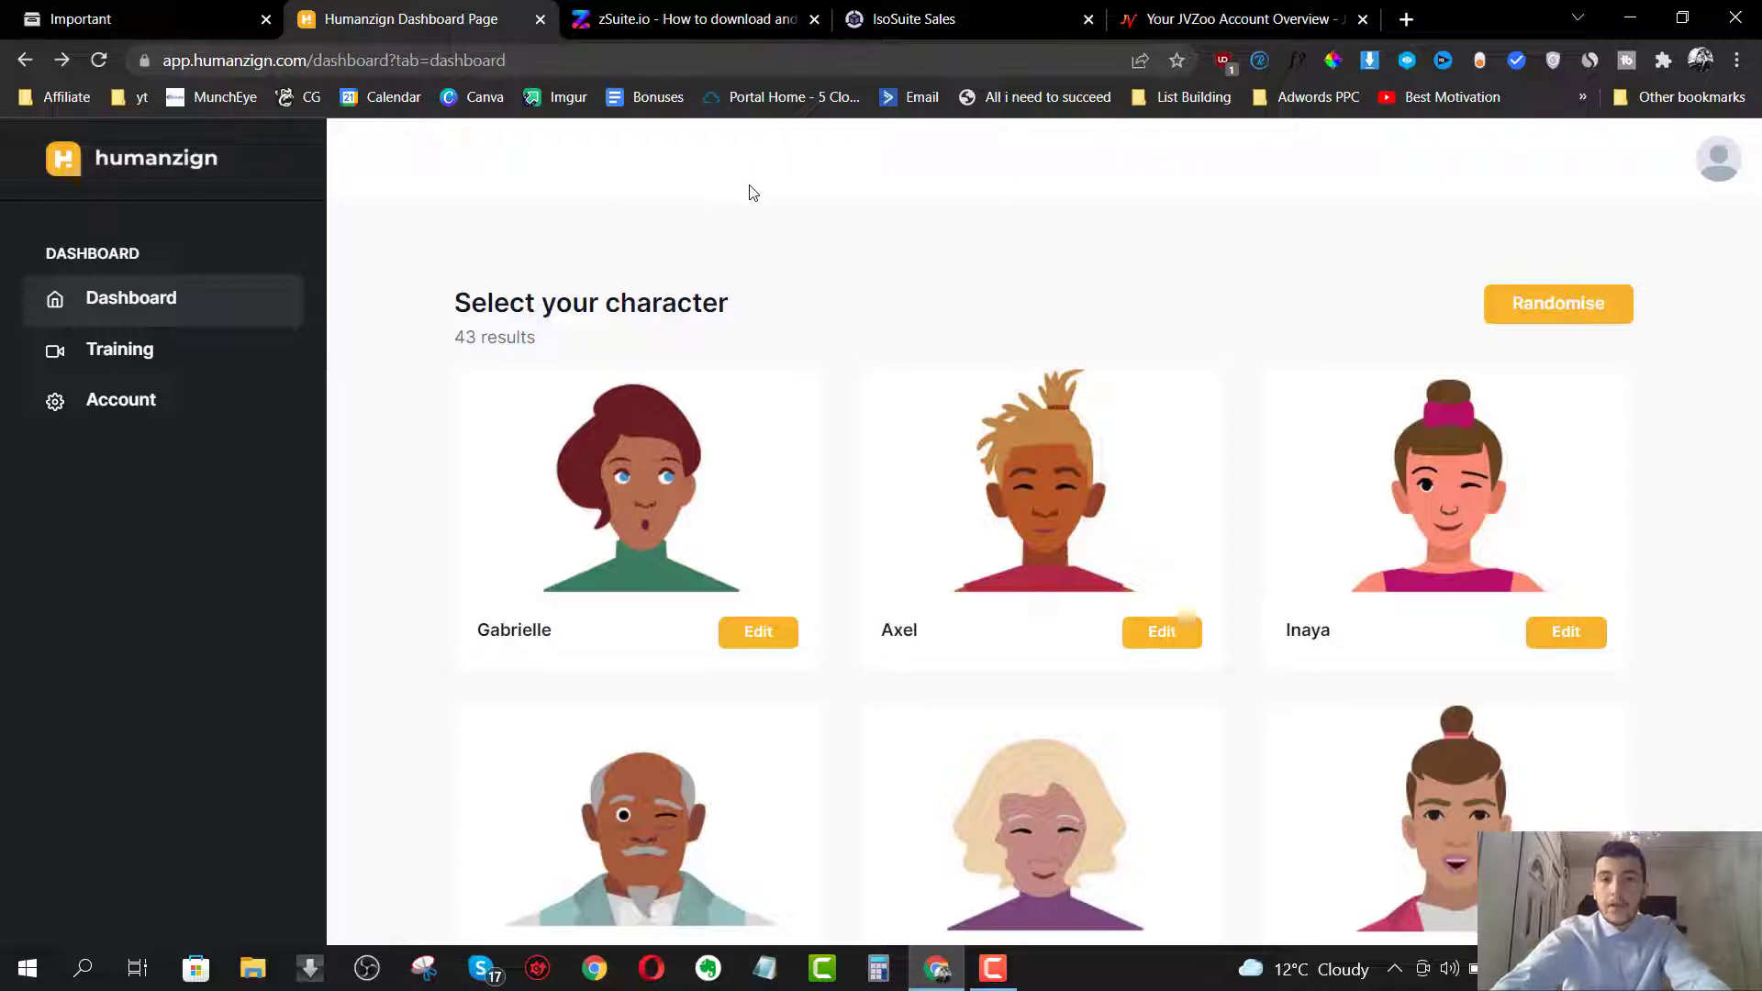
{"action": "mouse_move", "coordinate": [694, 144]}
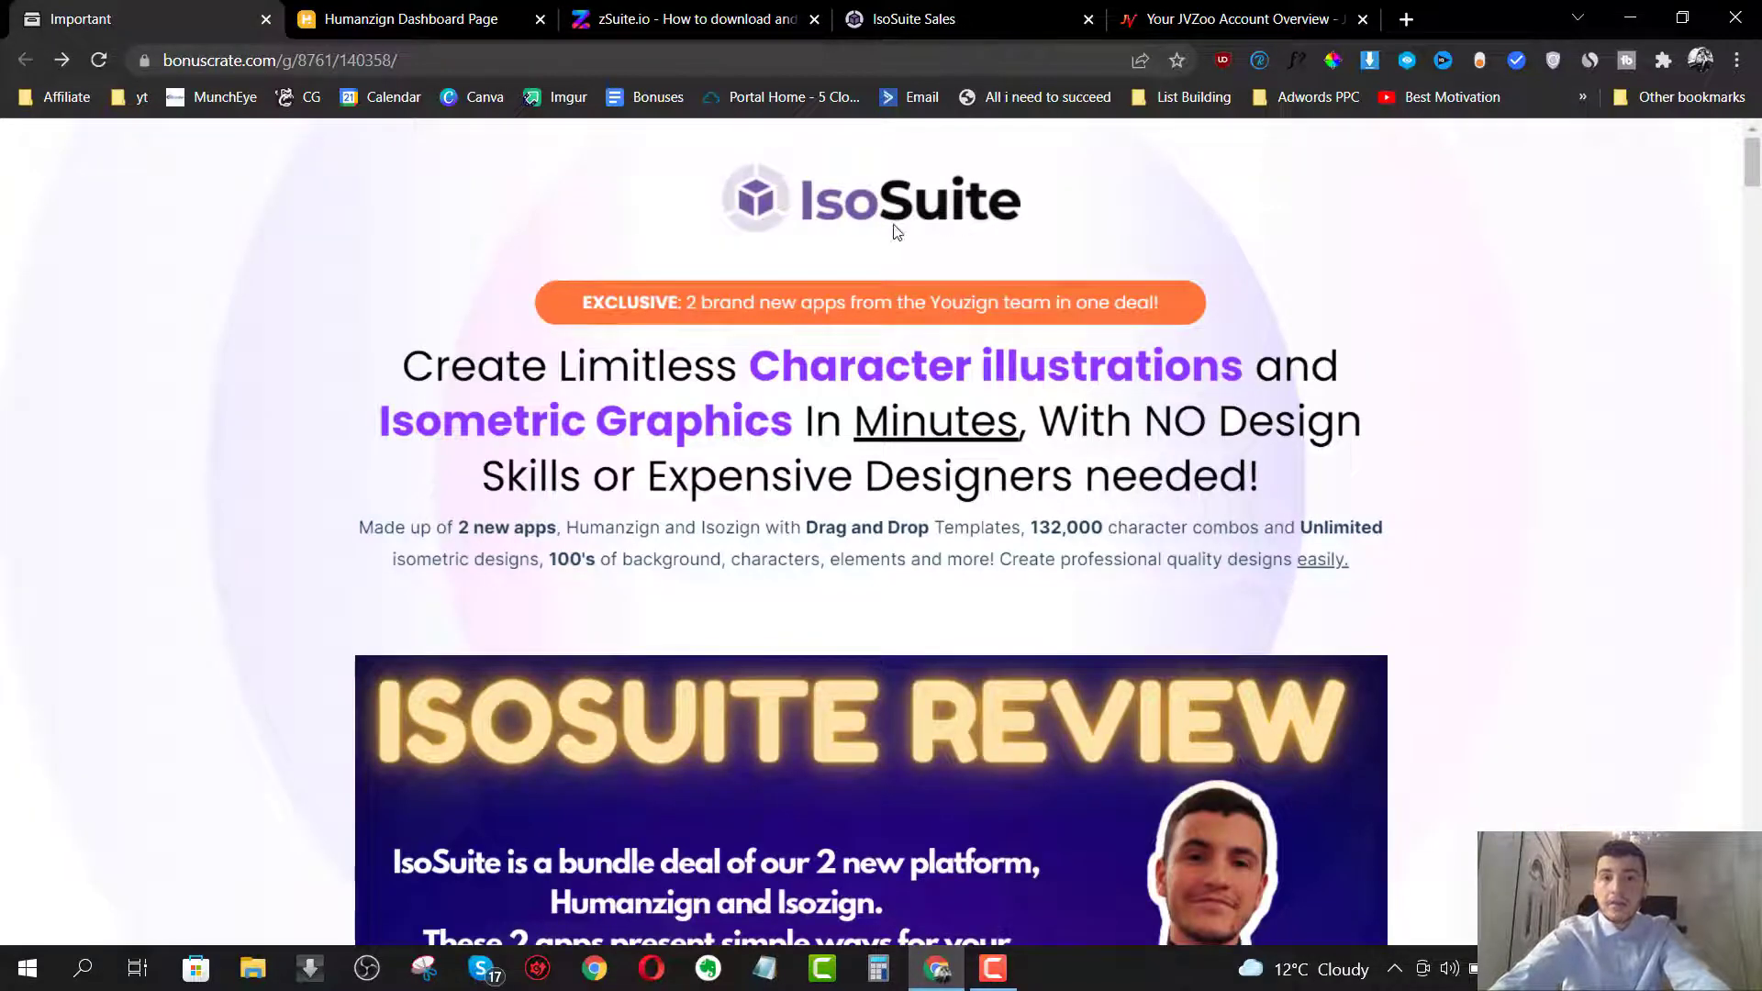
{"action": "mouse_move", "coordinate": [931, 244]}
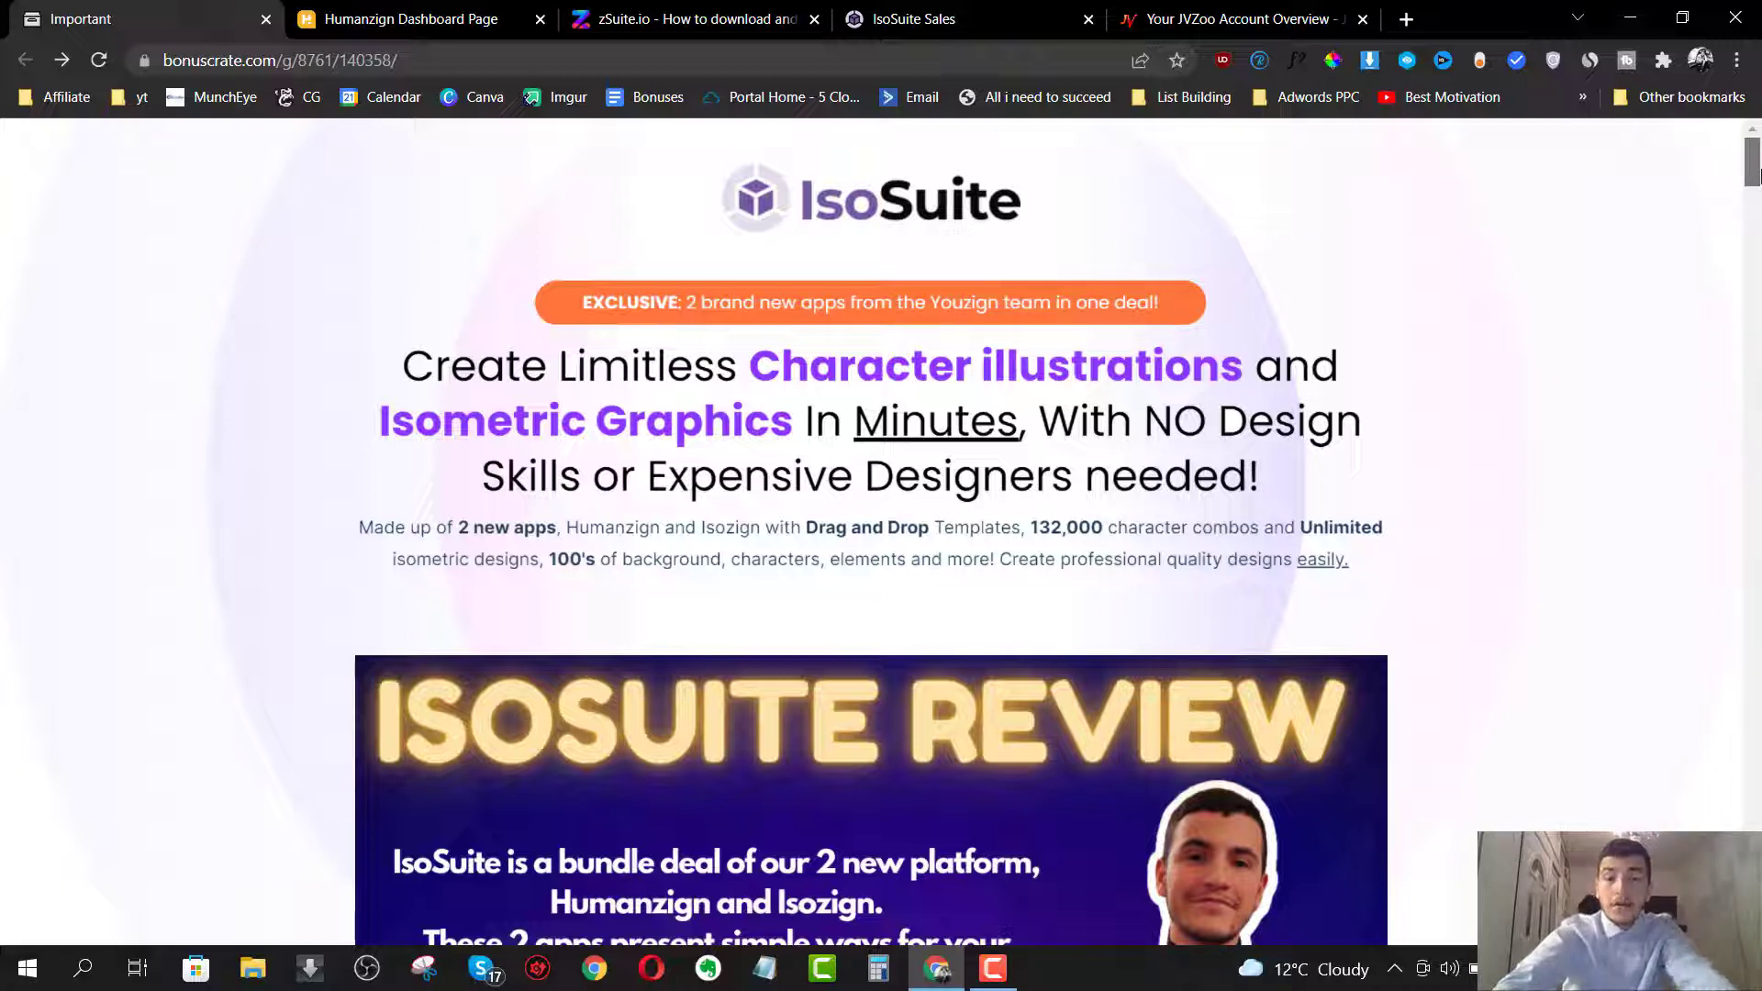
- Scroll the IsoSuite bonus page down to the expiry countdown and orange grab button
{"action": "scroll", "scroll_direction": "down", "scroll_amount": 3}
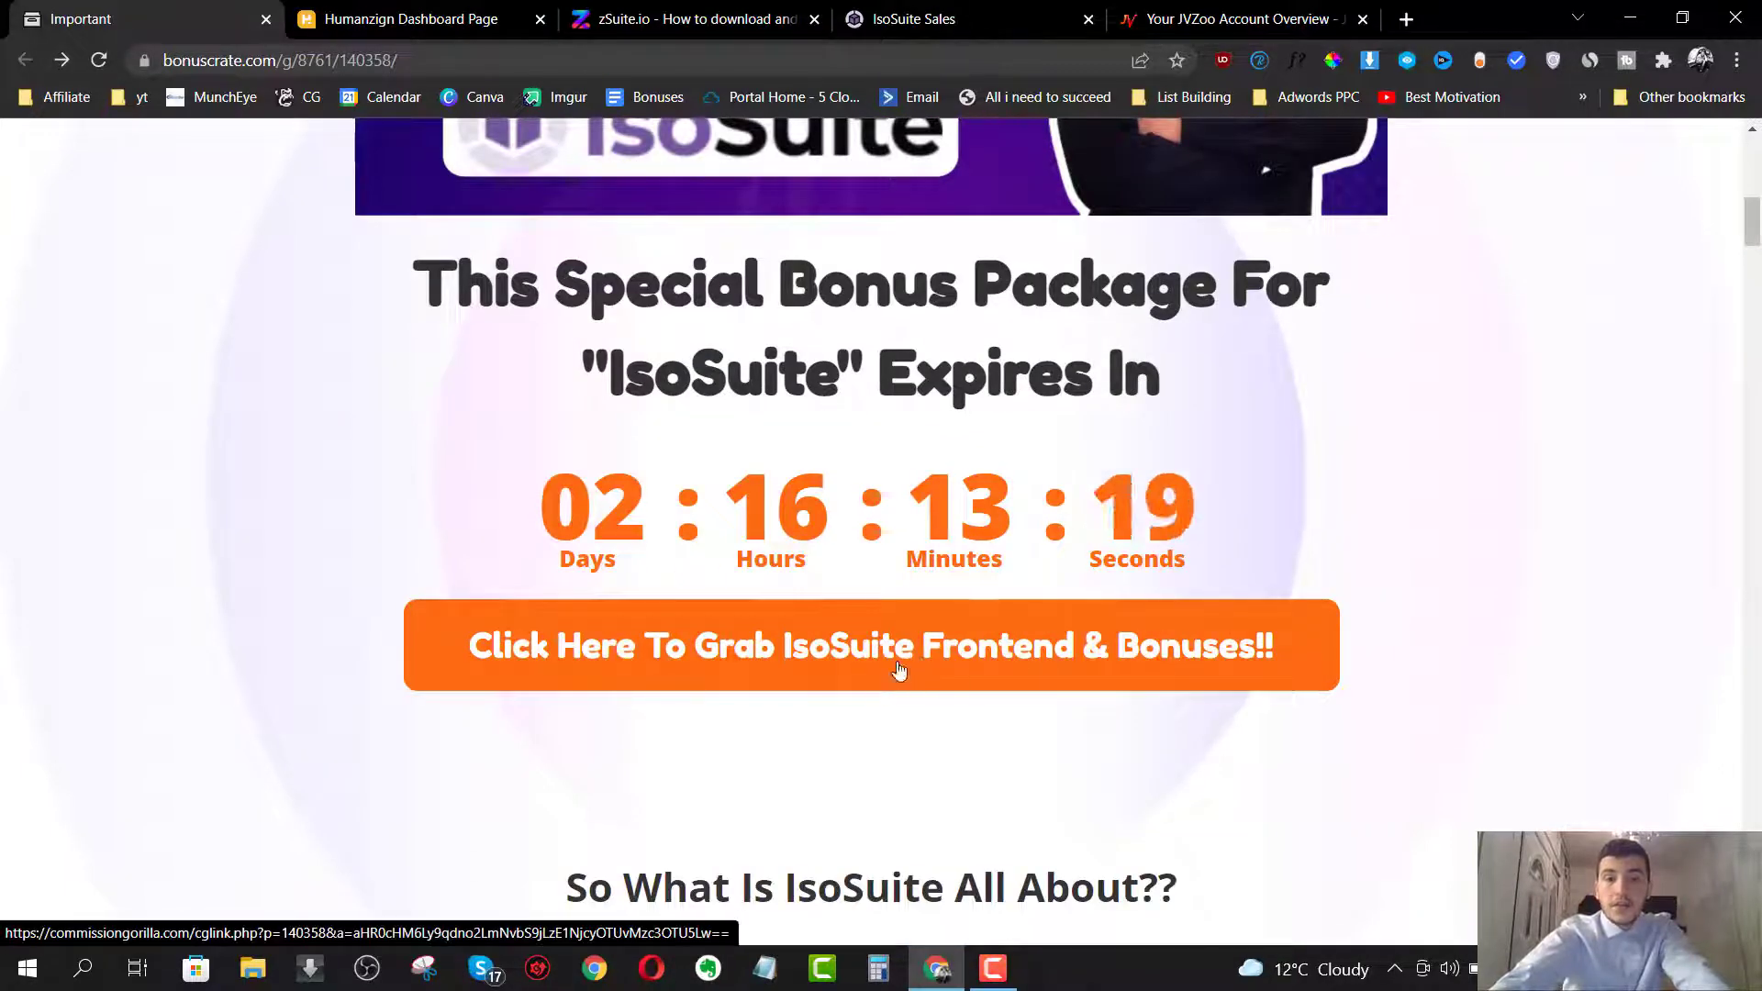
{"action": "mouse_move", "coordinate": [1150, 345]}
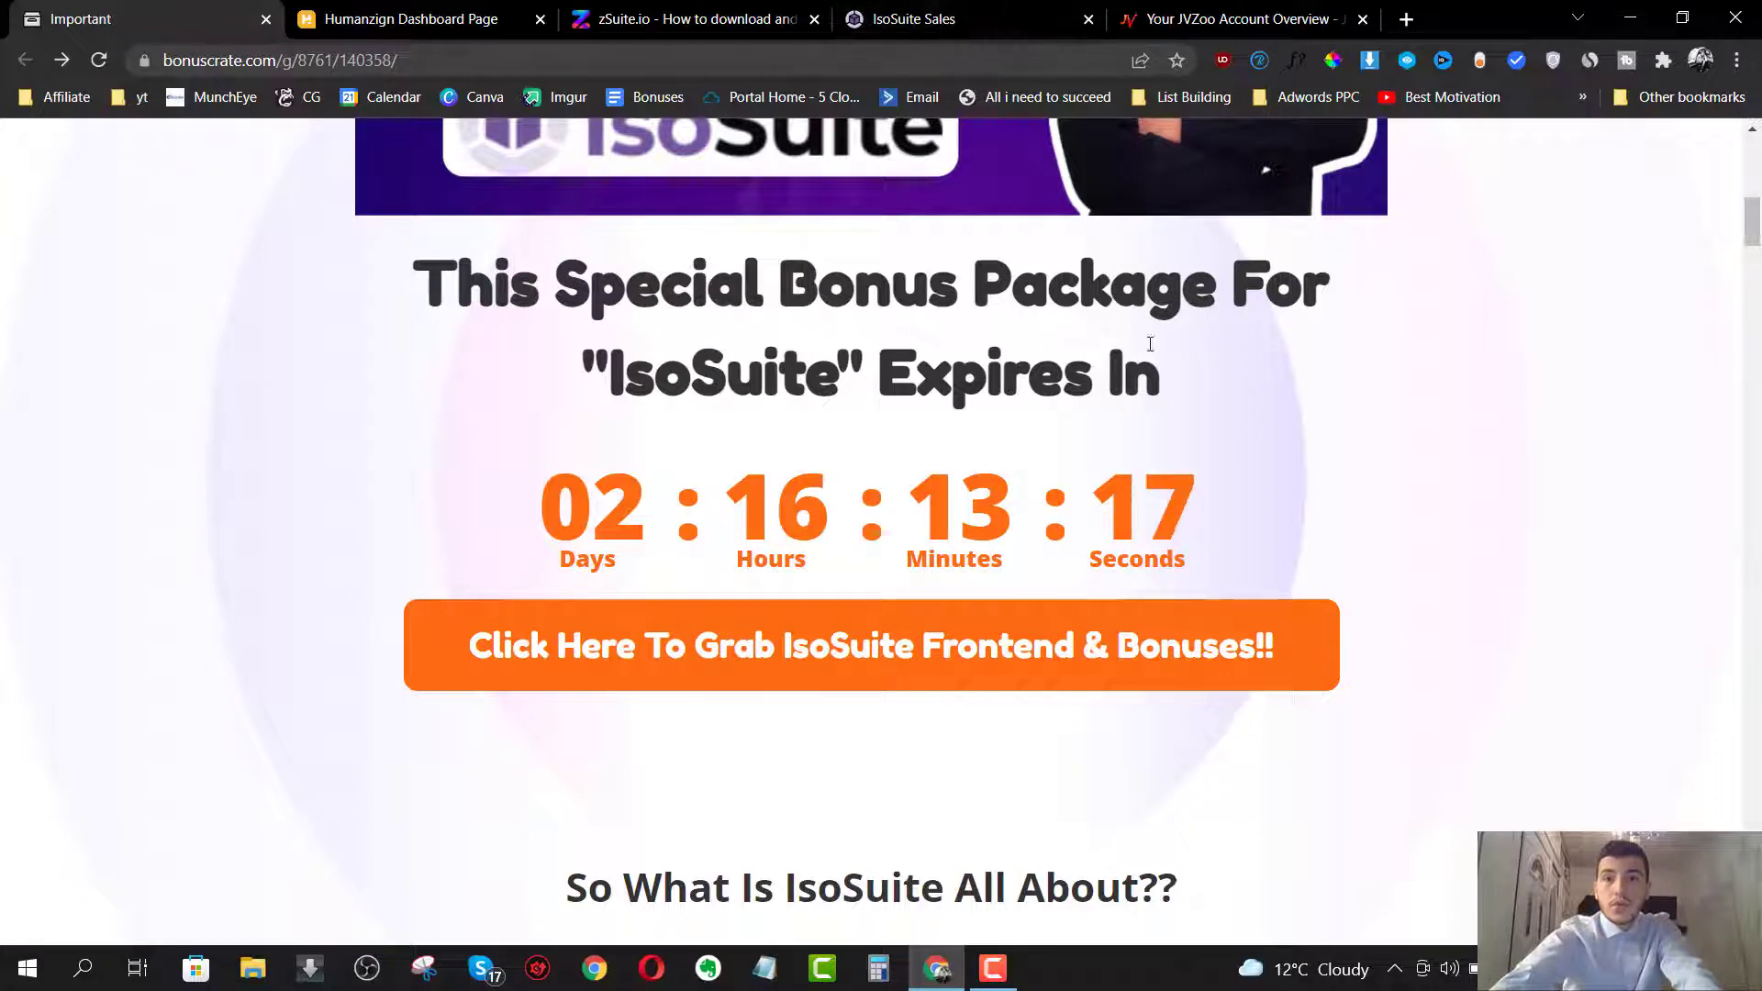
{"action": "left_click", "coordinate": [871, 645]}
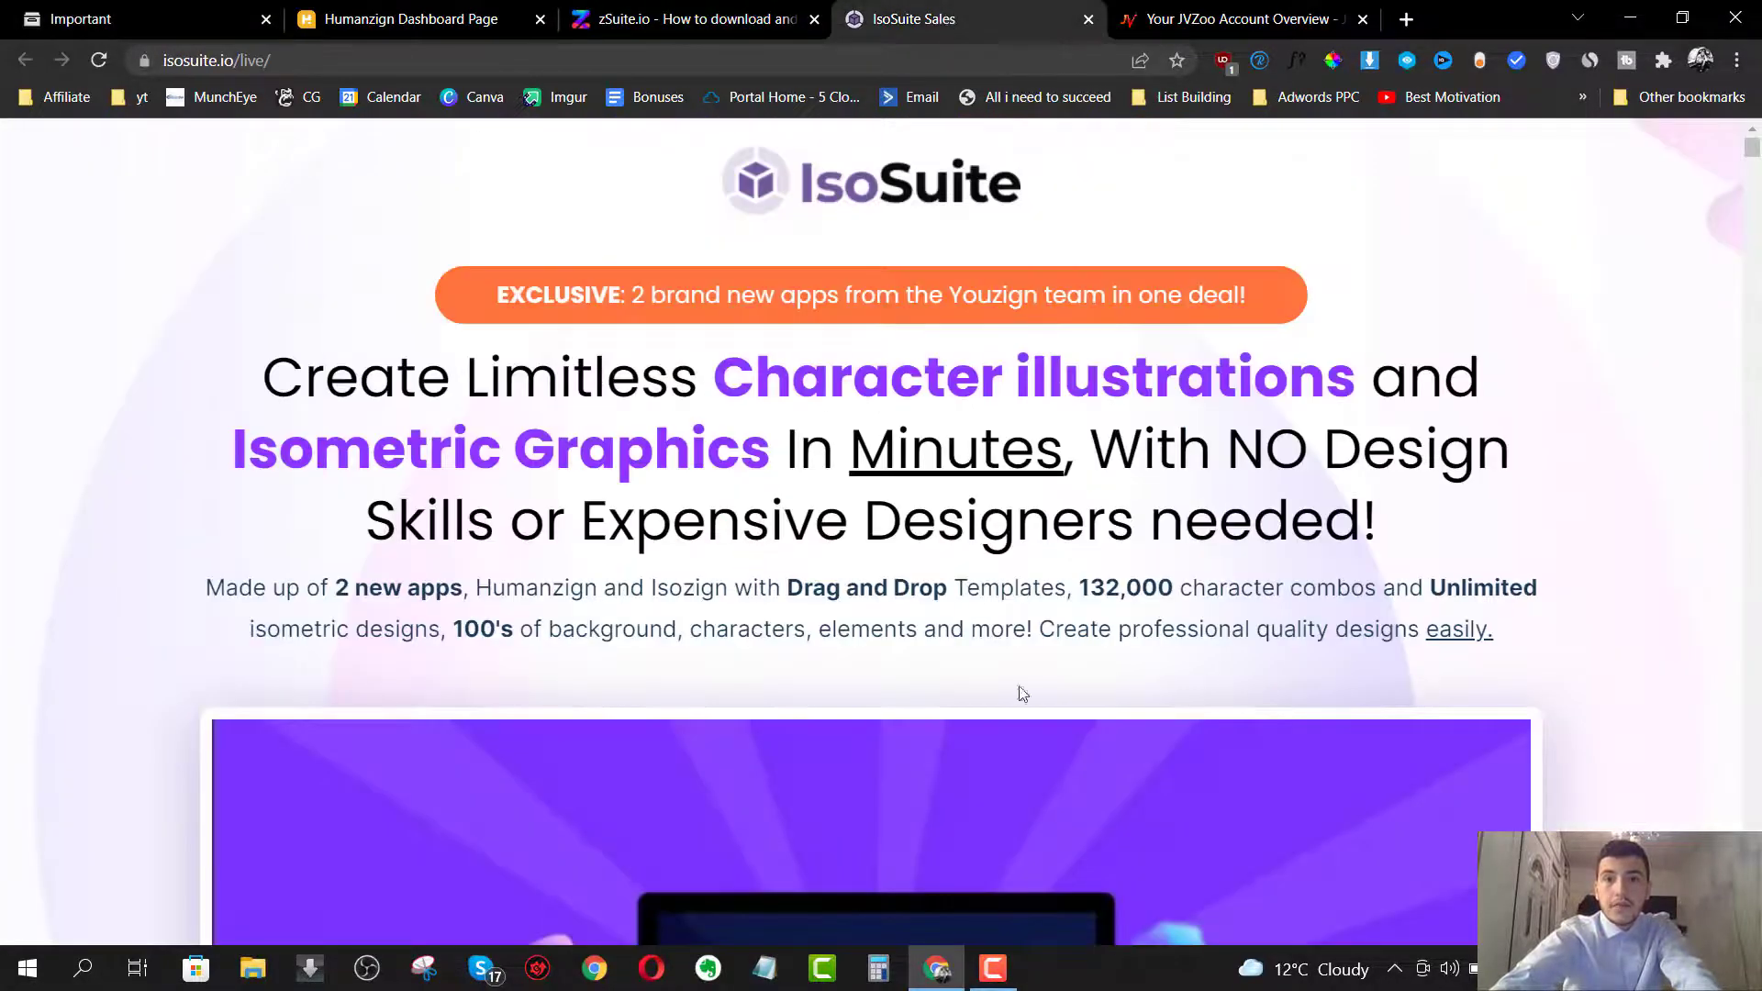
{"action": "scroll", "scroll_direction": "down", "scroll_amount": 3}
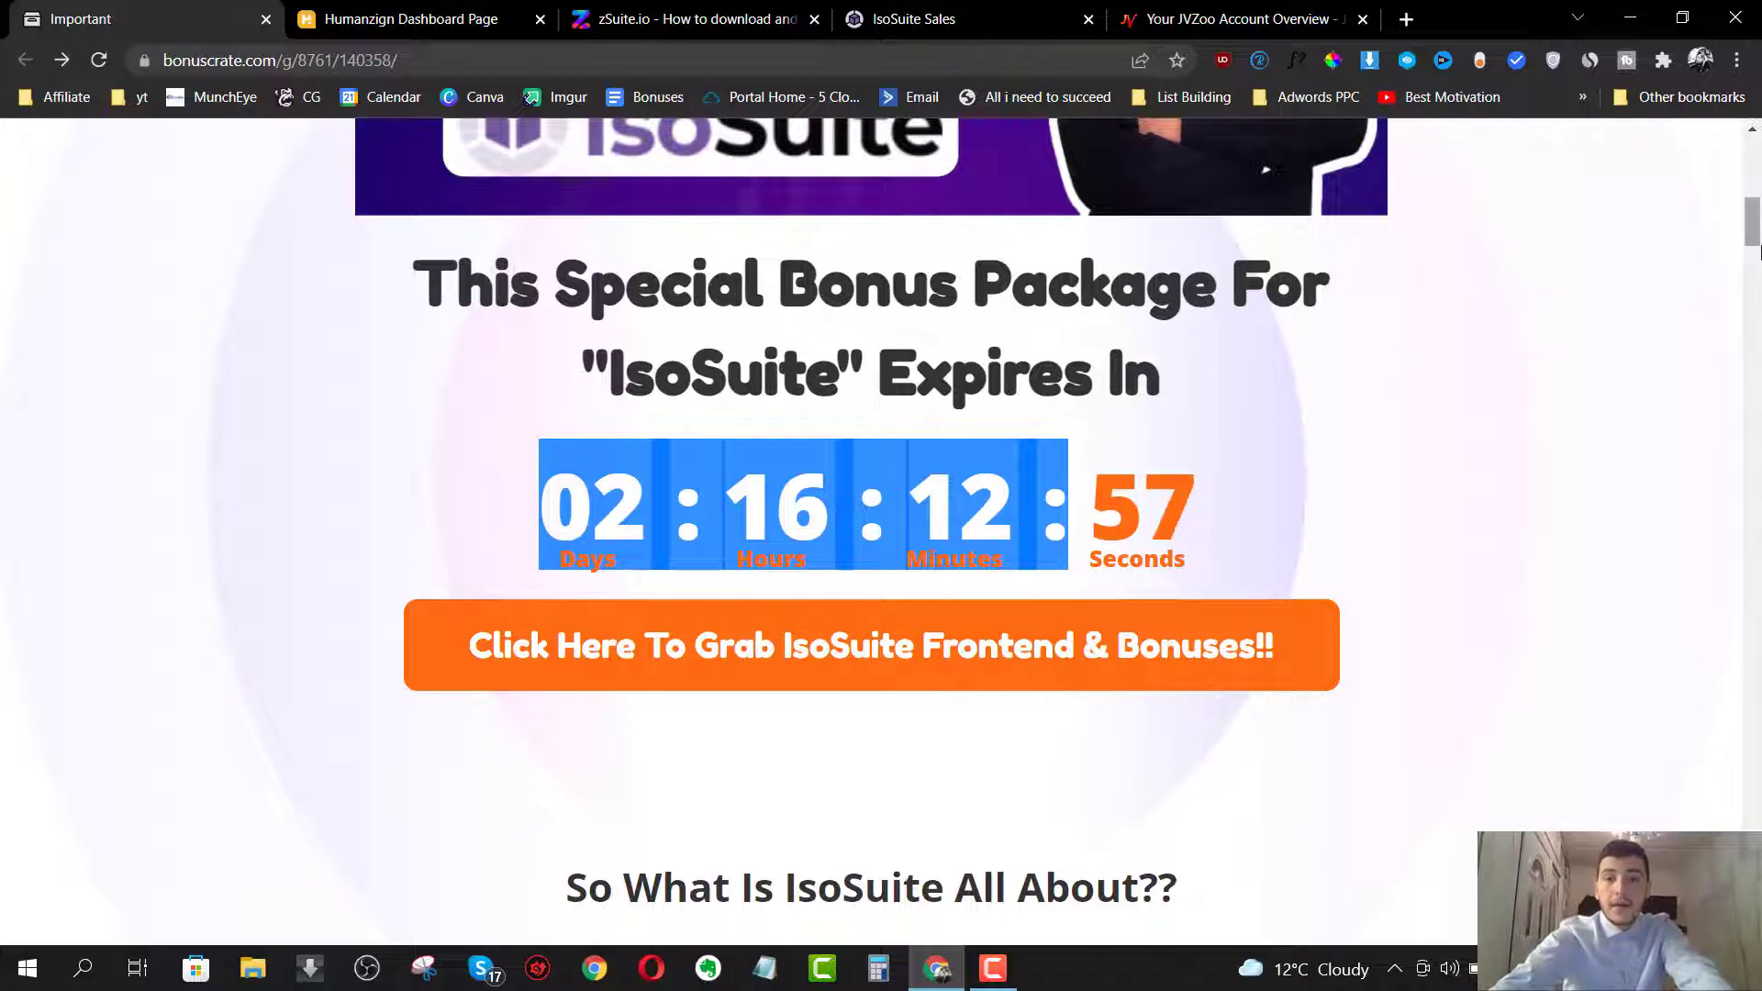
- Scroll past the upsell tiers to the red VIP bonuses header and read Free Bonus #1
{"action": "scroll", "scroll_direction": "down", "scroll_amount": 3}
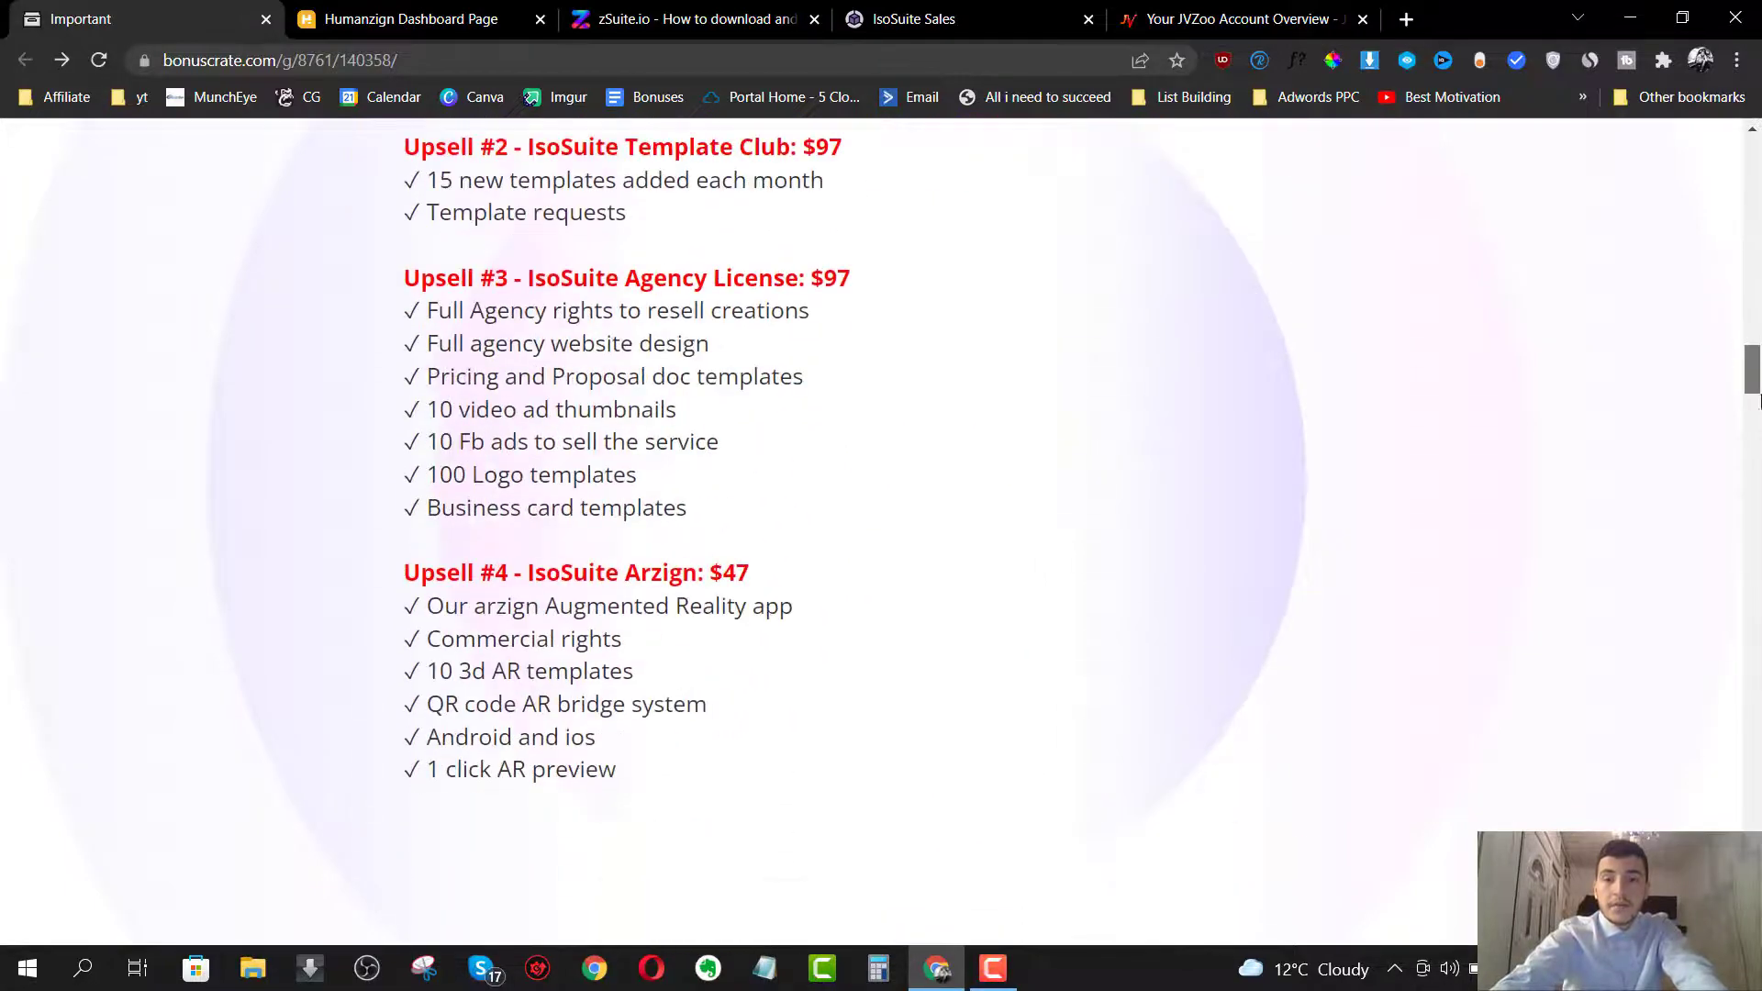
{"action": "scroll", "scroll_direction": "down", "scroll_amount": 3}
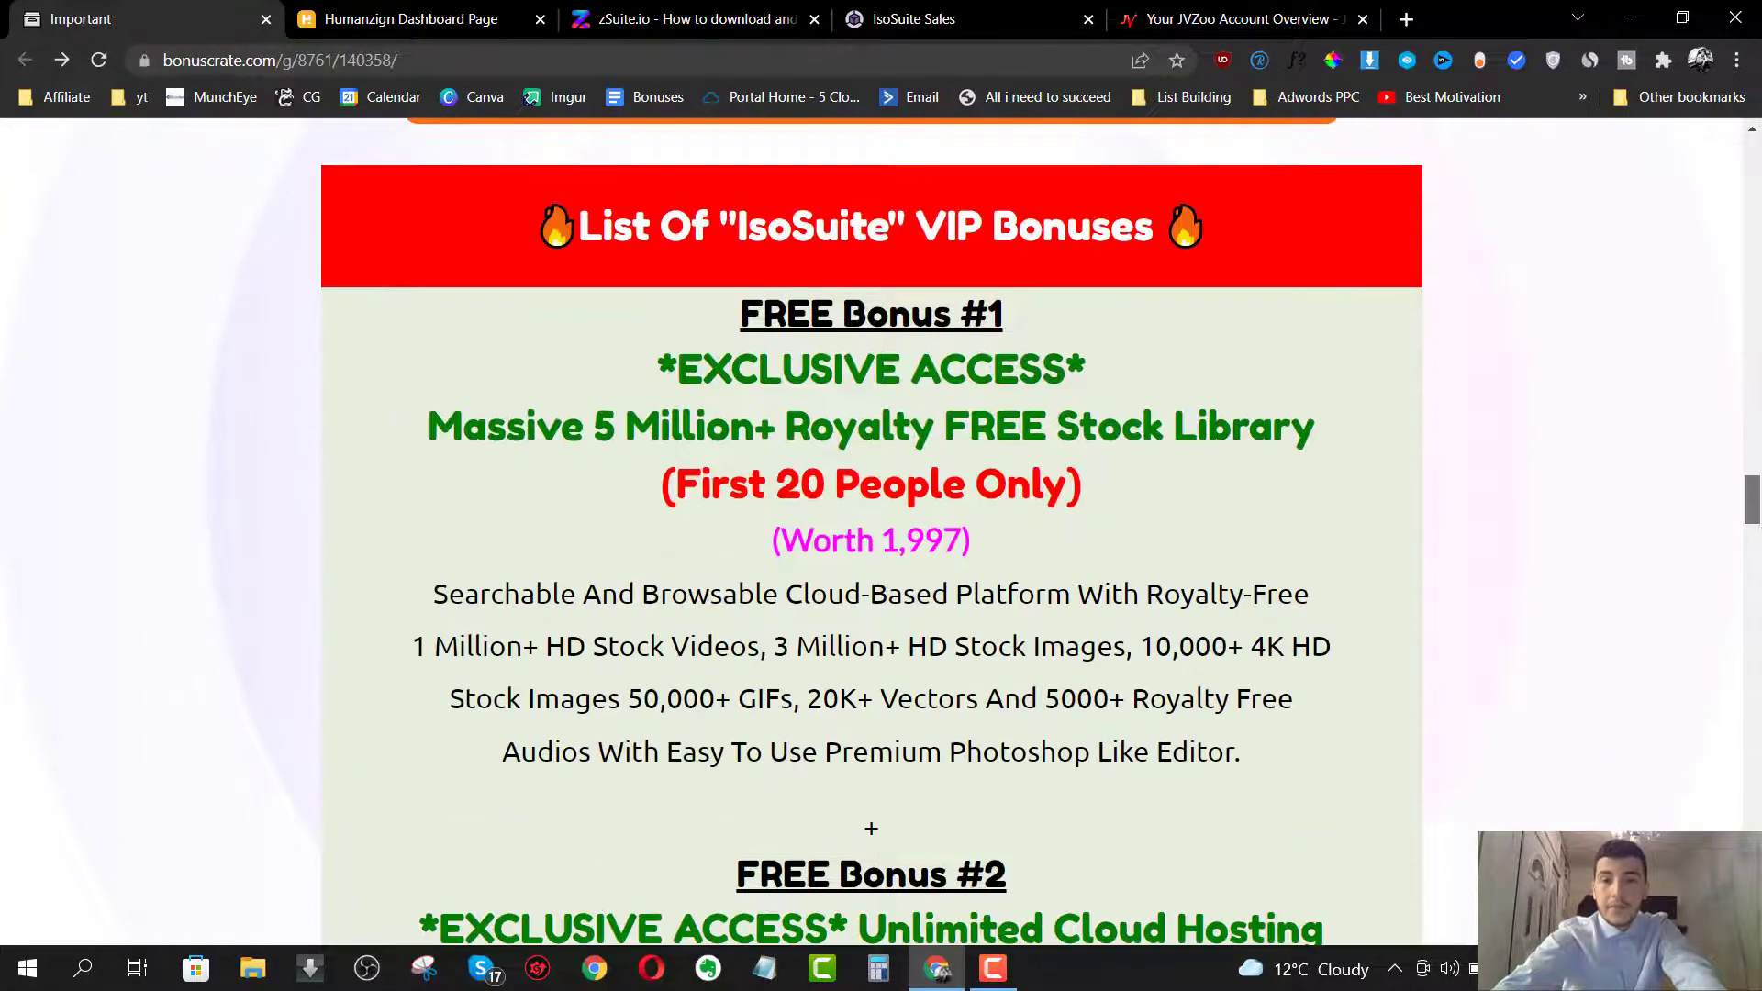
{"action": "scroll", "scroll_direction": "down", "scroll_amount": 3}
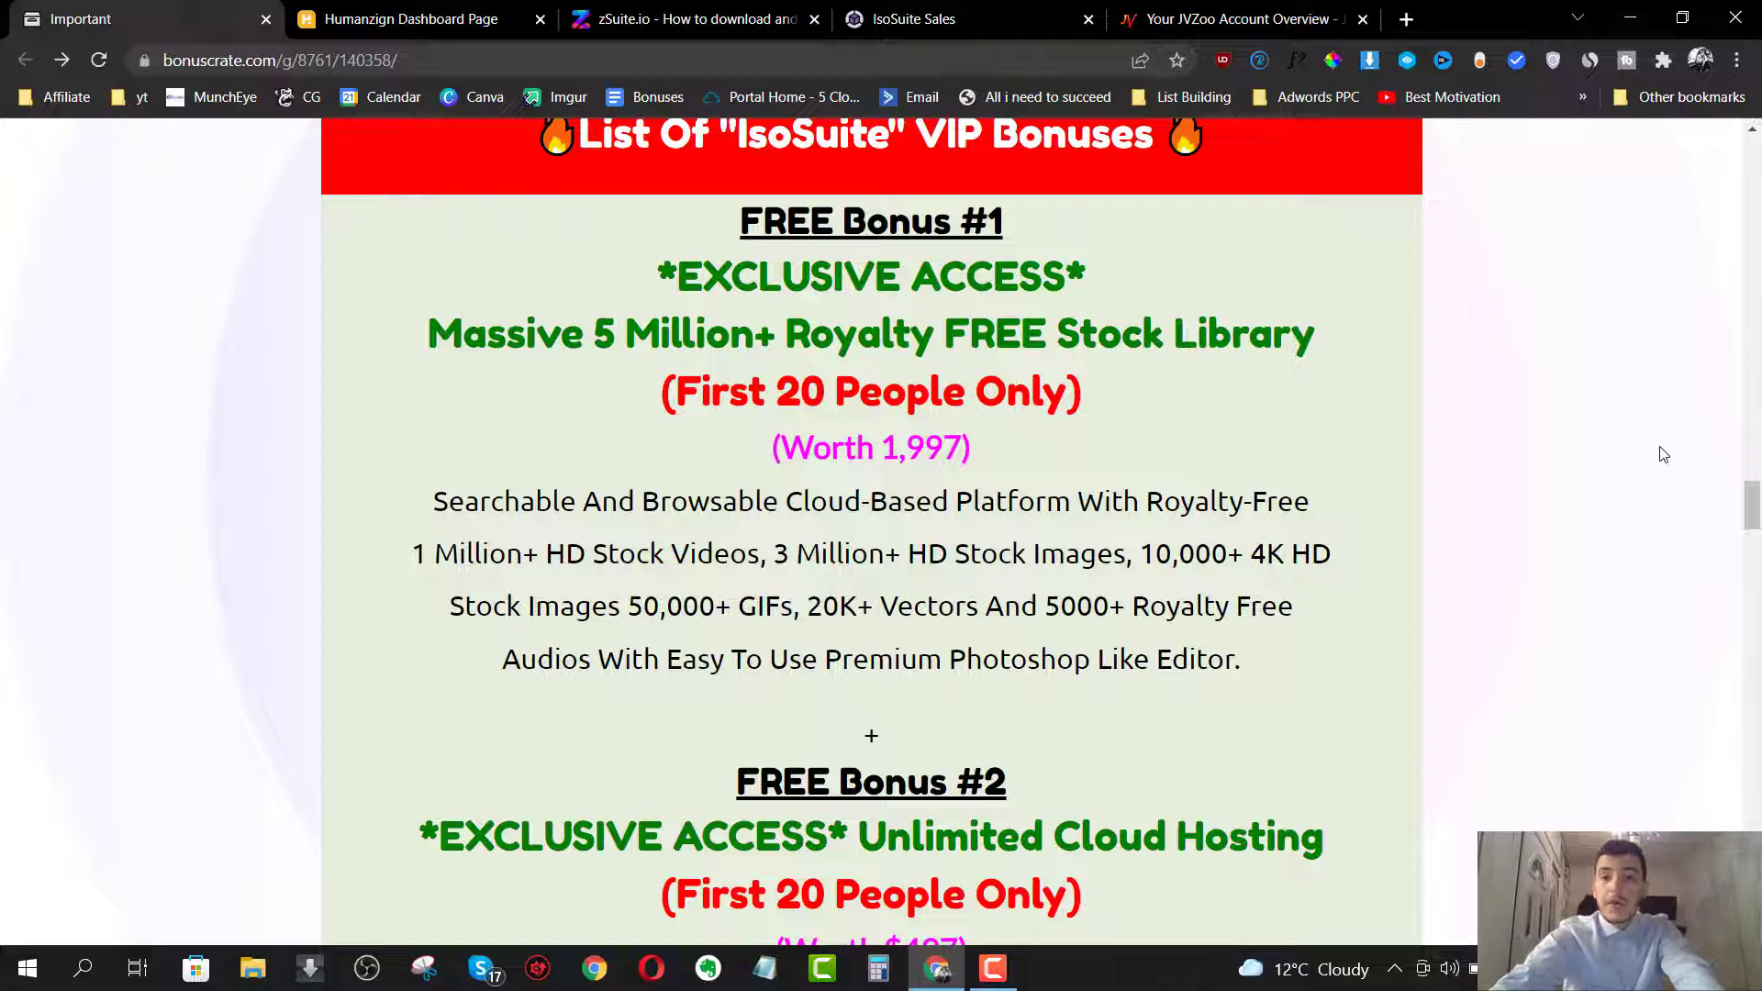
{"action": "mouse_move", "coordinate": [1457, 486]}
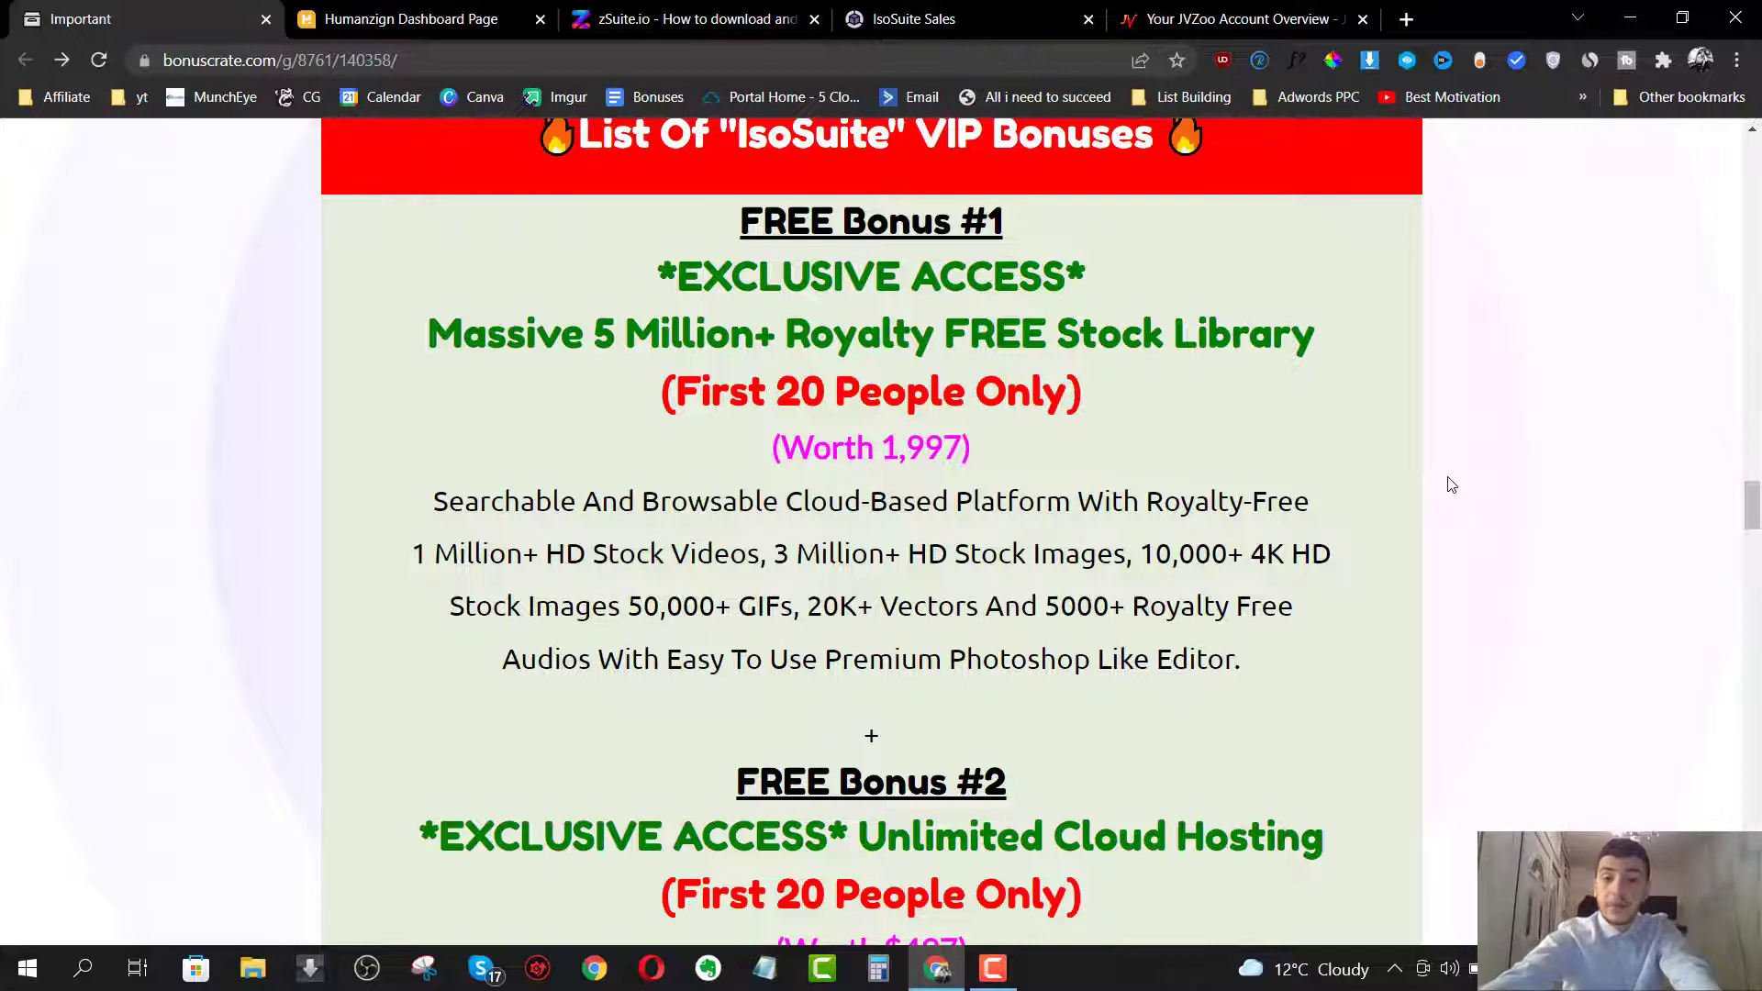
{"action": "mouse_move", "coordinate": [1360, 476]}
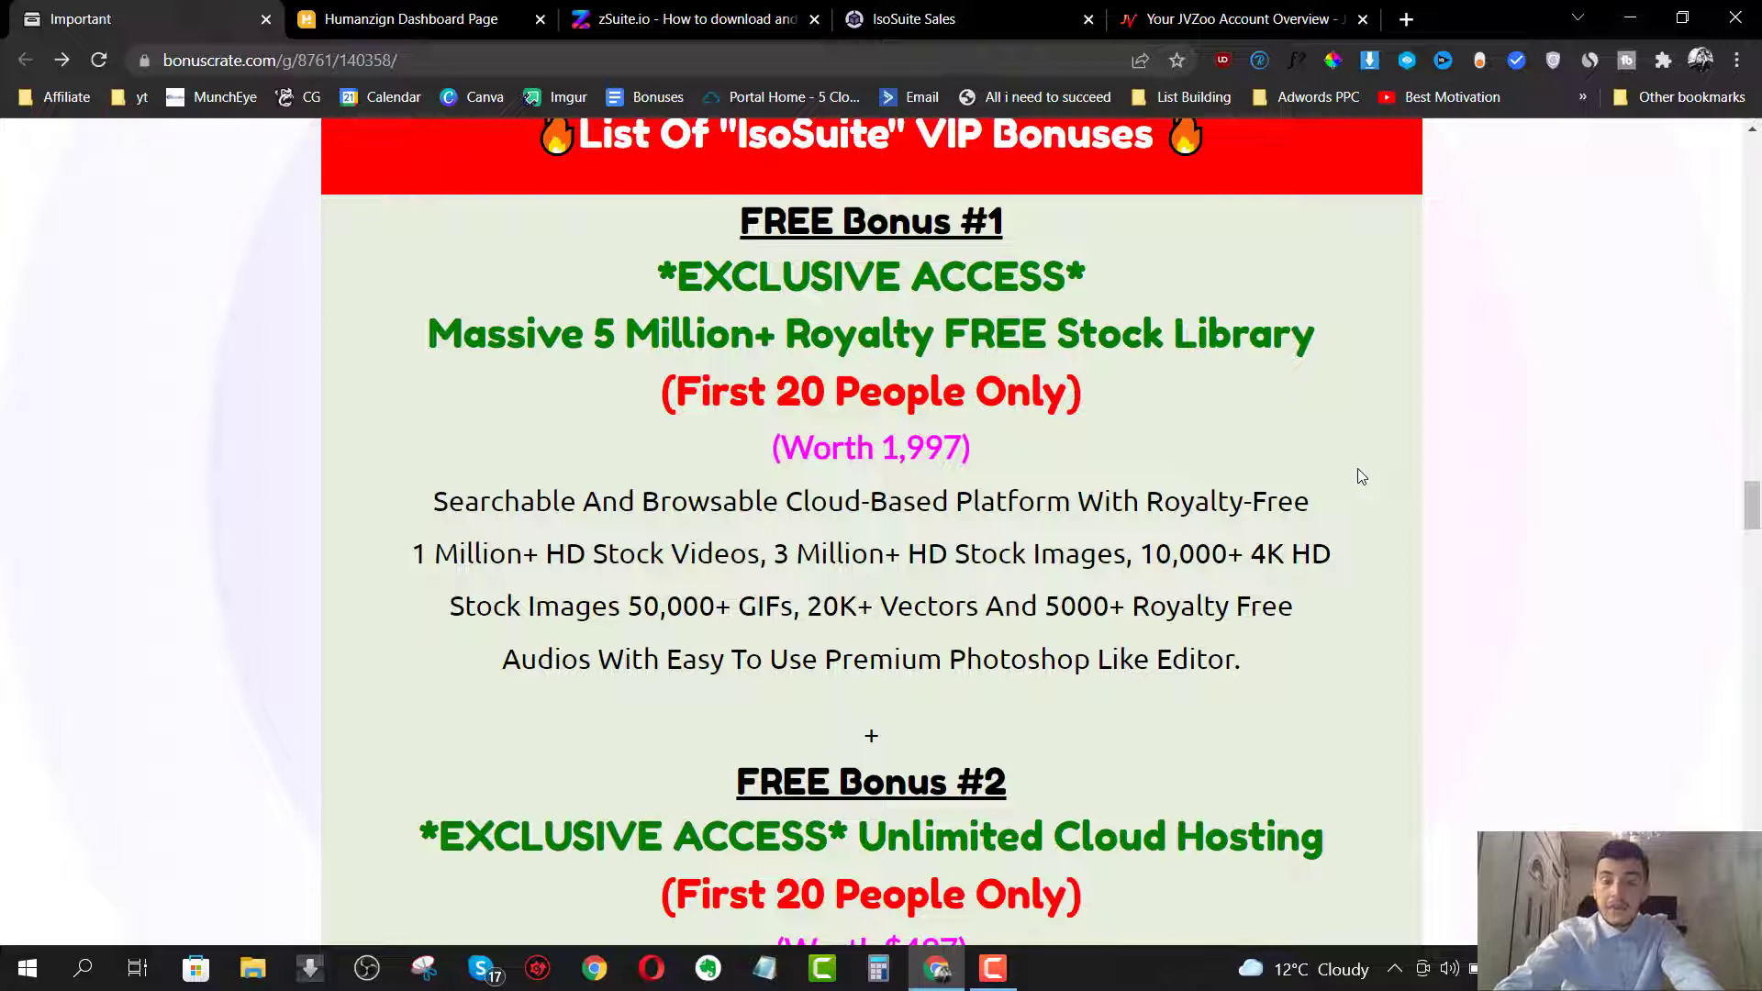
{"action": "mouse_move", "coordinate": [1208, 602]}
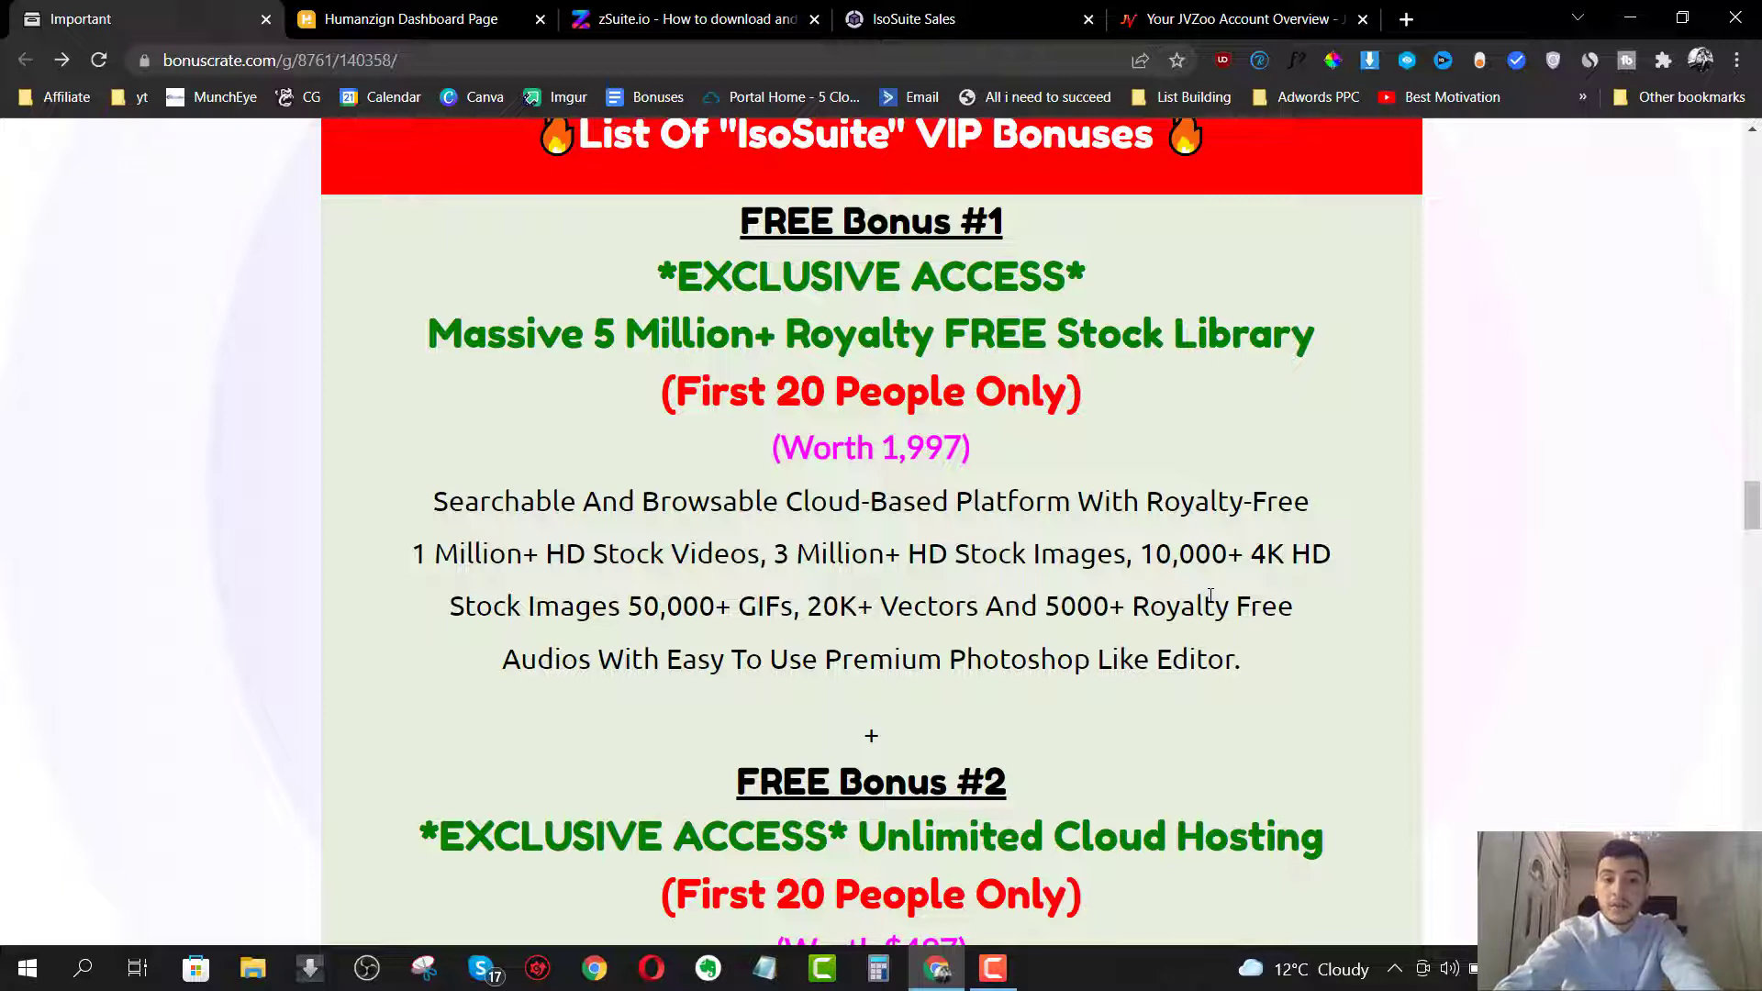
{"action": "mouse_move", "coordinate": [1330, 400]}
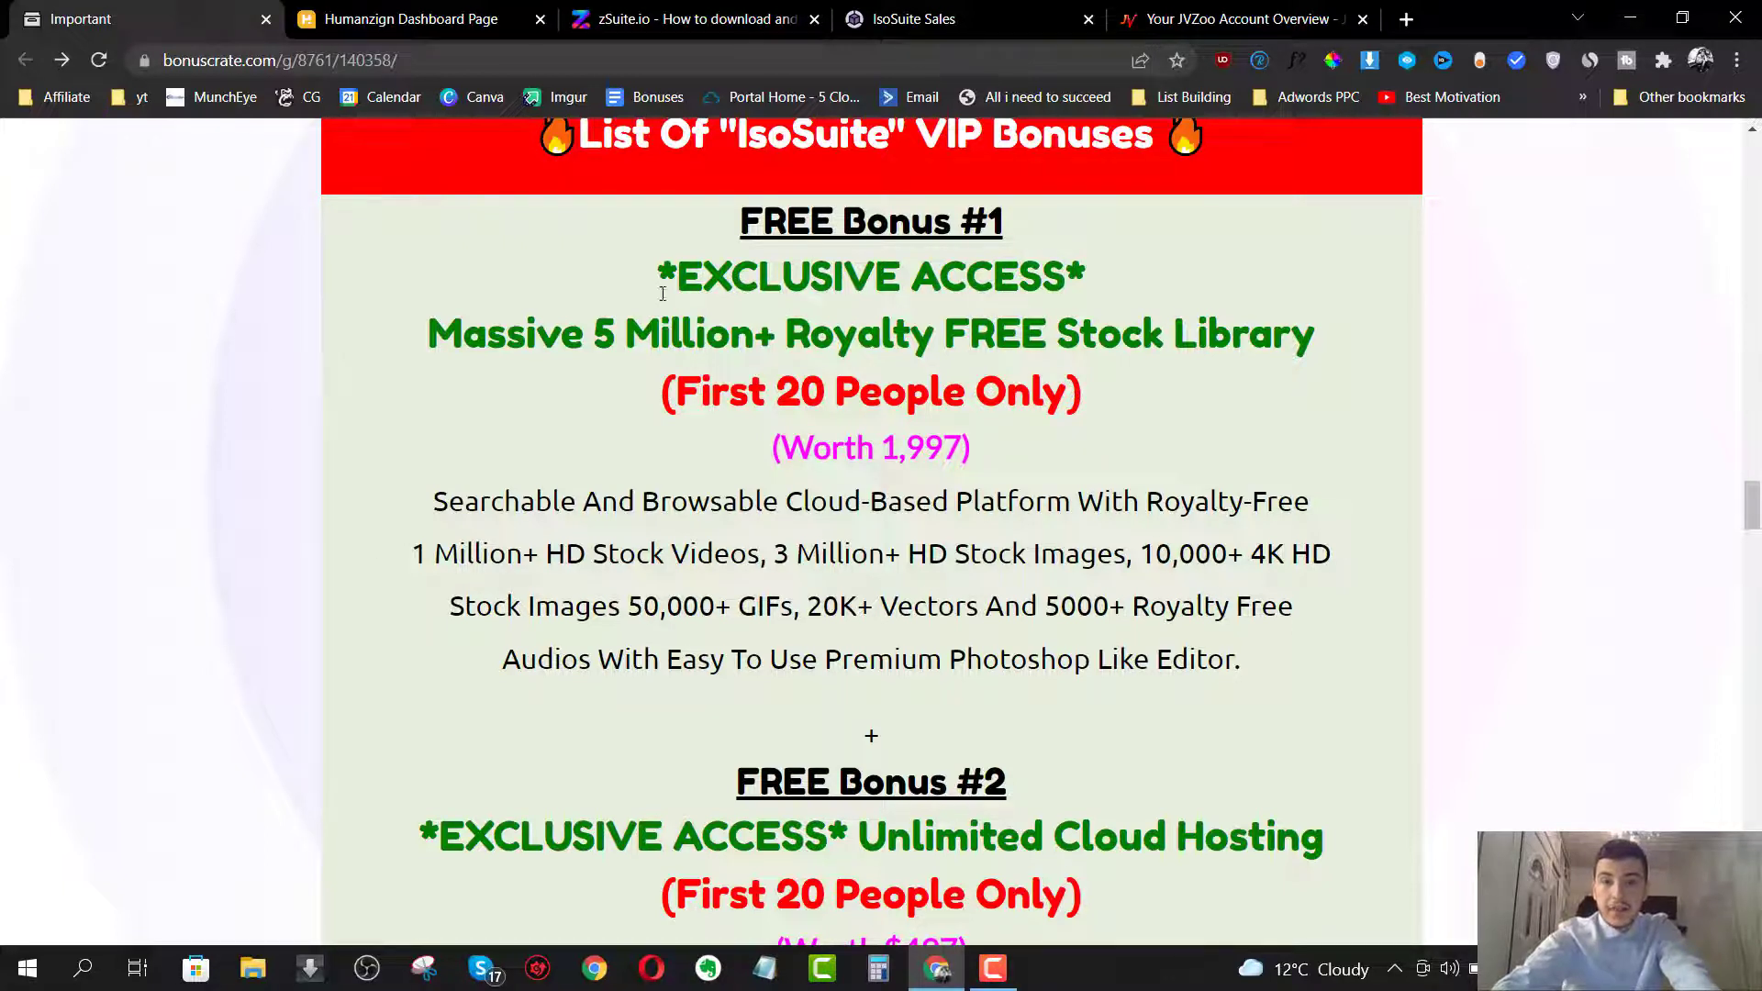
{"action": "mouse_move", "coordinate": [975, 552]}
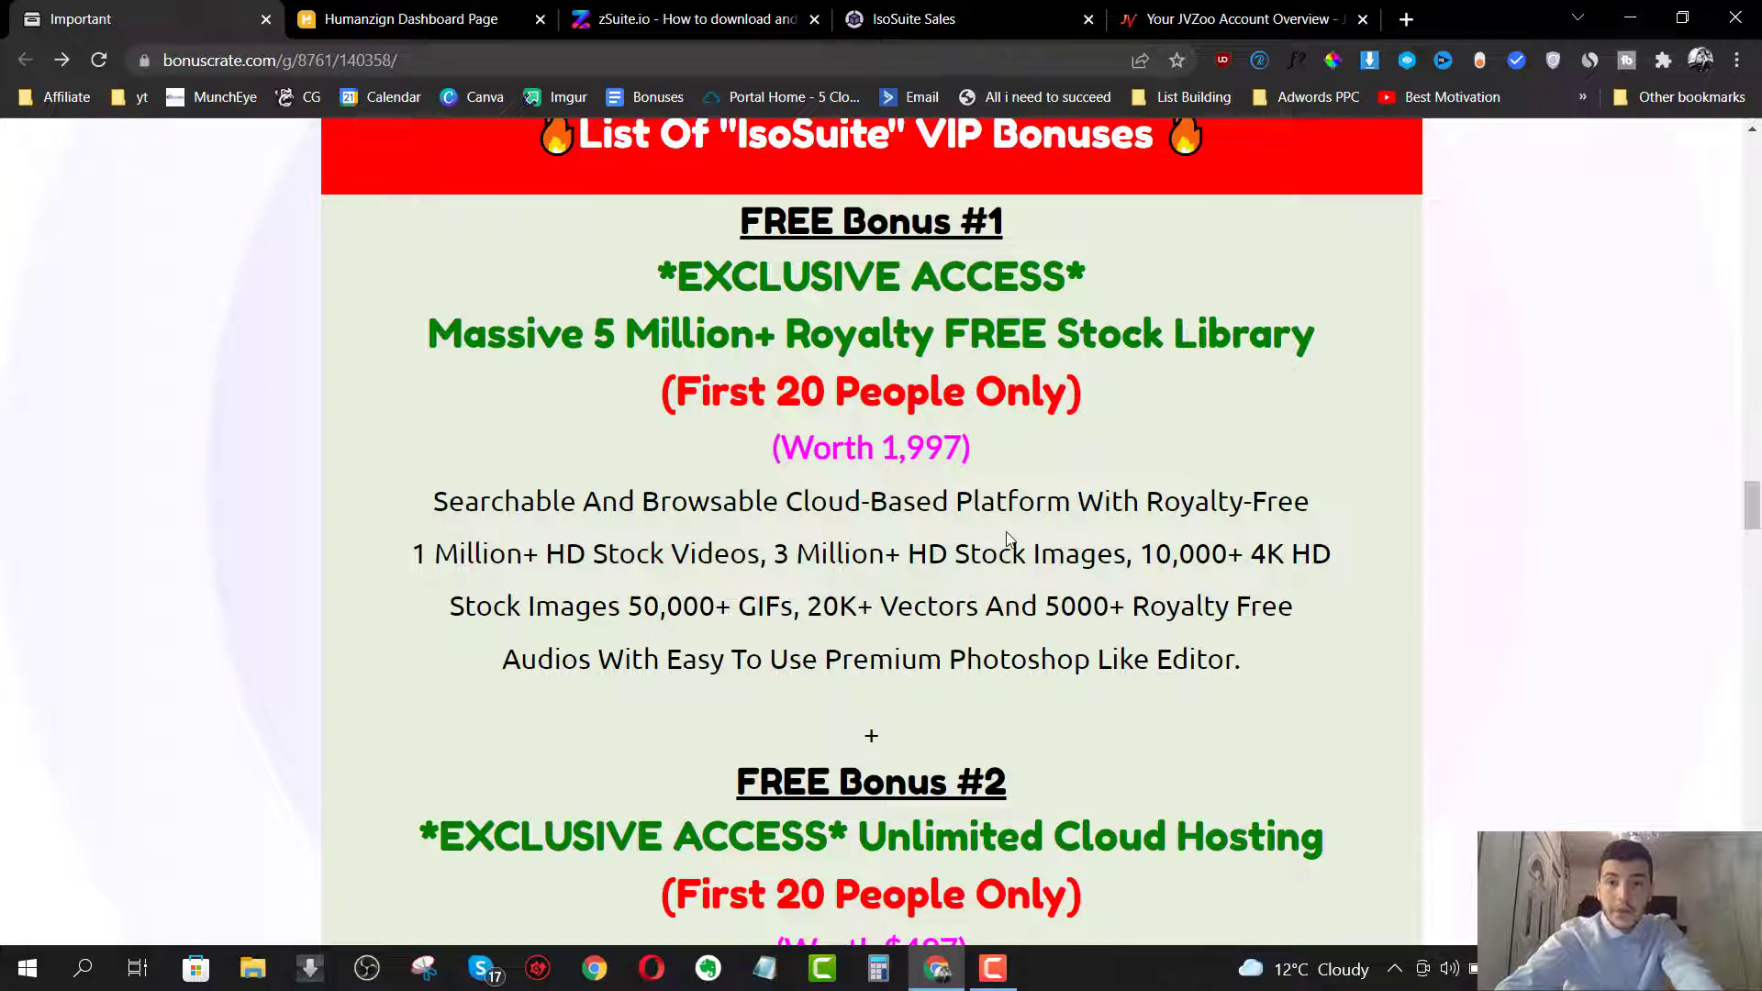
{"action": "double_click", "coordinate": [1018, 391]}
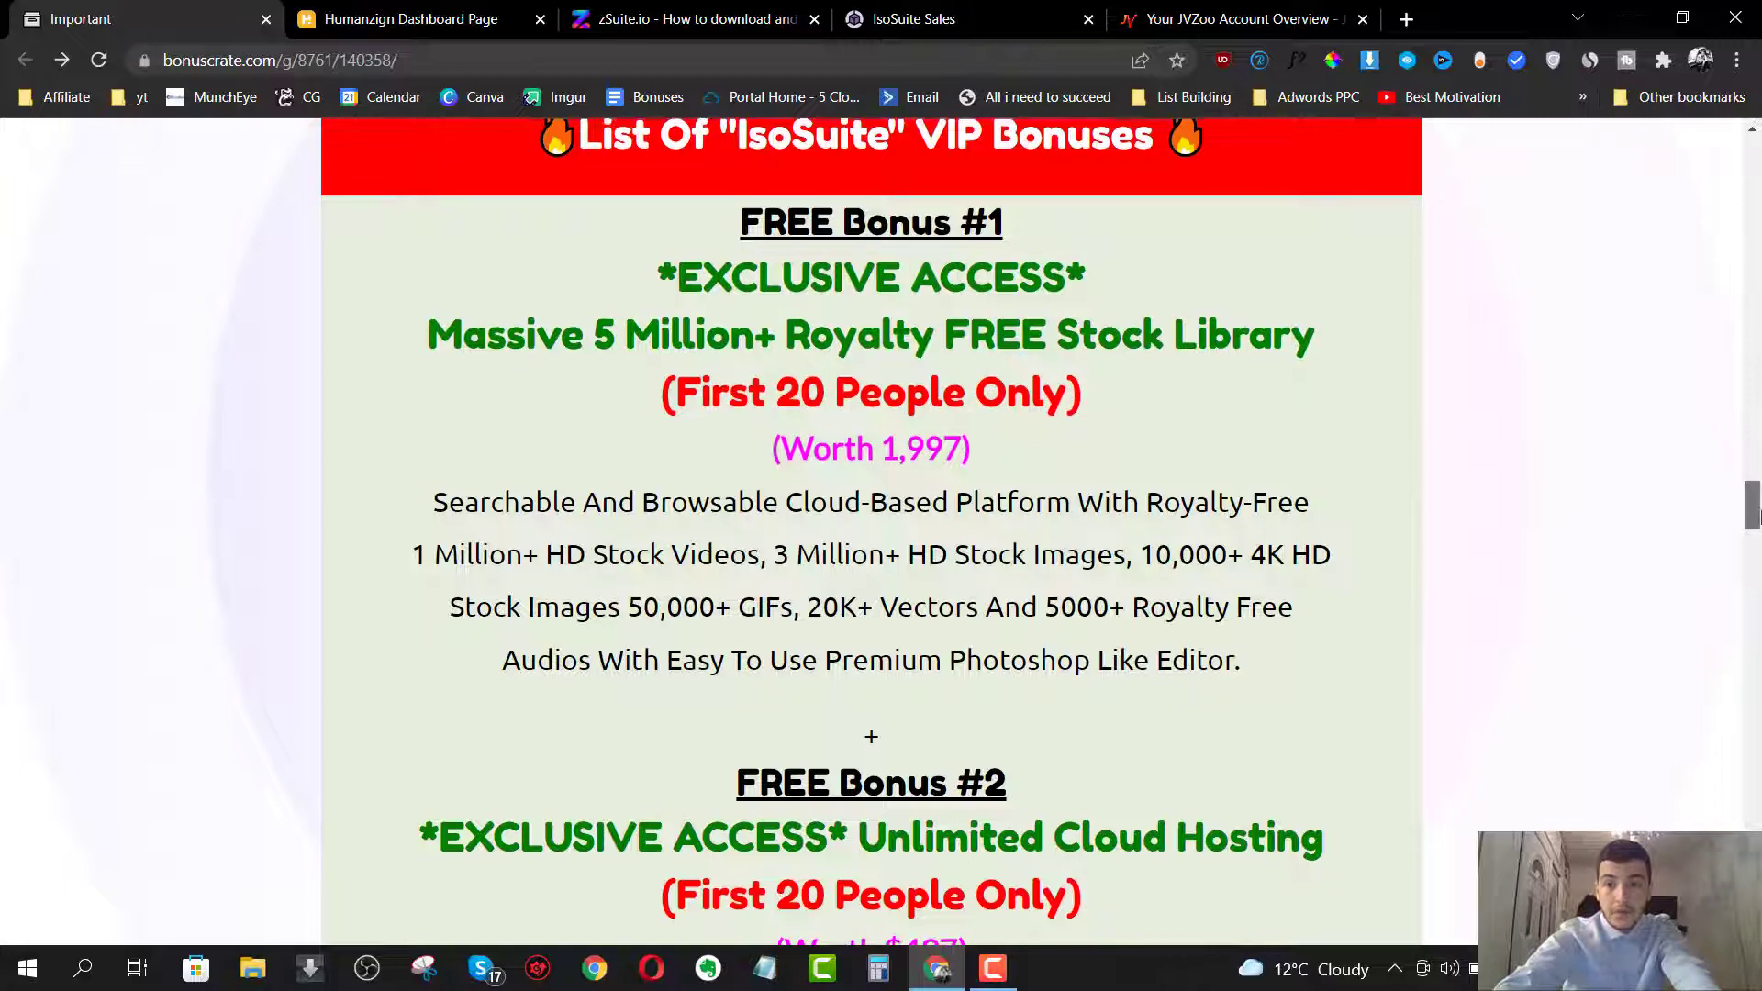
{"action": "scroll", "scroll_direction": "down", "scroll_amount": 3}
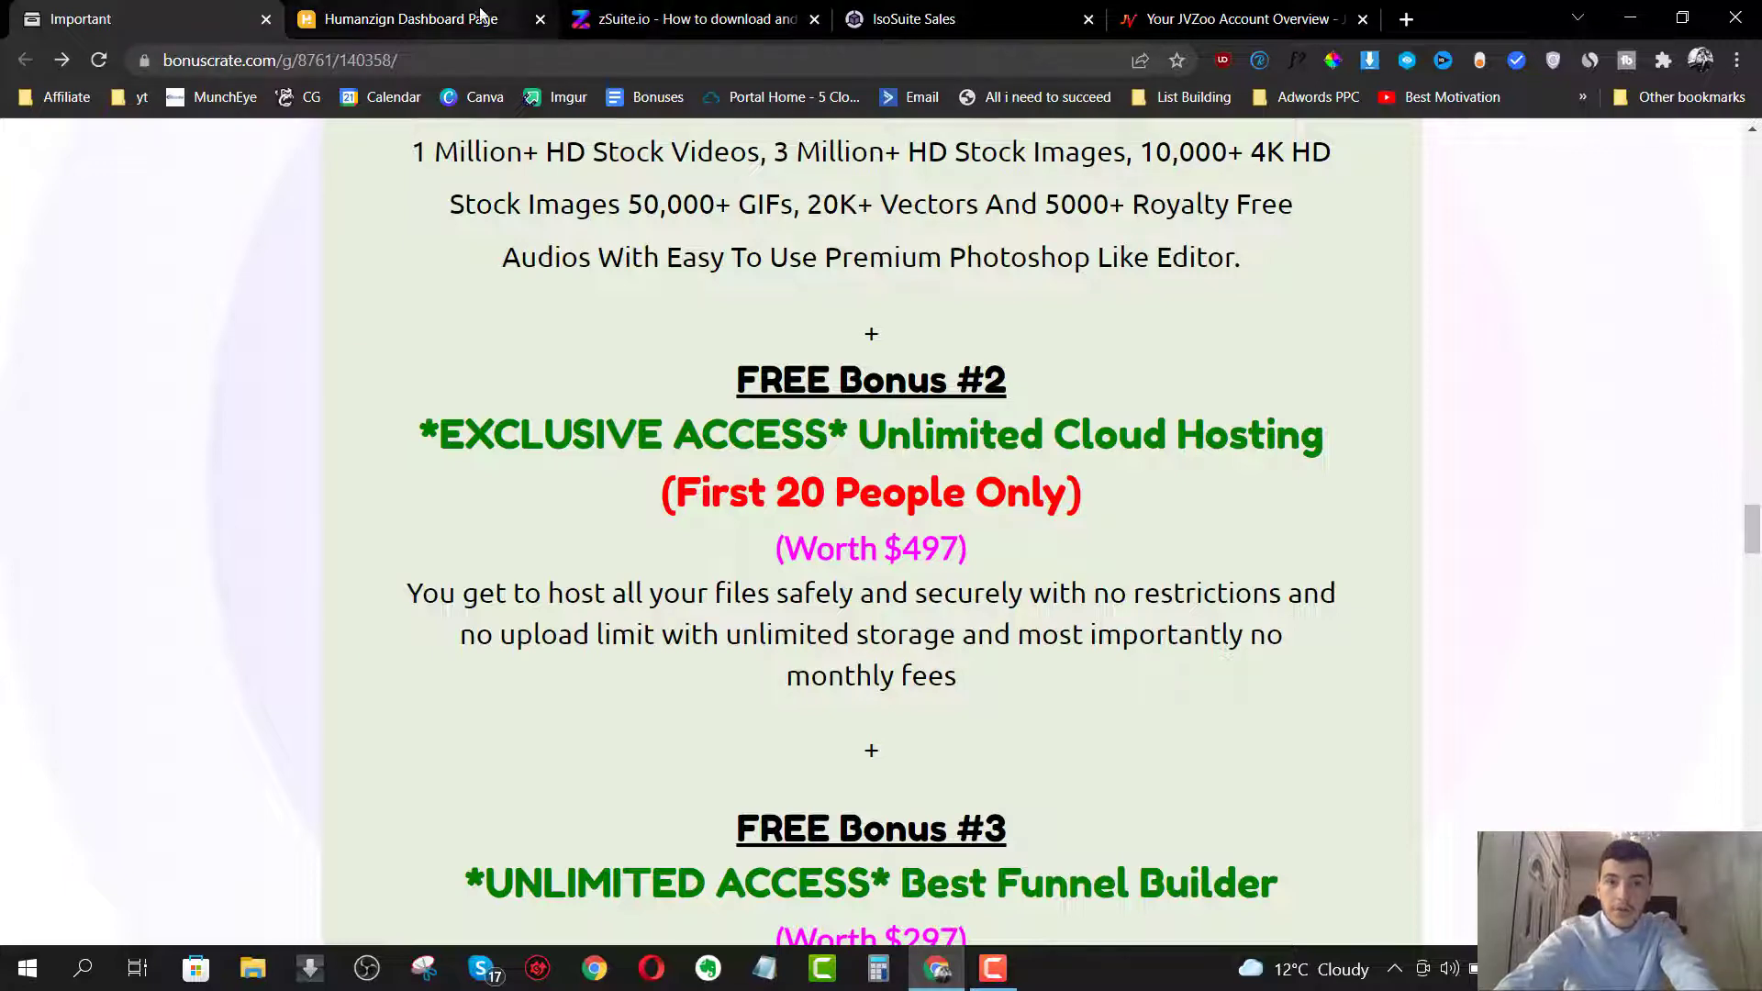
- Read Bonus #2 through #6 to the Vendor Bonus Pack, then go to the IsoSuite sales page
{"action": "left_click", "coordinate": [405, 19]}
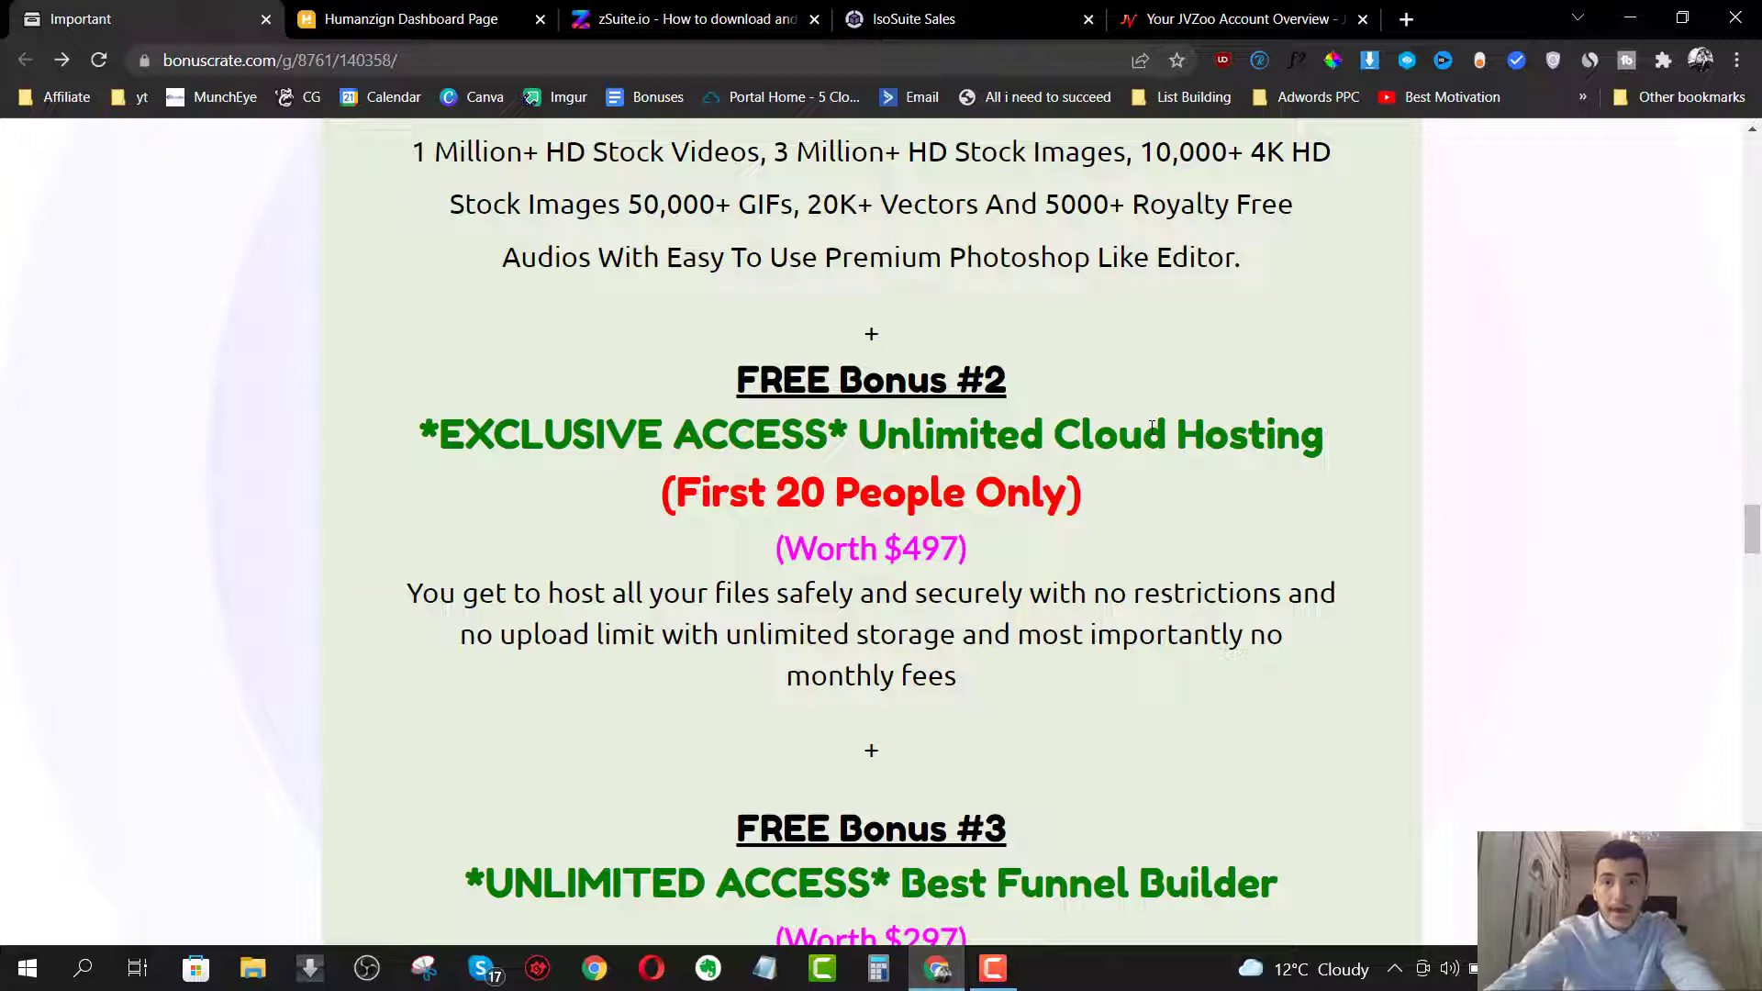
{"action": "mouse_move", "coordinate": [655, 489]}
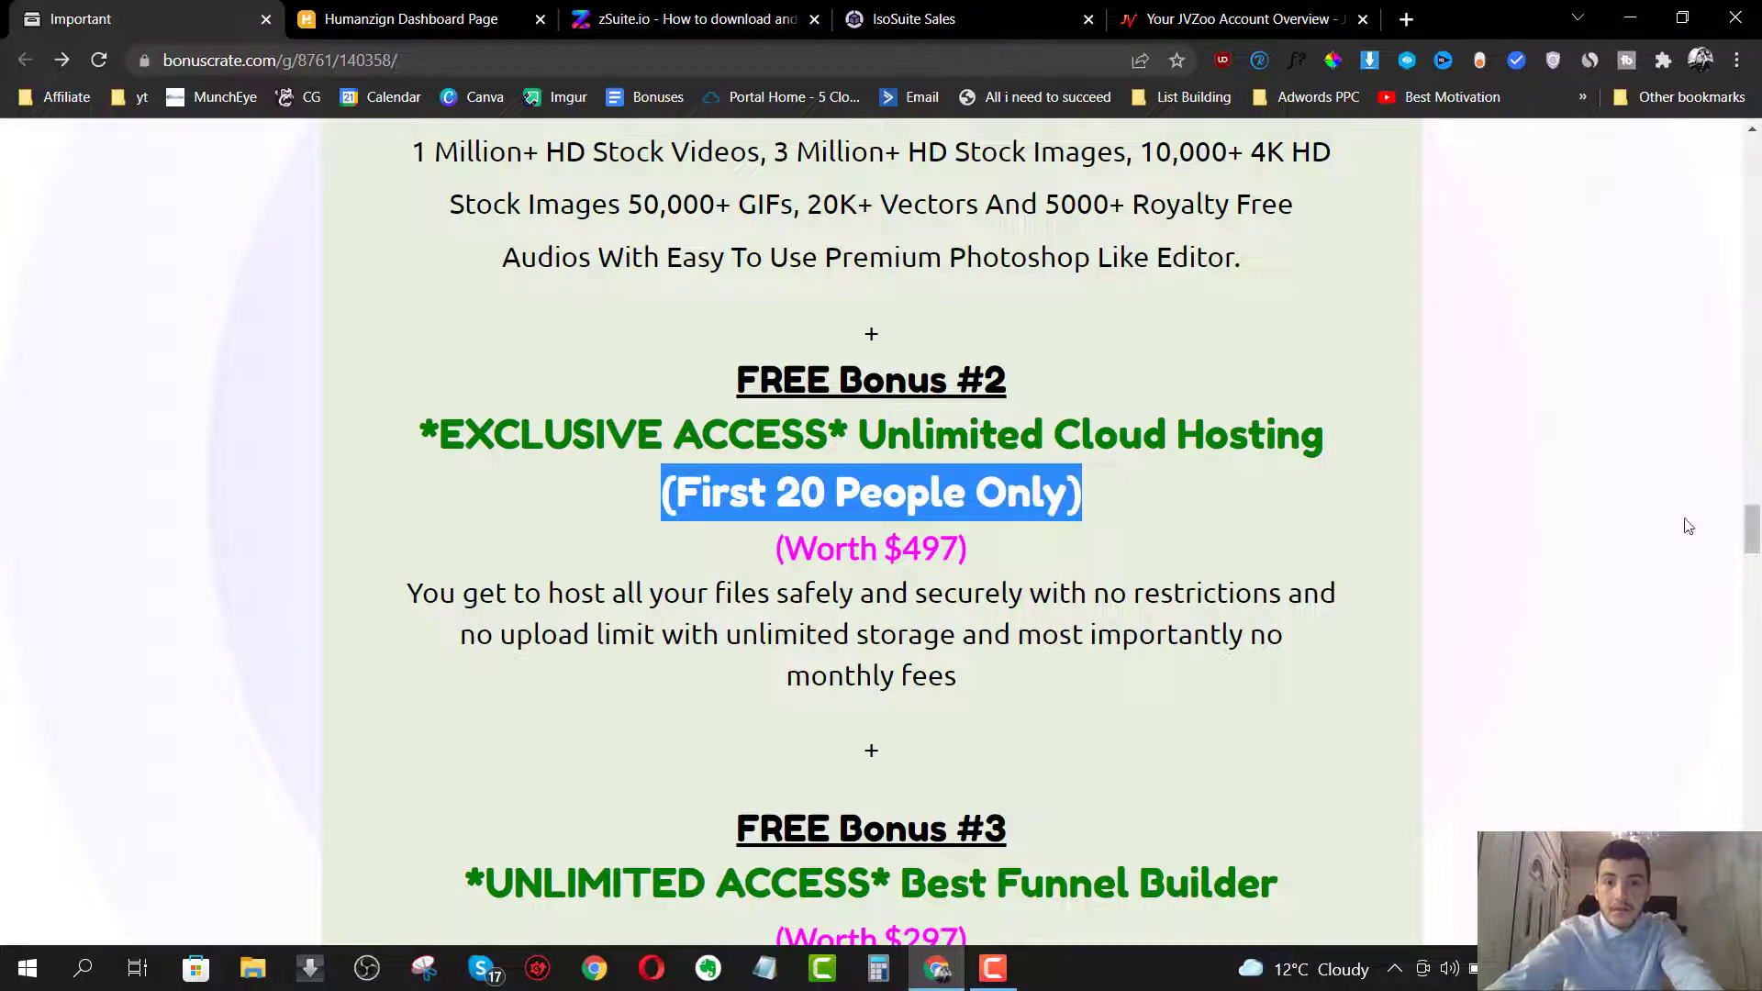
{"action": "scroll", "scroll_direction": "down", "scroll_amount": 3}
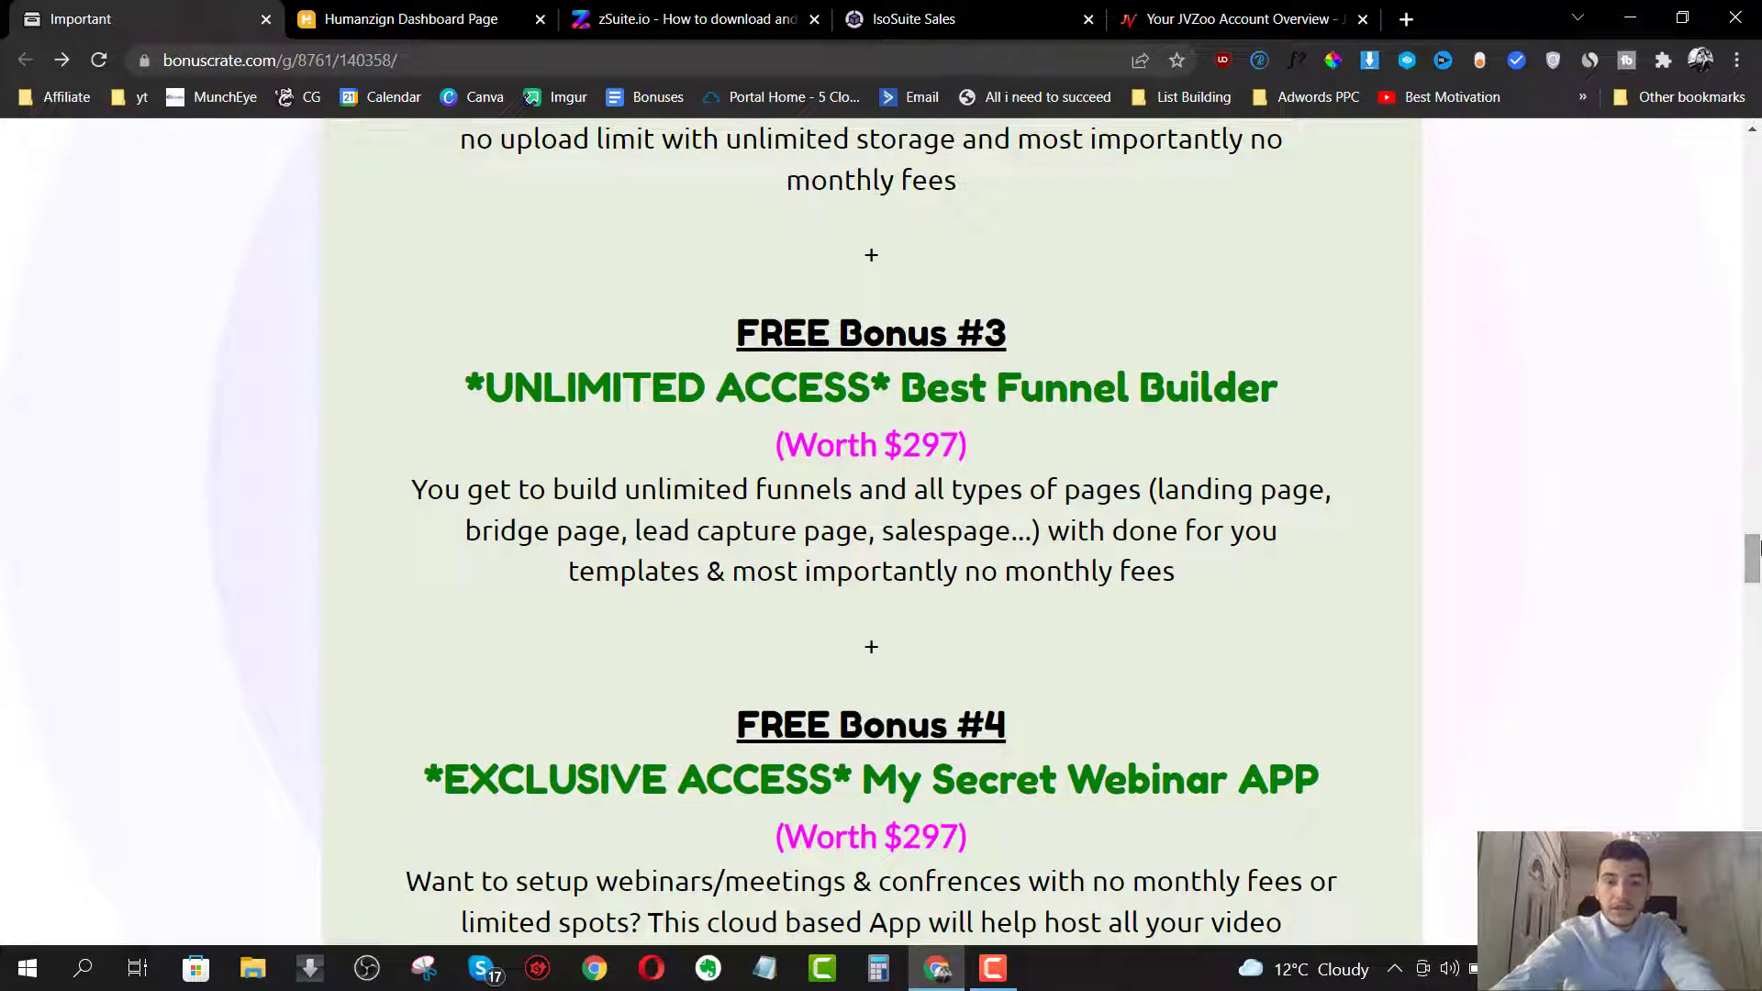
{"action": "scroll", "scroll_direction": "down", "scroll_amount": 3}
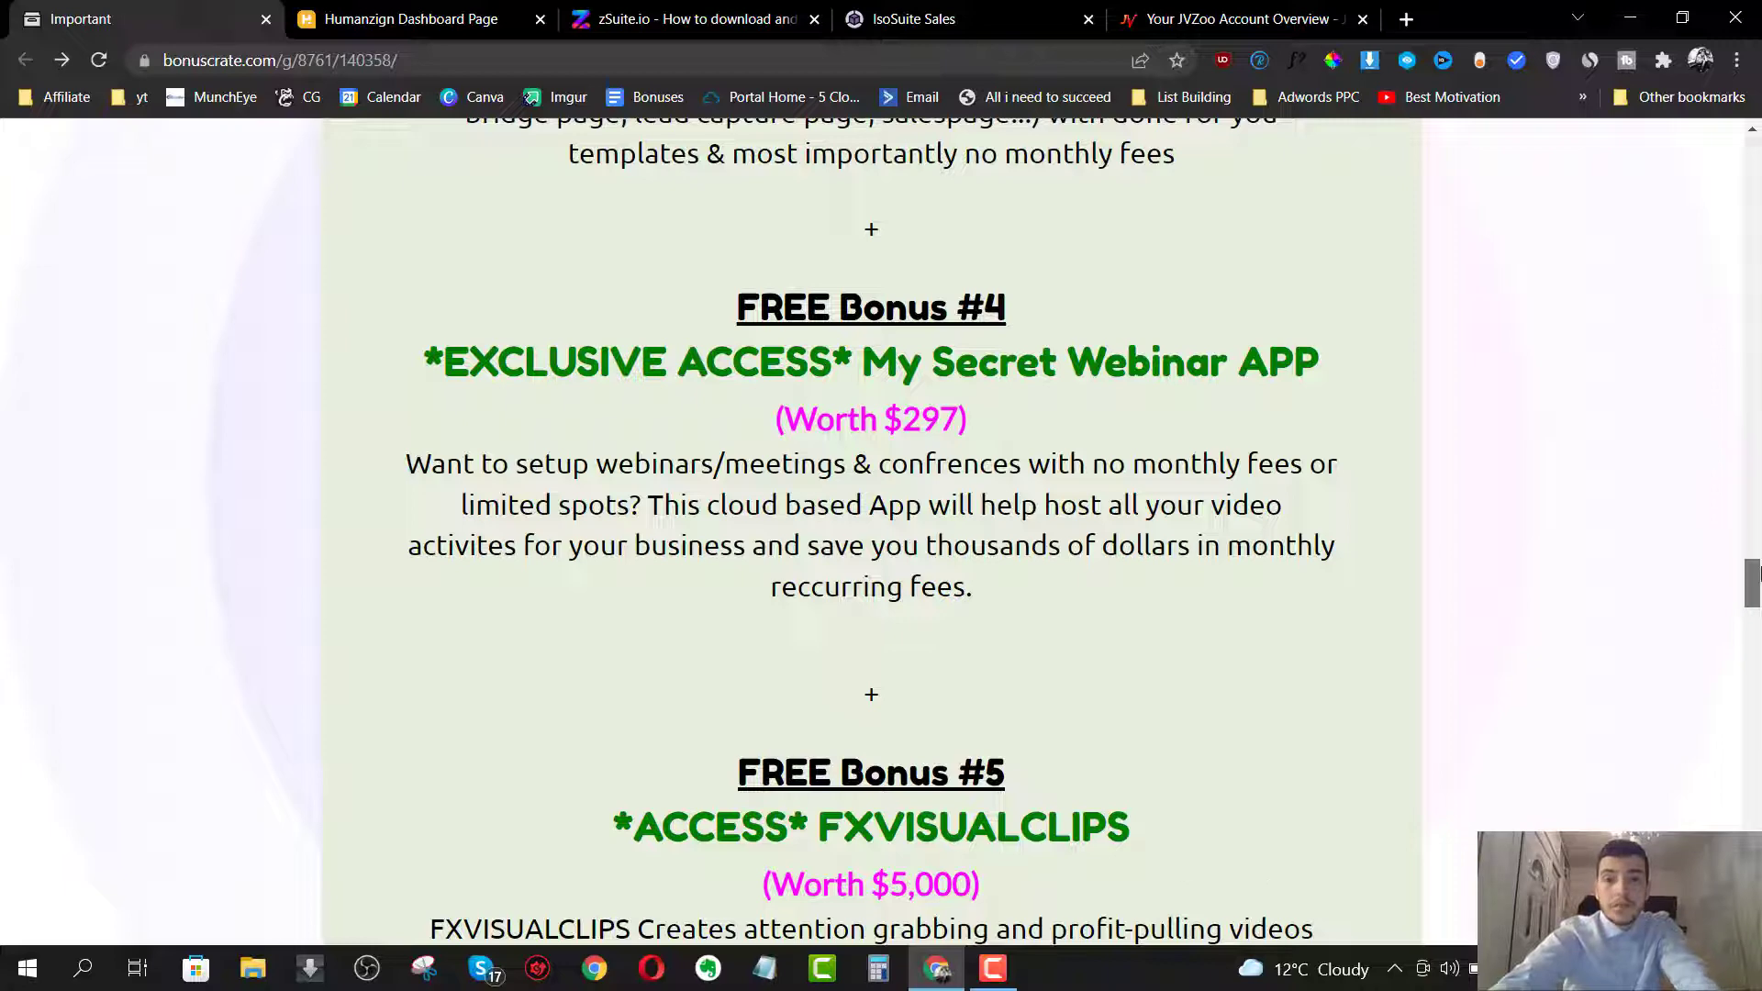
{"action": "scroll", "scroll_direction": "down", "scroll_amount": 3}
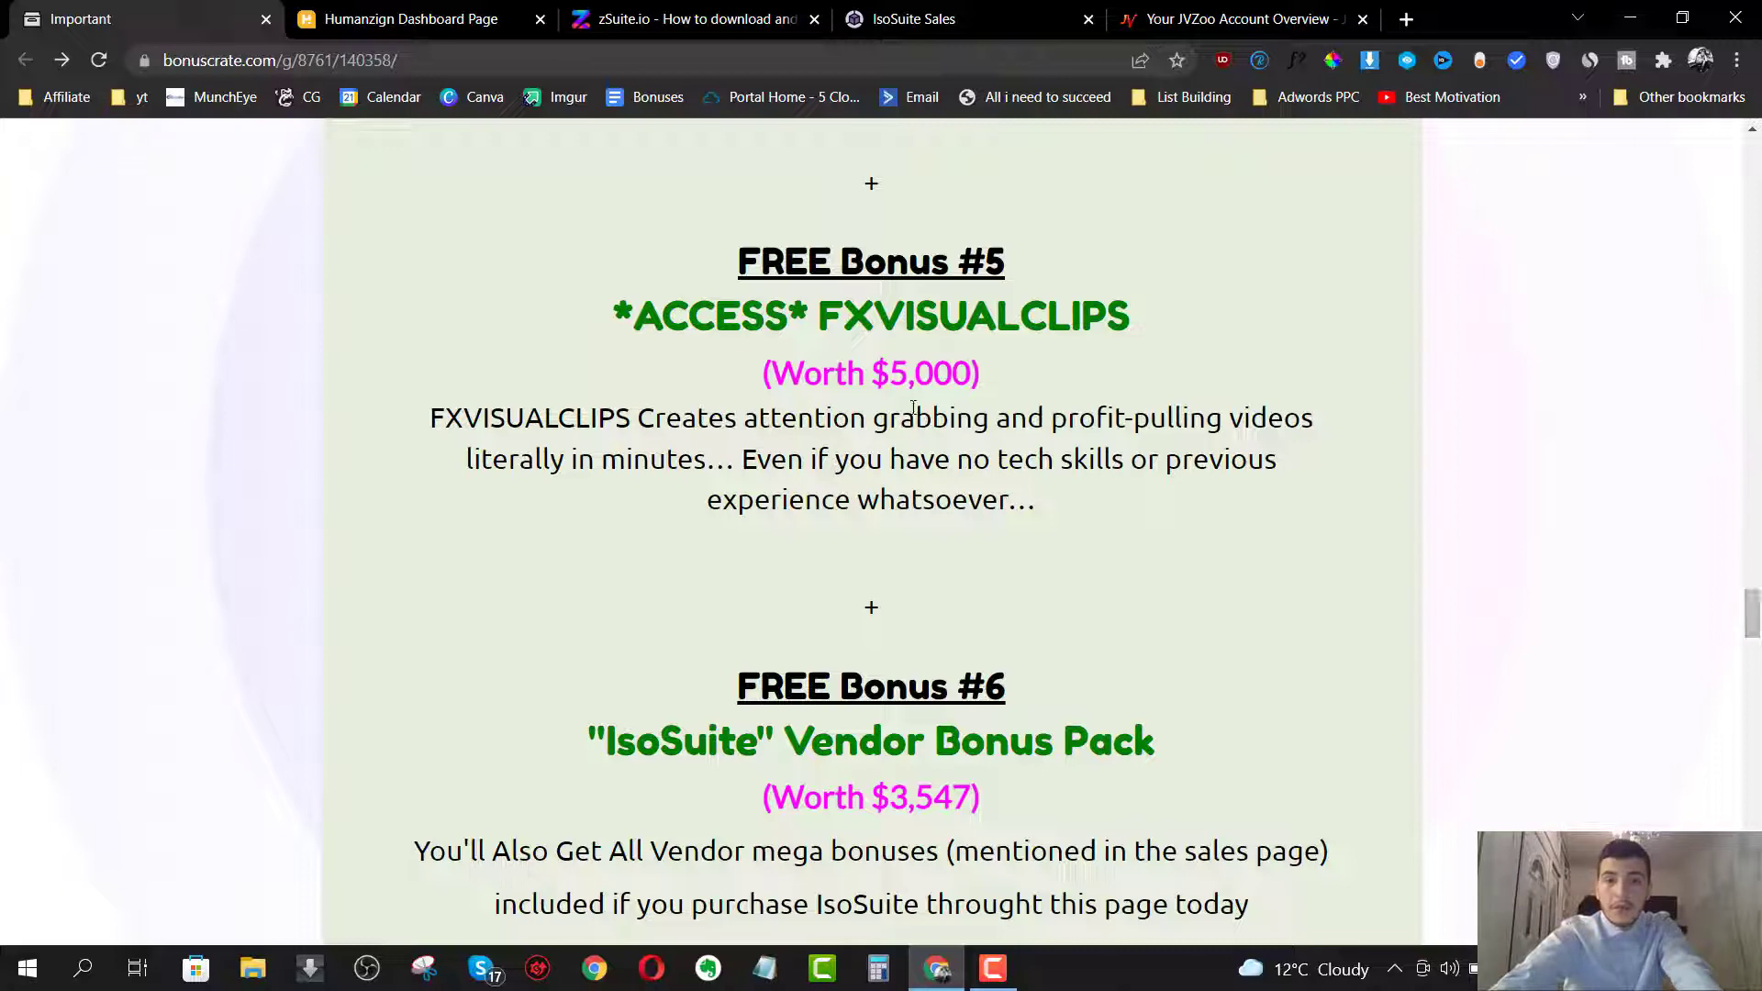
{"action": "mouse_move", "coordinate": [1168, 463]}
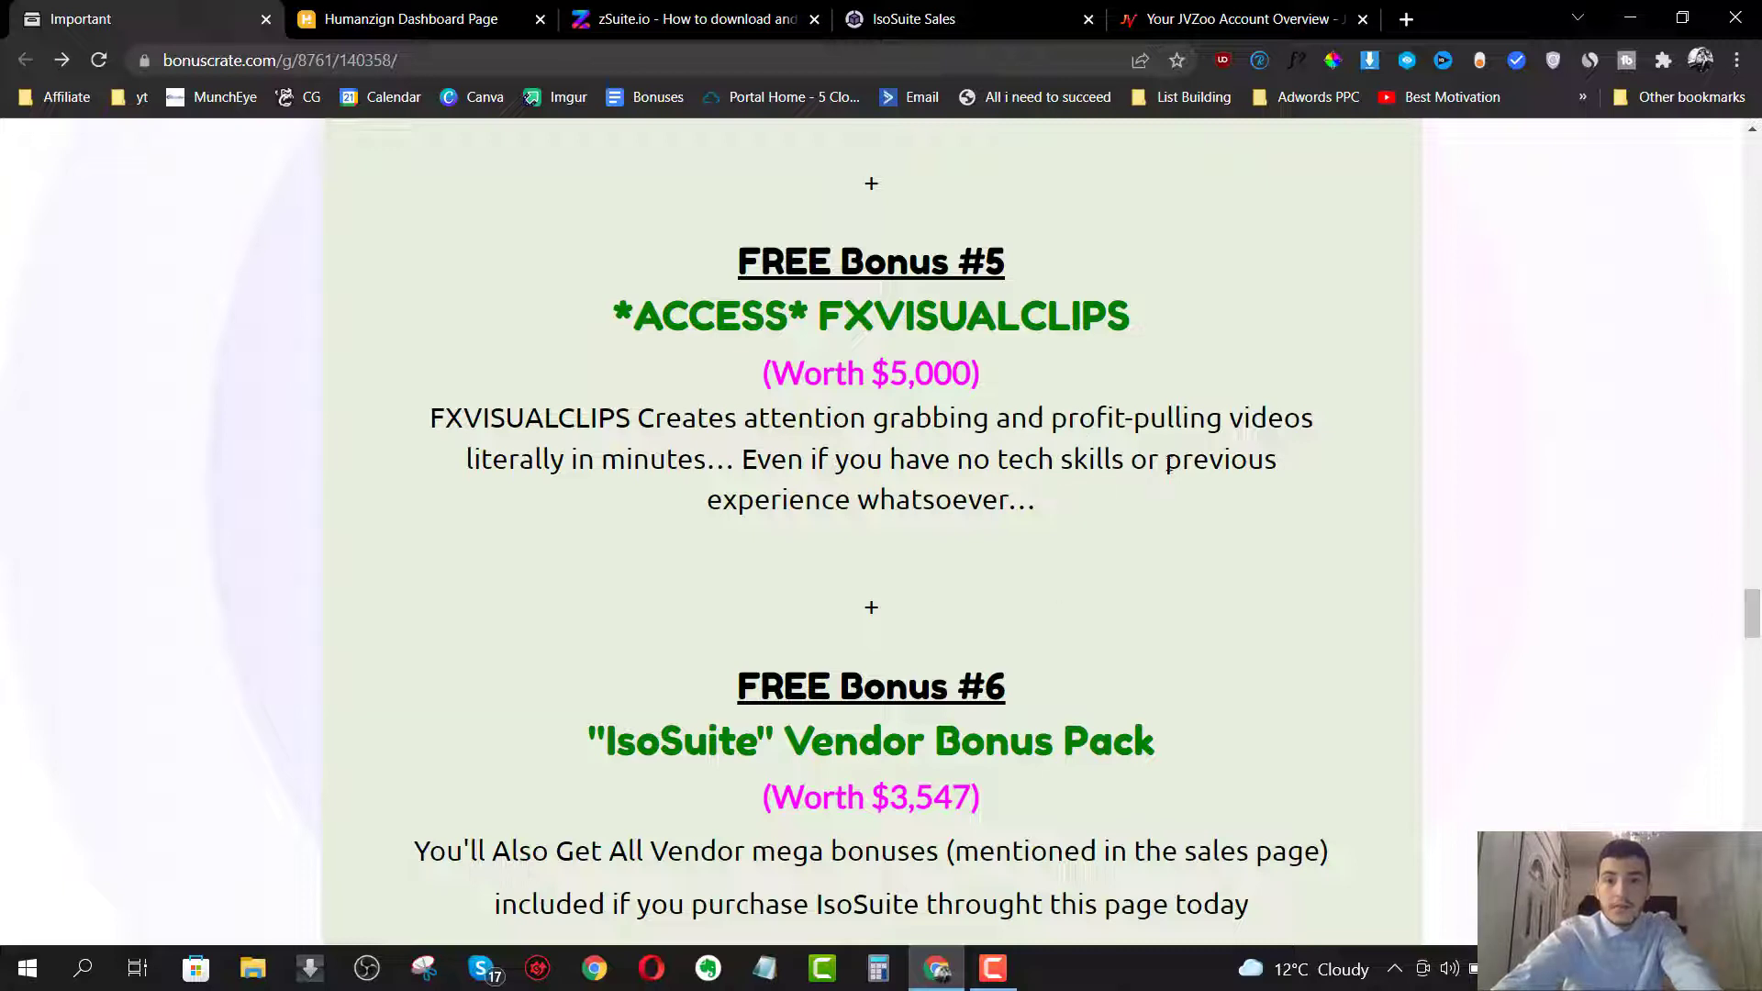
{"action": "scroll", "scroll_direction": "down", "scroll_amount": 3}
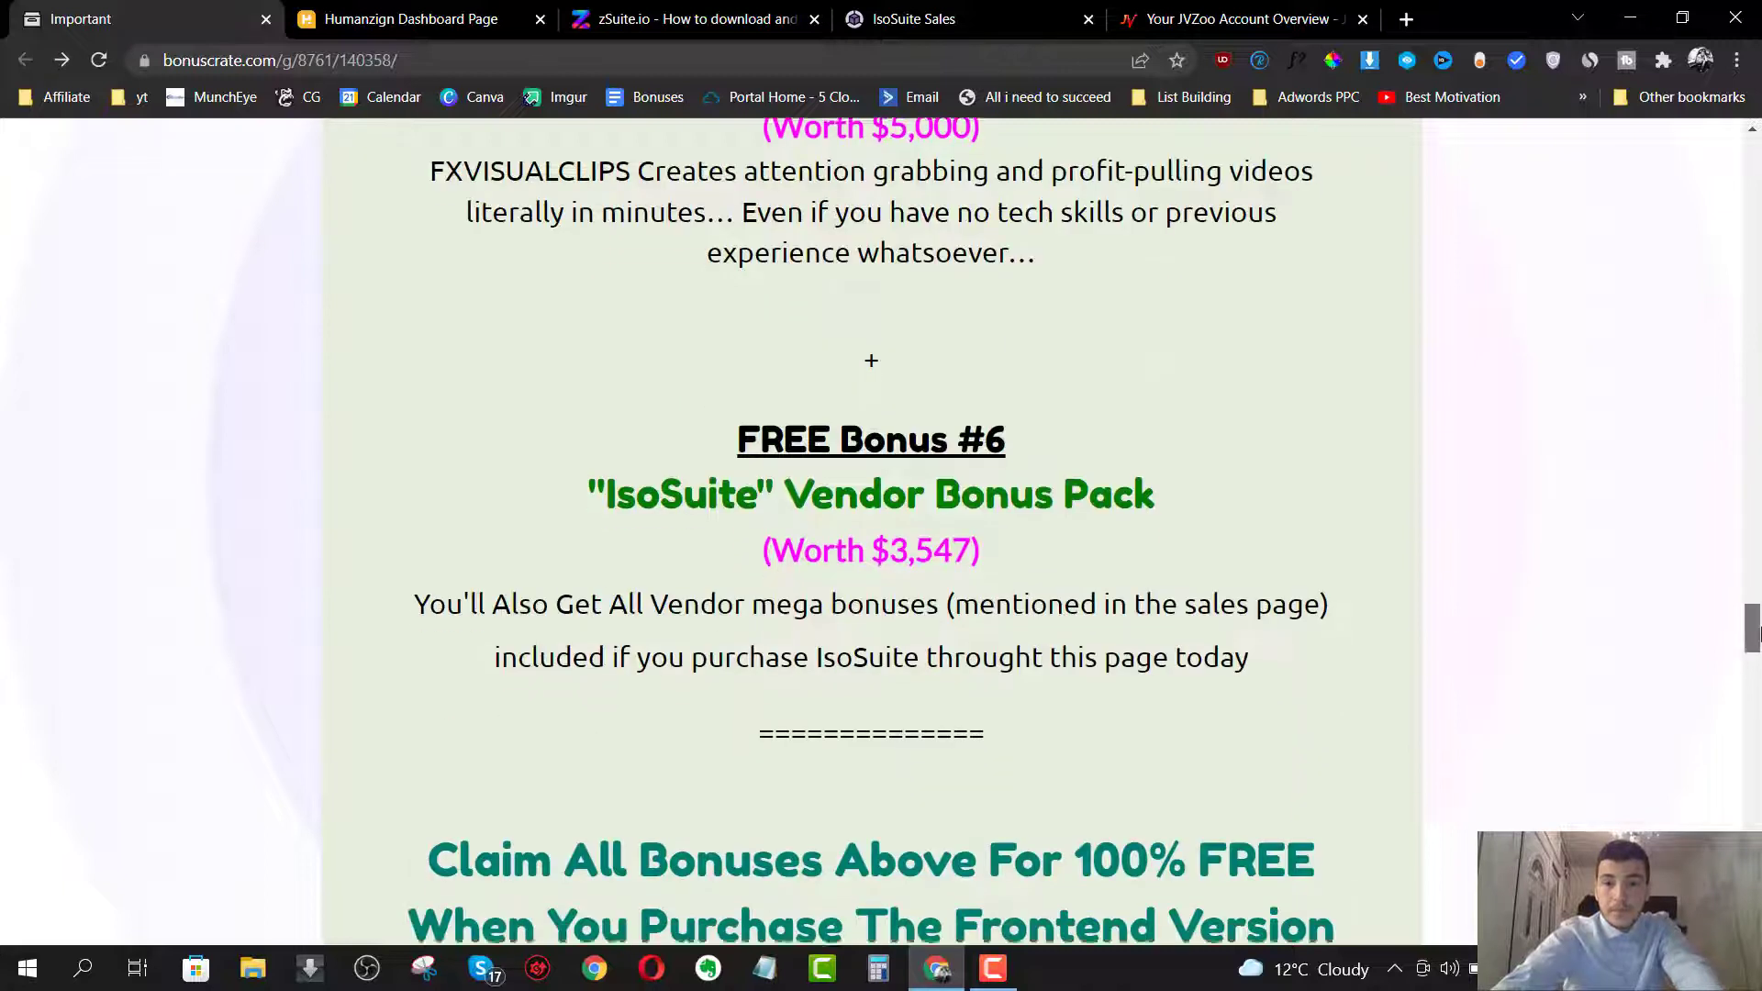
{"action": "scroll", "scroll_direction": "down", "scroll_amount": 3}
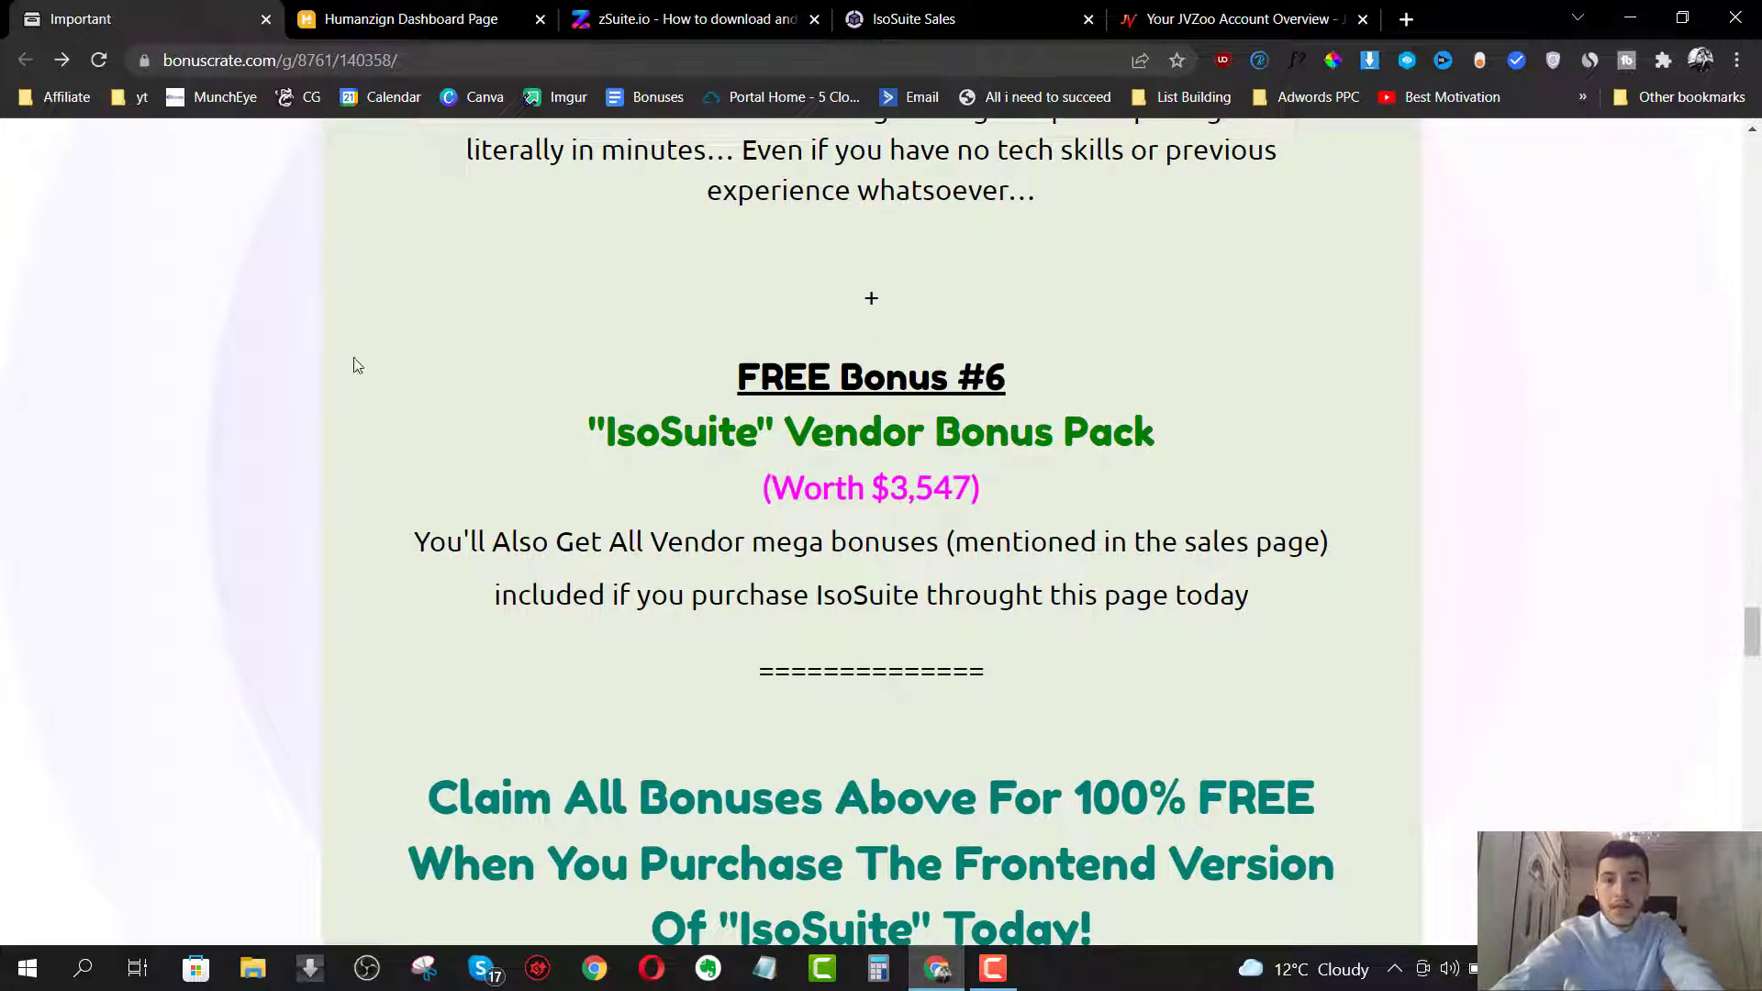
{"action": "left_click", "coordinate": [910, 19]}
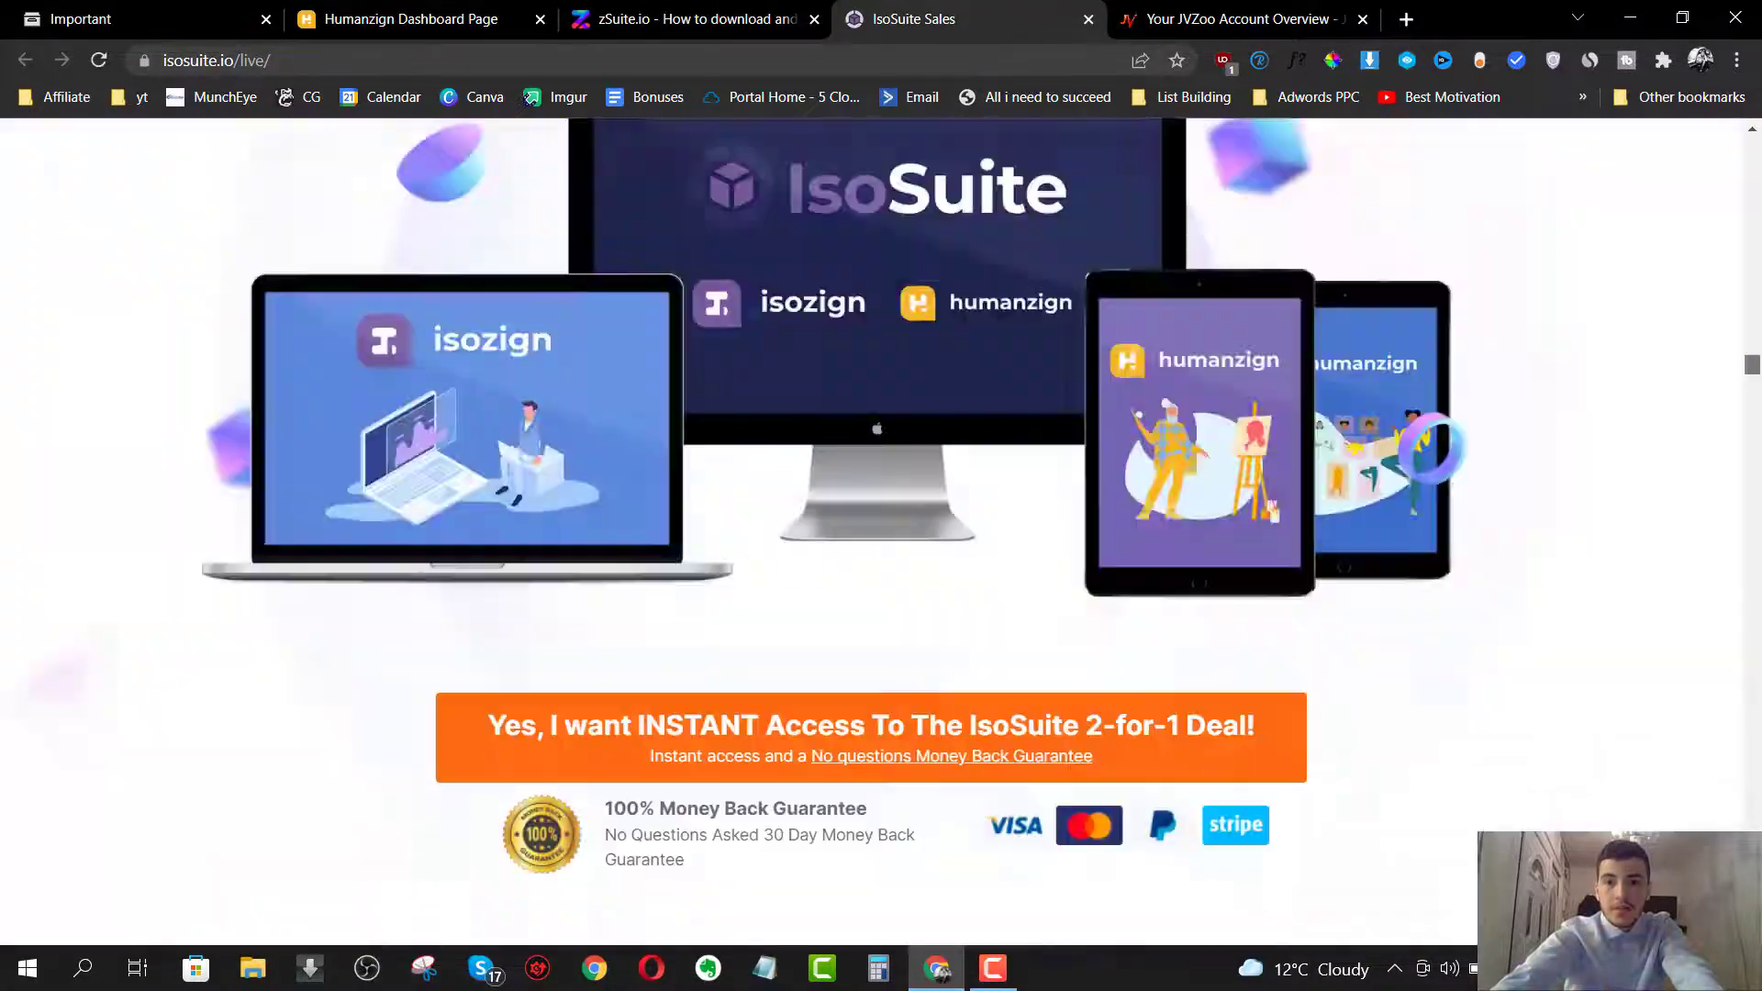
- Look over the isosuite.io audiences and bonuses one to four, ending back at the headline
{"action": "scroll", "scroll_direction": "down", "scroll_amount": 3}
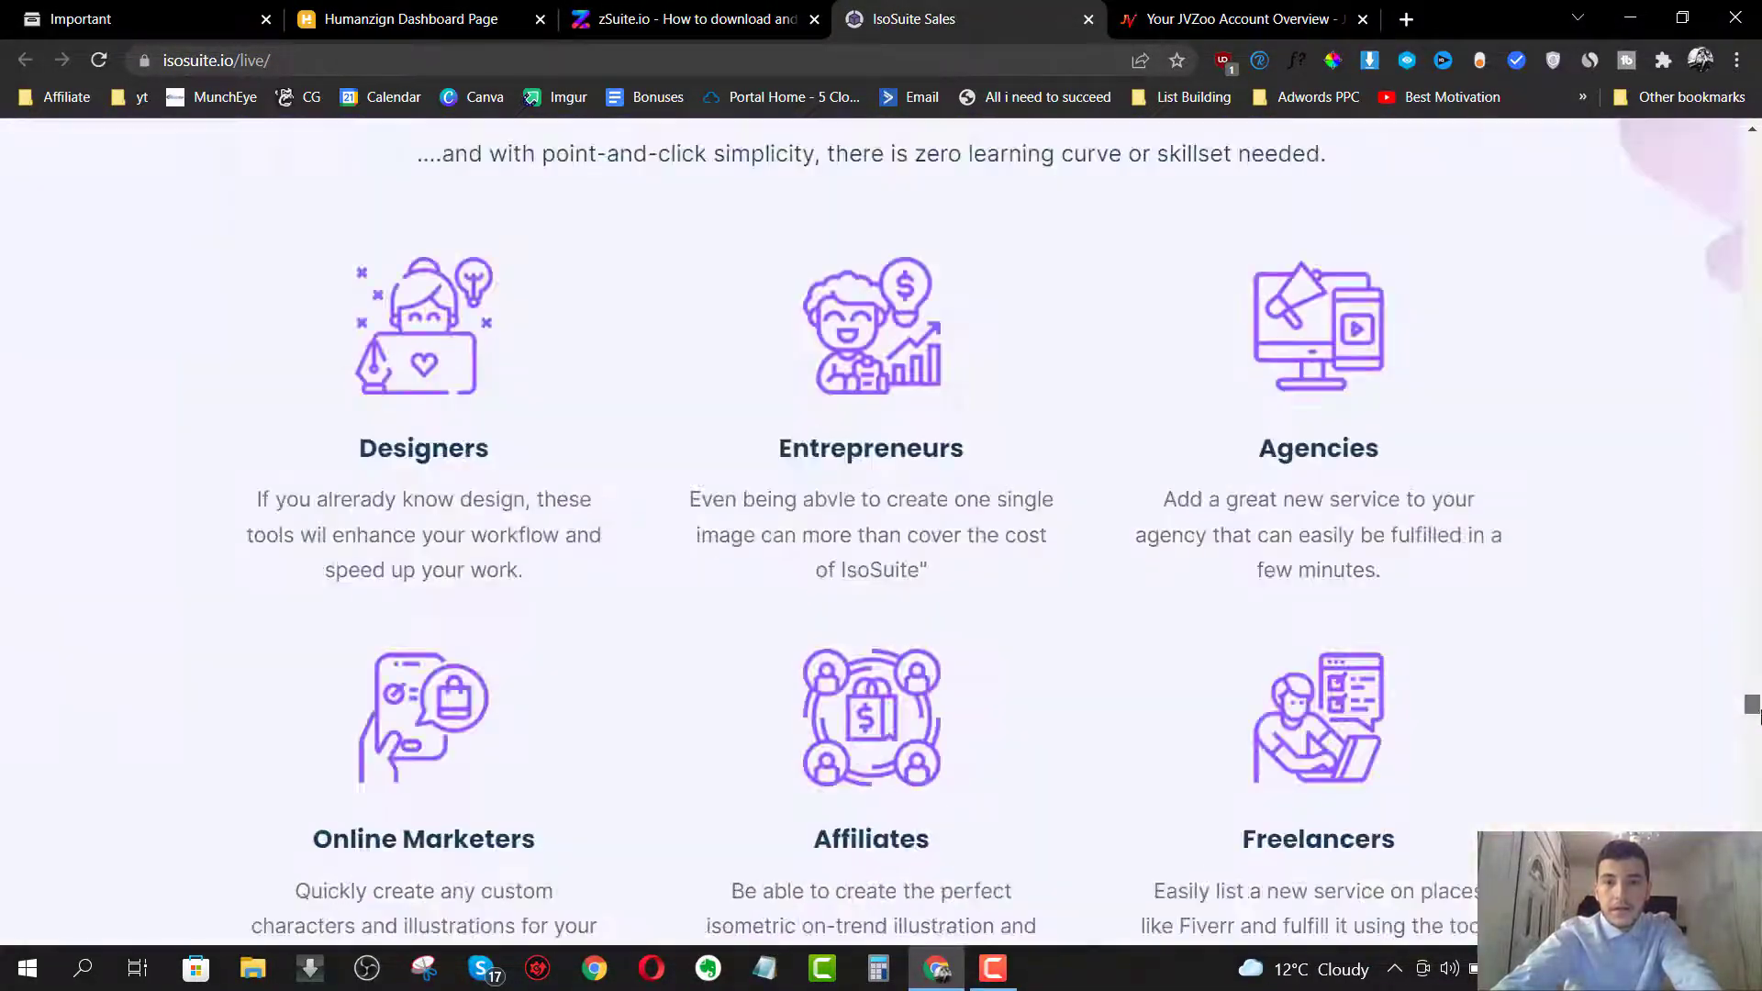
{"action": "scroll", "scroll_direction": "down", "scroll_amount": 3}
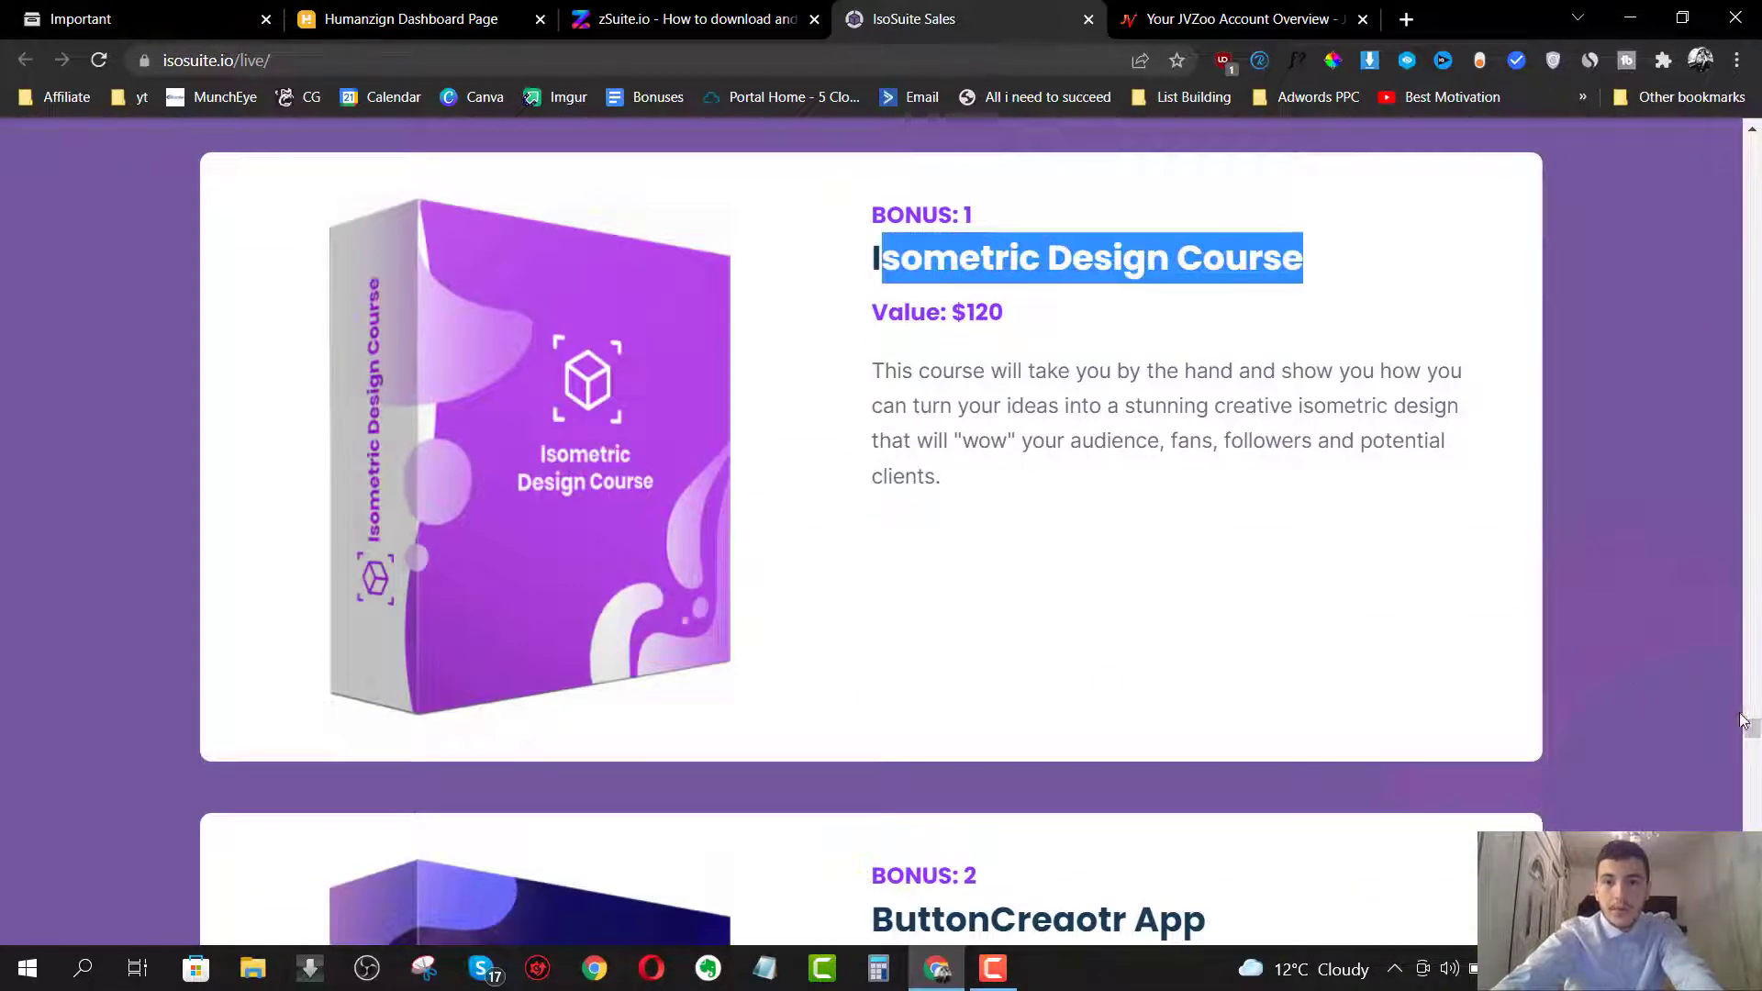
{"action": "scroll", "scroll_direction": "down", "scroll_amount": 3}
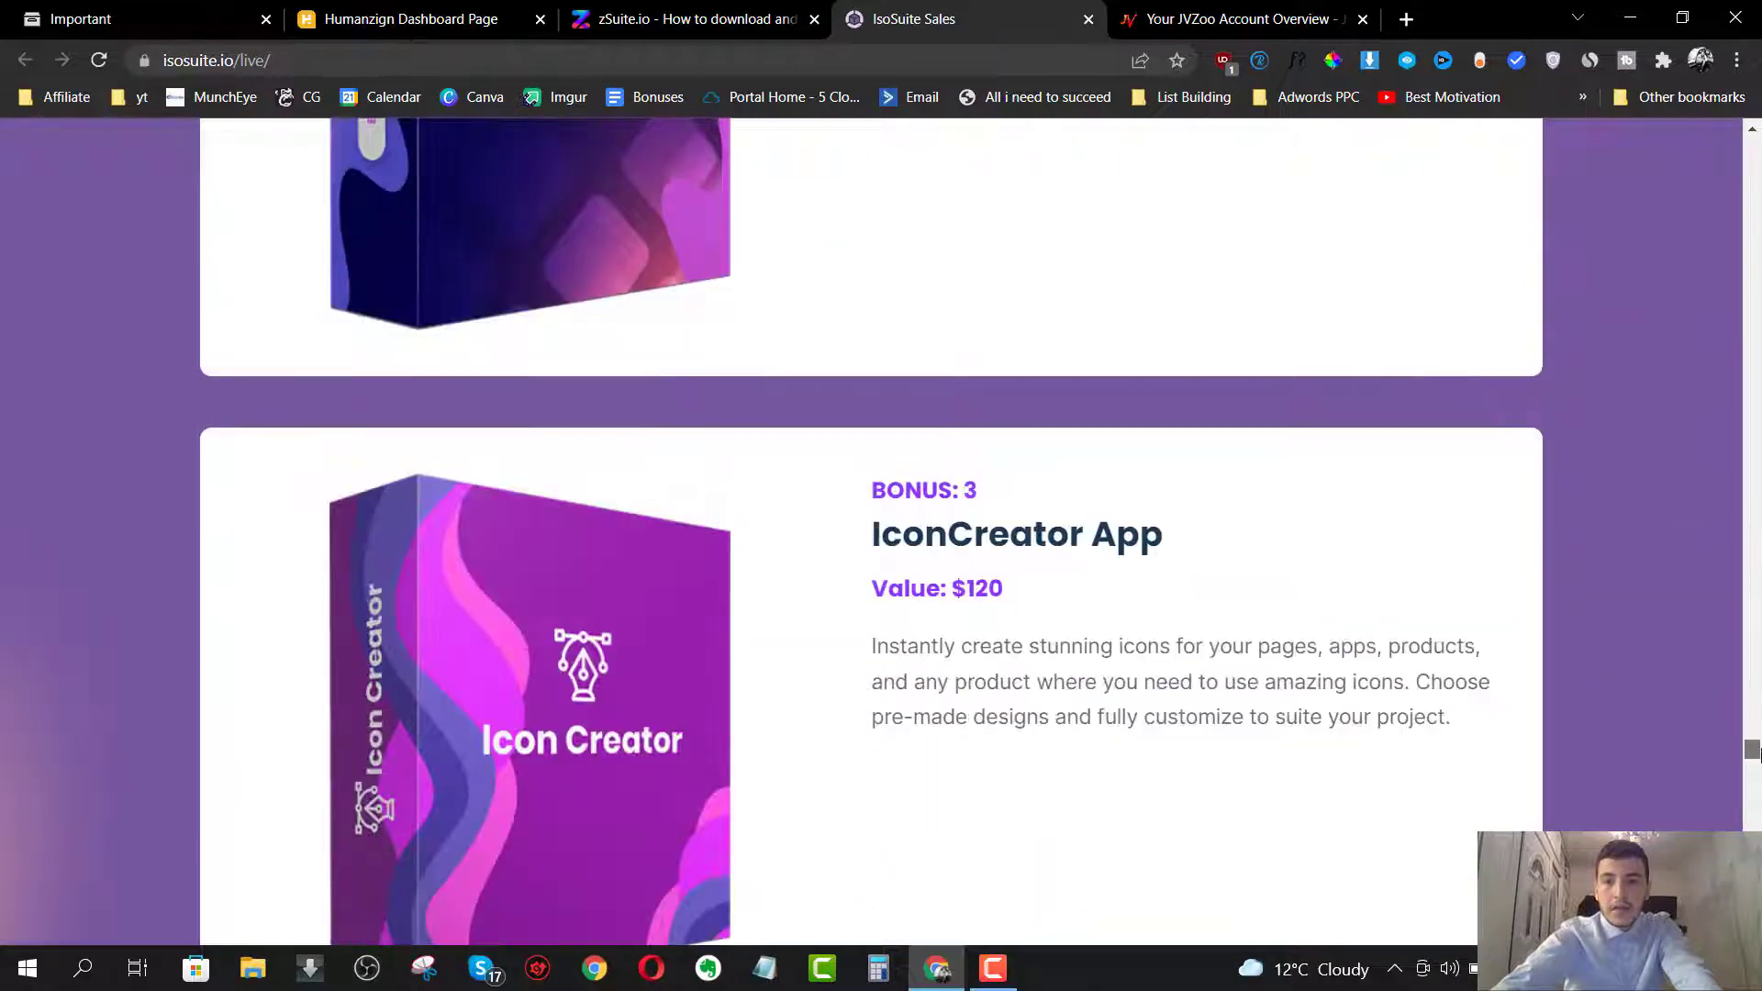
{"action": "scroll", "scroll_direction": "down", "scroll_amount": 3}
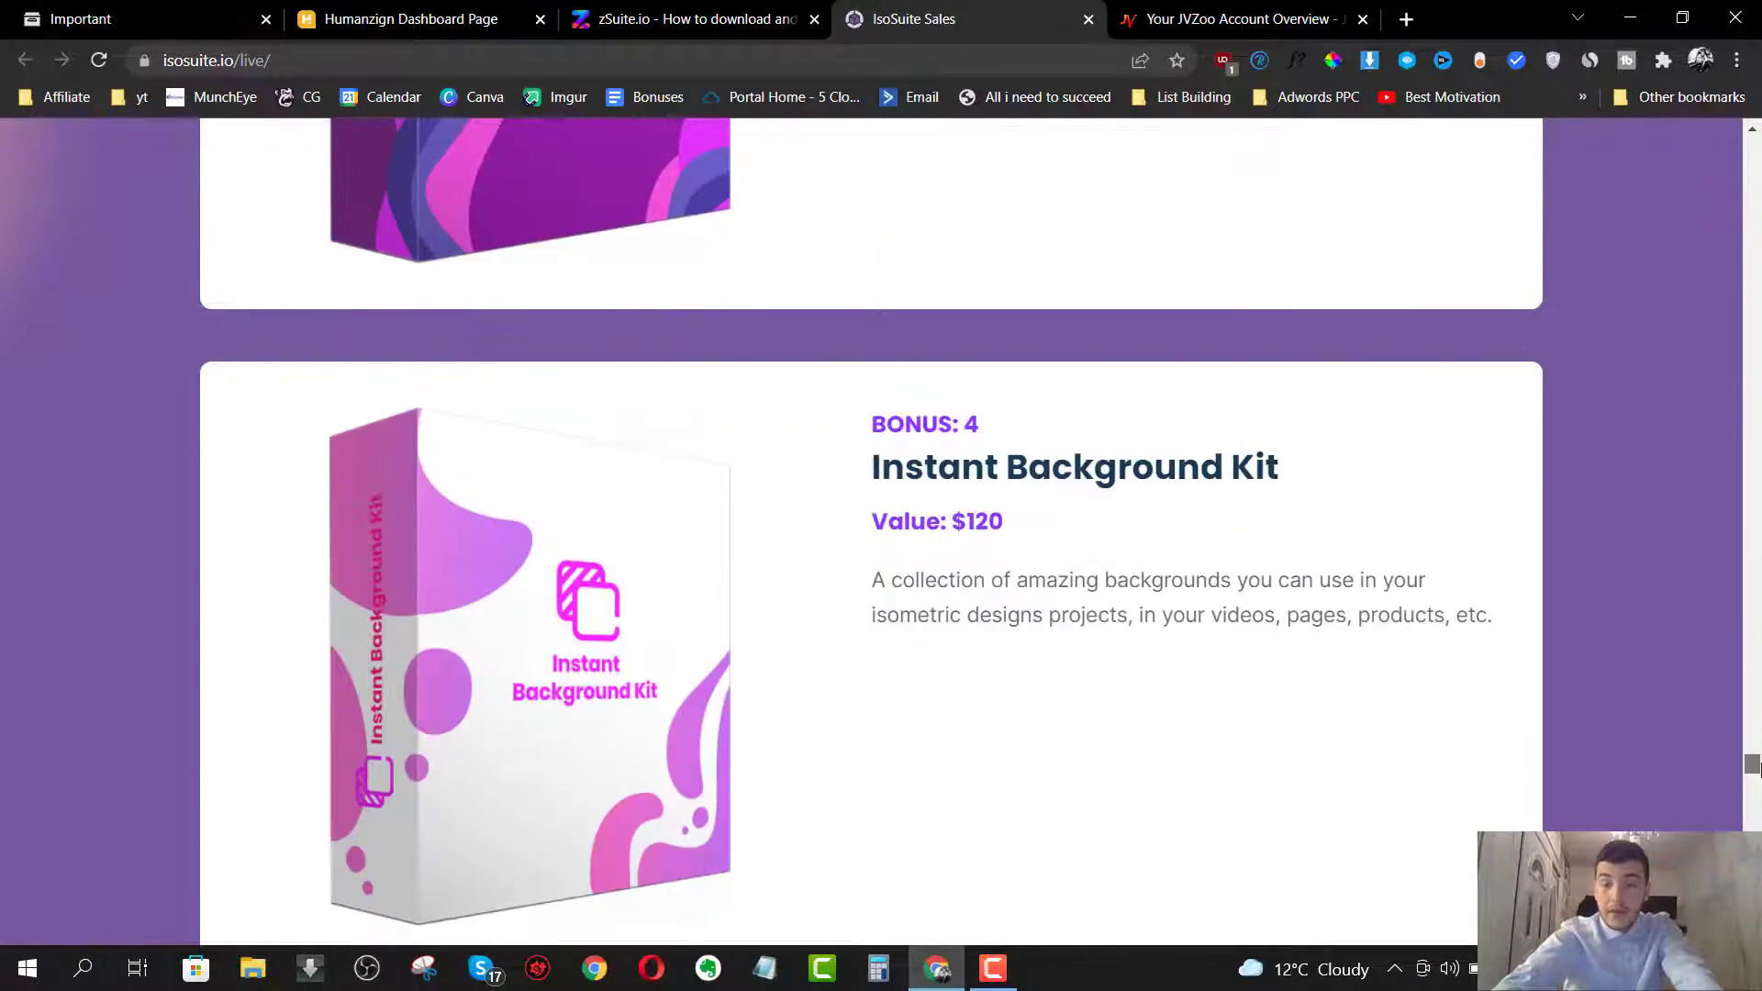
{"action": "scroll", "scroll_direction": "down", "scroll_amount": 3}
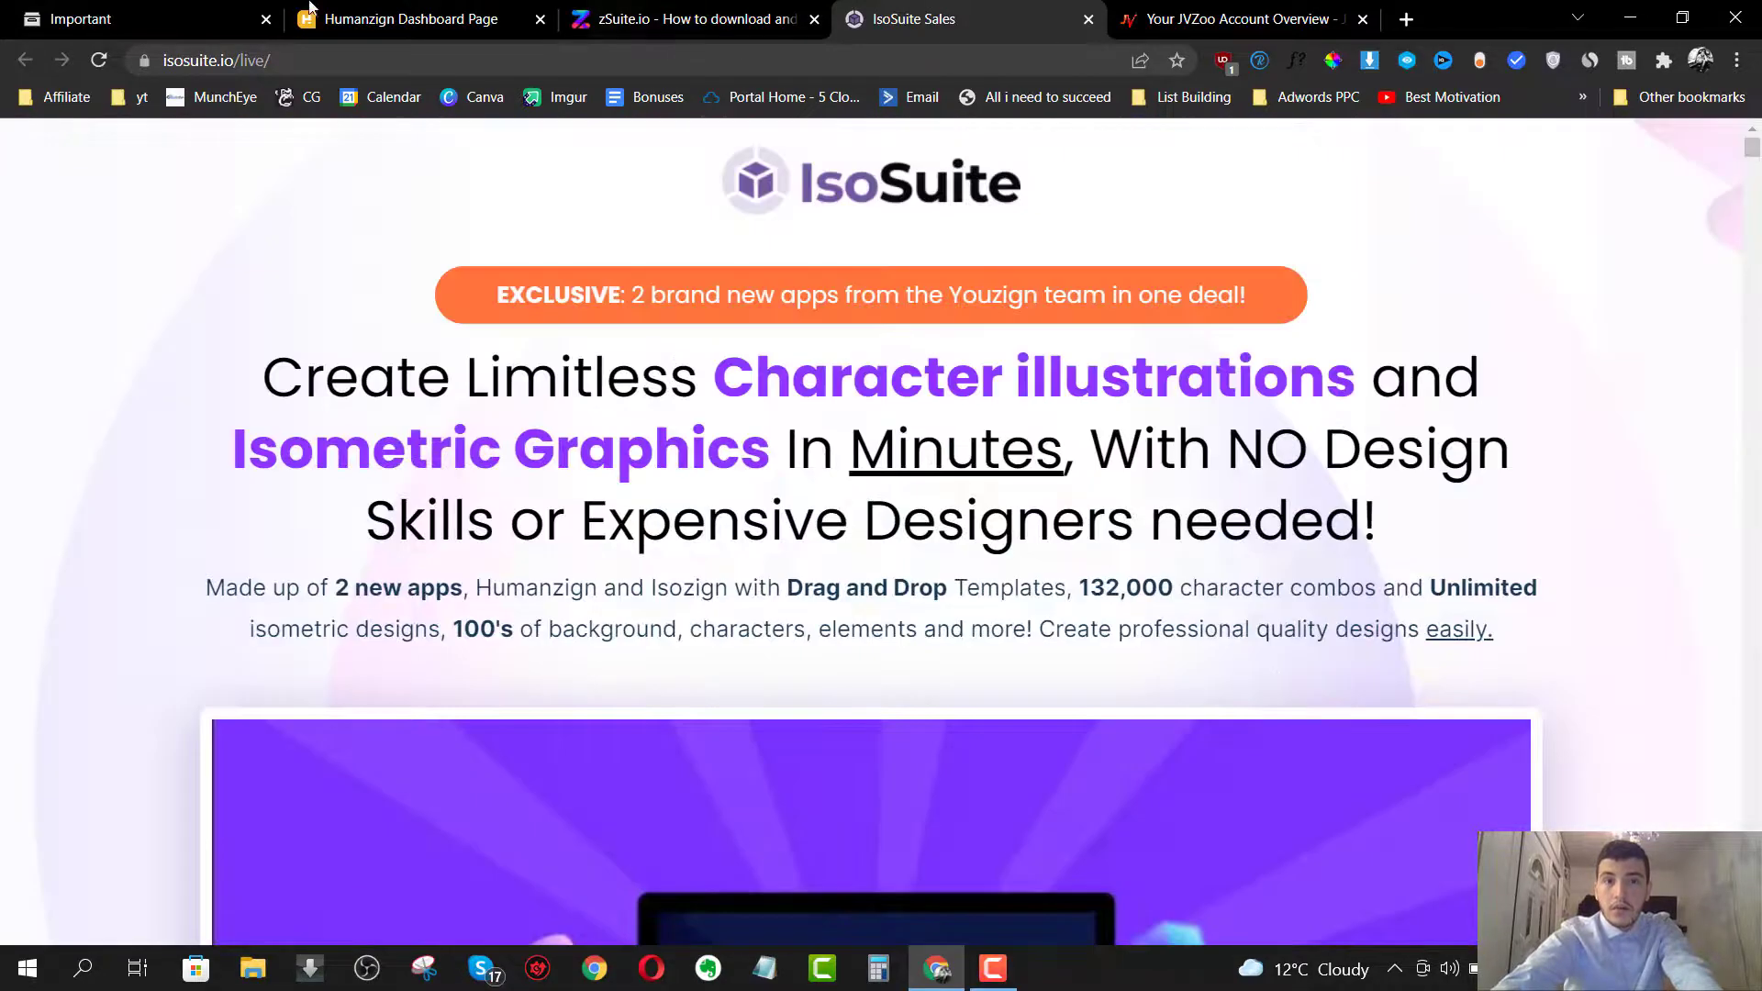
- Glance at the bonus countdown, then view the sales page's Humanzign and Isozign feature lists
{"action": "left_click", "coordinate": [79, 20]}
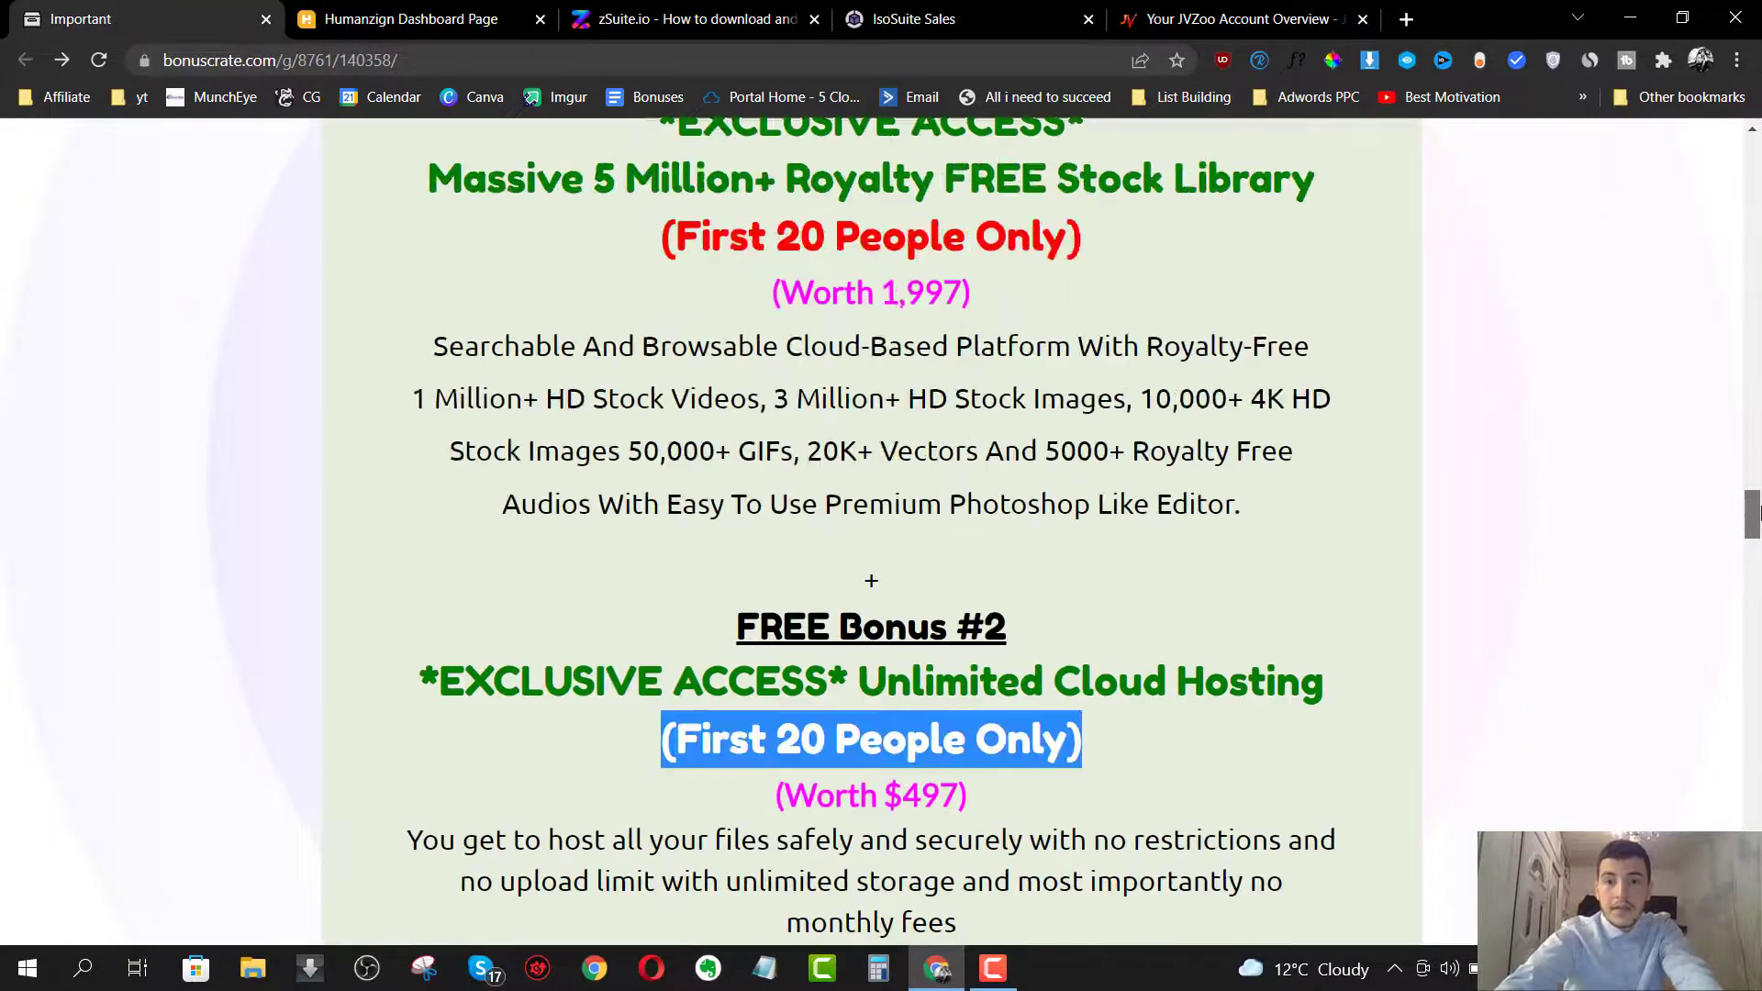
{"action": "scroll", "scroll_direction": "down", "scroll_amount": 3}
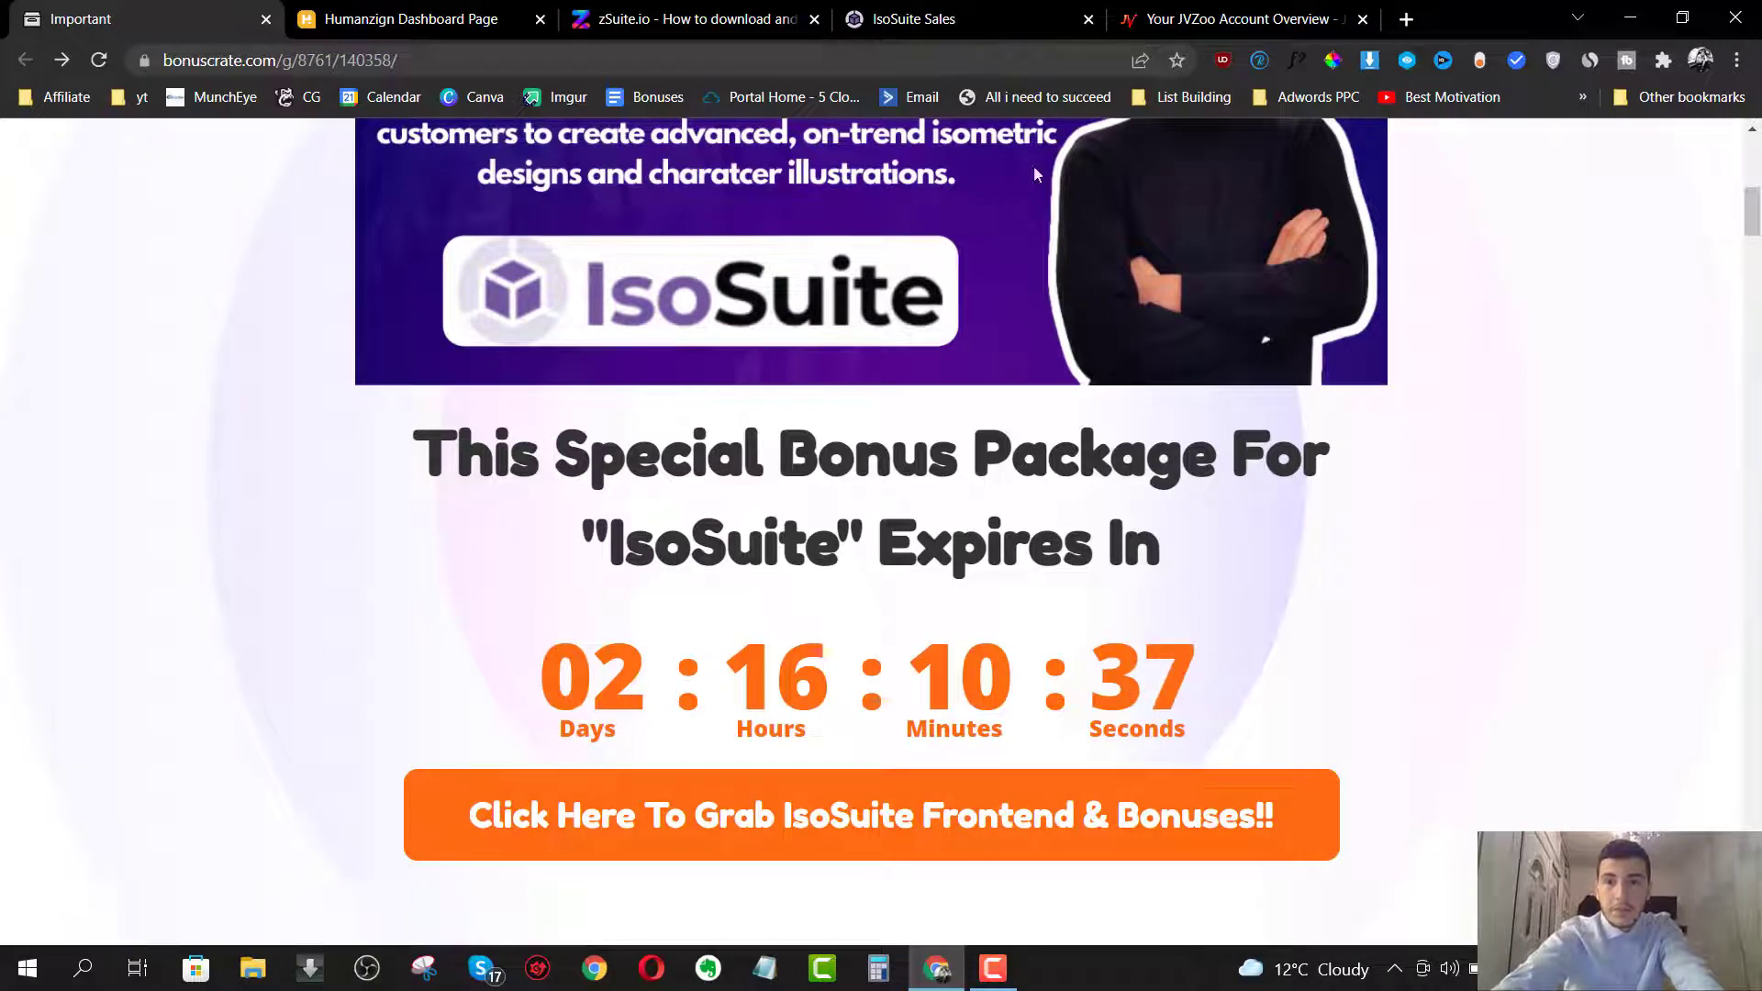
{"action": "left_click", "coordinate": [871, 815]}
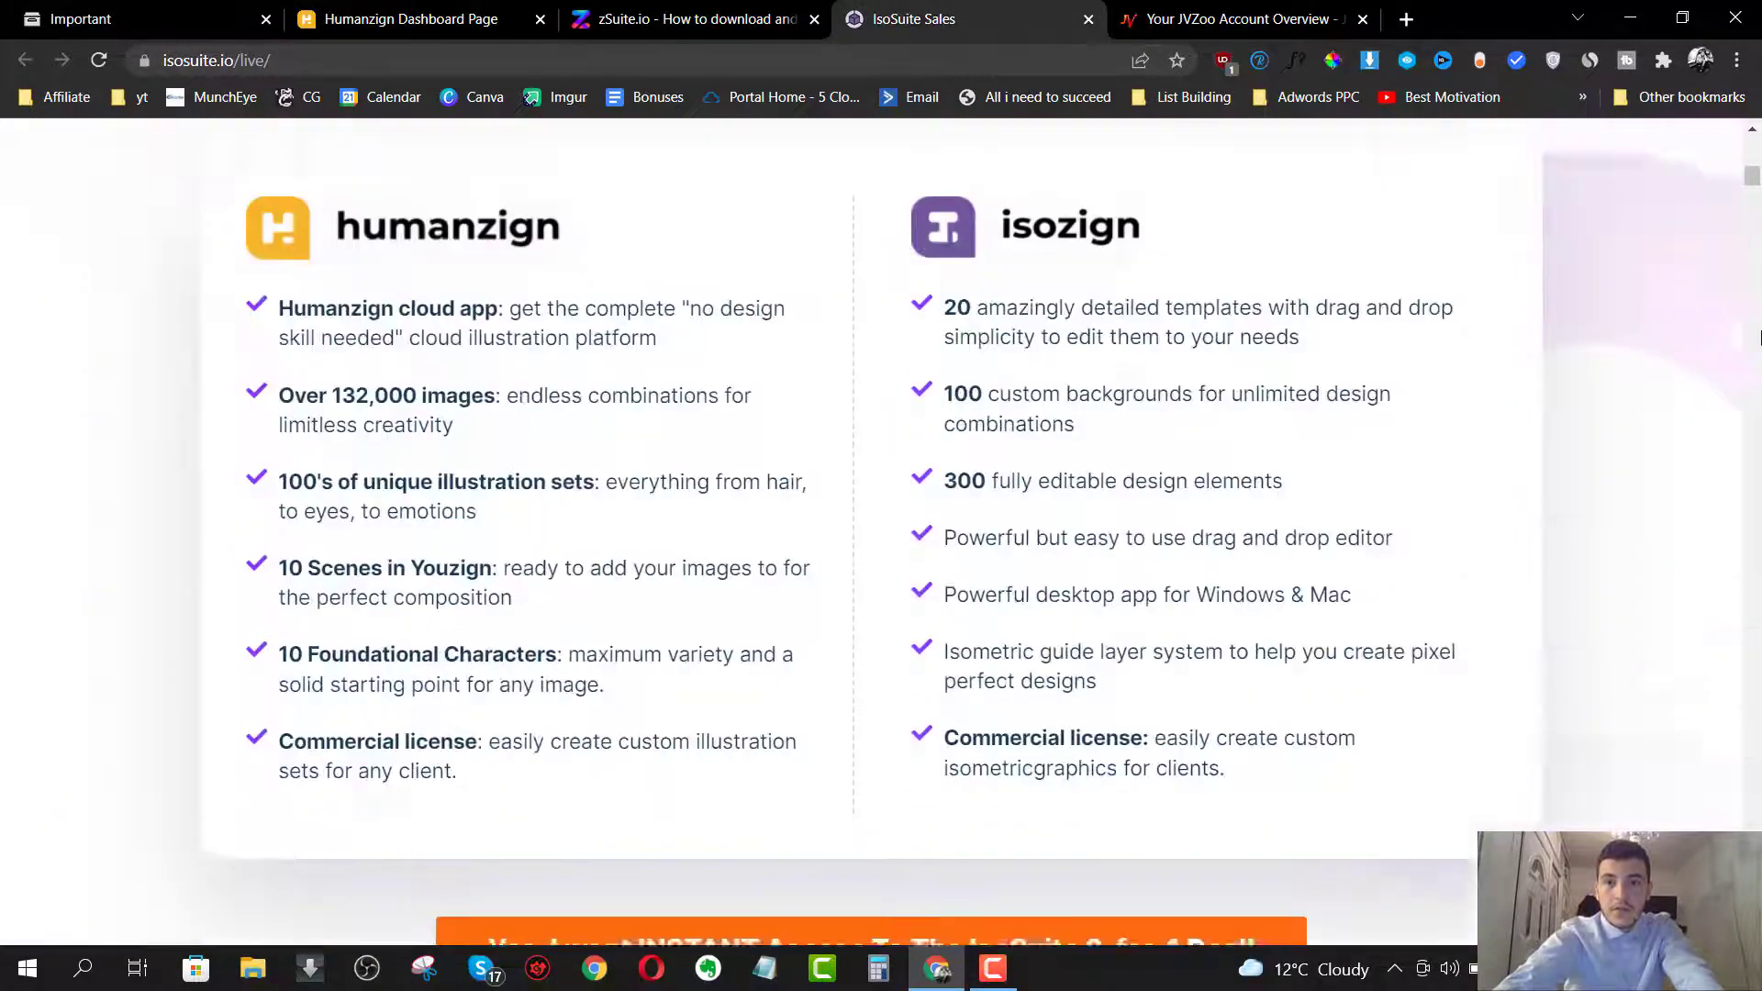
{"action": "scroll", "scroll_direction": "down", "scroll_amount": 3}
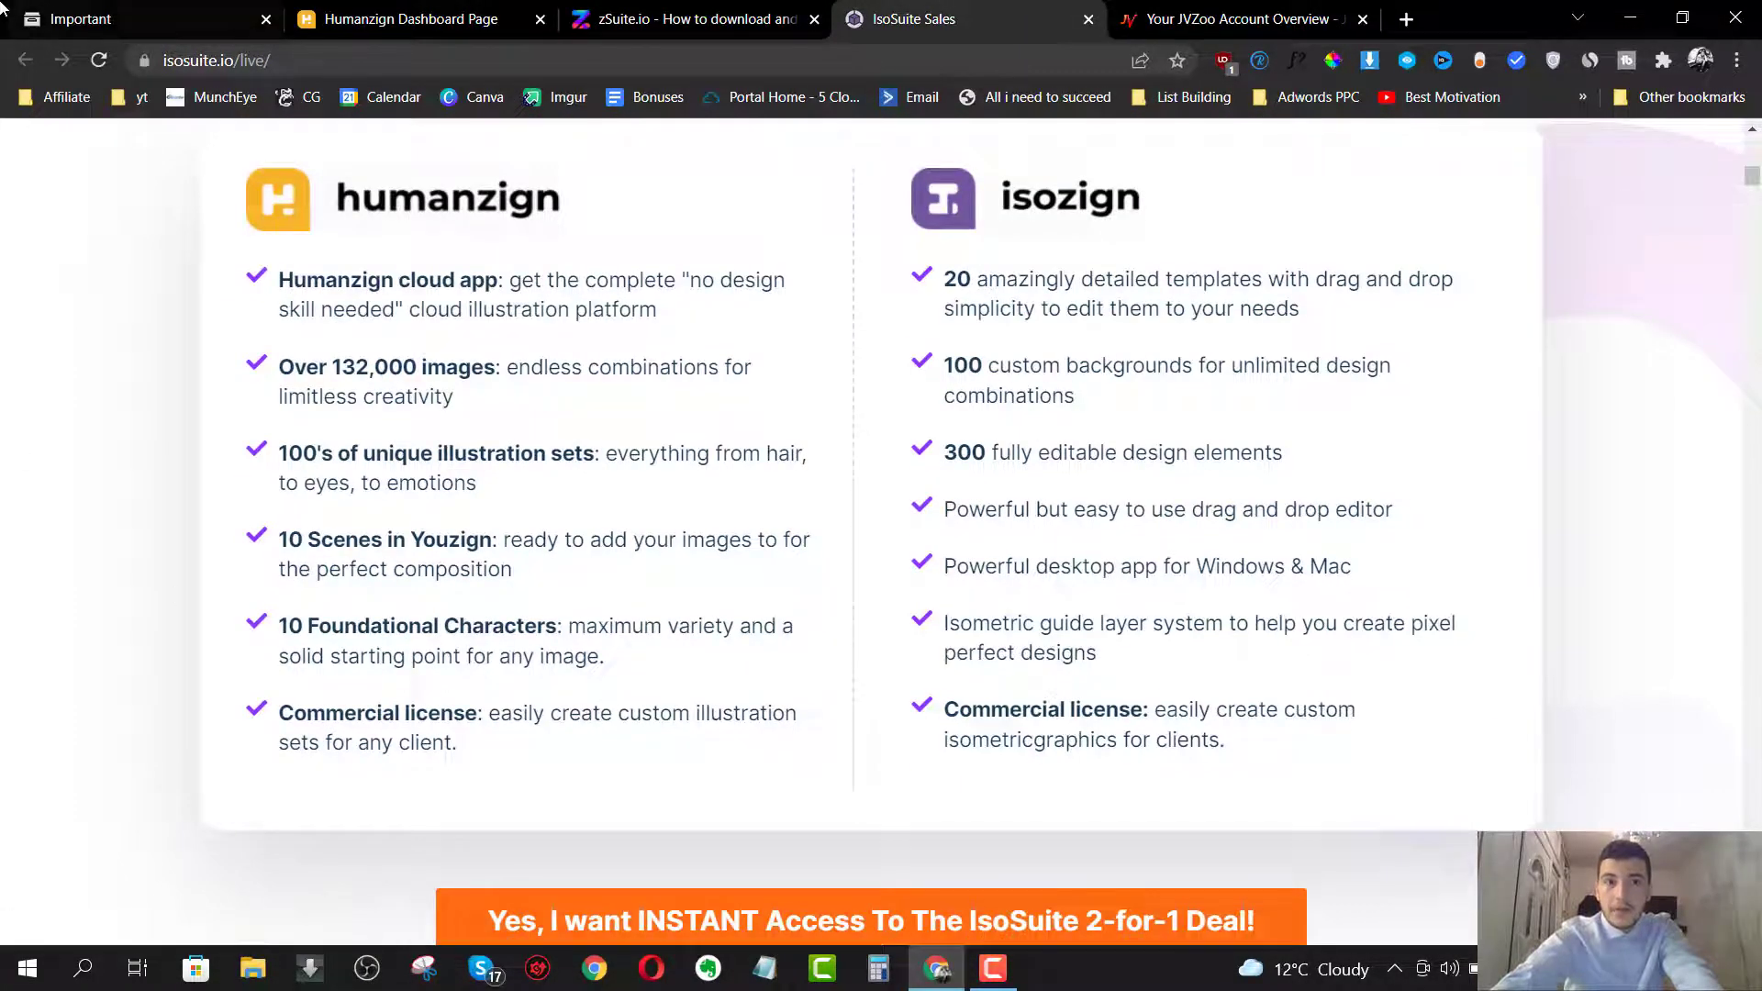
- Glance at the JVZoo account dashboard, then return to the sample JVZoo purchase receipt
{"action": "left_click", "coordinate": [1236, 20]}
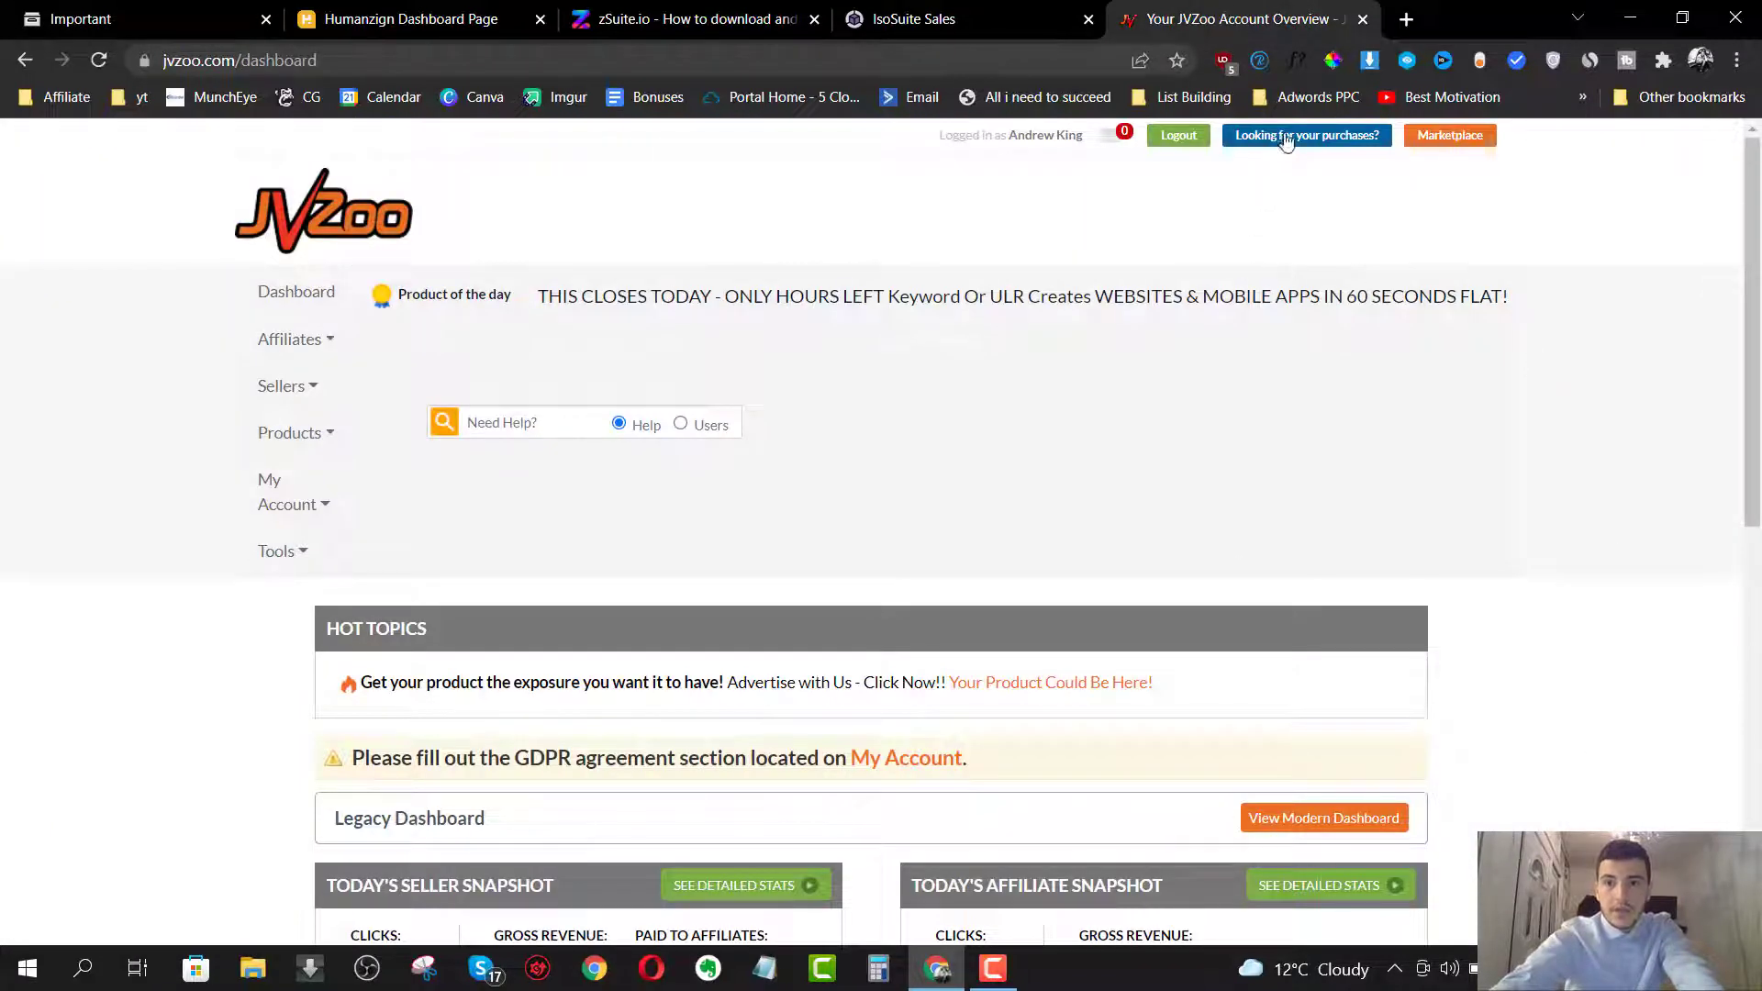
{"action": "mouse_move", "coordinate": [1323, 140]}
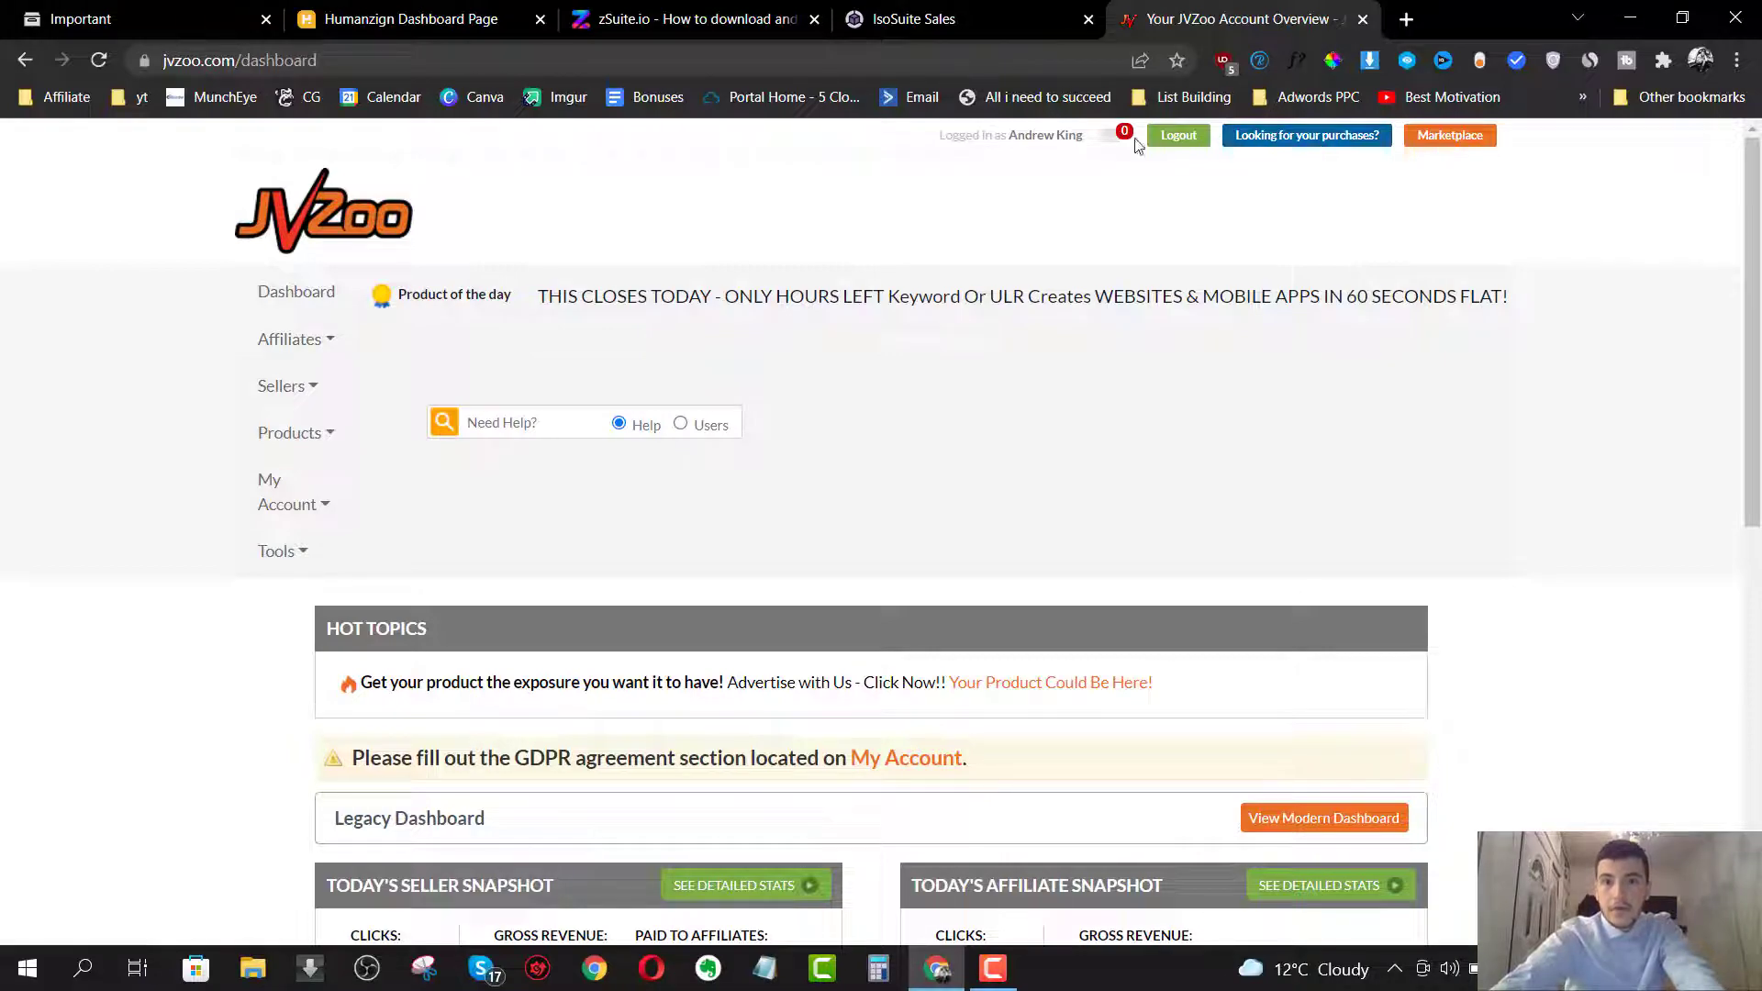
{"action": "left_click", "coordinate": [135, 19]}
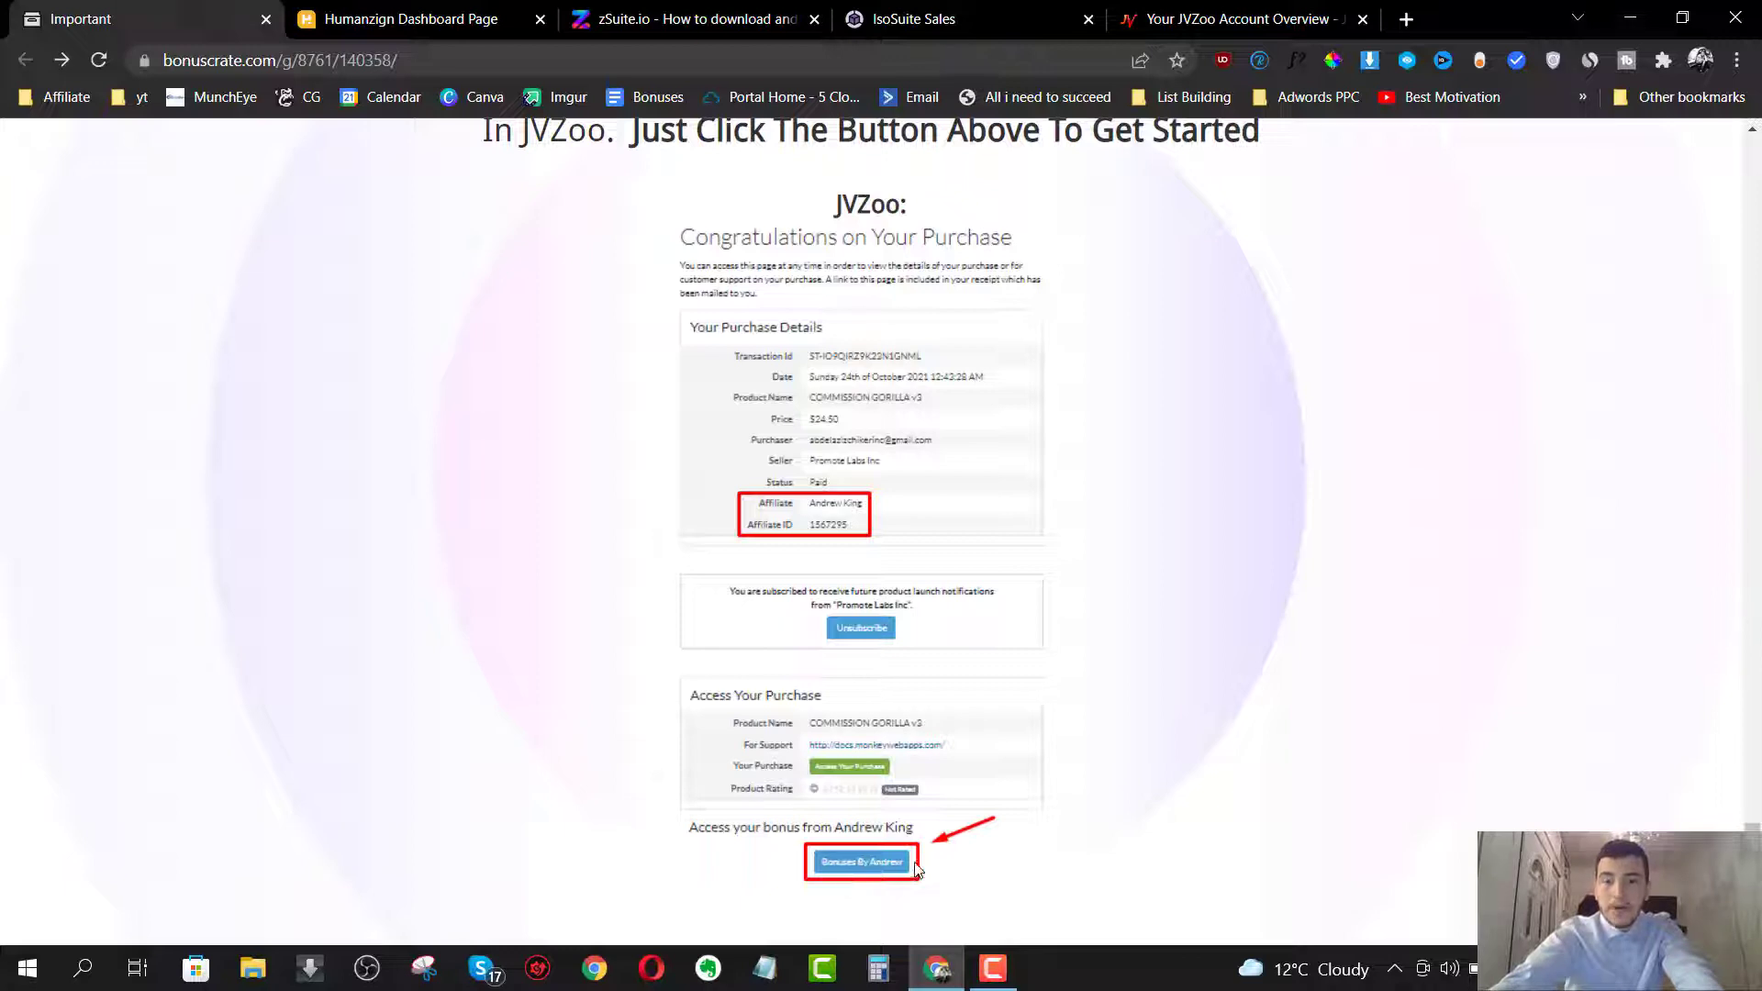
{"action": "mouse_move", "coordinate": [950, 804]}
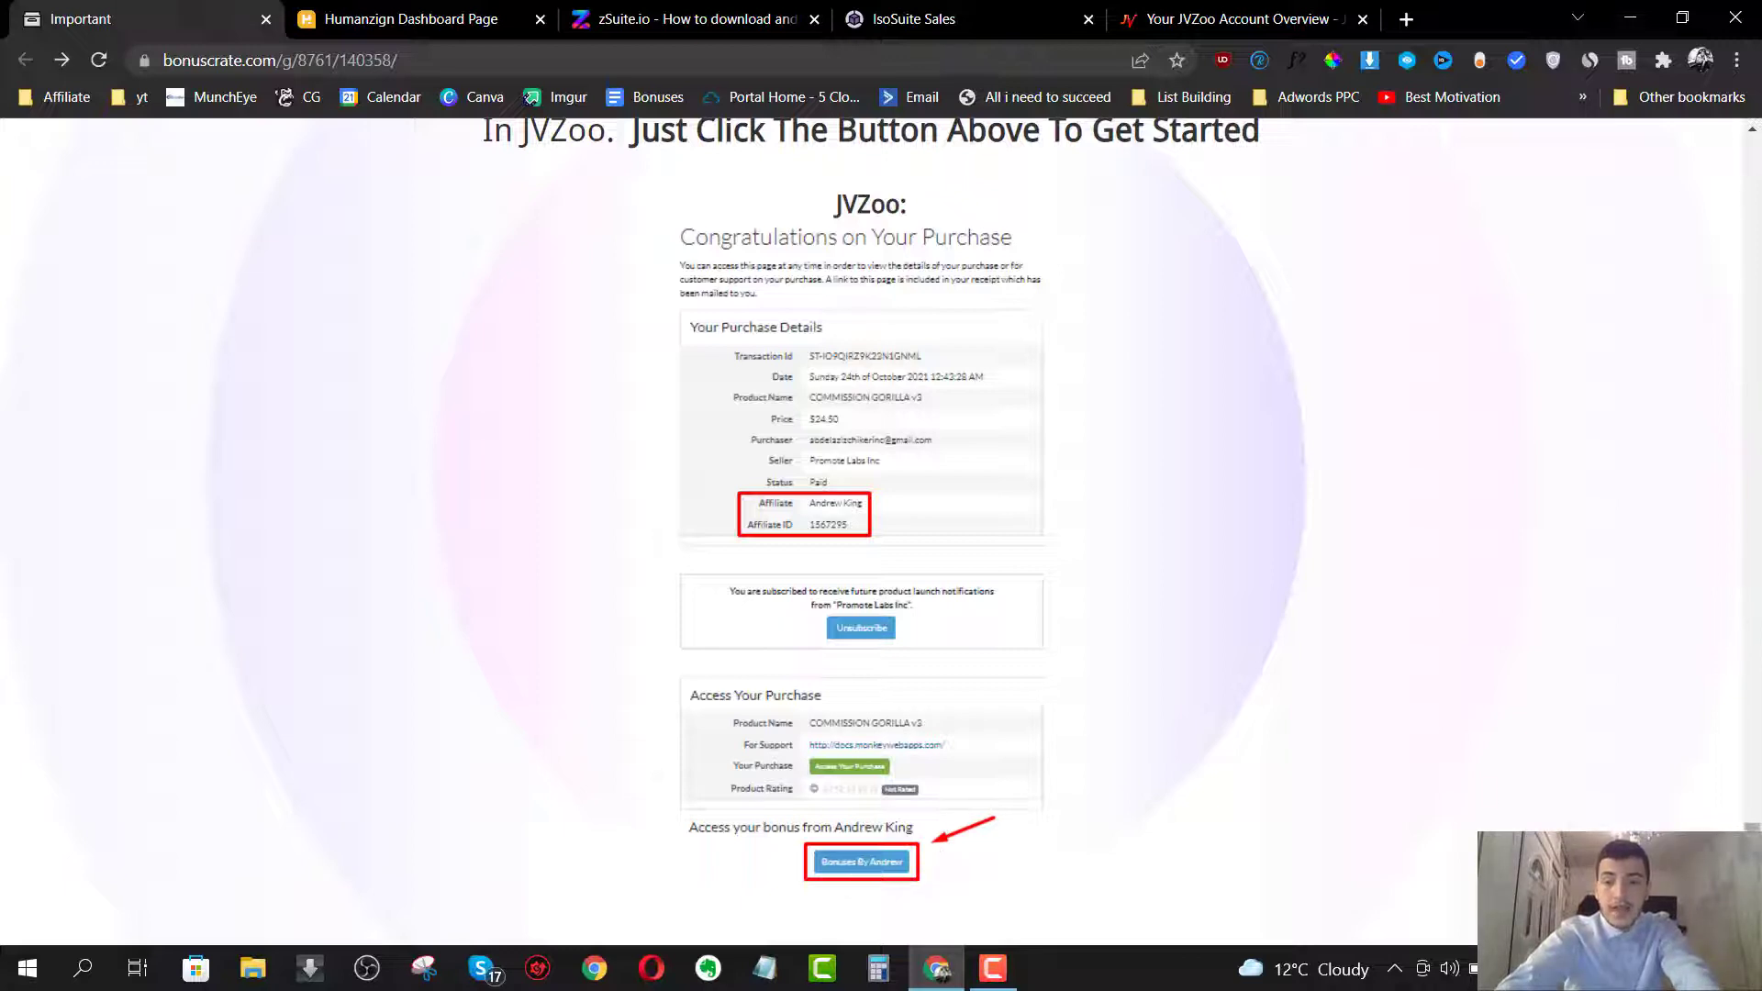
- Scroll past free bonuses five and six to the one-time $37 claim offer
{"action": "scroll", "scroll_direction": "down", "scroll_amount": 3}
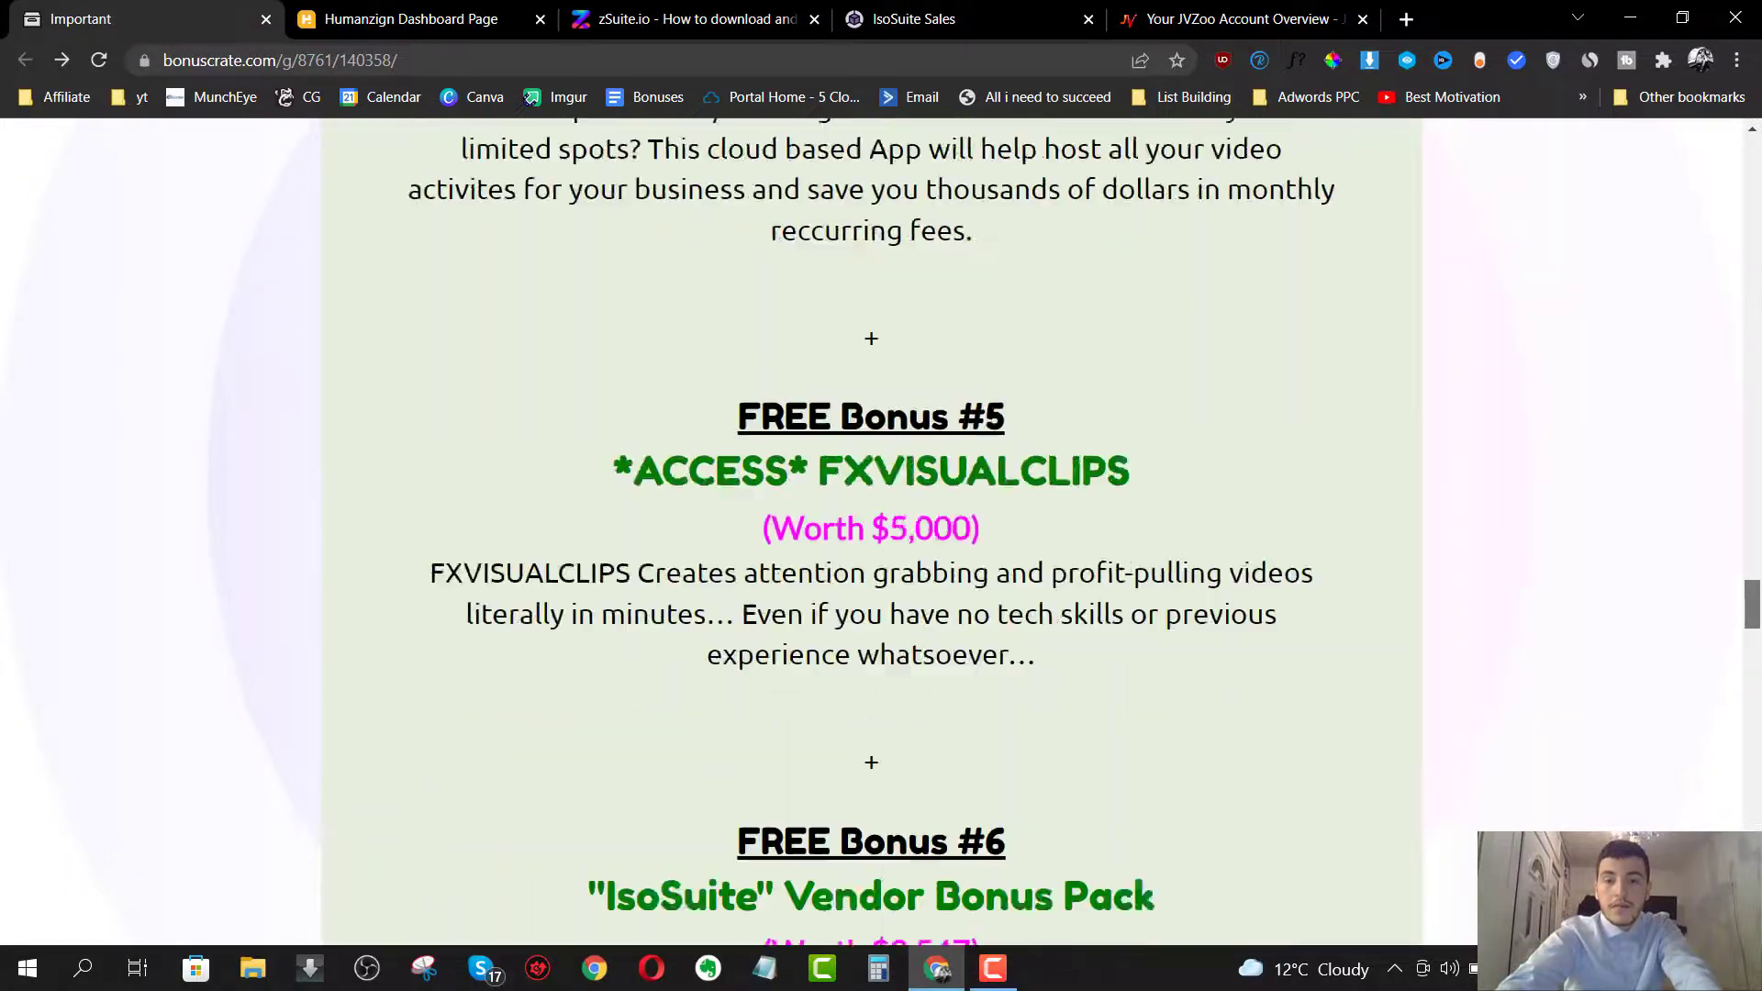
{"action": "scroll", "scroll_direction": "down", "scroll_amount": 3}
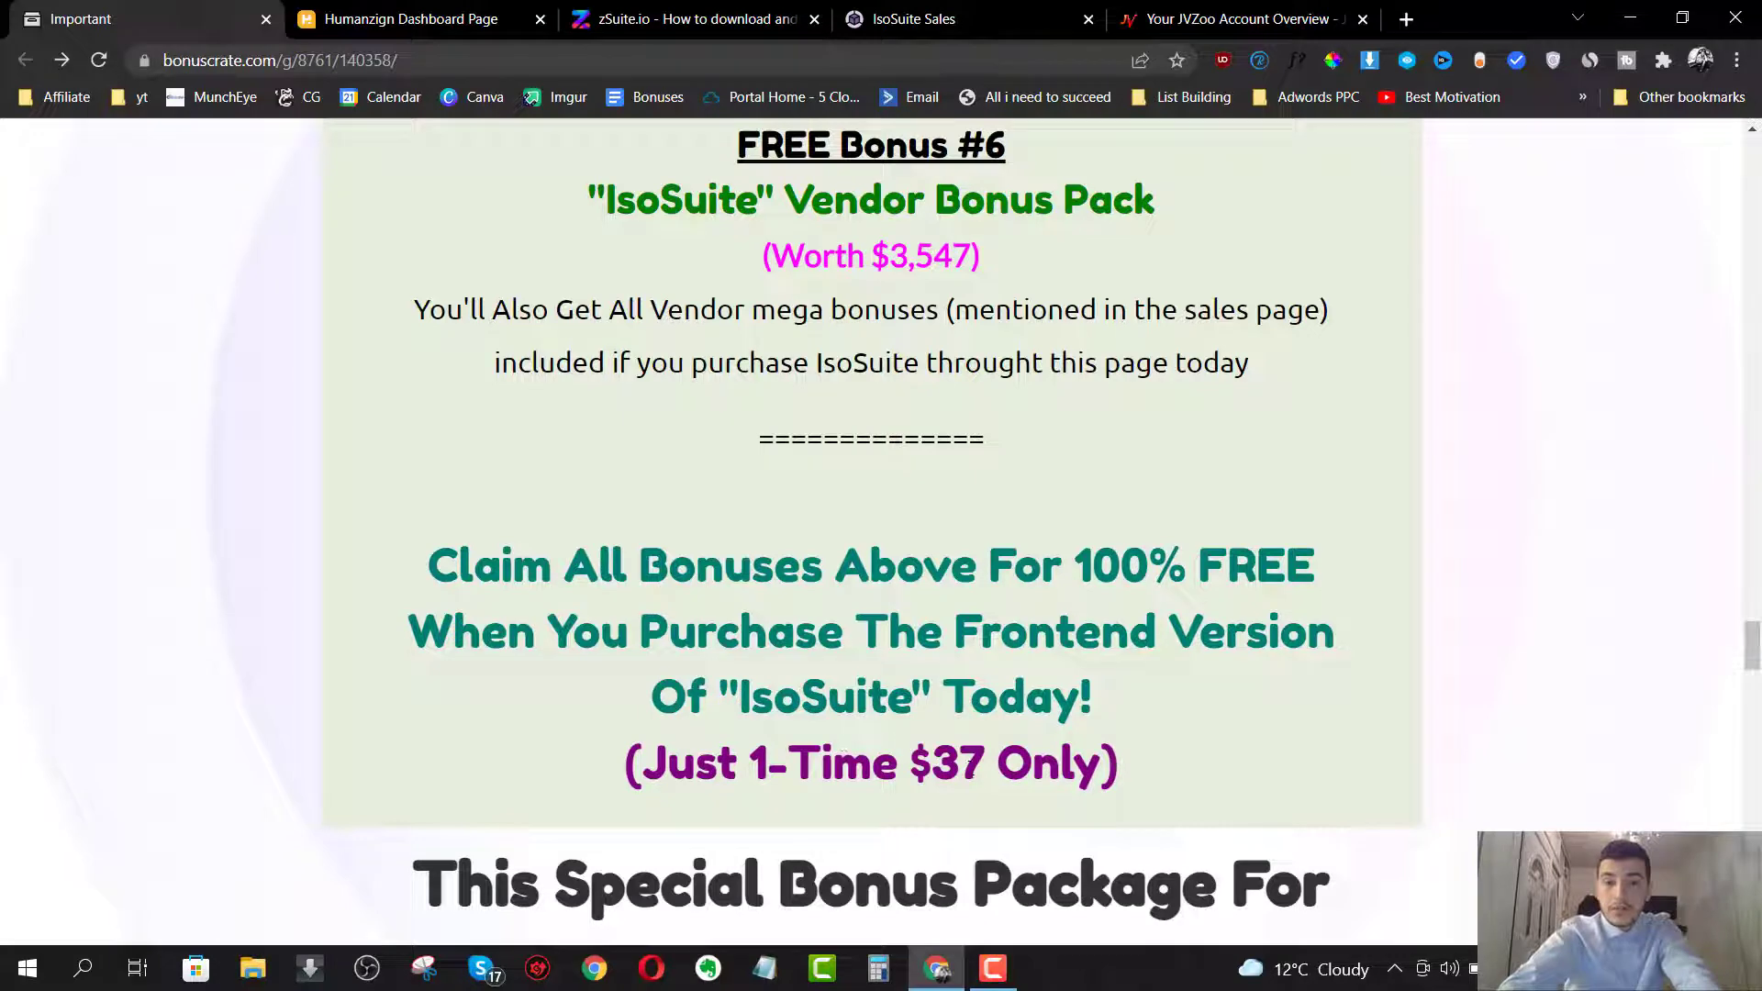
{"action": "scroll", "scroll_direction": "down", "scroll_amount": 3}
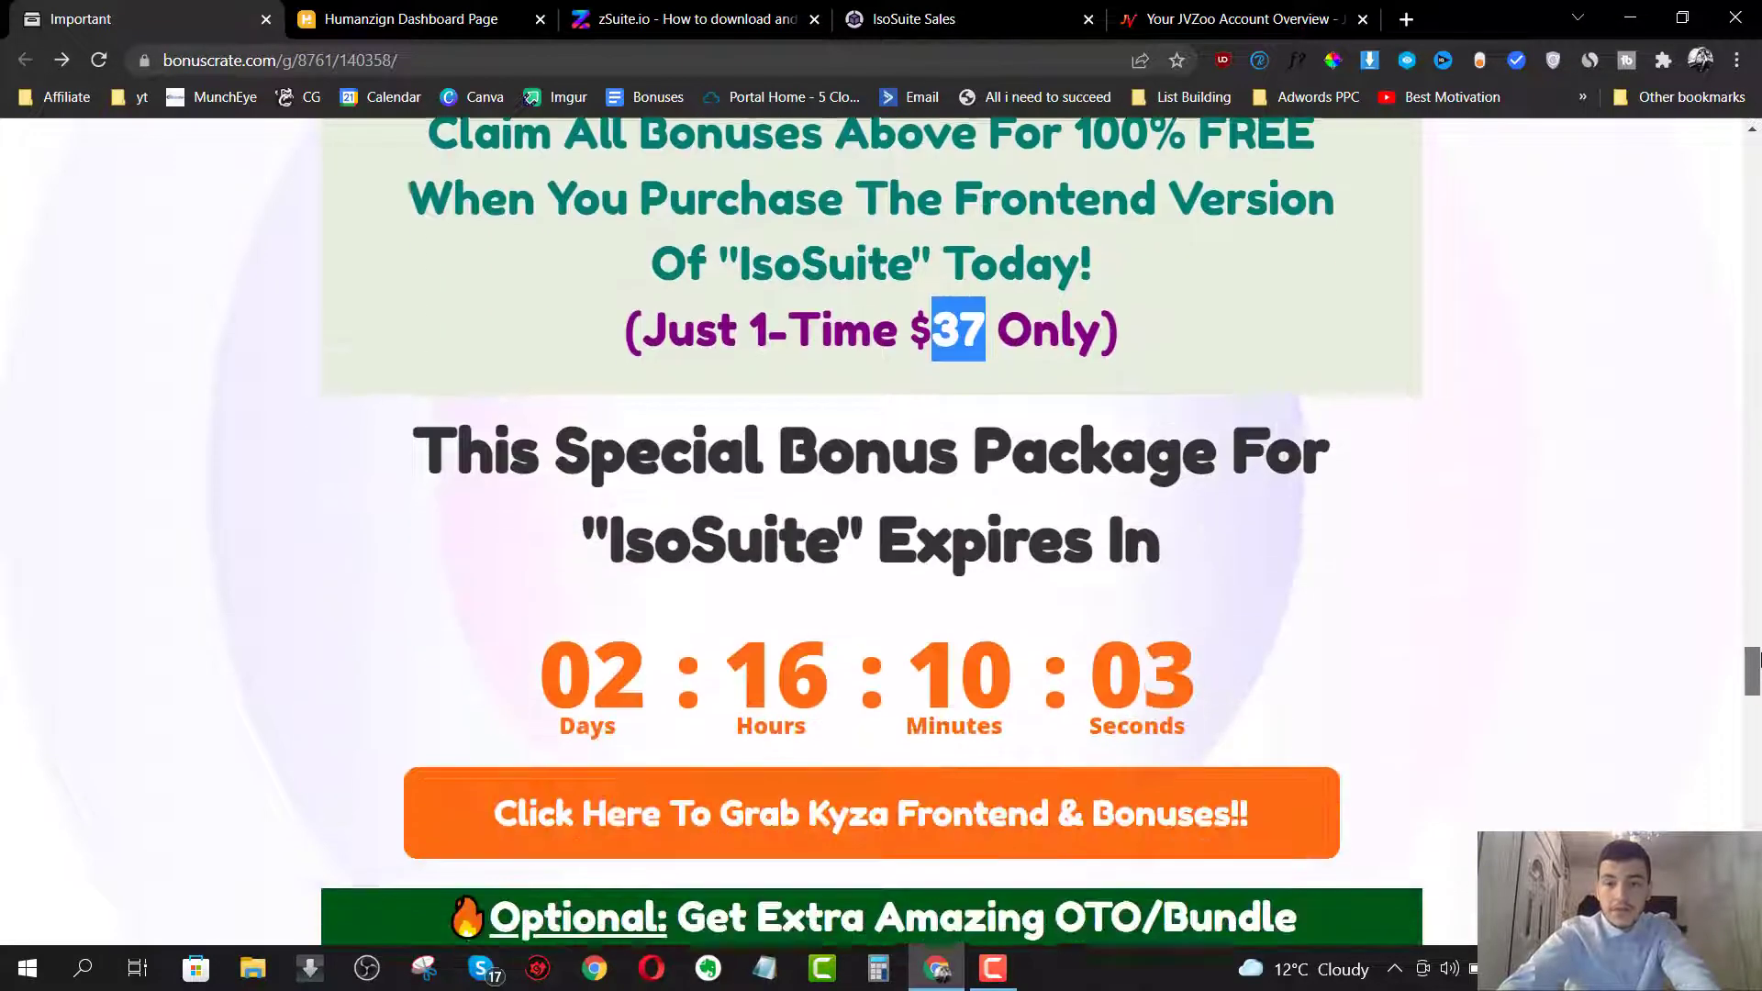
{"action": "scroll", "scroll_direction": "down", "scroll_amount": 3}
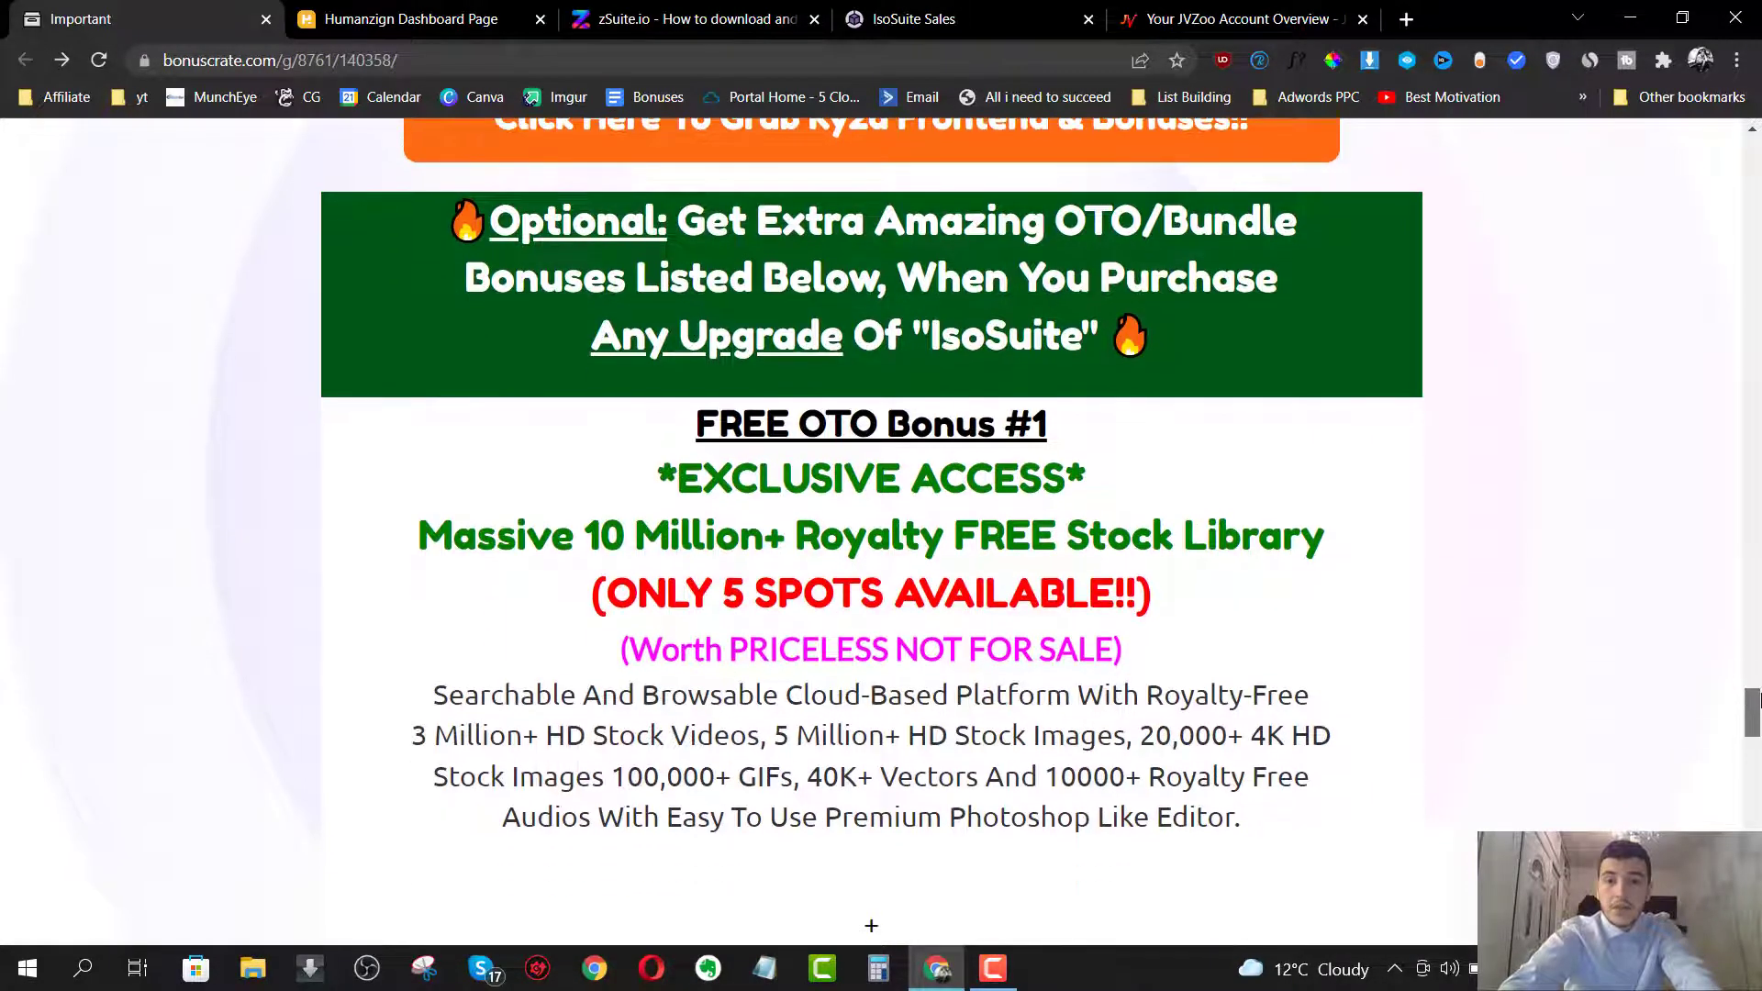
{"action": "scroll", "scroll_direction": "down", "scroll_amount": 3}
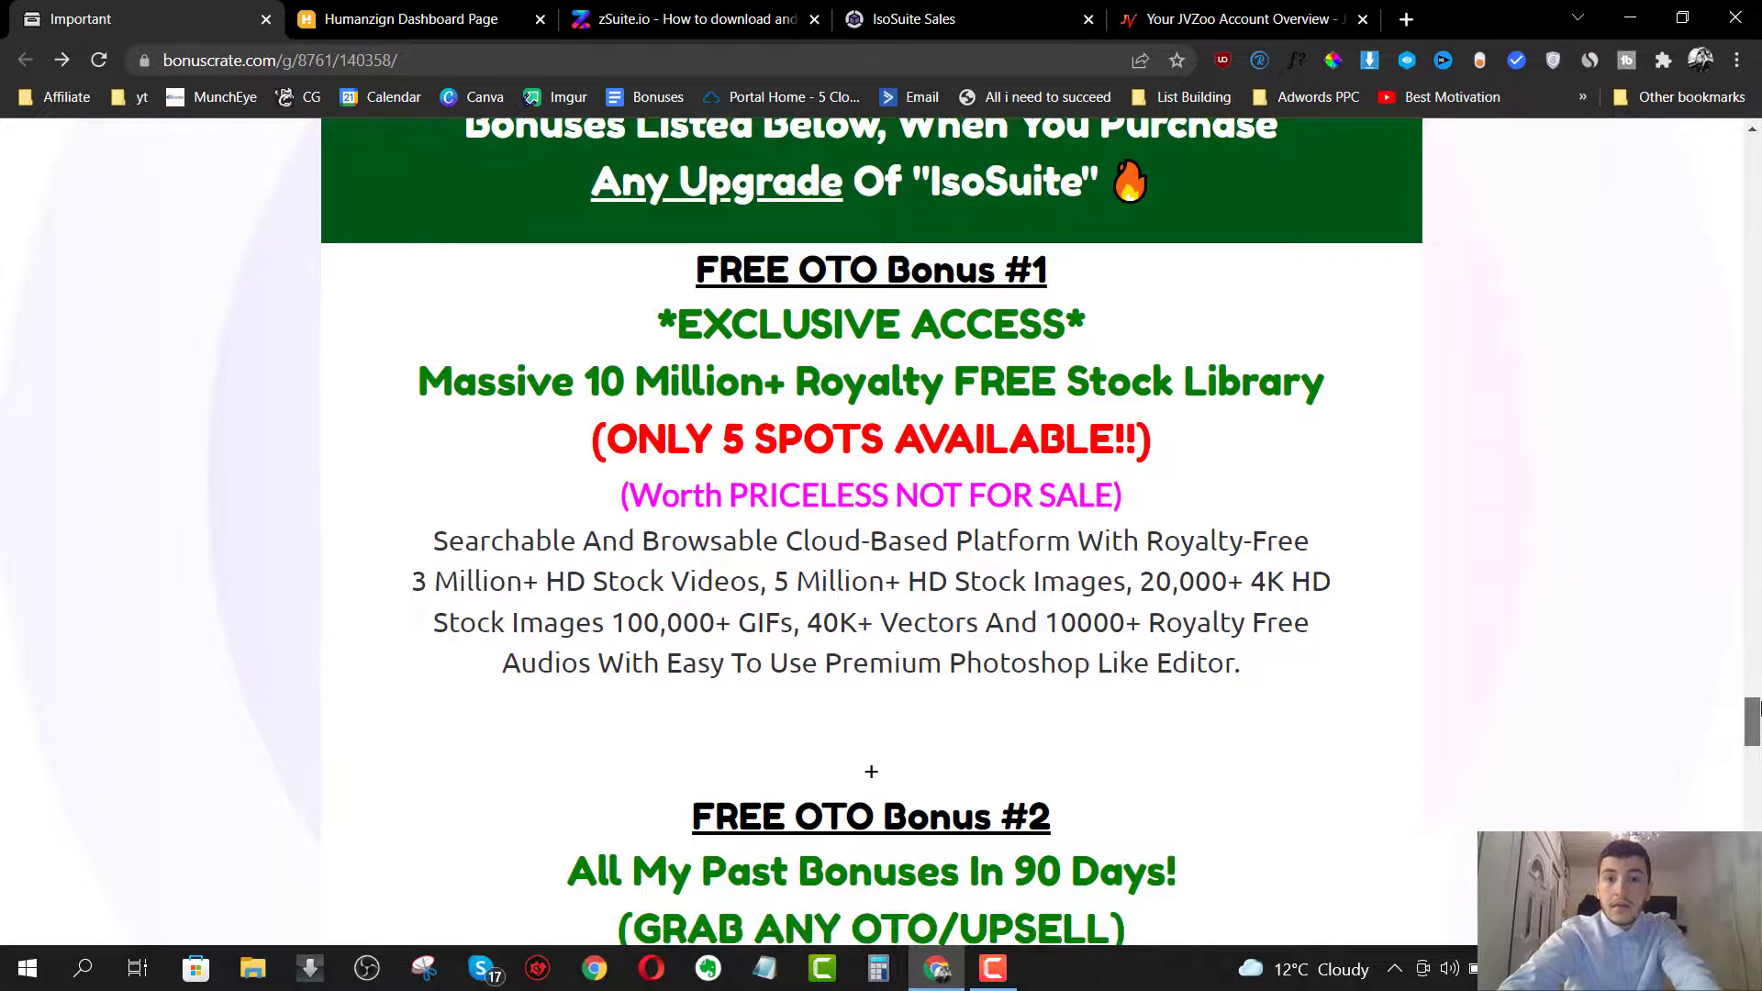
{"action": "scroll", "scroll_direction": "down", "scroll_amount": 3}
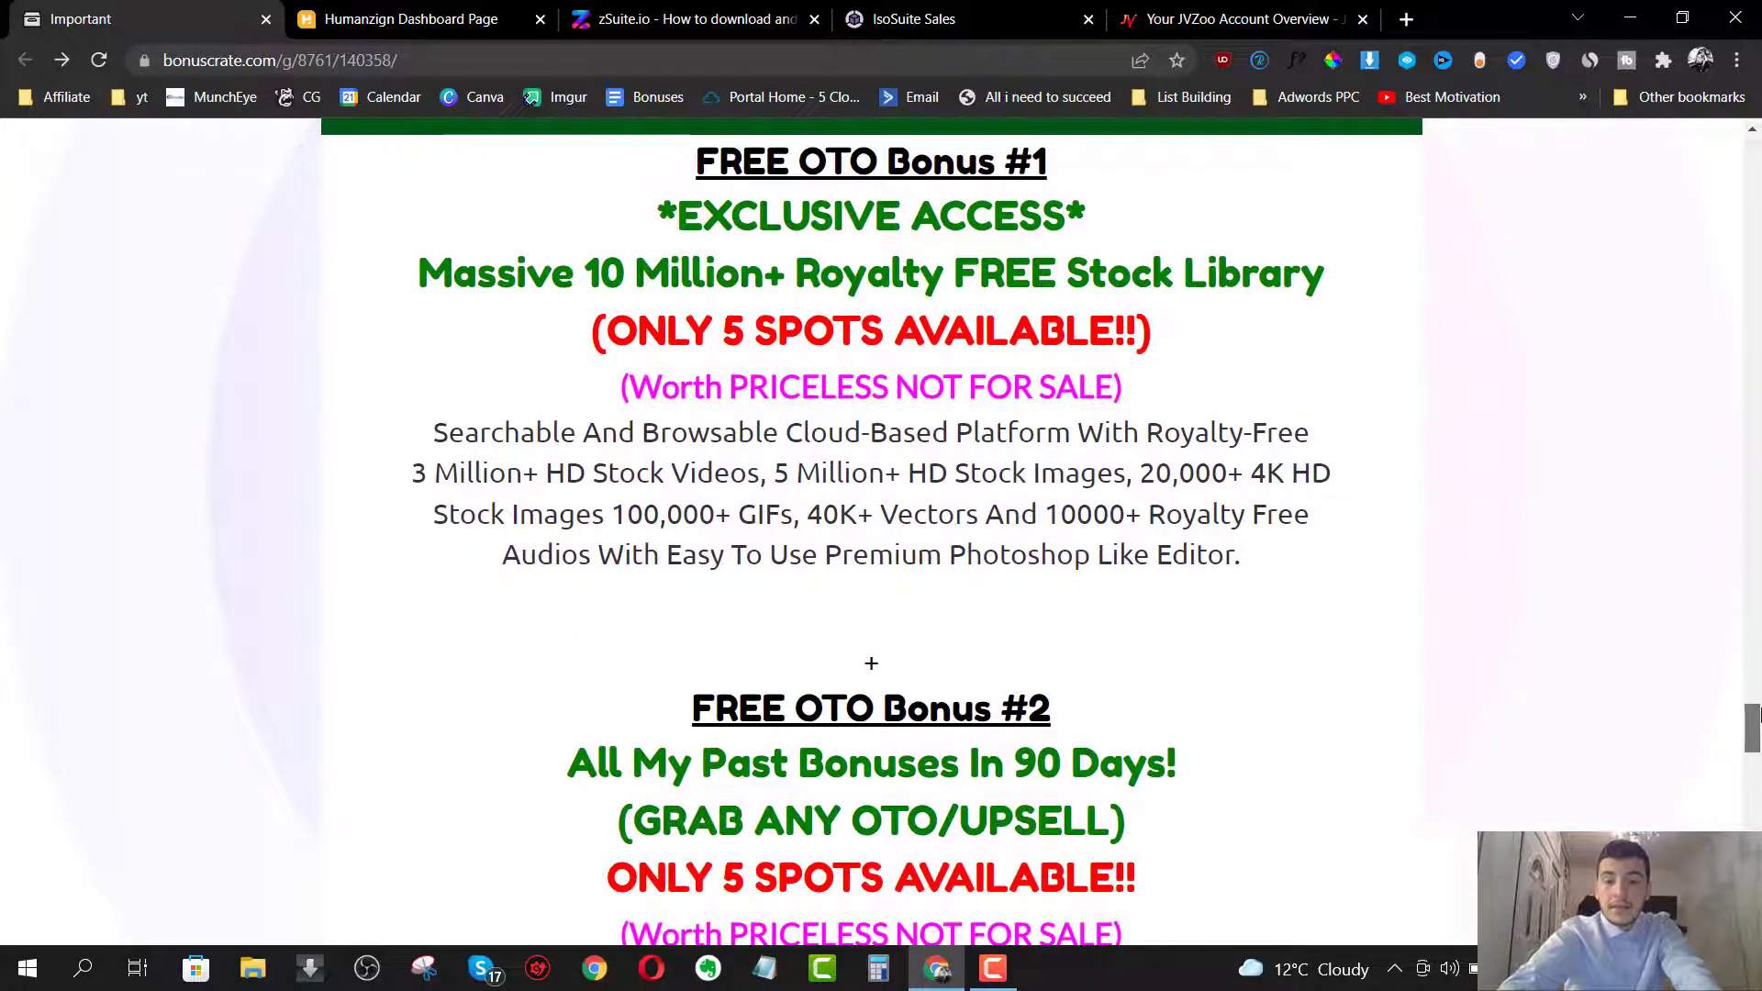
{"action": "scroll", "scroll_direction": "up", "scroll_amount": 3}
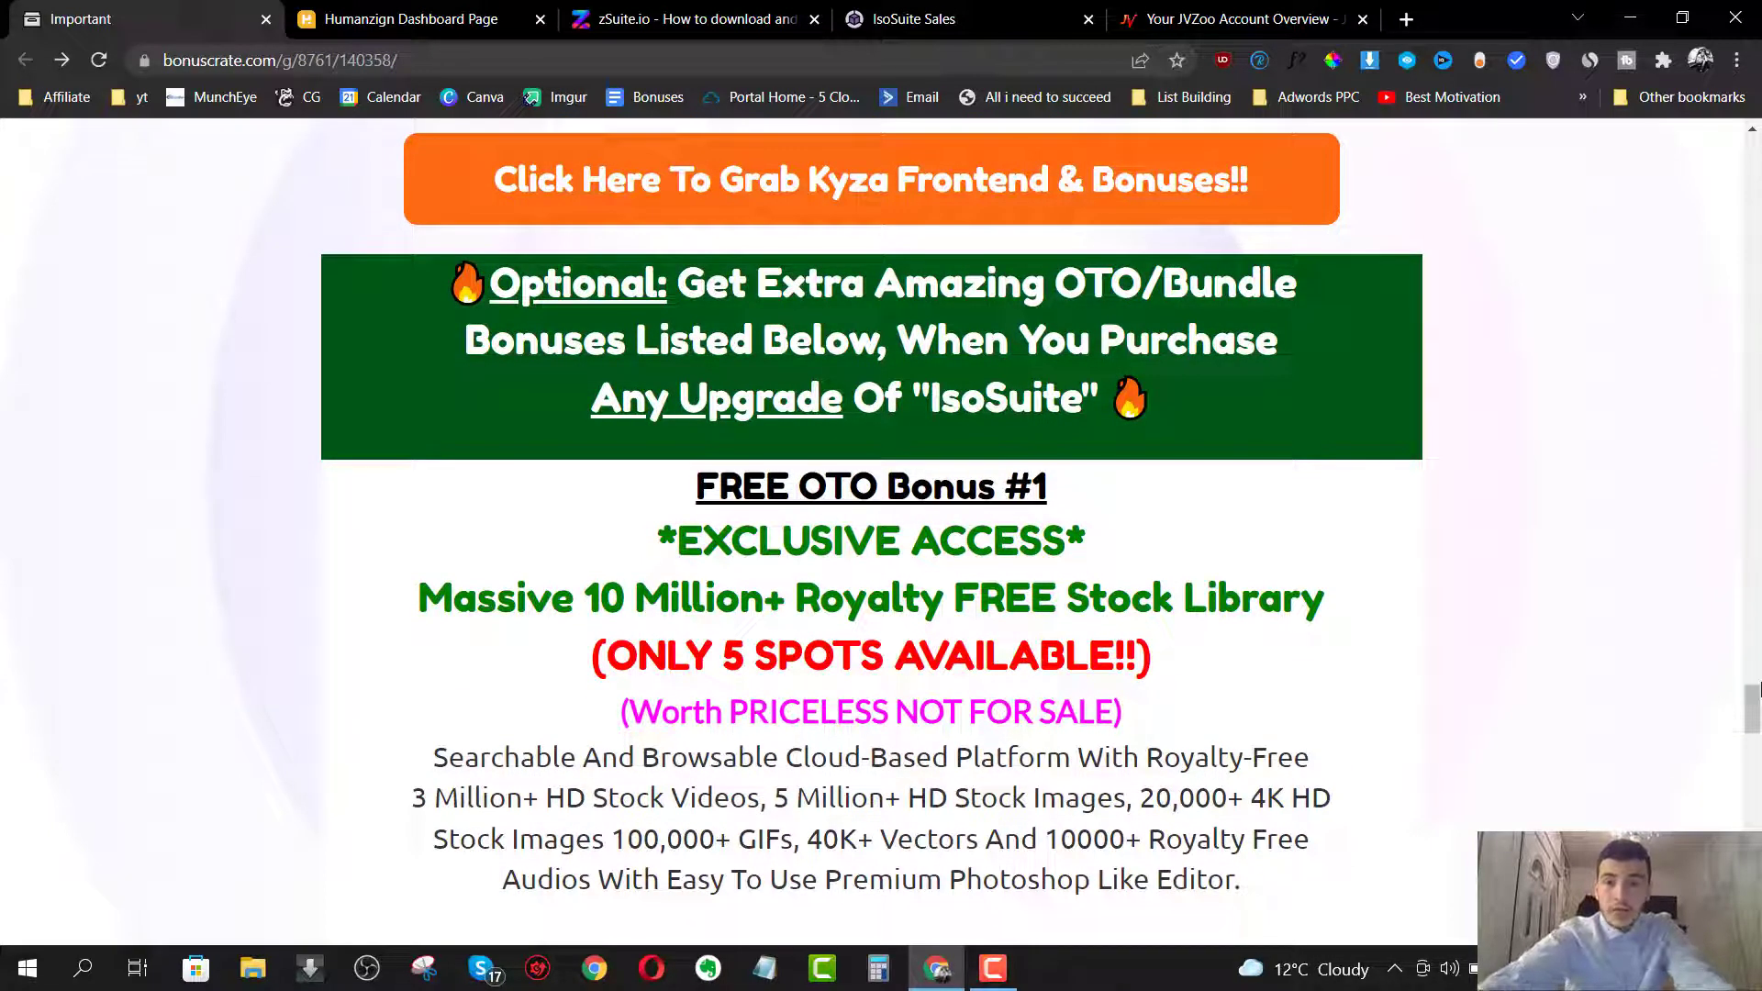
{"action": "right_click", "coordinate": [1085, 656]}
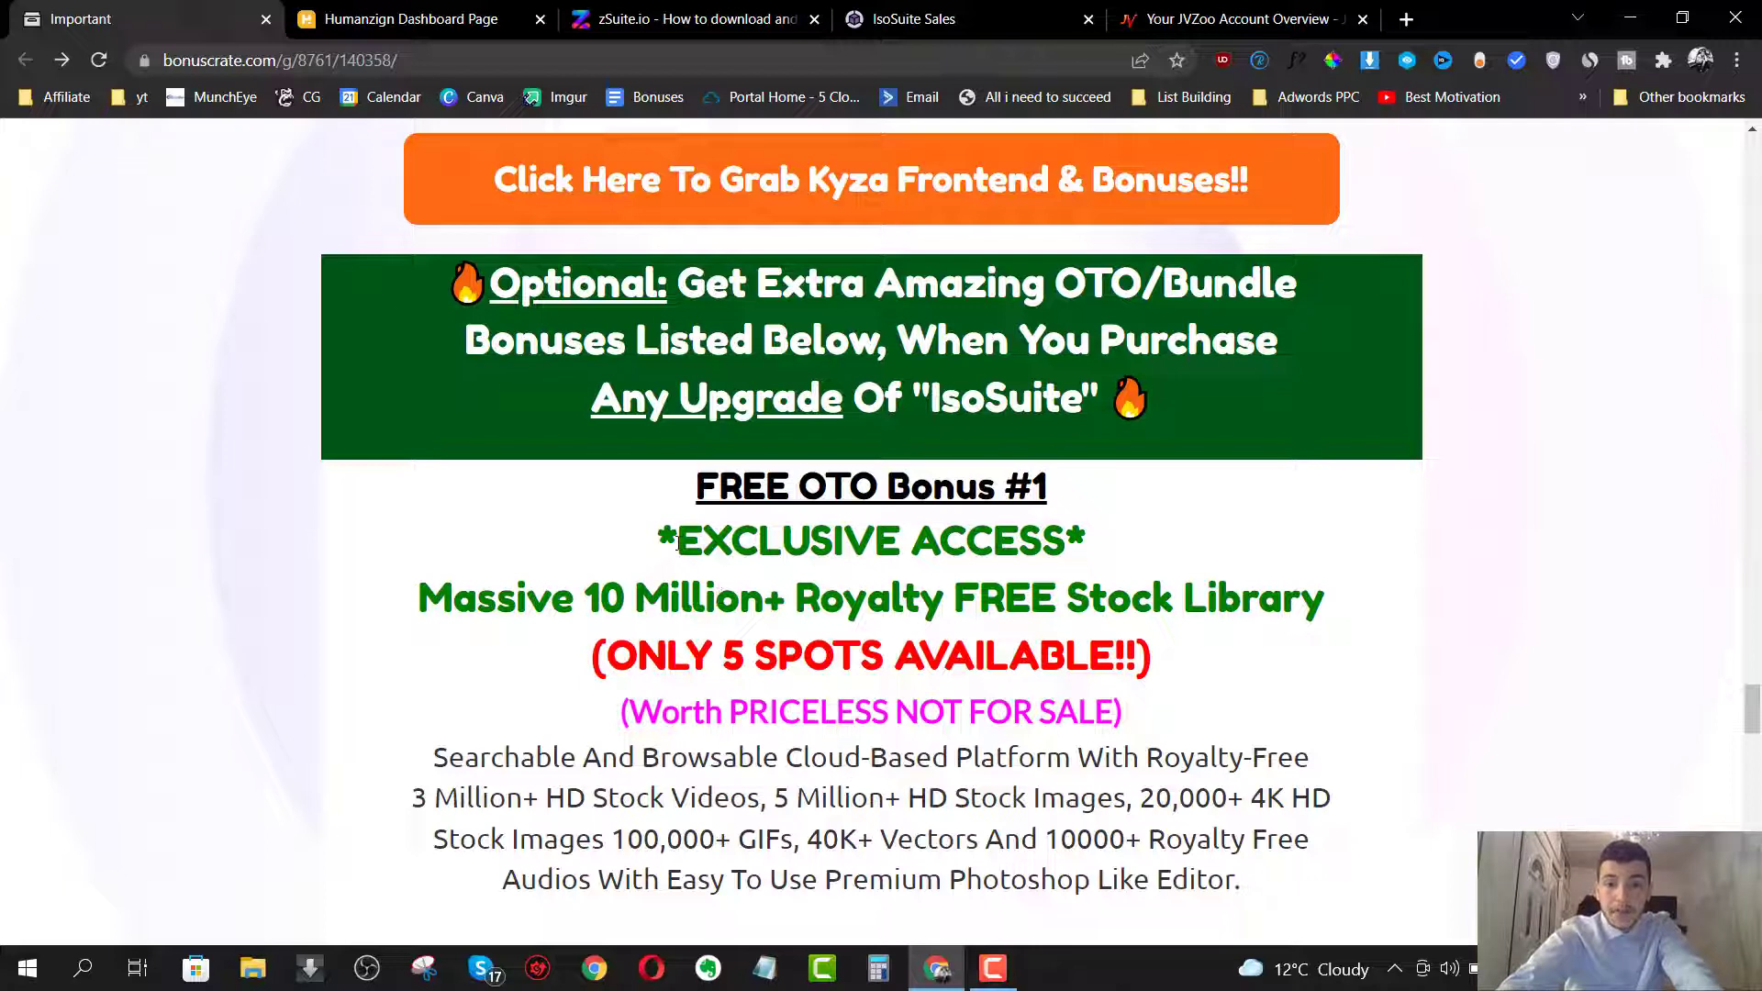
{"action": "left_click_drag", "start_coordinate": [418, 597], "coordinate": [848, 596]}
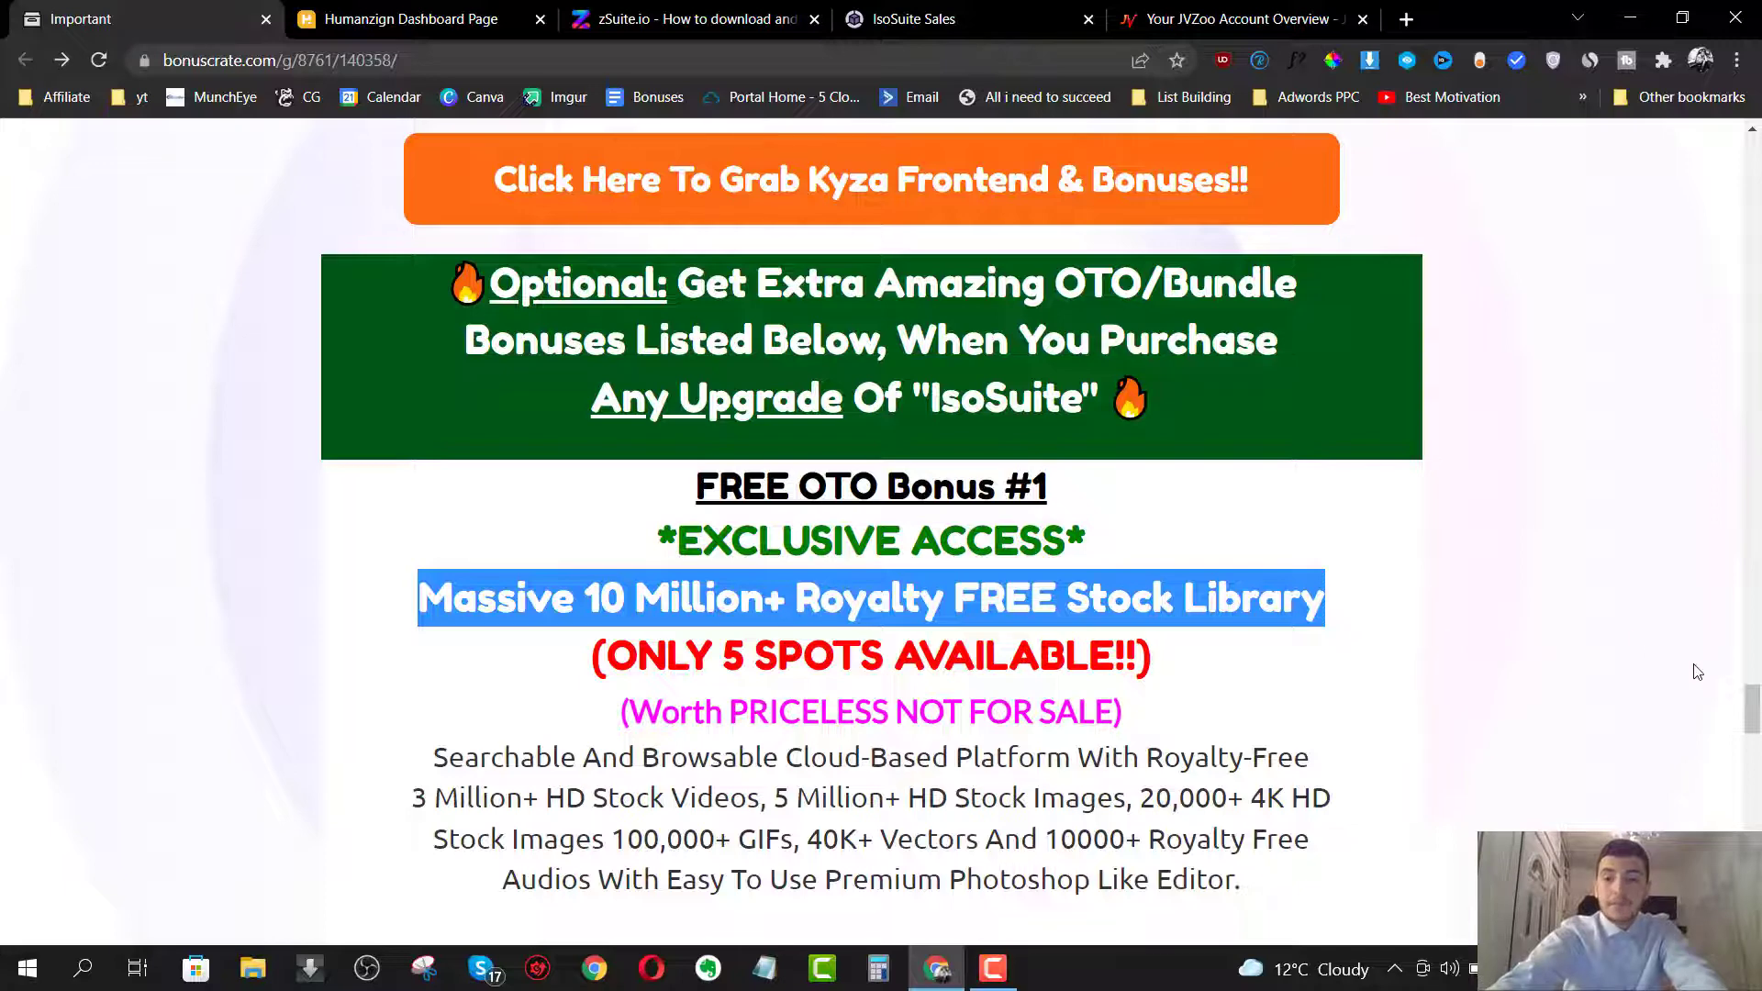
{"action": "scroll", "scroll_direction": "down", "scroll_amount": 3}
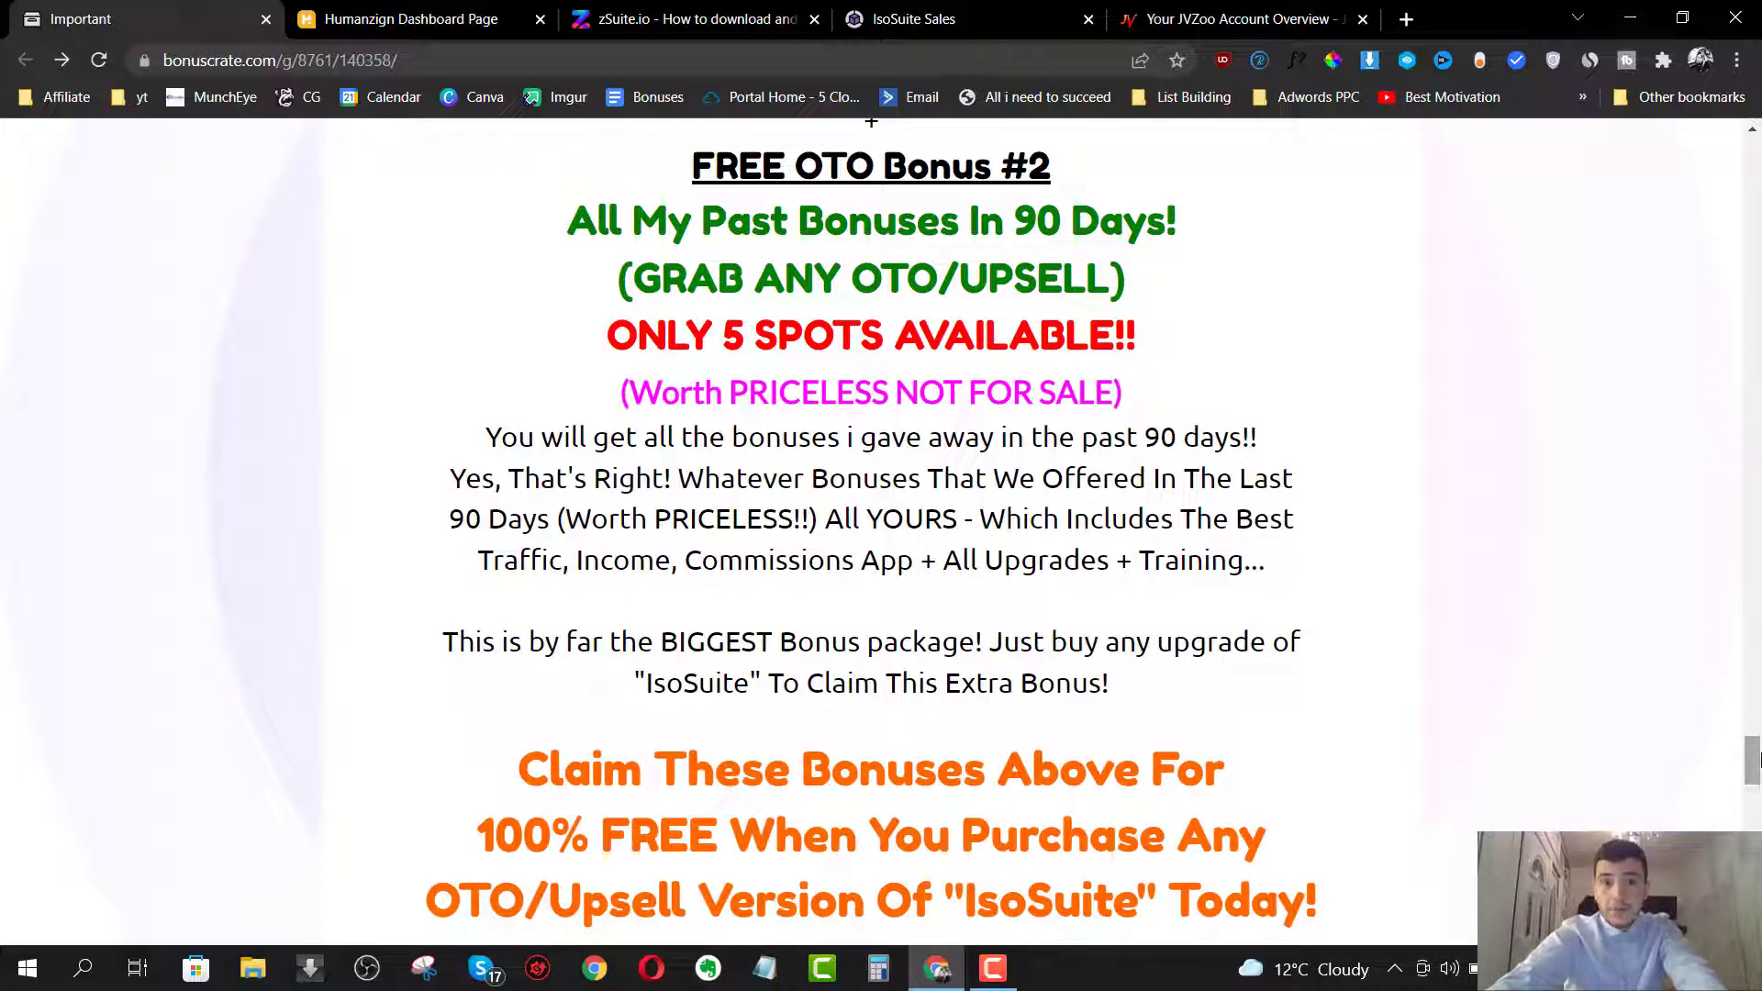
{"action": "left_click_drag", "start_coordinate": [606, 335], "coordinate": [886, 335]}
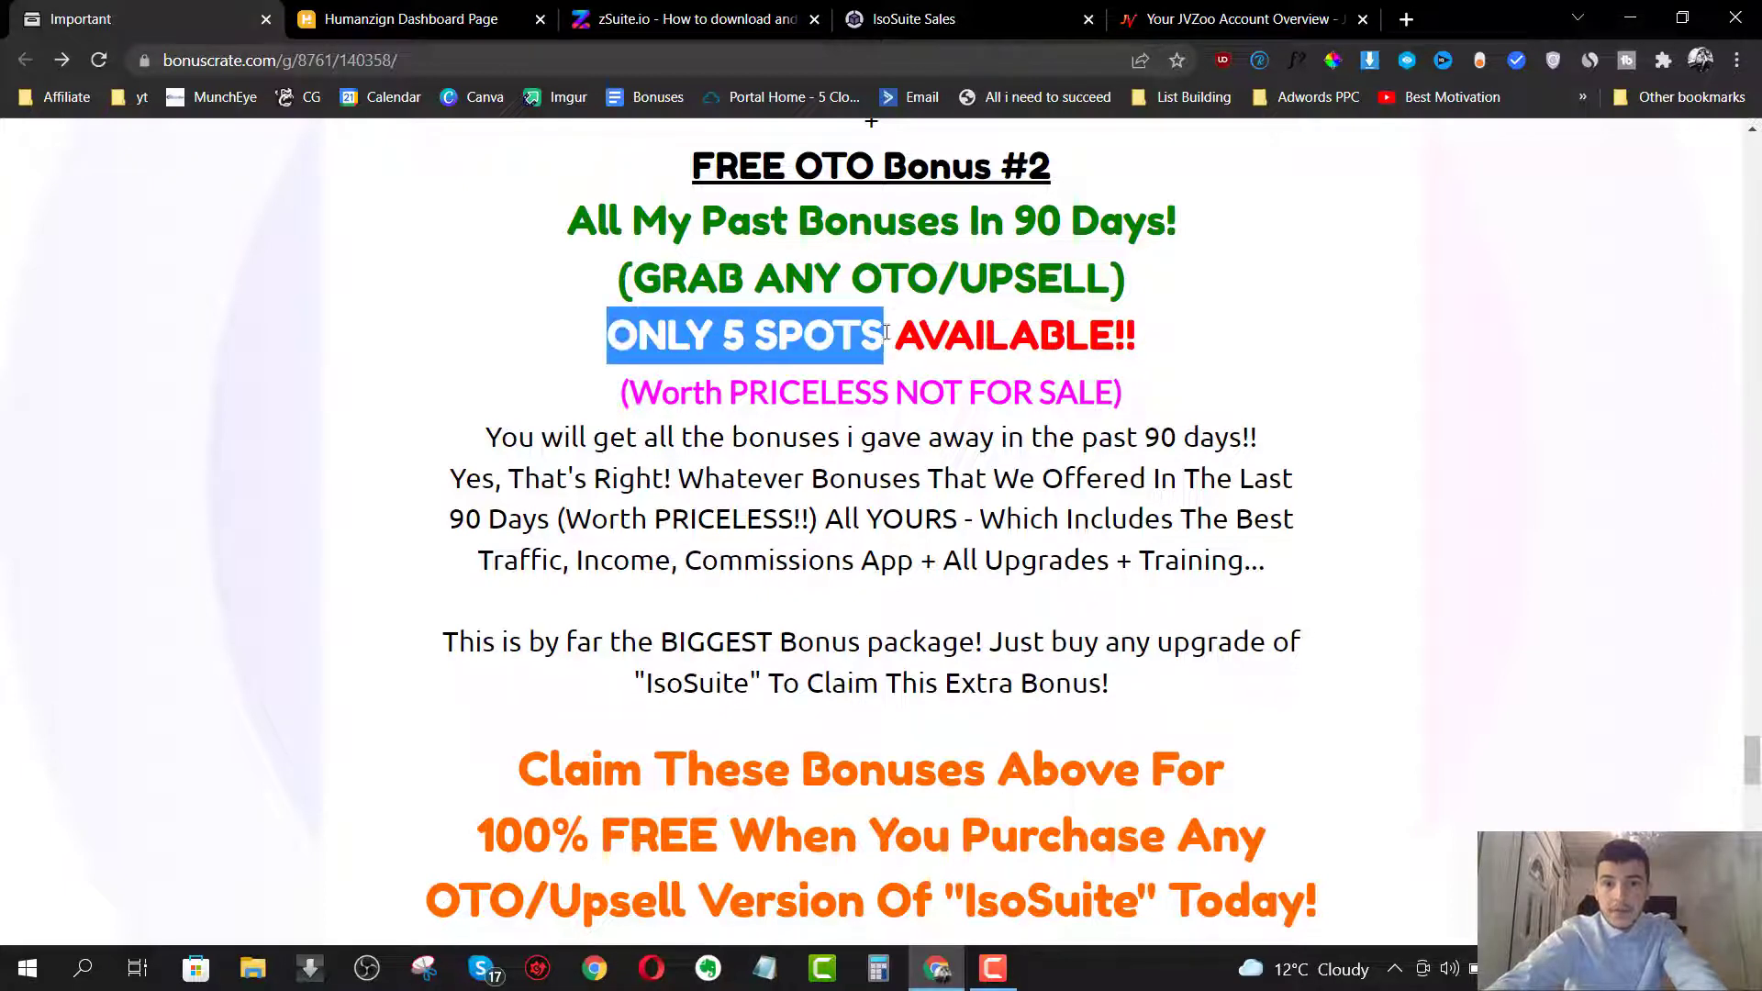
{"action": "left_click_drag", "start_coordinate": [882, 335], "coordinate": [1133, 335]}
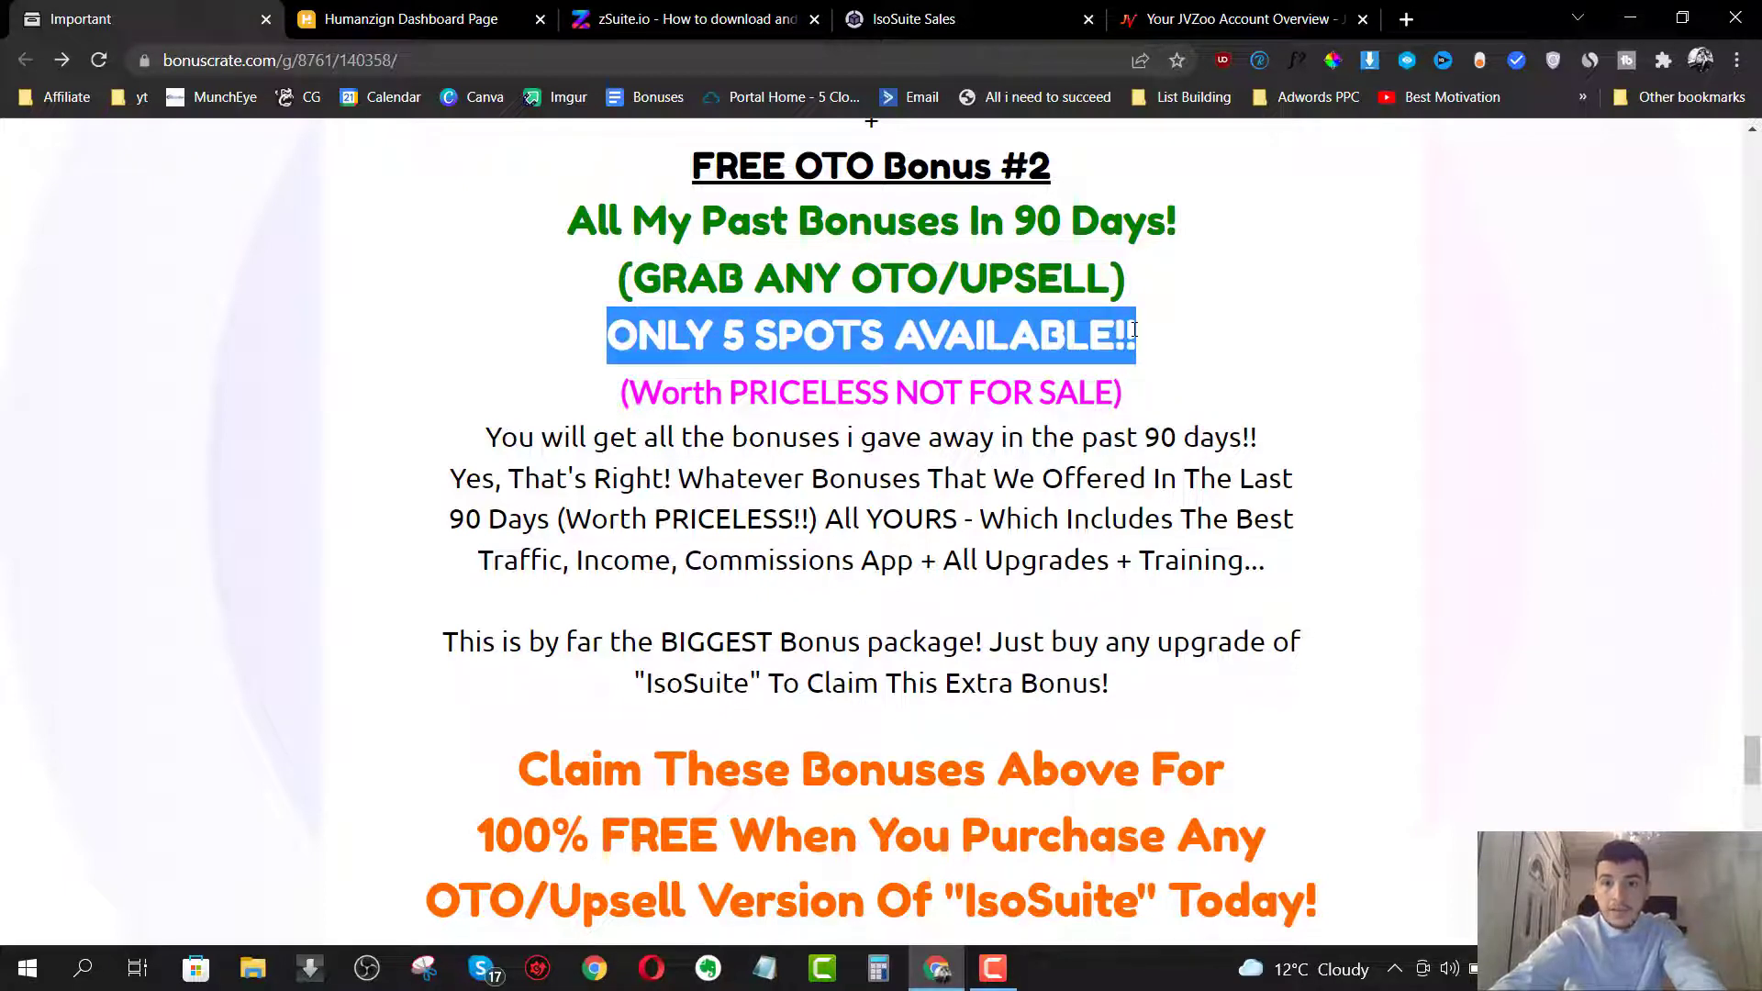
{"action": "scroll", "scroll_direction": "up", "scroll_amount": 3}
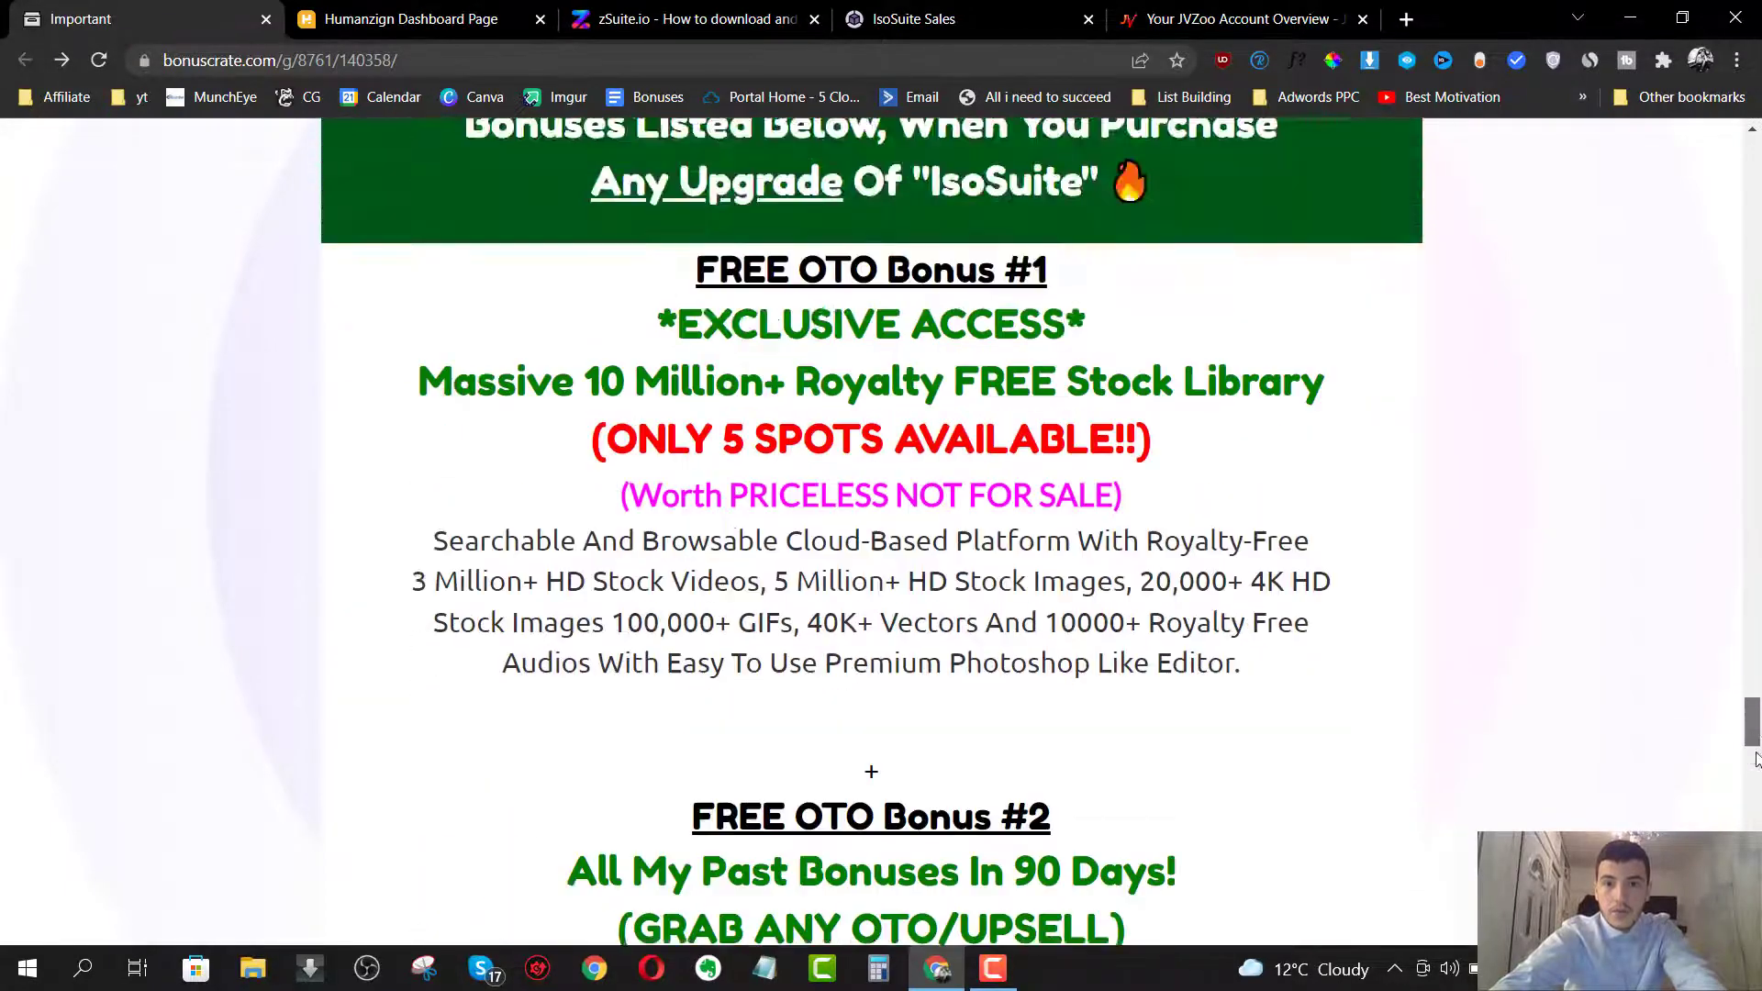
{"action": "scroll", "scroll_direction": "down", "scroll_amount": 3}
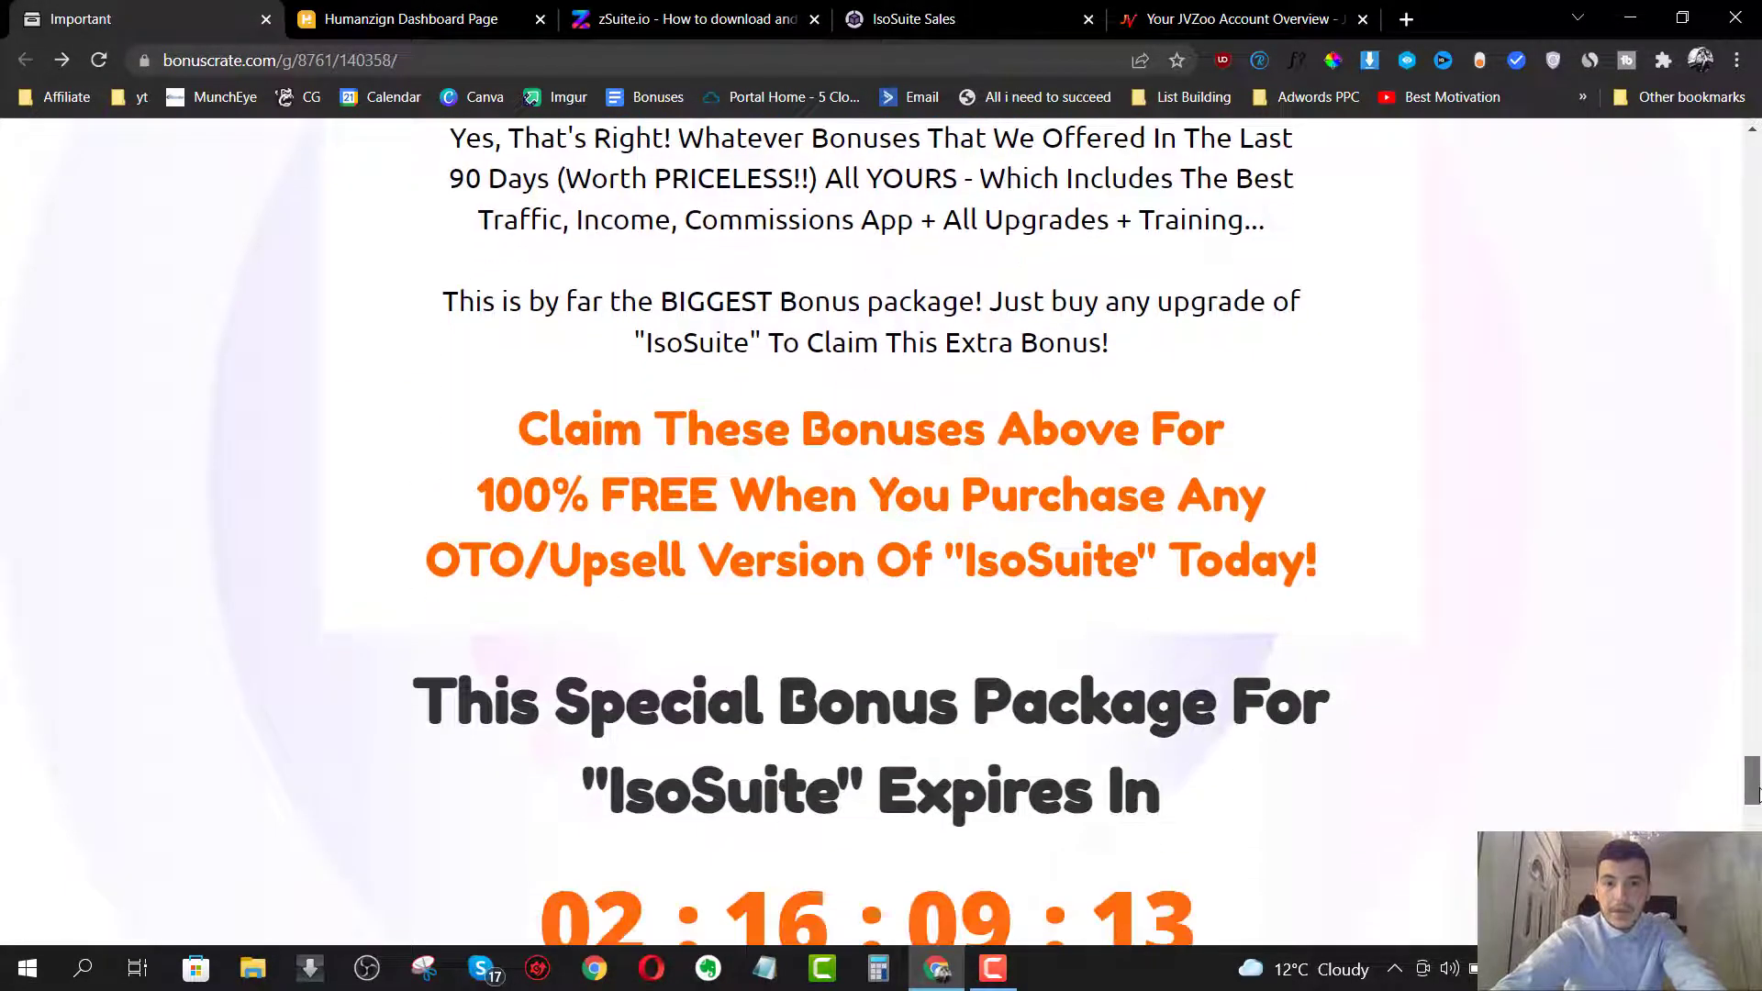
{"action": "scroll", "scroll_direction": "up", "scroll_amount": 3}
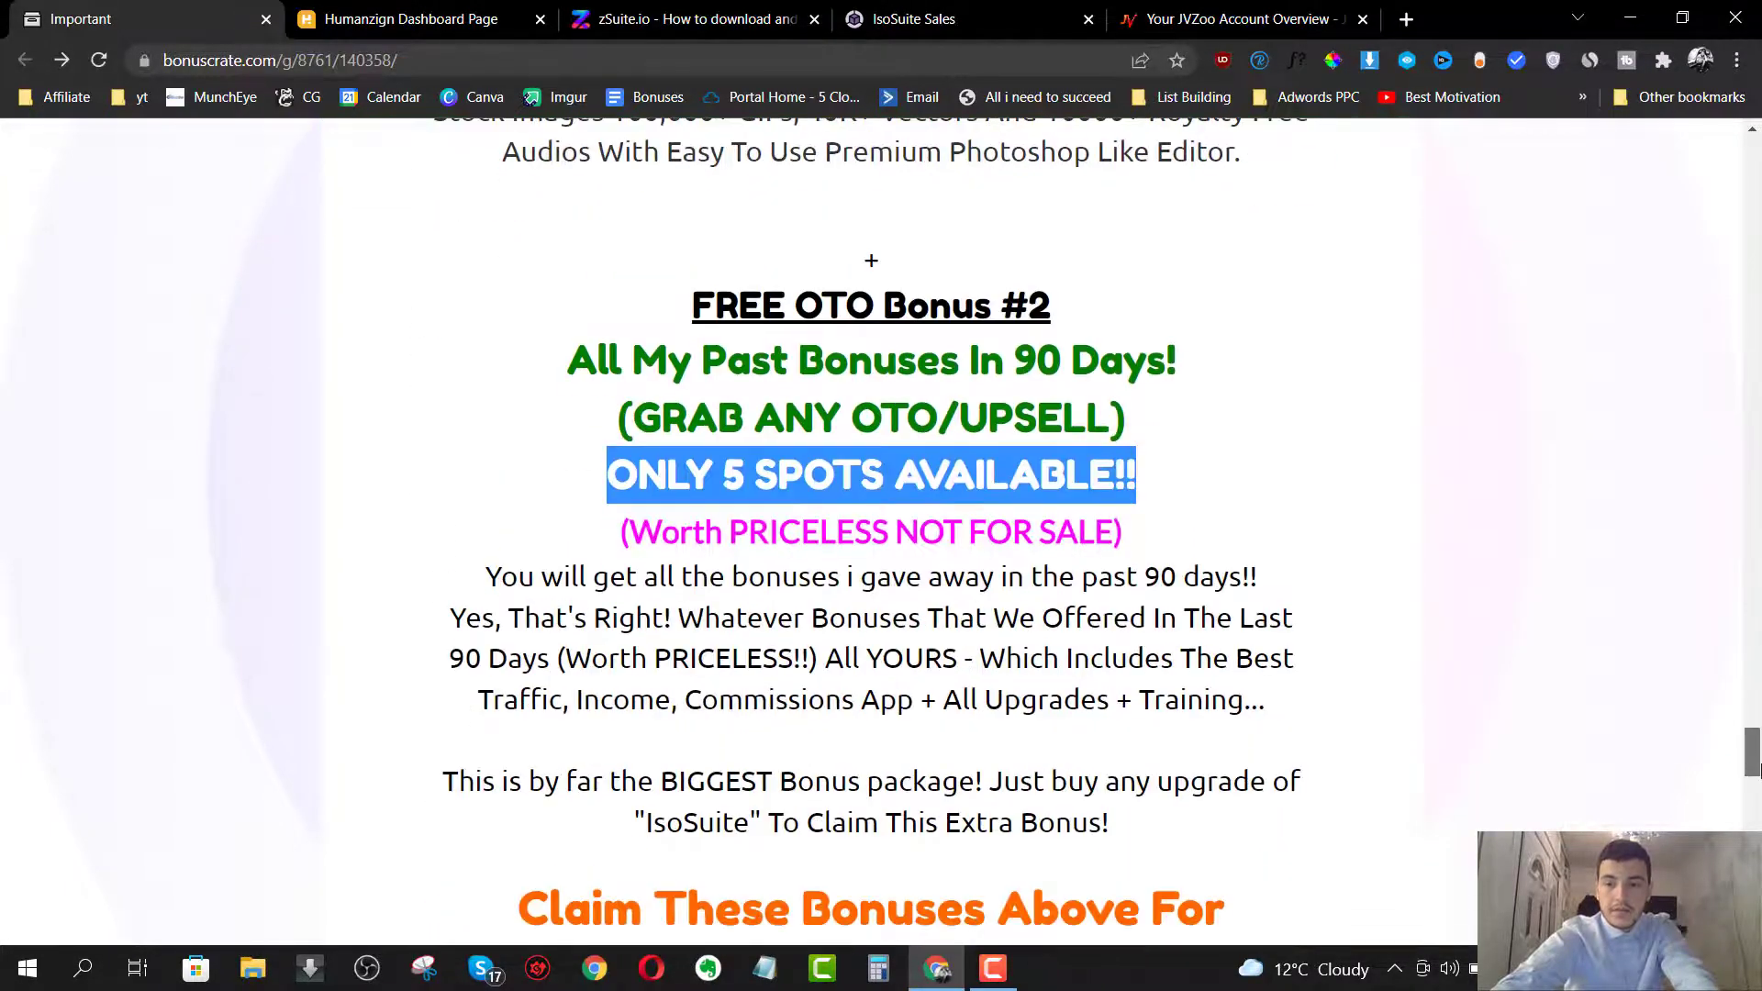
{"action": "scroll", "scroll_direction": "up", "scroll_amount": 3}
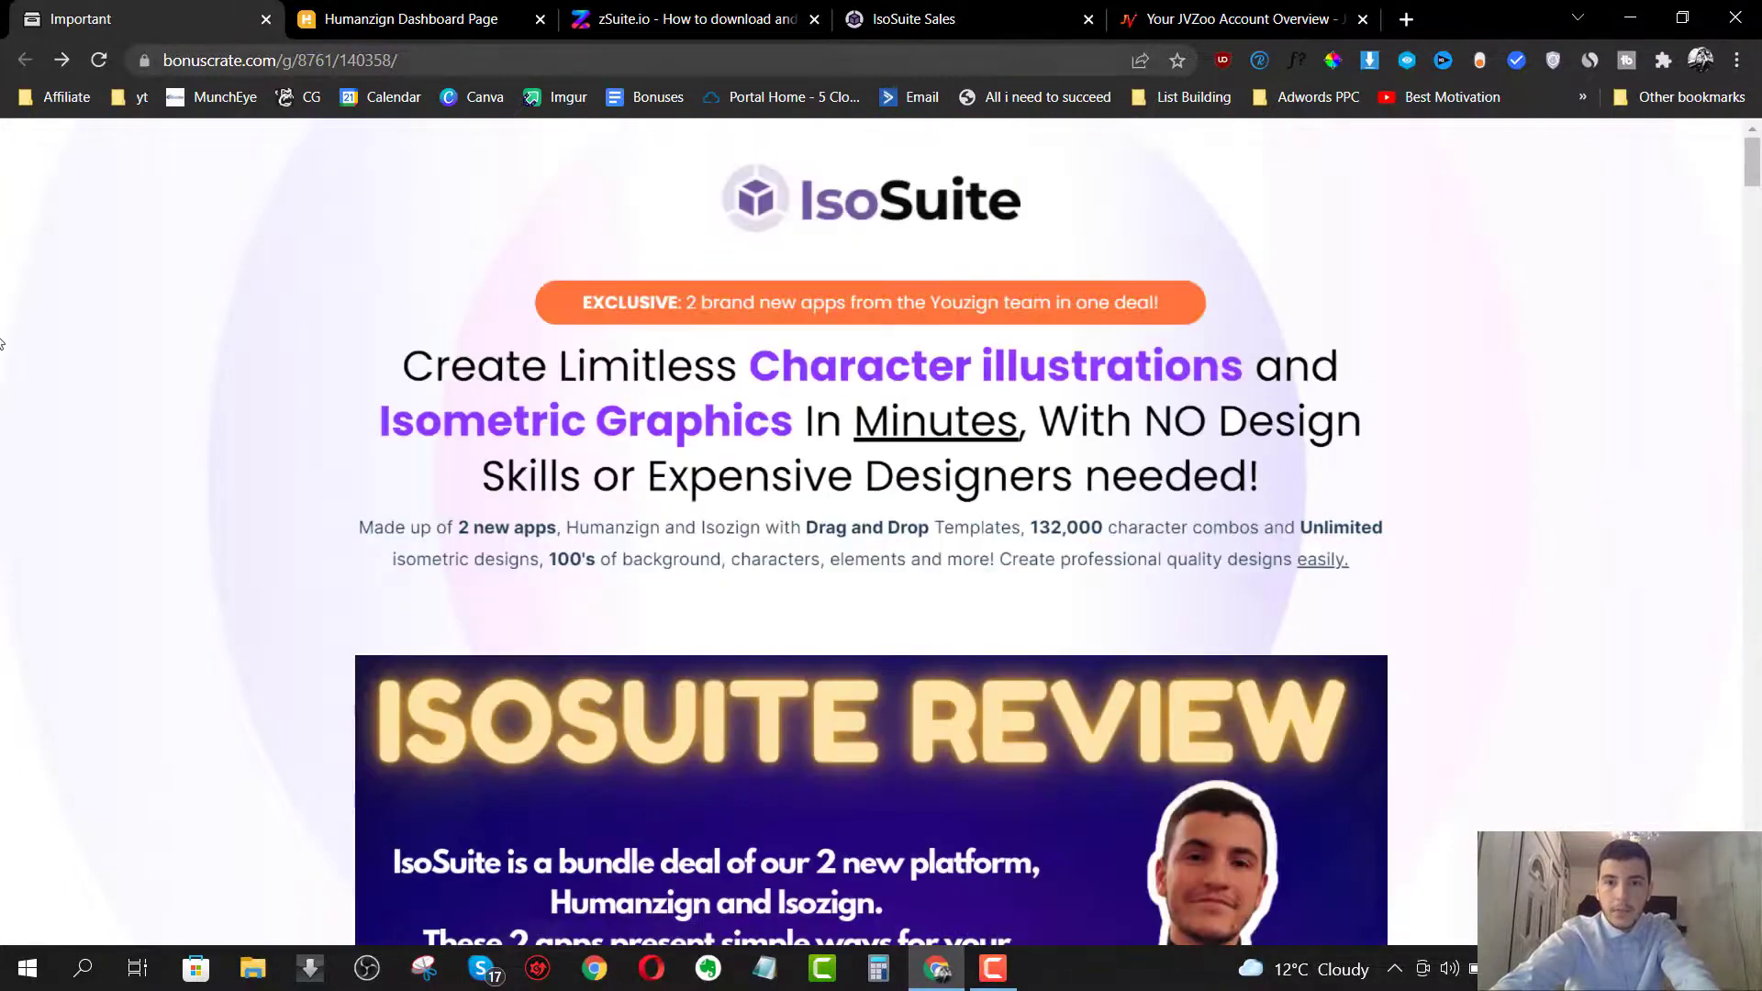
- Show Humanzign's 'Select your character' dashboard with its 43 editable characters
{"action": "left_click", "coordinate": [410, 20]}
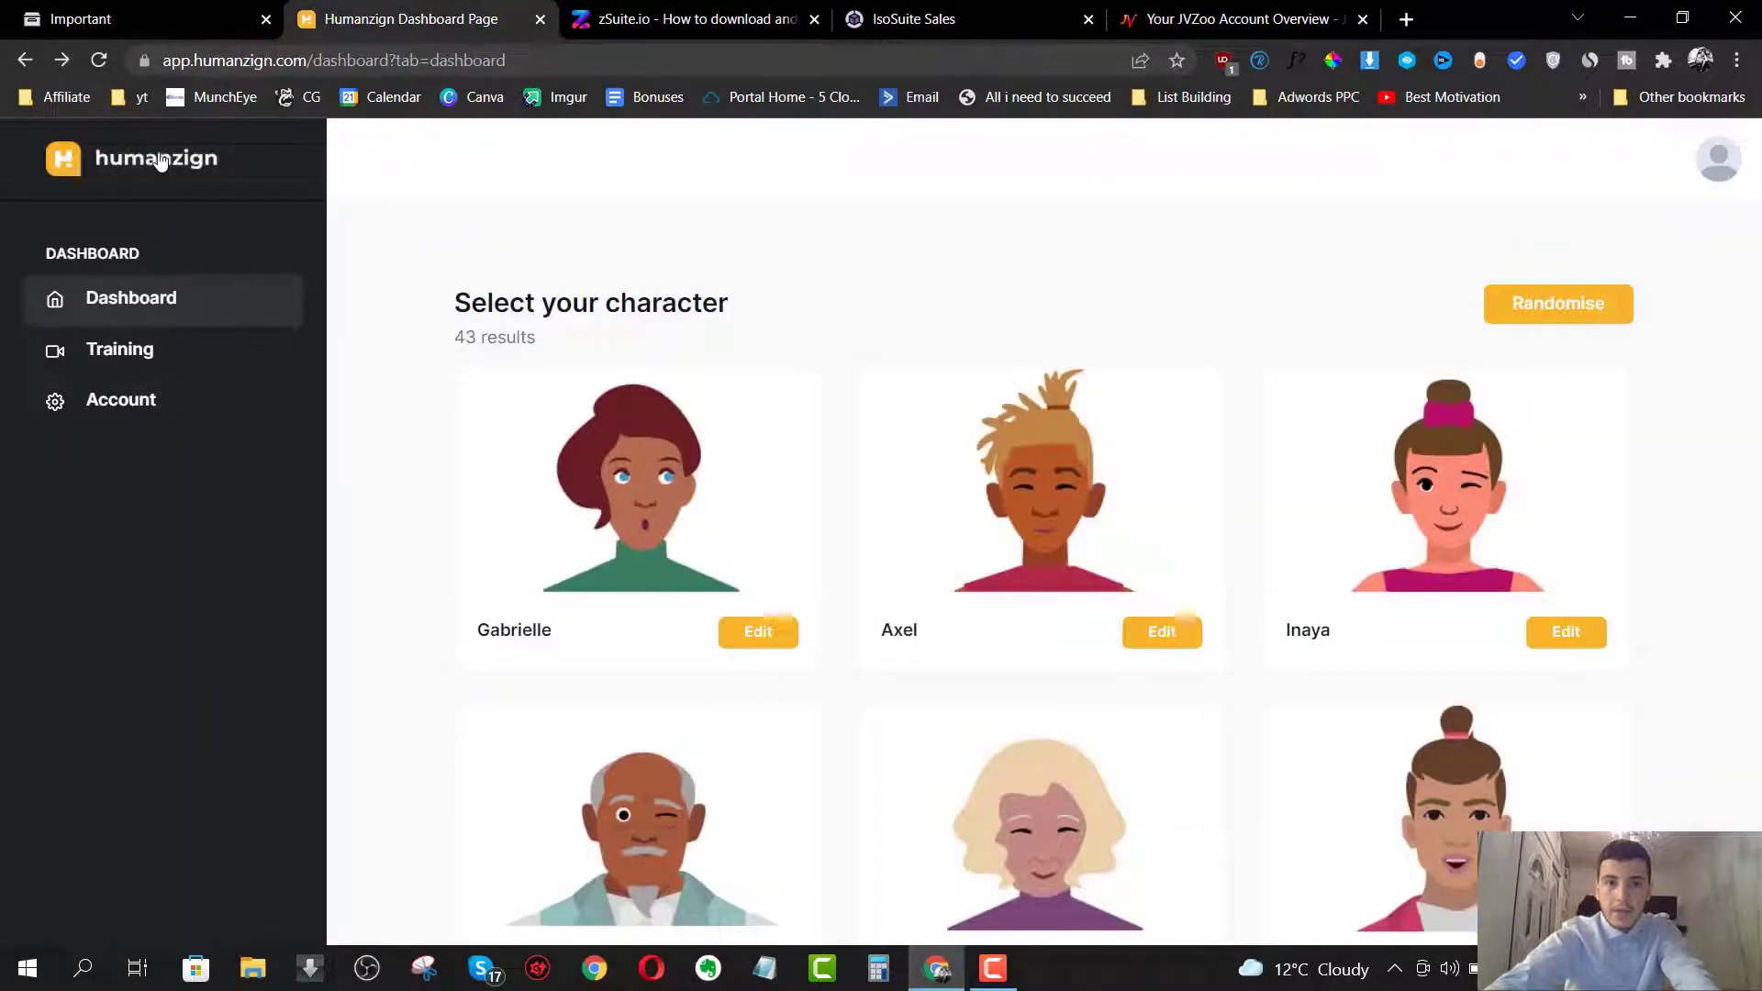
{"action": "mouse_move", "coordinate": [270, 176]}
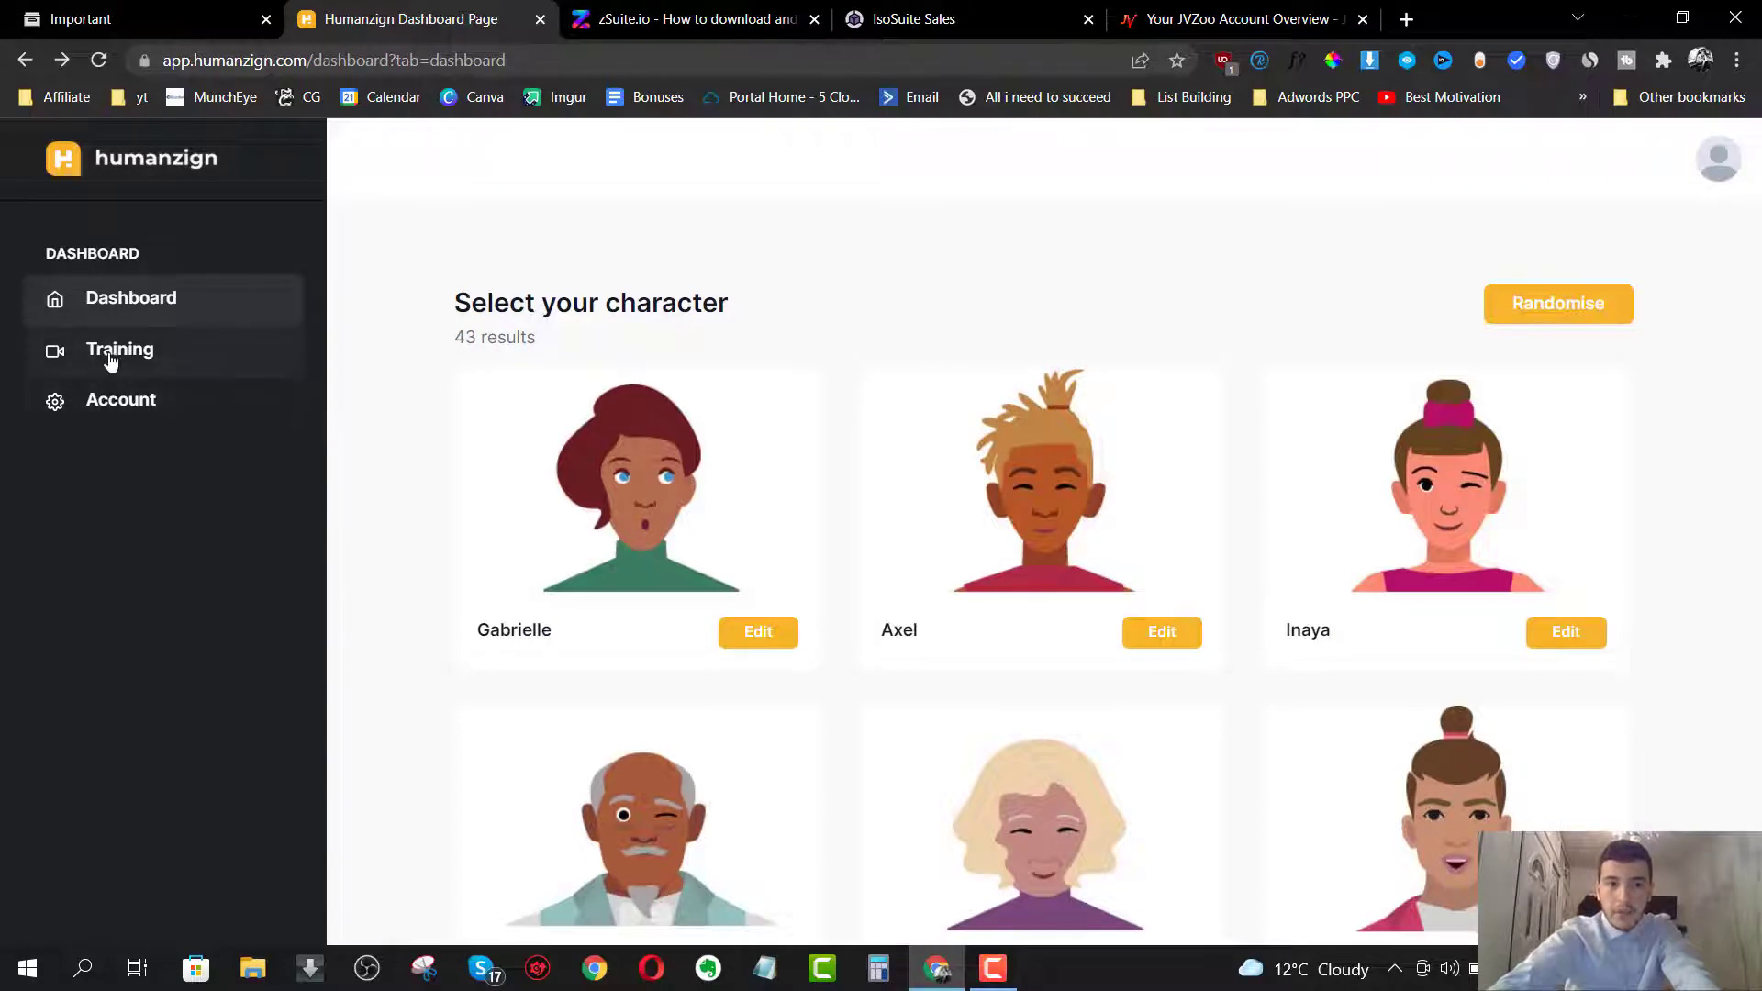
{"action": "mouse_move", "coordinate": [209, 360]}
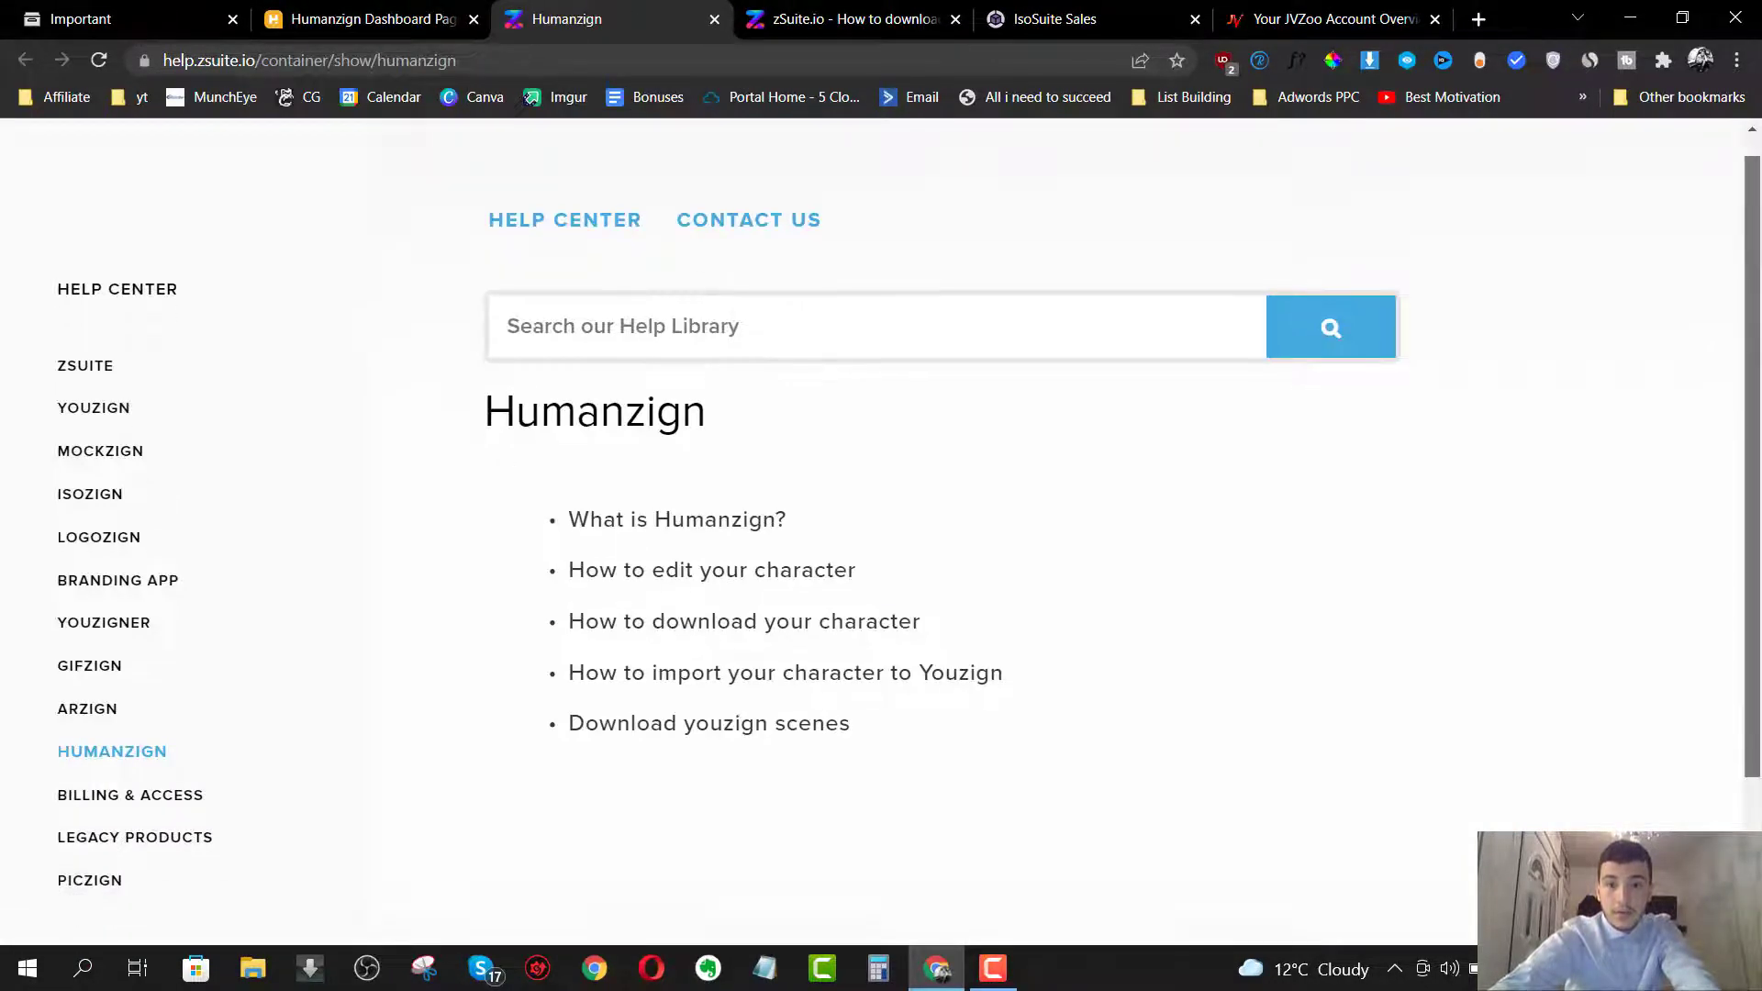
- Scroll the Humanzign help articles and open 'Download youzign scenes'
{"action": "scroll", "scroll_direction": "down", "scroll_amount": 3}
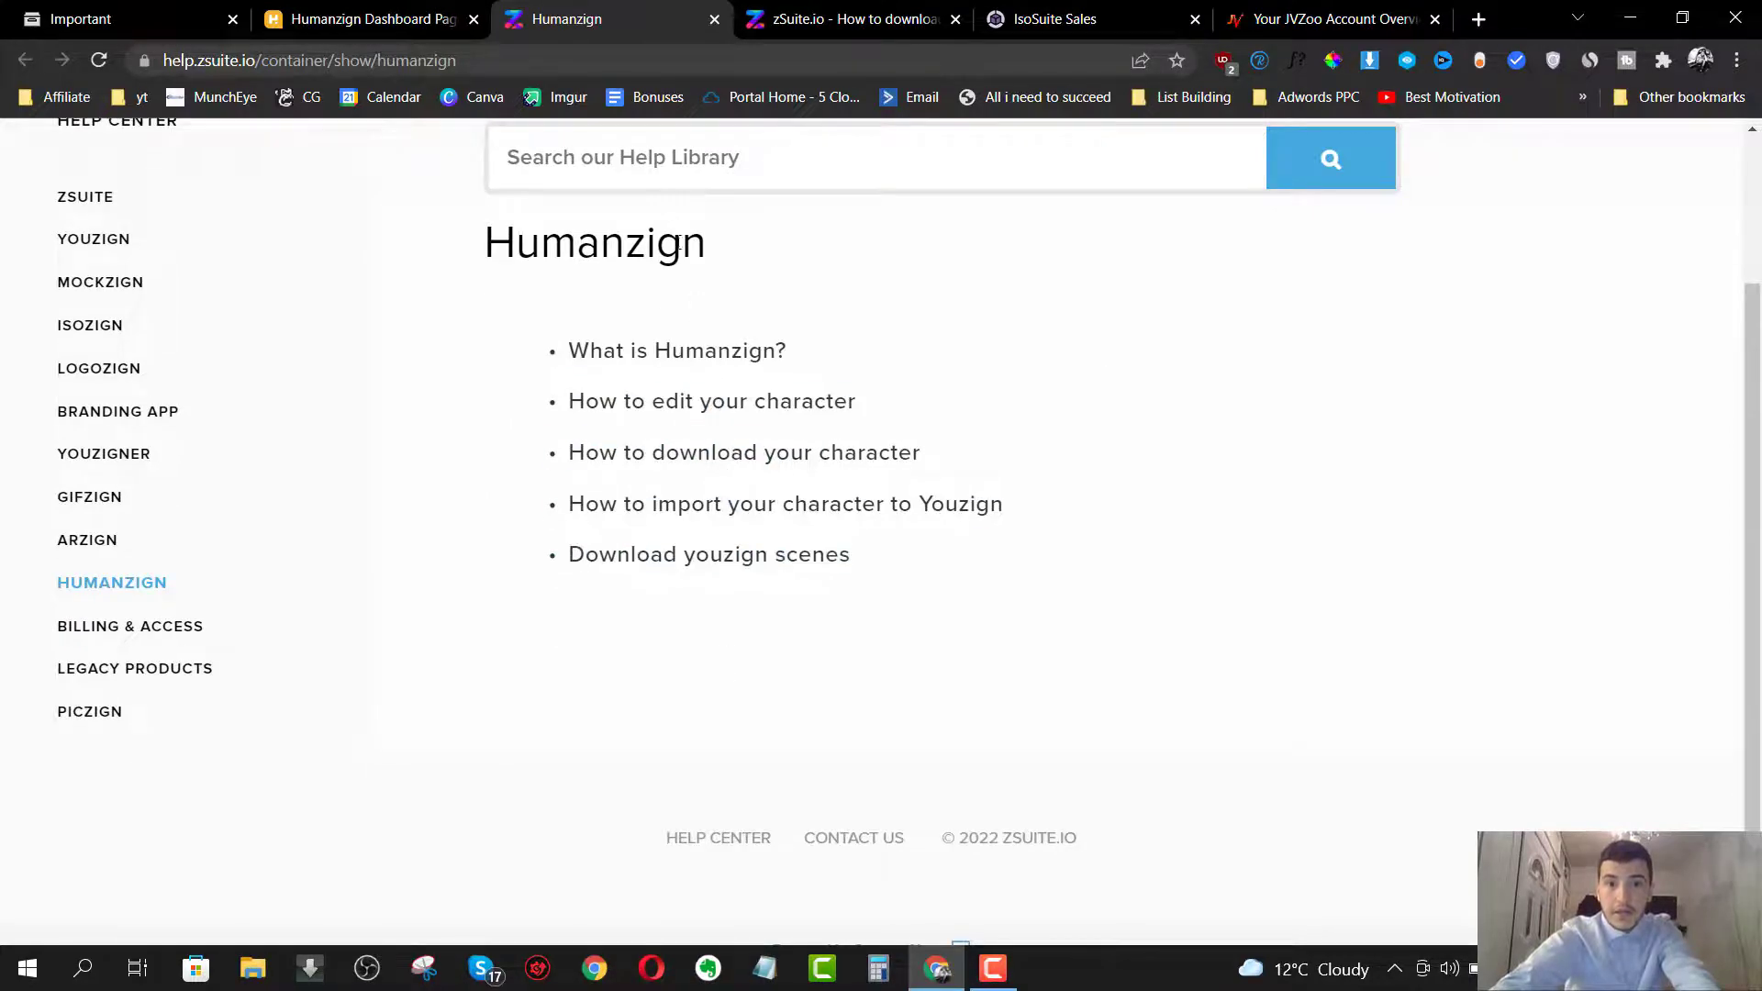
{"action": "left_click", "coordinate": [676, 350]}
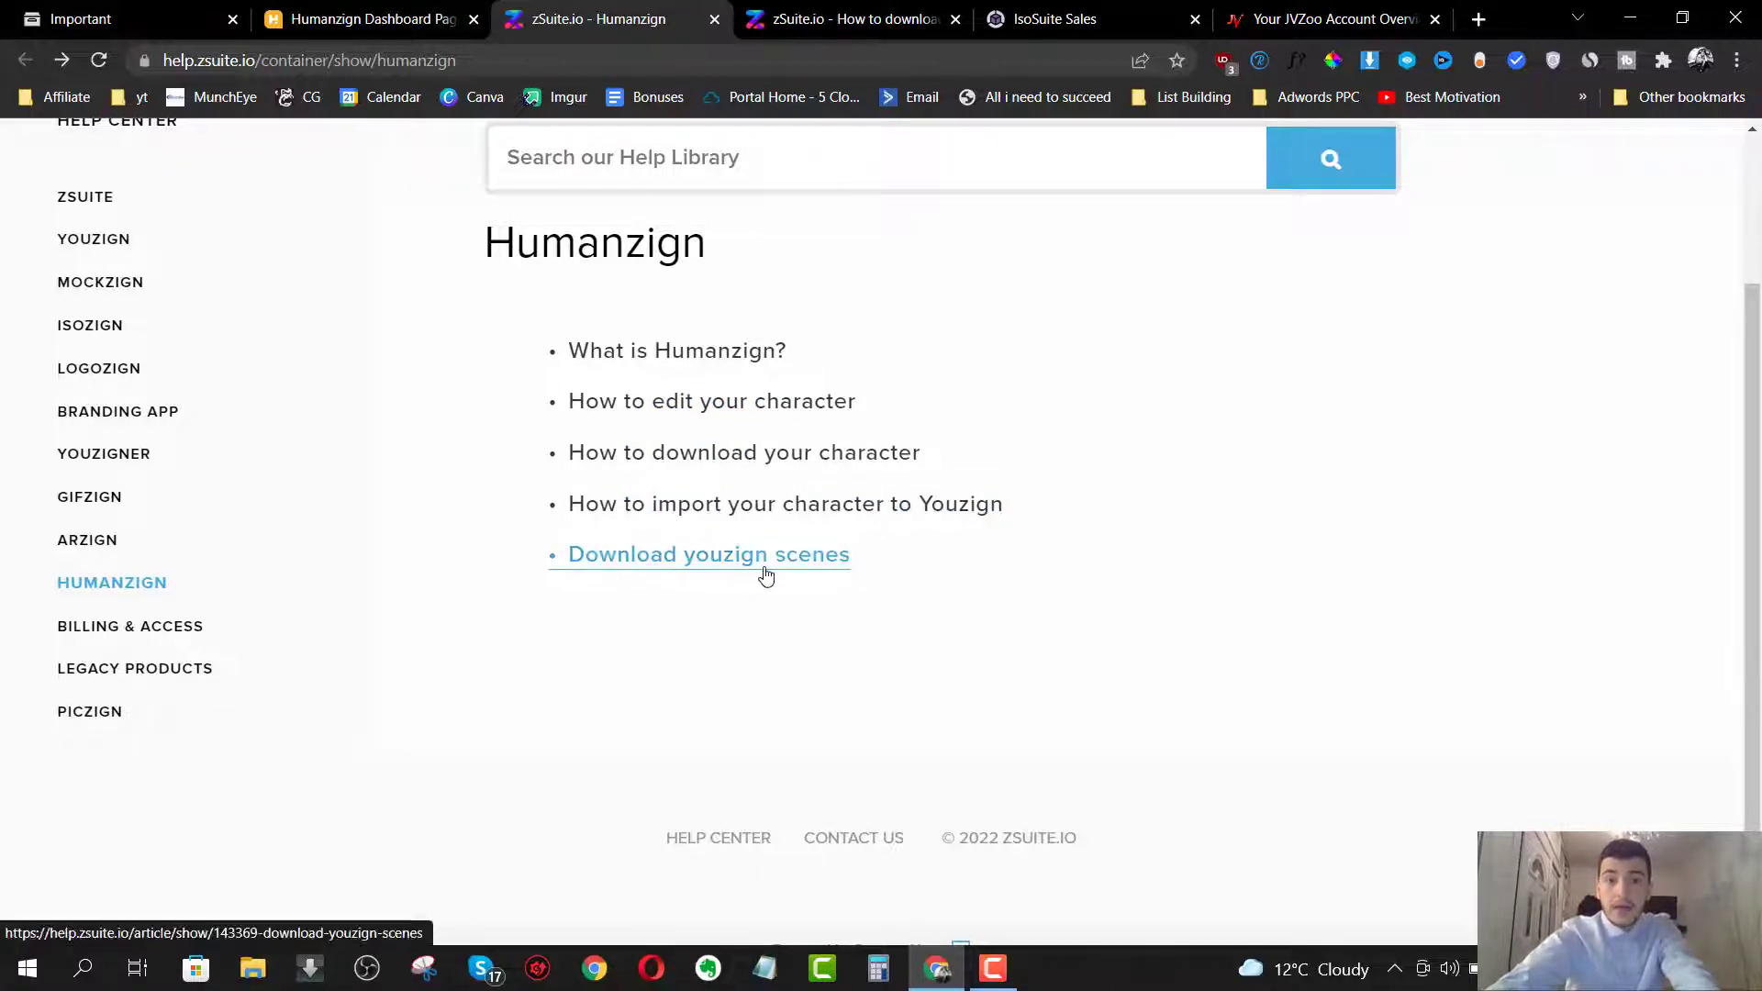
{"action": "left_click", "coordinate": [366, 19]}
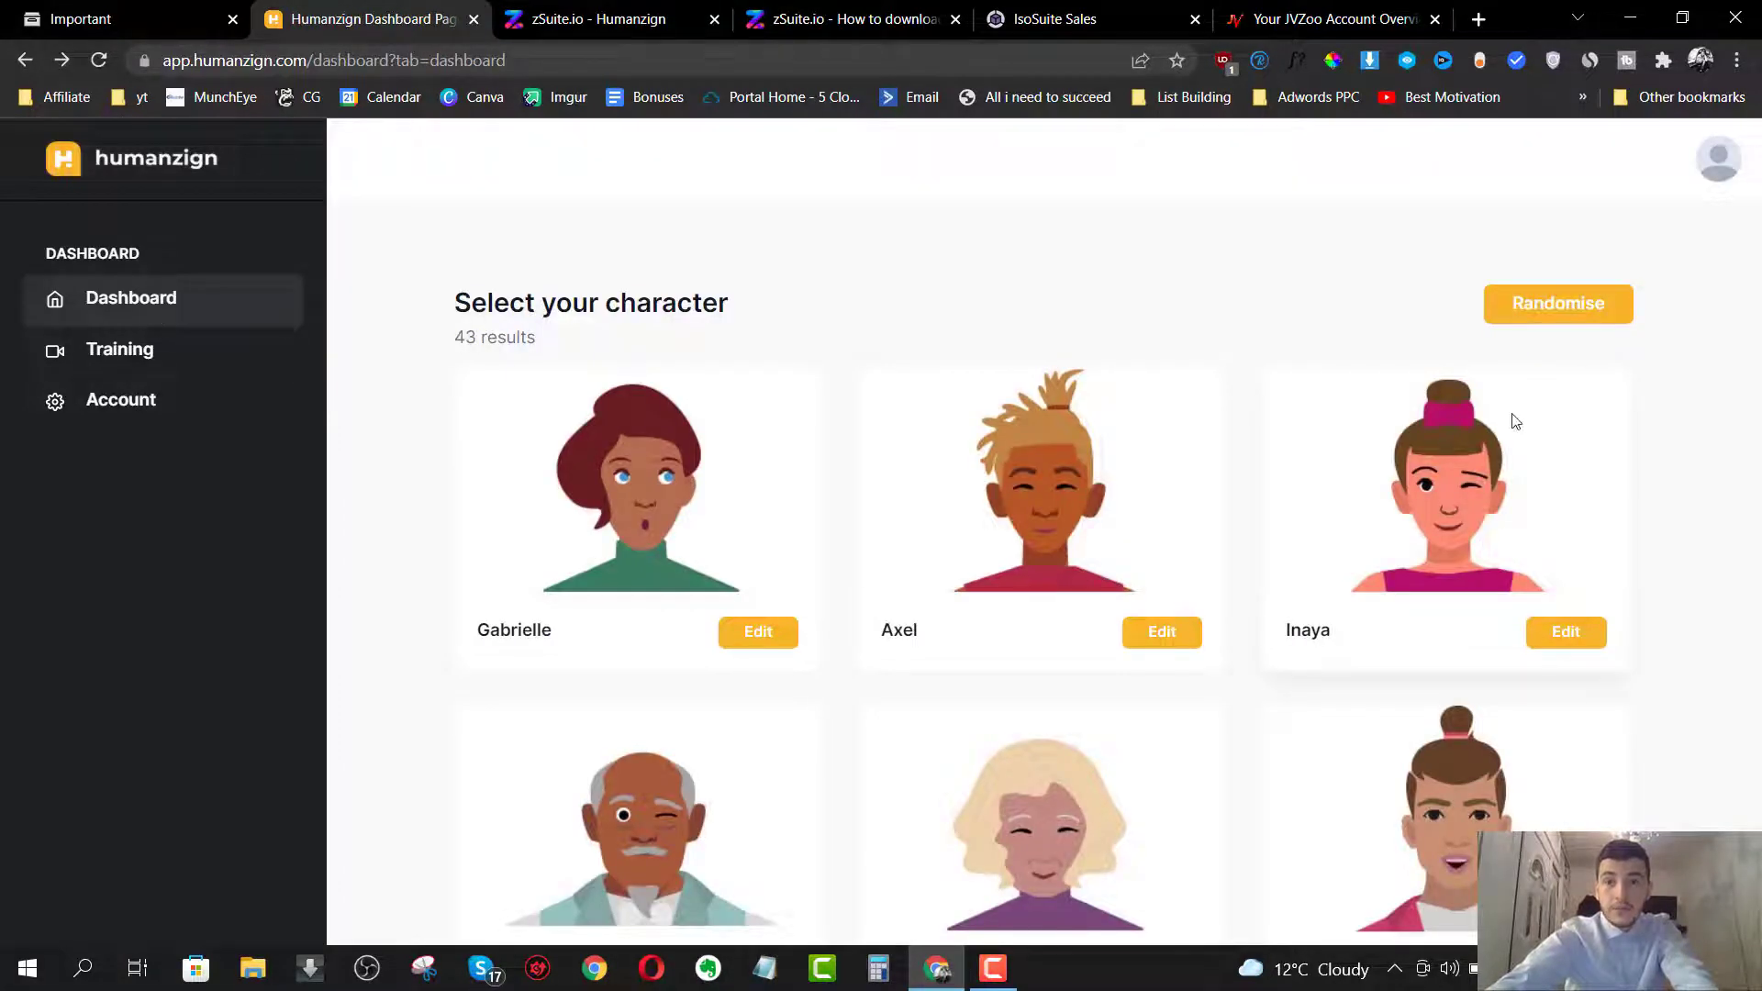
- Open Julia's character editor from the Humanzign dashboard
{"action": "left_click", "coordinate": [1558, 304]}
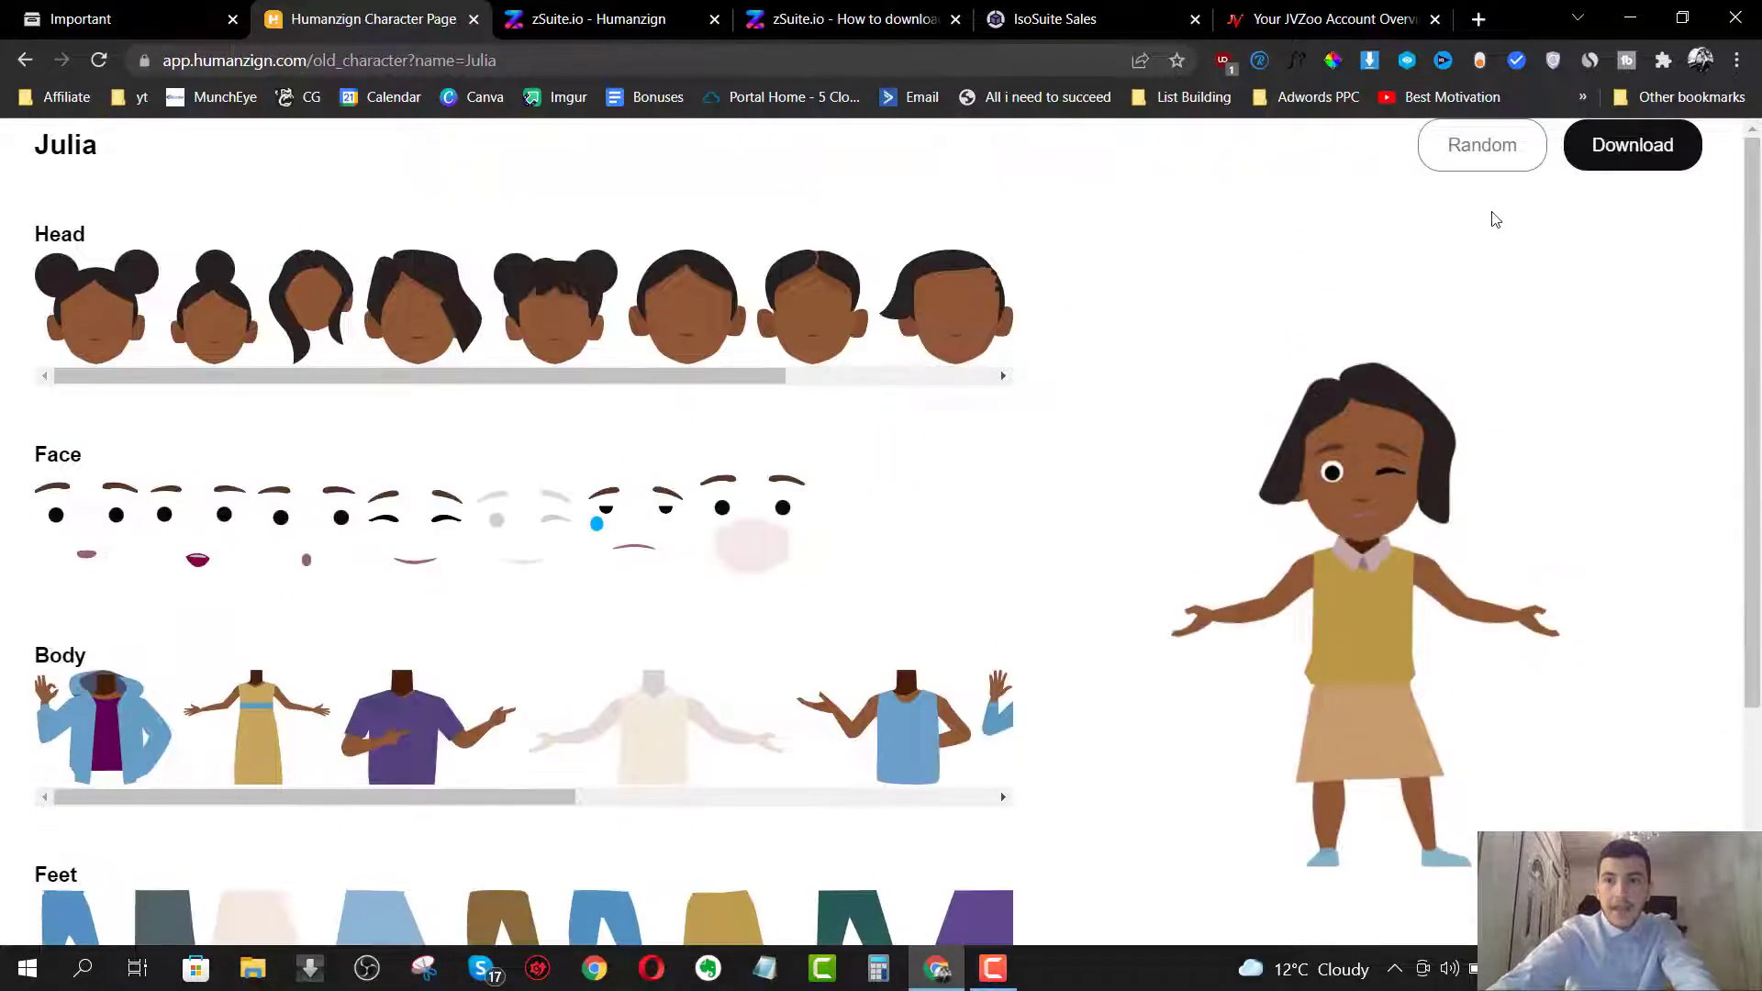
- Randomise Julia's look three times, then return to the character dashboard
{"action": "left_click", "coordinate": [1481, 144]}
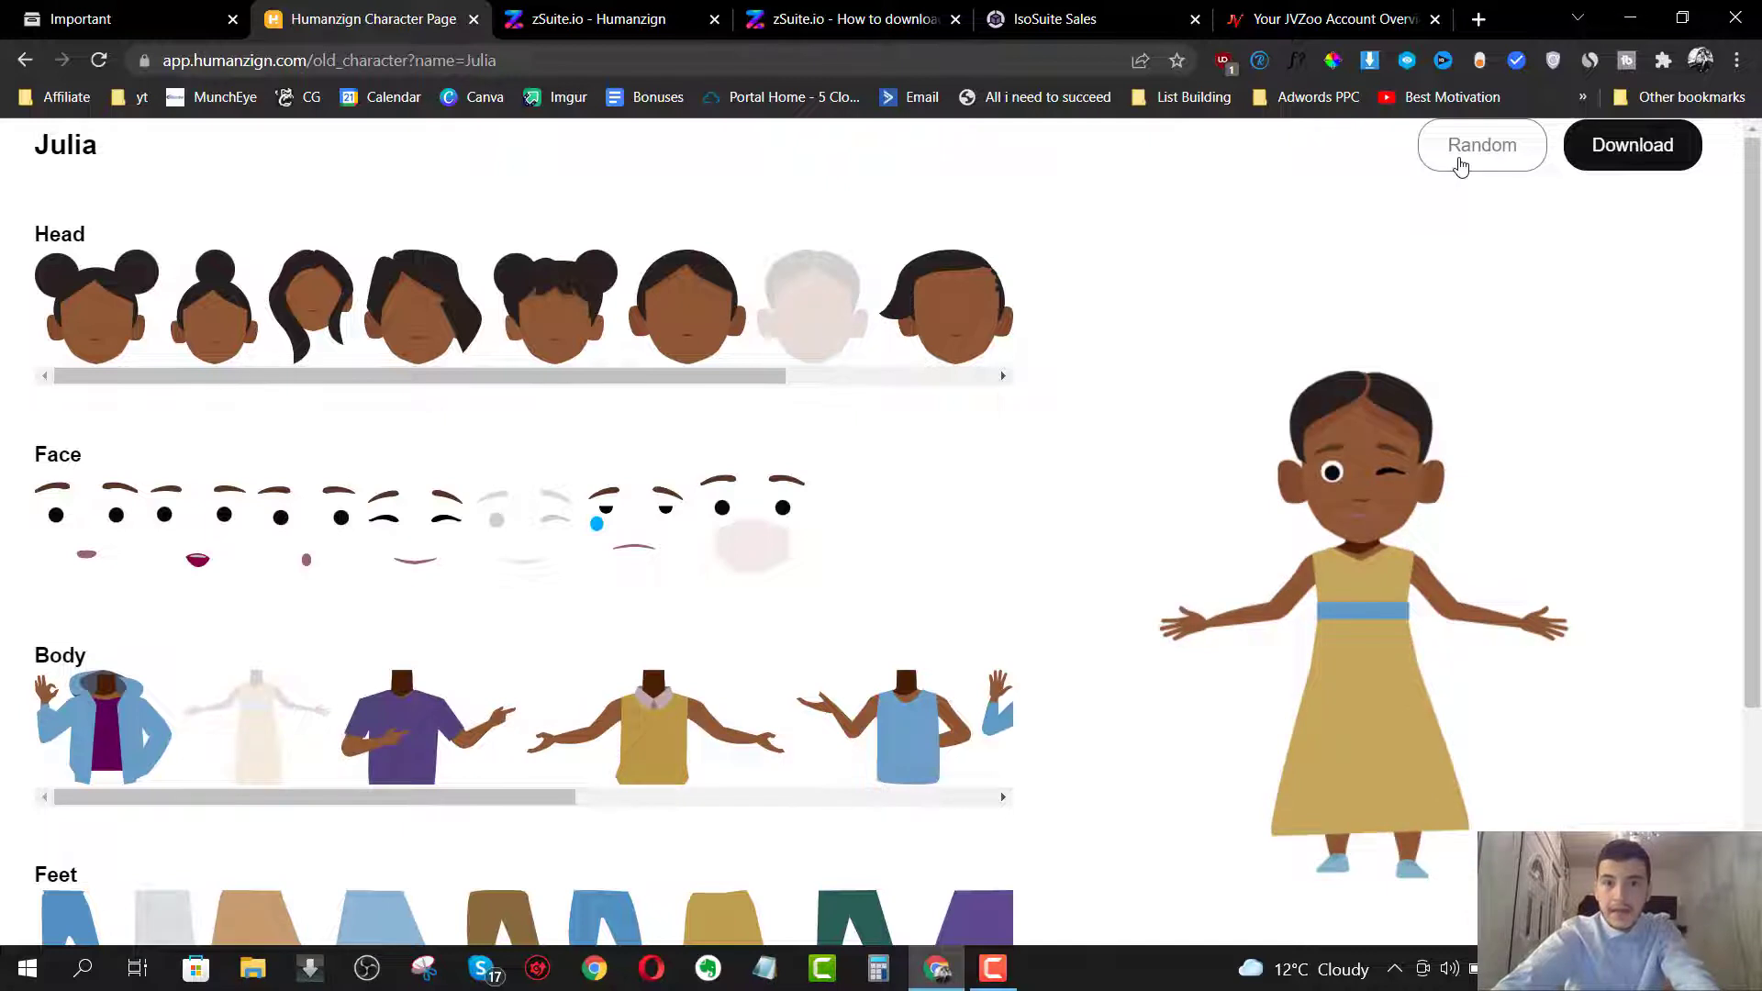
{"action": "left_click", "coordinate": [1481, 145]}
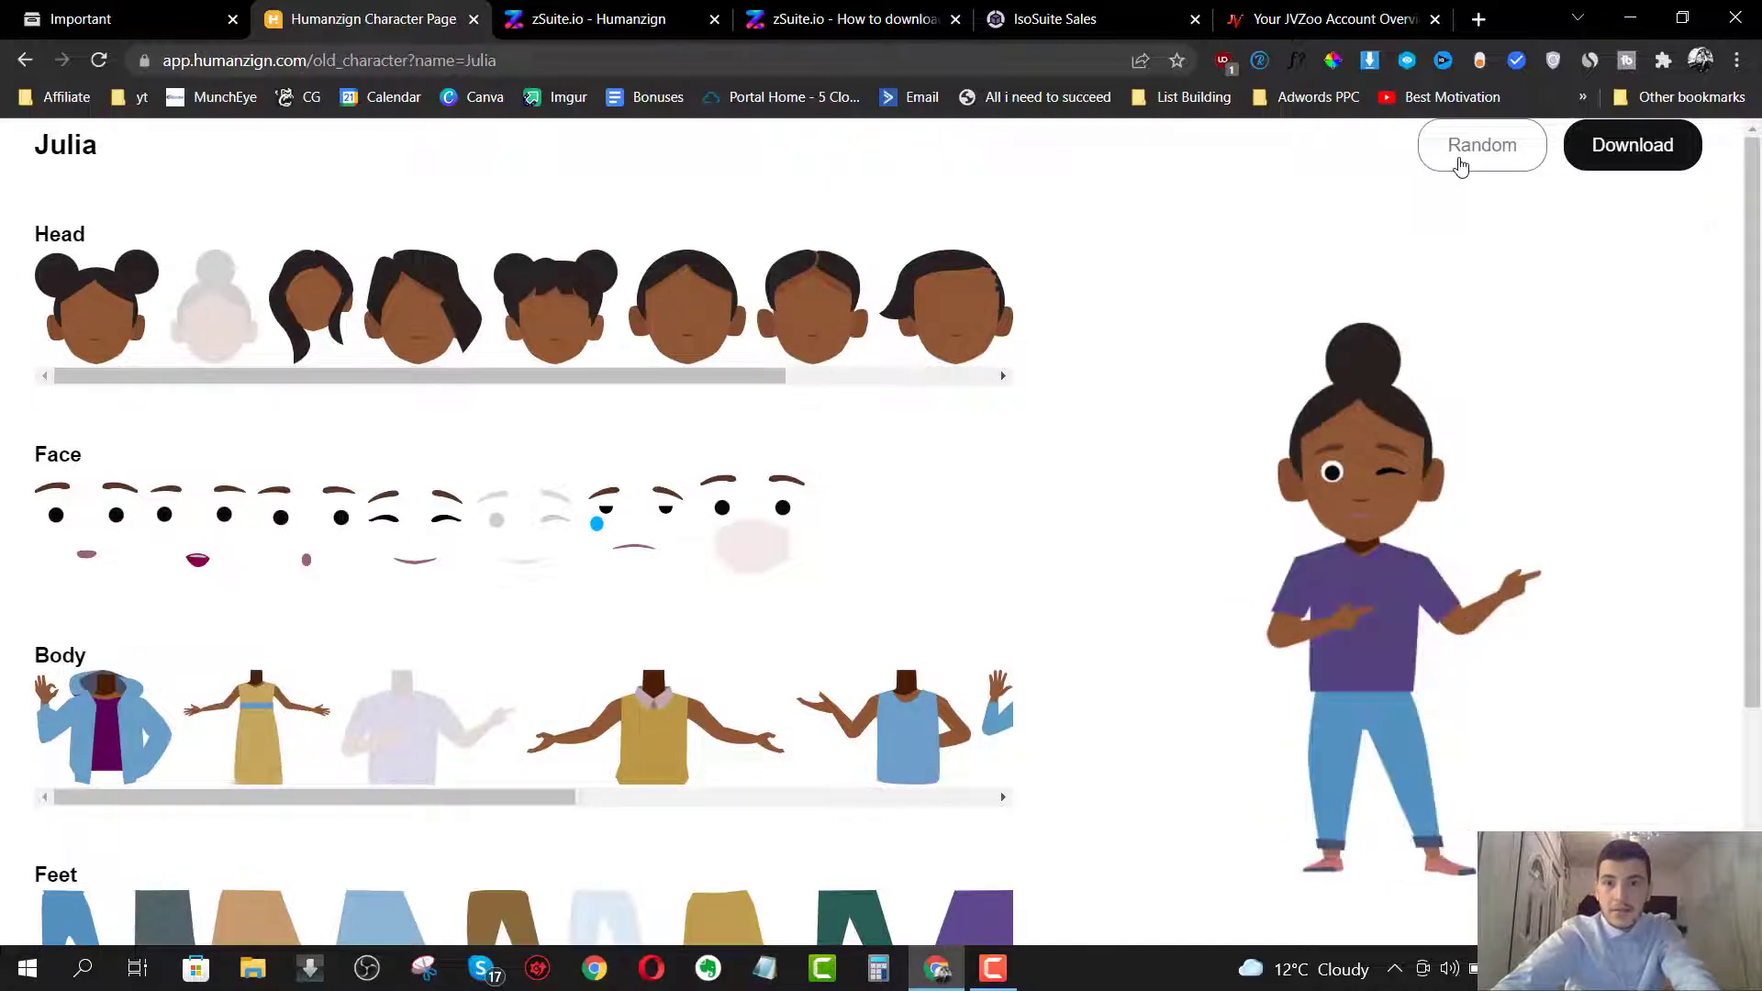
{"action": "left_click", "coordinate": [1481, 144]}
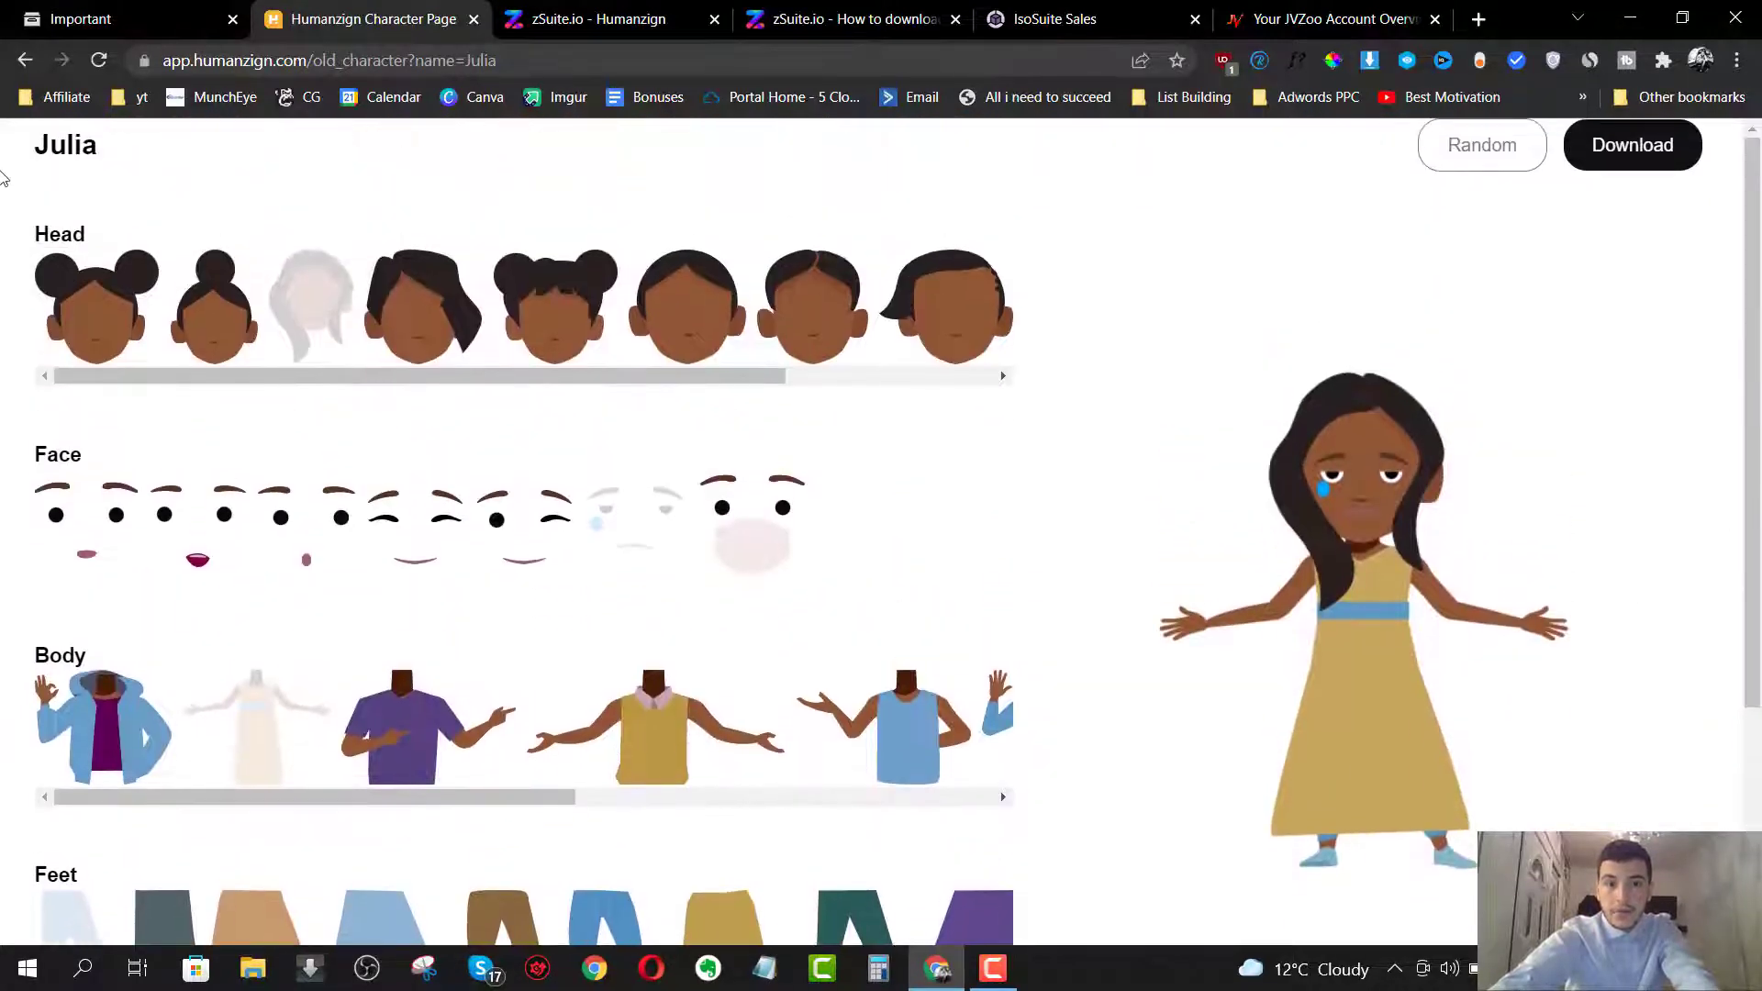
{"action": "left_click", "coordinate": [25, 60]}
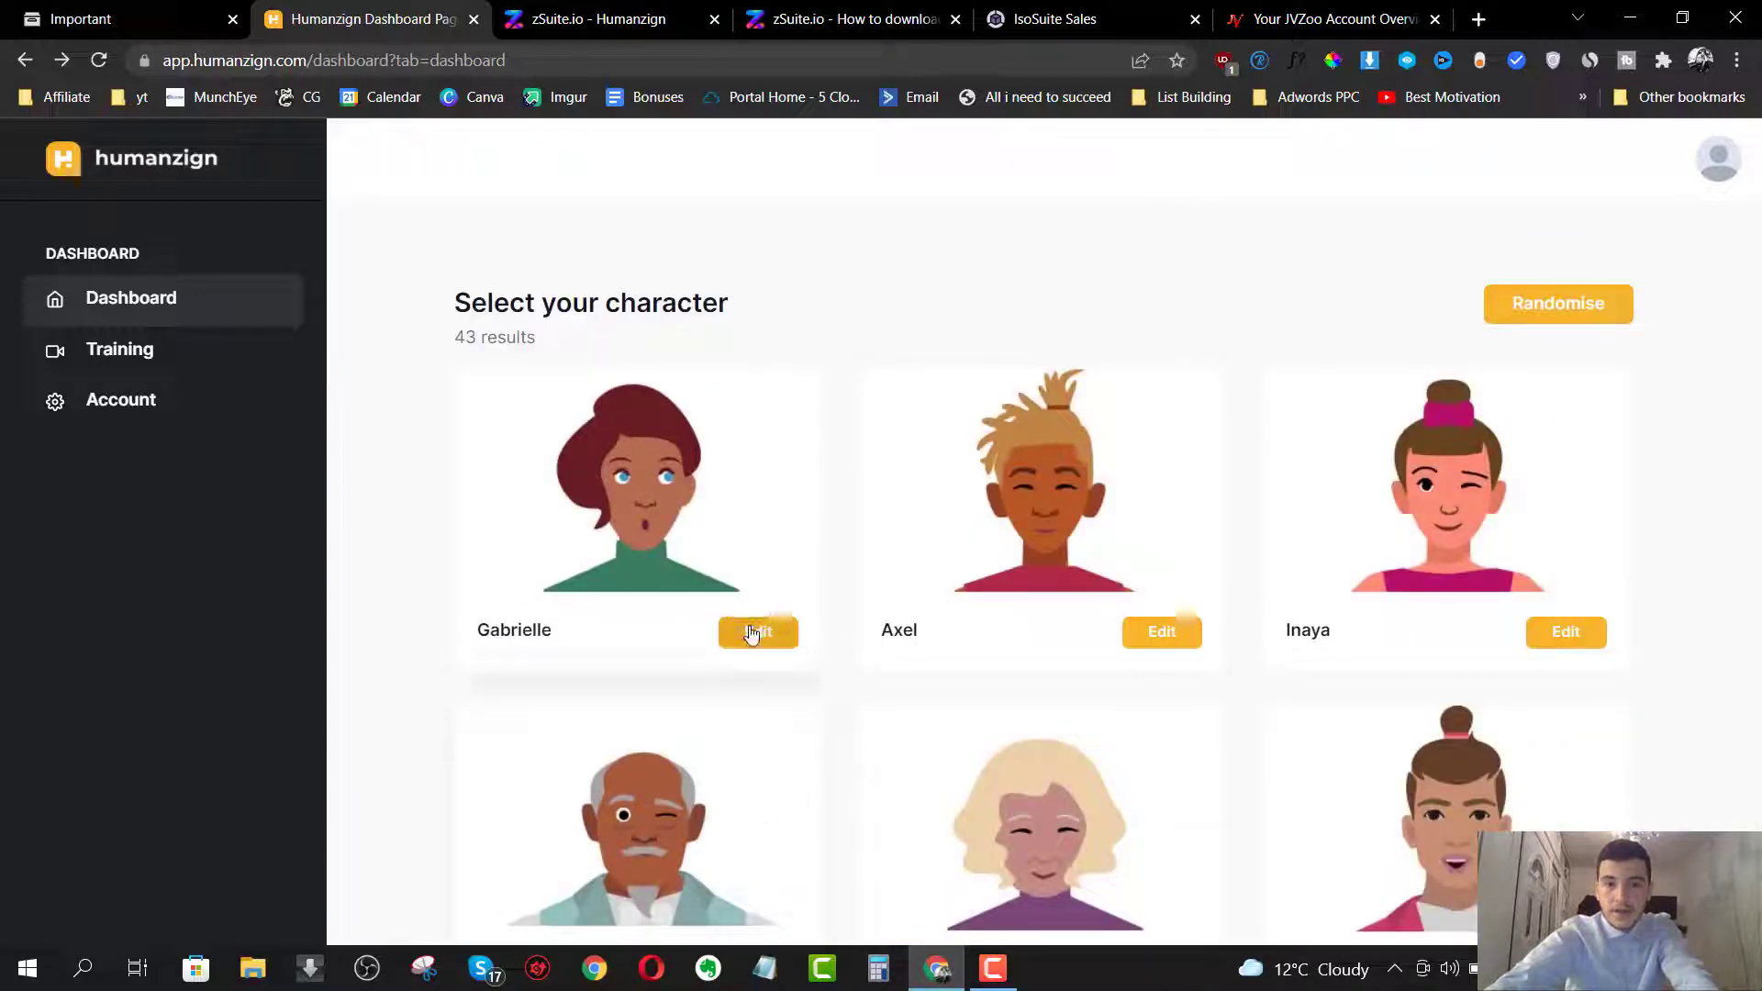
- Open Gabrielle's character editor from the dashboard
{"action": "left_click", "coordinate": [757, 631]}
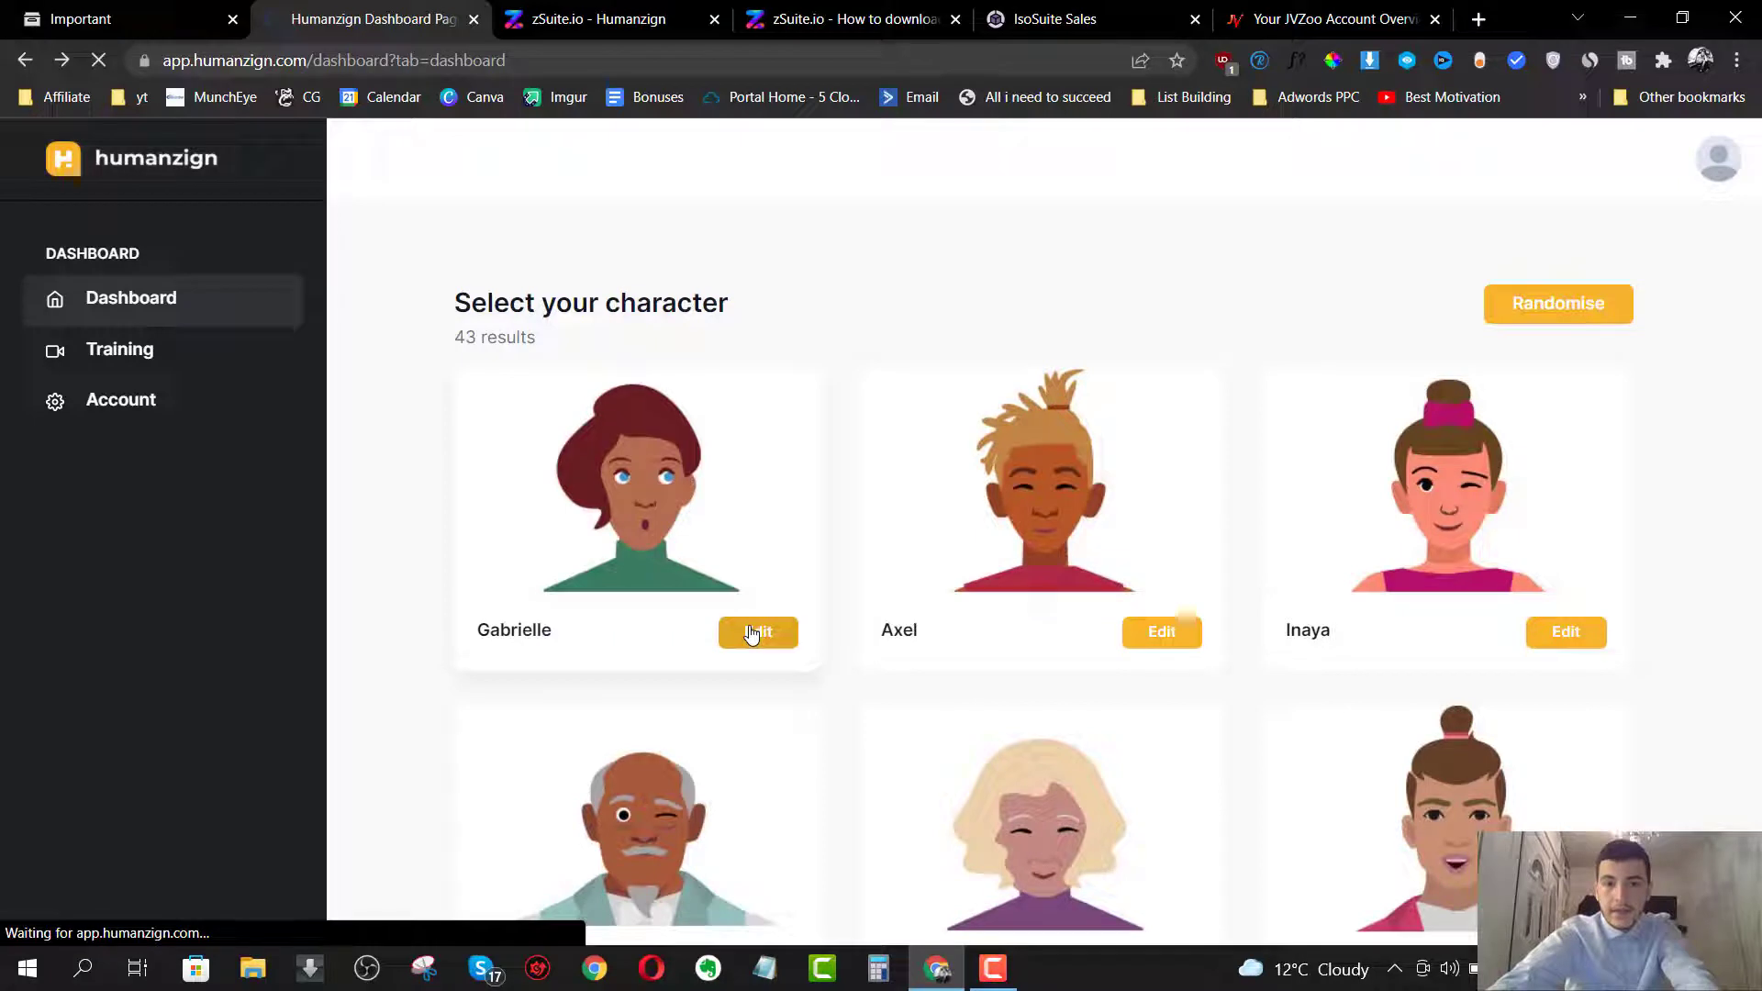
{"action": "left_click", "coordinate": [757, 631]}
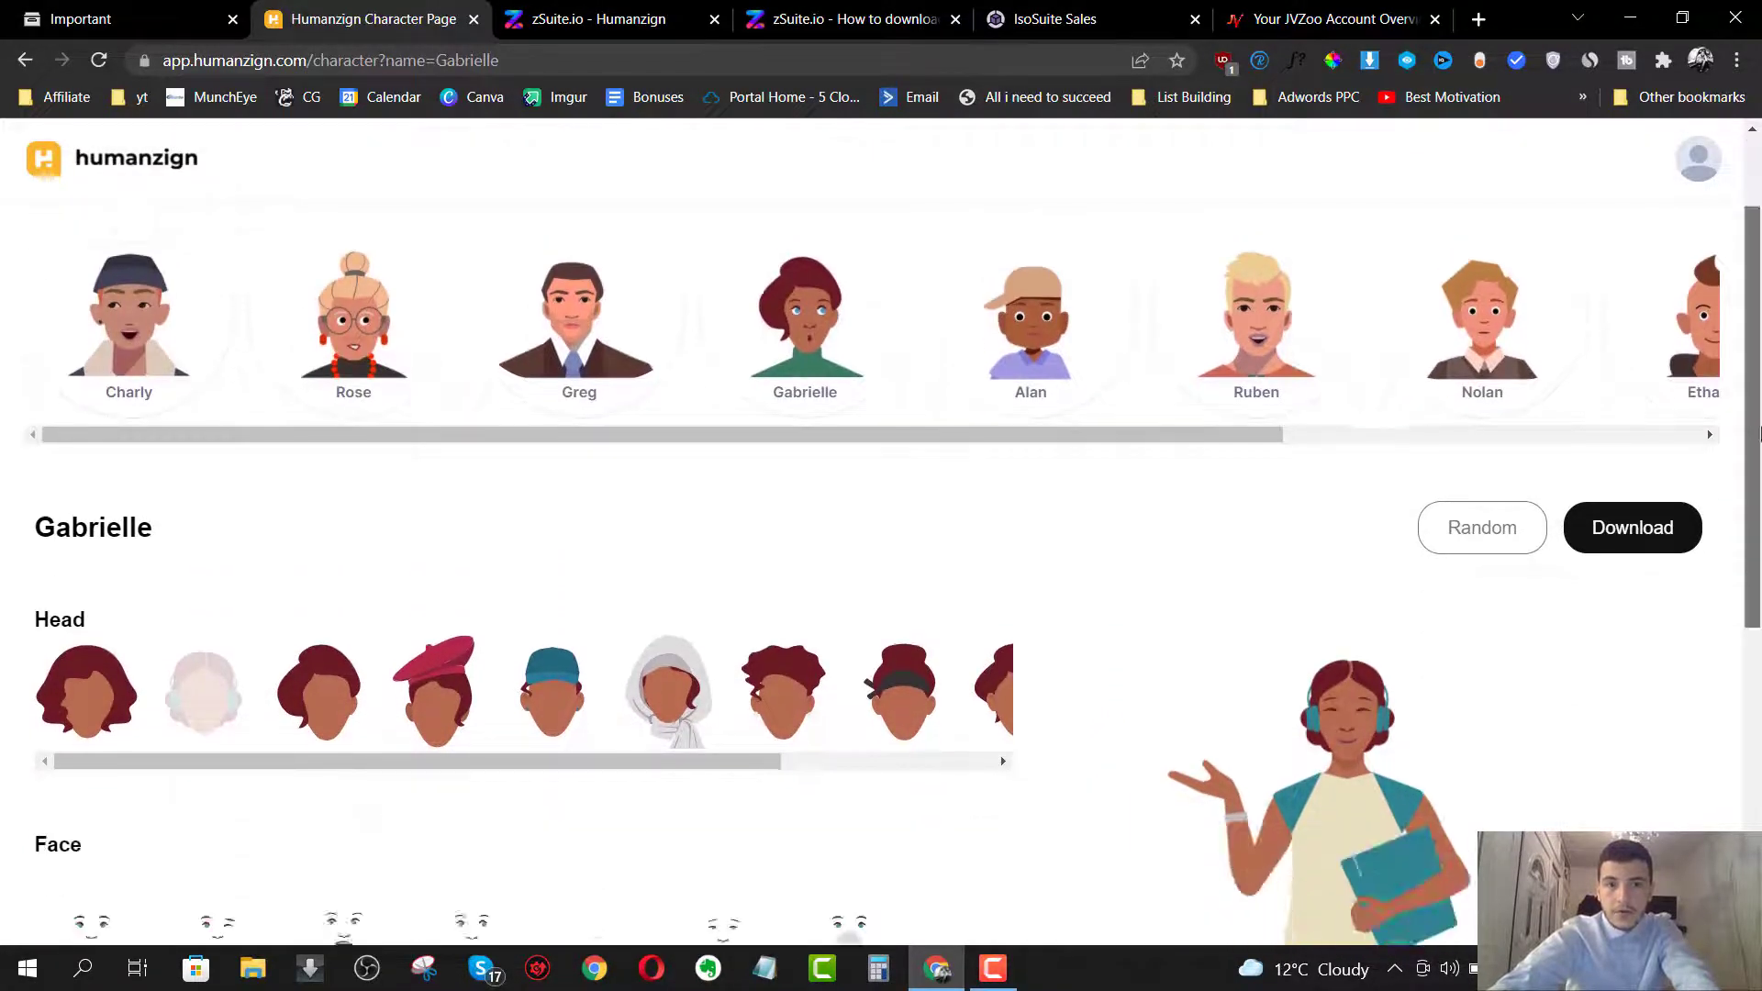
- Switch Gabrielle to a hairstyle without headphones and a pink top
{"action": "scroll", "scroll_direction": "down", "scroll_amount": 3}
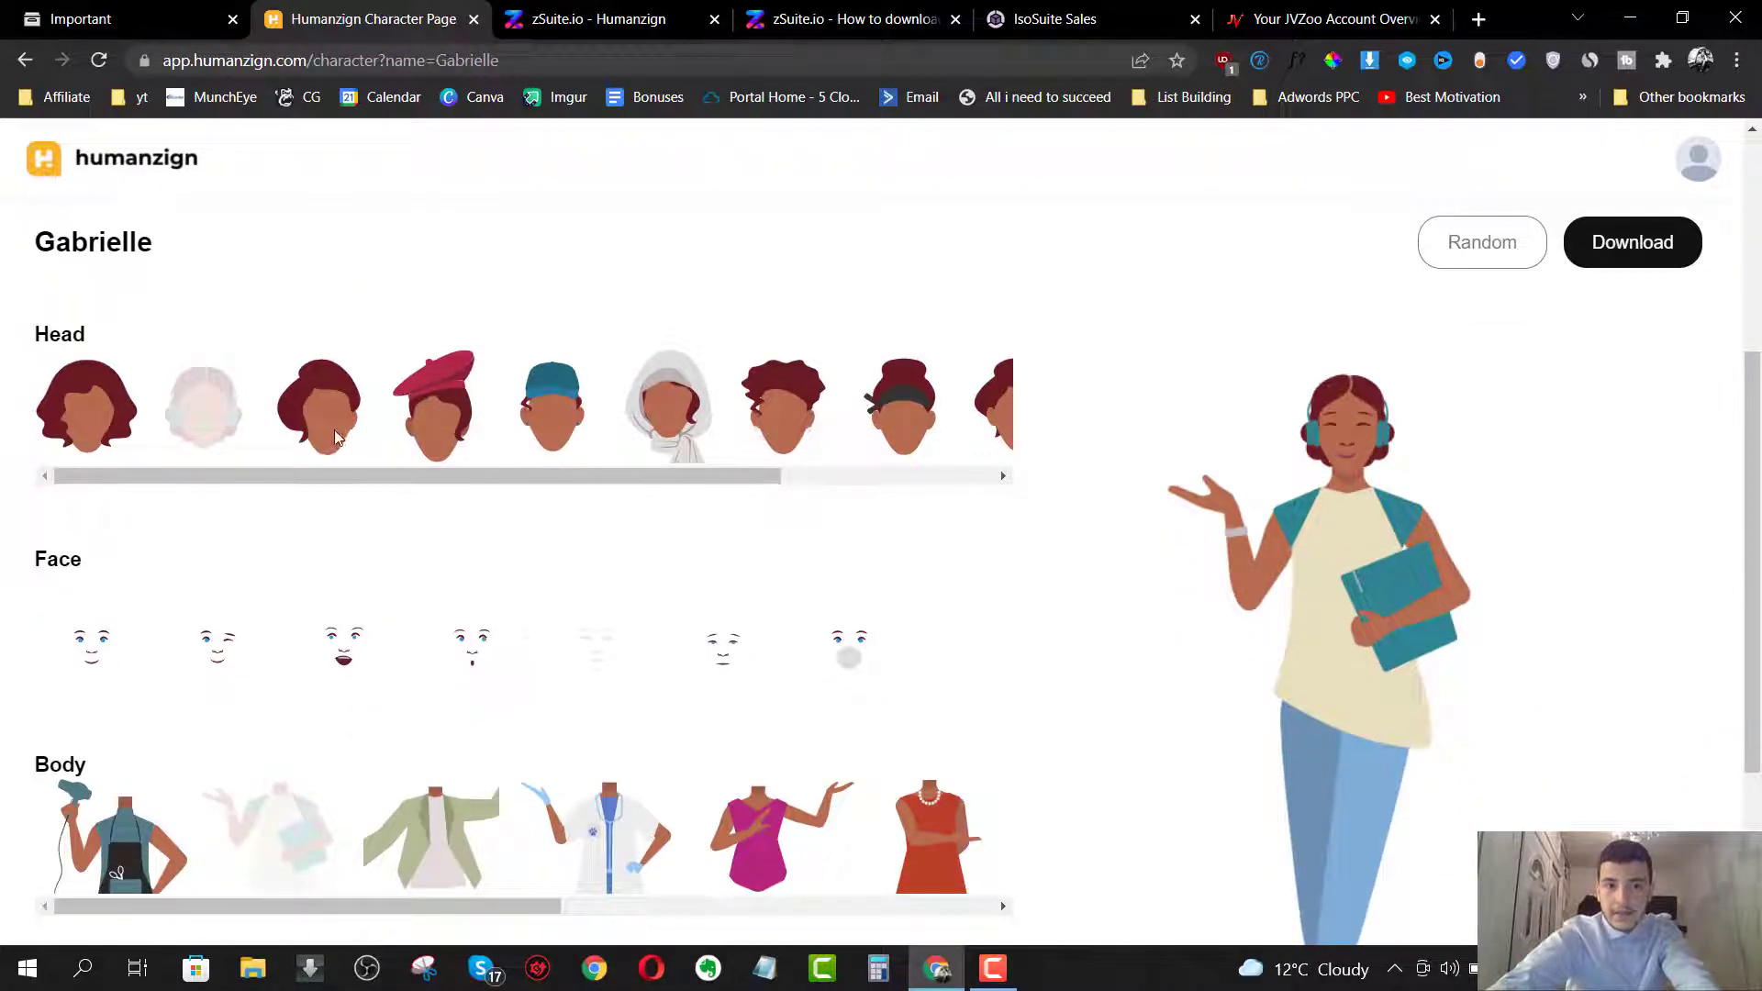
{"action": "left_click", "coordinate": [202, 407]}
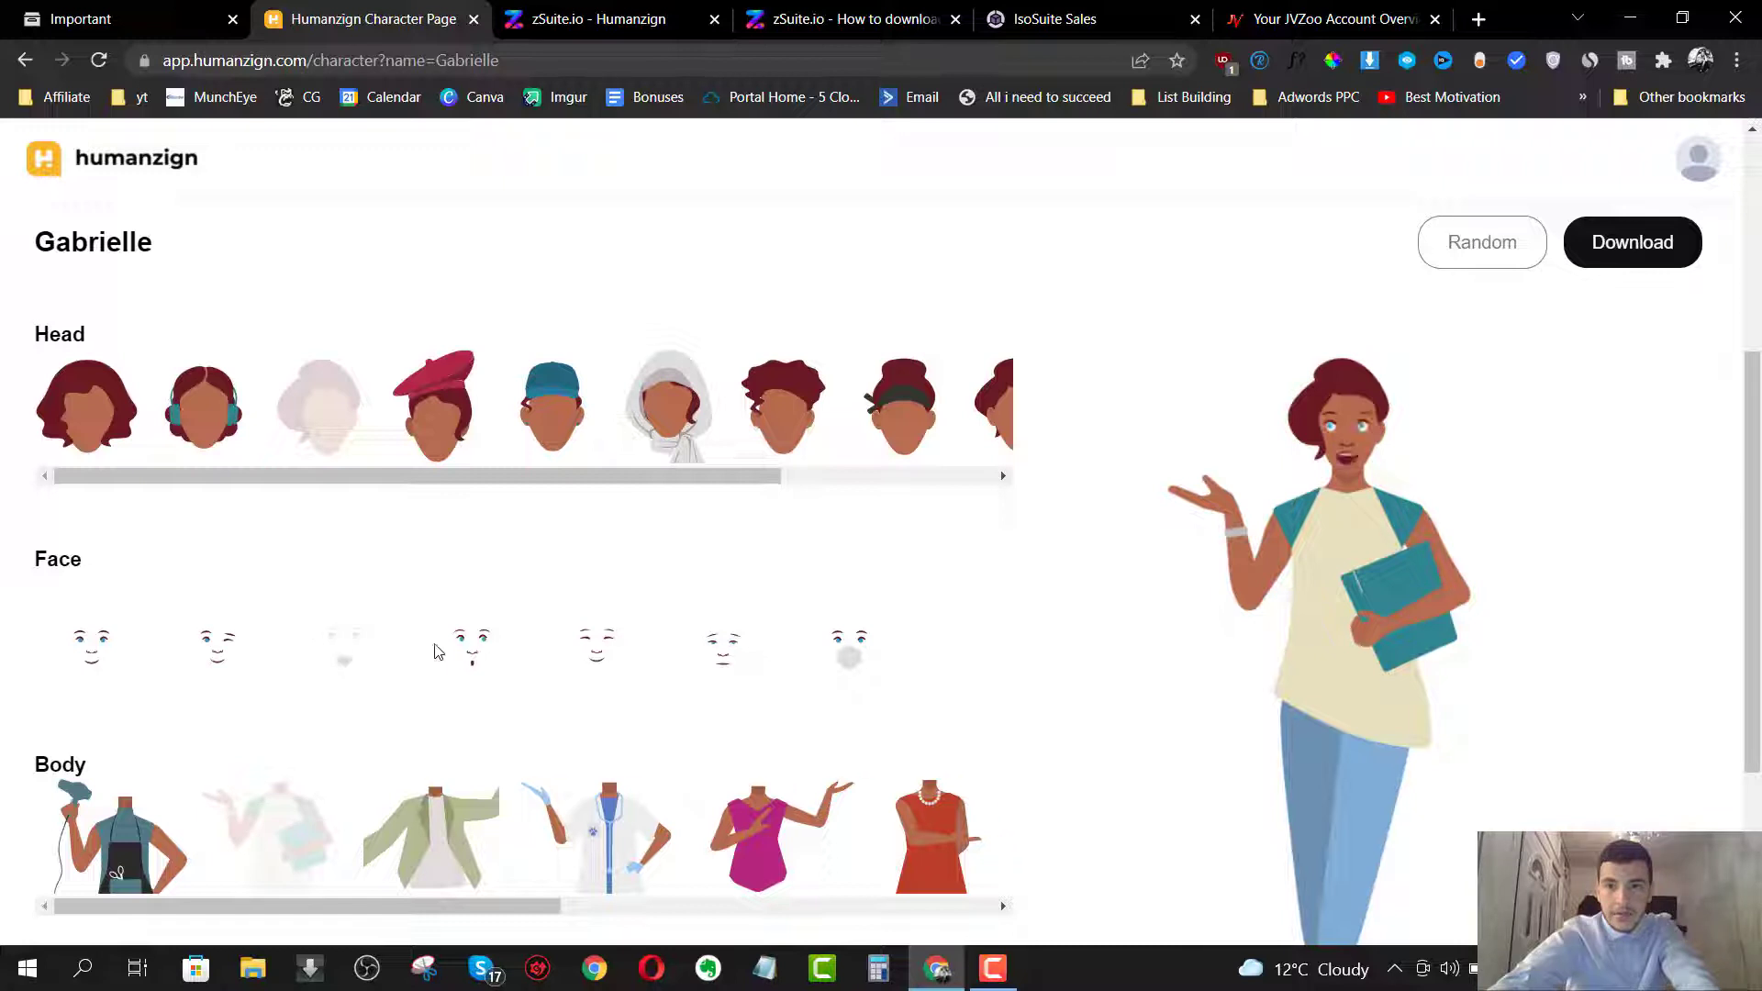
{"action": "scroll", "scroll_direction": "down", "scroll_amount": 3}
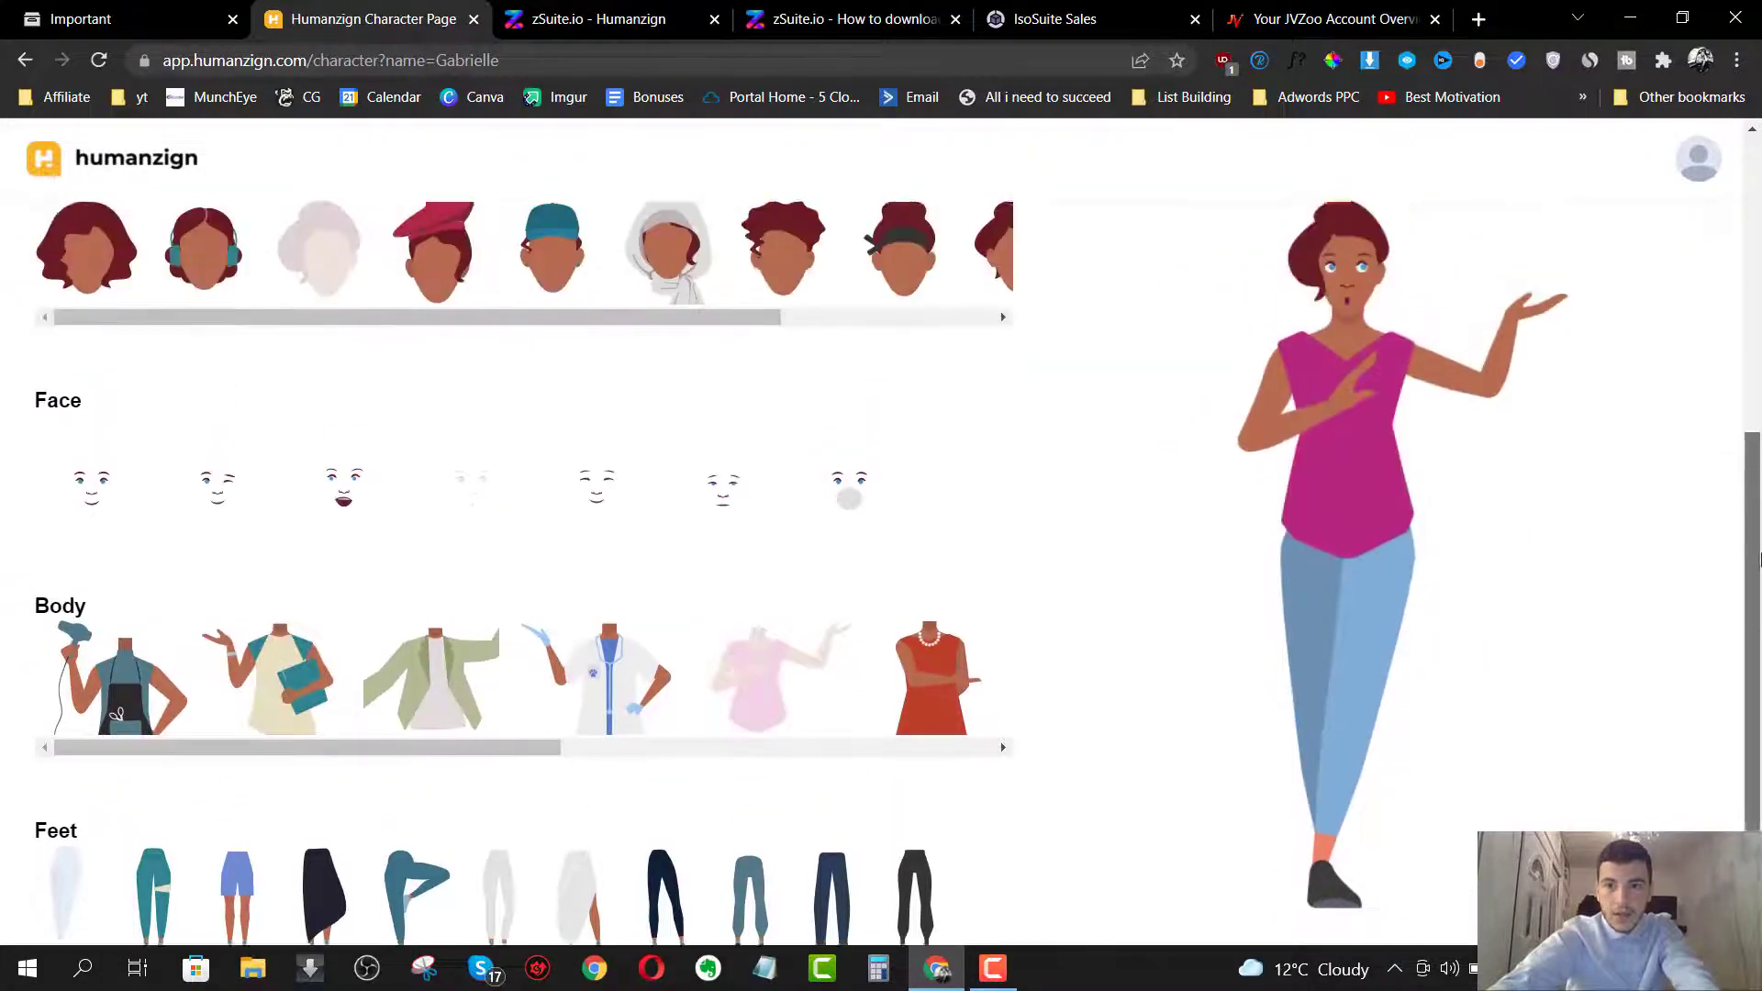
{"action": "scroll", "scroll_direction": "down", "scroll_amount": 3}
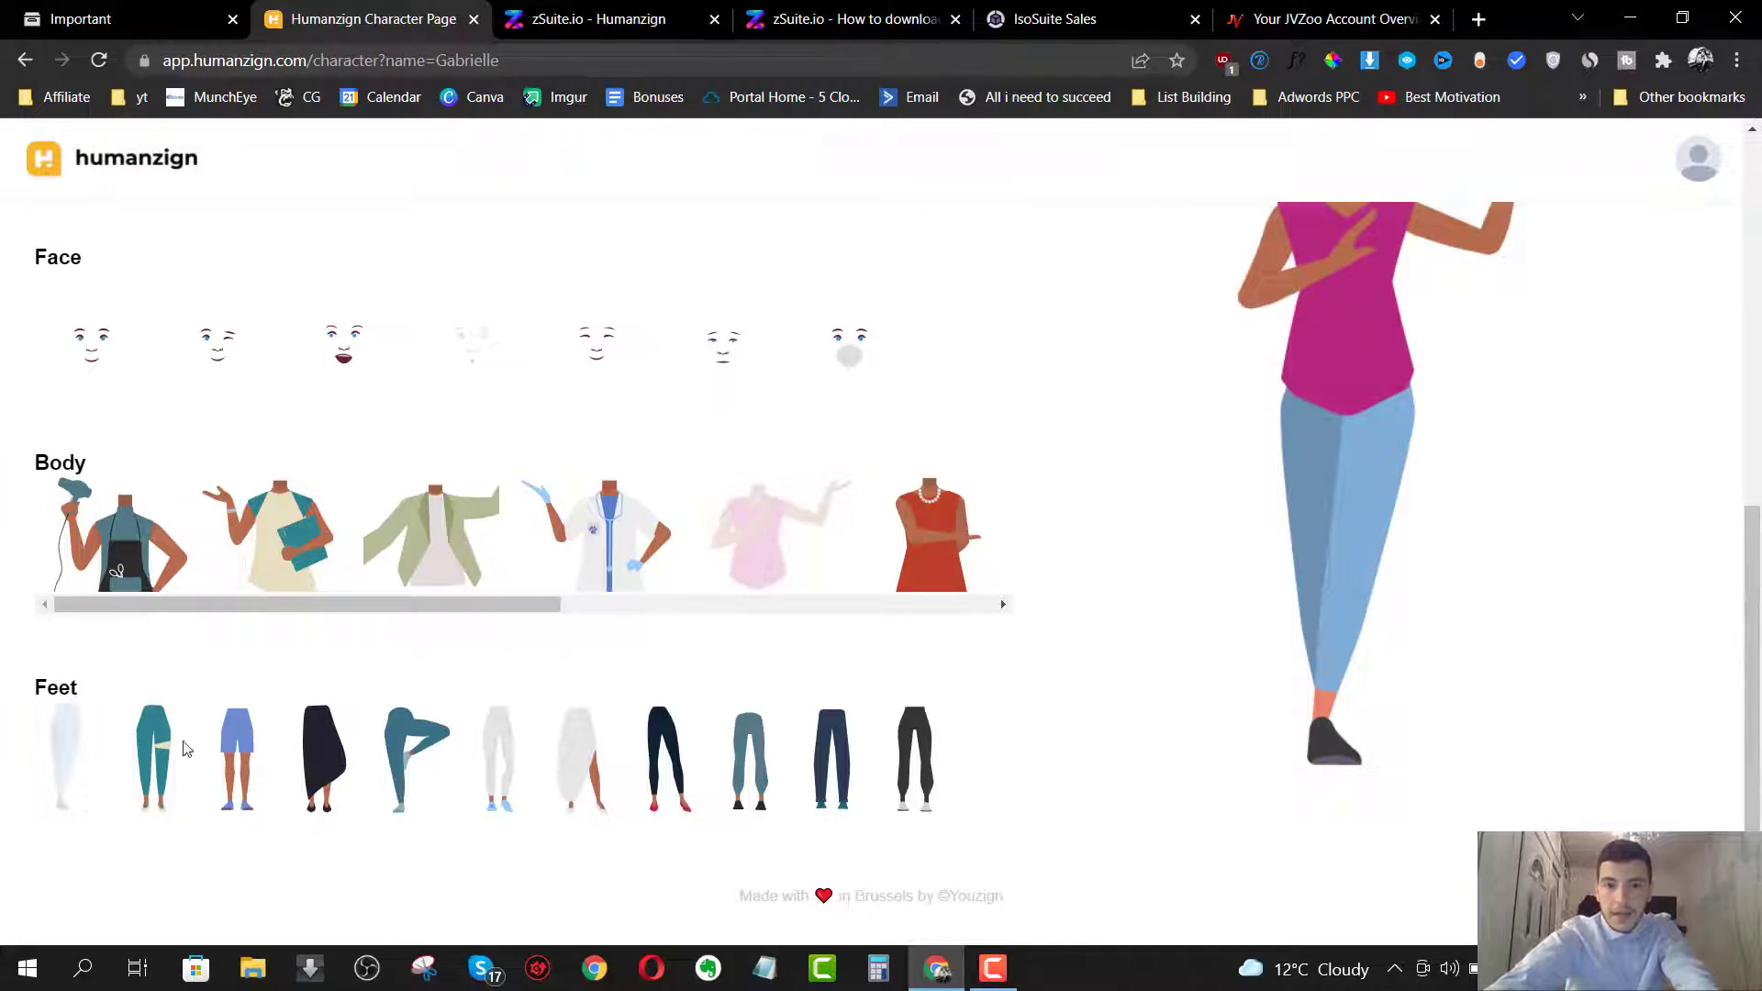
{"action": "mouse_move", "coordinate": [124, 742]}
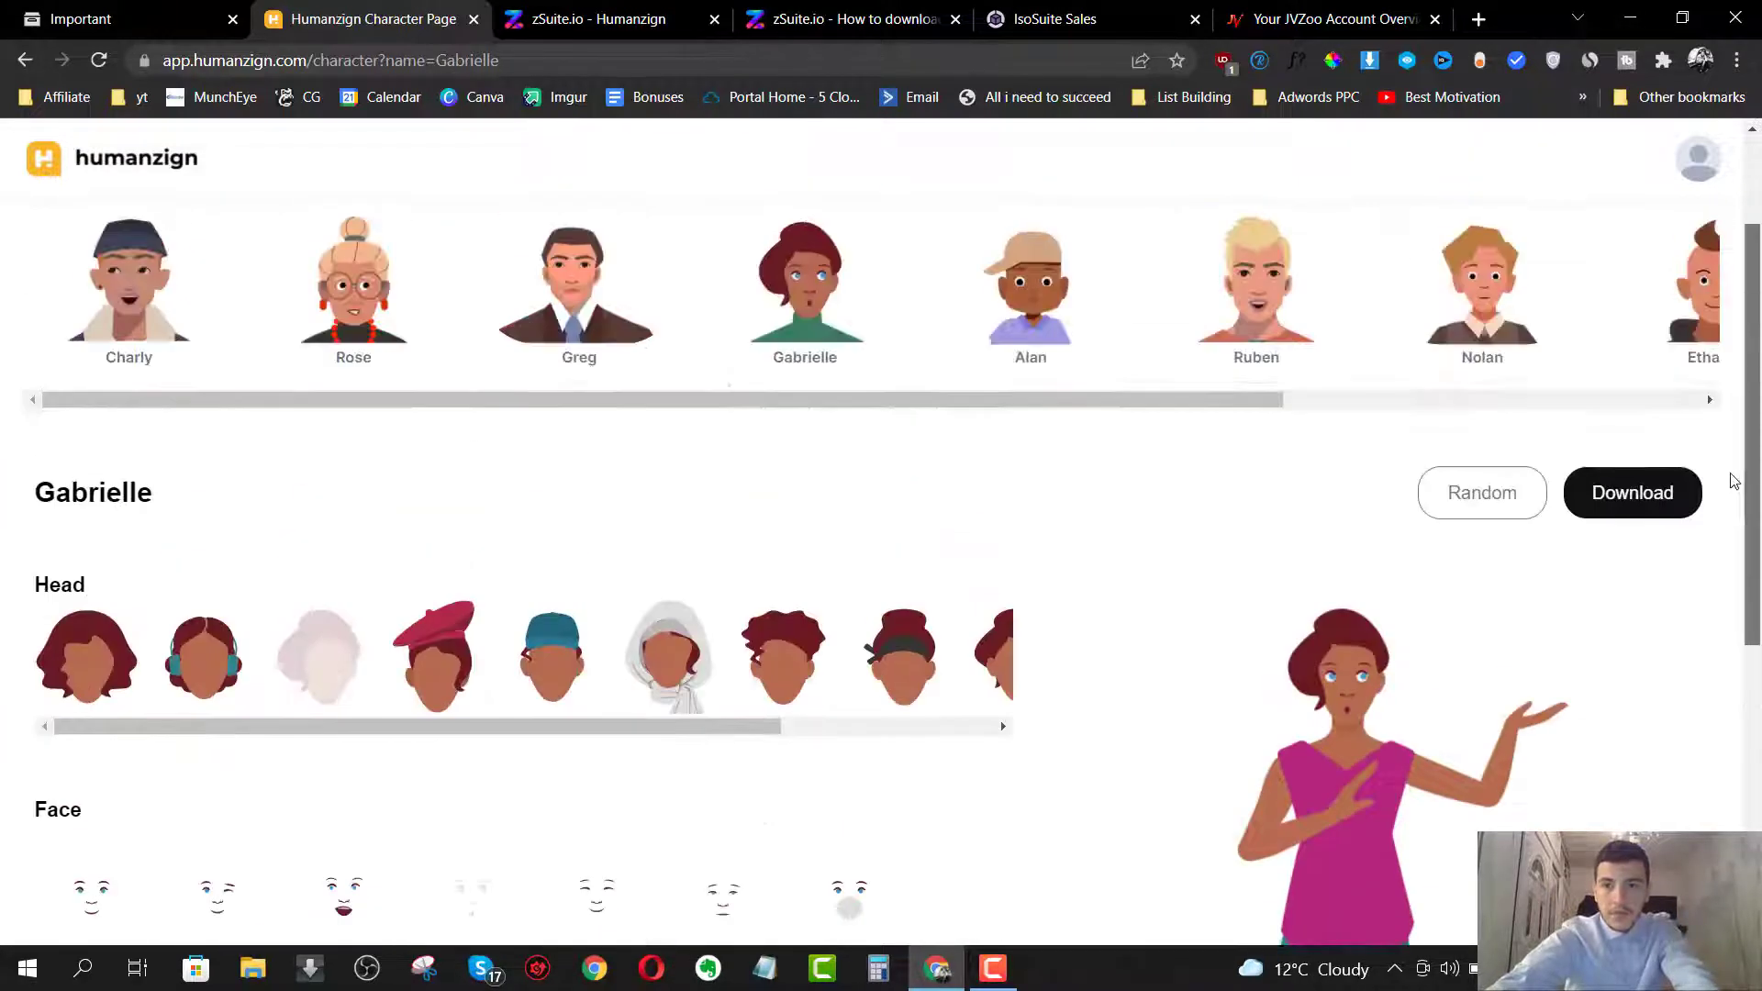
{"action": "scroll", "scroll_direction": "down", "scroll_amount": 3}
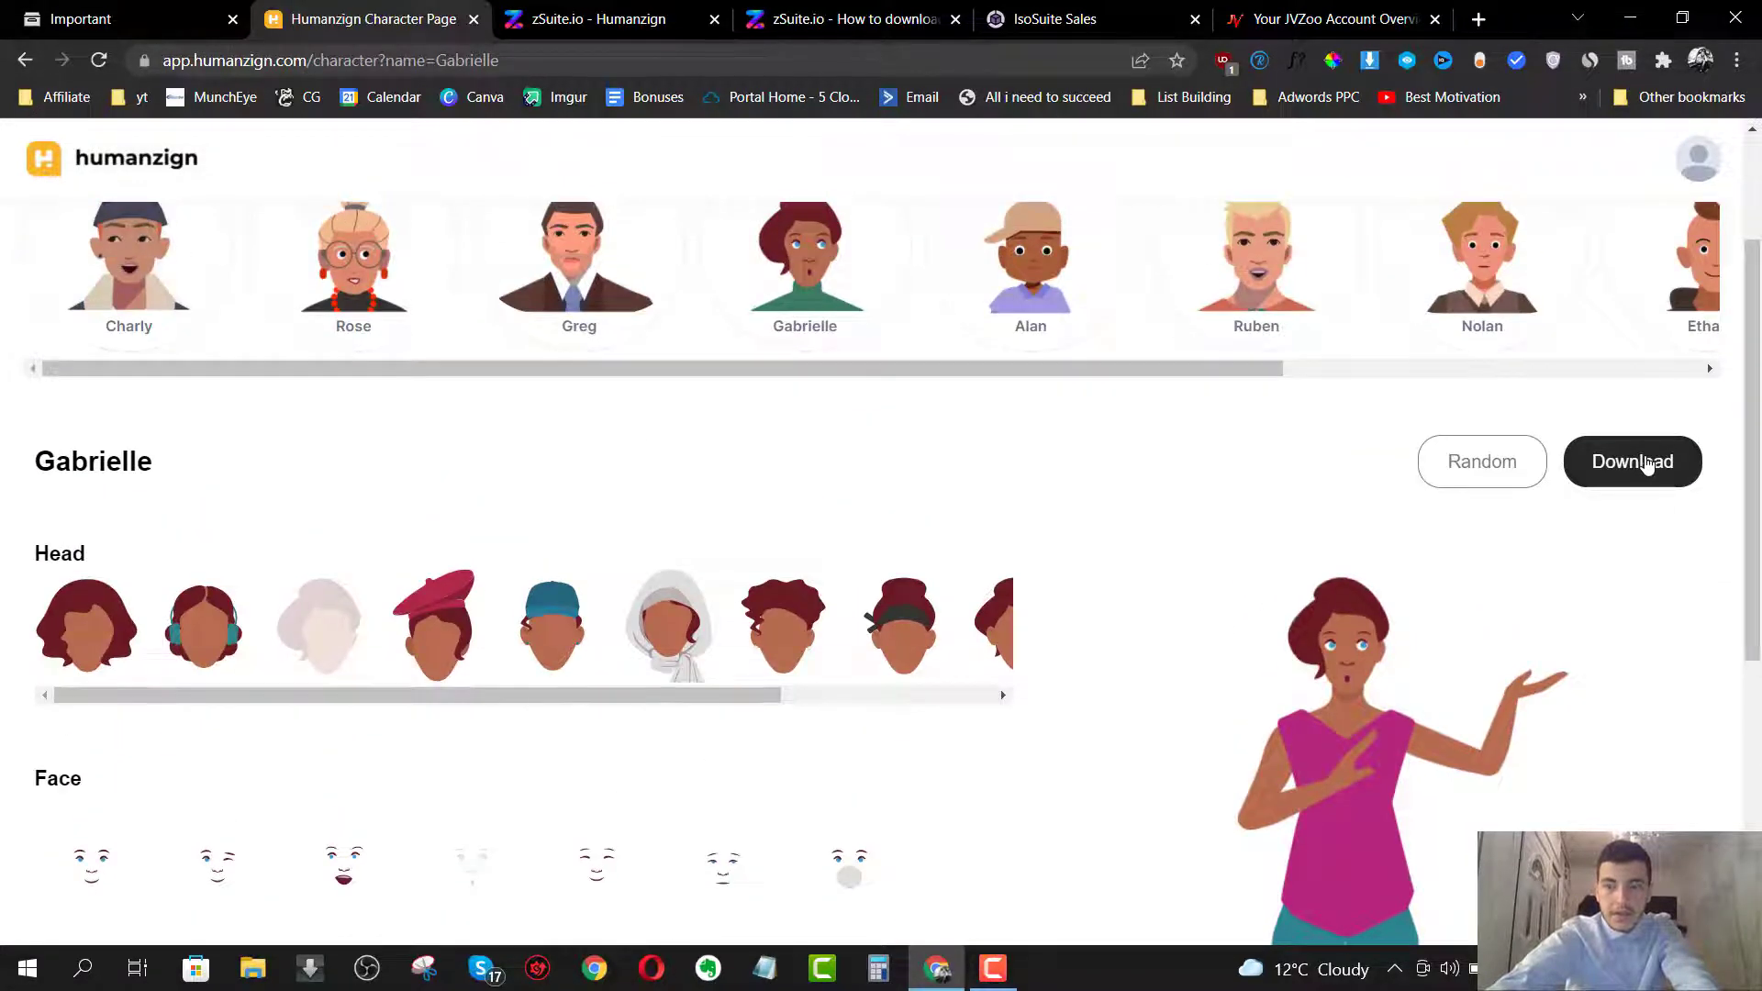
- Download Gabrielle's customised character as a PNG image
{"action": "left_click", "coordinate": [1631, 460]}
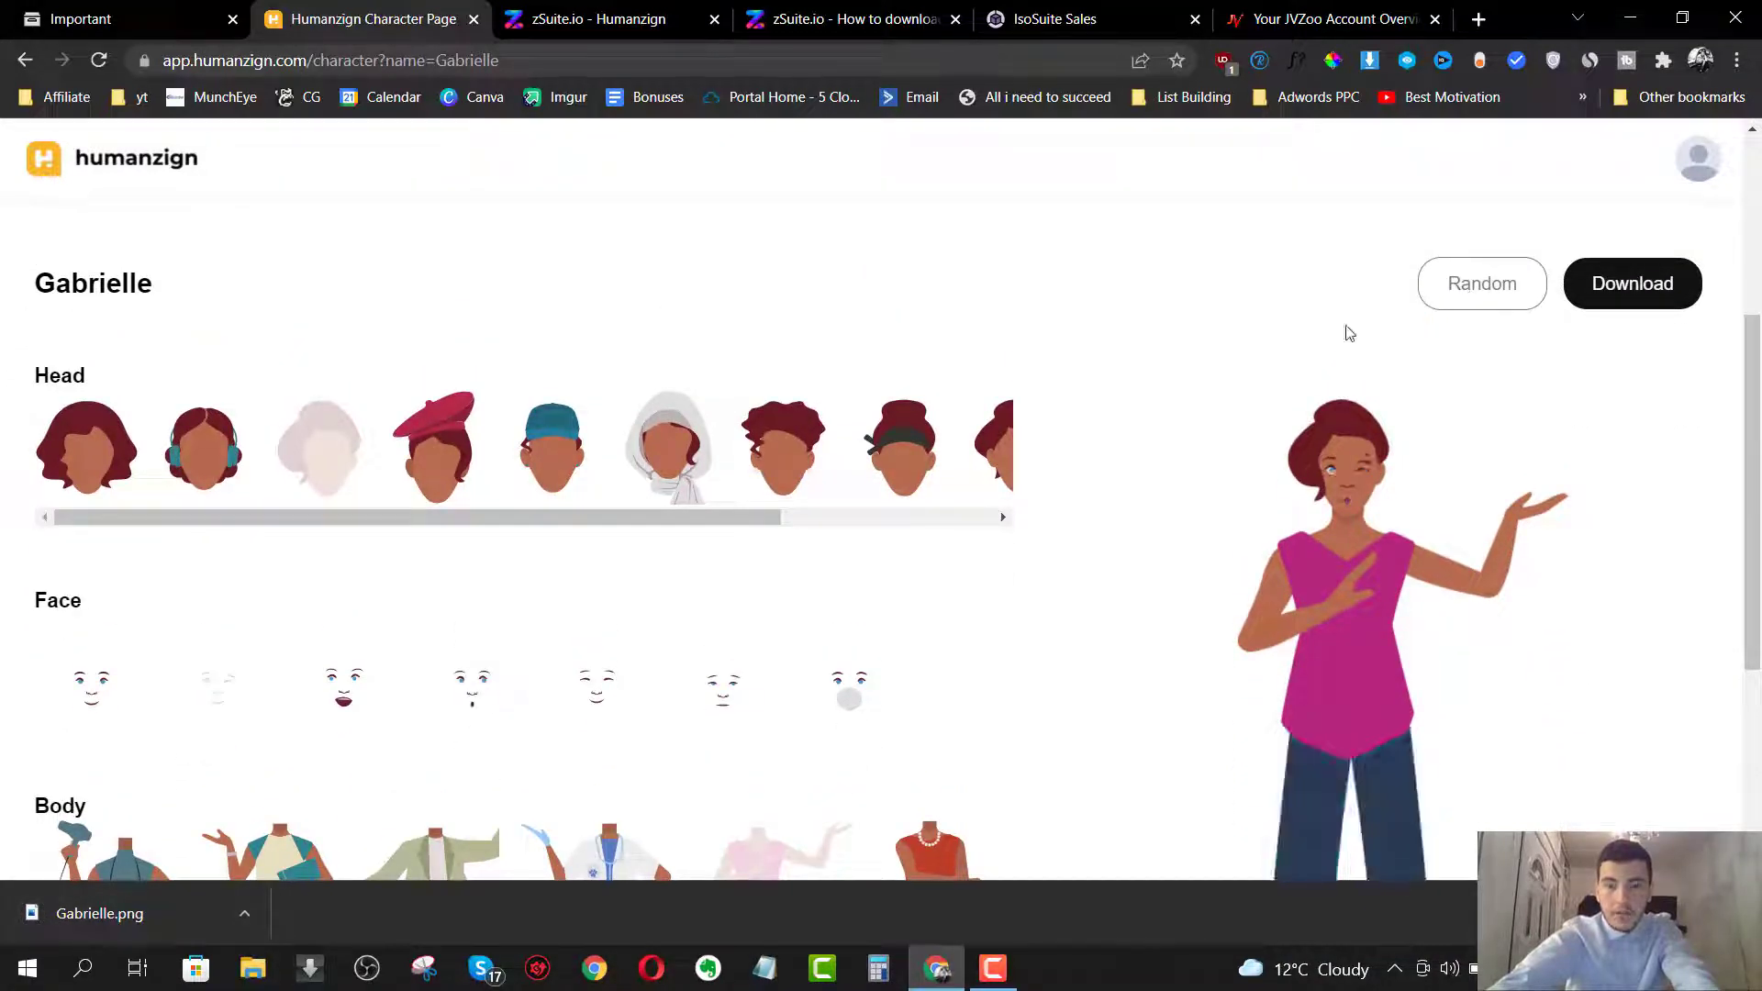
{"action": "scroll", "scroll_direction": "down", "scroll_amount": 3}
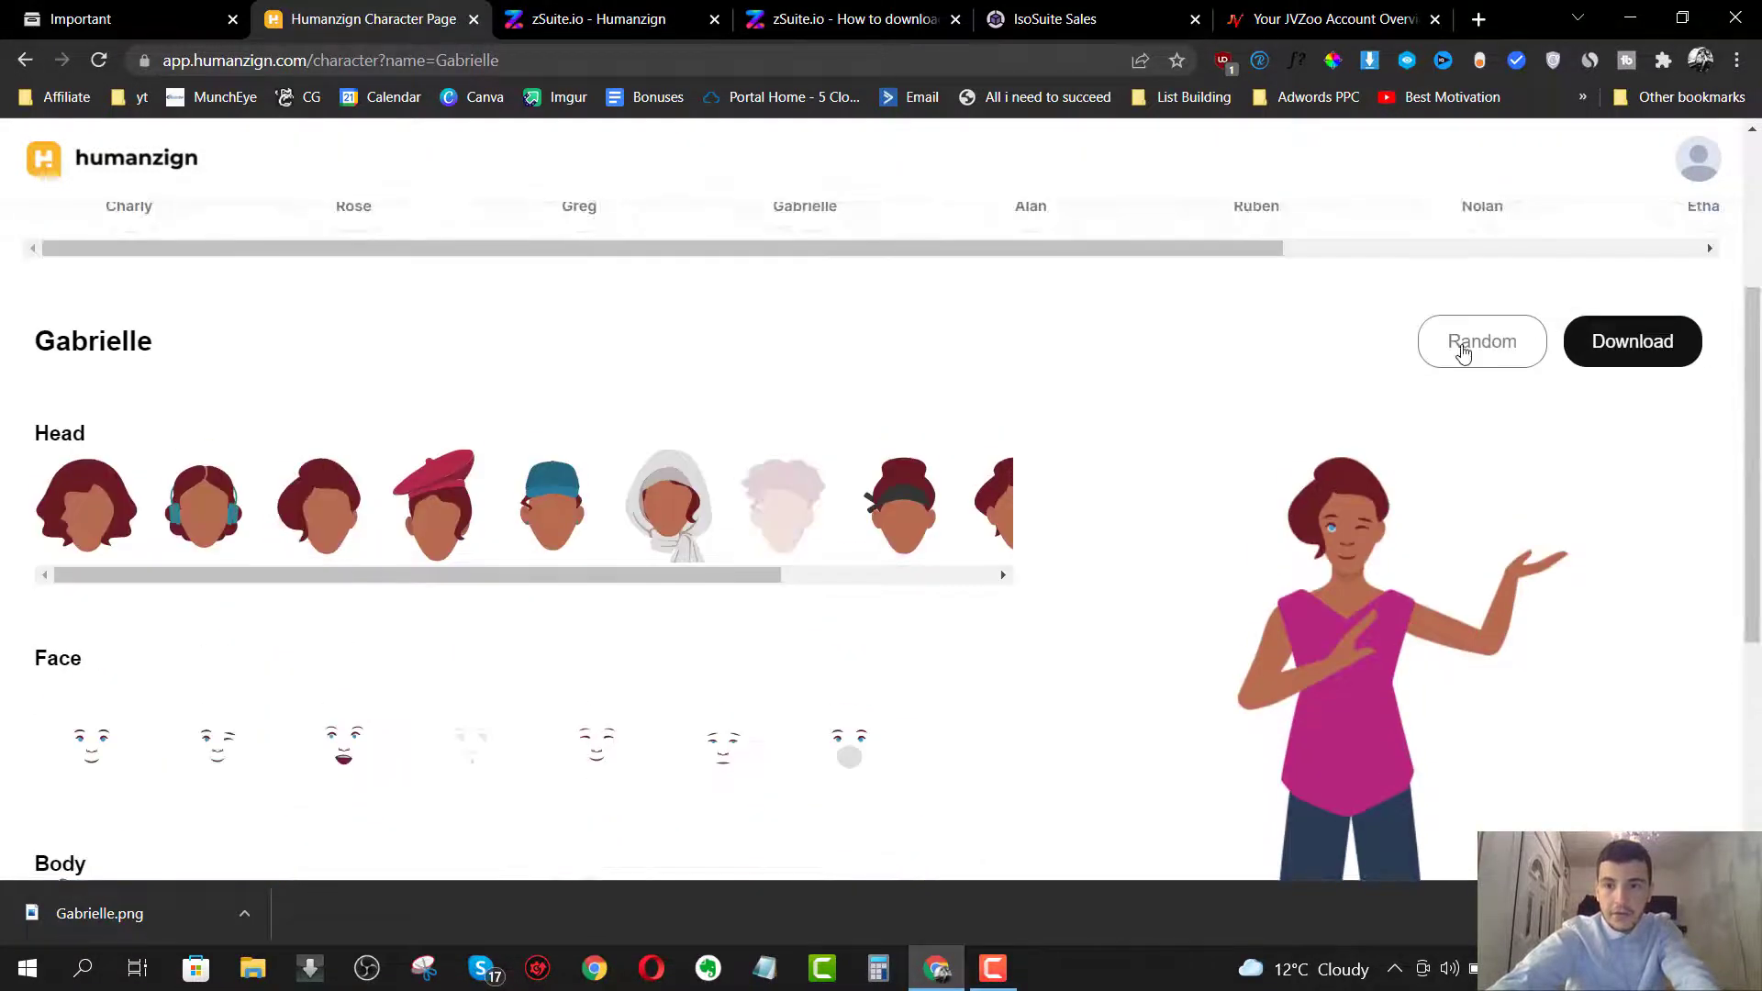
{"action": "left_click", "coordinate": [1481, 340]}
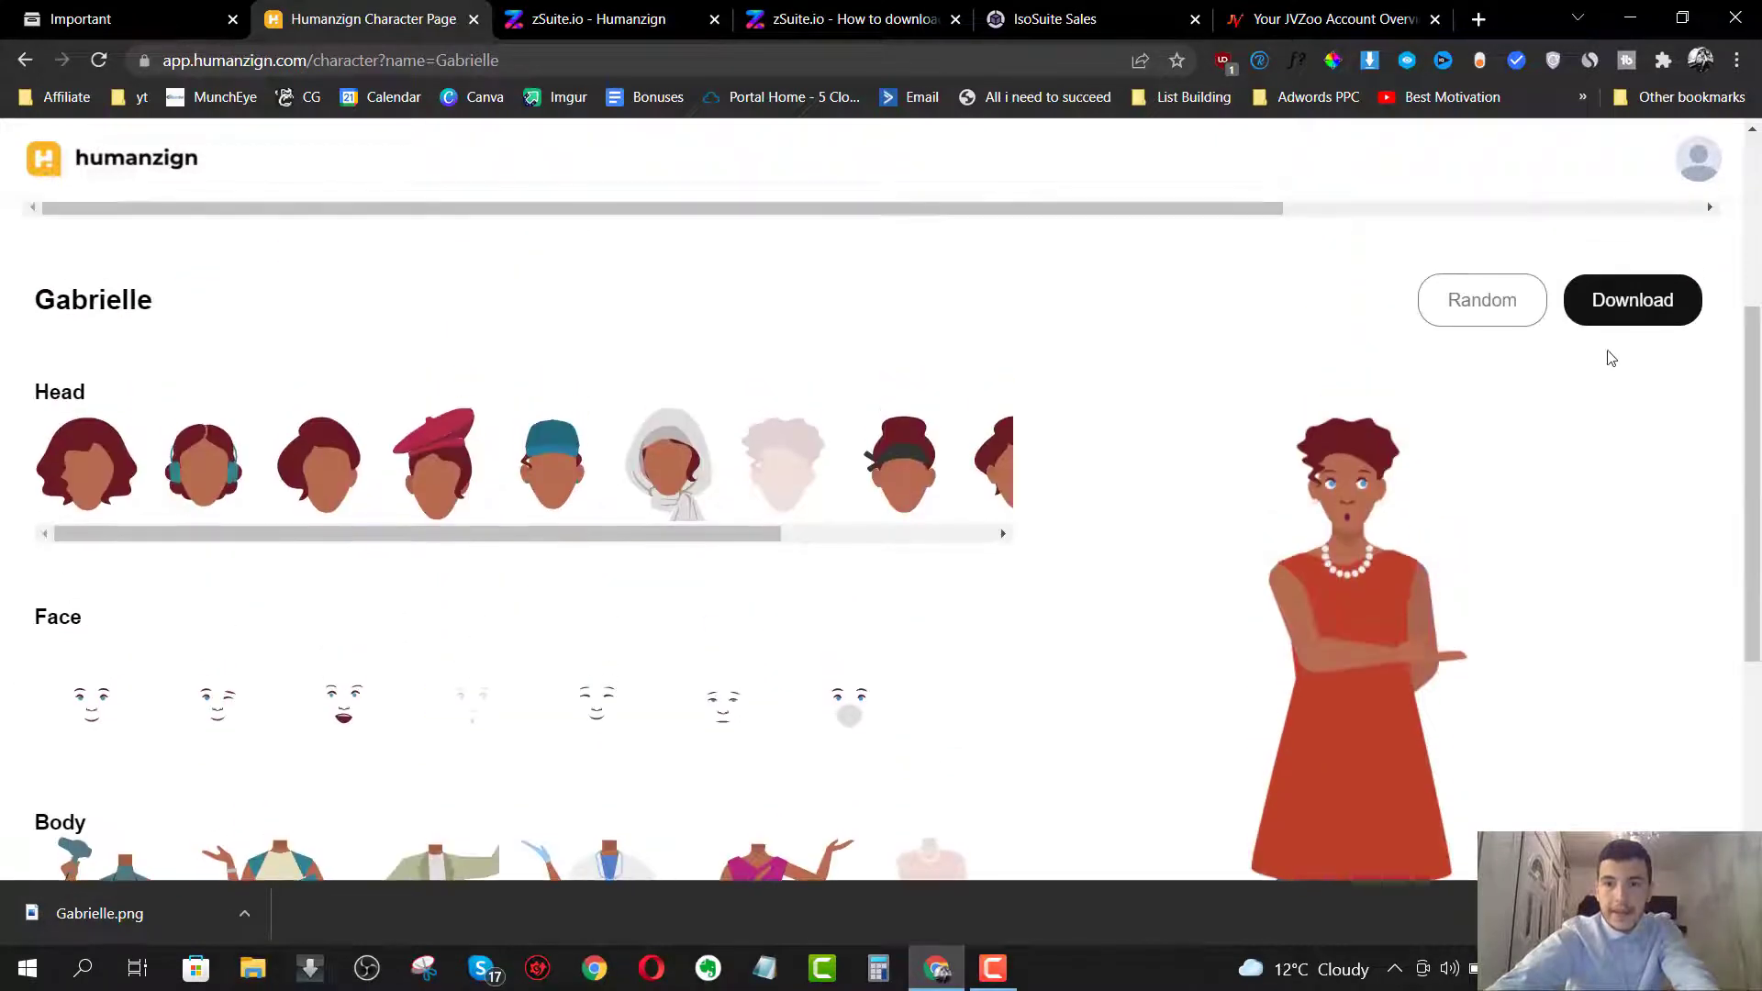
{"action": "left_click", "coordinate": [1482, 300]}
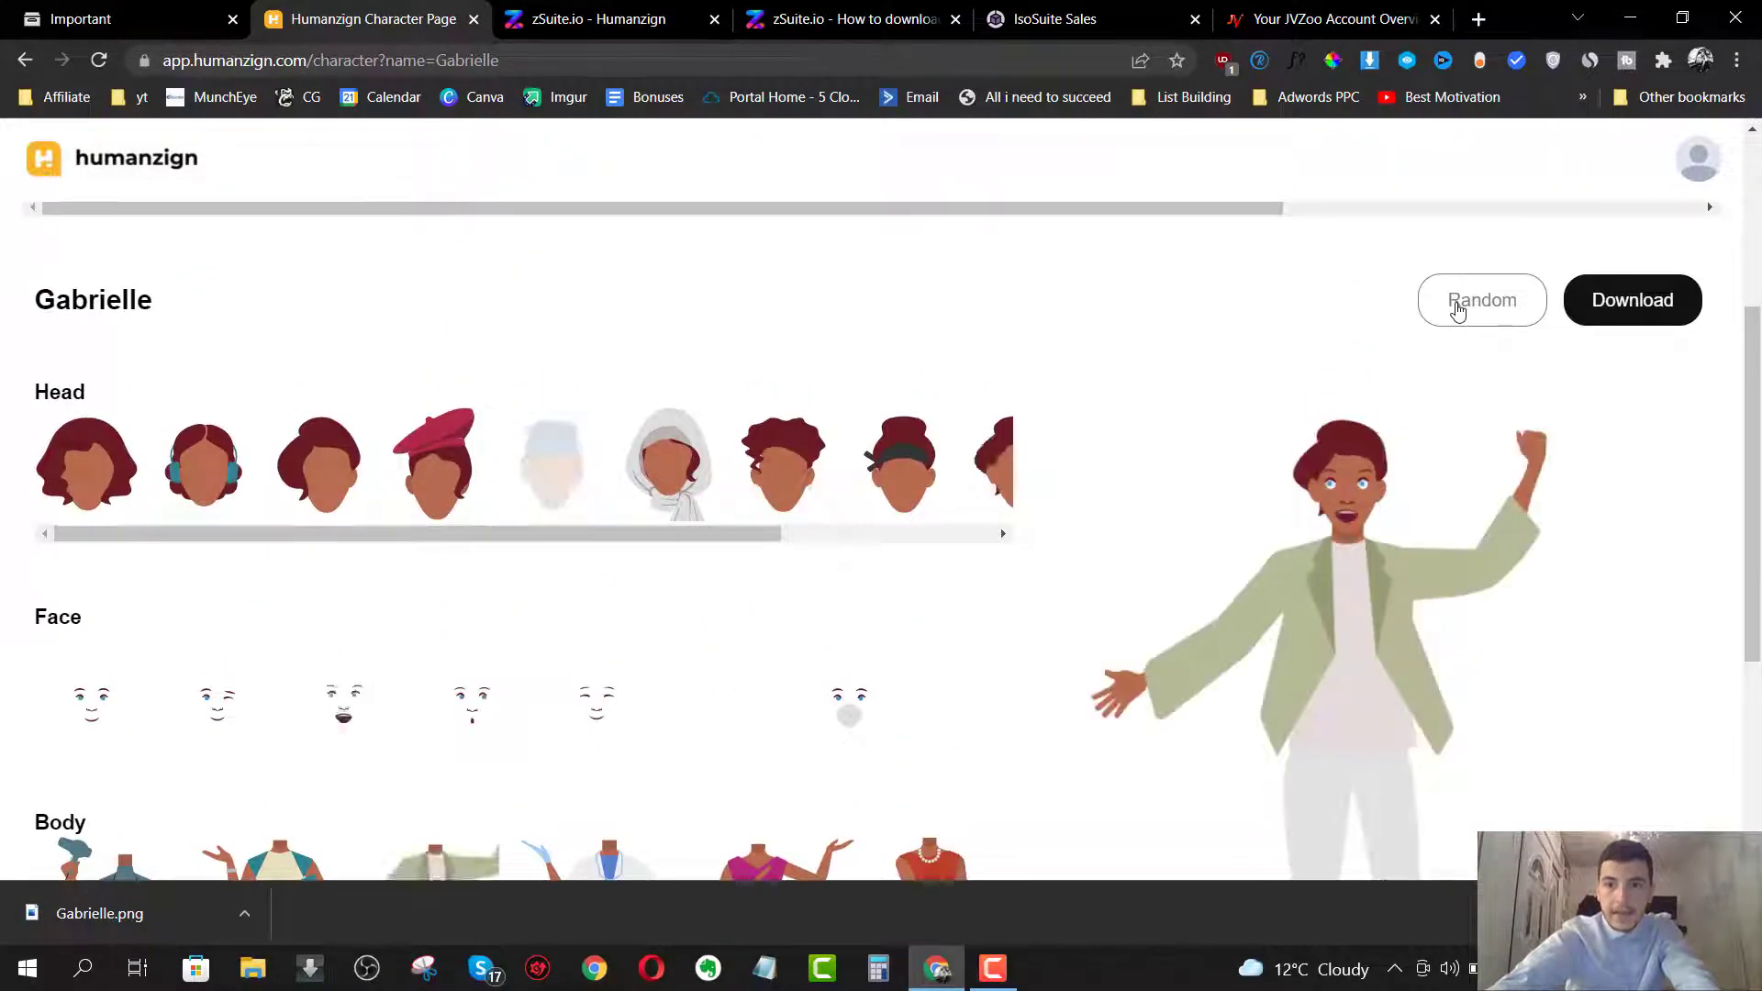
{"action": "left_click", "coordinate": [1481, 300]}
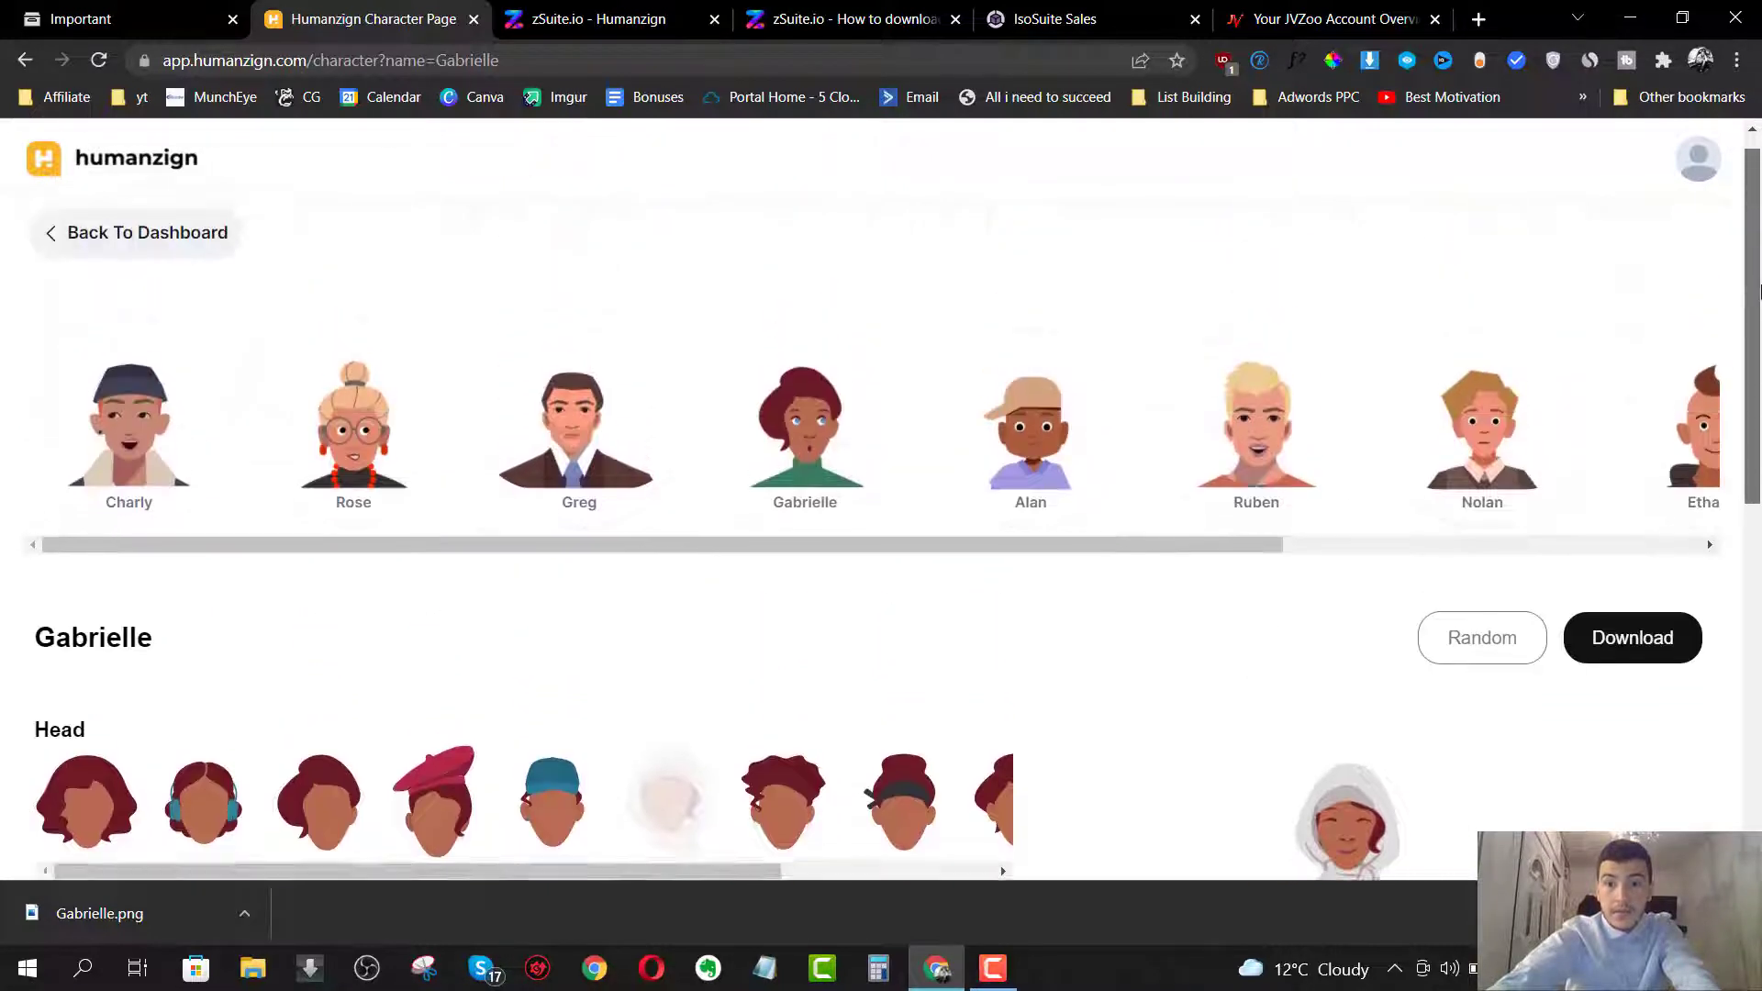
{"action": "scroll", "scroll_direction": "down", "scroll_amount": 3}
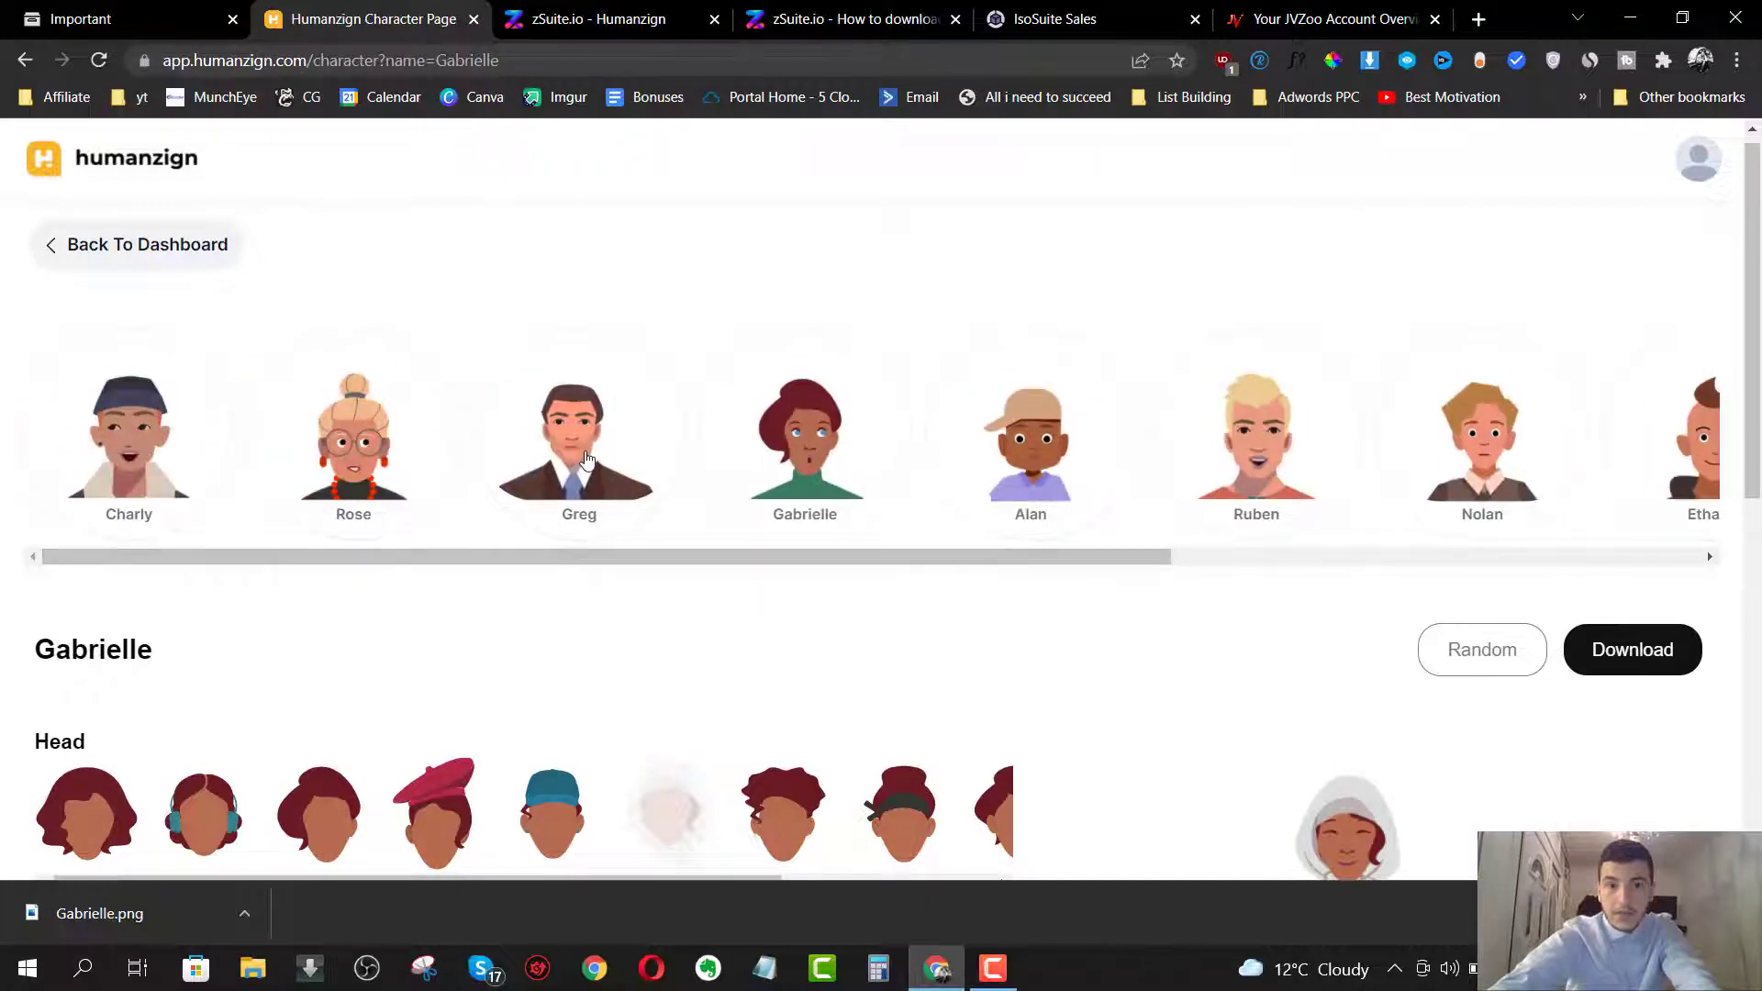
- Open Greg's character page and try a new facial expression and body
{"action": "left_click", "coordinate": [579, 438]}
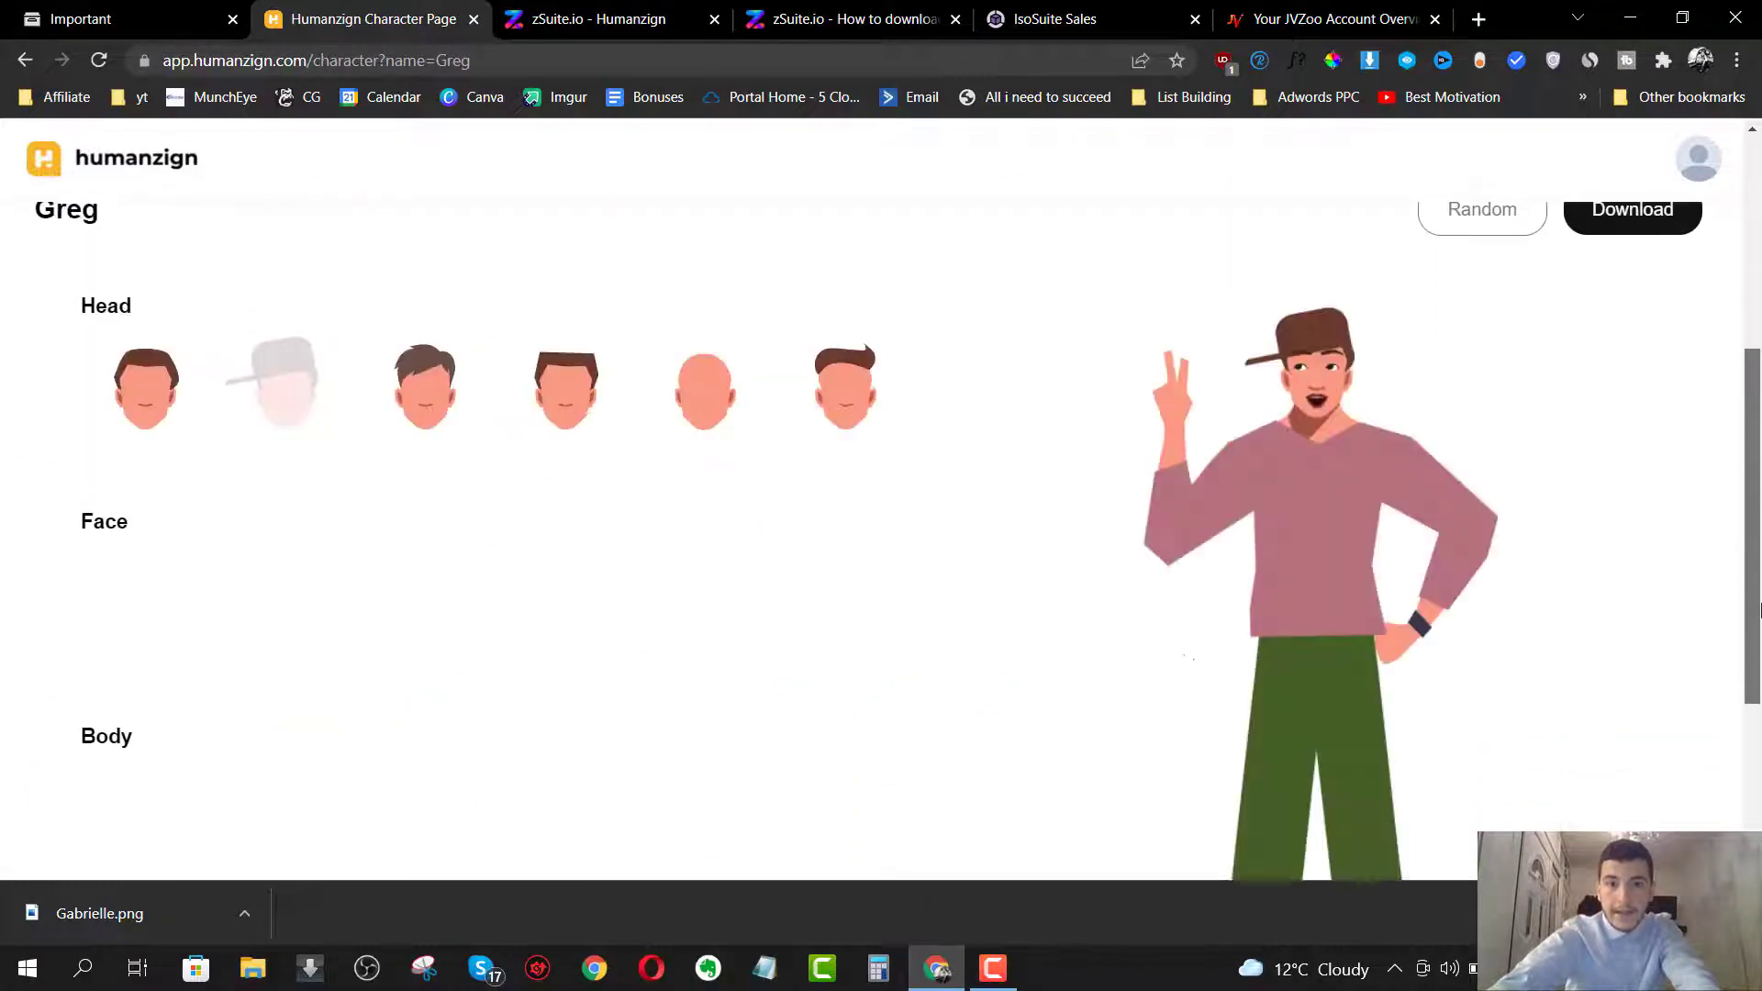
{"action": "scroll", "scroll_direction": "down", "scroll_amount": 3}
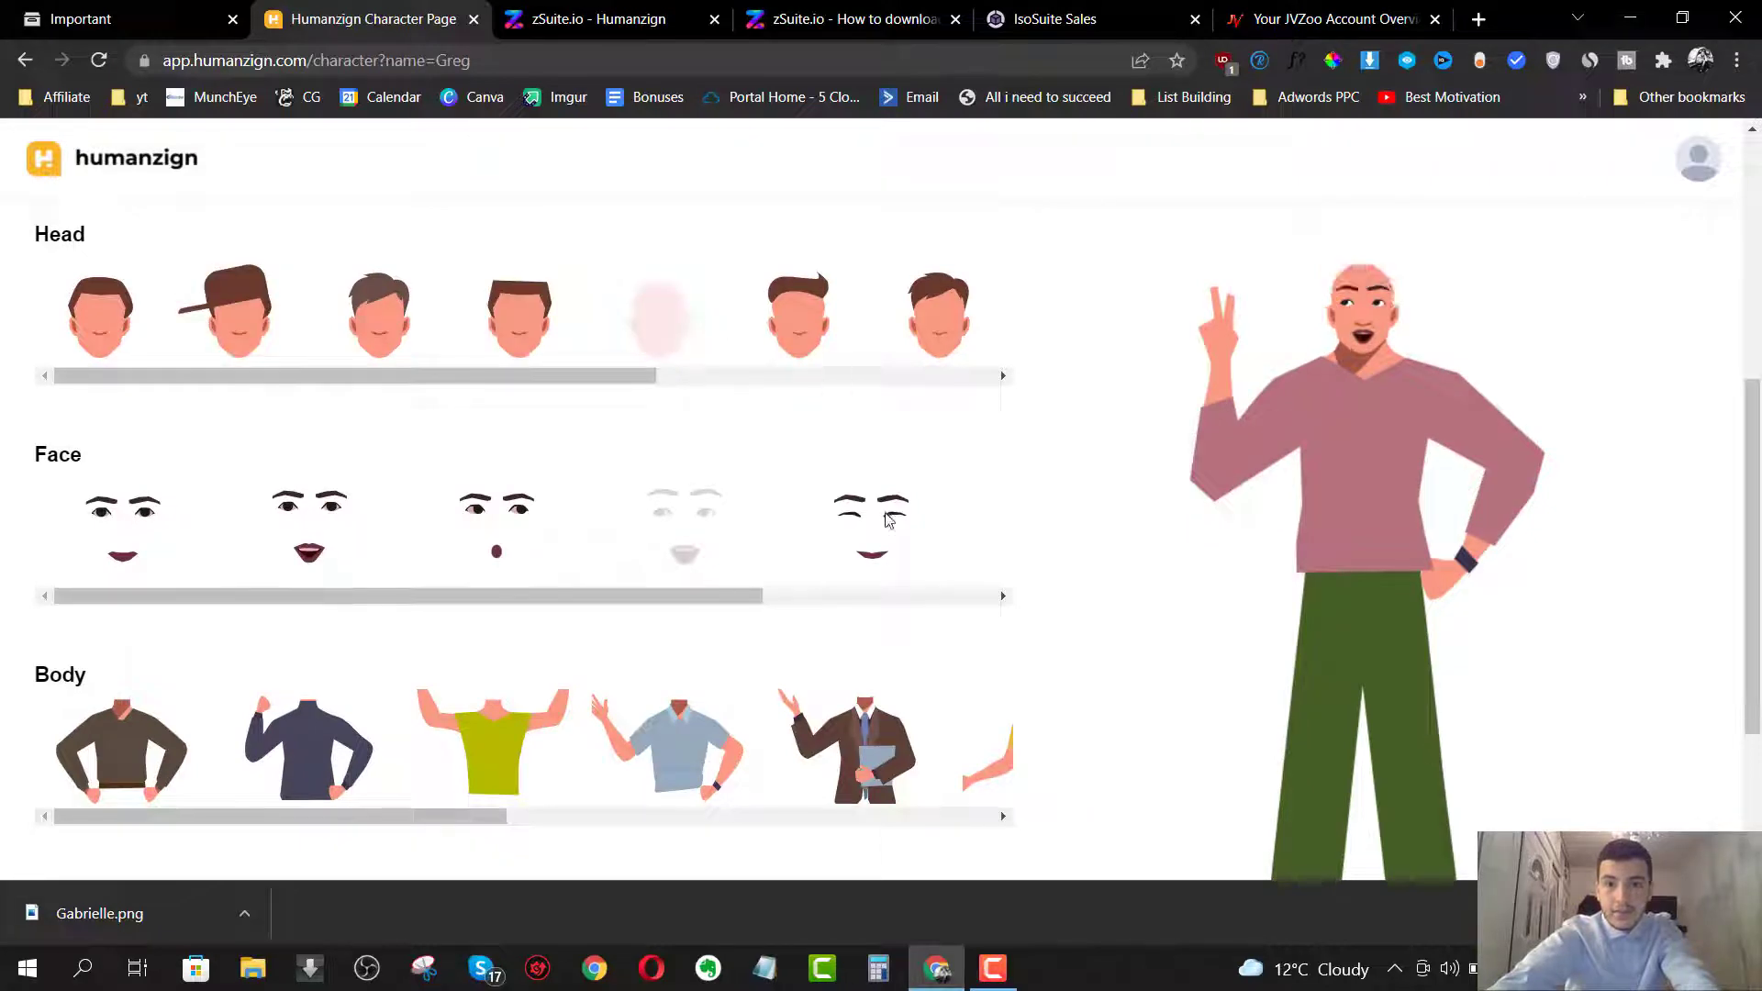
{"action": "left_click", "coordinate": [682, 526]}
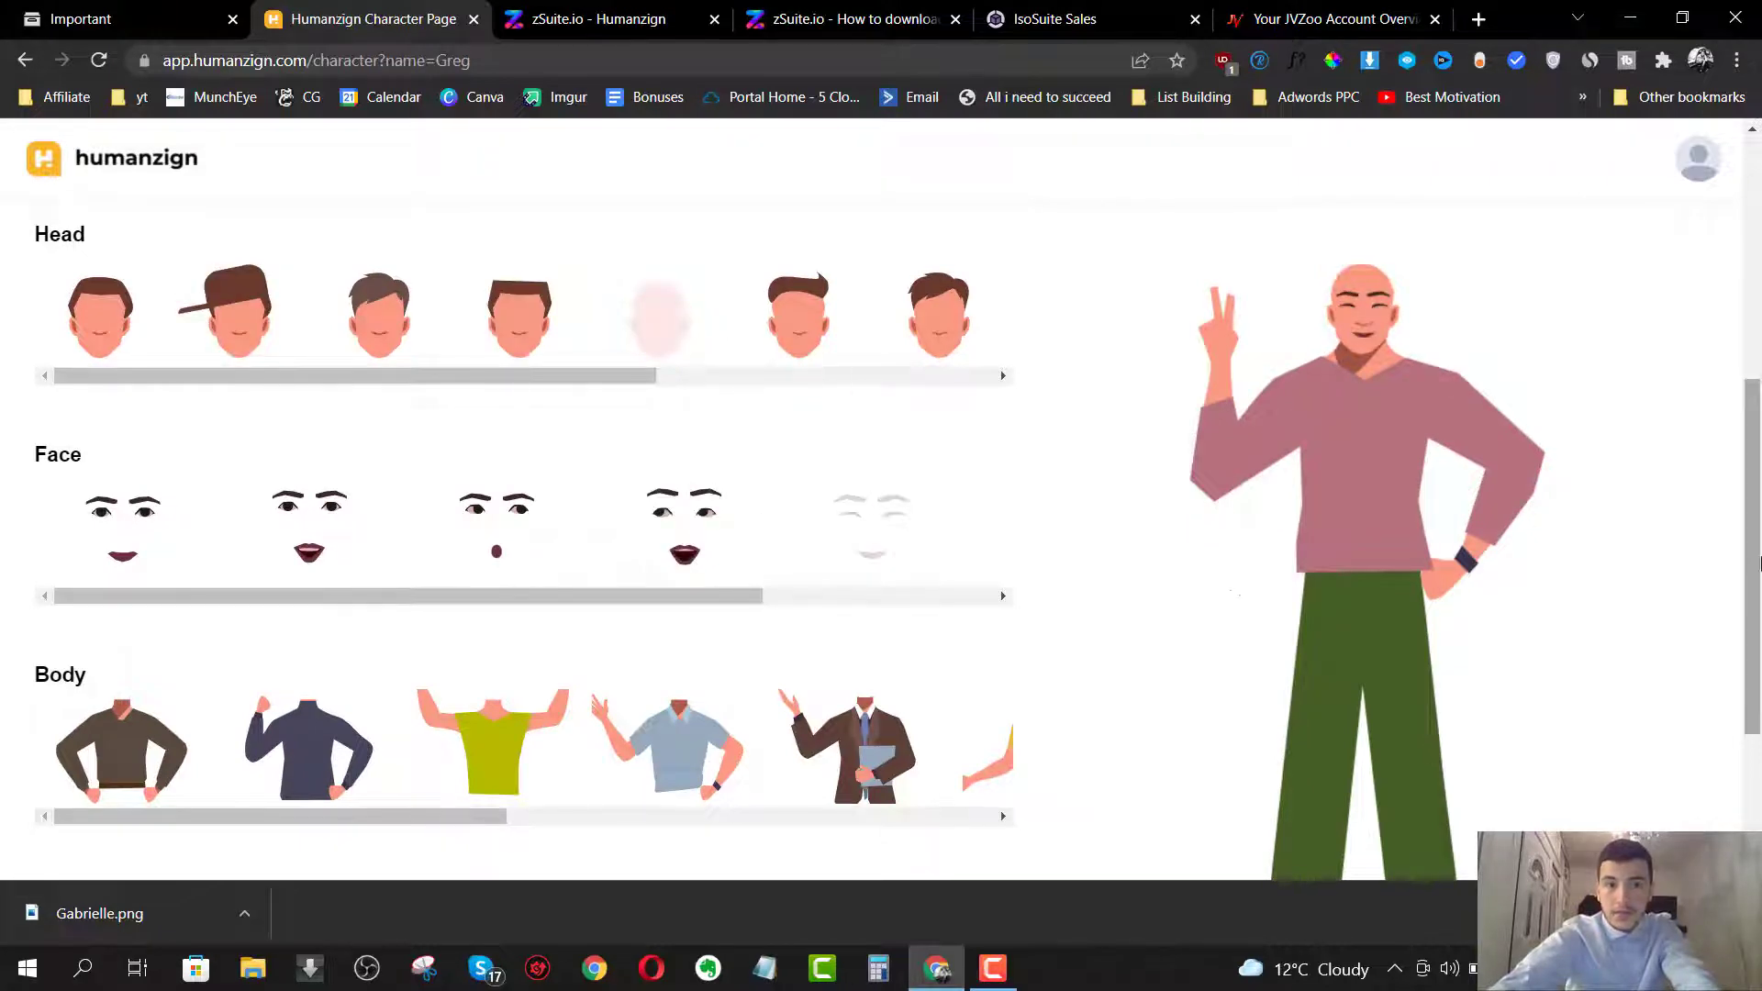
{"action": "scroll", "scroll_direction": "down", "scroll_amount": 3}
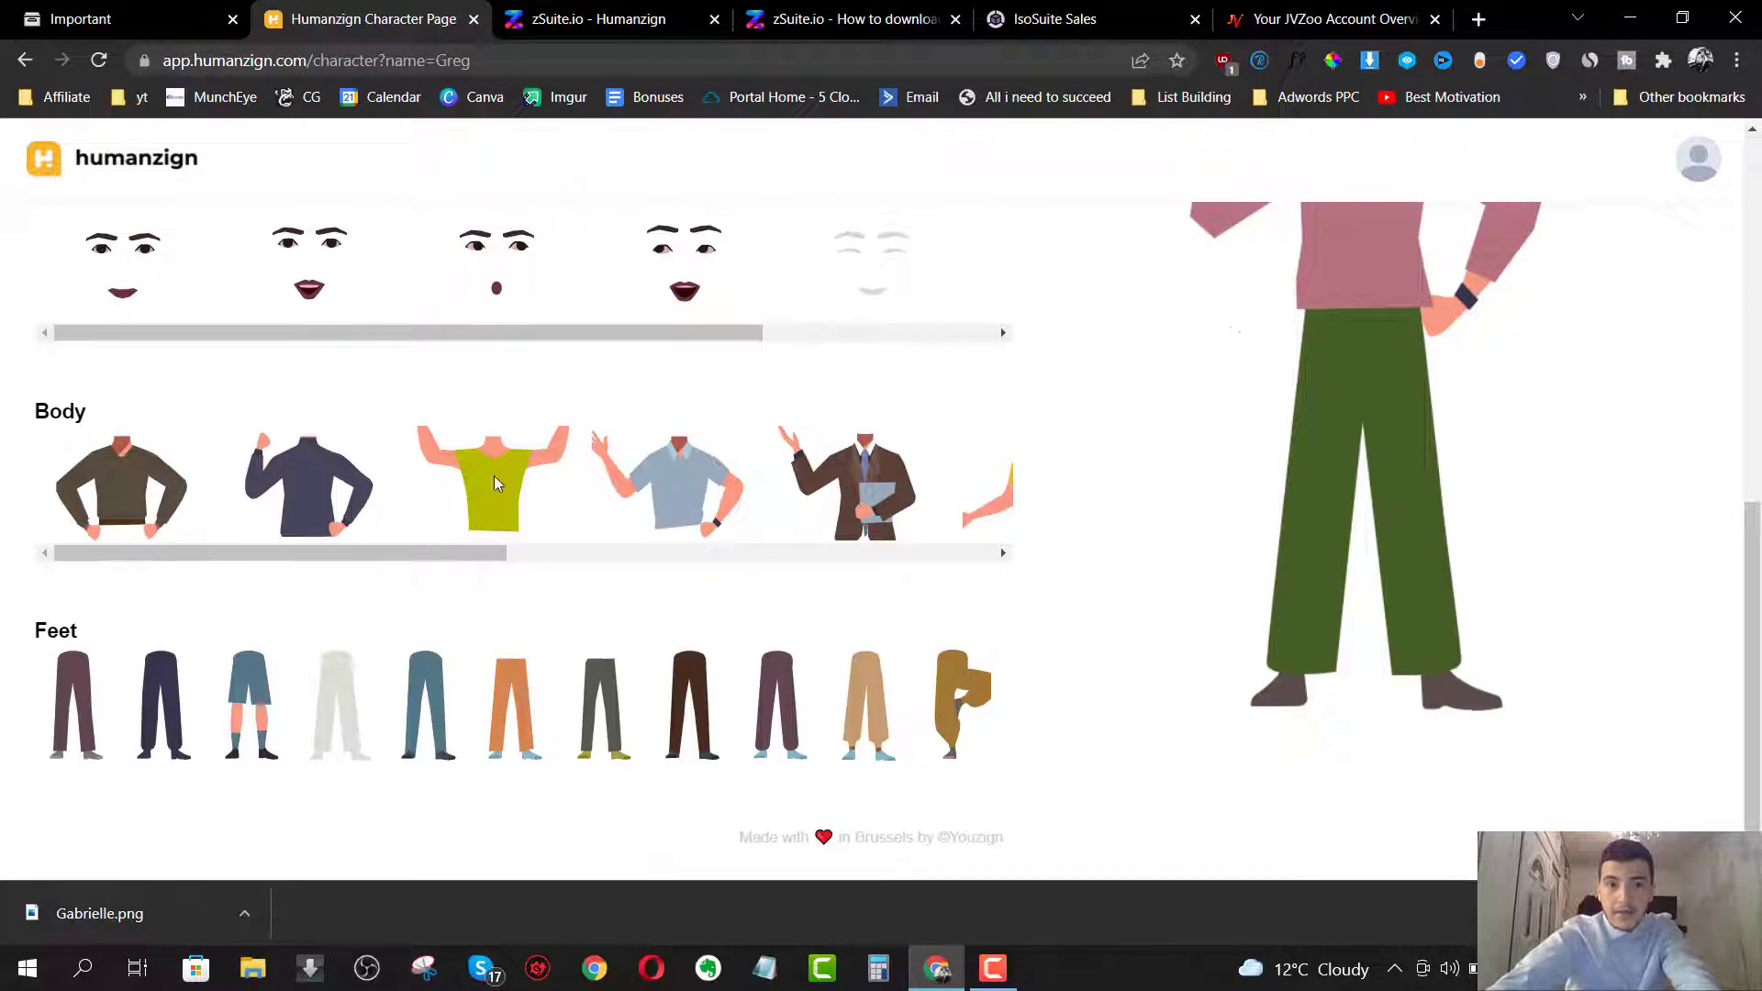
{"action": "left_click", "coordinate": [491, 483]}
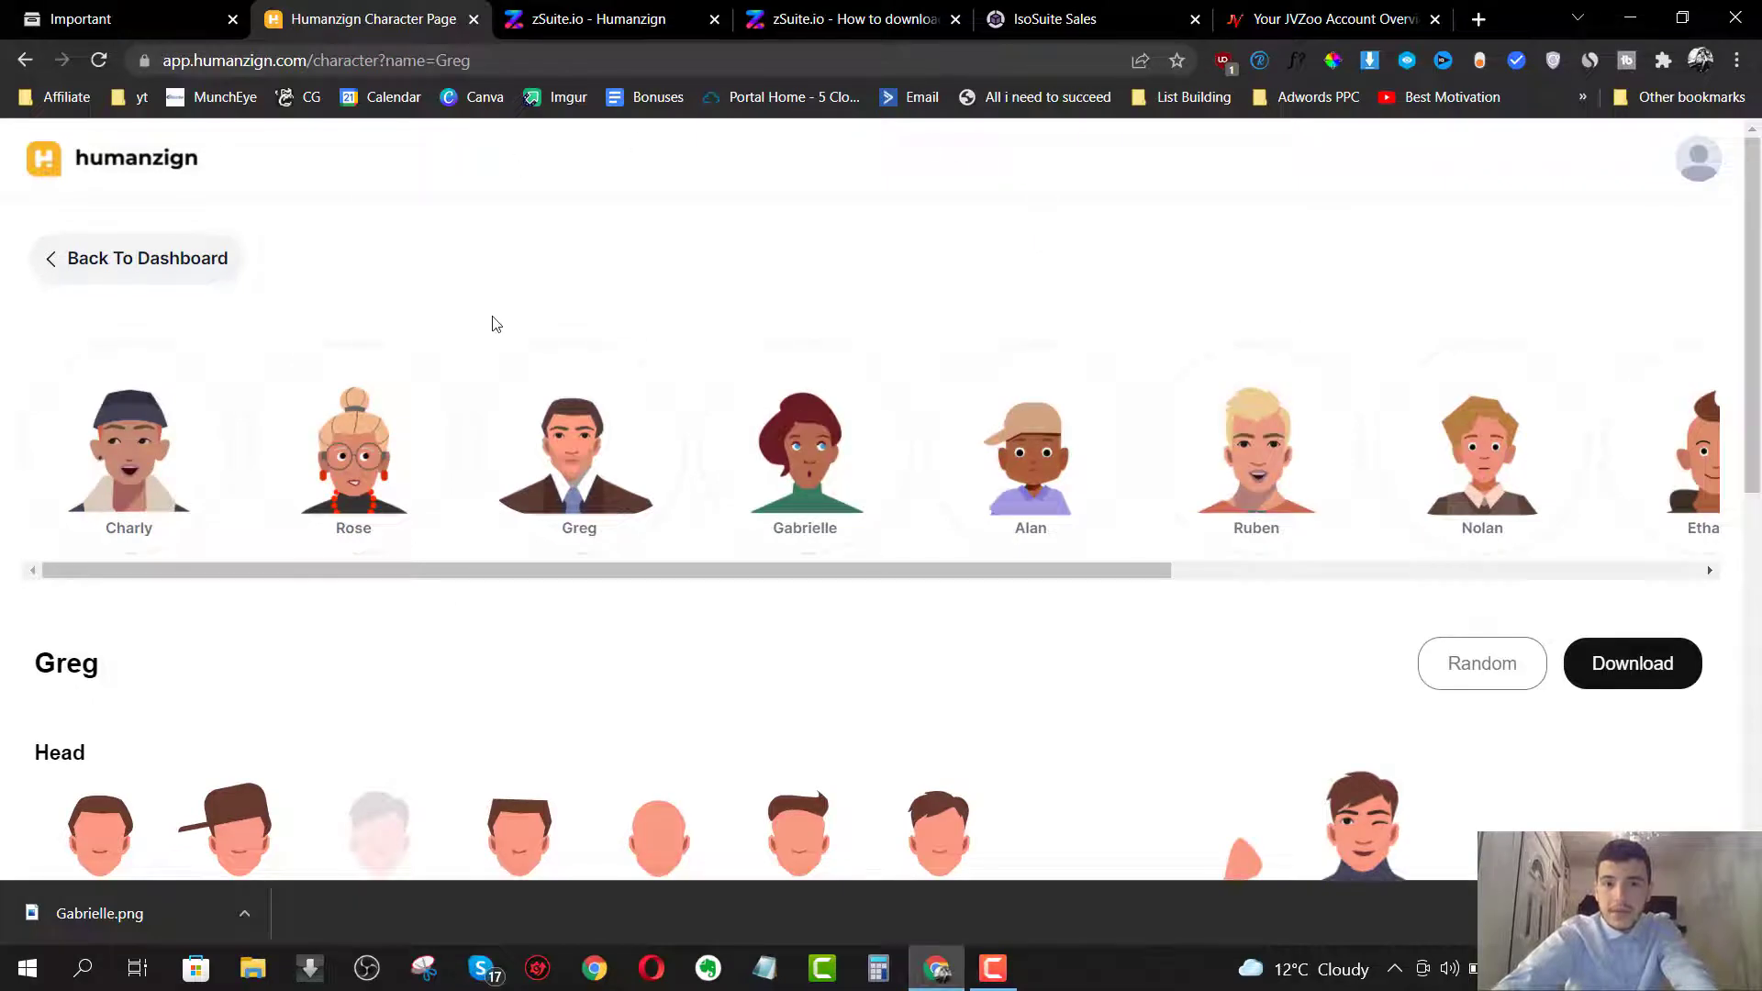
{"action": "scroll", "scroll_direction": "down", "scroll_amount": 3}
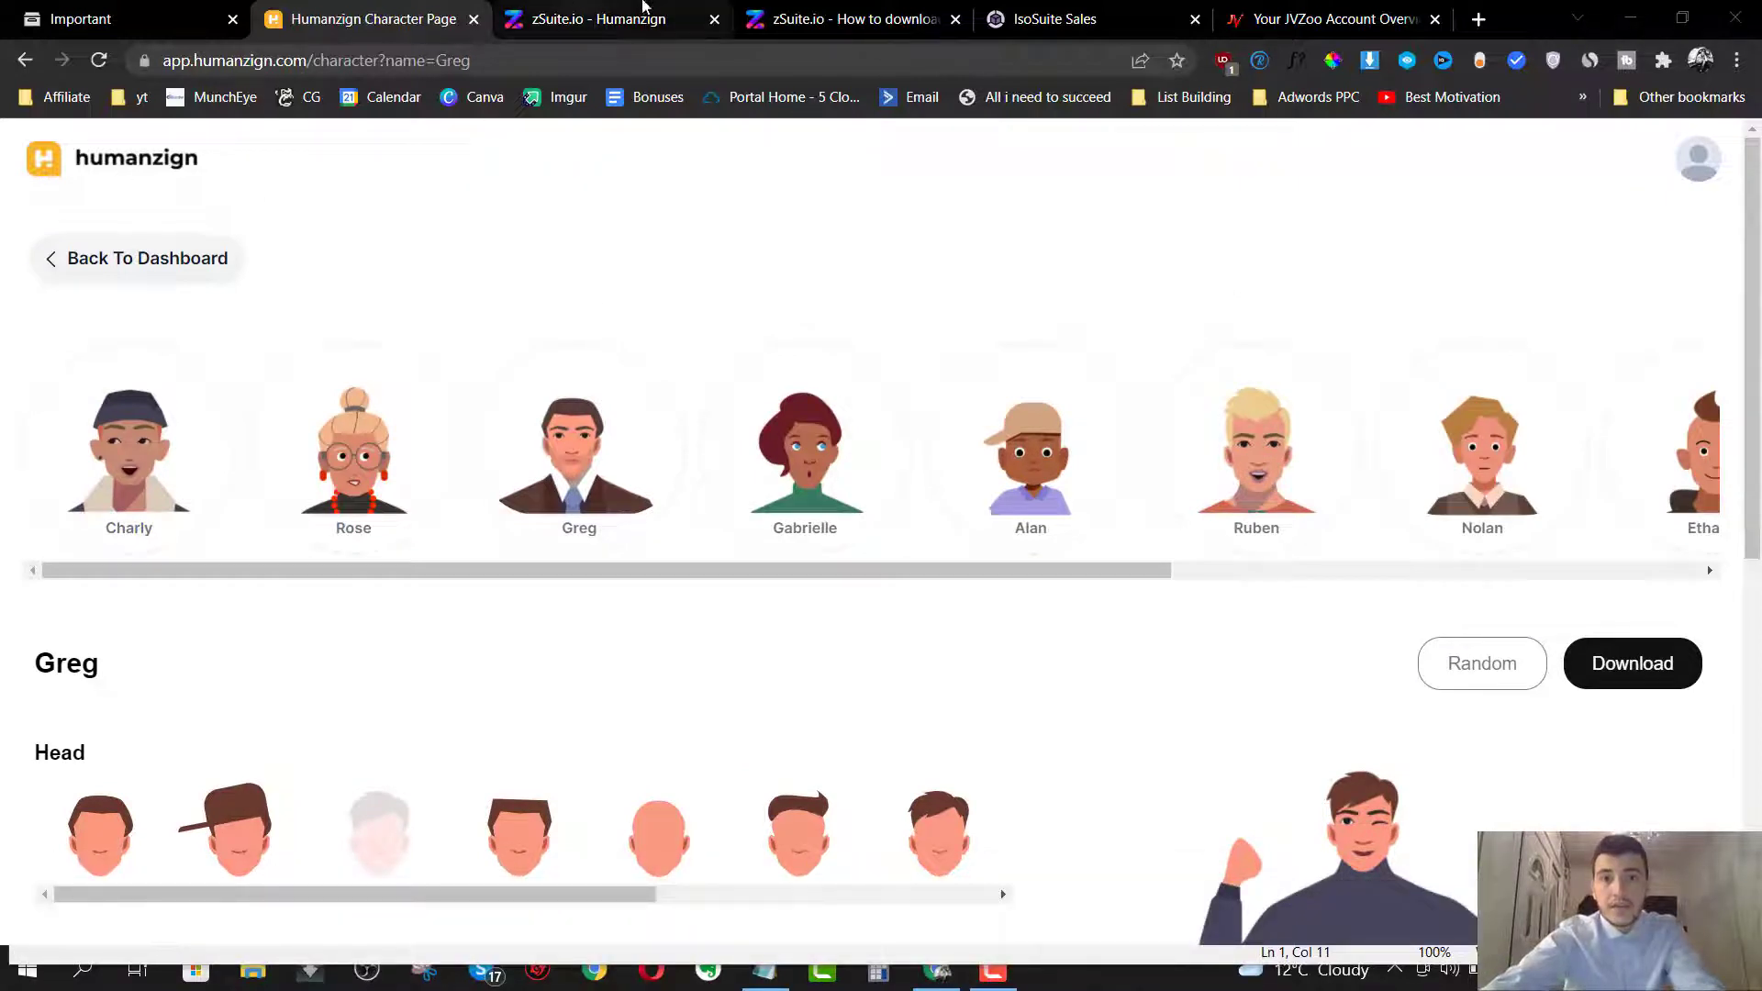
- Read through the Isozign install article, highlighting 'Adobe Air' along the way
{"action": "left_click", "coordinate": [851, 20]}
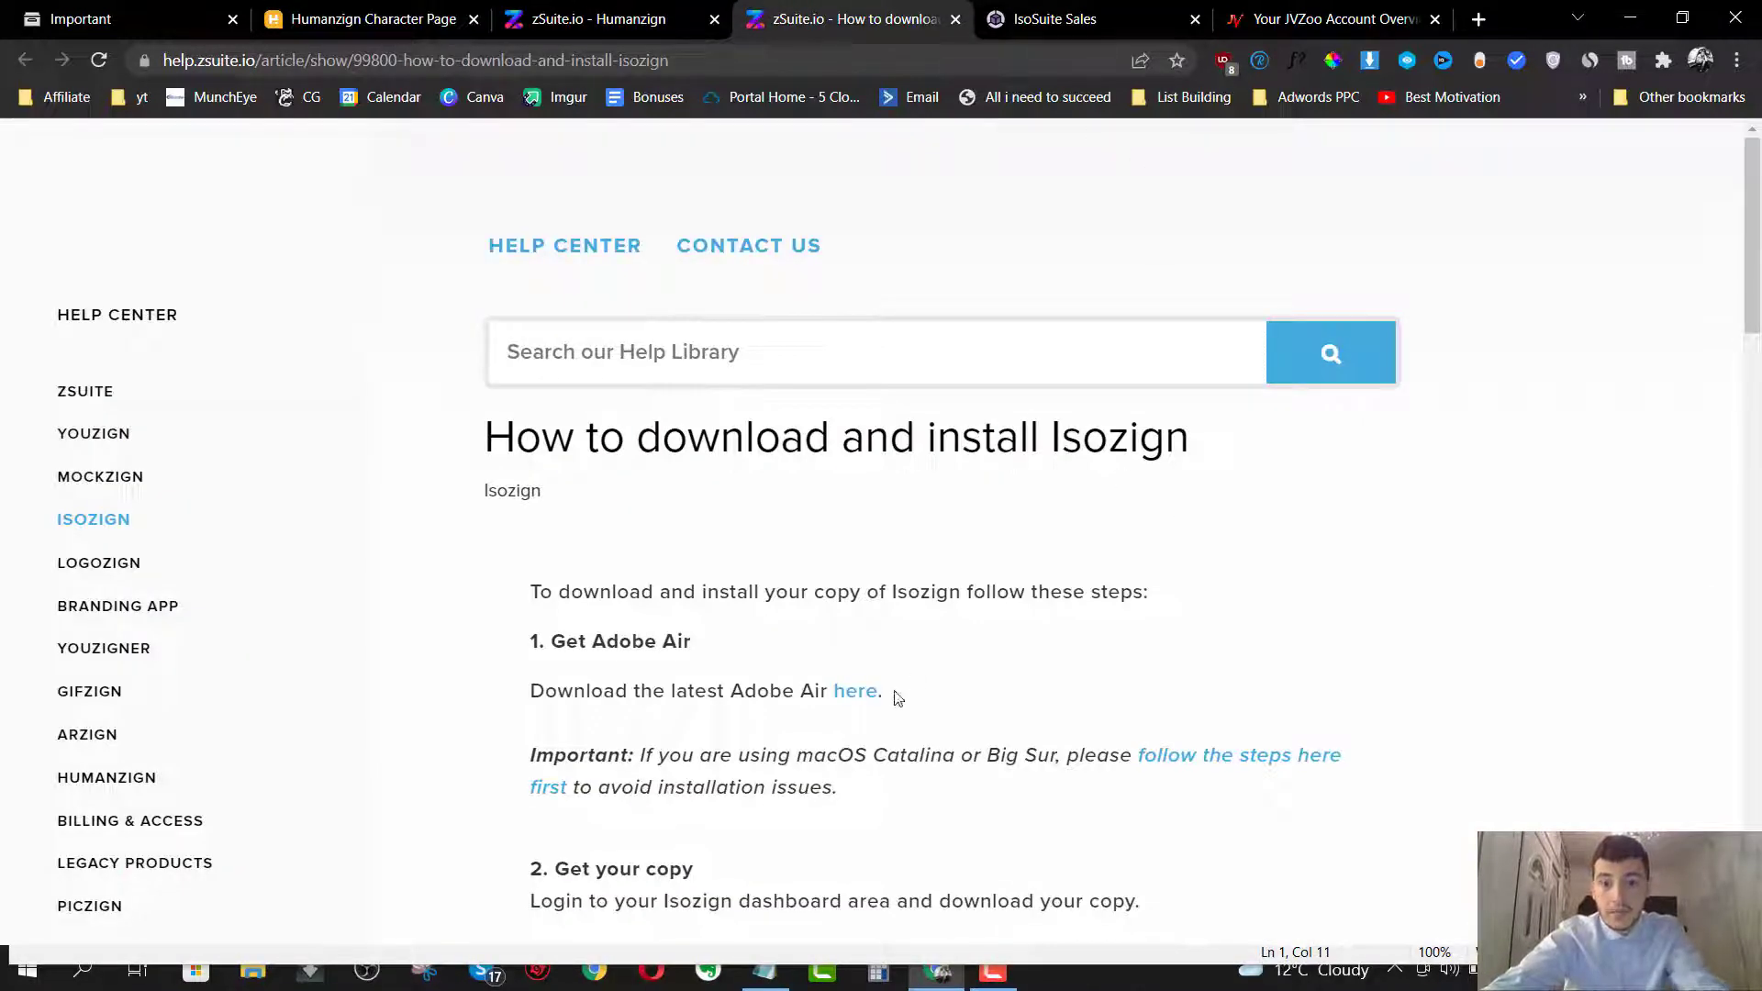
{"action": "left_click_drag", "start_coordinate": [730, 690], "coordinate": [826, 690]}
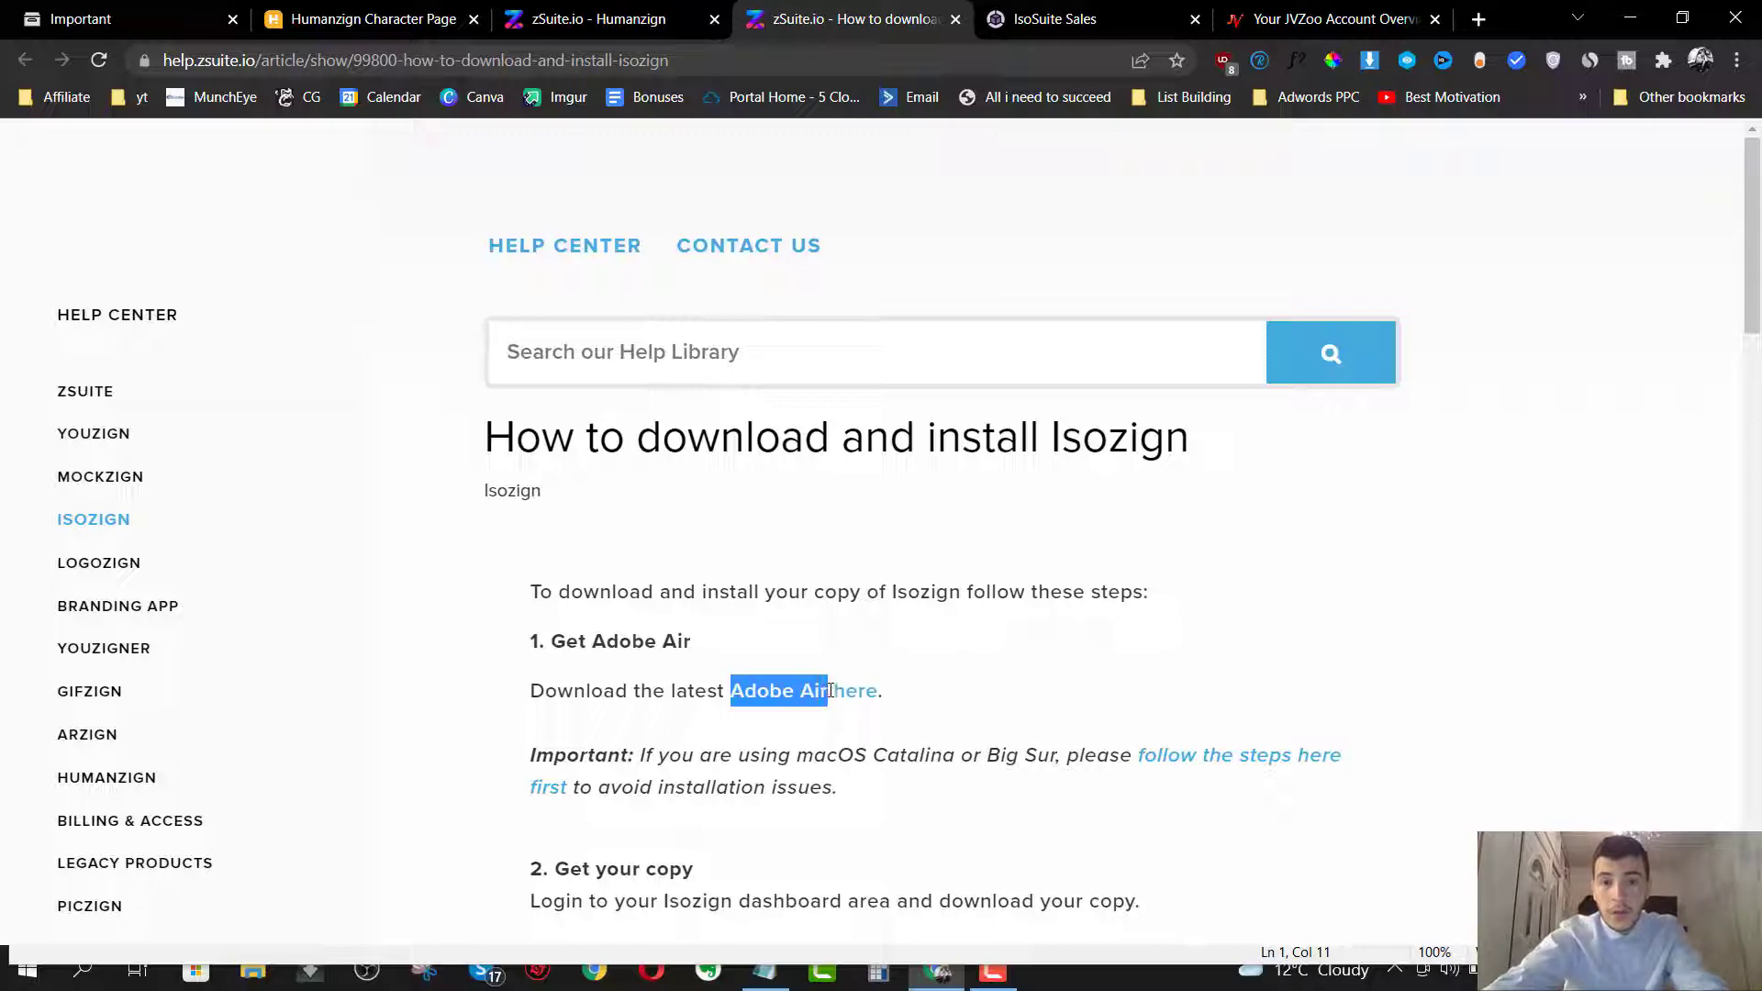
{"action": "scroll", "scroll_direction": "down", "scroll_amount": 3}
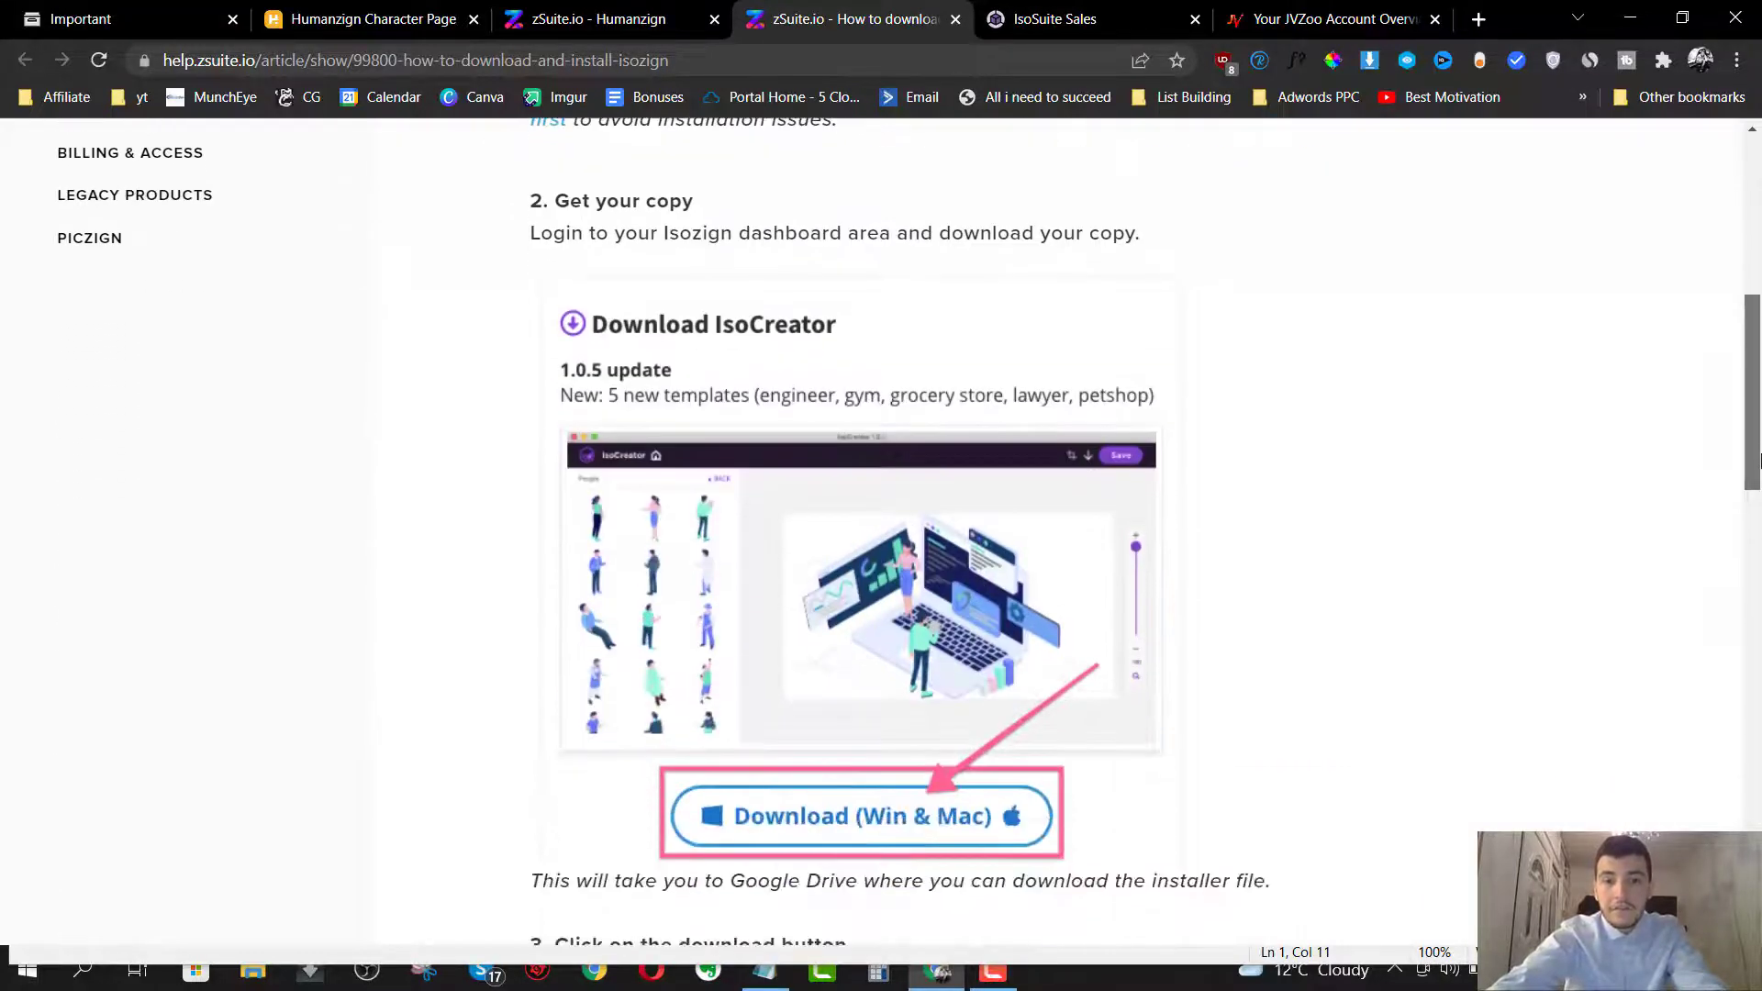
{"action": "scroll", "scroll_direction": "down", "scroll_amount": 3}
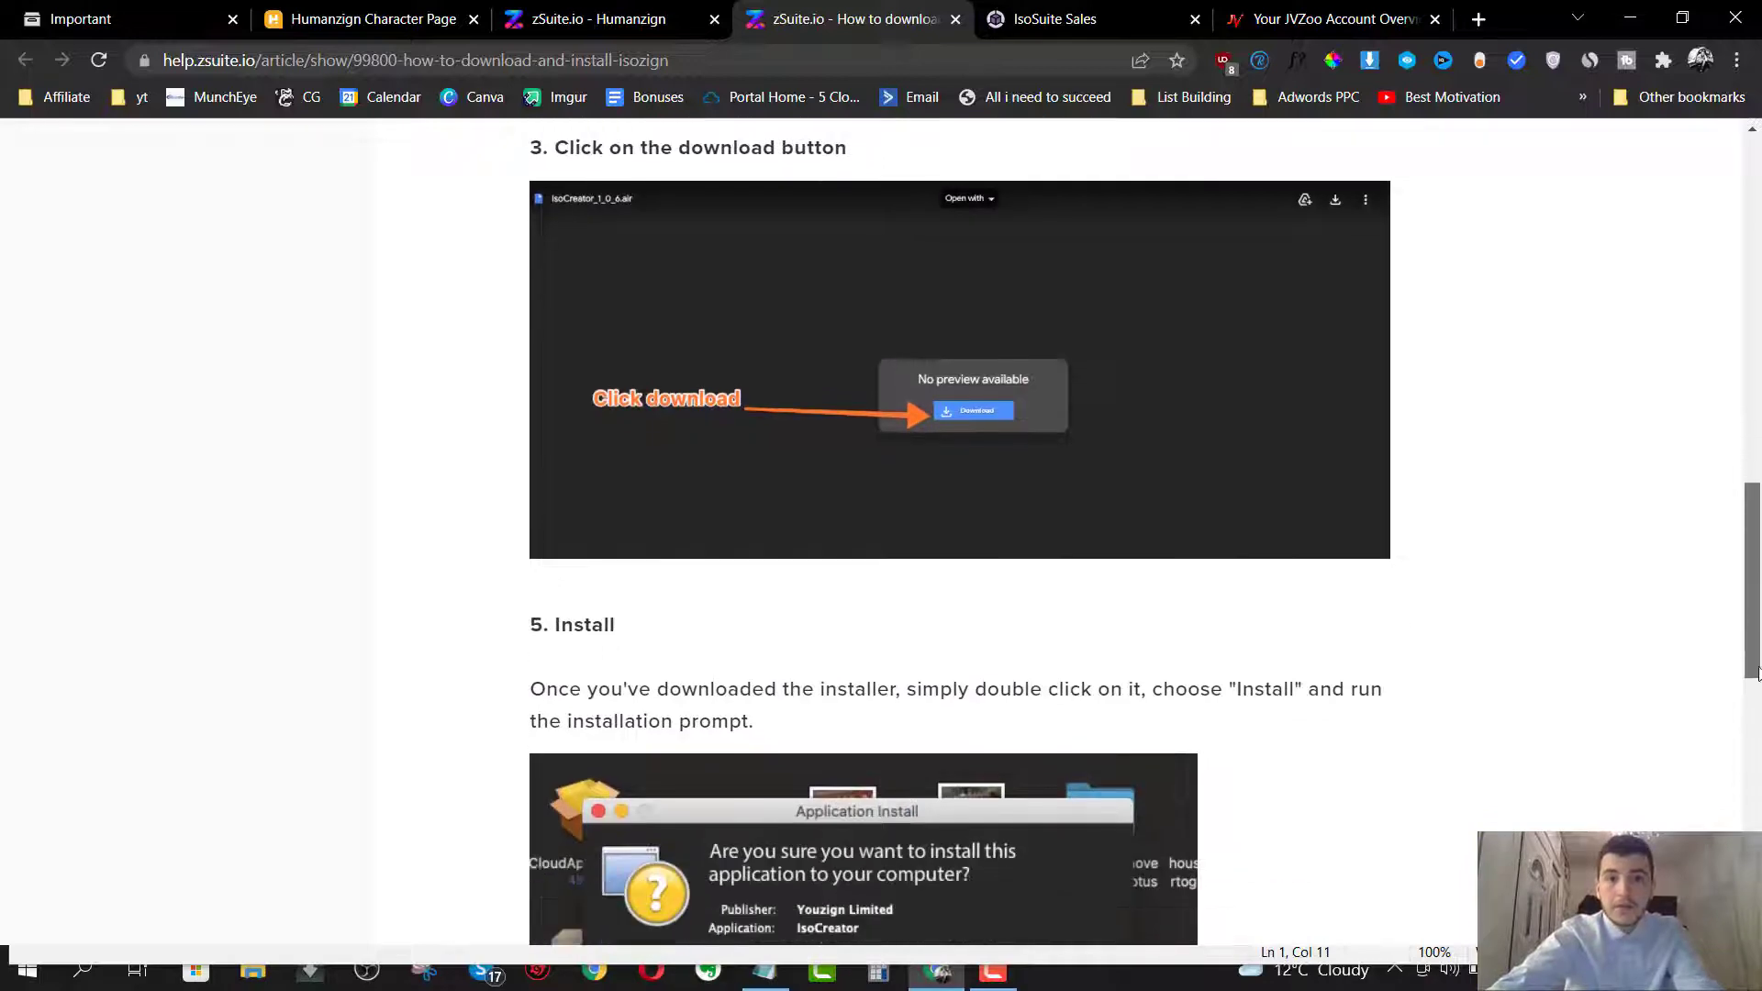
{"action": "scroll", "scroll_direction": "up", "scroll_amount": 3}
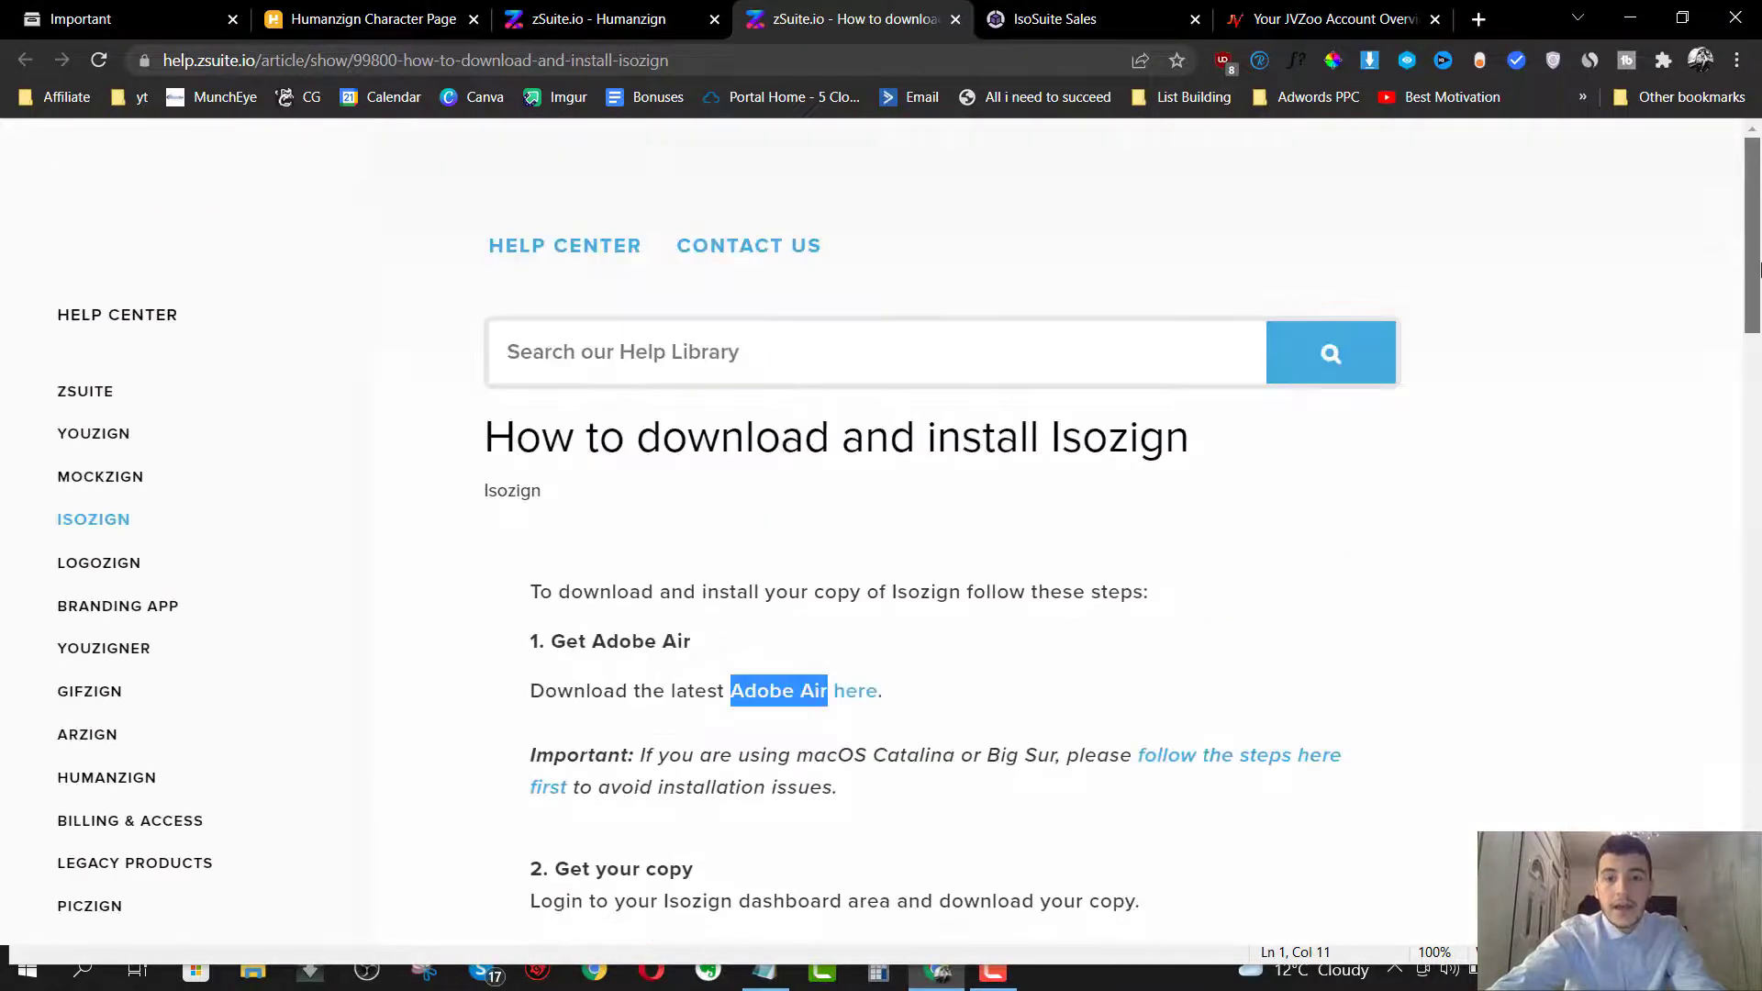
{"action": "mouse_move", "coordinate": [1183, 479]}
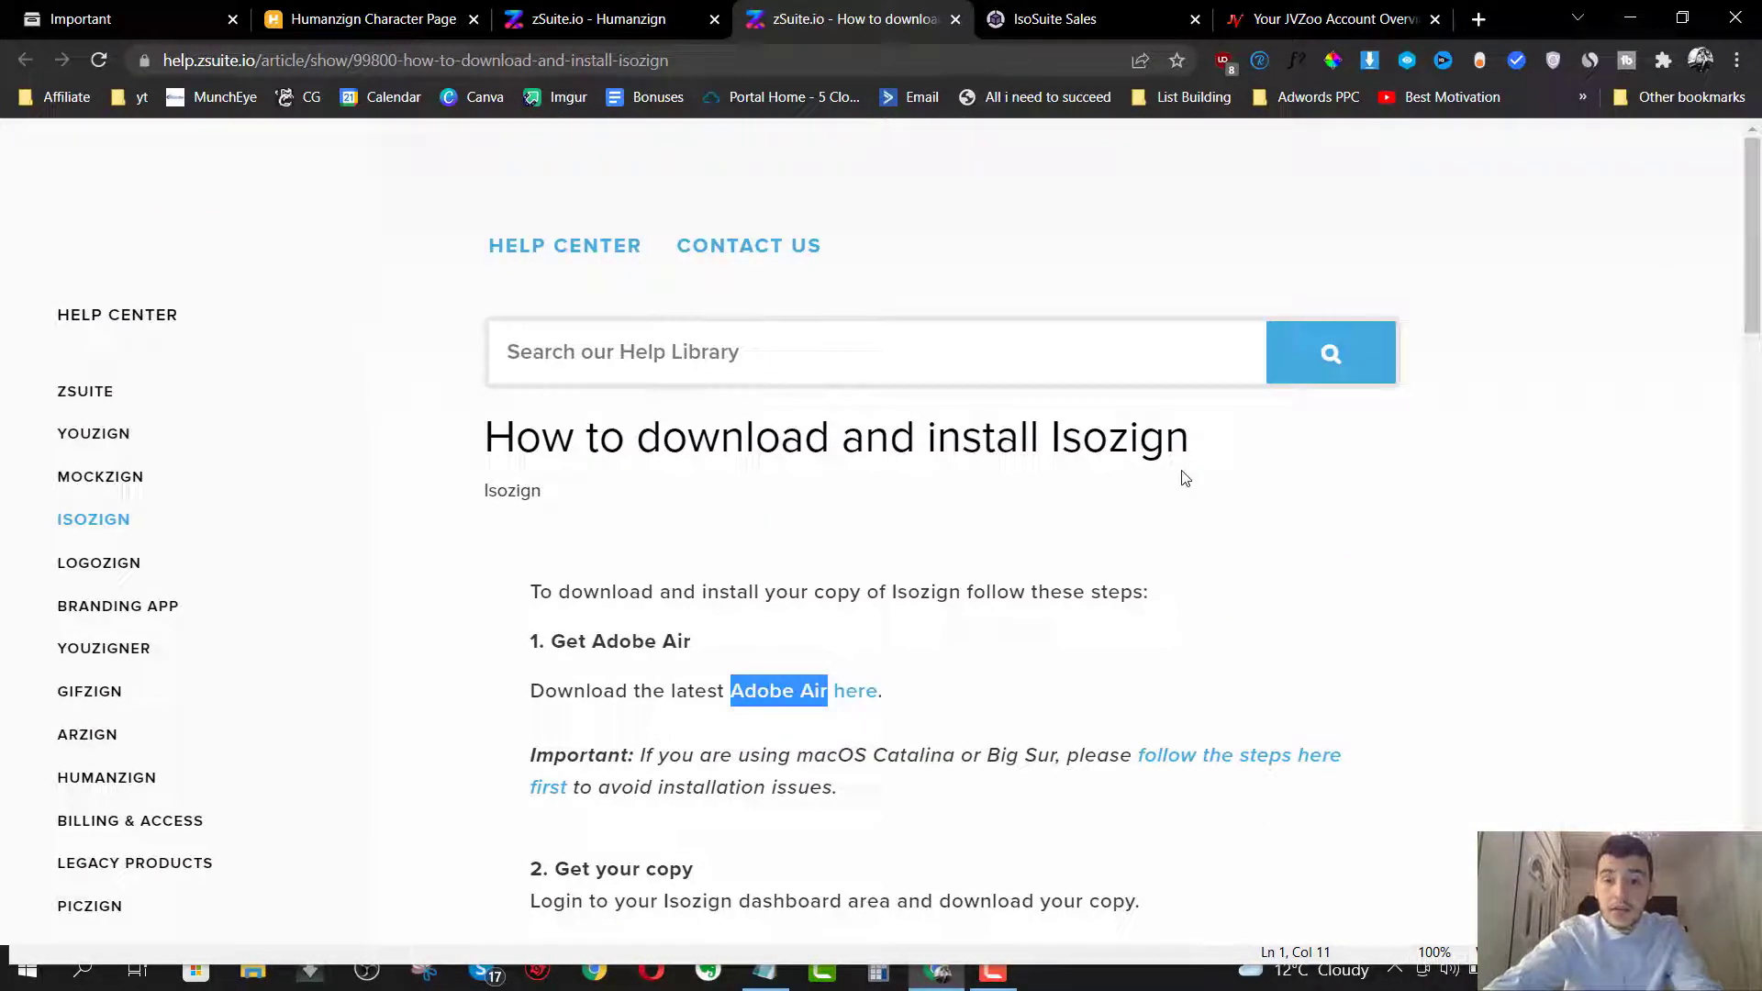
{"action": "mouse_move", "coordinate": [1155, 470]}
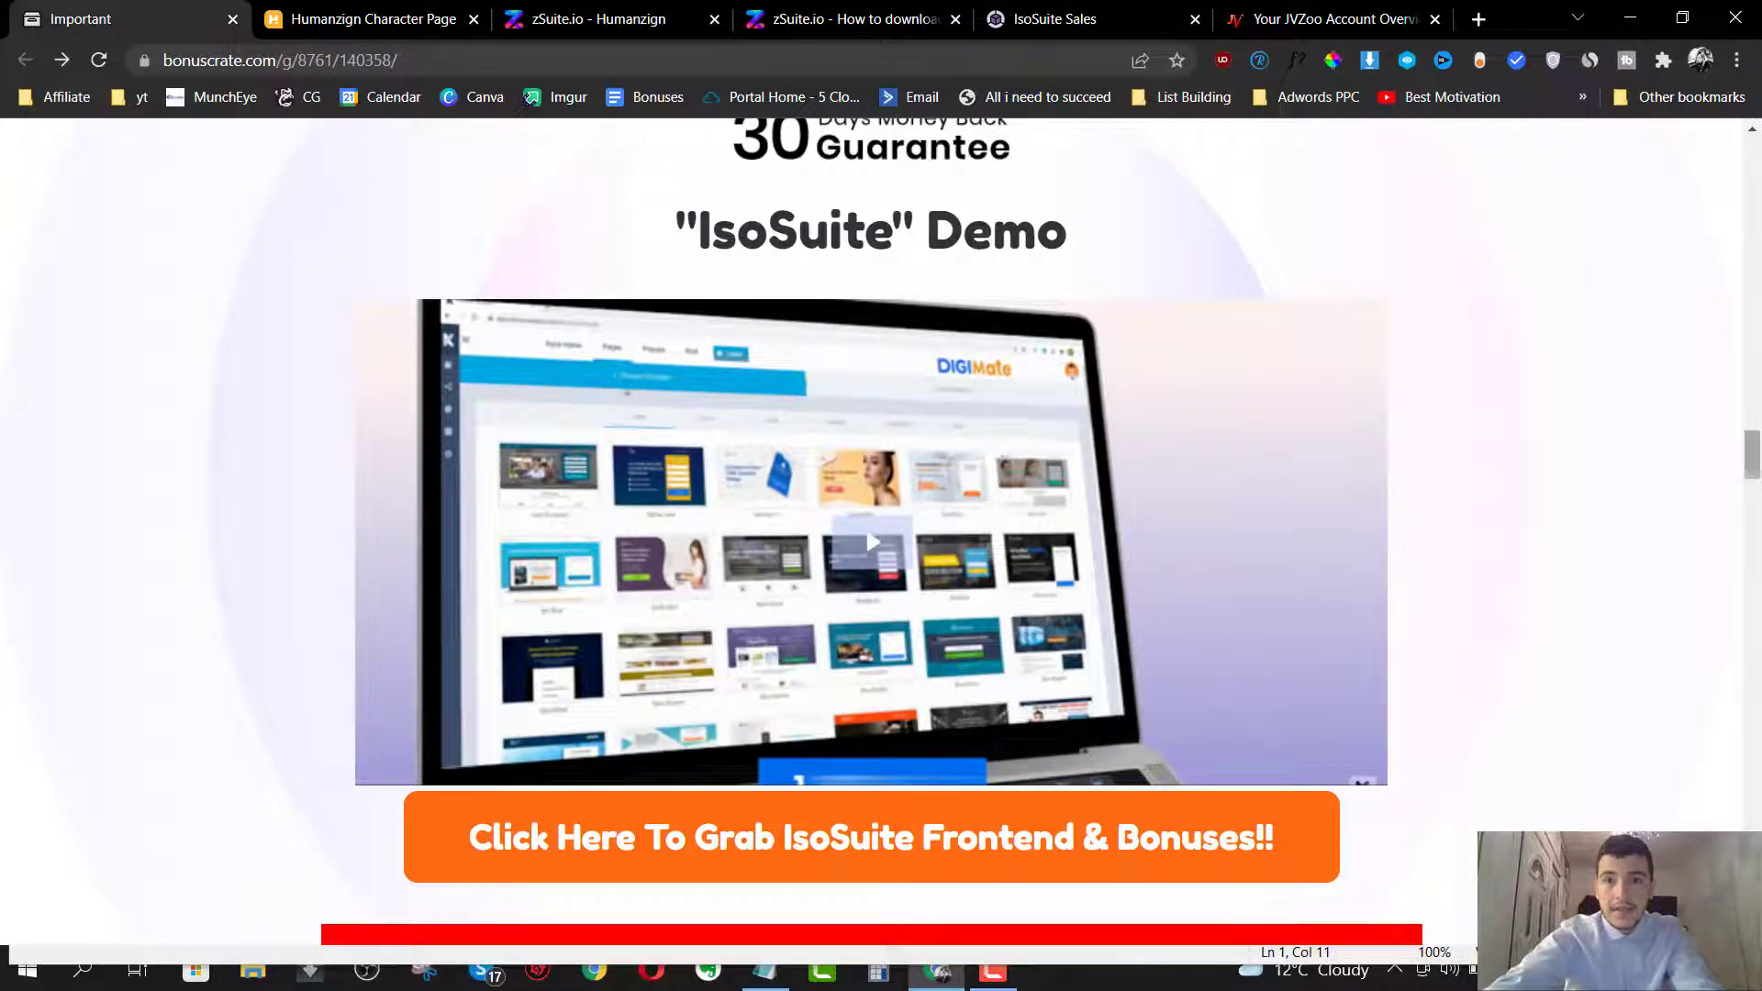
- Scroll back up the BonusCrate page to the IsoSuite demo
{"action": "scroll", "scroll_direction": "up", "scroll_amount": 3}
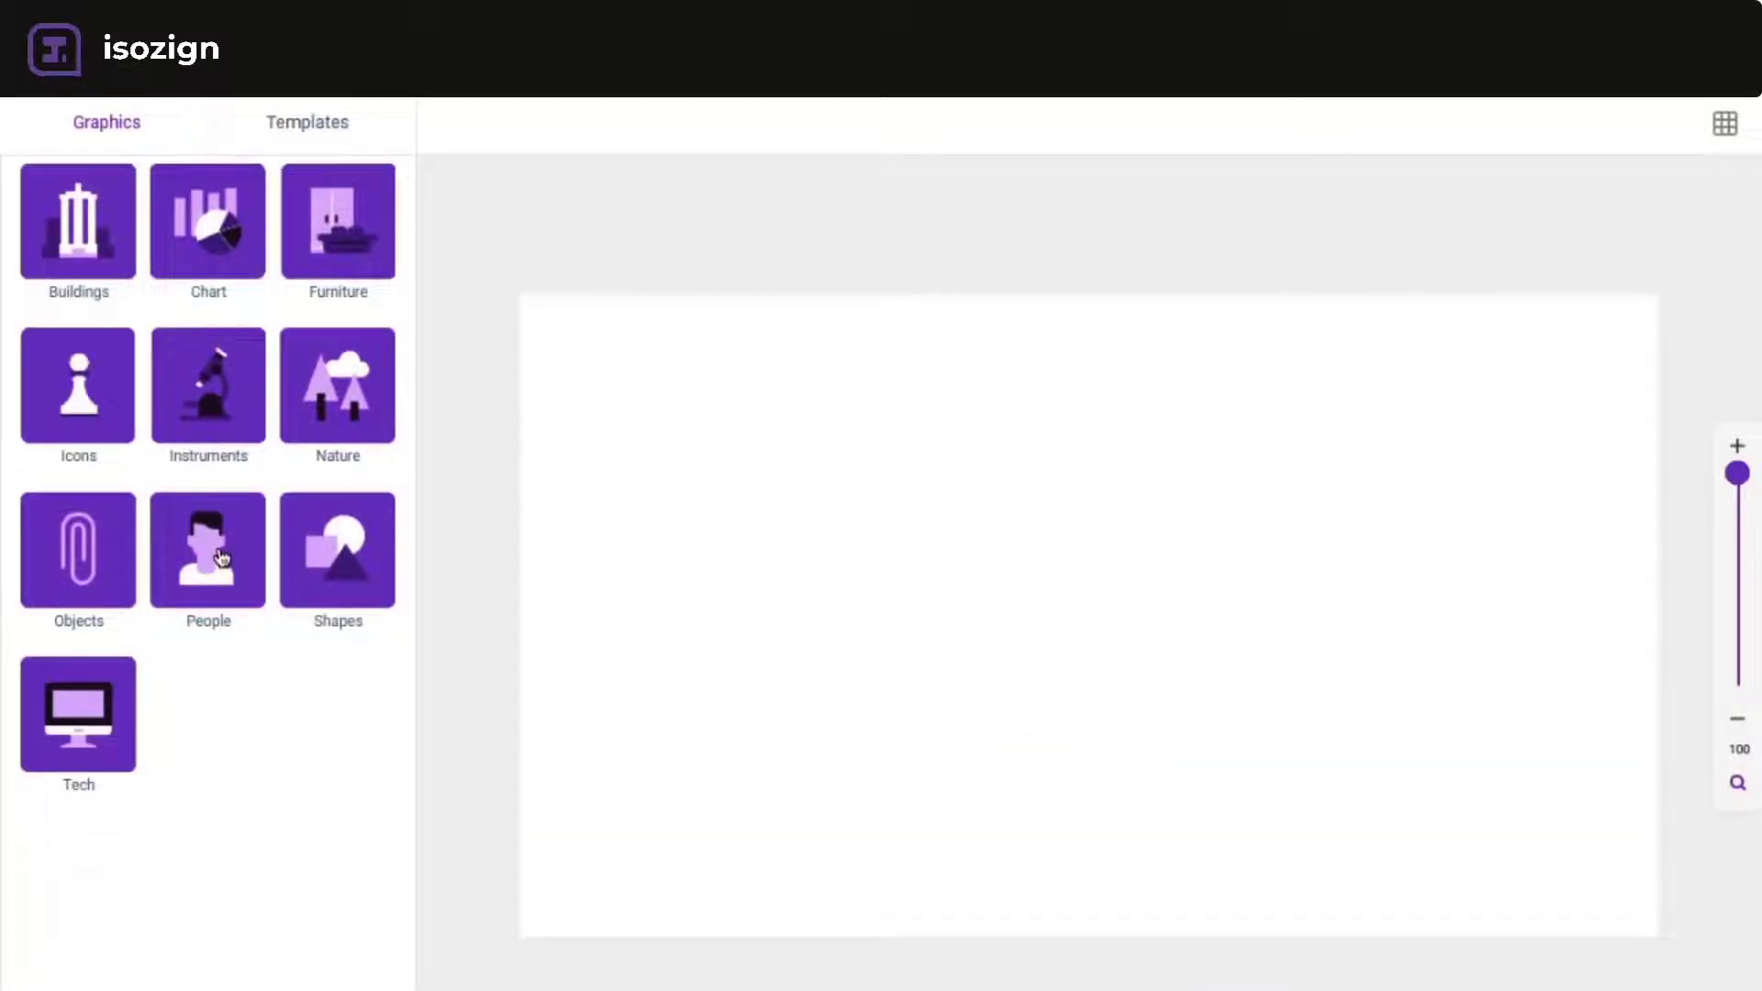
- Add the seated man from People, enlarging him and moving him left
{"action": "left_click", "coordinate": [208, 550]}
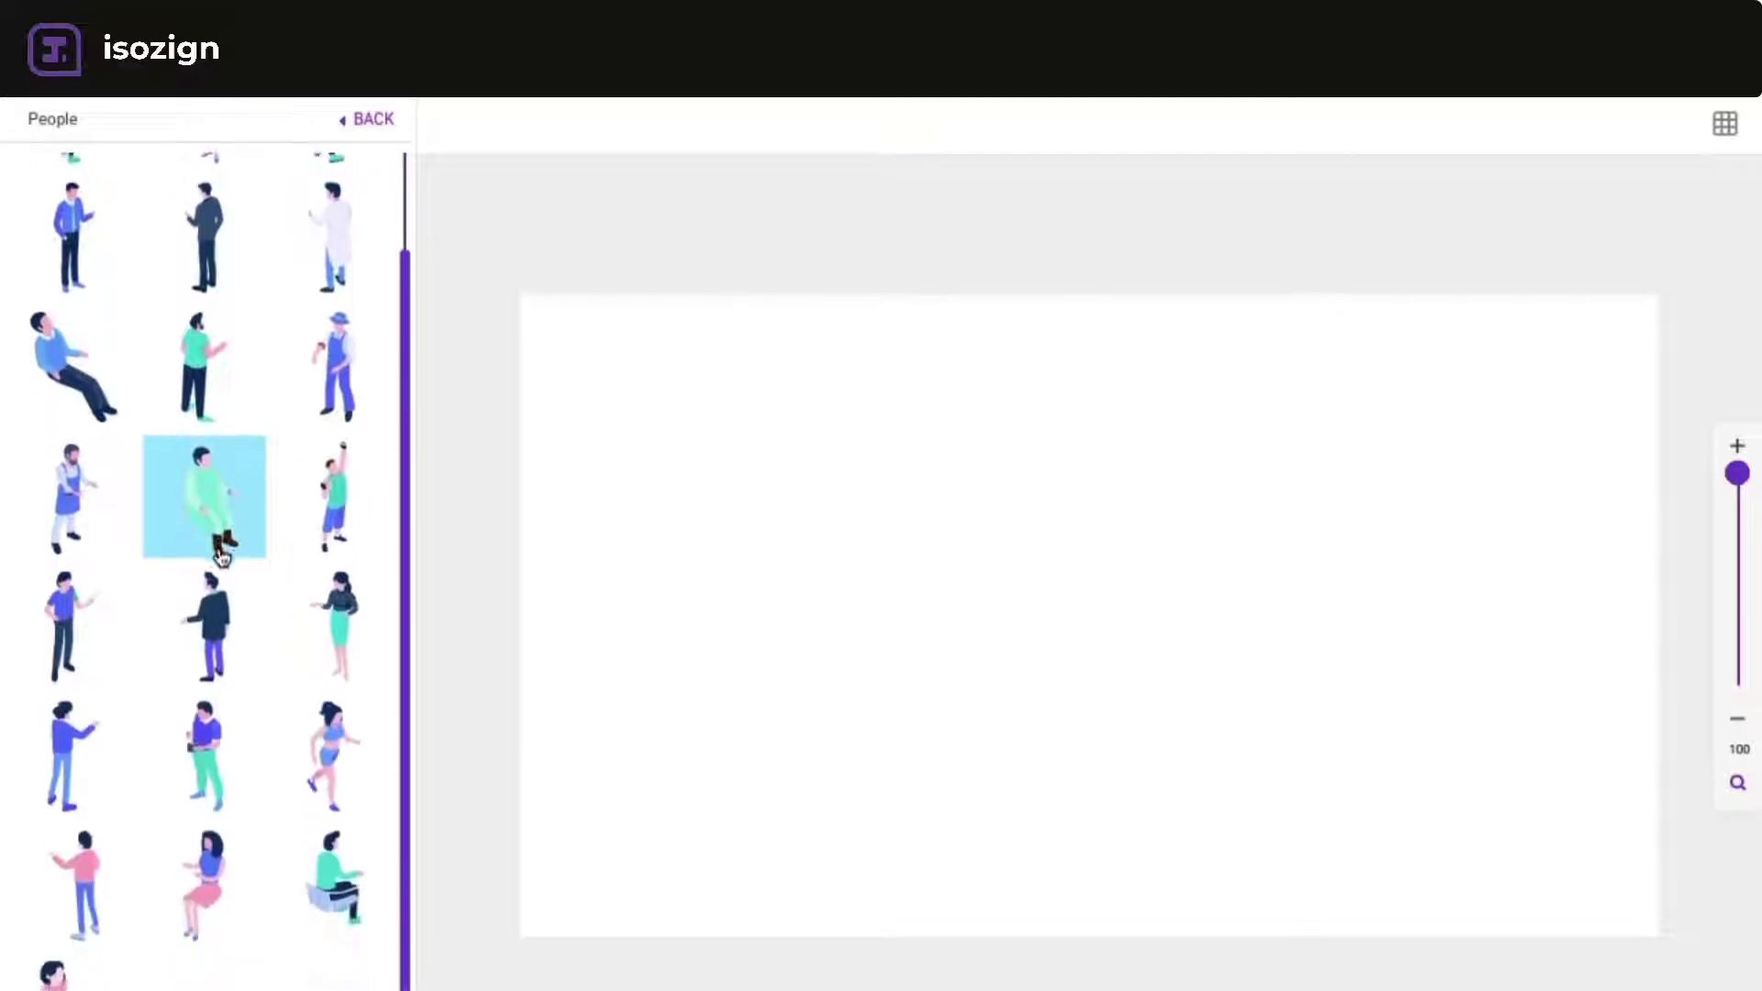
{"action": "left_click", "coordinate": [204, 626]}
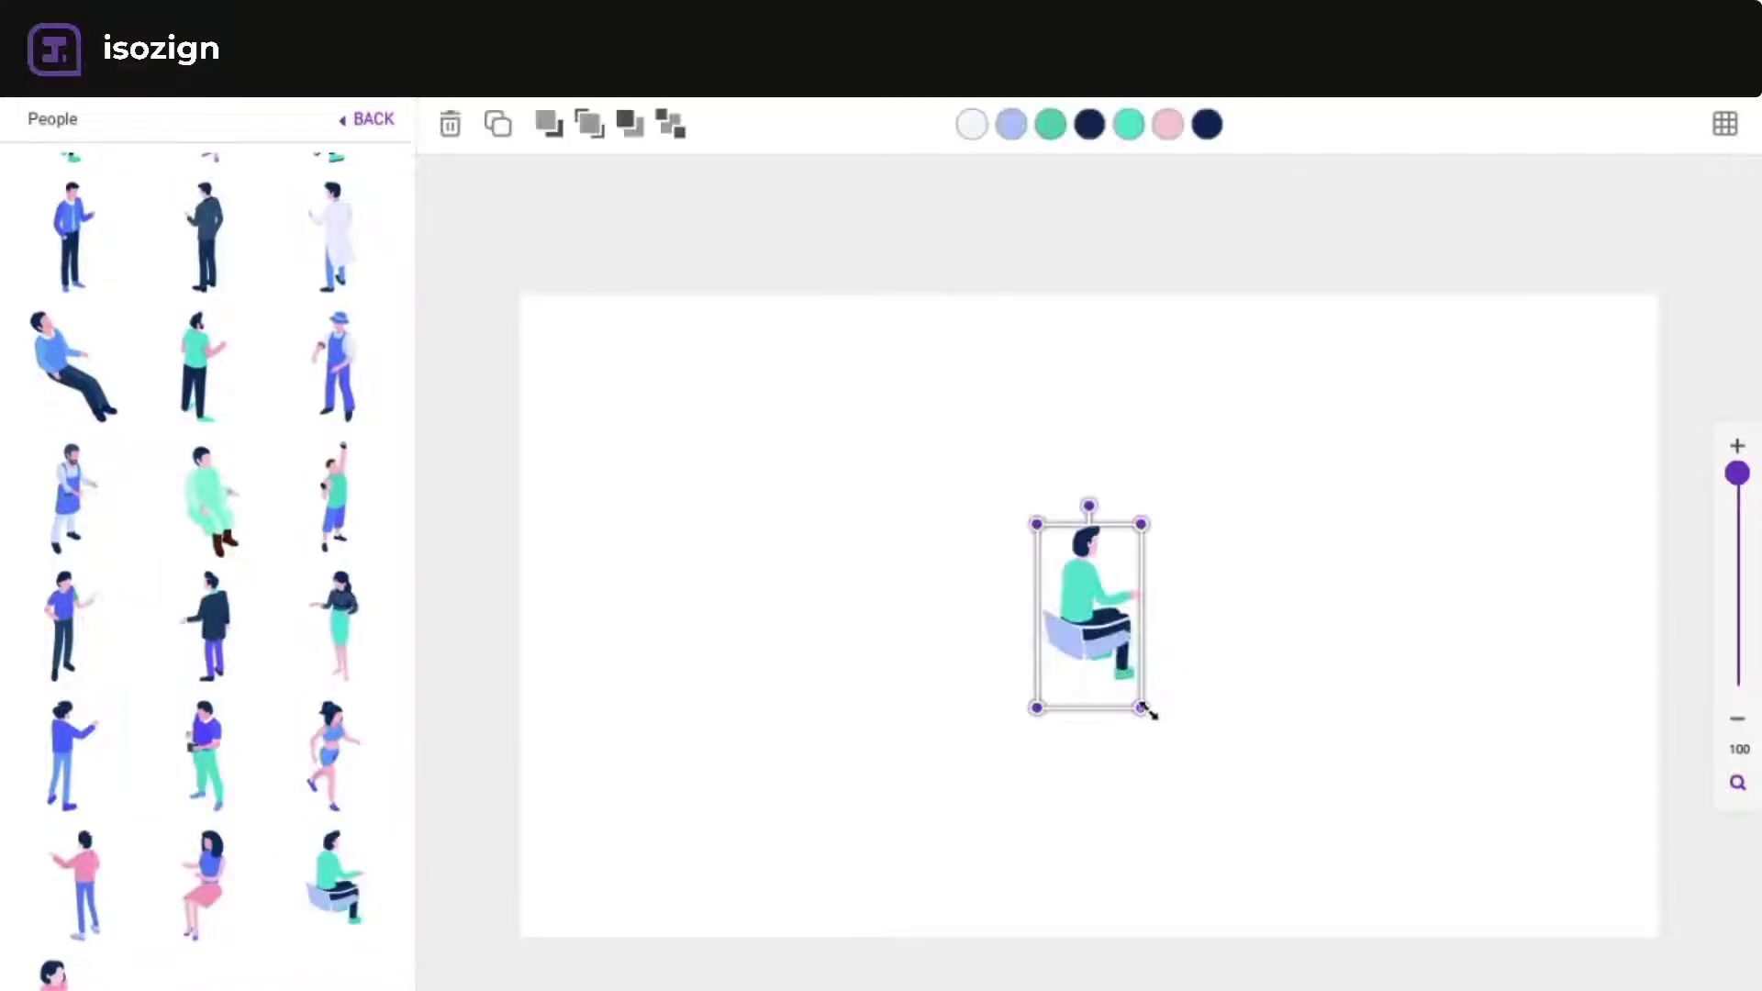
{"action": "left_click_drag", "start_coordinate": [1141, 708], "coordinate": [1011, 886]}
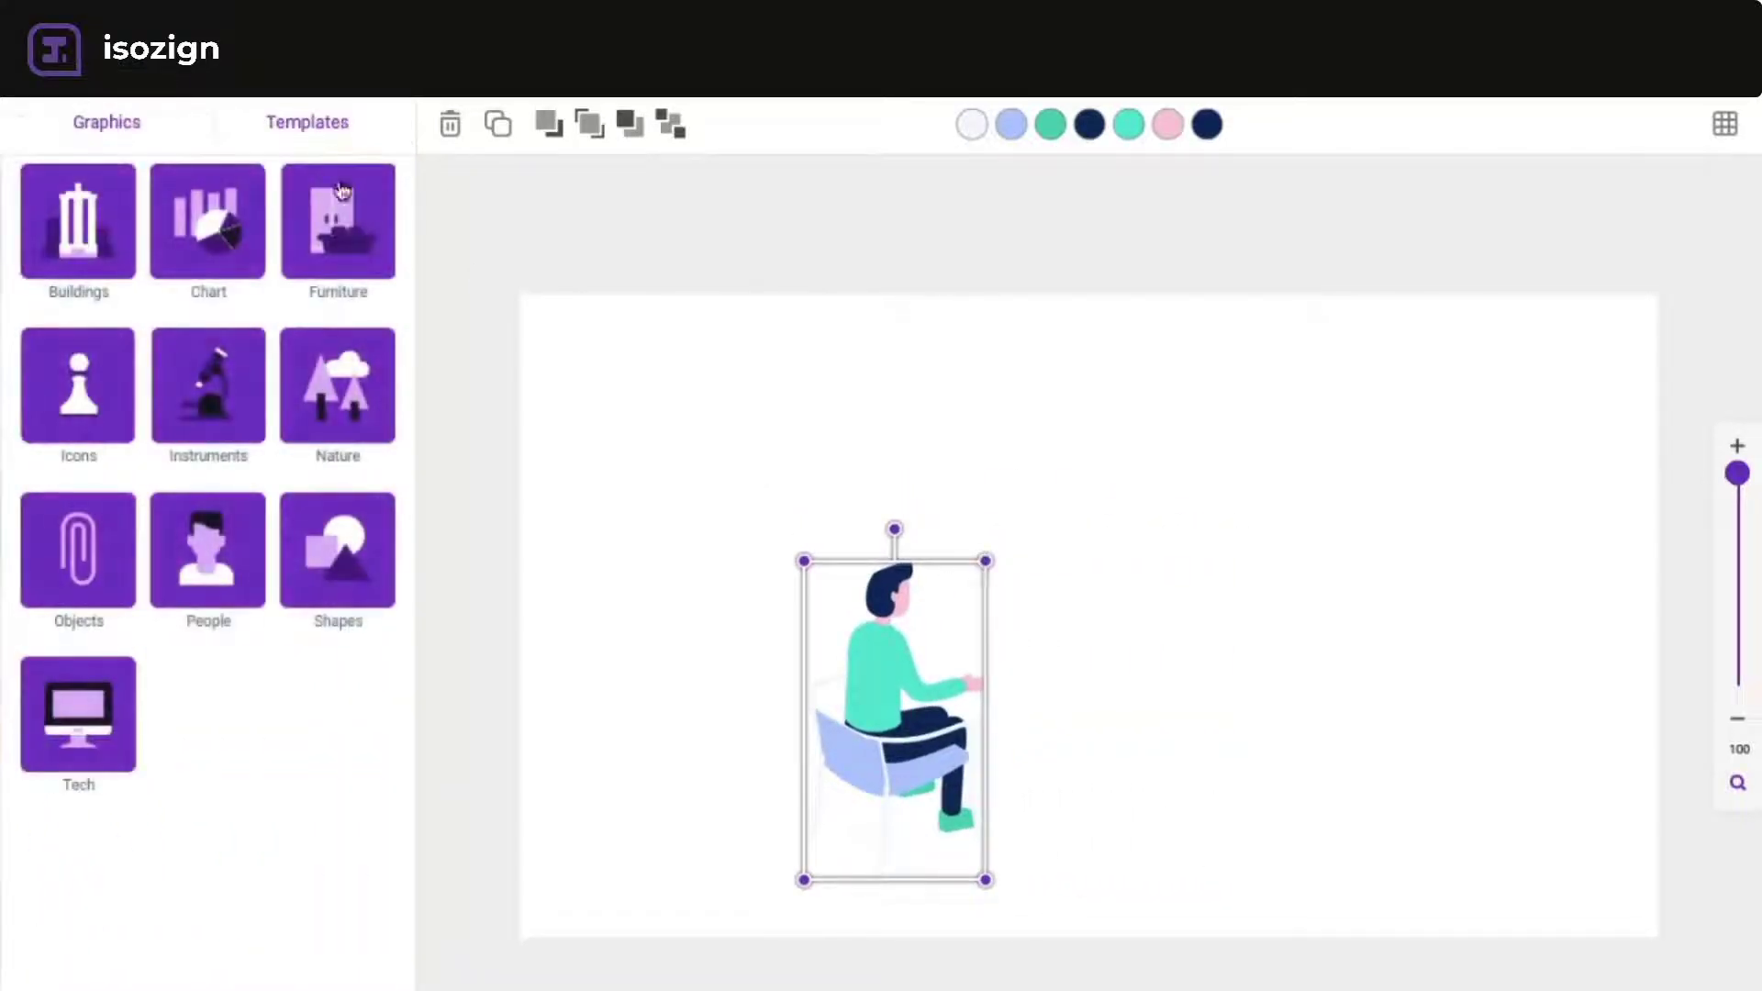
- Add furniture and a monitor, enlarging the monitor onto the desk
{"action": "left_click", "coordinate": [337, 222]}
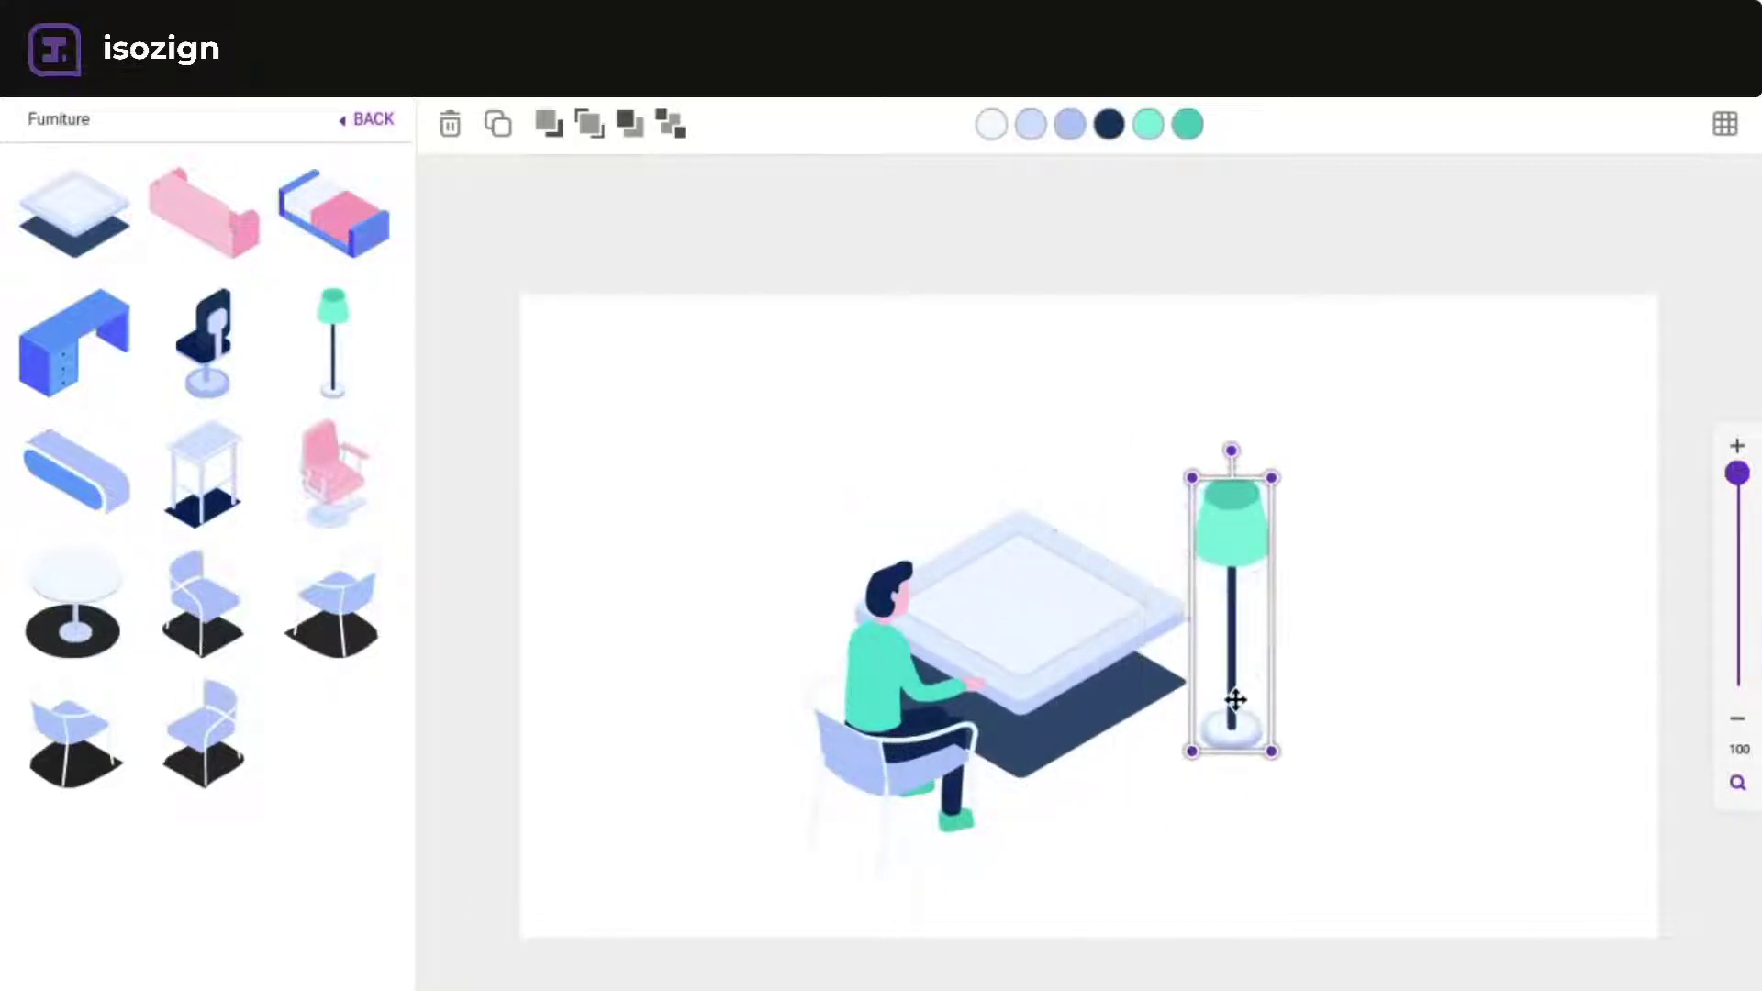
{"action": "left_click", "coordinate": [1727, 124]}
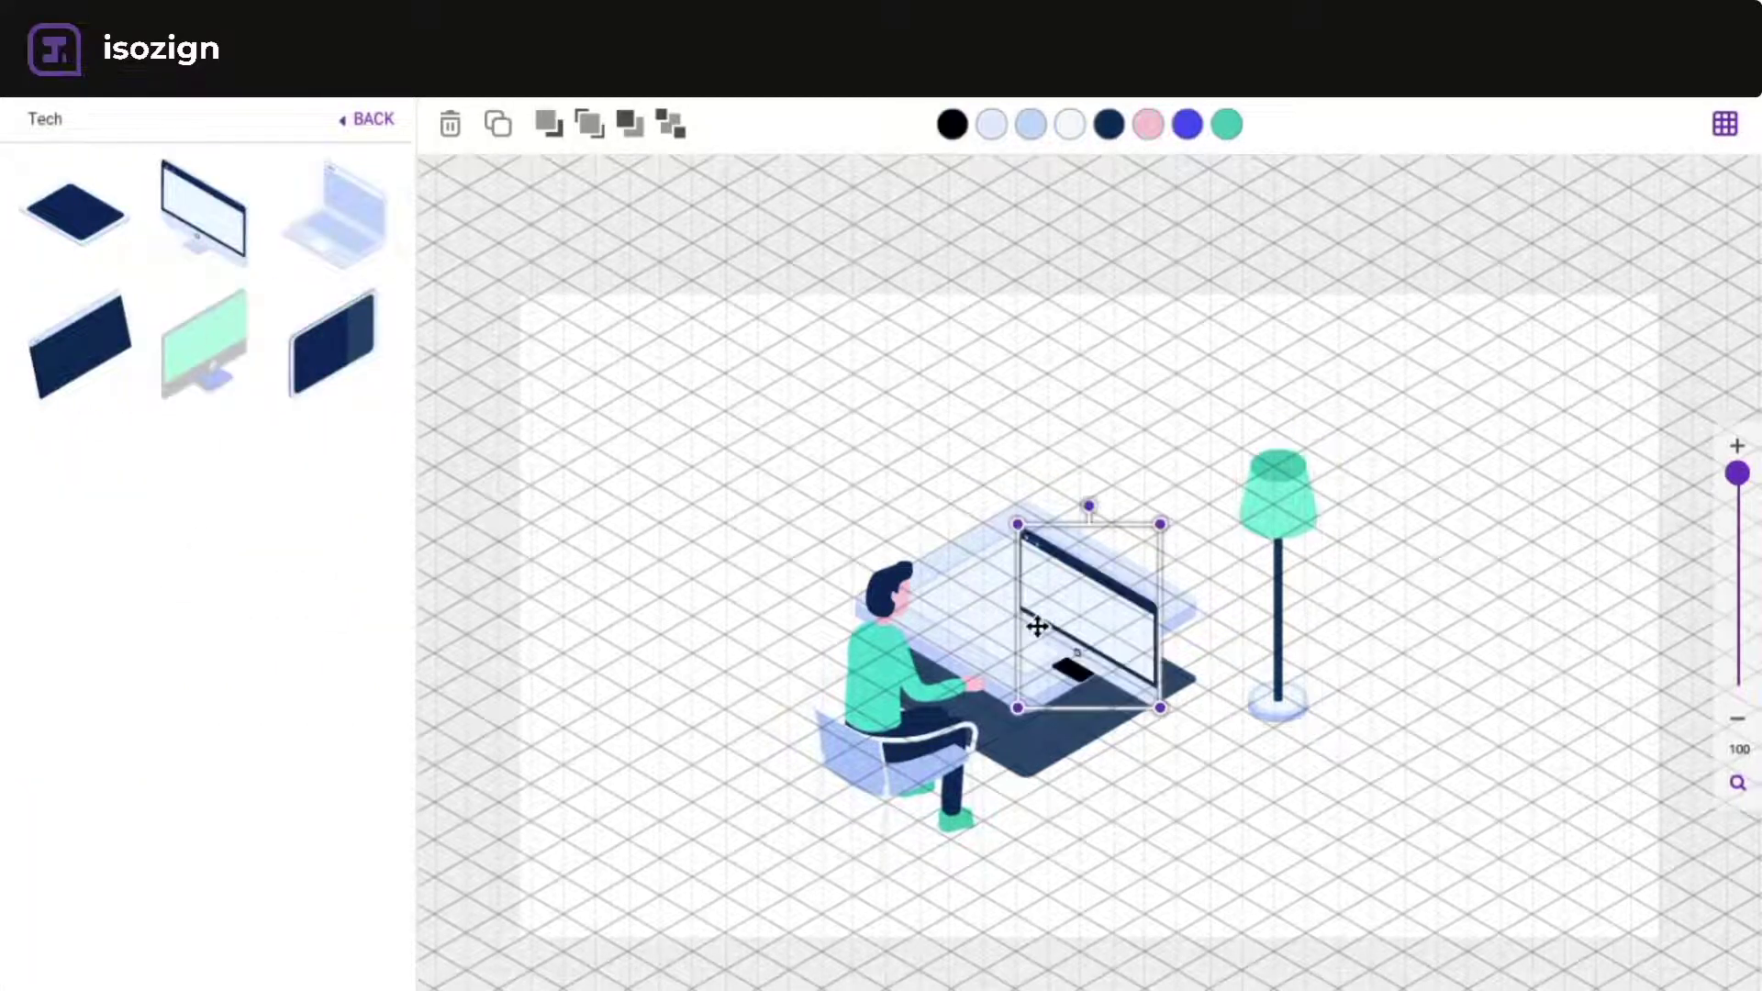
{"action": "left_click_drag", "start_coordinate": [1084, 618], "coordinate": [1040, 551]}
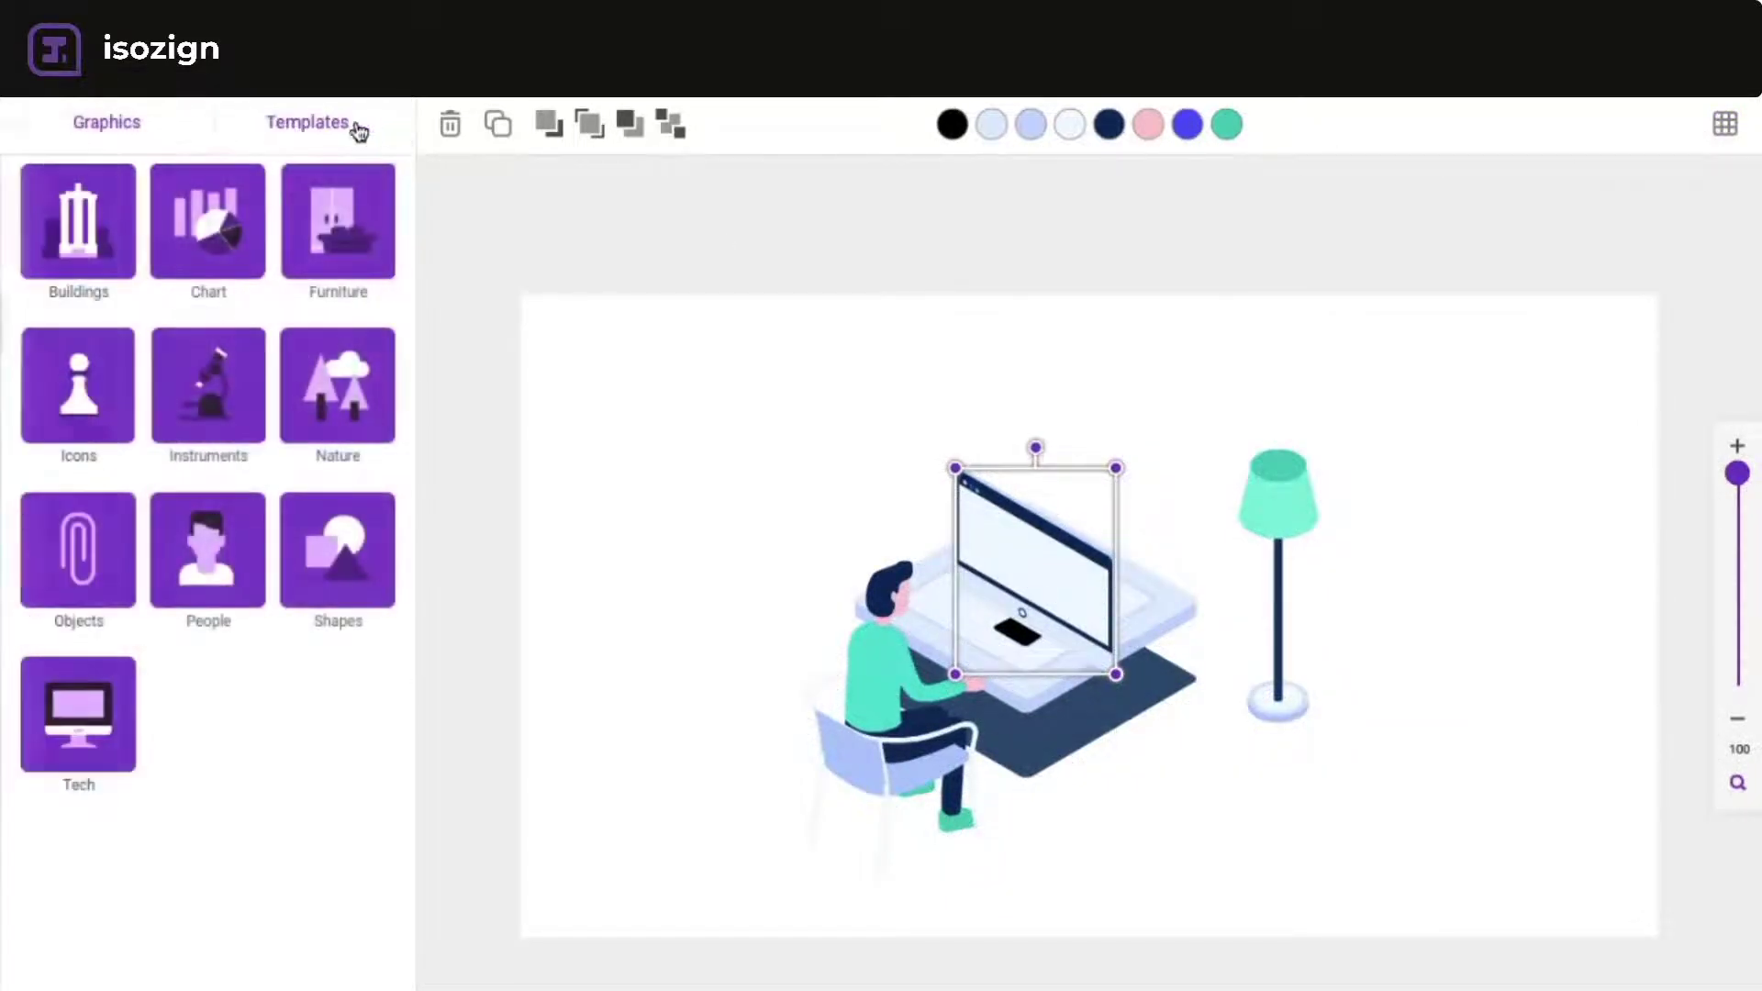
- Add the text lines chart graphic and fit it onto the monitor screen
{"action": "left_click", "coordinate": [206, 222]}
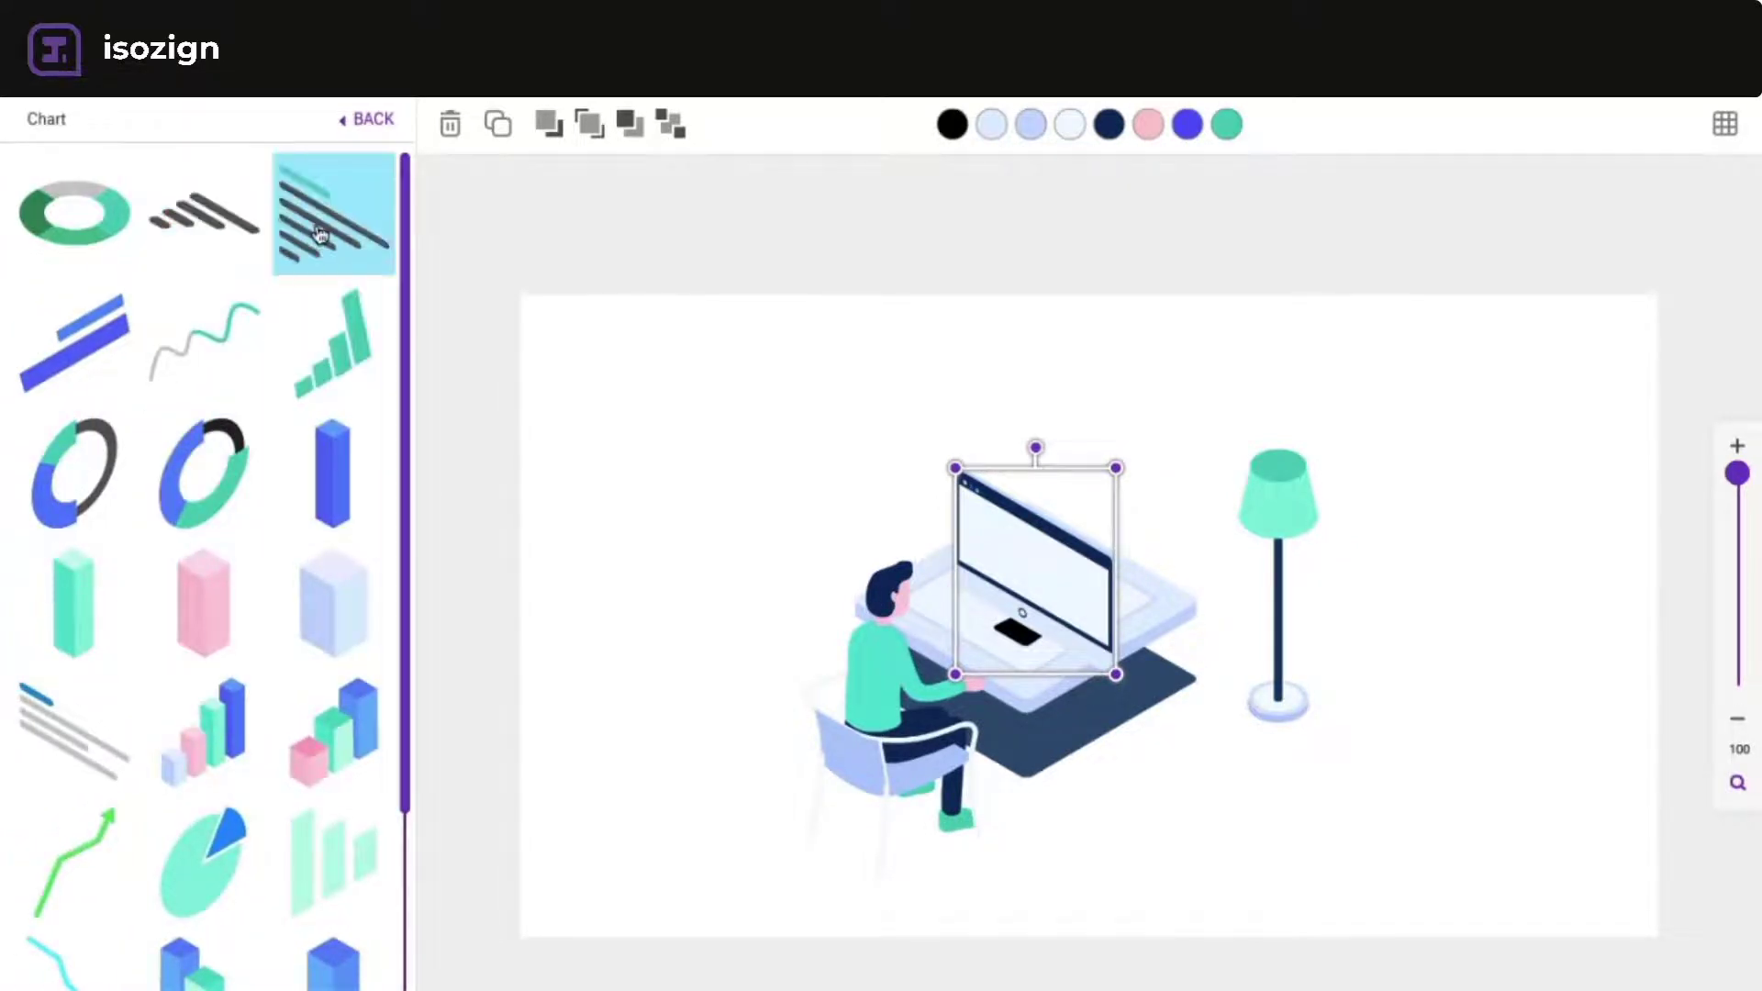
{"action": "left_click", "coordinate": [332, 212]}
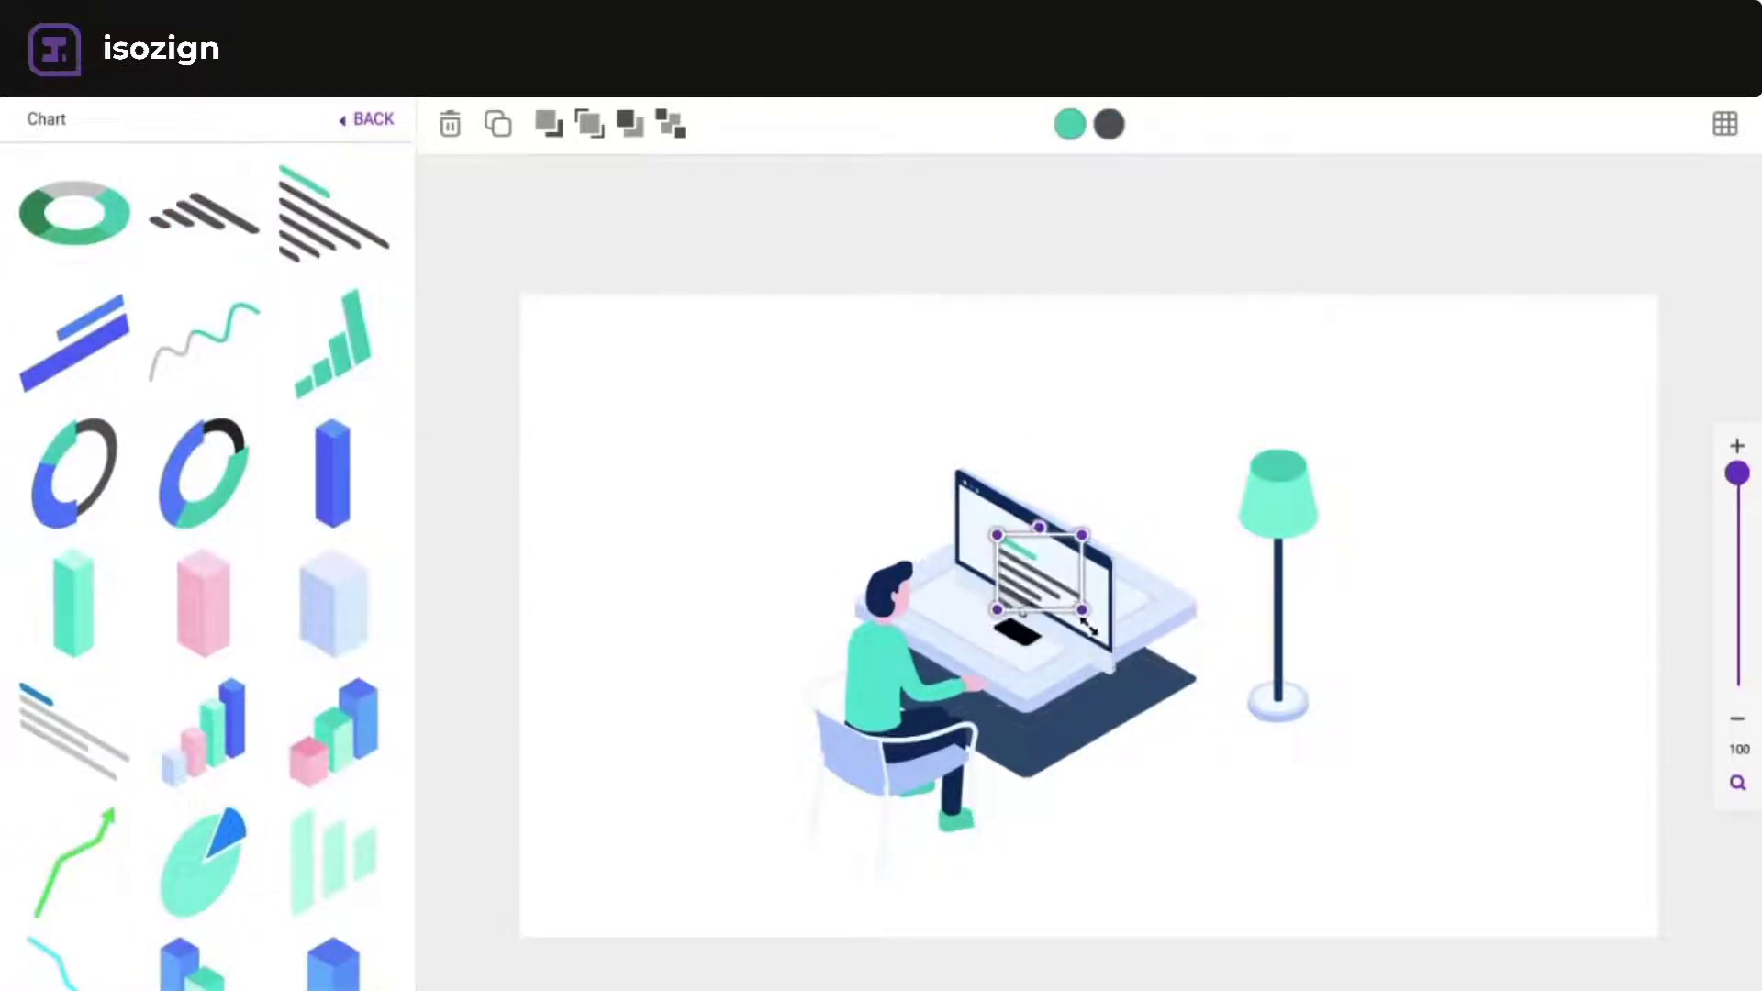
{"action": "left_click_drag", "start_coordinate": [1046, 579], "coordinate": [1011, 545]}
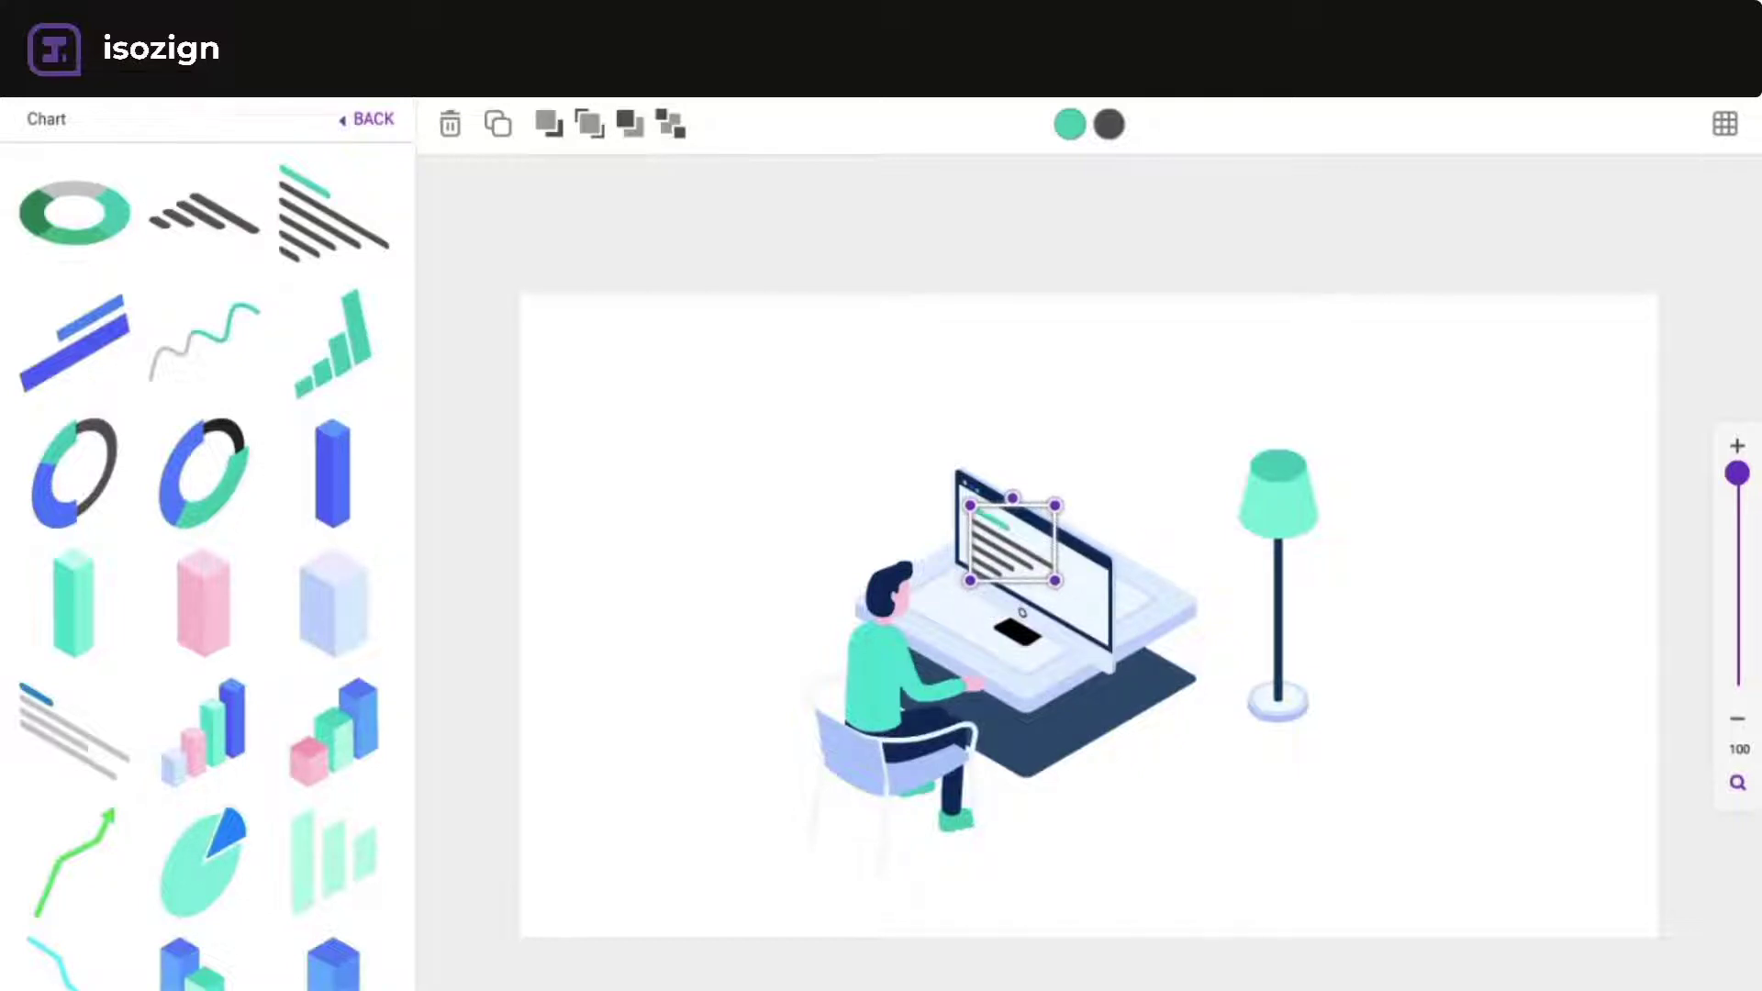
{"action": "mouse_move", "coordinate": [204, 731]}
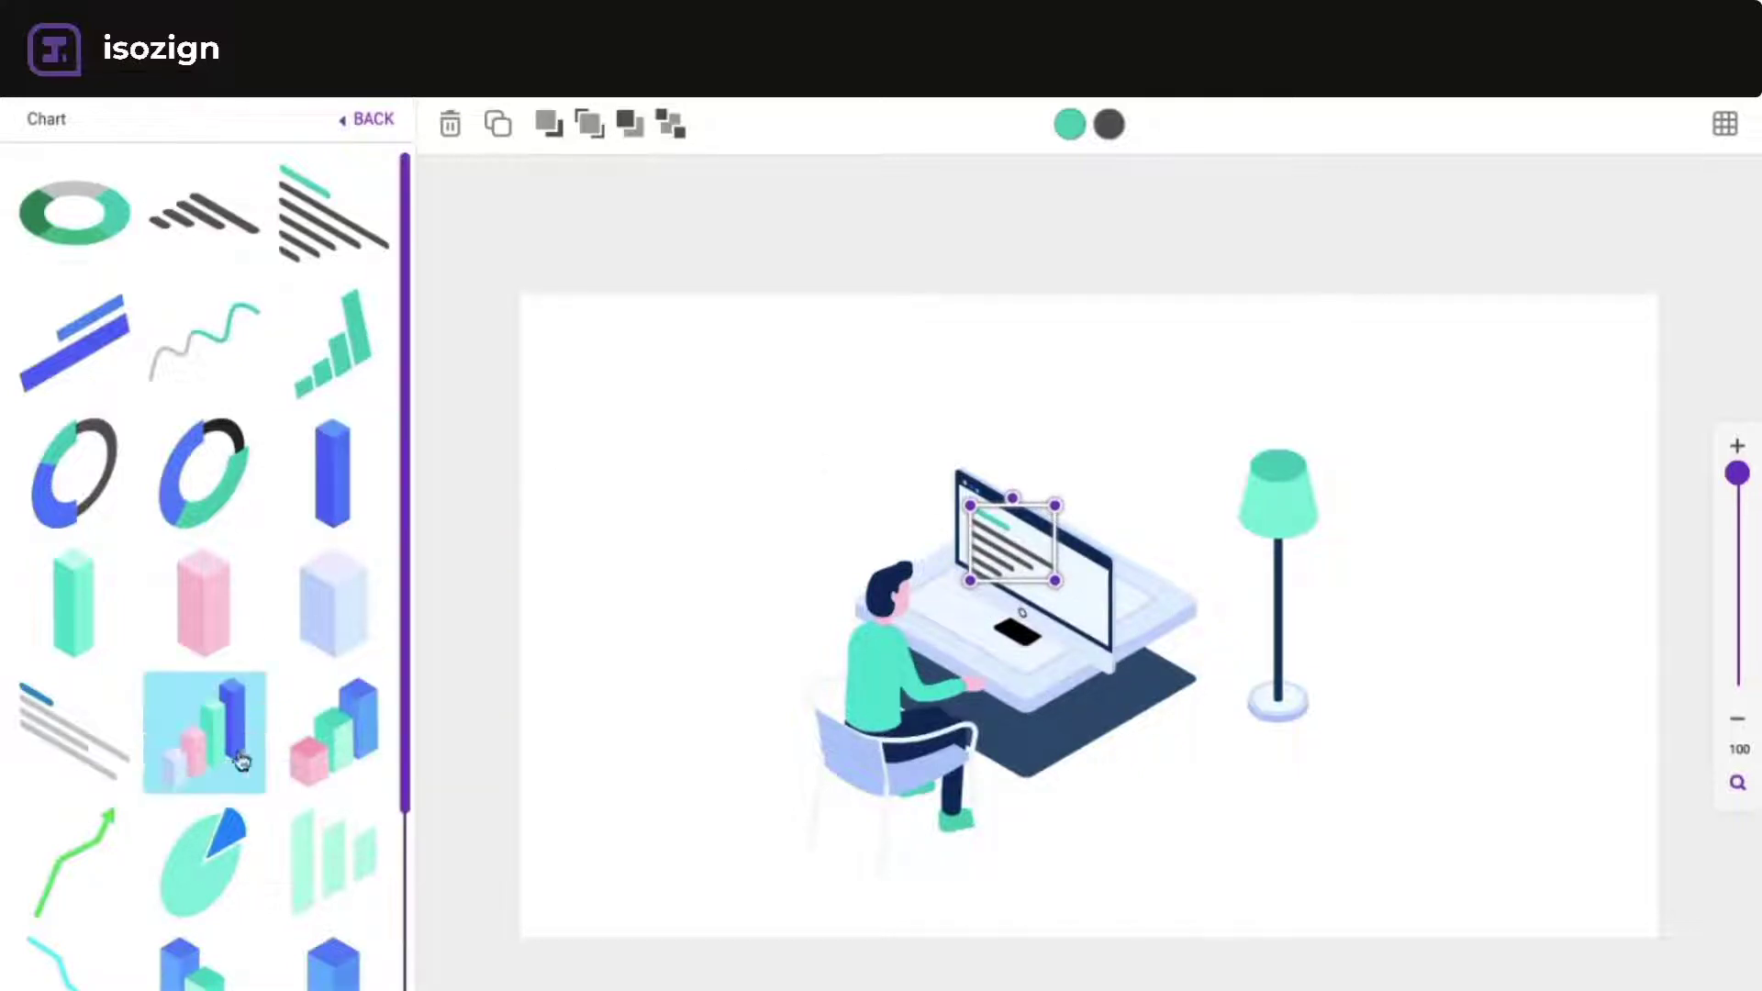
- Add the 3D bar chart and place it on the desk behind the monitor
{"action": "left_click", "coordinate": [203, 731]}
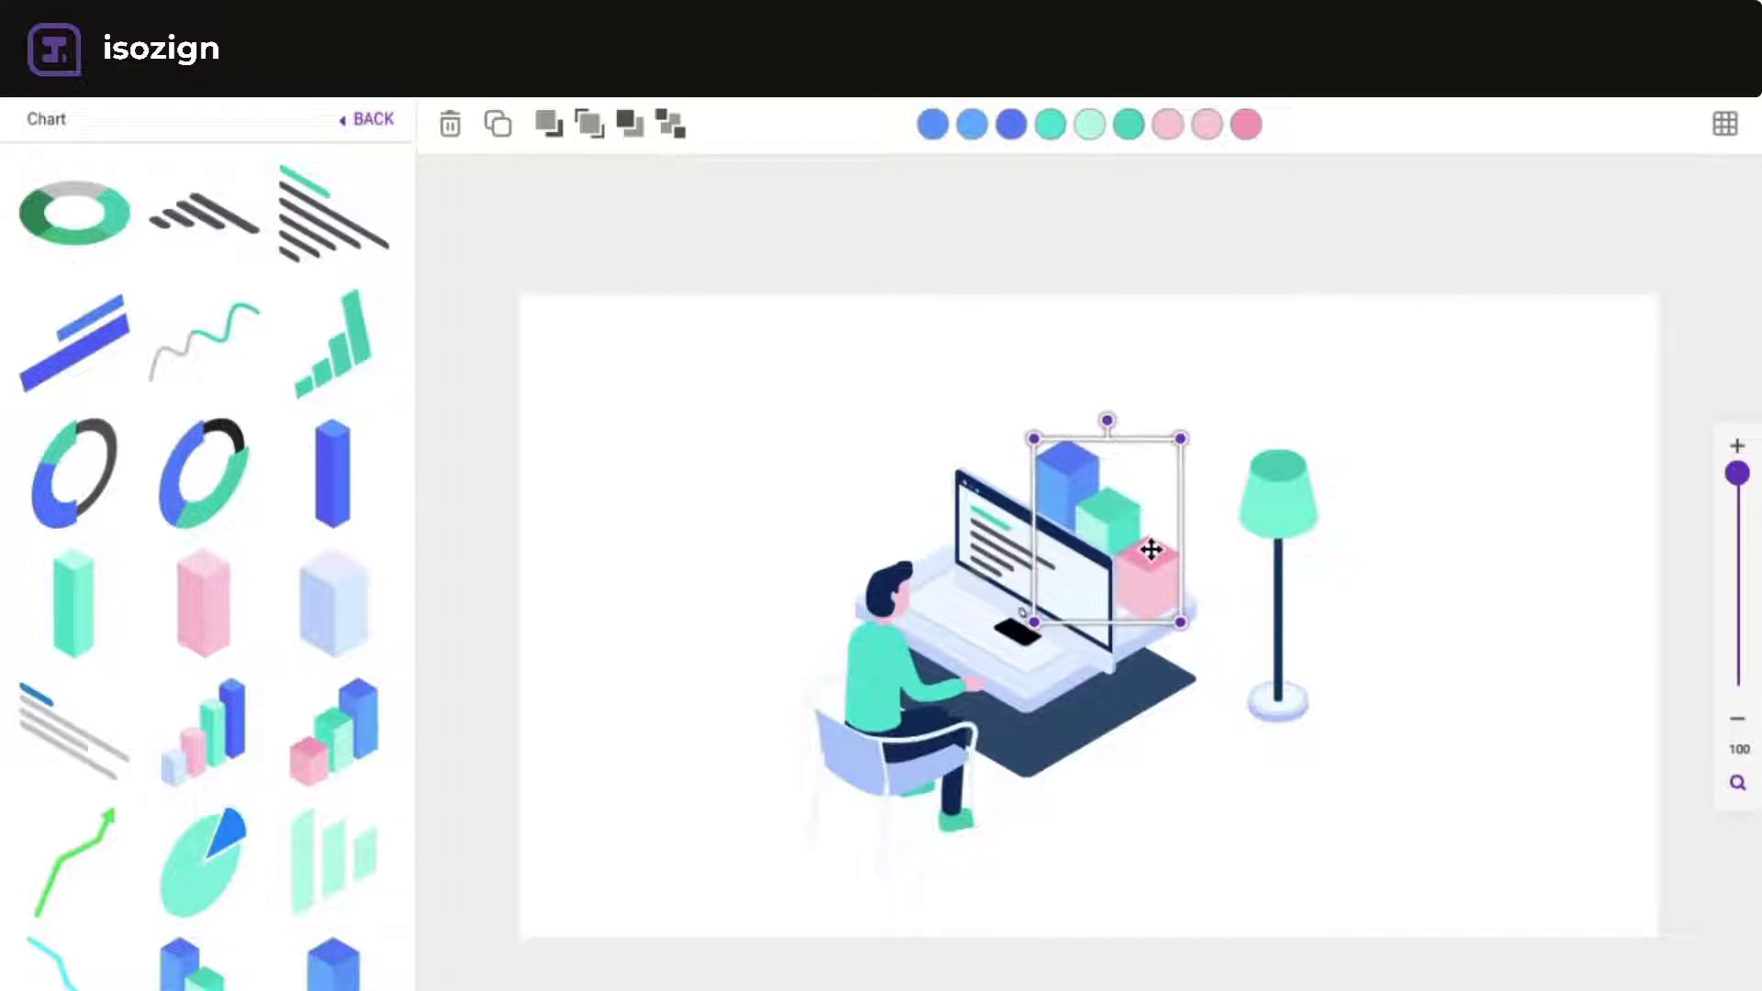
{"action": "left_click_drag", "start_coordinate": [1150, 550], "coordinate": [1084, 506]}
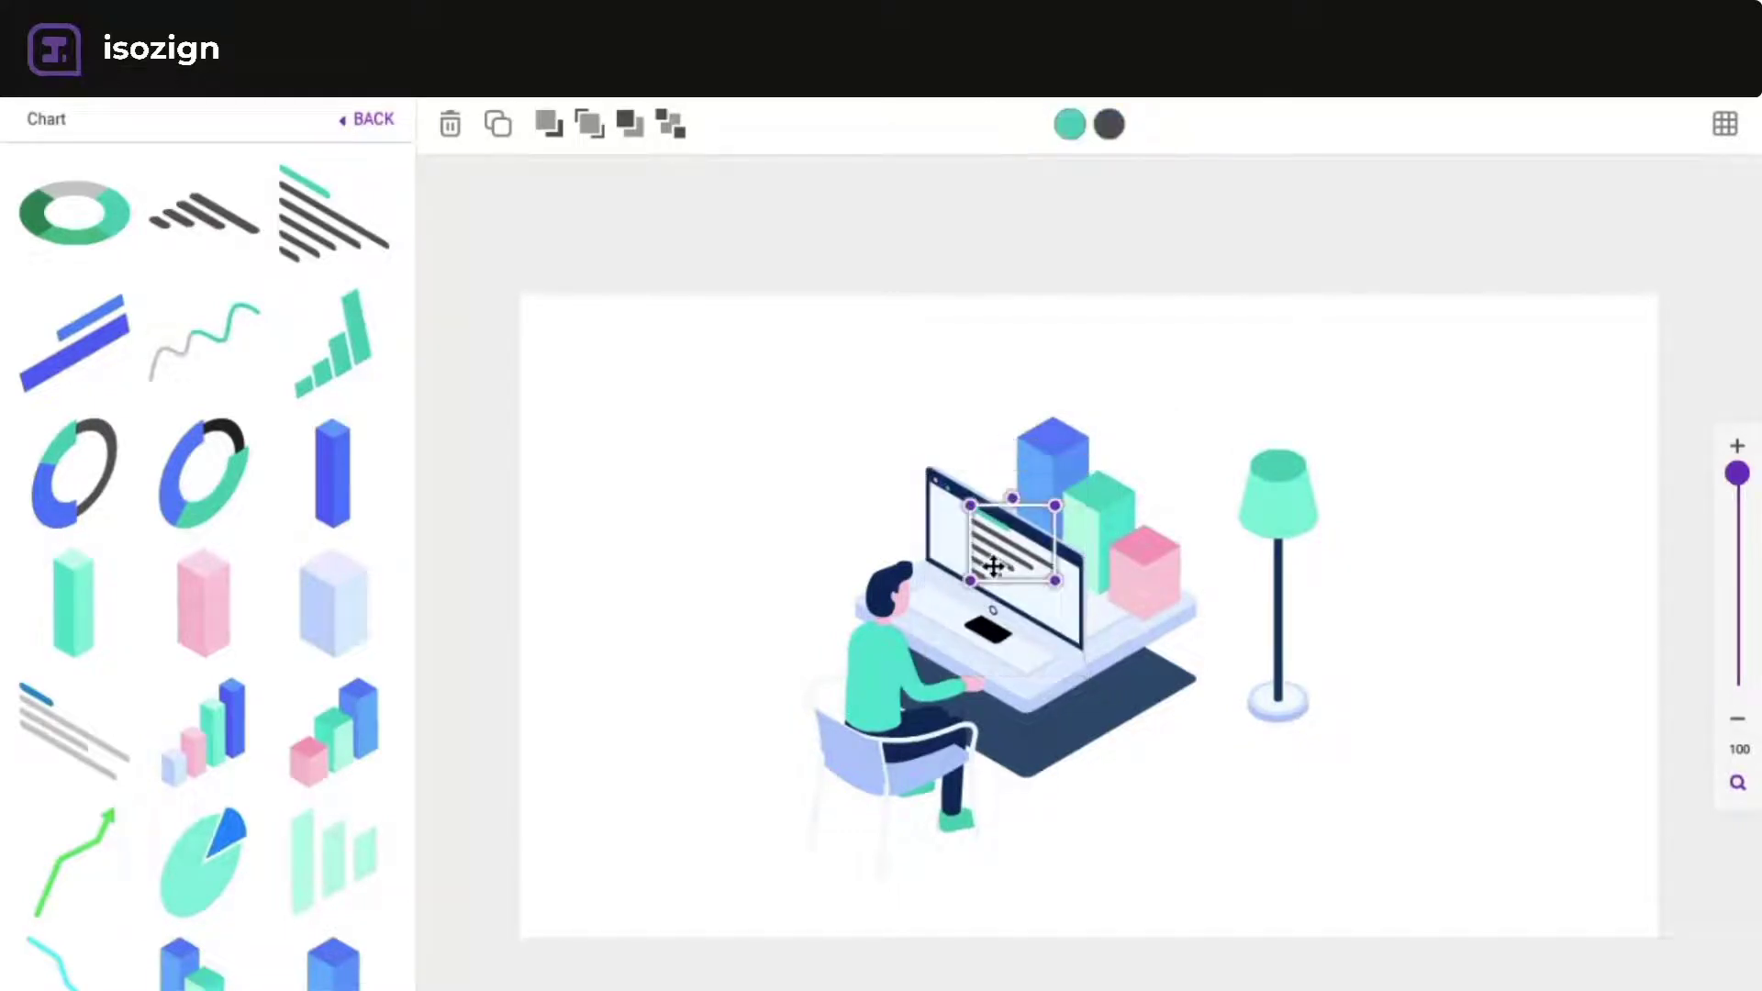
{"action": "left_click", "coordinate": [826, 478]}
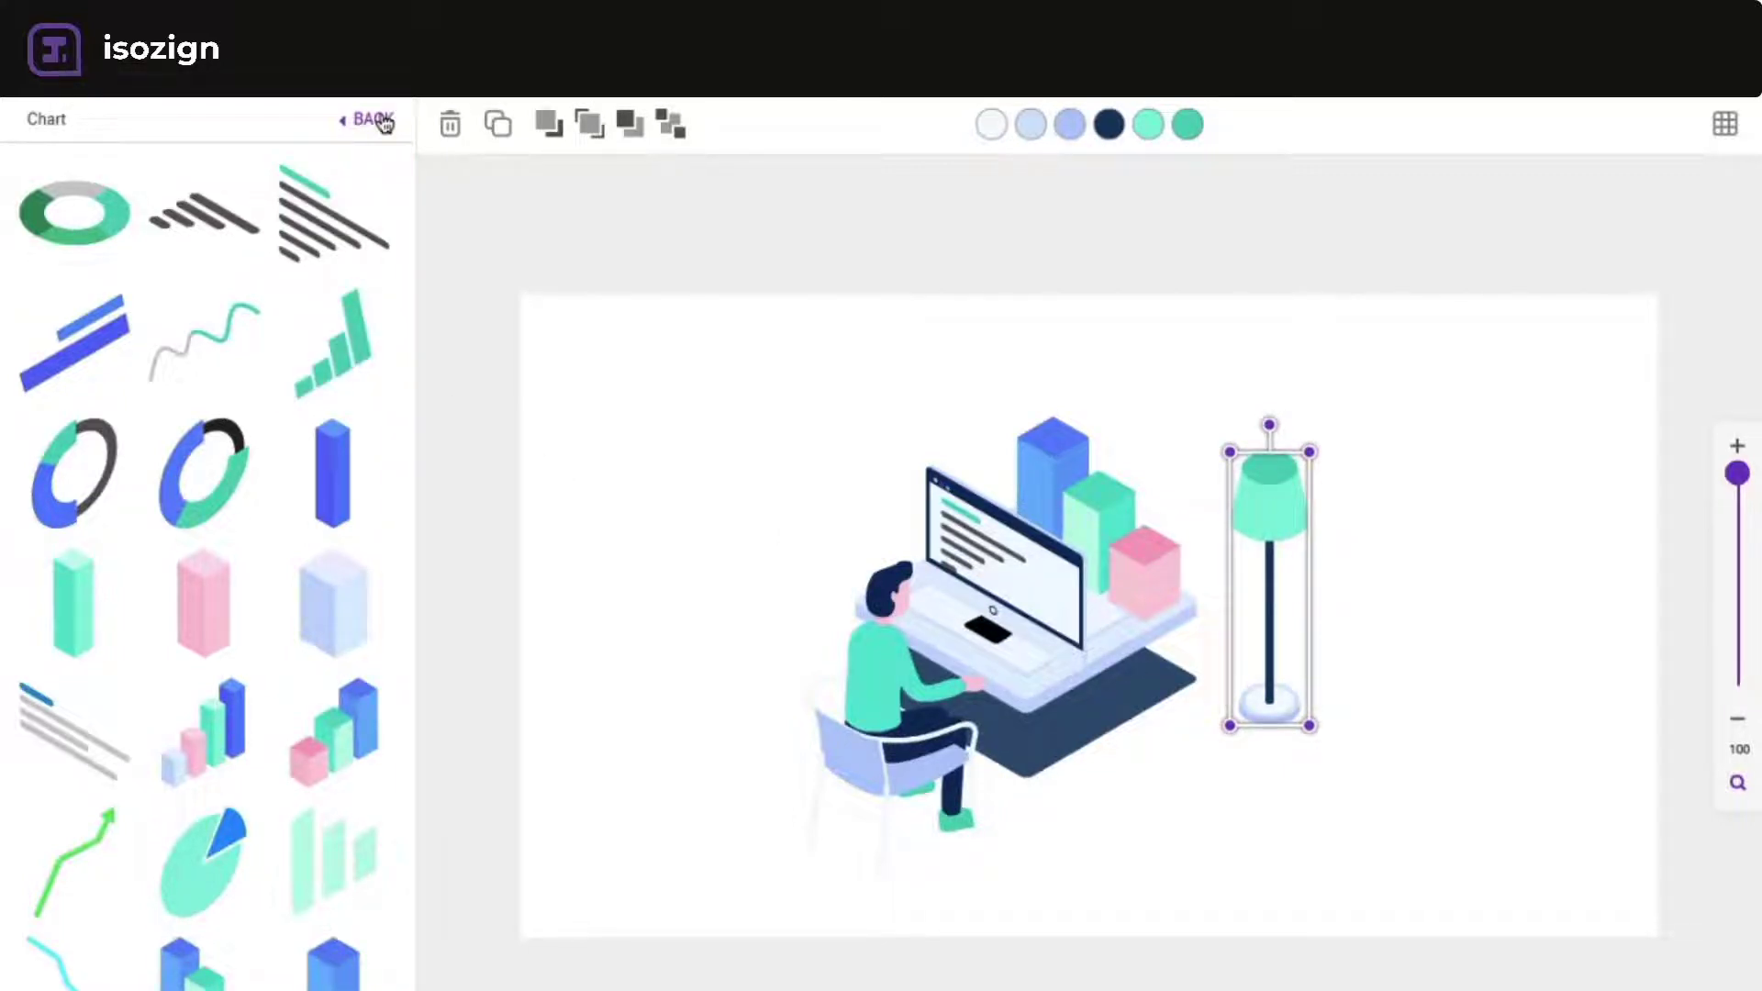
{"action": "left_click", "coordinate": [375, 119]}
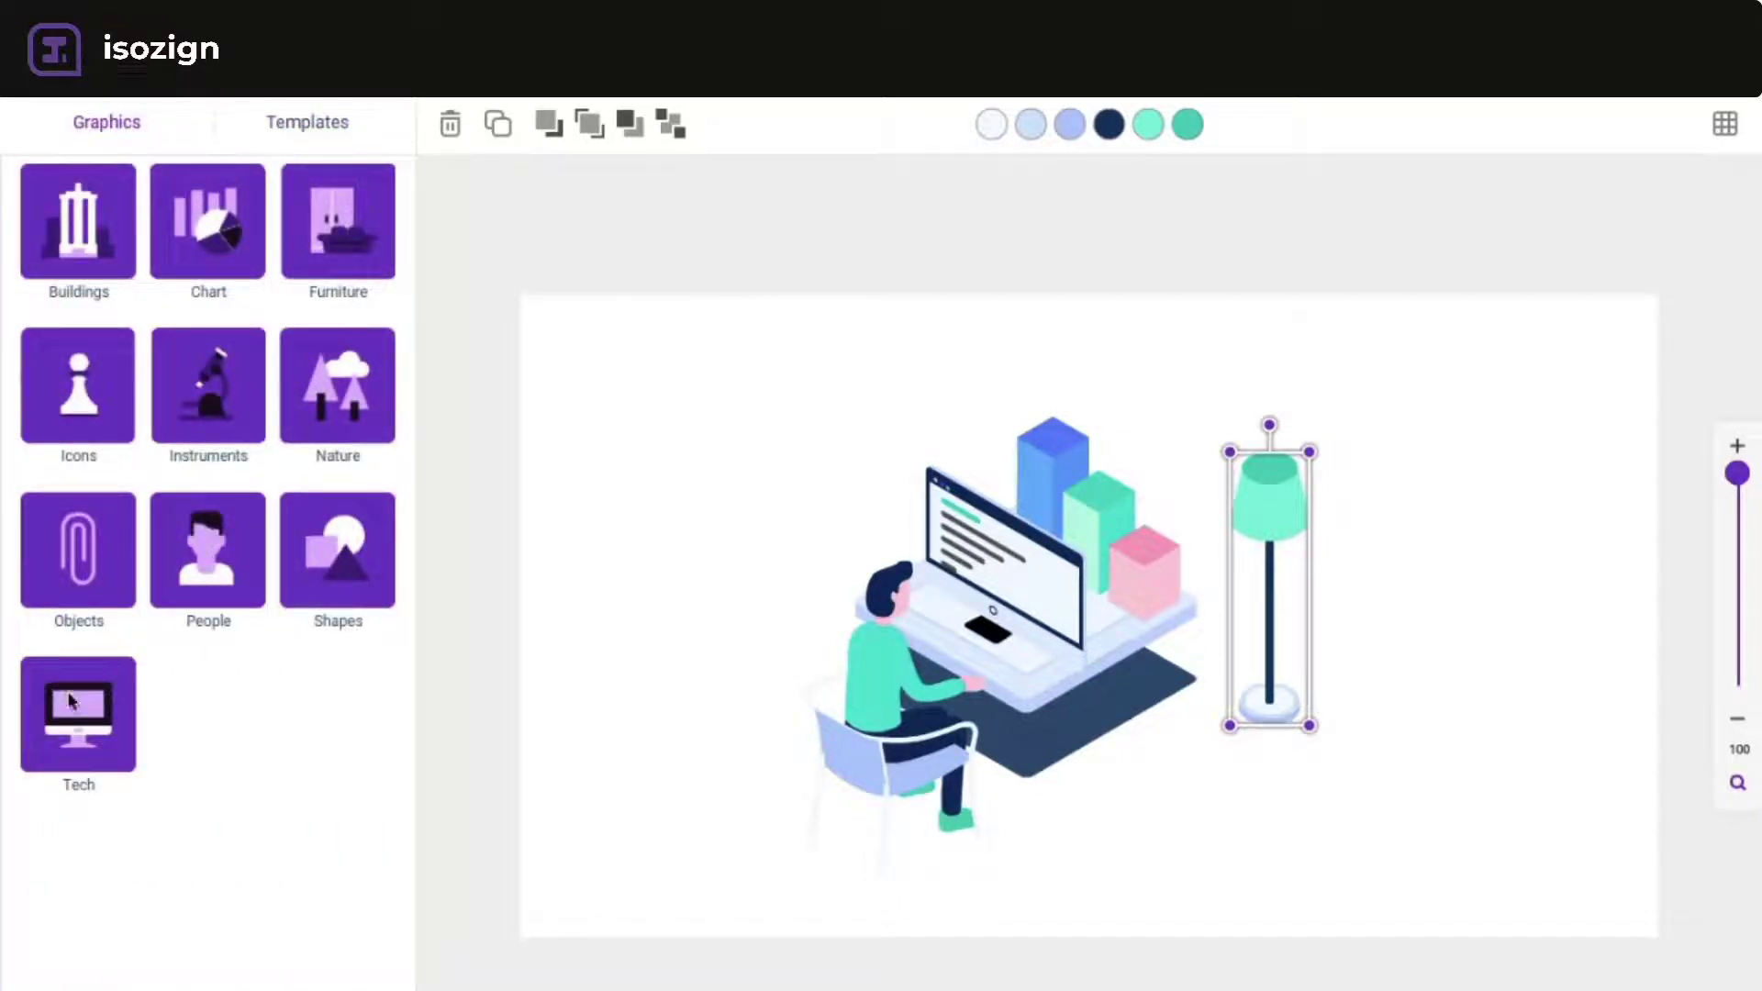
- Add the play button icon from Icons onto the big monitor screen
{"action": "left_click", "coordinate": [77, 714]}
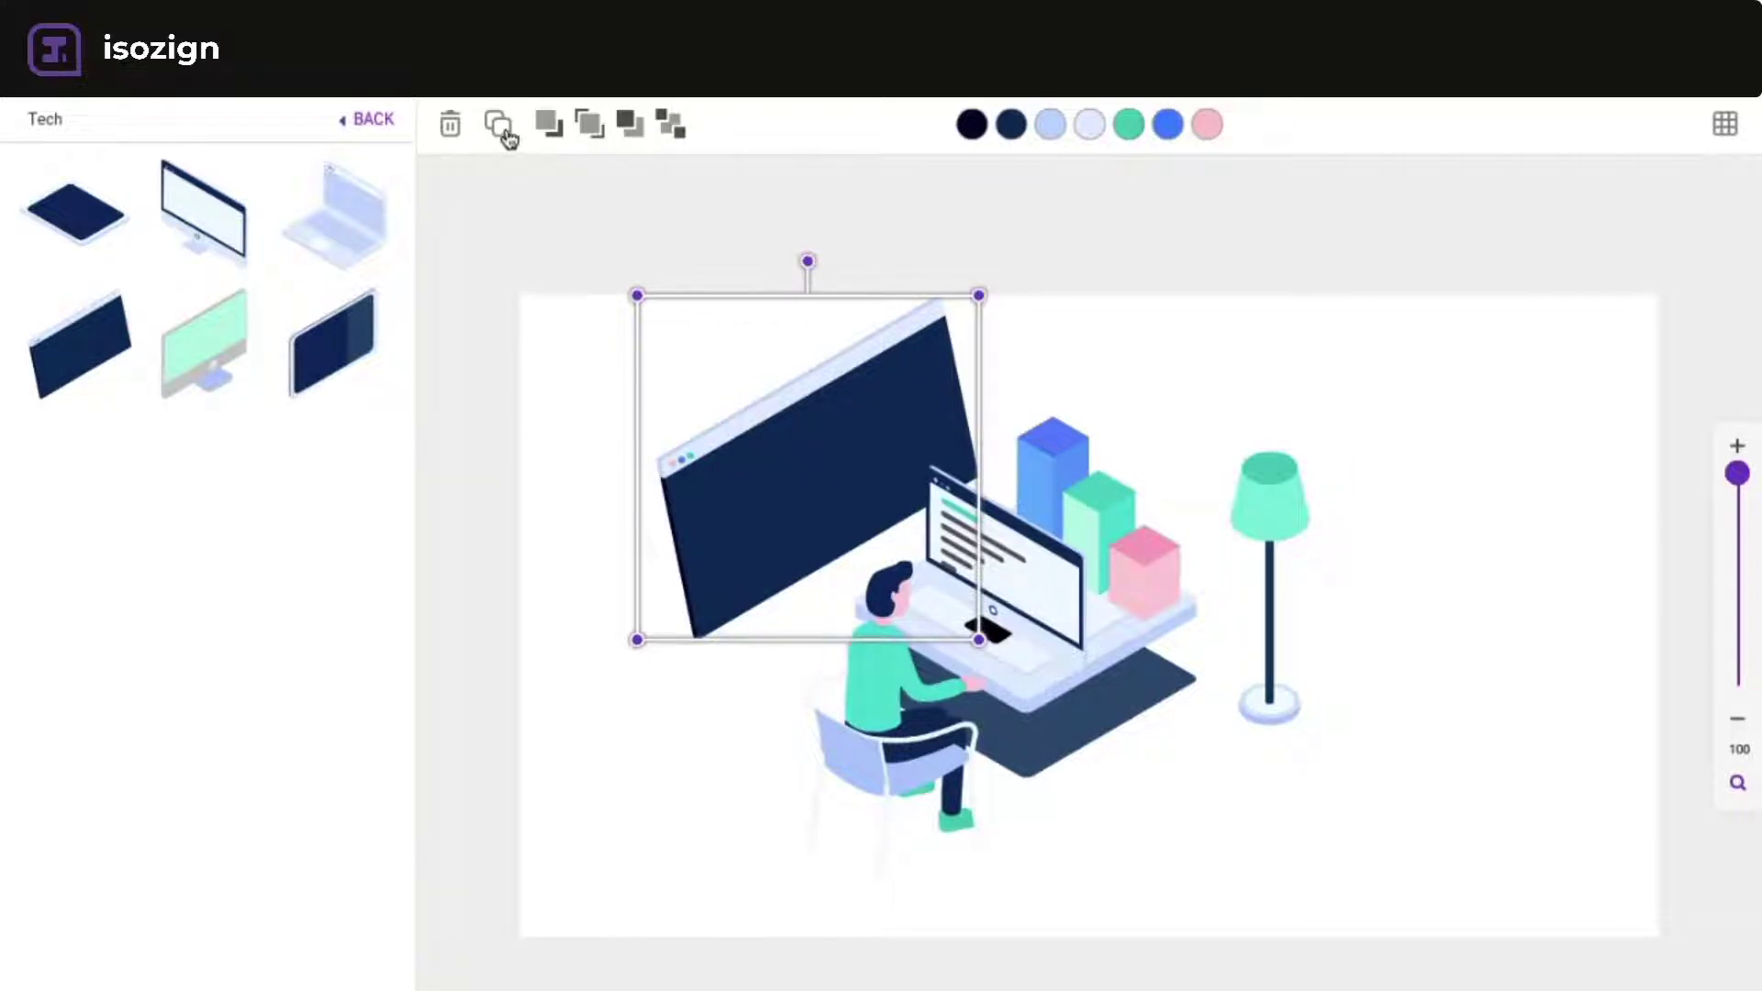
{"action": "left_click", "coordinate": [374, 120]}
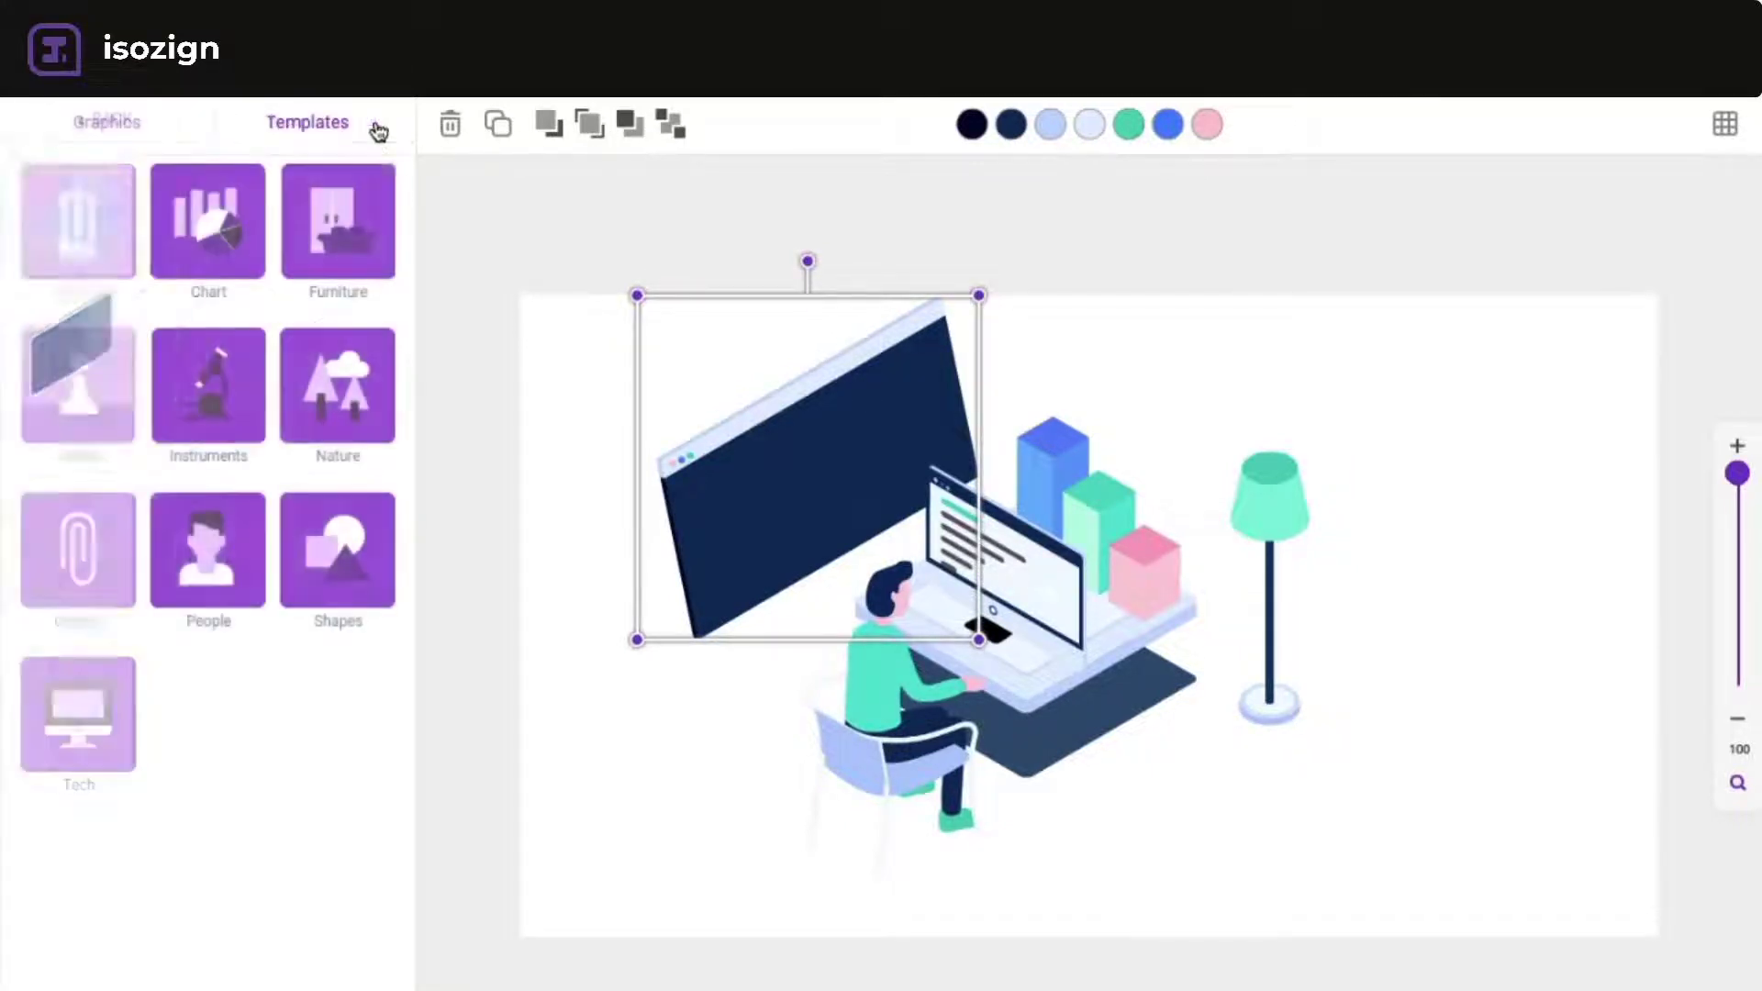
{"action": "left_click", "coordinate": [105, 122]}
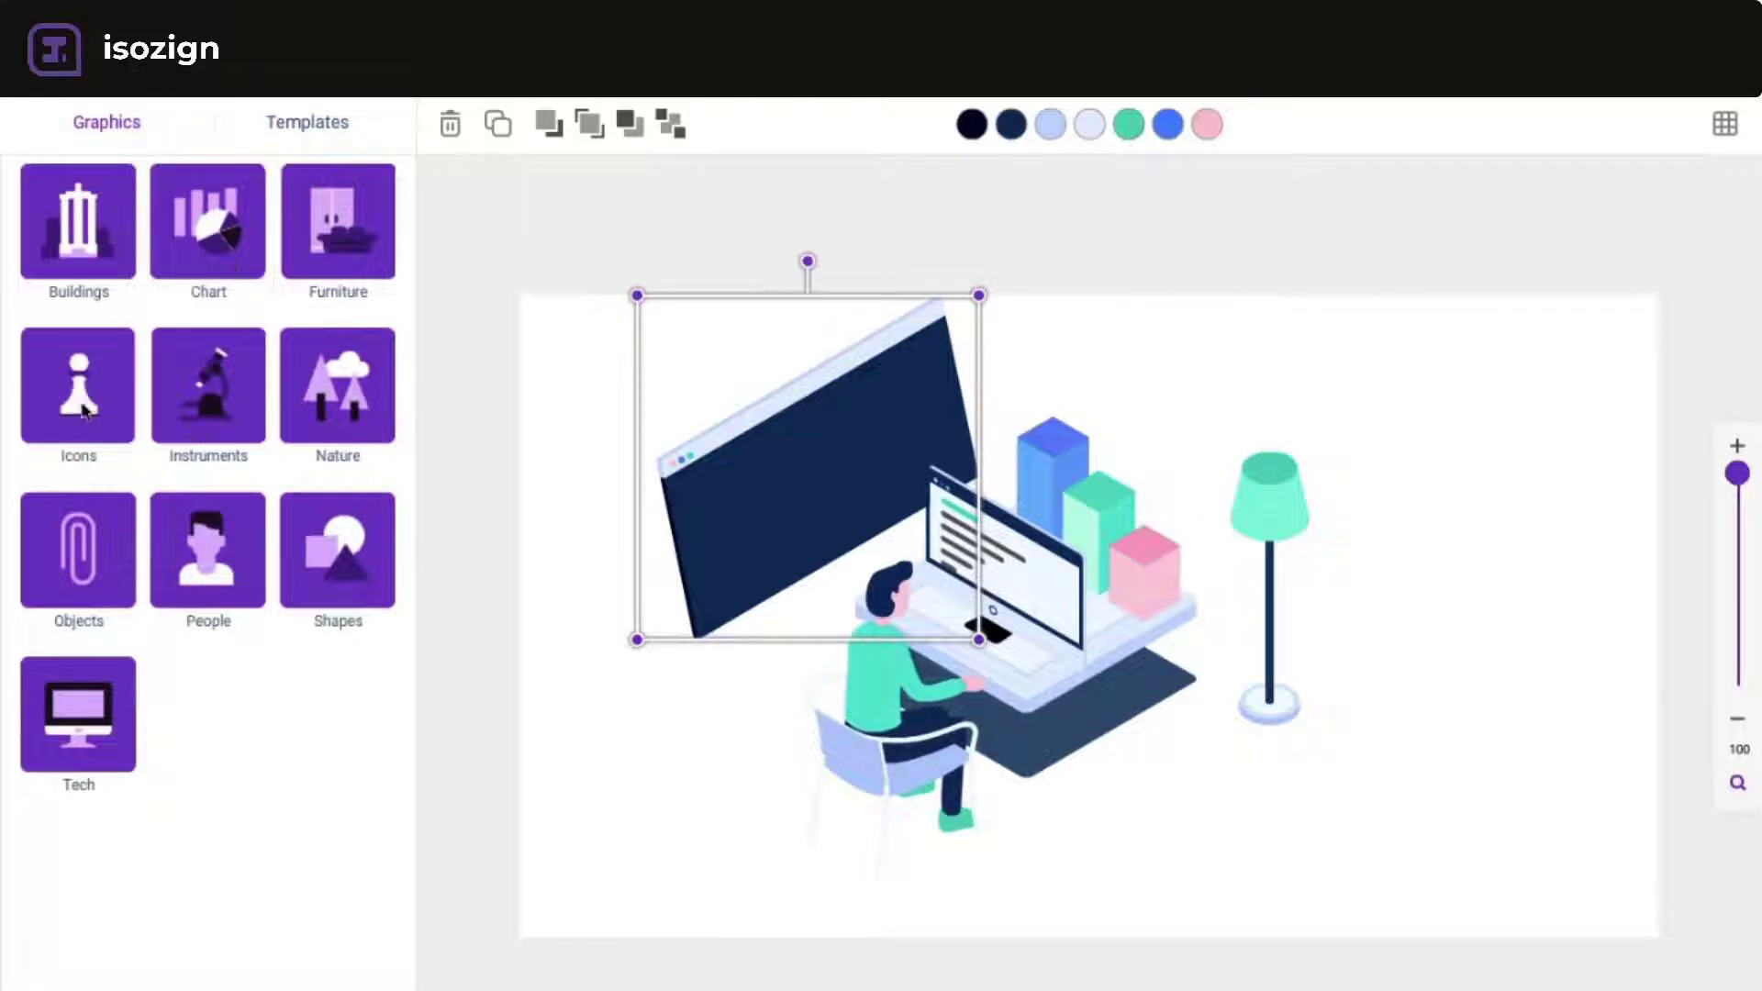
{"action": "left_click", "coordinate": [77, 387]}
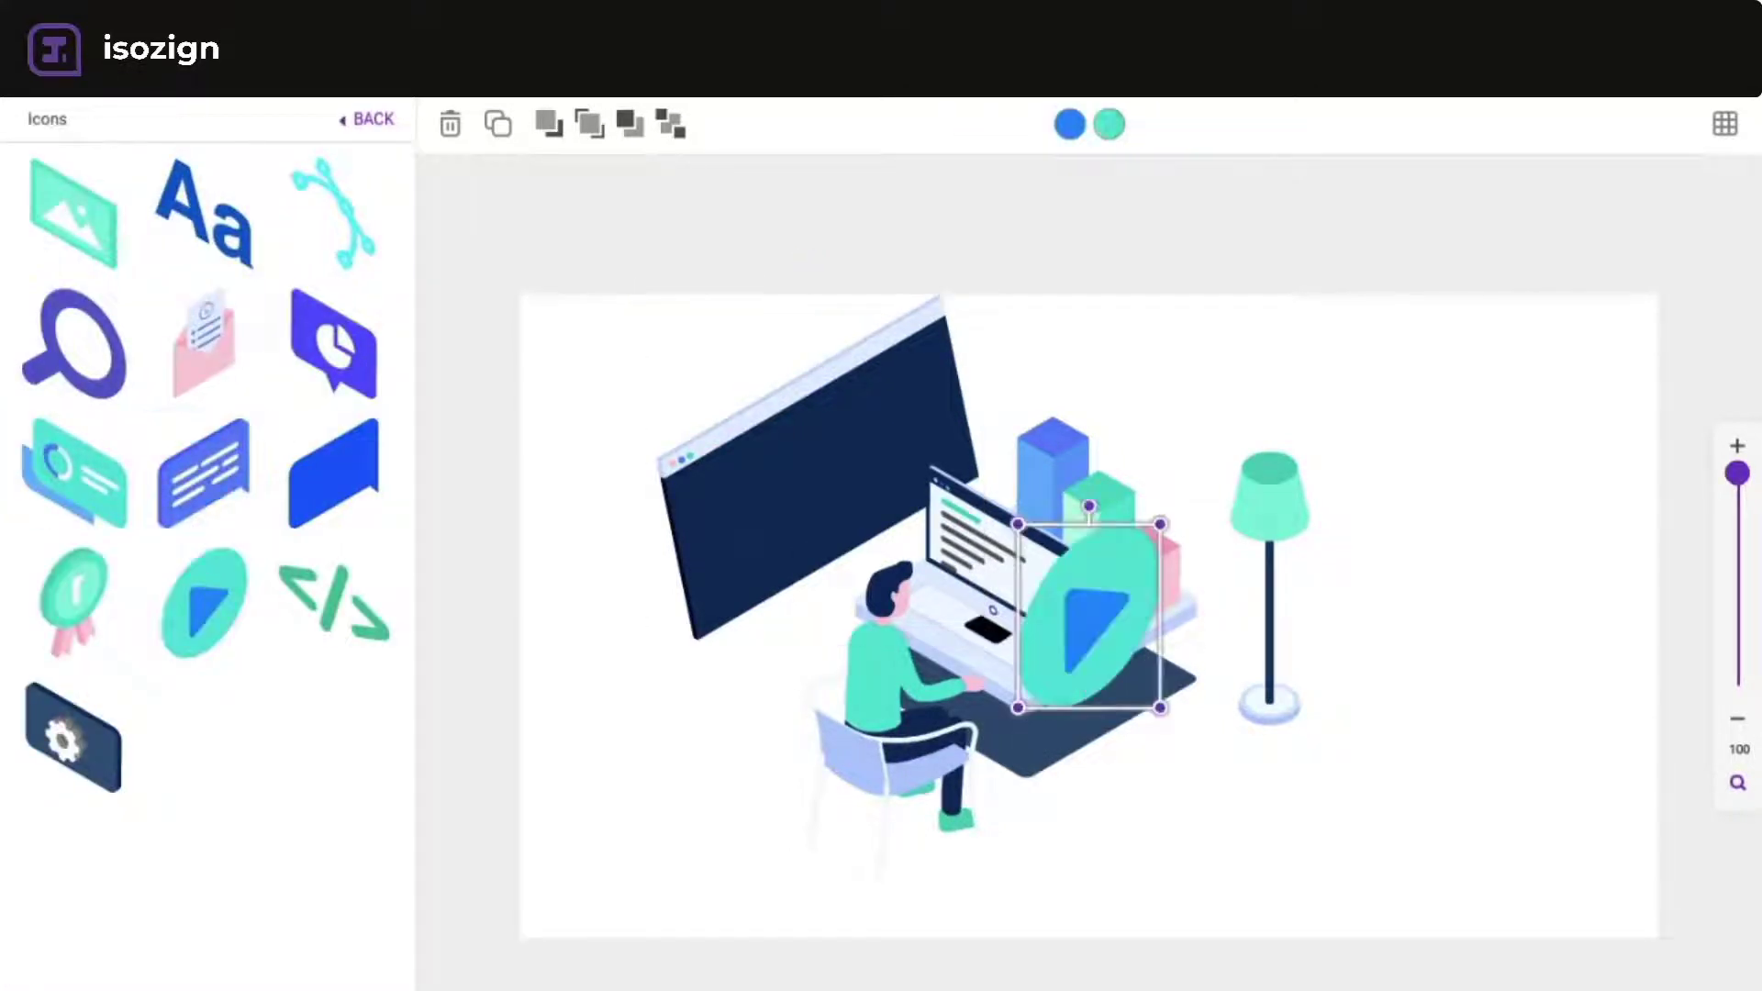
{"action": "left_click_drag", "start_coordinate": [1085, 612], "coordinate": [815, 511]}
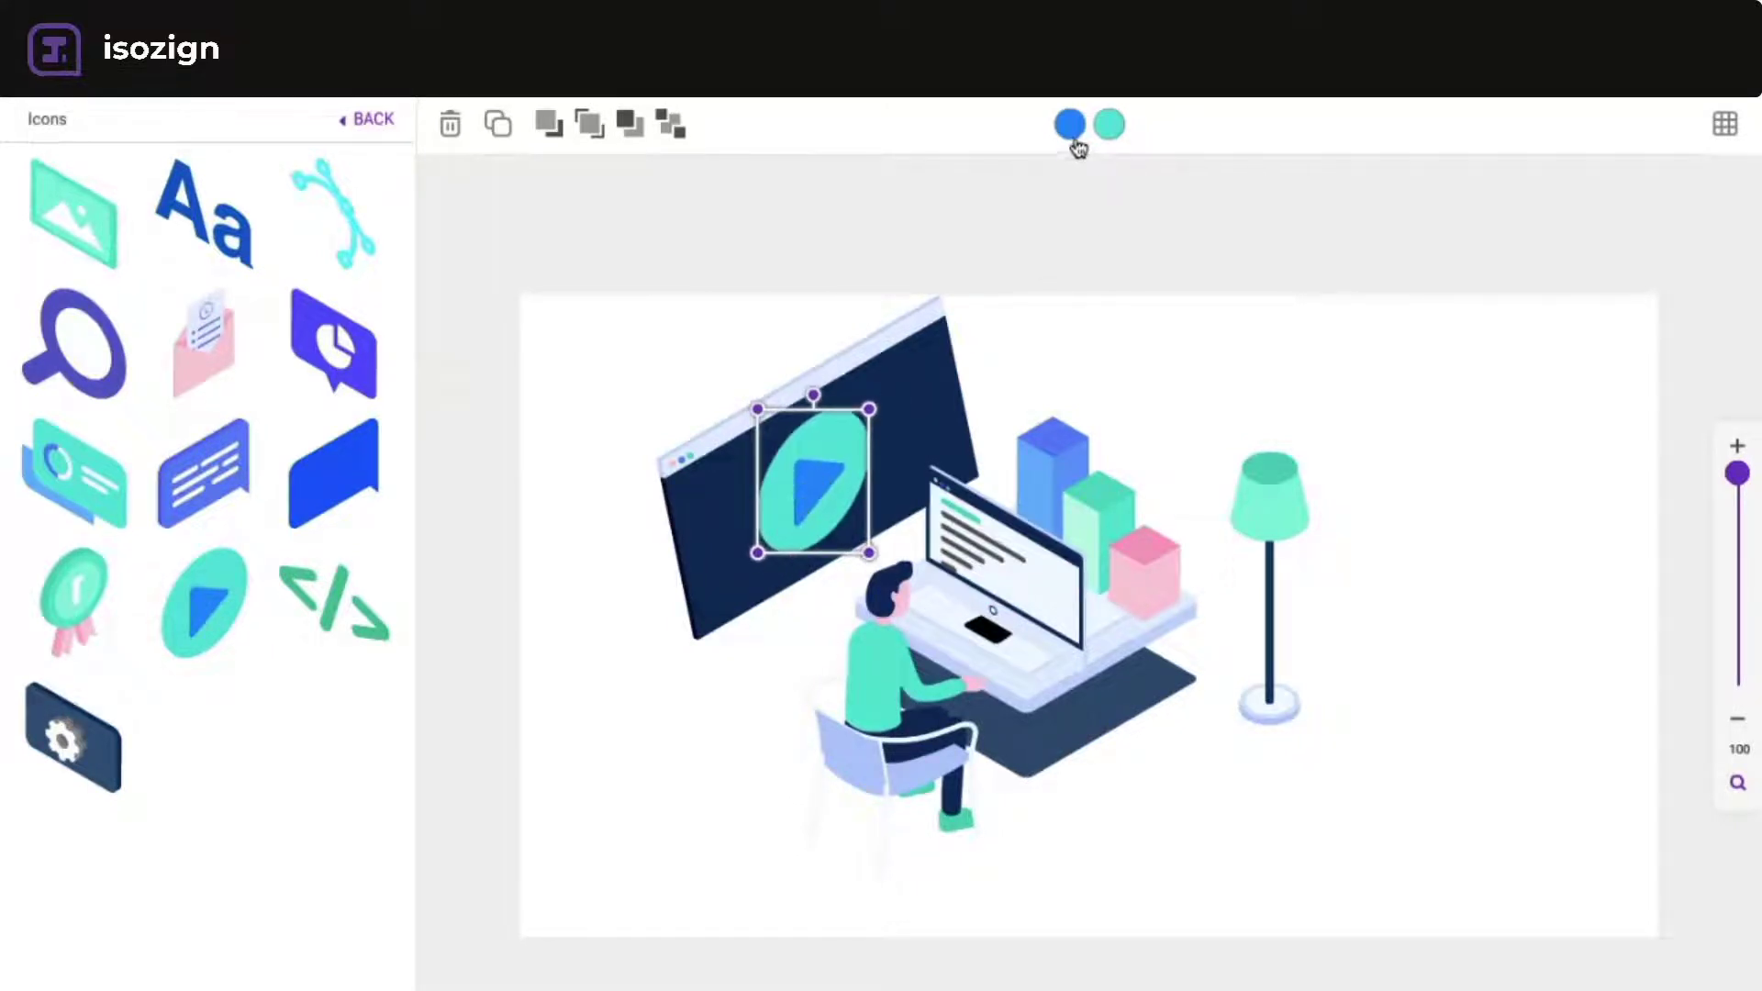
- Colour the play icon with a white triangle and red circle, and shrink it to fit
{"action": "left_click", "coordinate": [1068, 124]}
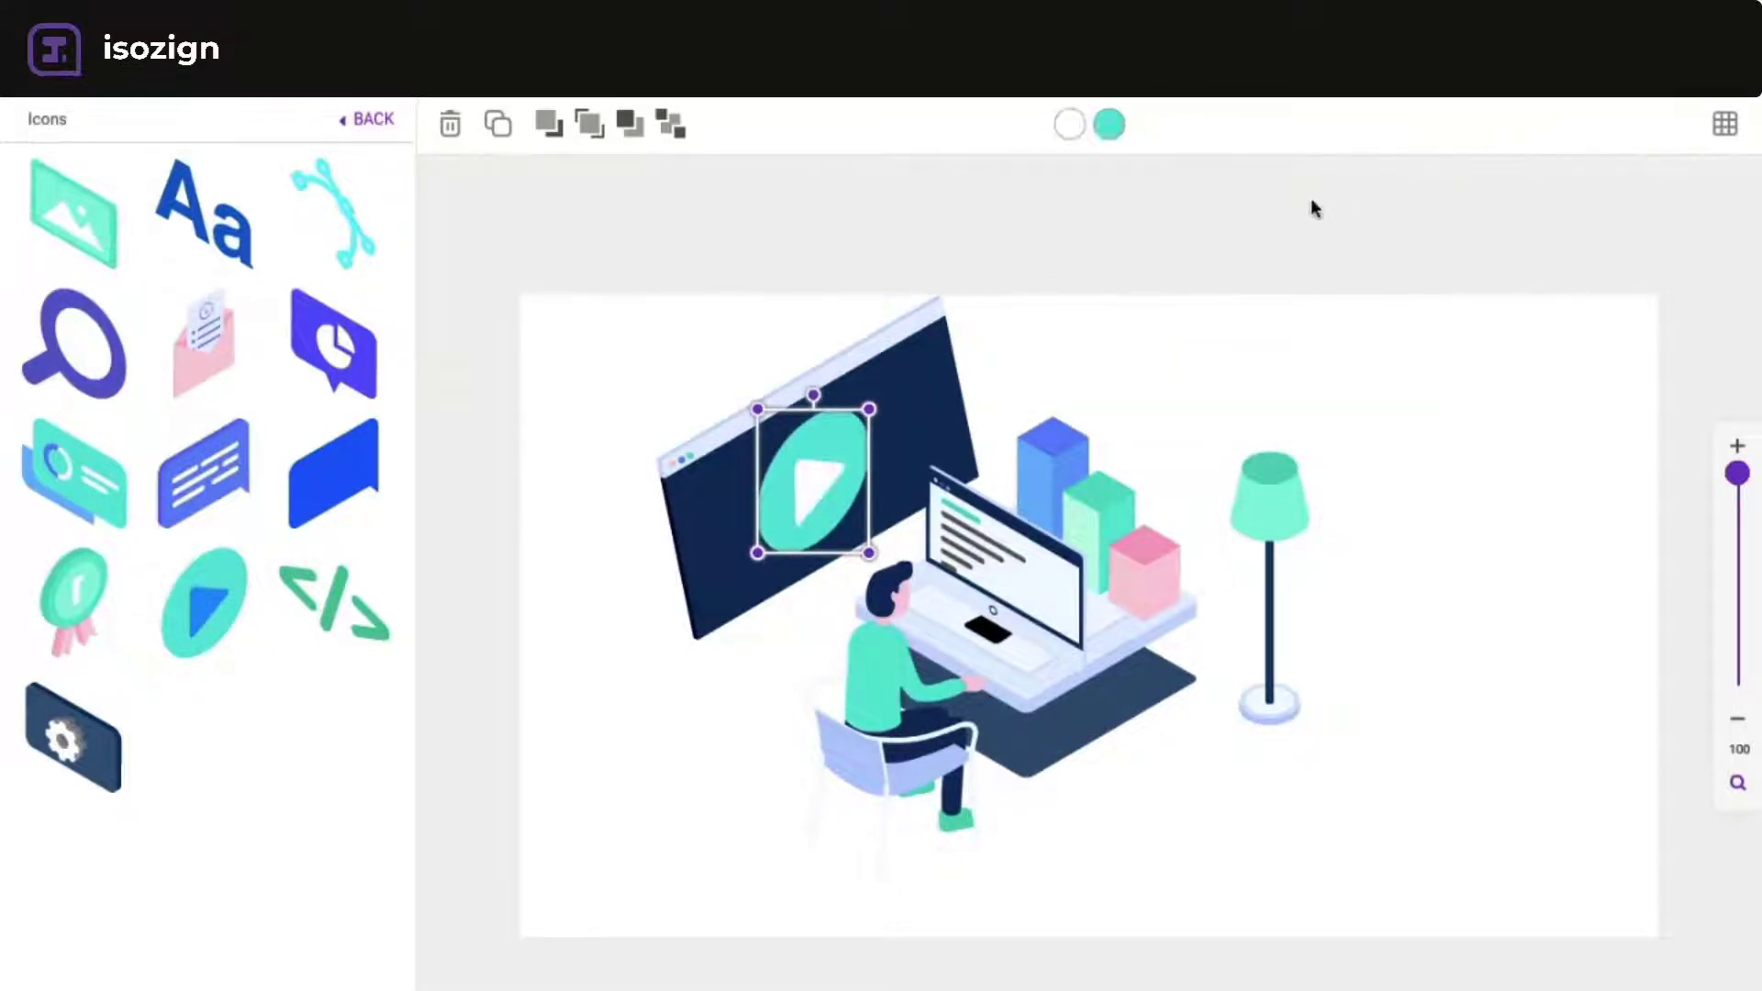
{"action": "left_click", "coordinate": [1108, 124]}
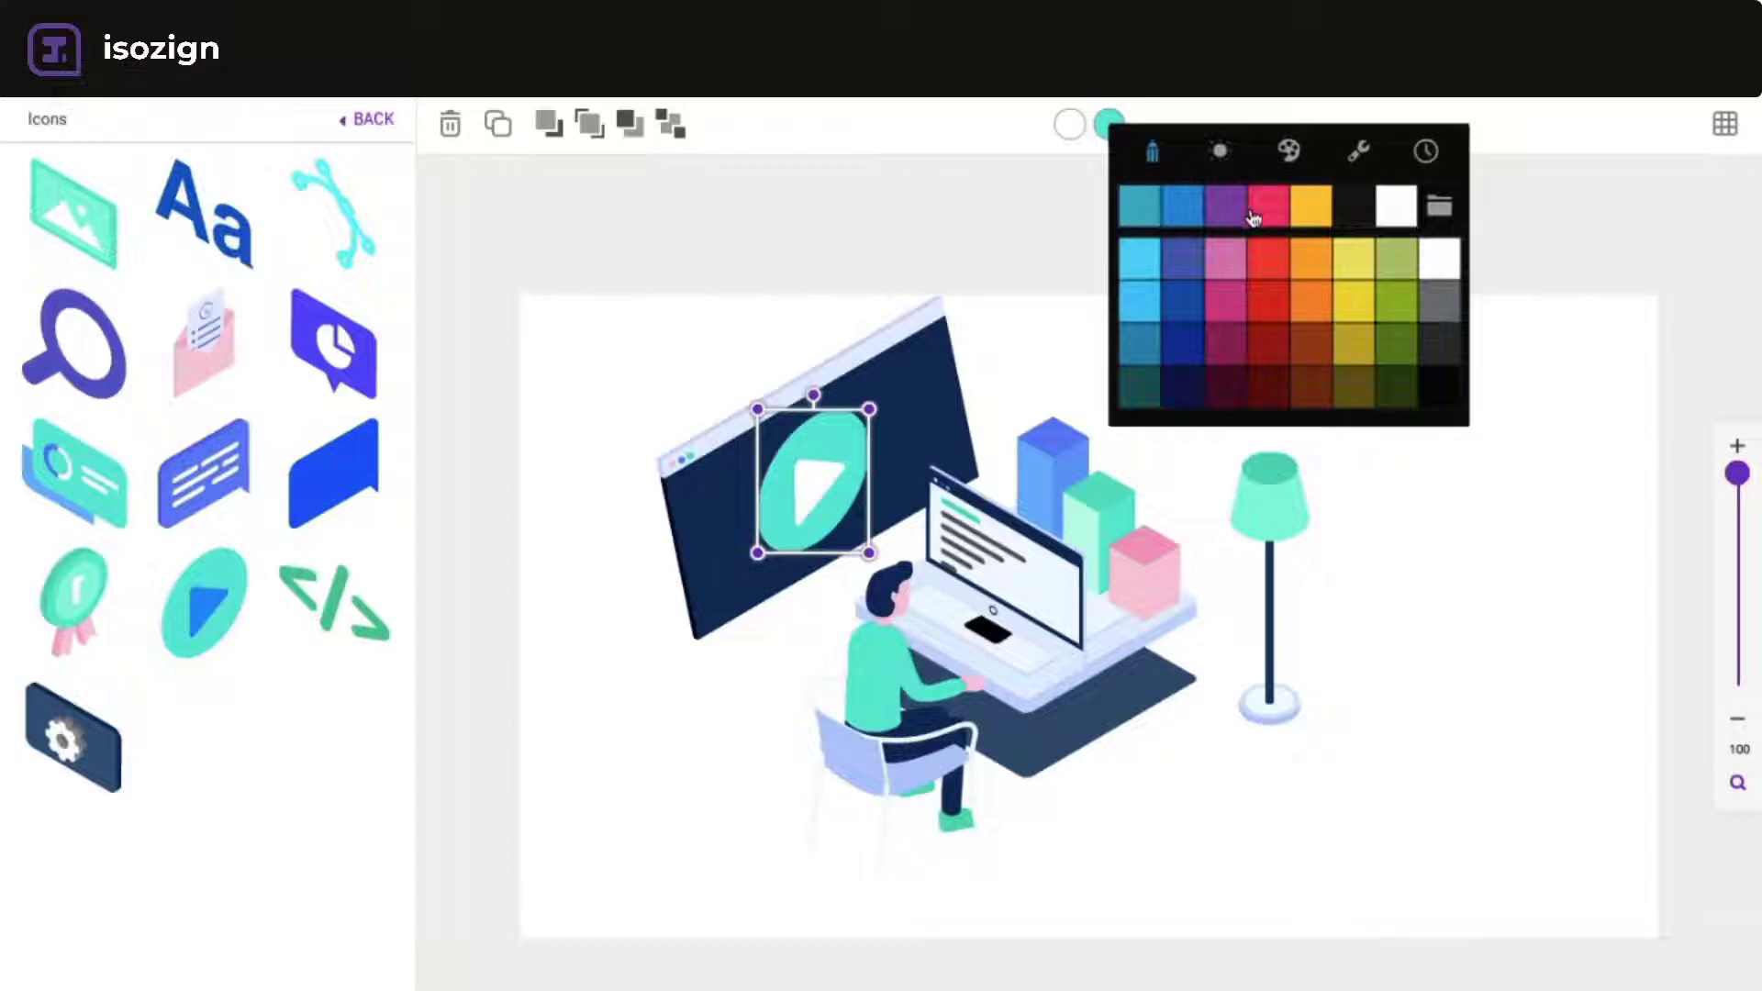
{"action": "left_click", "coordinate": [1256, 206]}
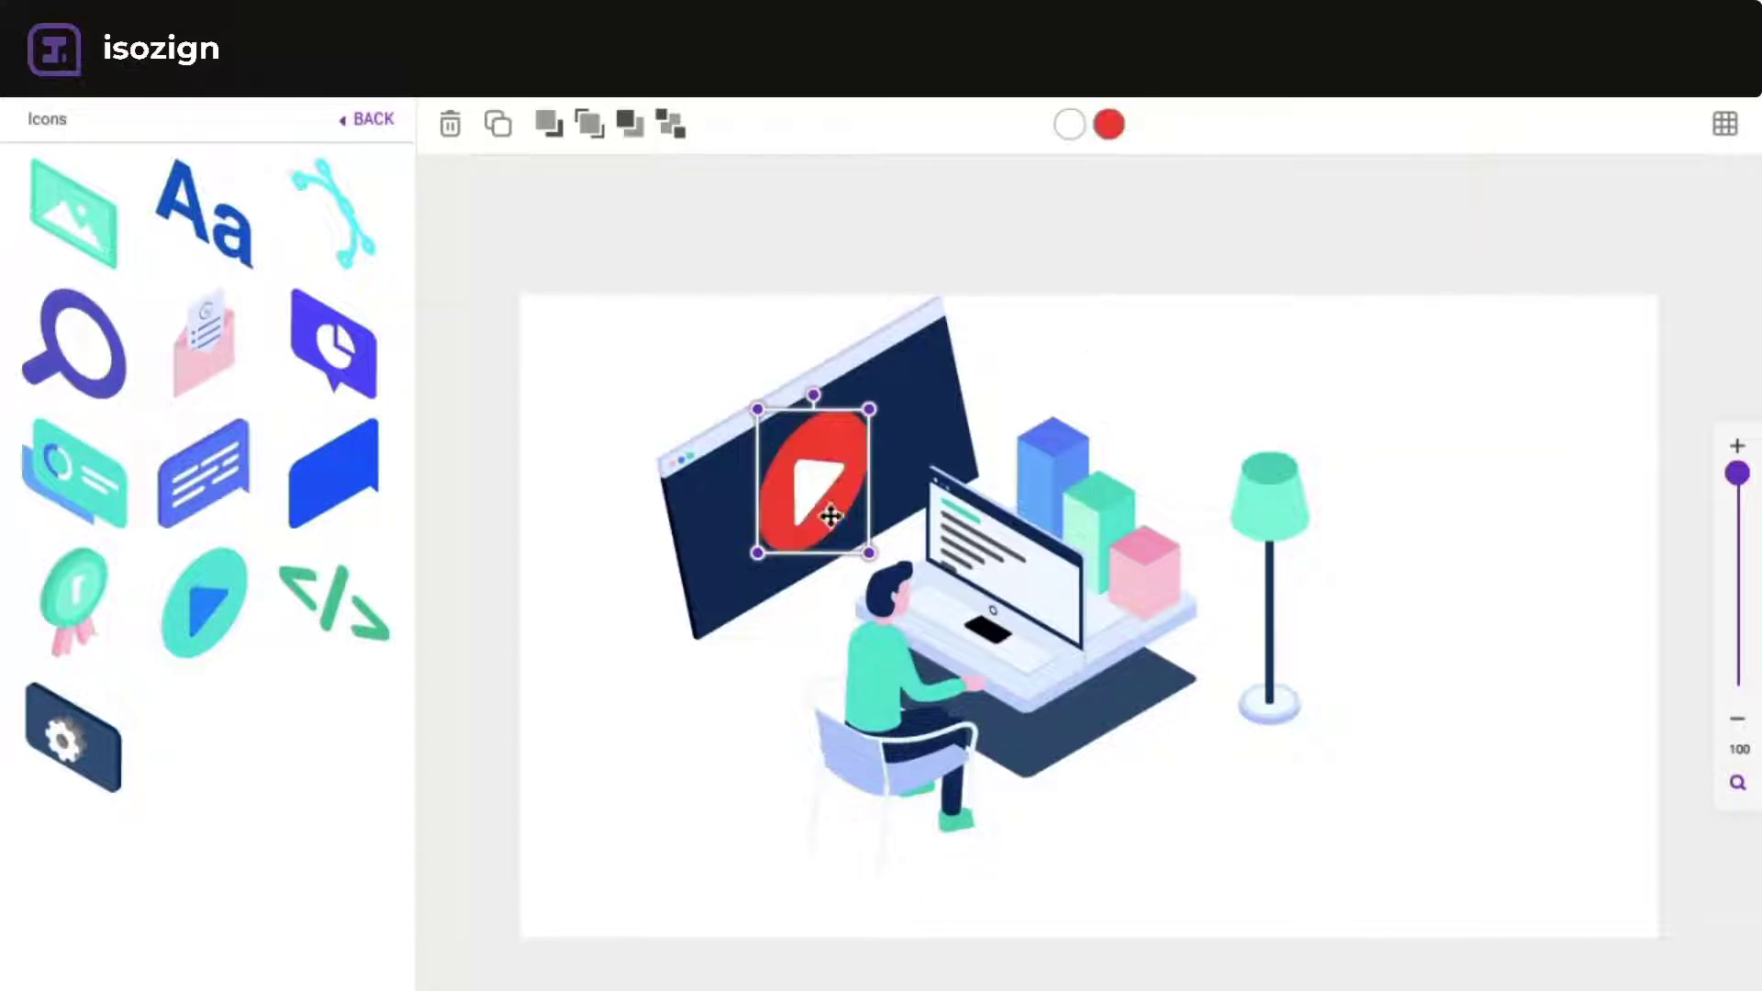
{"action": "left_click_drag", "start_coordinate": [810, 511], "coordinate": [820, 472]}
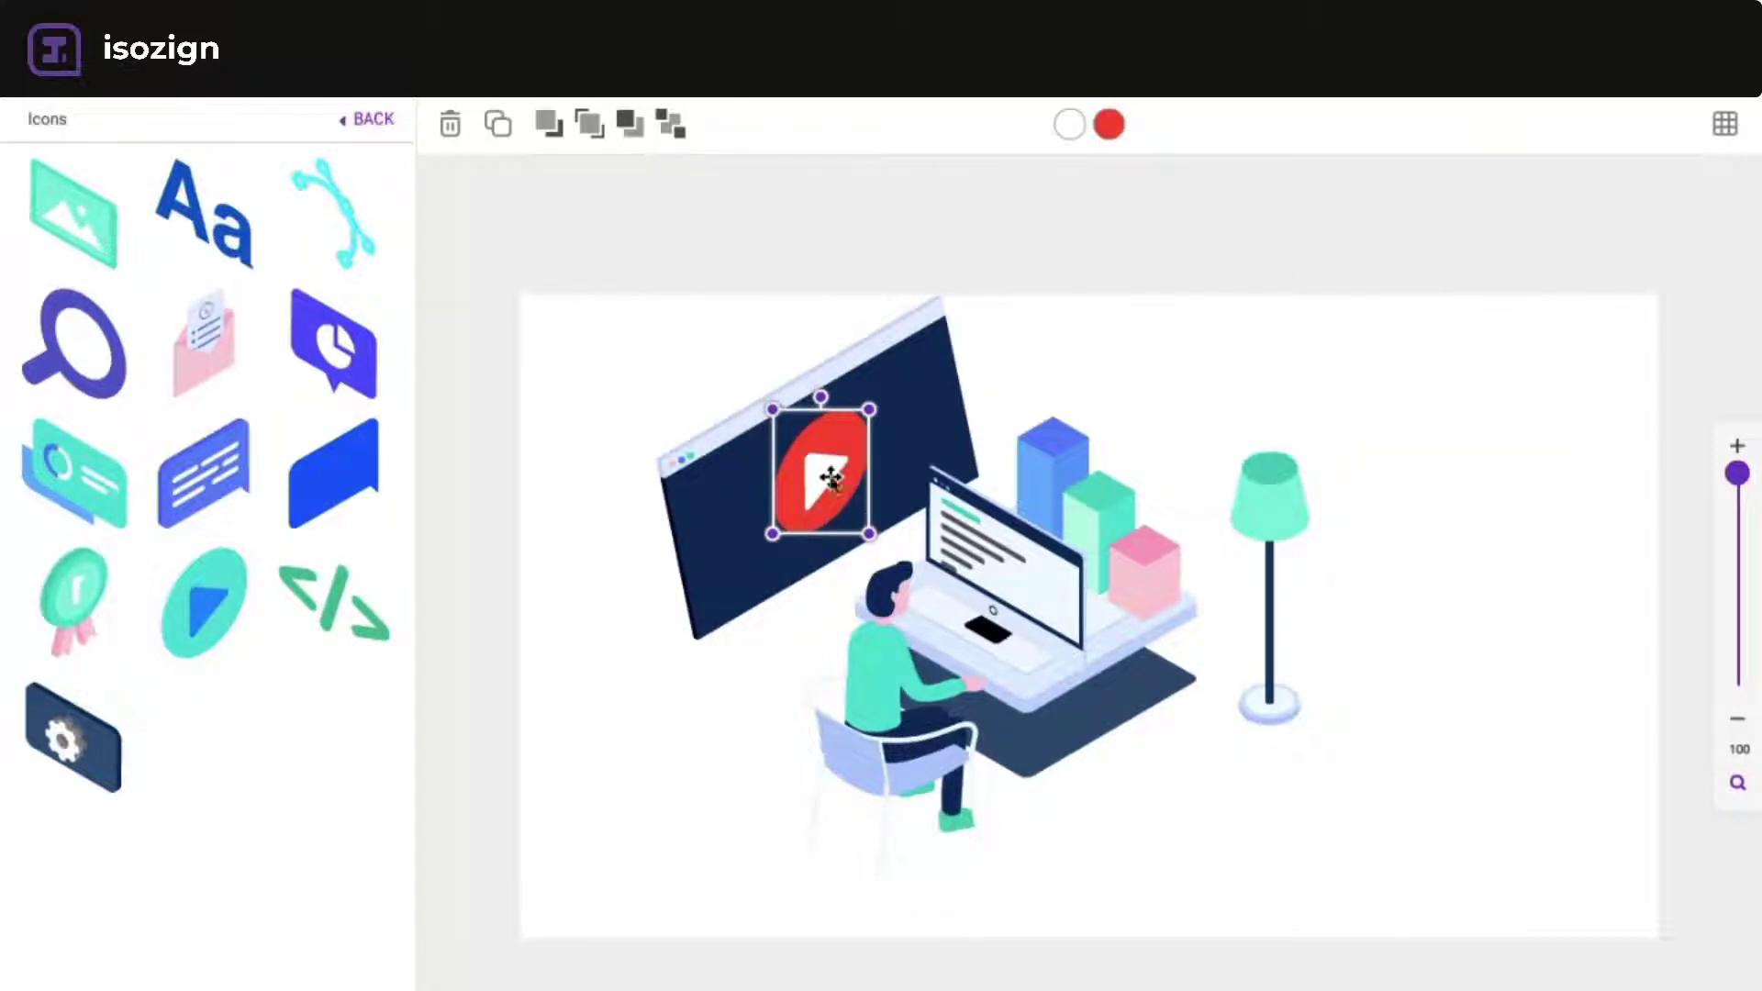
{"action": "left_click", "coordinate": [369, 119]}
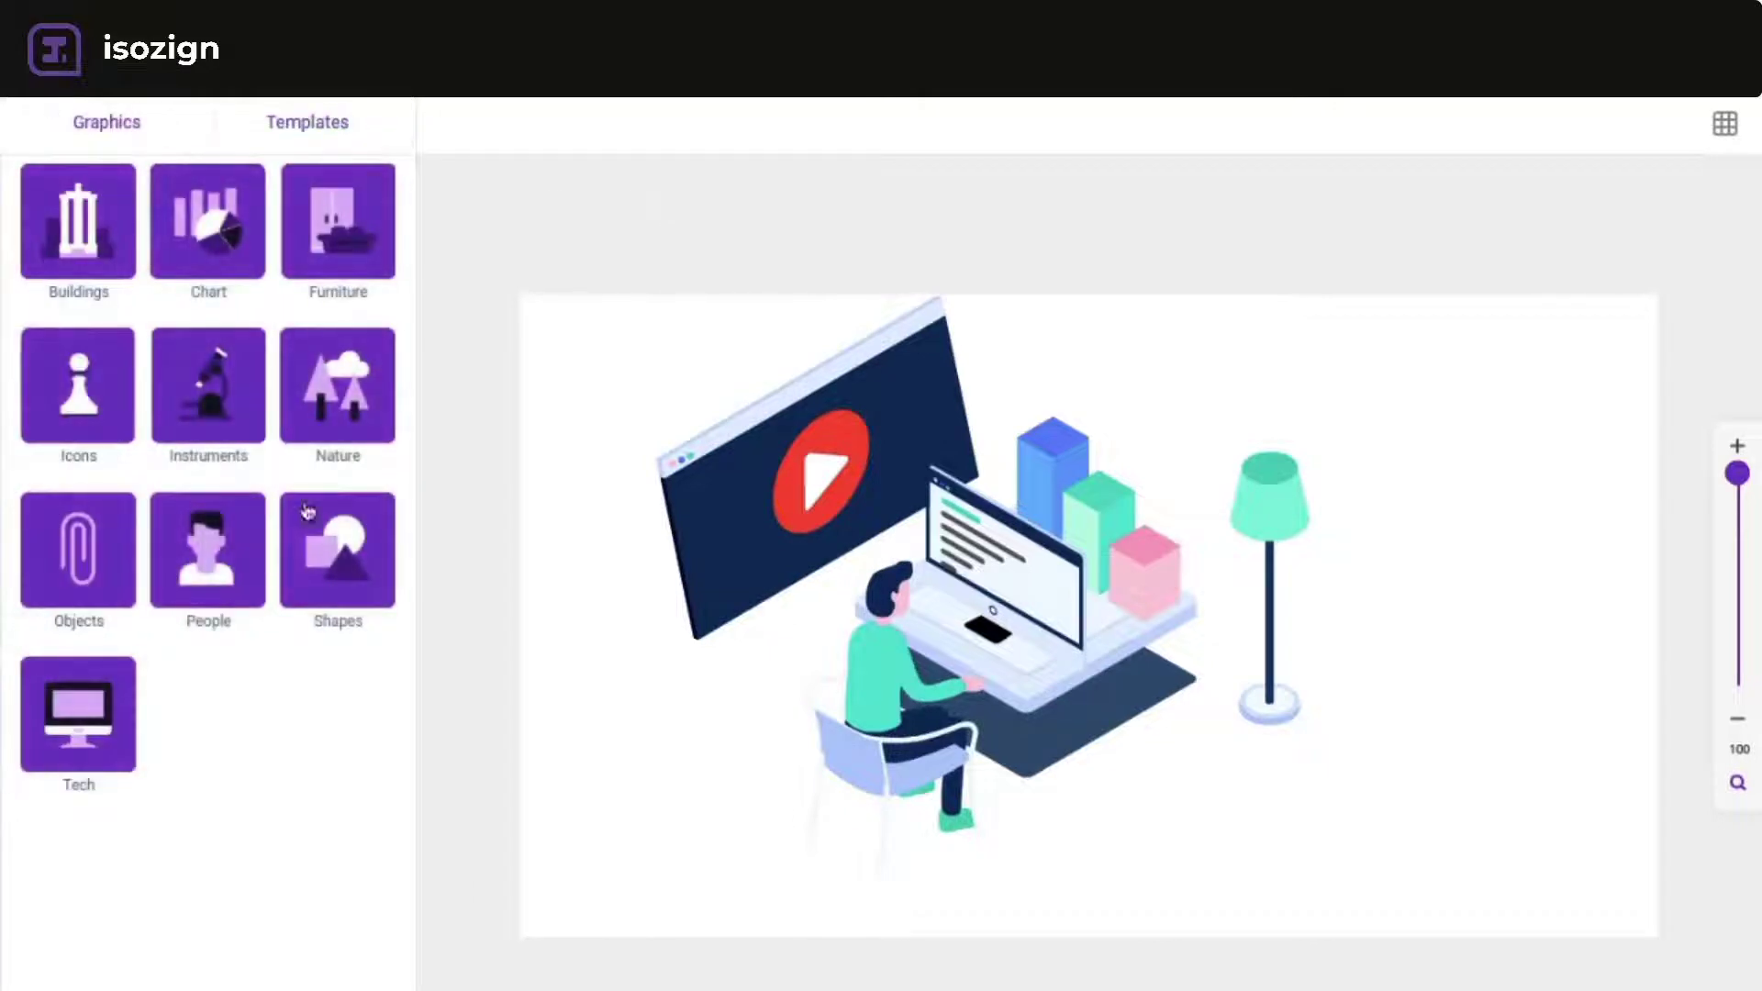
- Add a standing man and a standing woman from People around the desk
{"action": "left_click", "coordinate": [206, 550]}
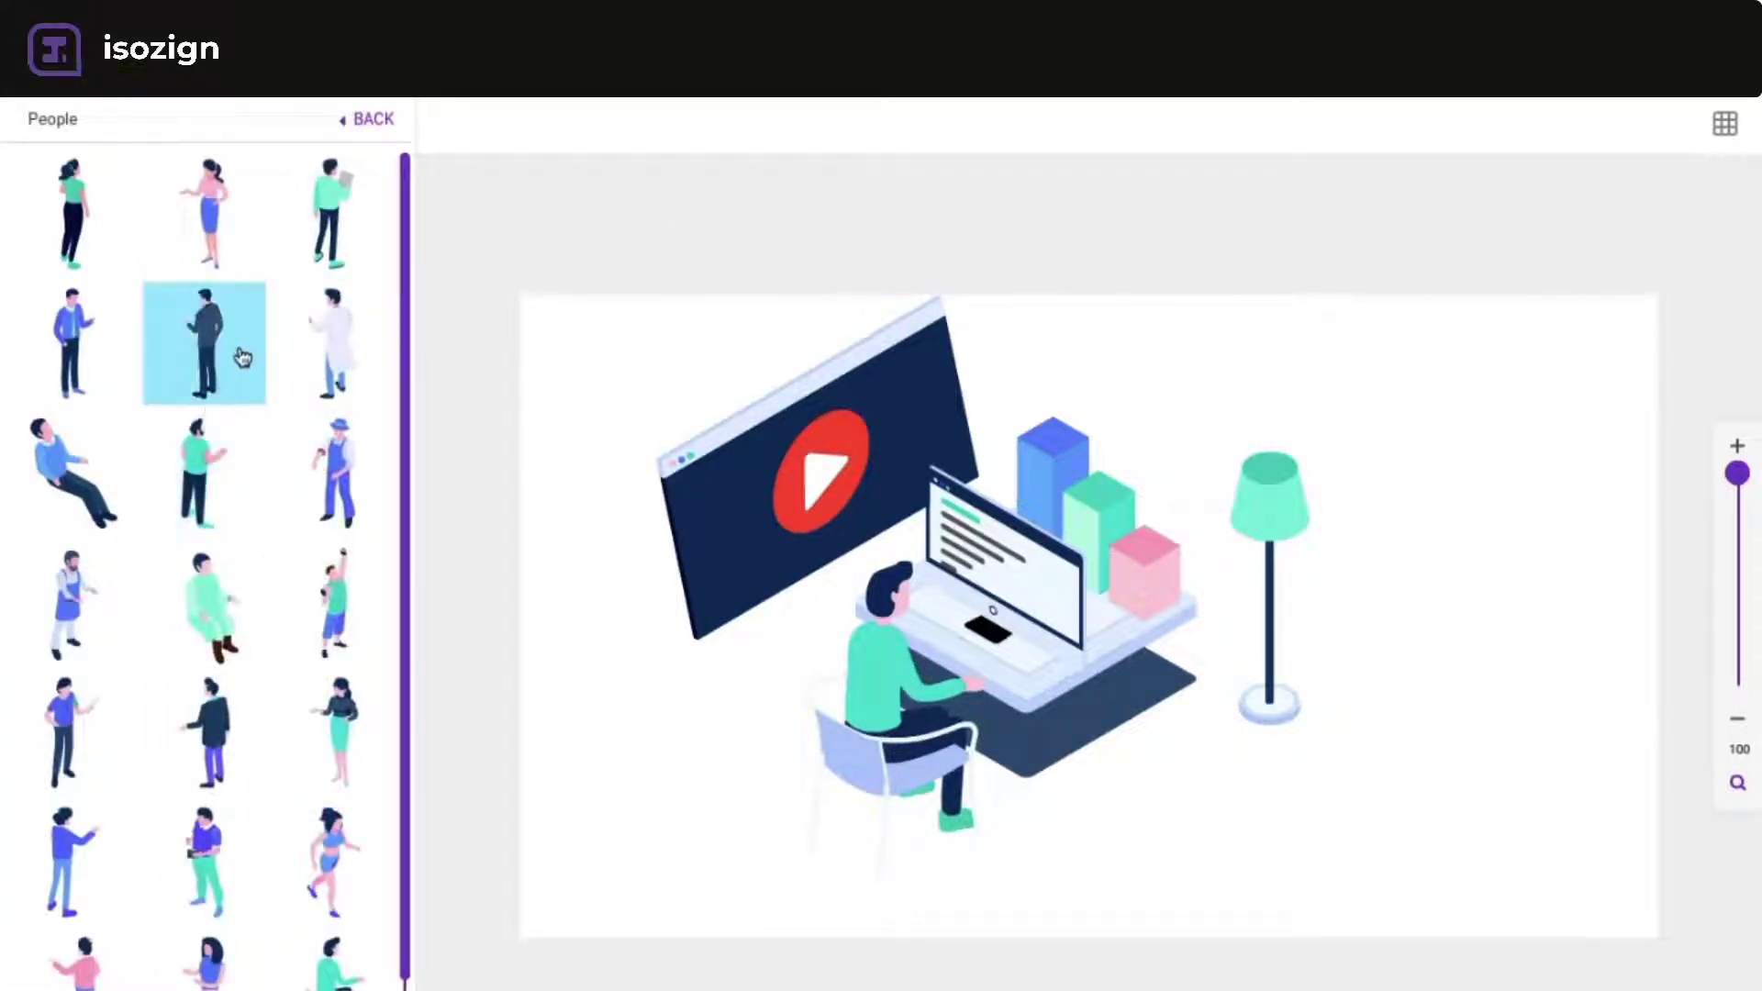
{"action": "mouse_move", "coordinate": [203, 731]}
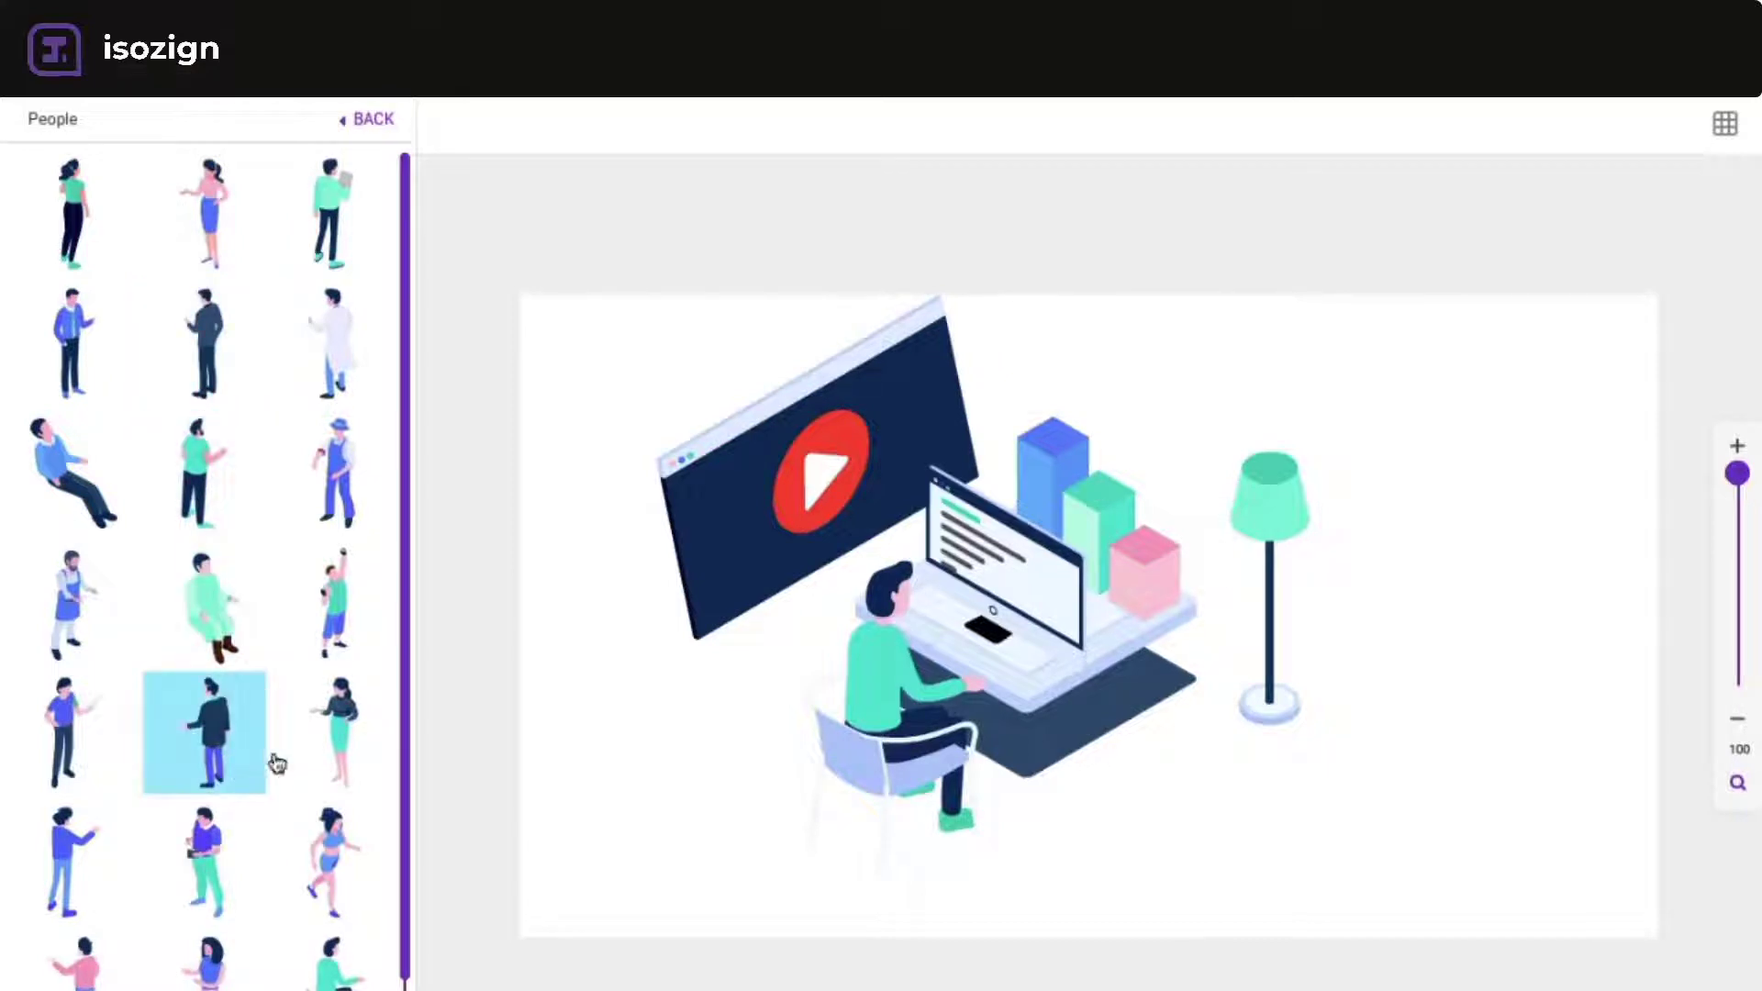
{"action": "left_click", "coordinate": [204, 731]}
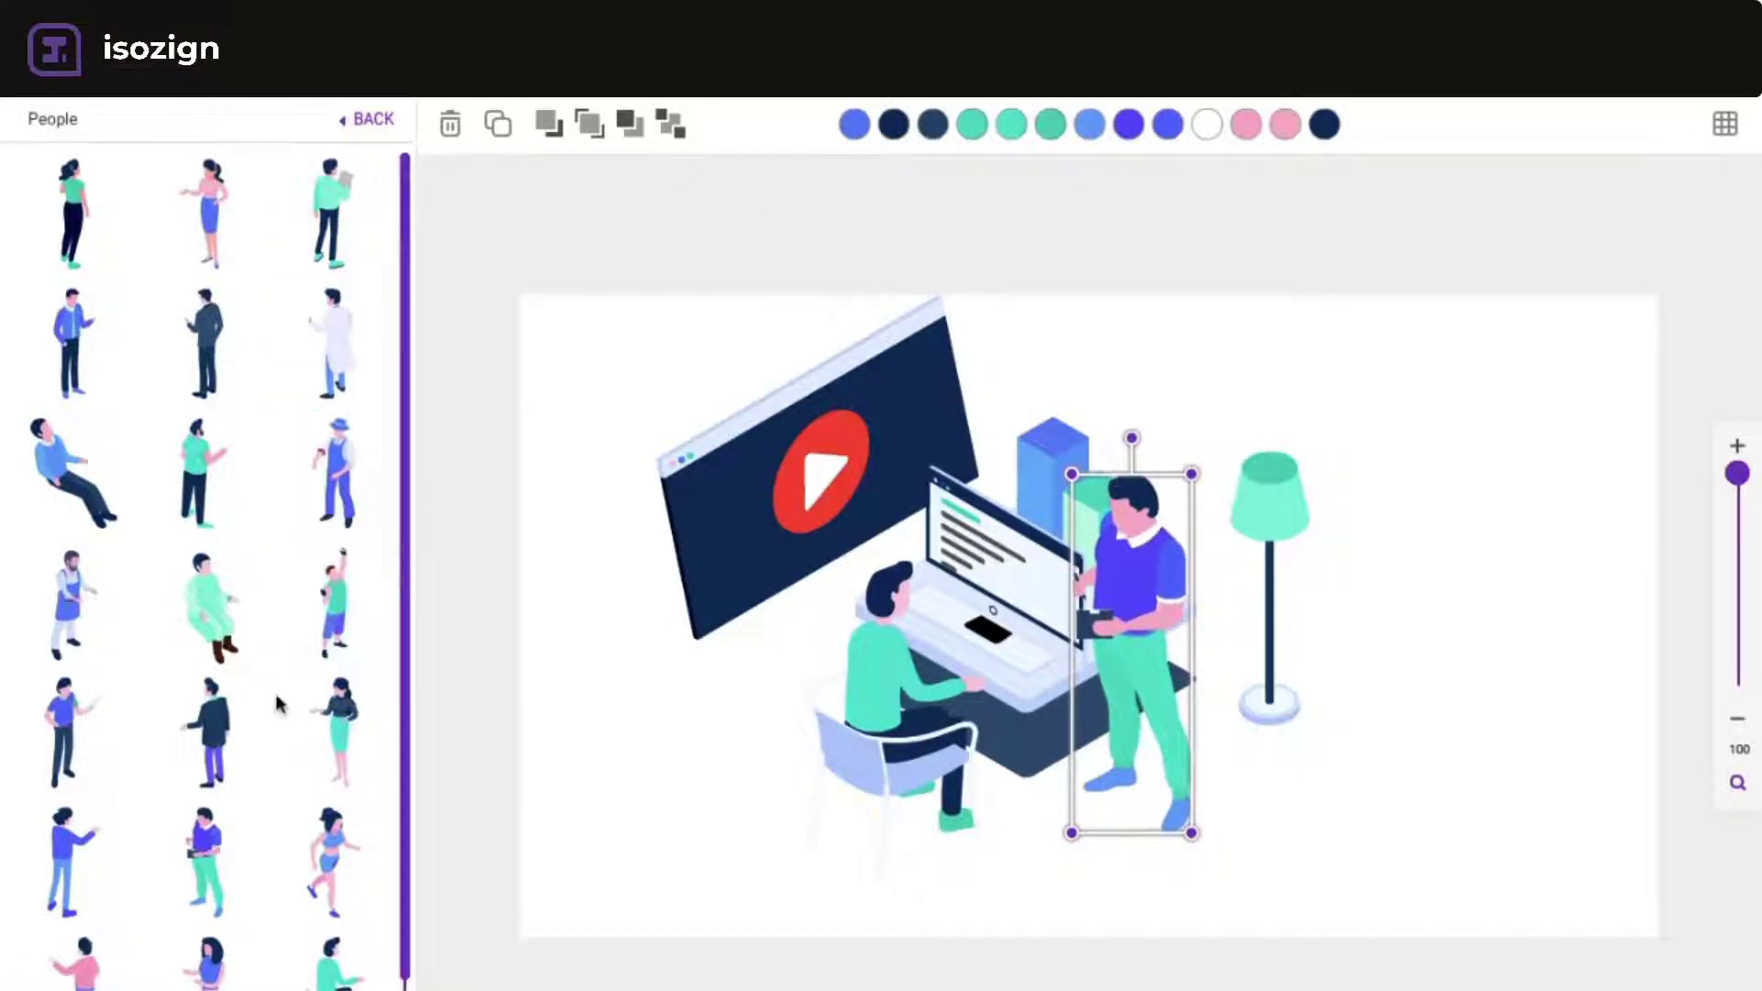
{"action": "mouse_move", "coordinate": [332, 734]}
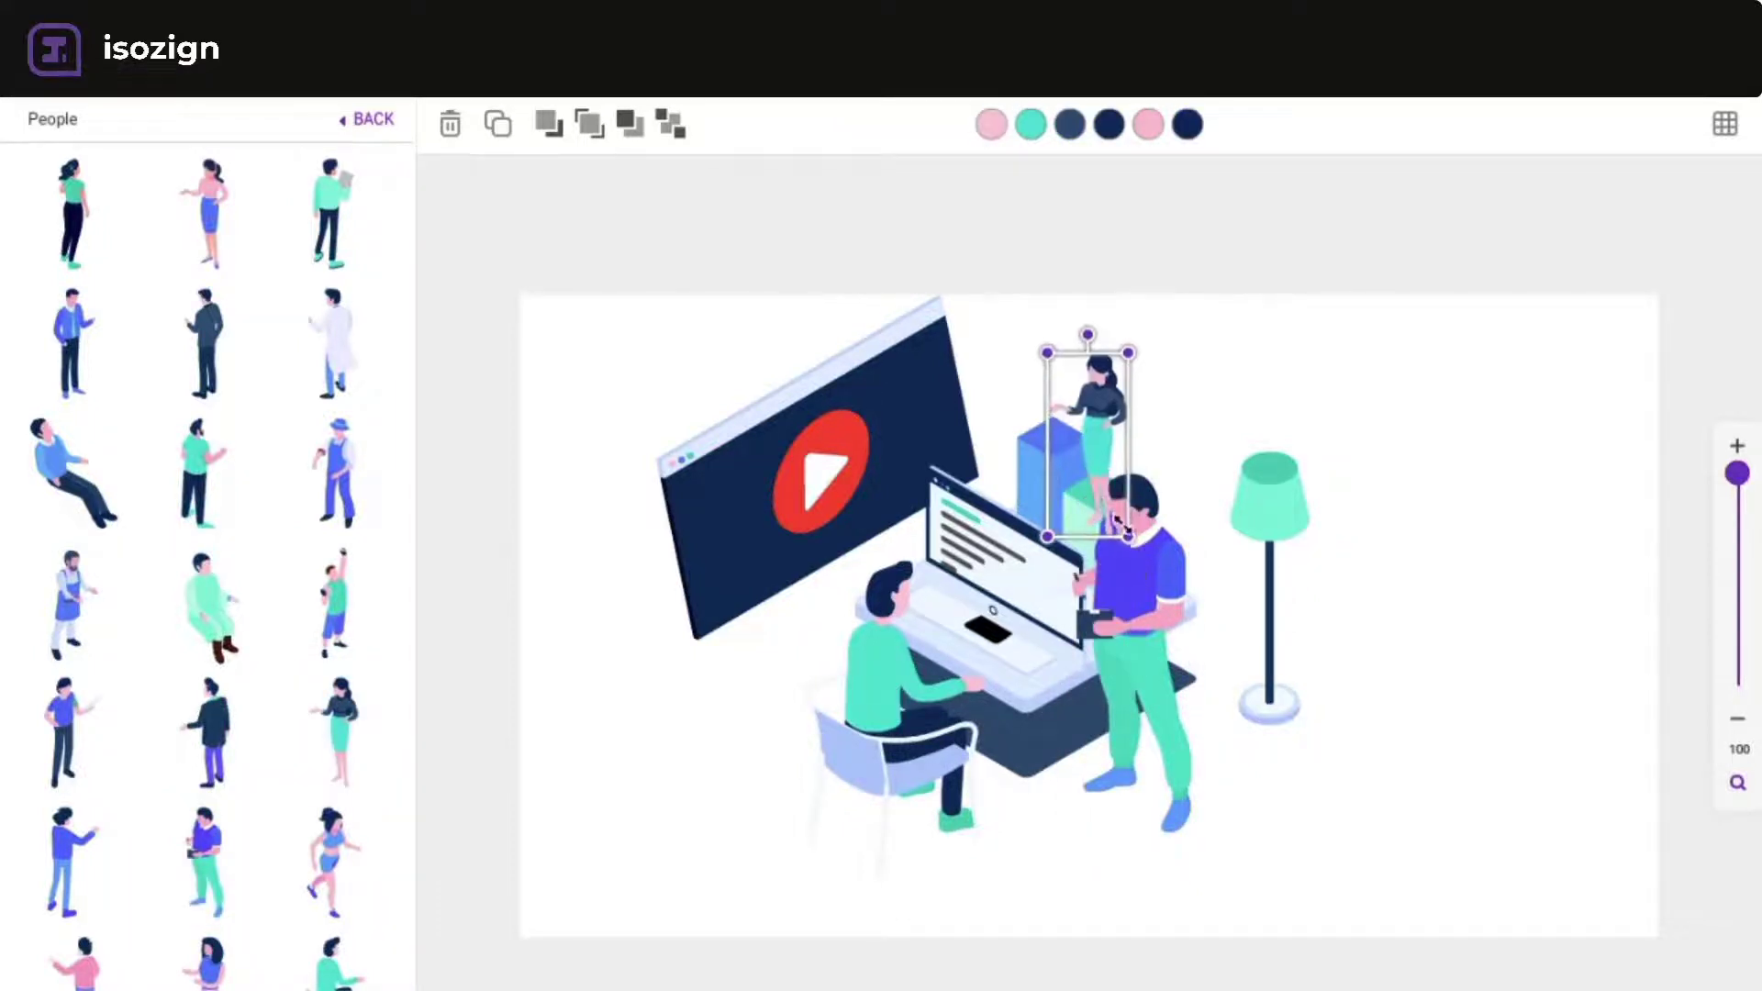
{"action": "left_click", "coordinate": [670, 124]}
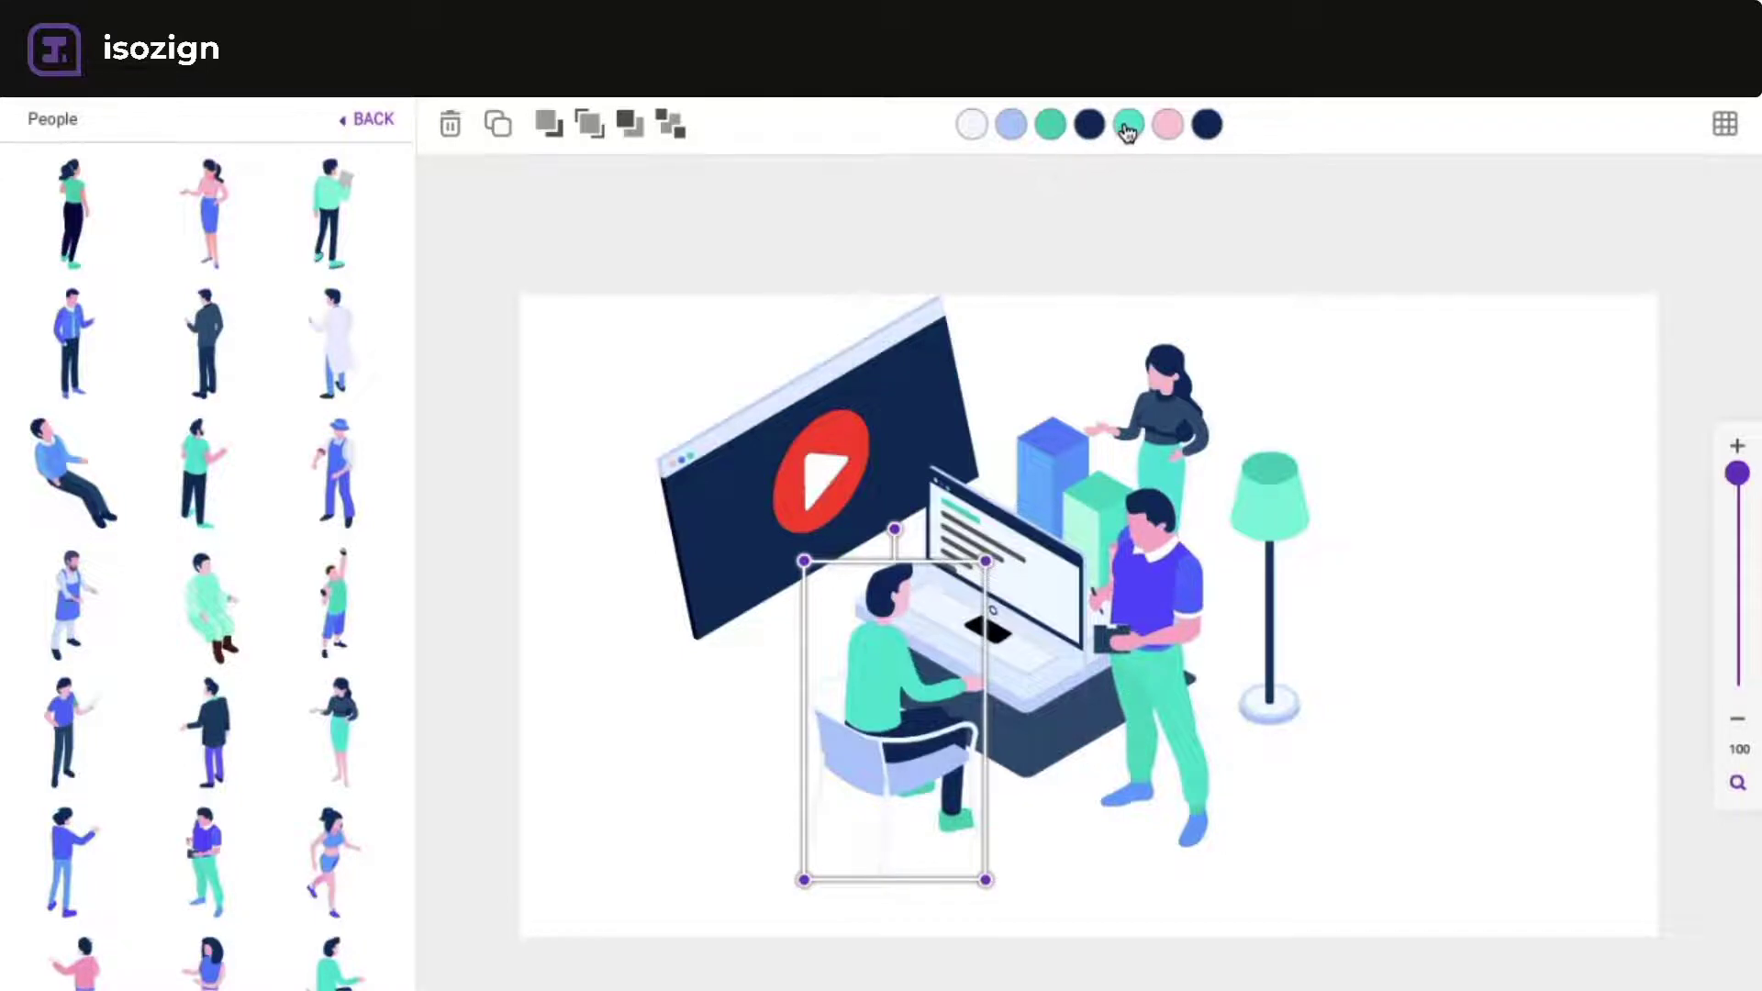
{"action": "left_click", "coordinate": [1127, 124]}
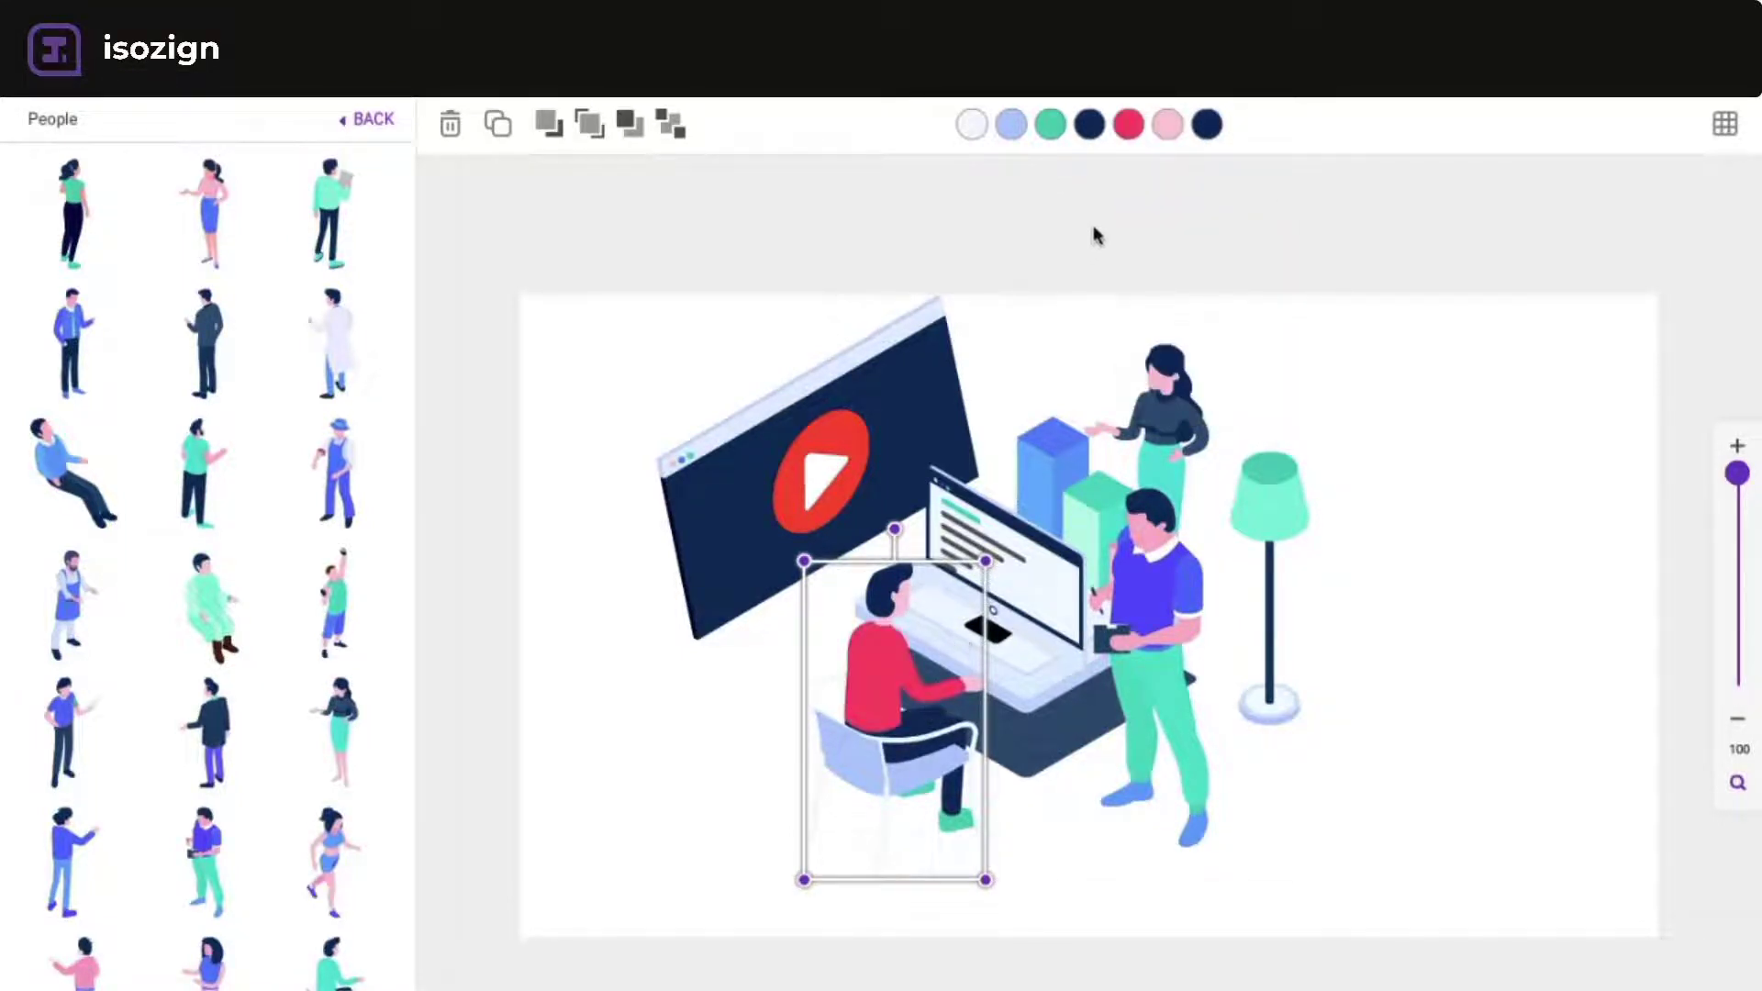
- Make the floor lamp's shade red and reselect the play icon on the monitor
{"action": "left_click", "coordinate": [1048, 125]}
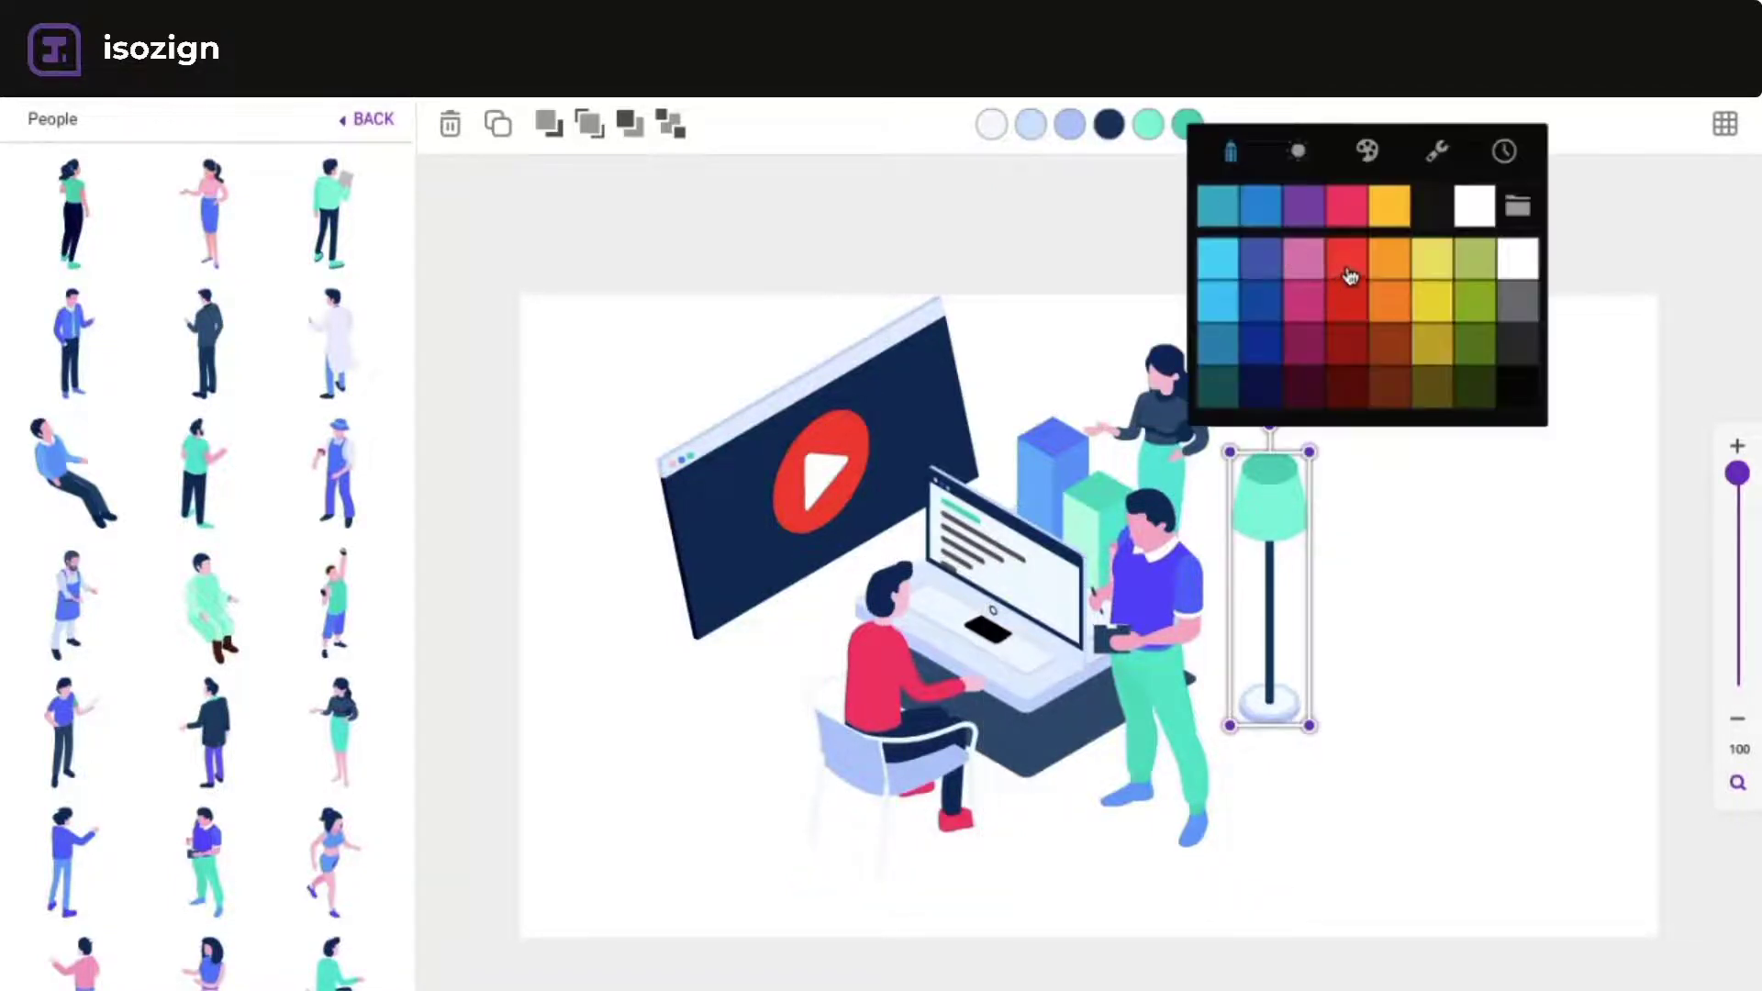
{"action": "left_click", "coordinate": [1345, 276]}
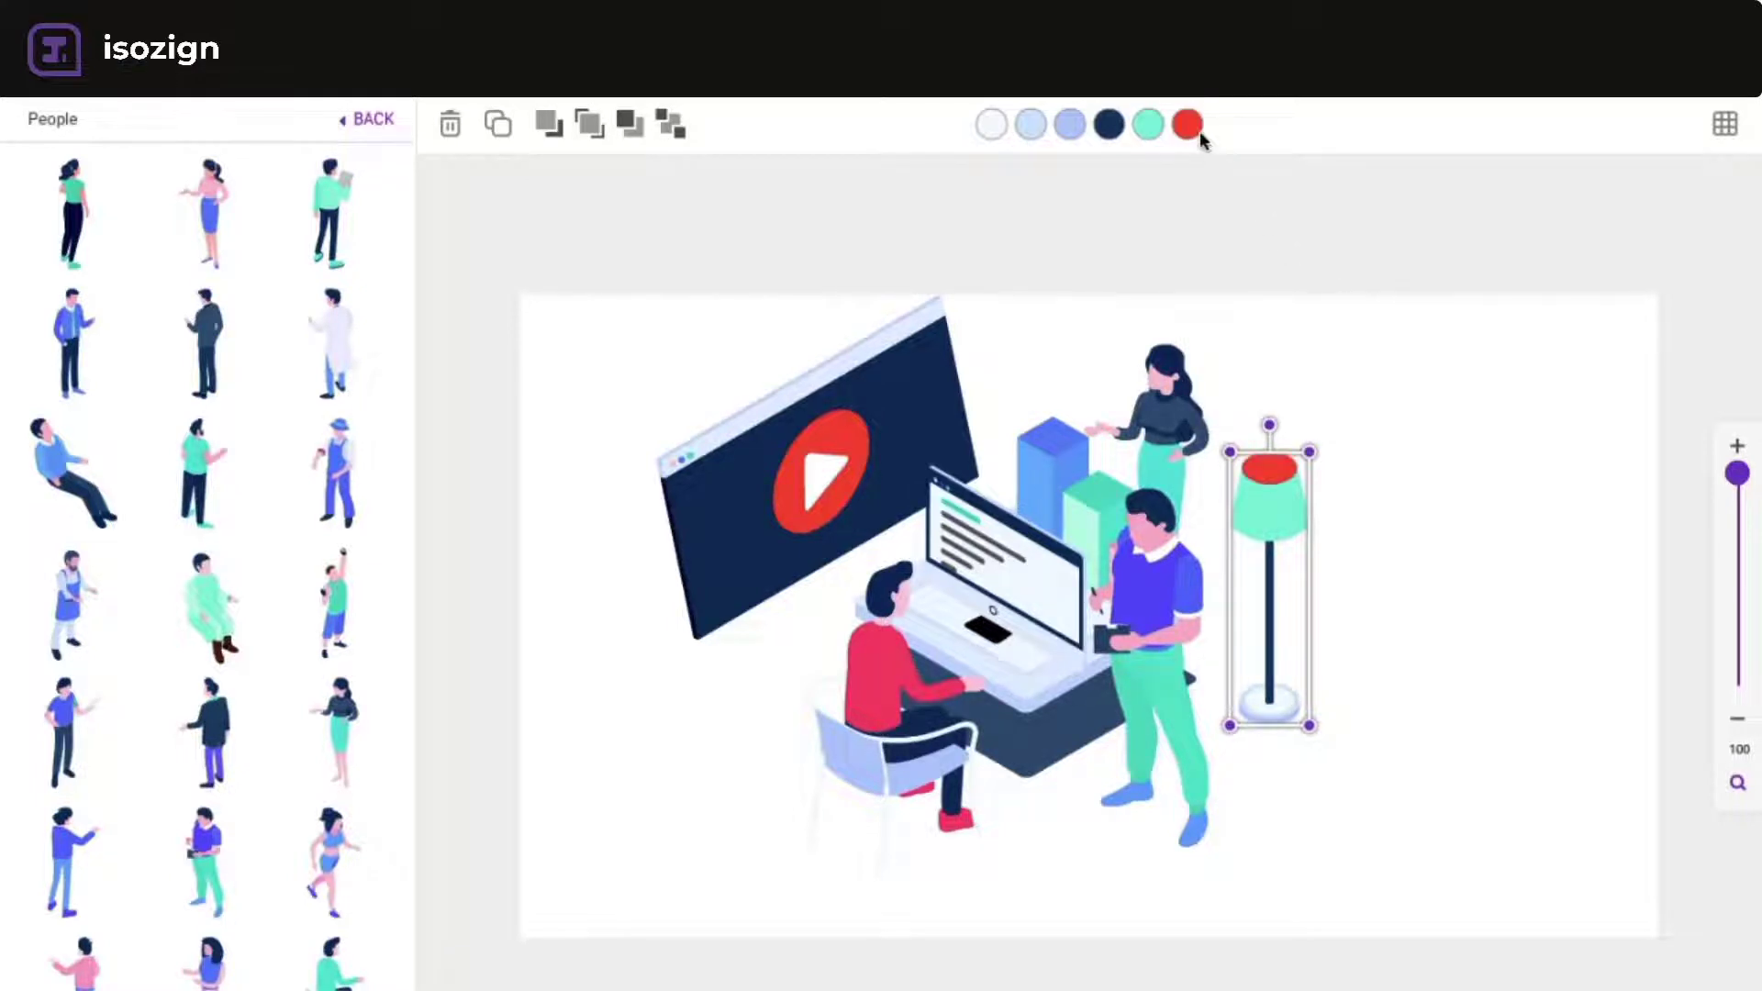
{"action": "left_click", "coordinate": [1186, 124]}
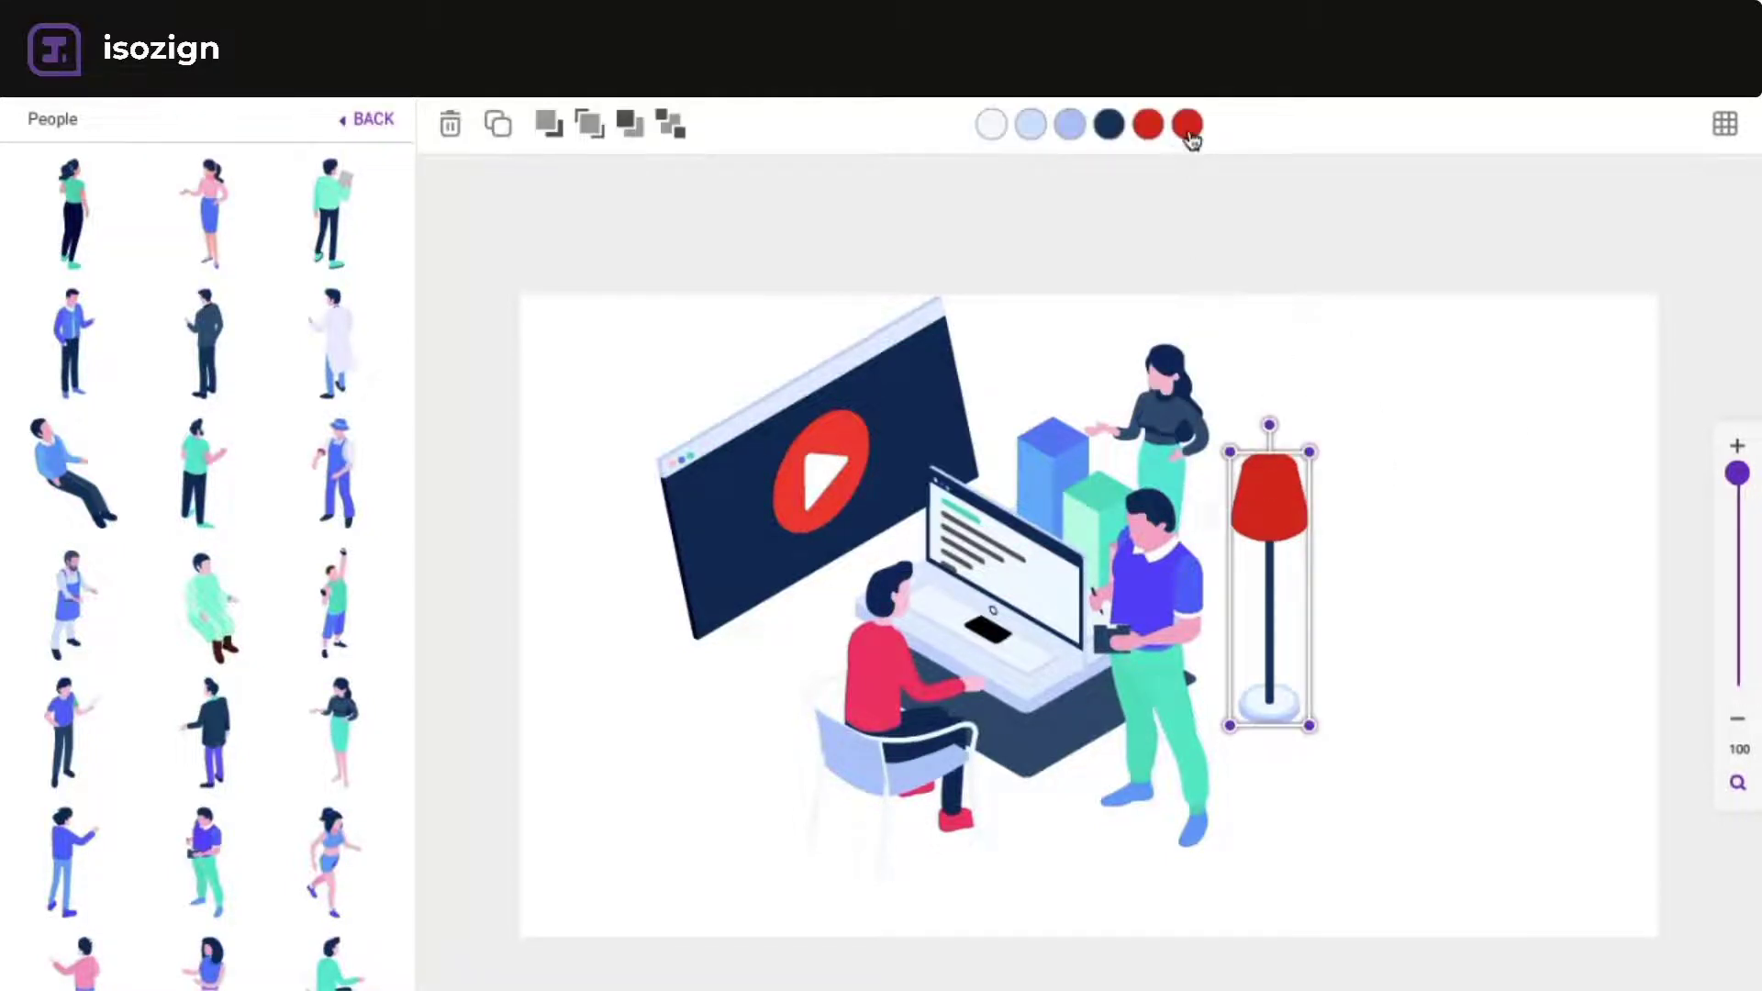
{"action": "left_click", "coordinate": [1187, 124]}
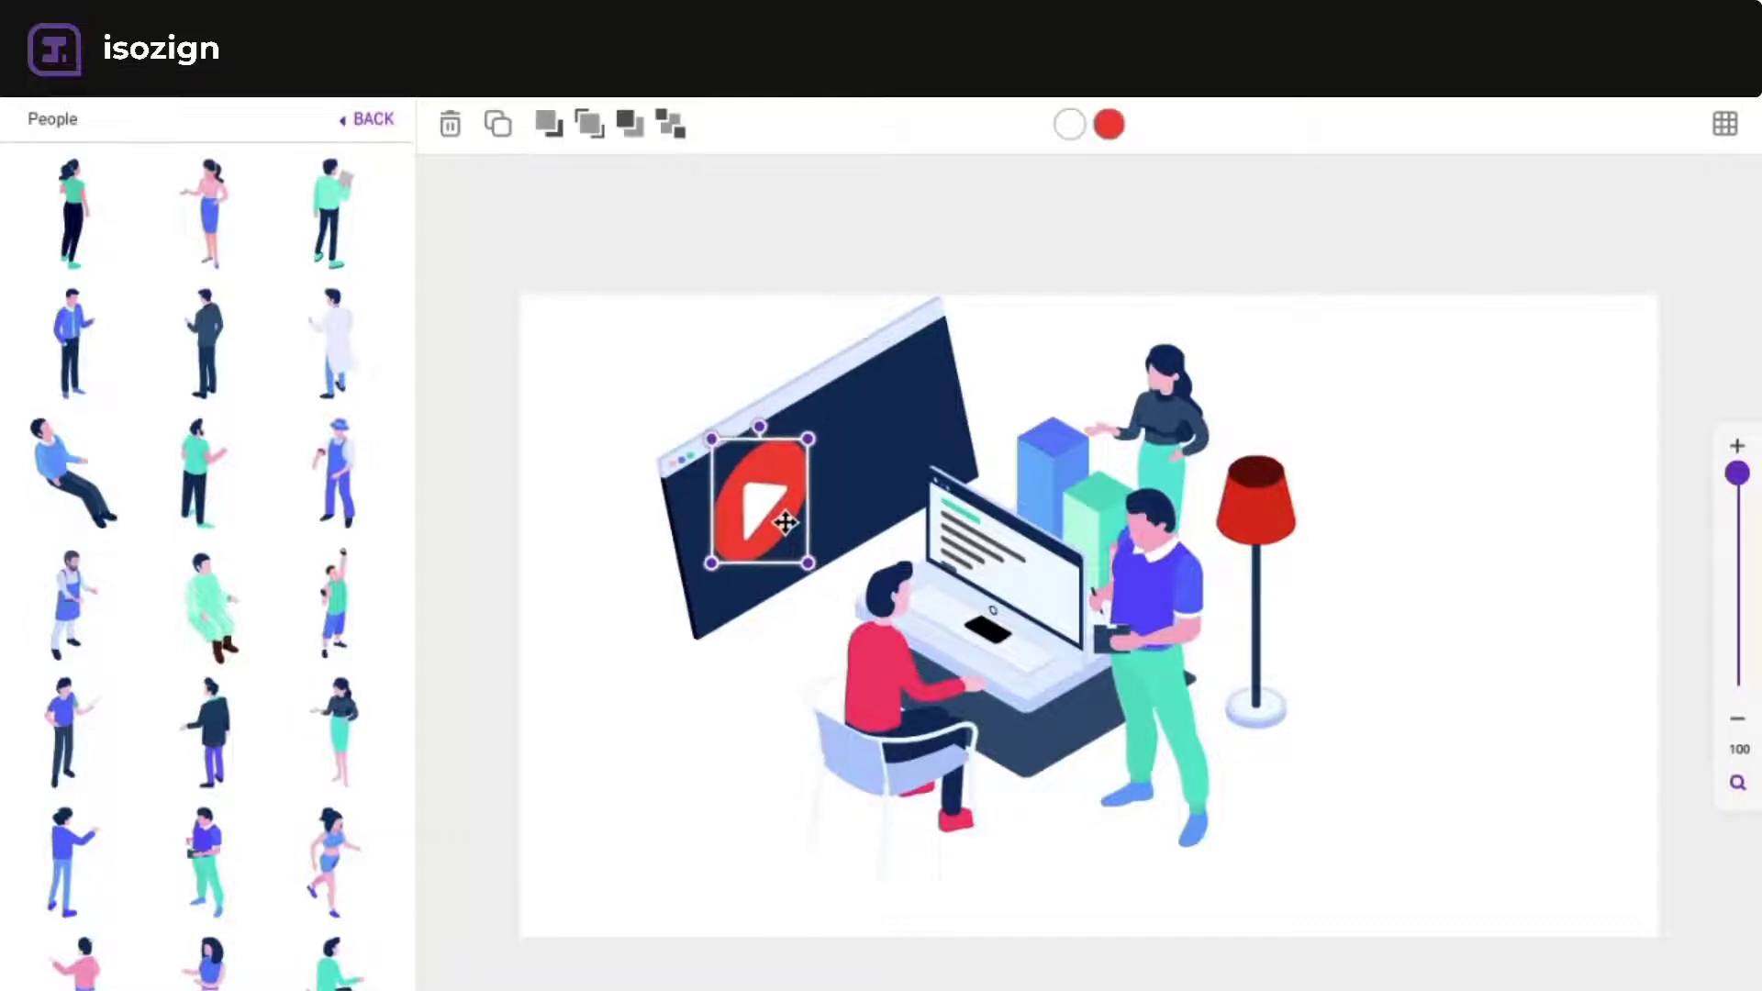
{"action": "left_click", "coordinate": [370, 120]}
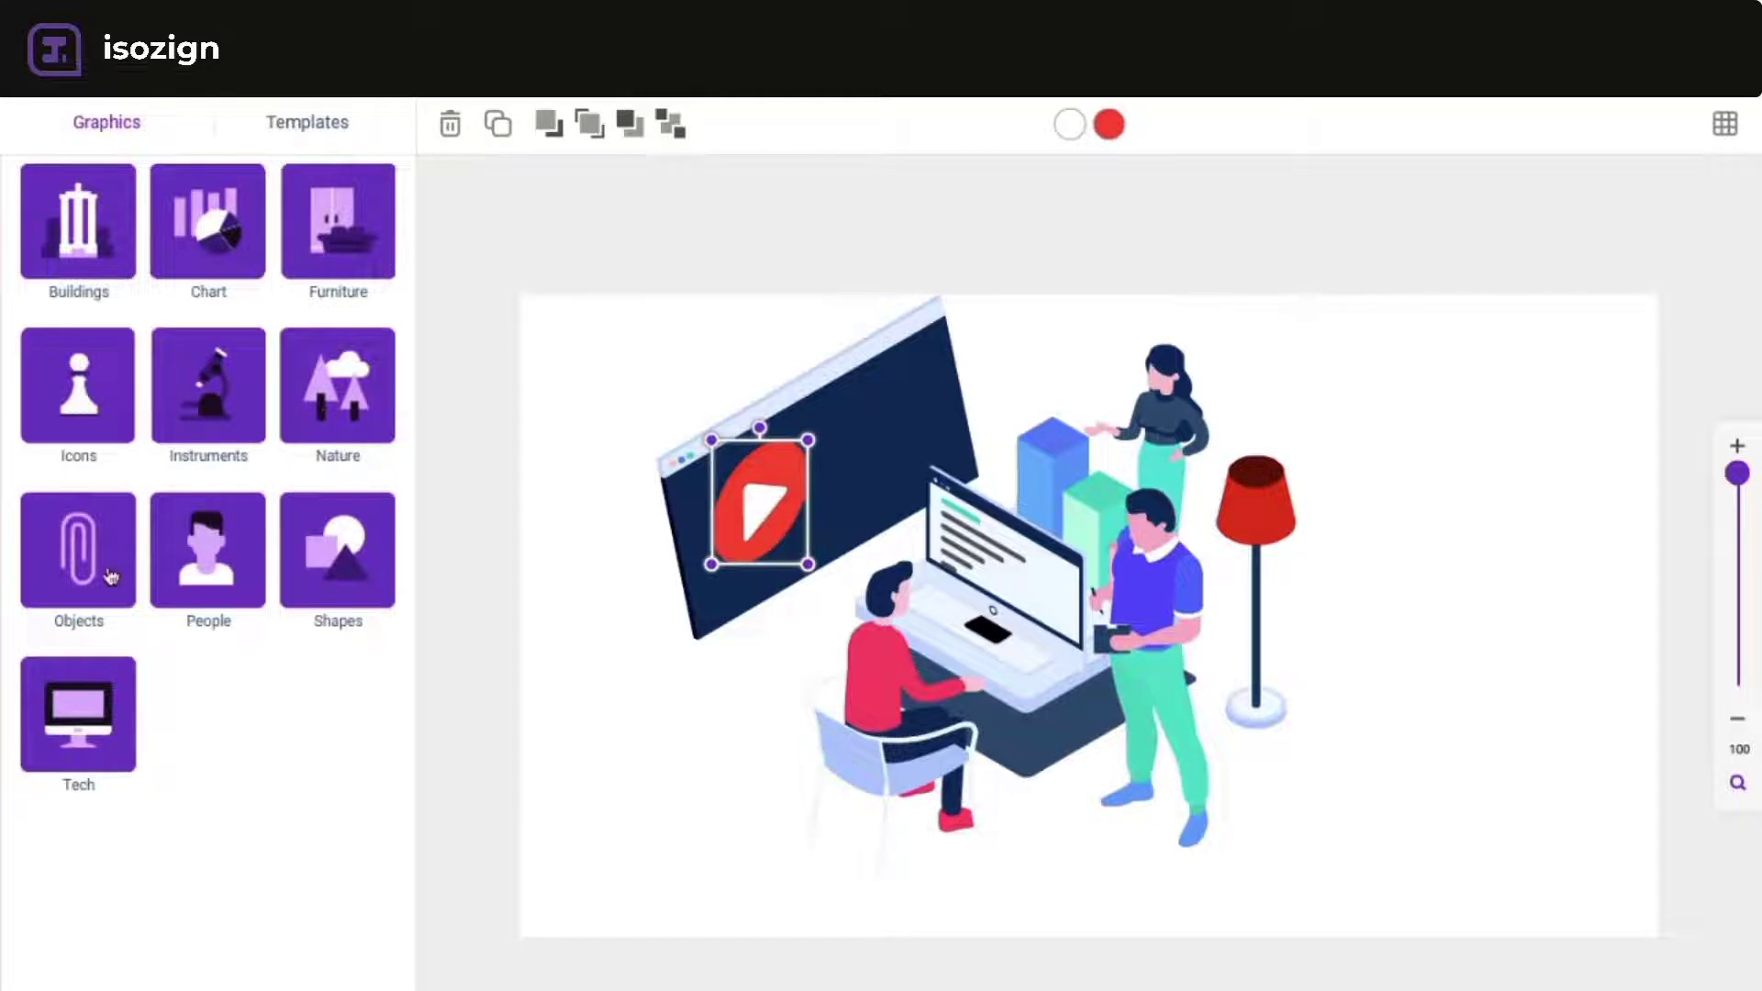
- Place the tall Nature tree left of the monitor, briefly toggling the isometric grid
{"action": "left_click", "coordinate": [337, 386]}
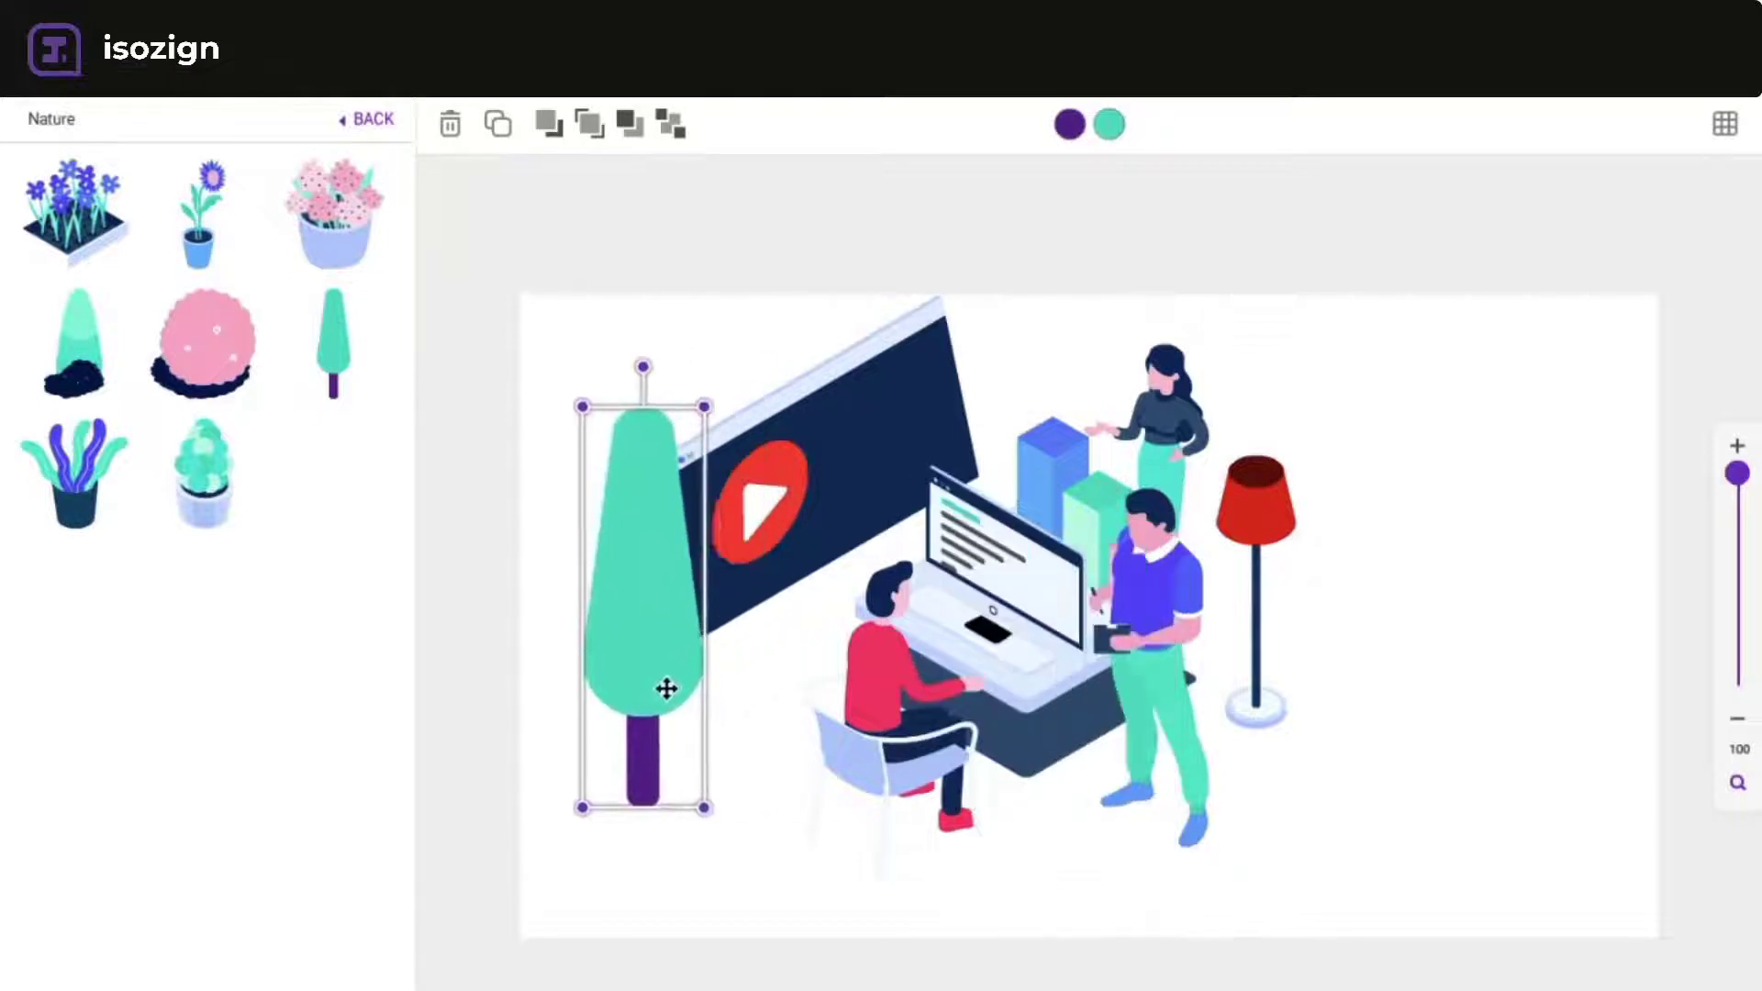
{"action": "left_click_drag", "start_coordinate": [663, 686], "coordinate": [615, 674]}
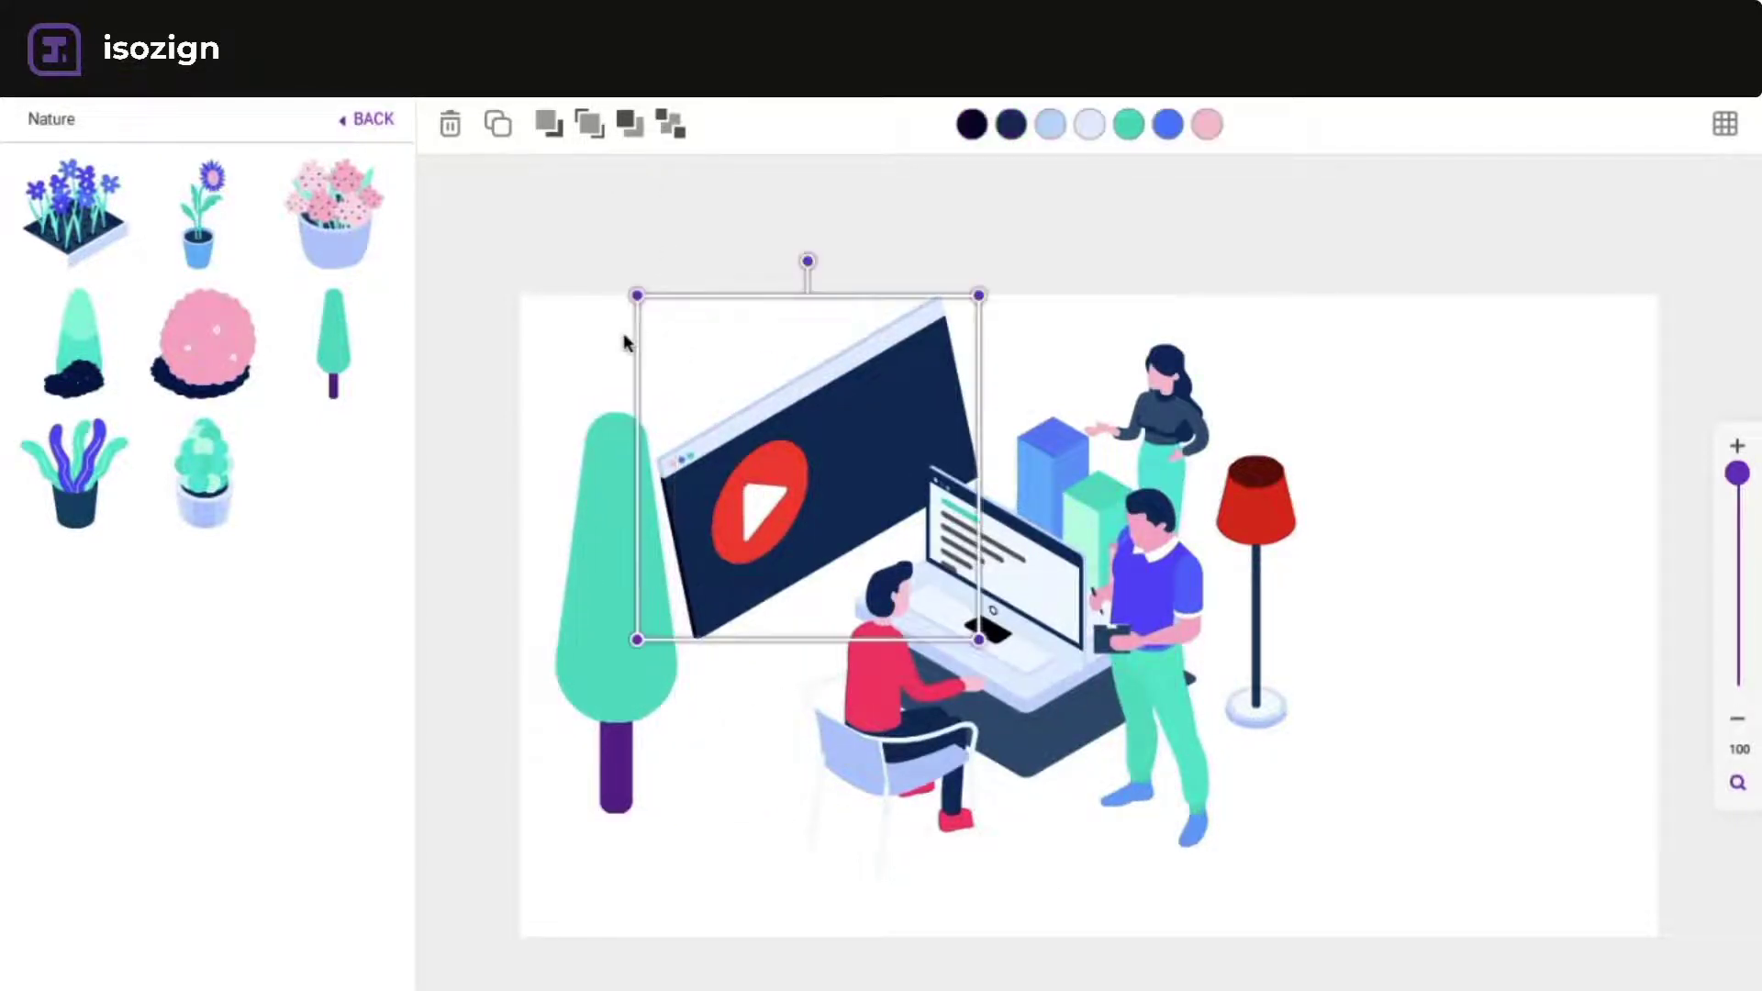
{"action": "left_click", "coordinate": [1726, 124]}
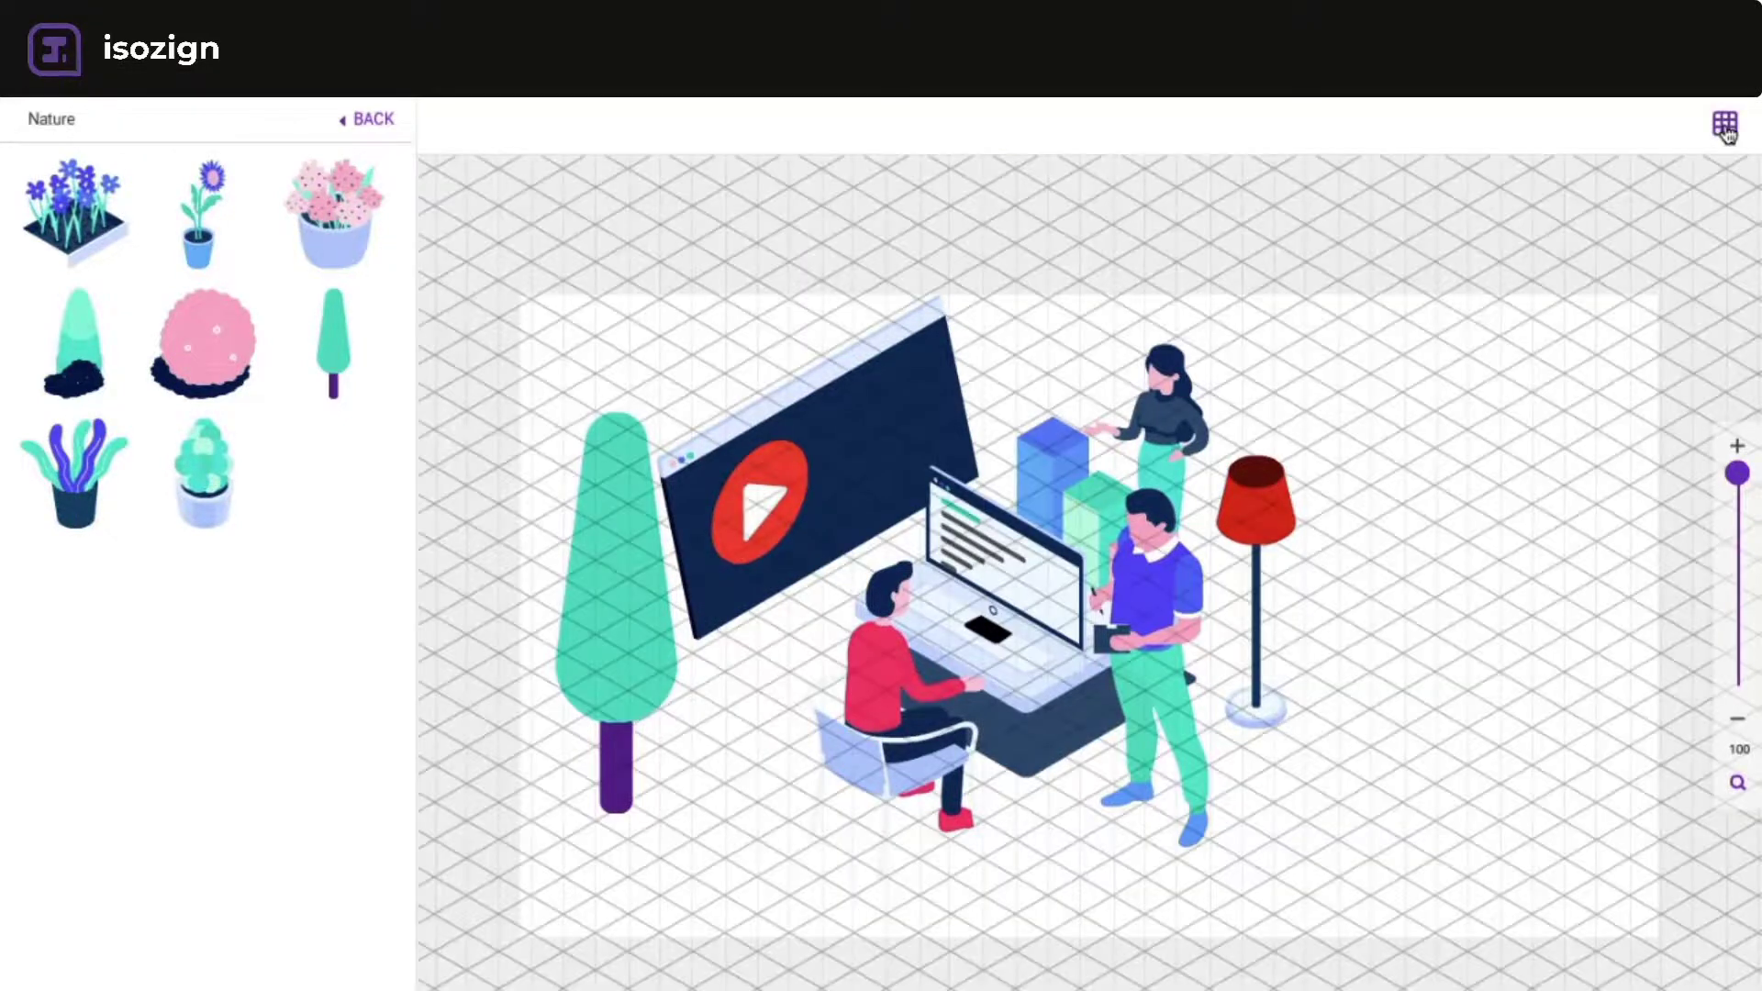
{"action": "left_click", "coordinate": [1725, 124]}
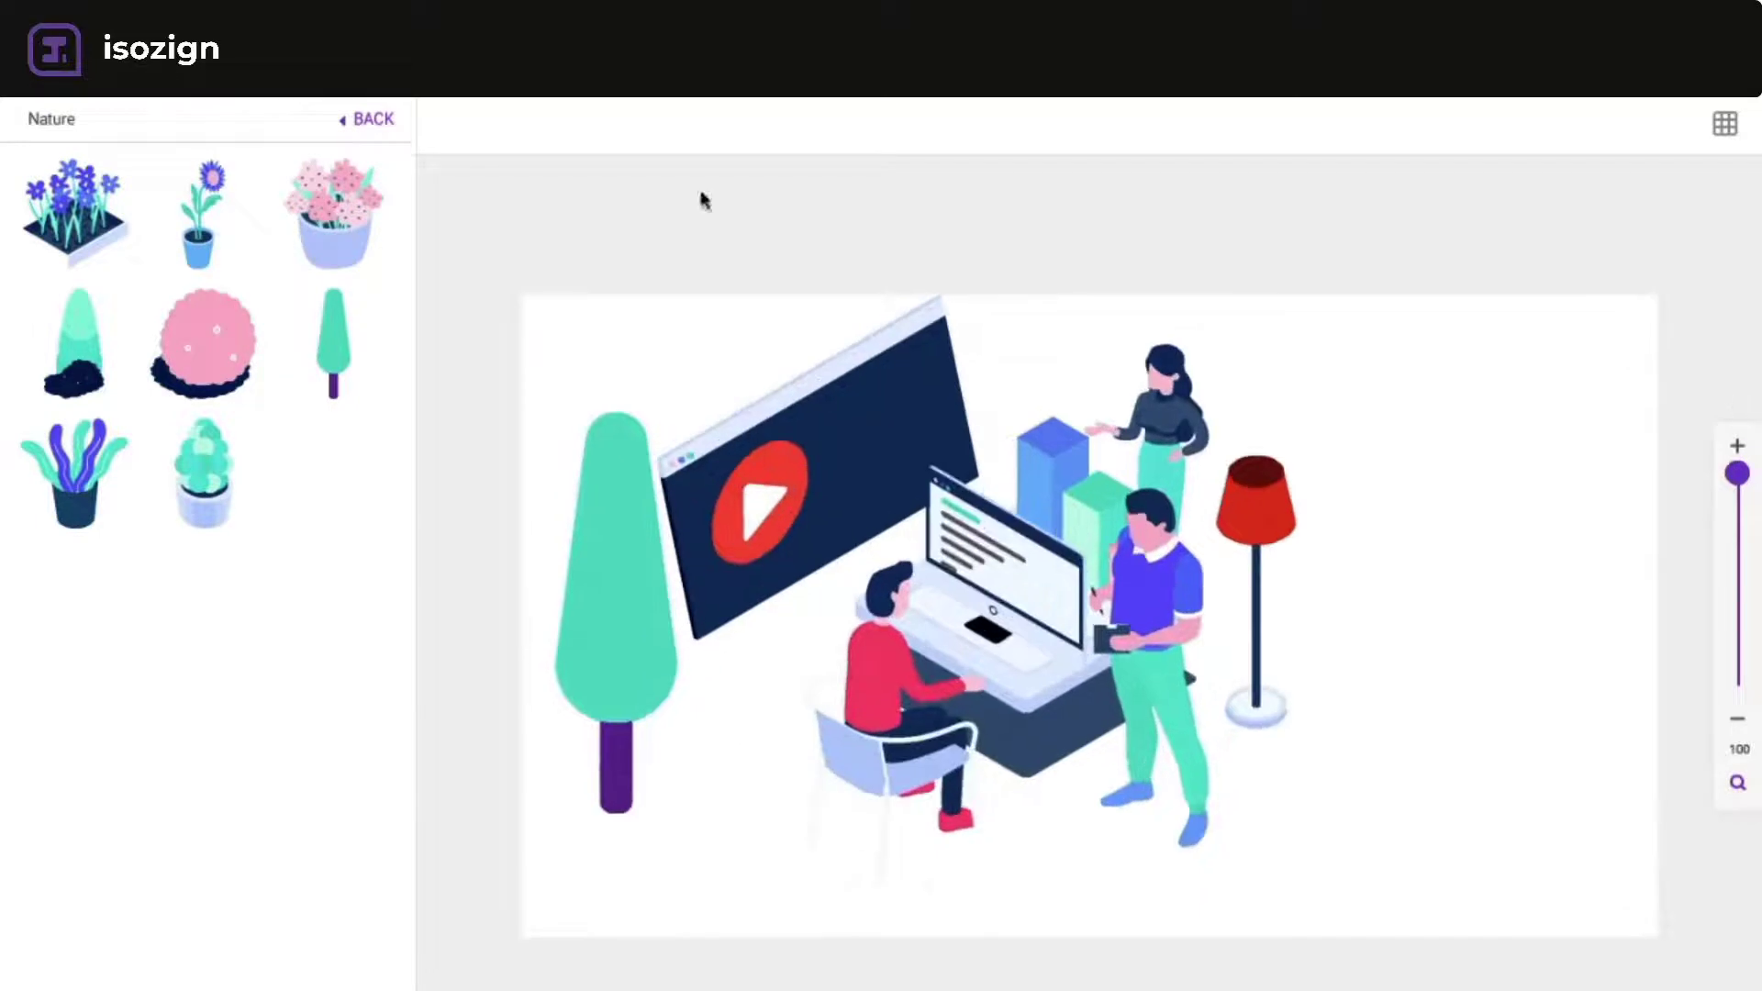
{"action": "left_click", "coordinate": [374, 119]}
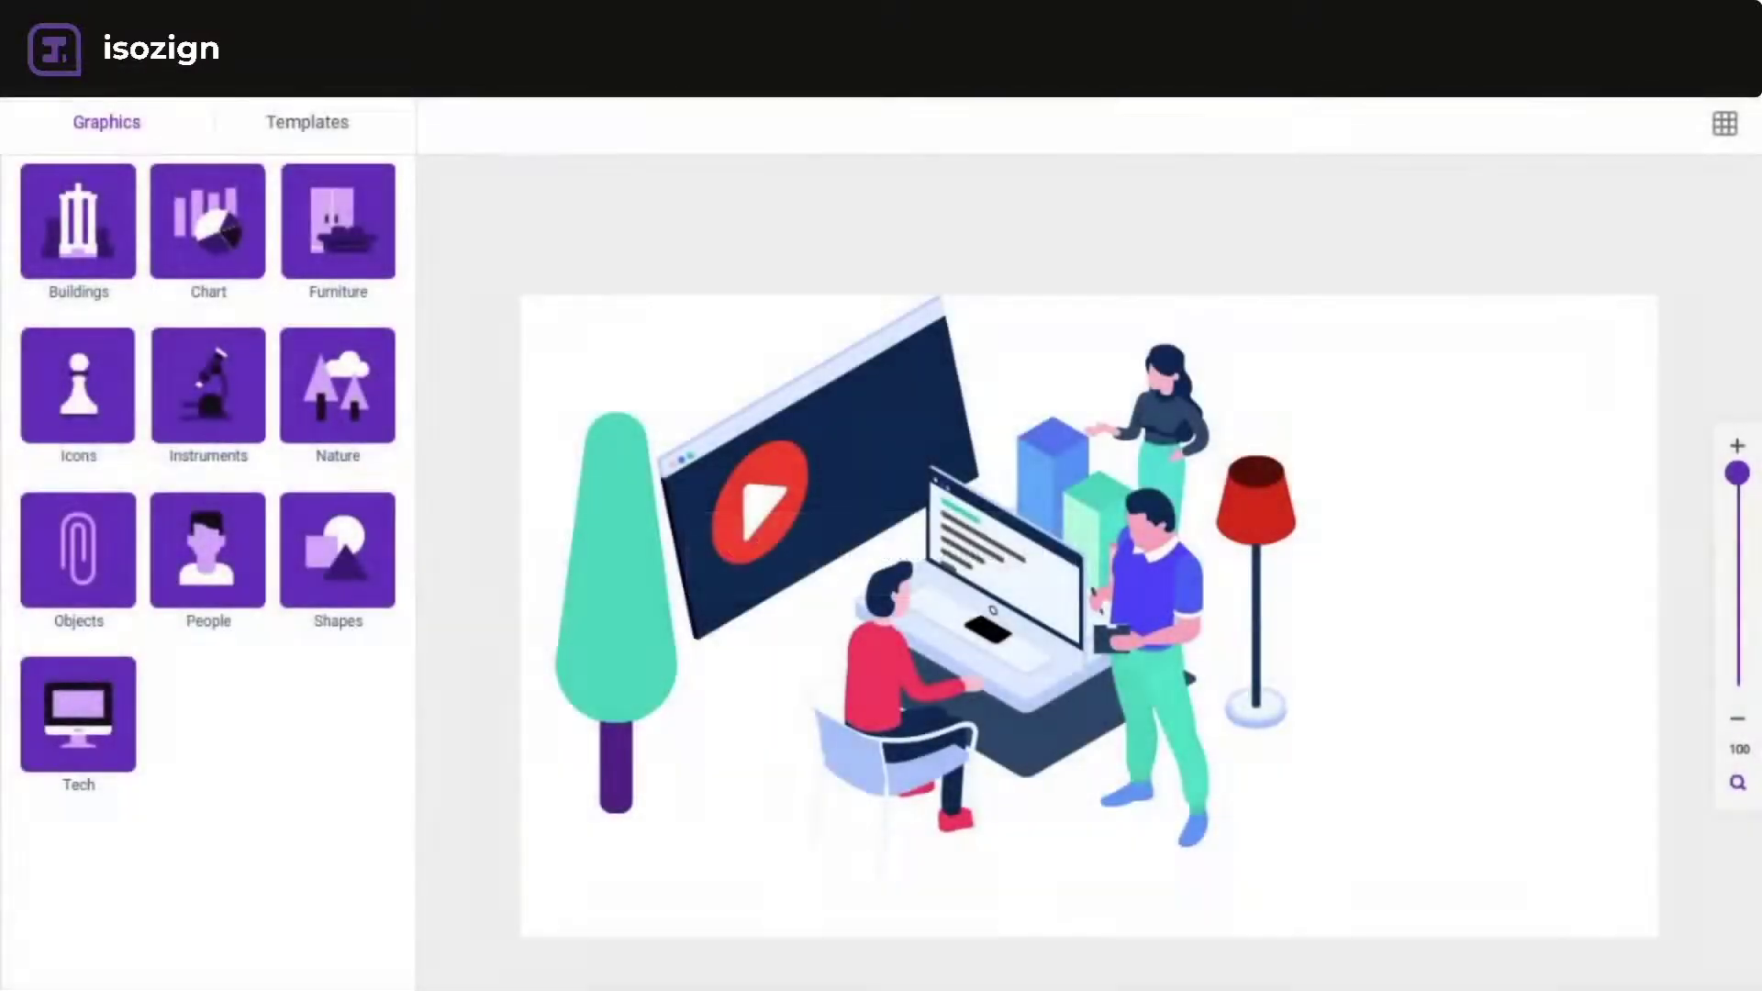
- Browse the My Designs gallery and start a new blank design
{"action": "left_click", "coordinate": [1737, 122]}
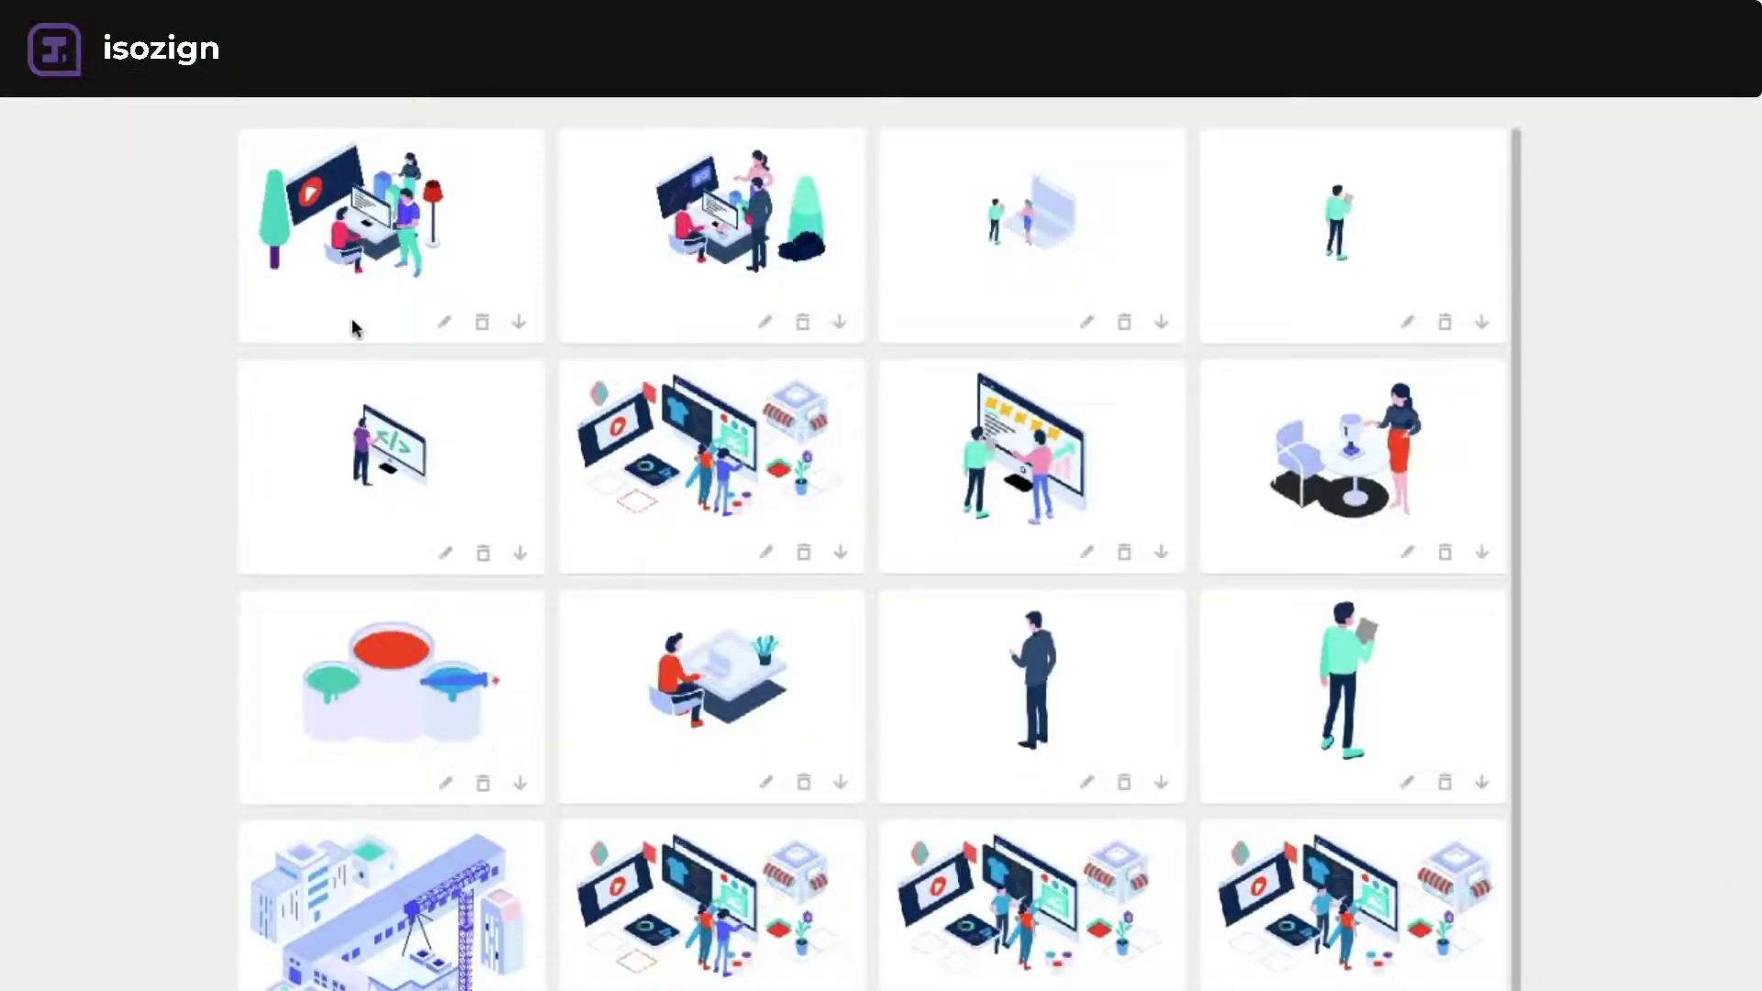
{"action": "scroll", "scroll_direction": "down", "scroll_amount": 3}
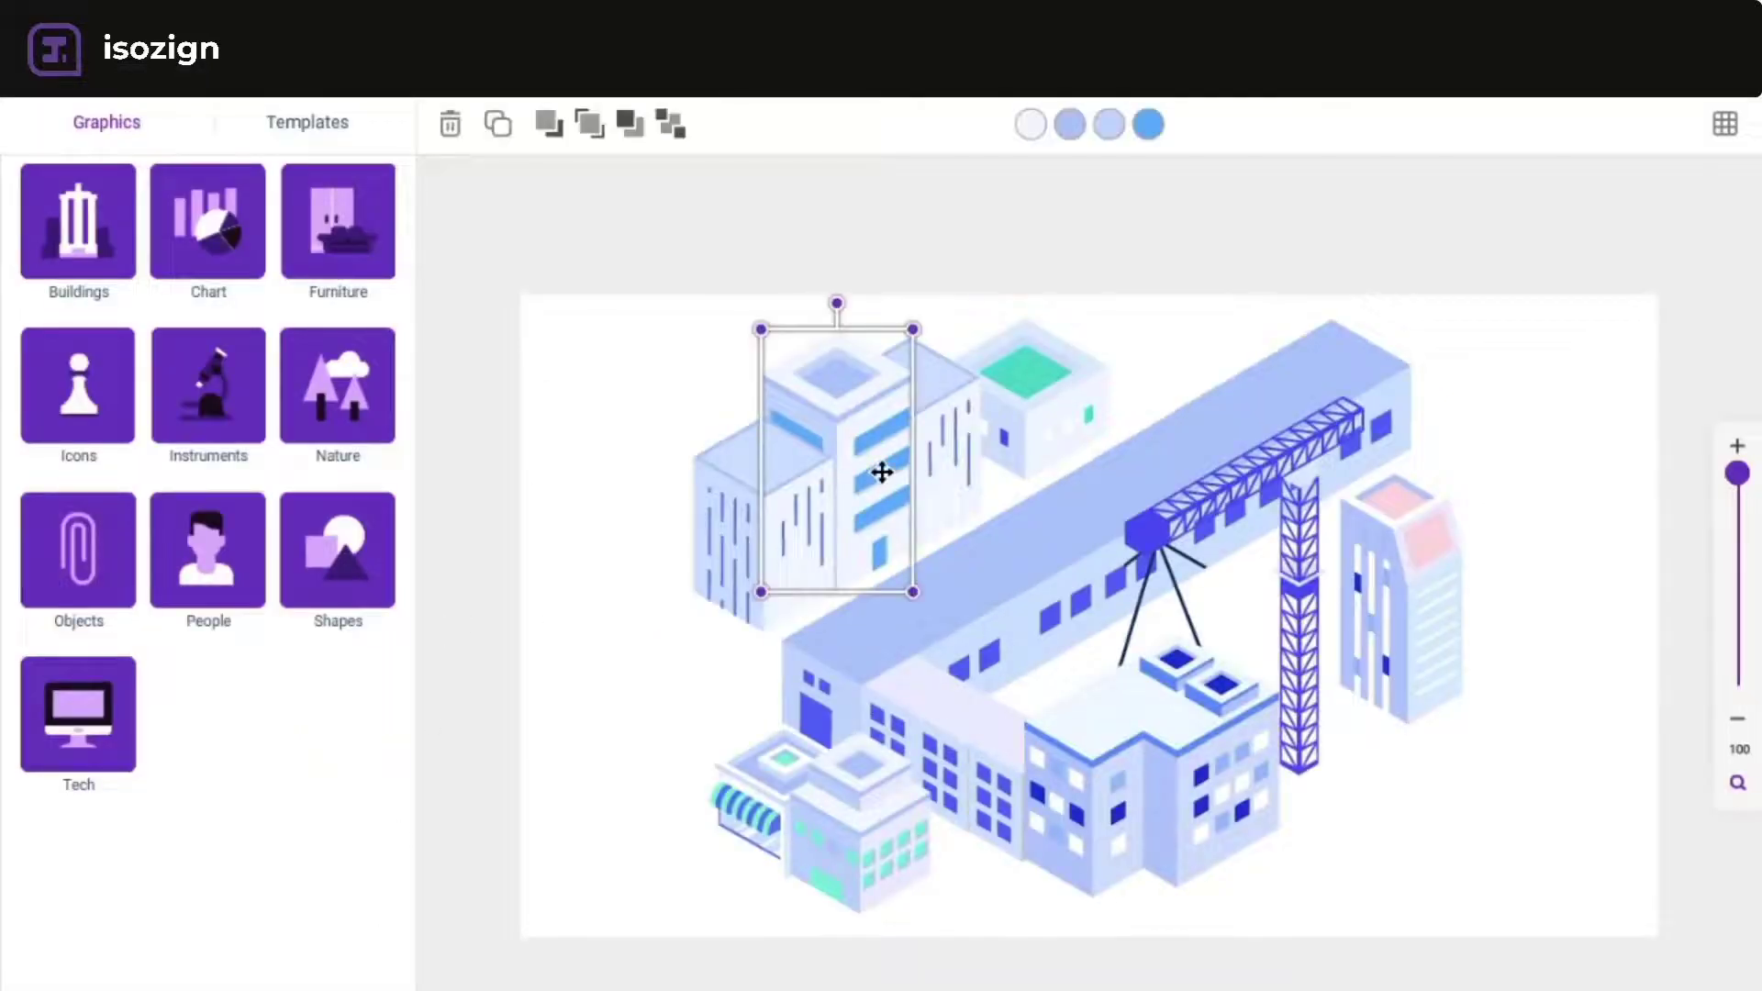
{"action": "left_click", "coordinate": [77, 225]}
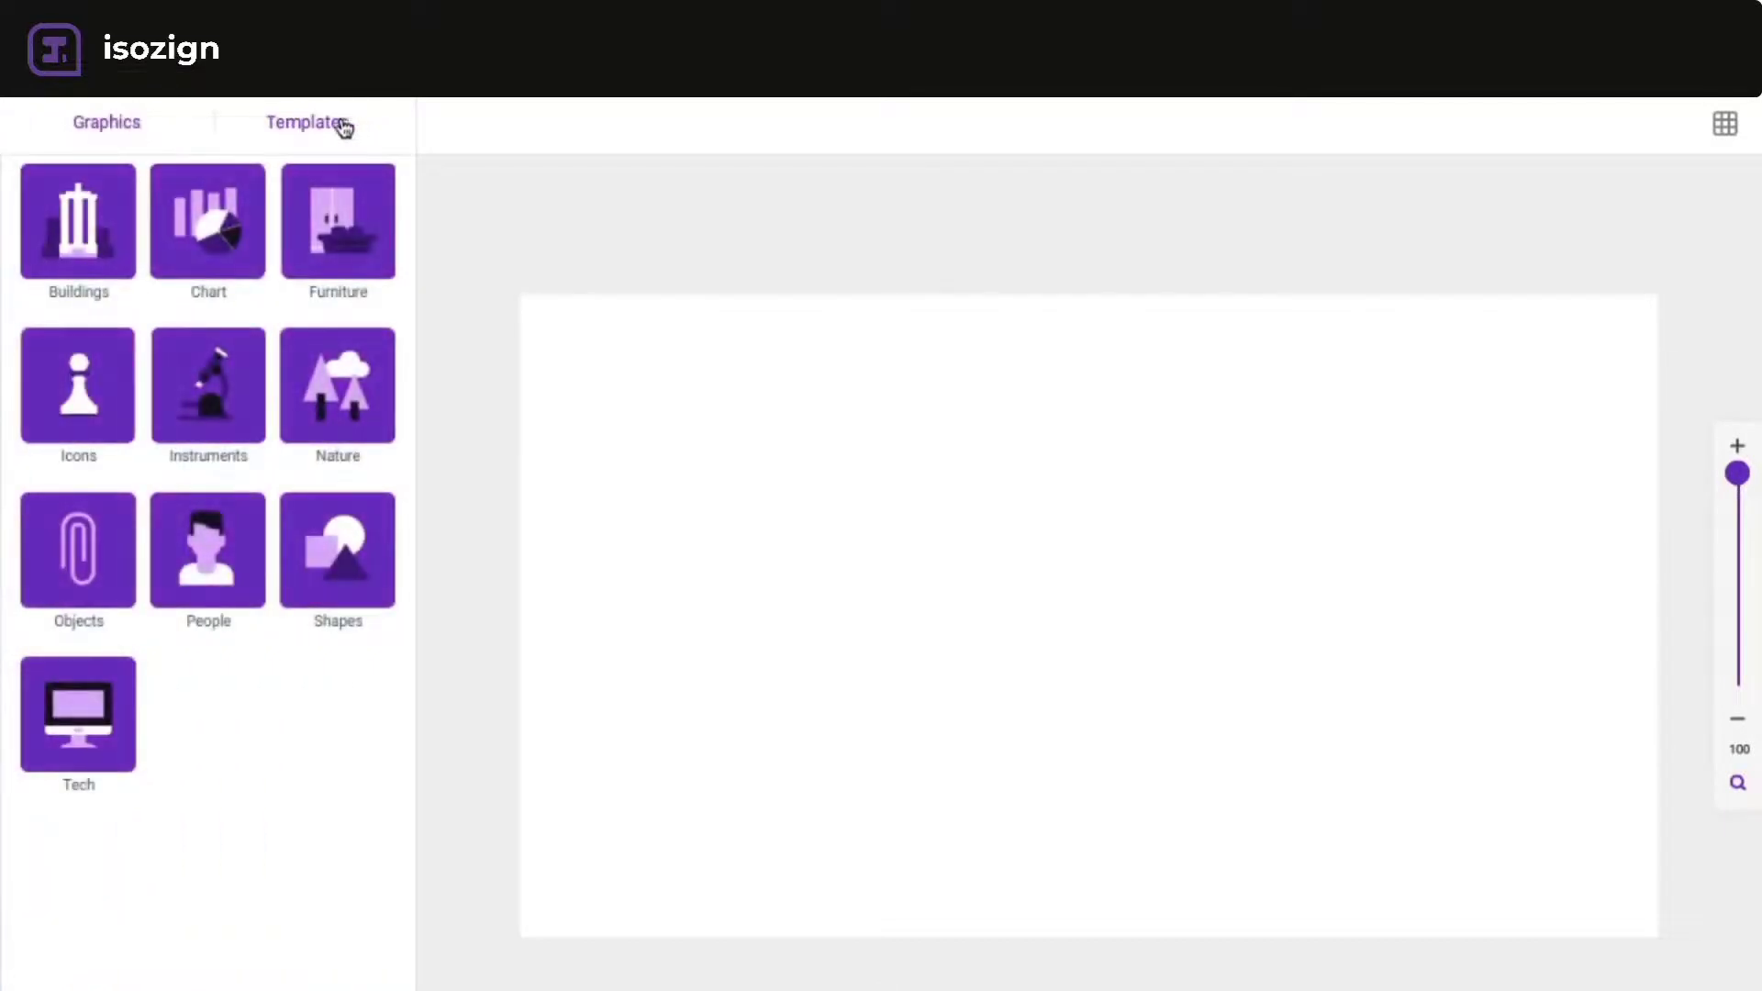
- Try the Branding Agency and E-Commerce templates on the canvas
{"action": "left_click", "coordinate": [306, 122]}
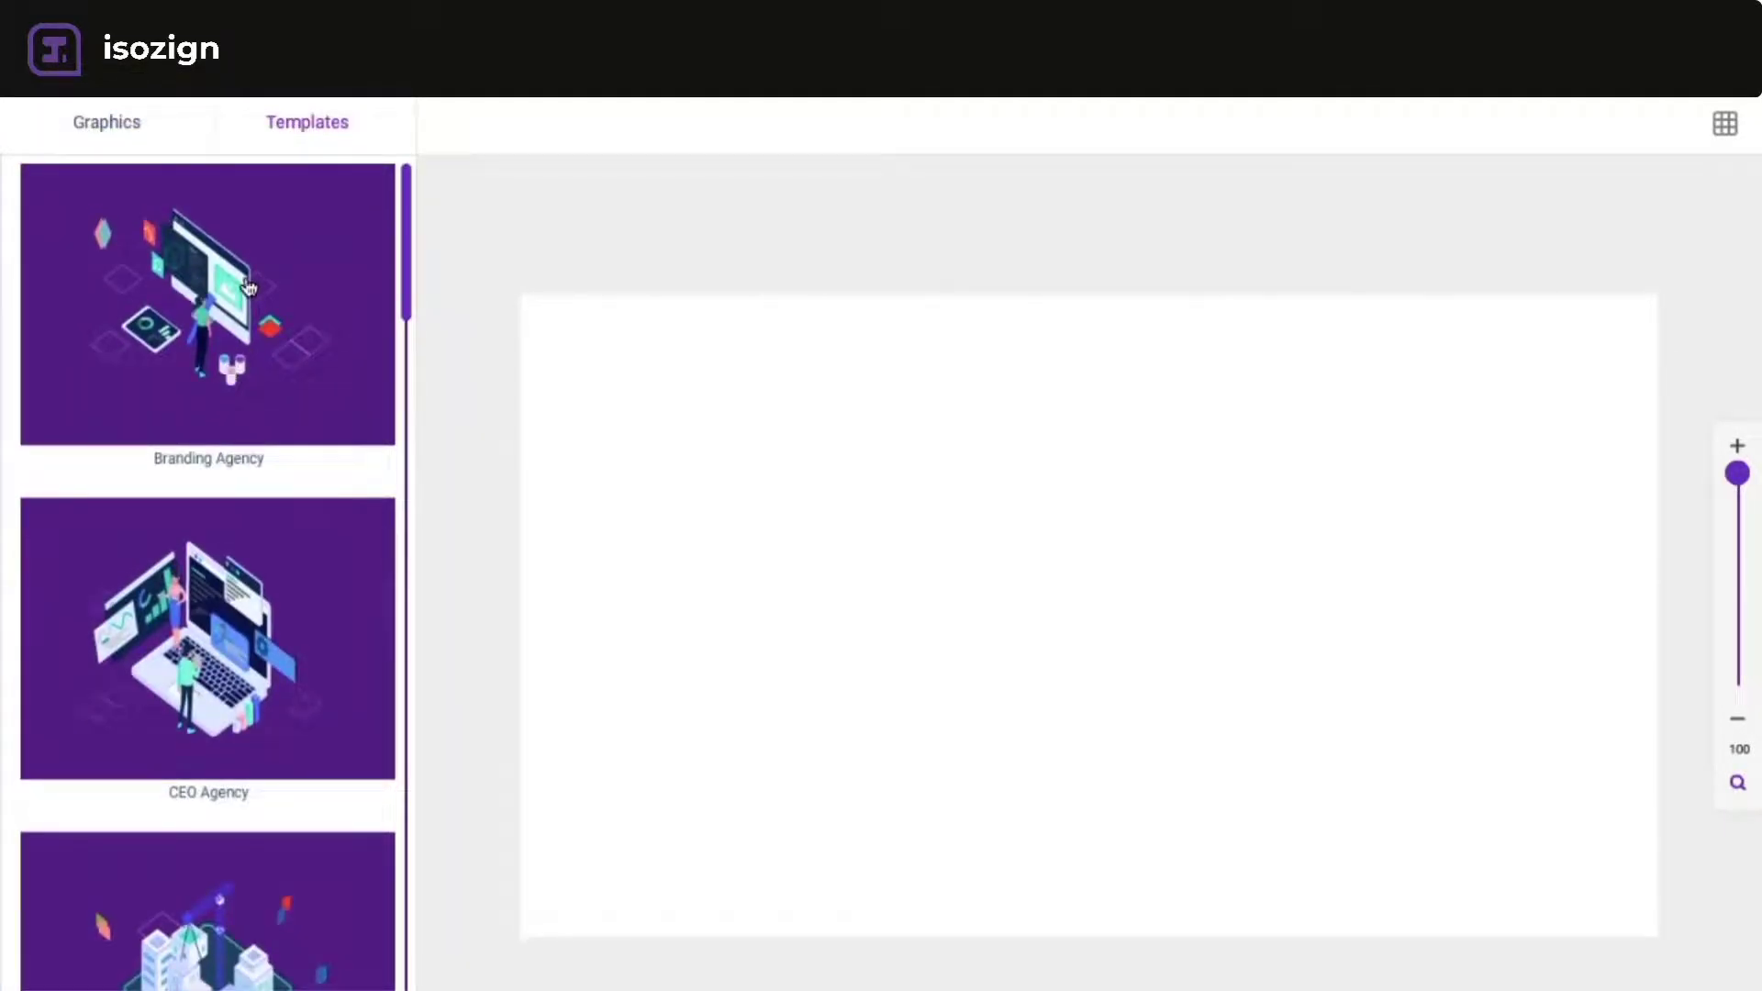
{"action": "left_click", "coordinate": [209, 306]}
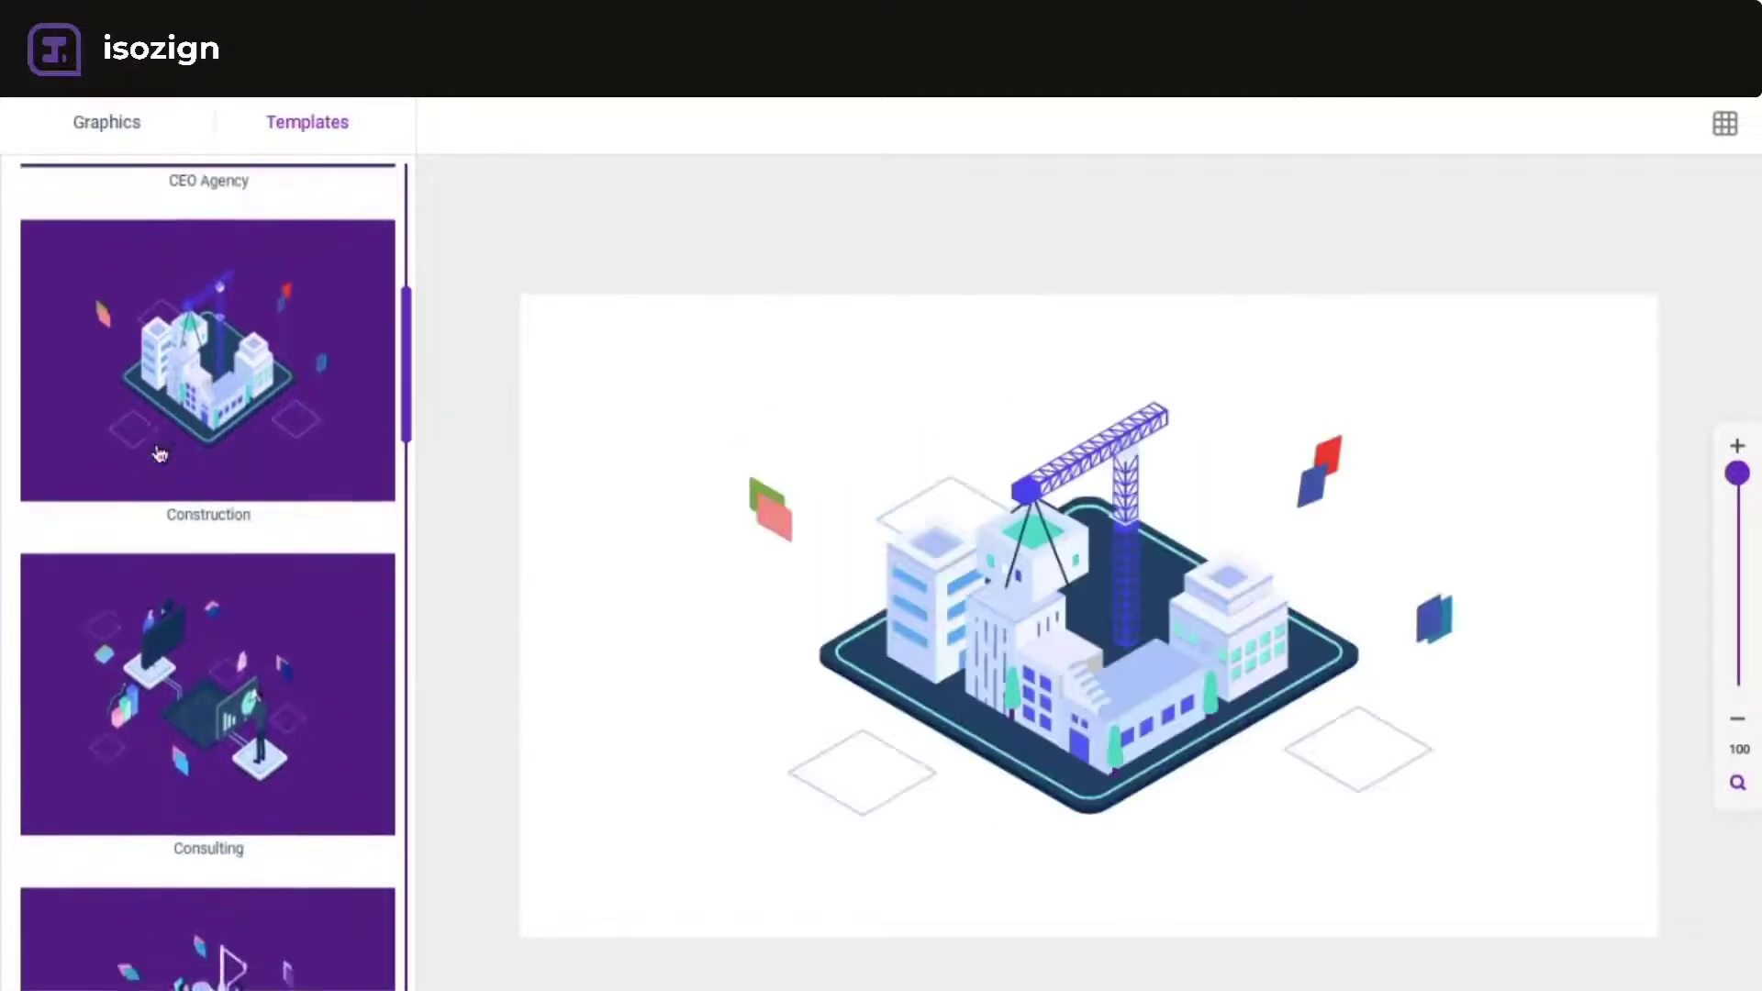
{"action": "scroll", "scroll_direction": "down", "scroll_amount": 3}
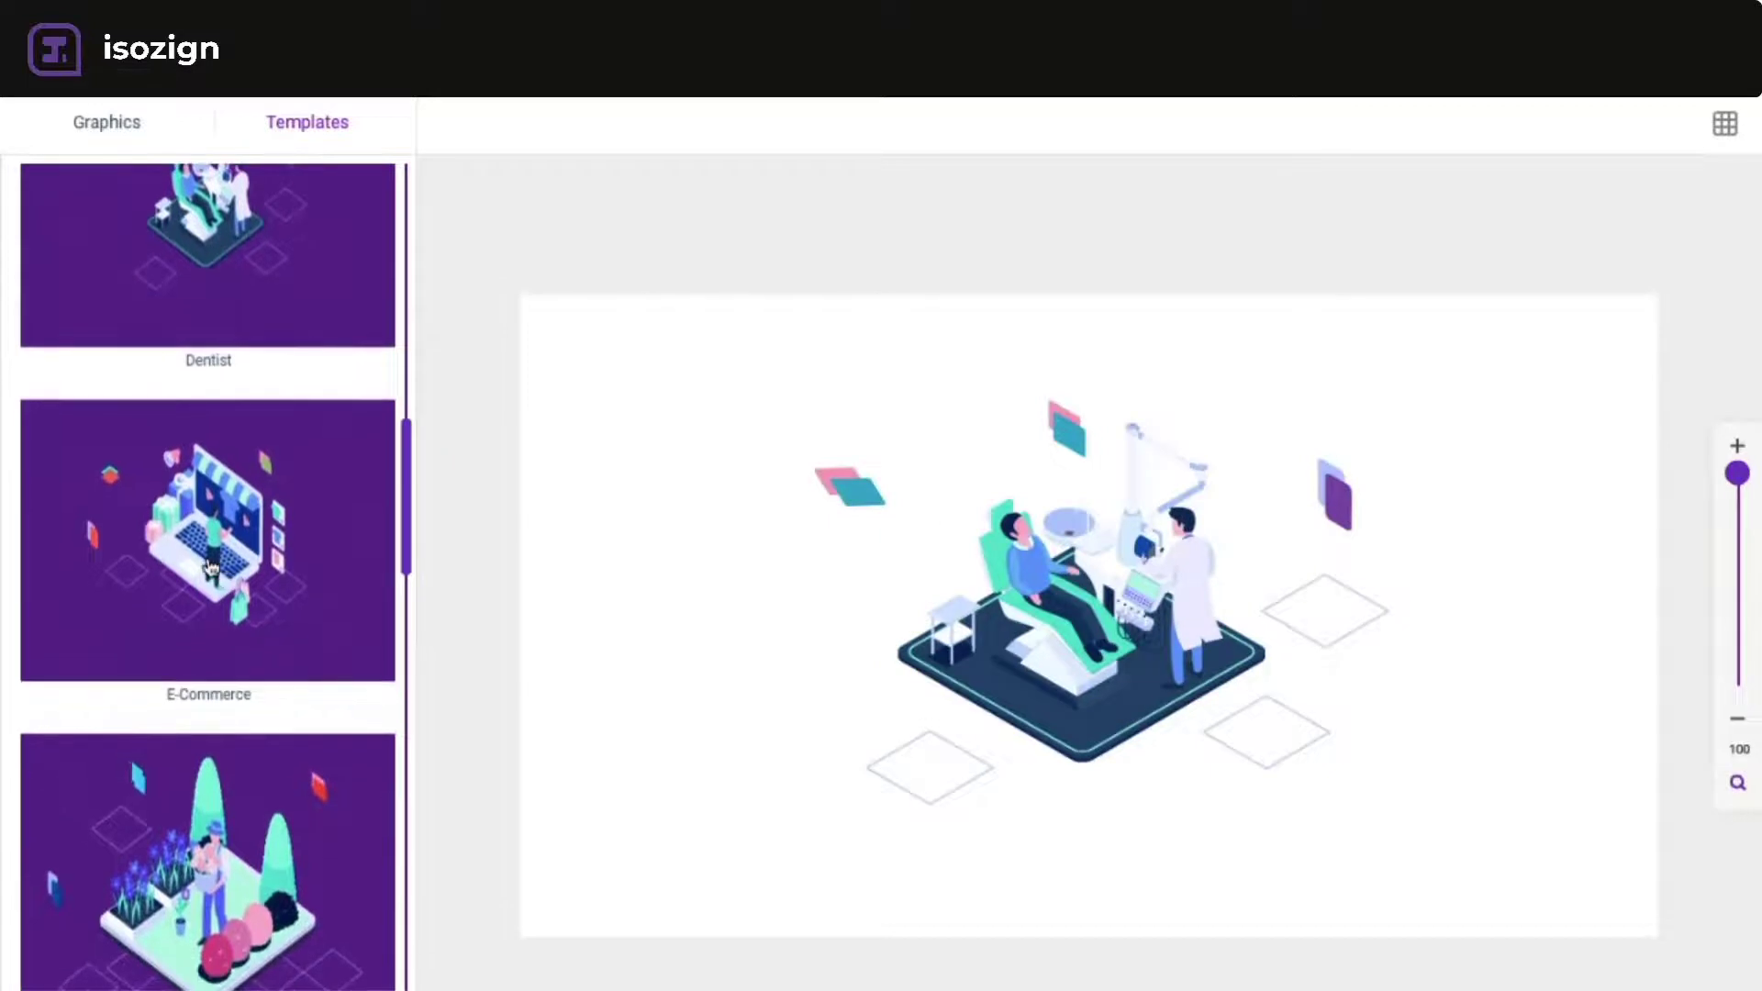
{"action": "left_click", "coordinate": [207, 540]}
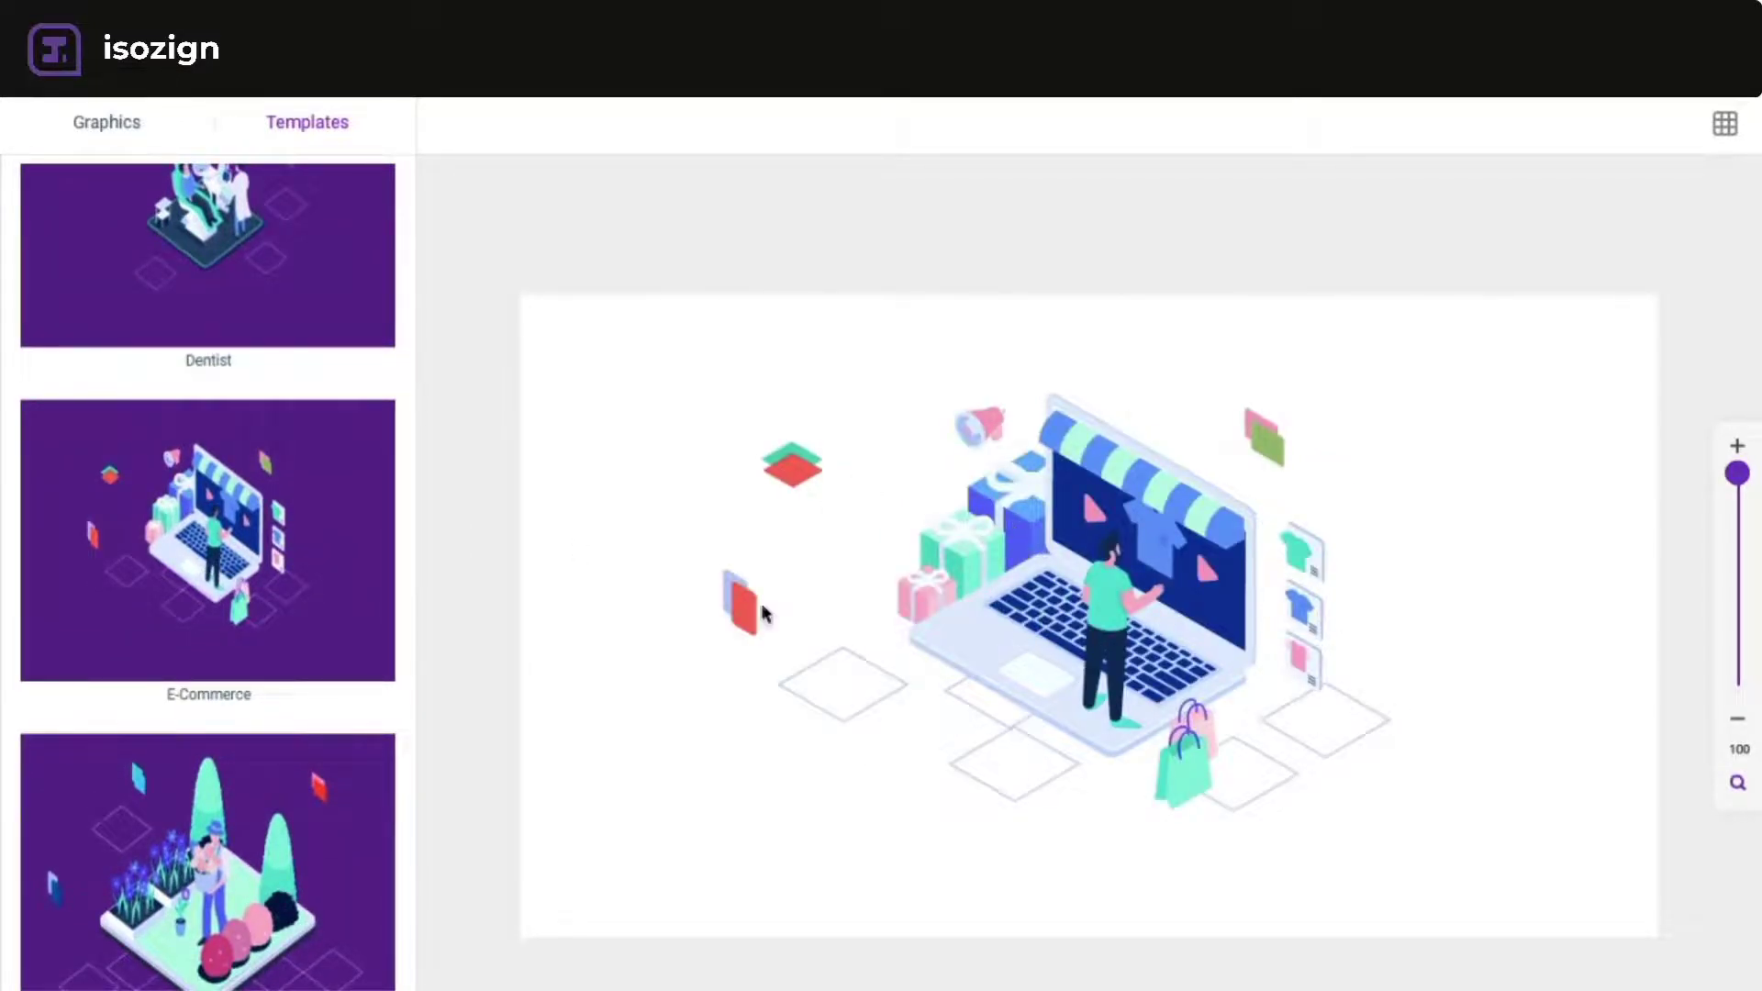
{"action": "left_click", "coordinate": [209, 573]}
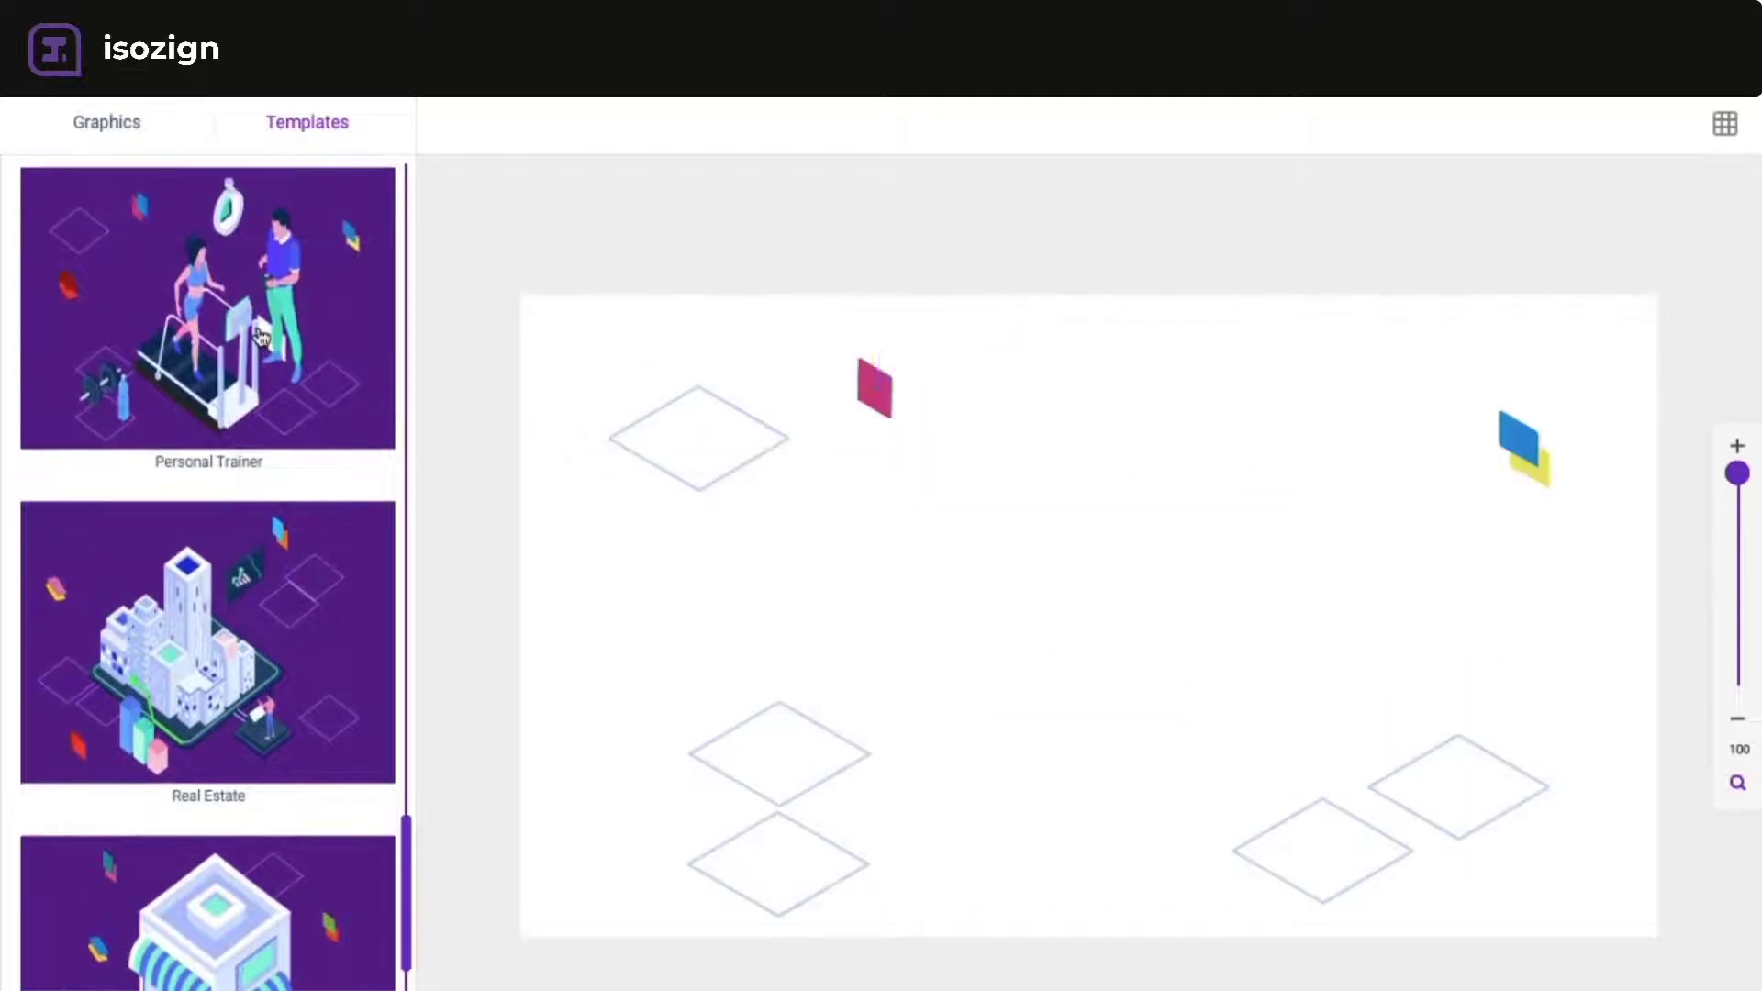
- Load the servers-and-monitor template, nudge a server, and place a building beside the woman
{"action": "scroll", "scroll_direction": "down", "scroll_amount": 3}
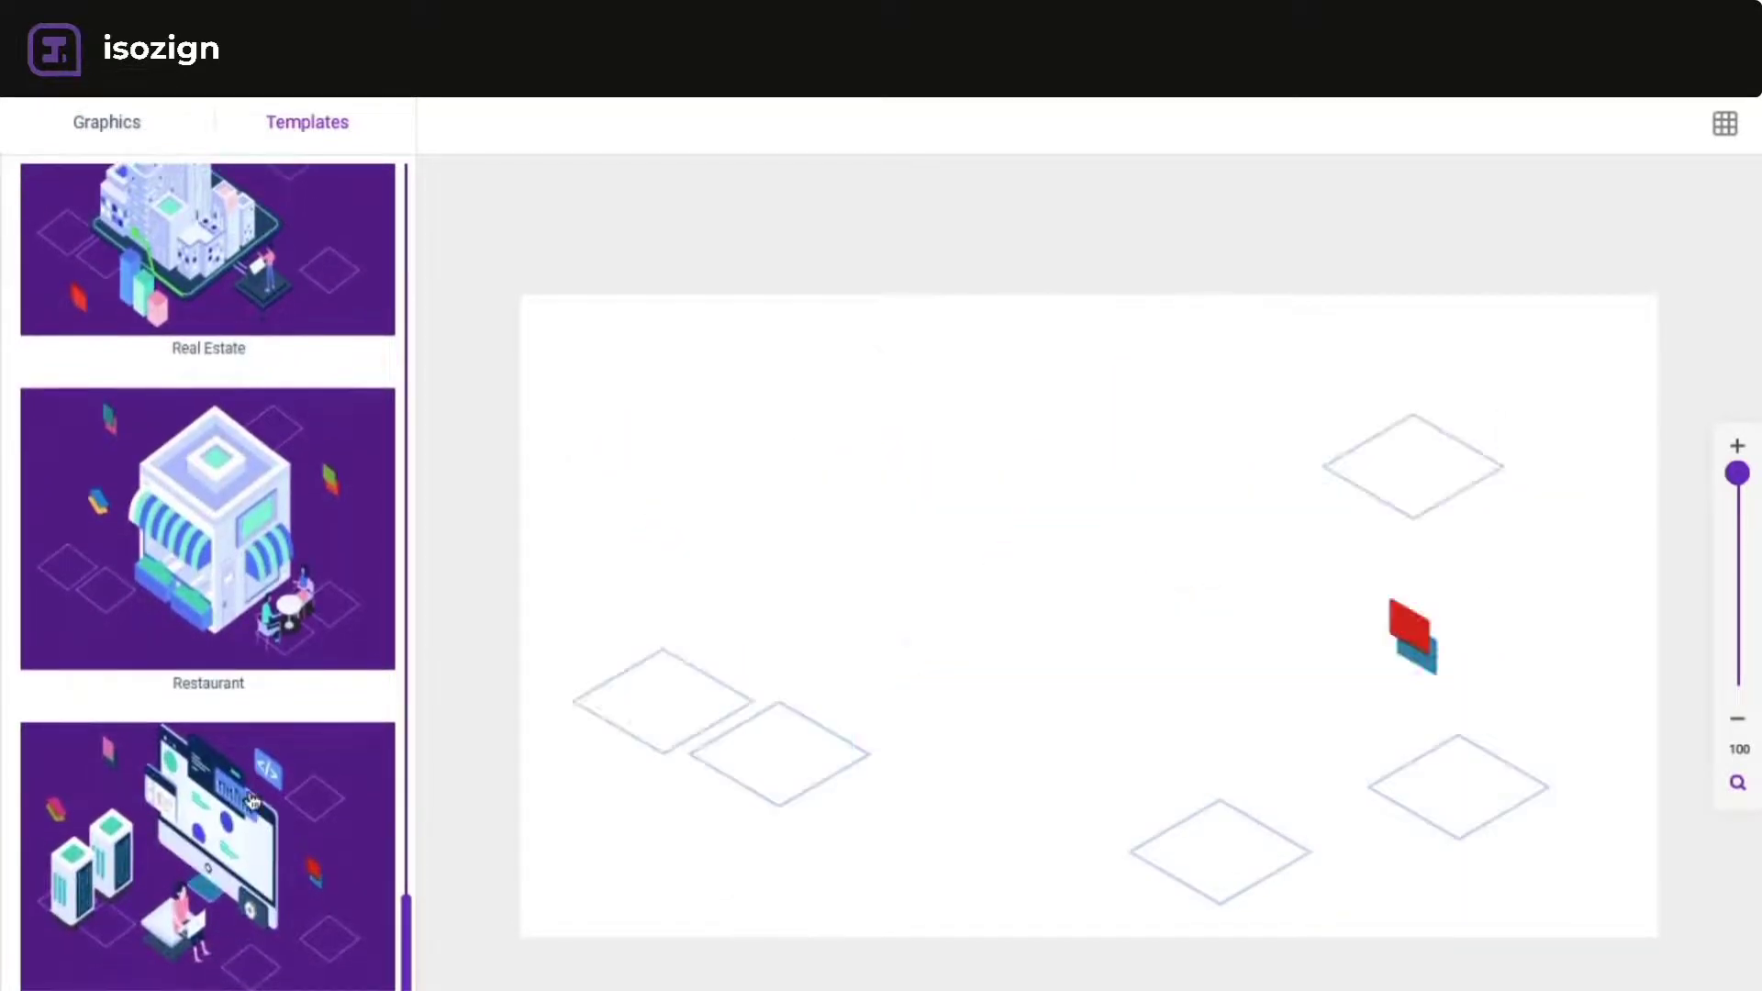
{"action": "left_click", "coordinate": [206, 855]}
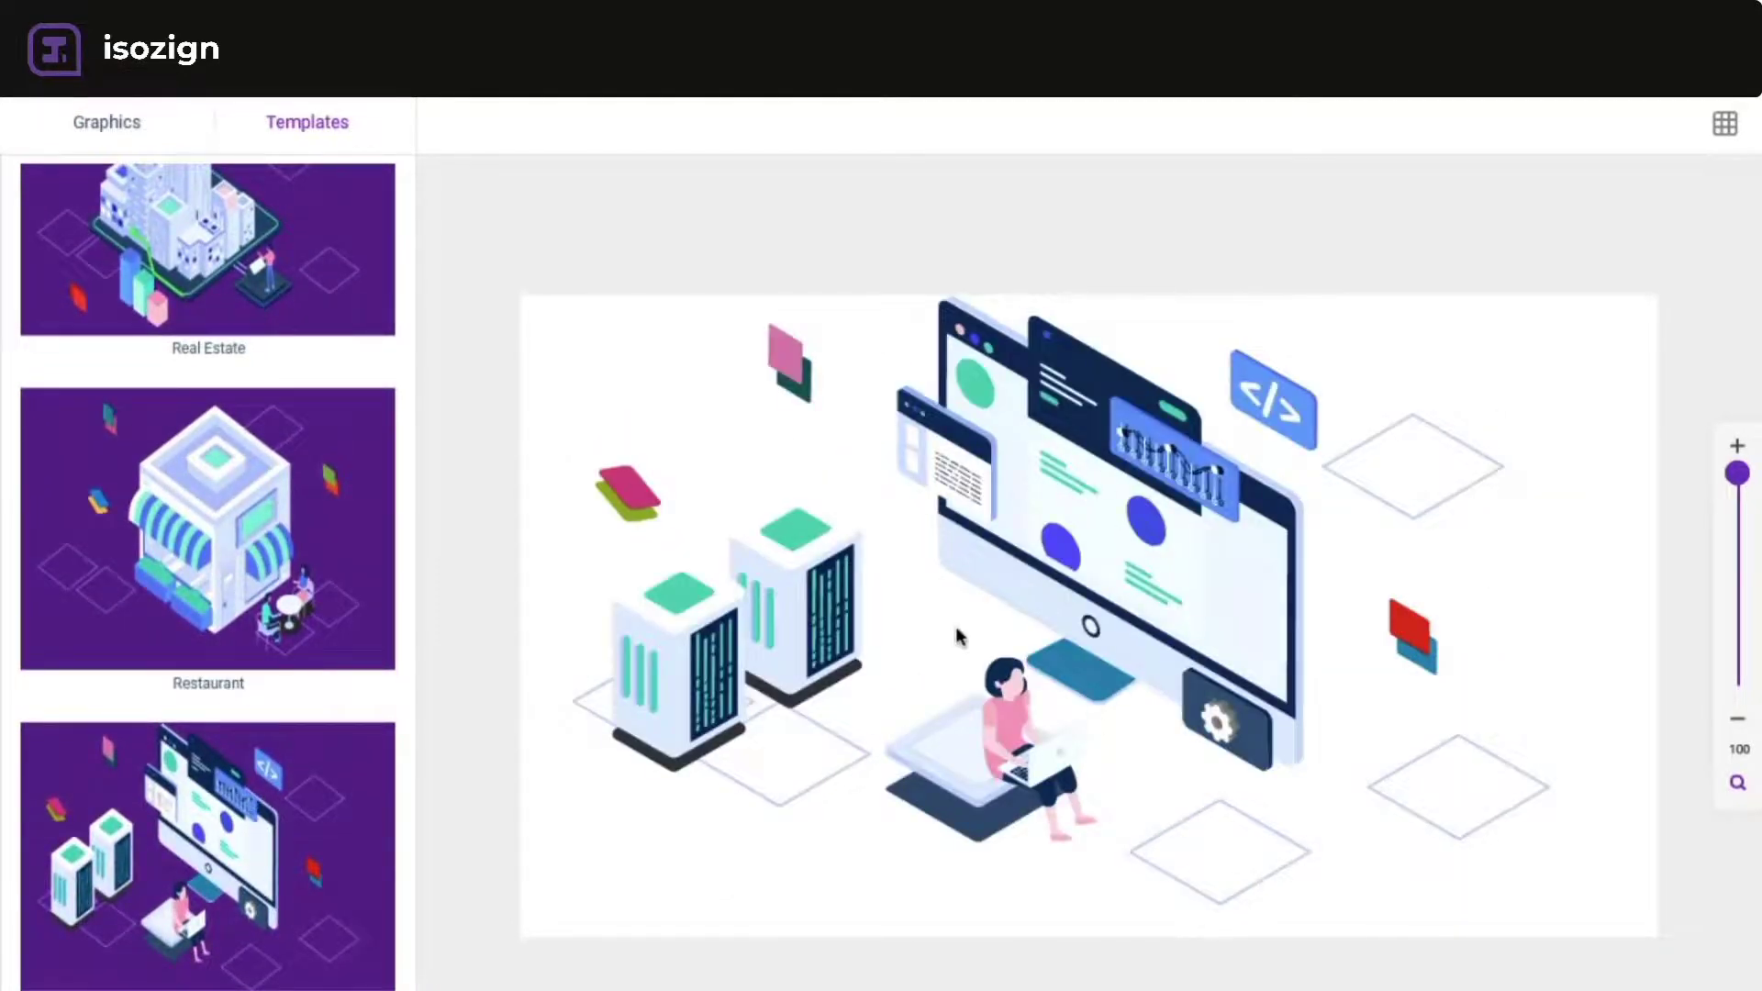
{"action": "mouse_move", "coordinate": [763, 619]}
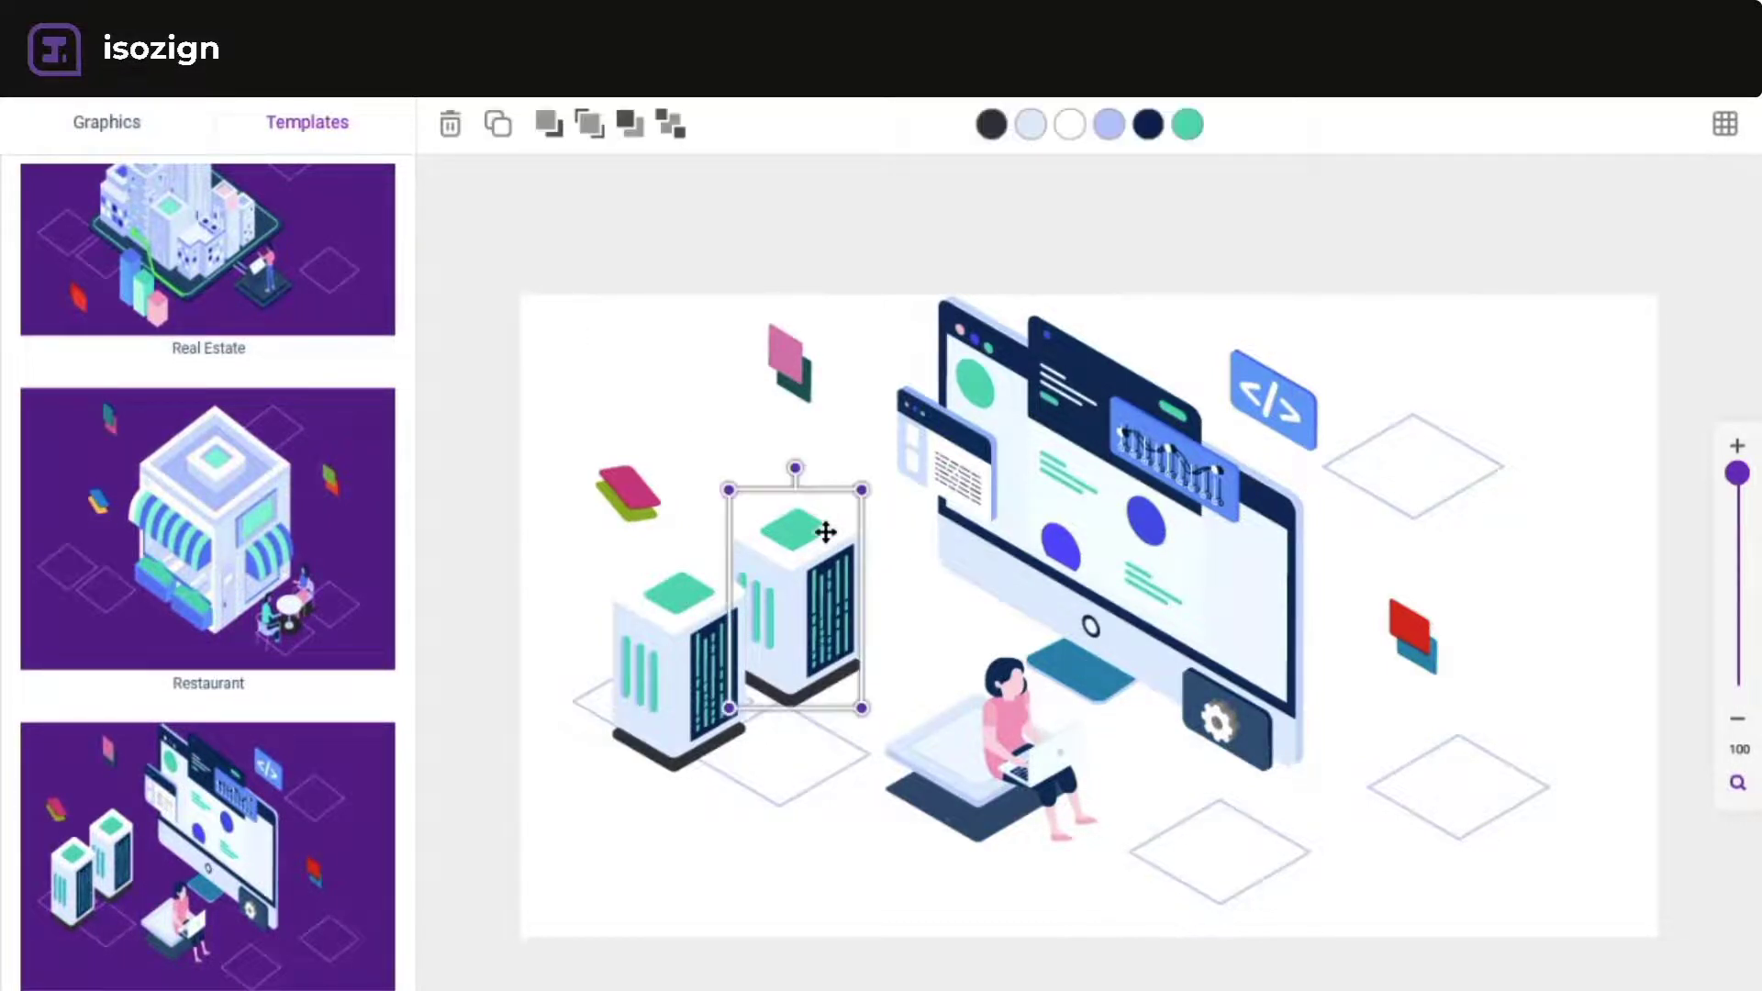
{"action": "left_click_drag", "start_coordinate": [826, 531], "coordinate": [805, 551]}
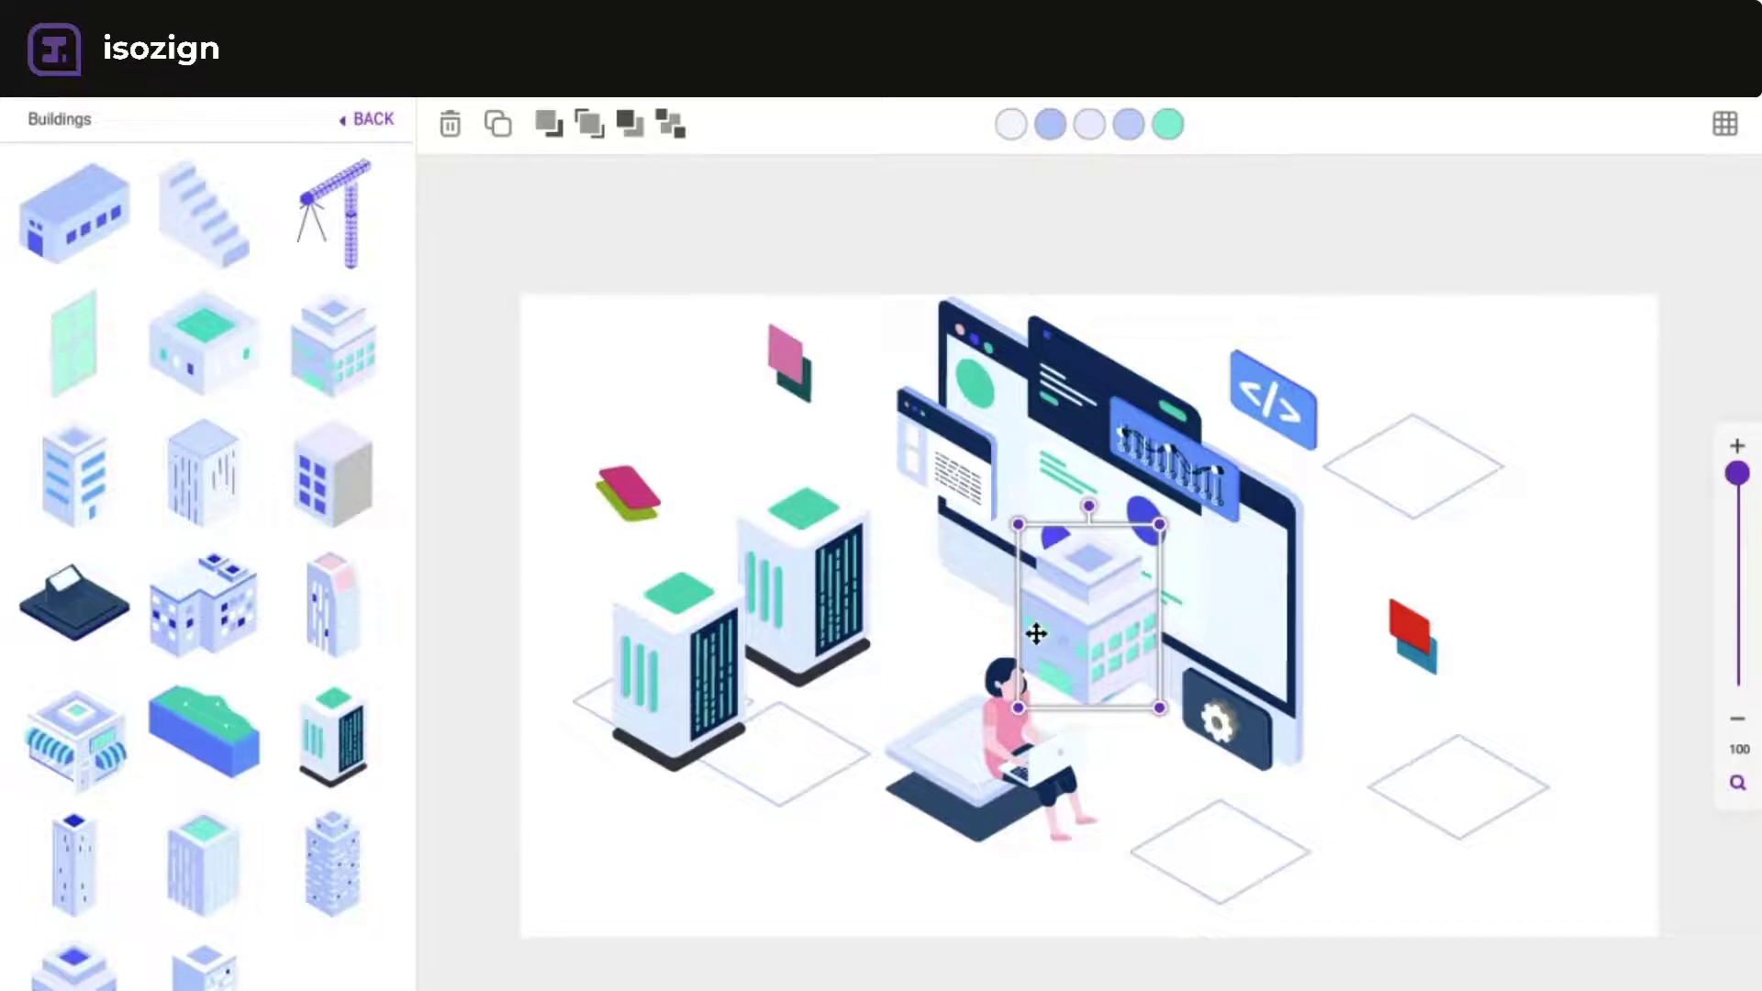
{"action": "left_click_drag", "start_coordinate": [1086, 632], "coordinate": [1467, 439]}
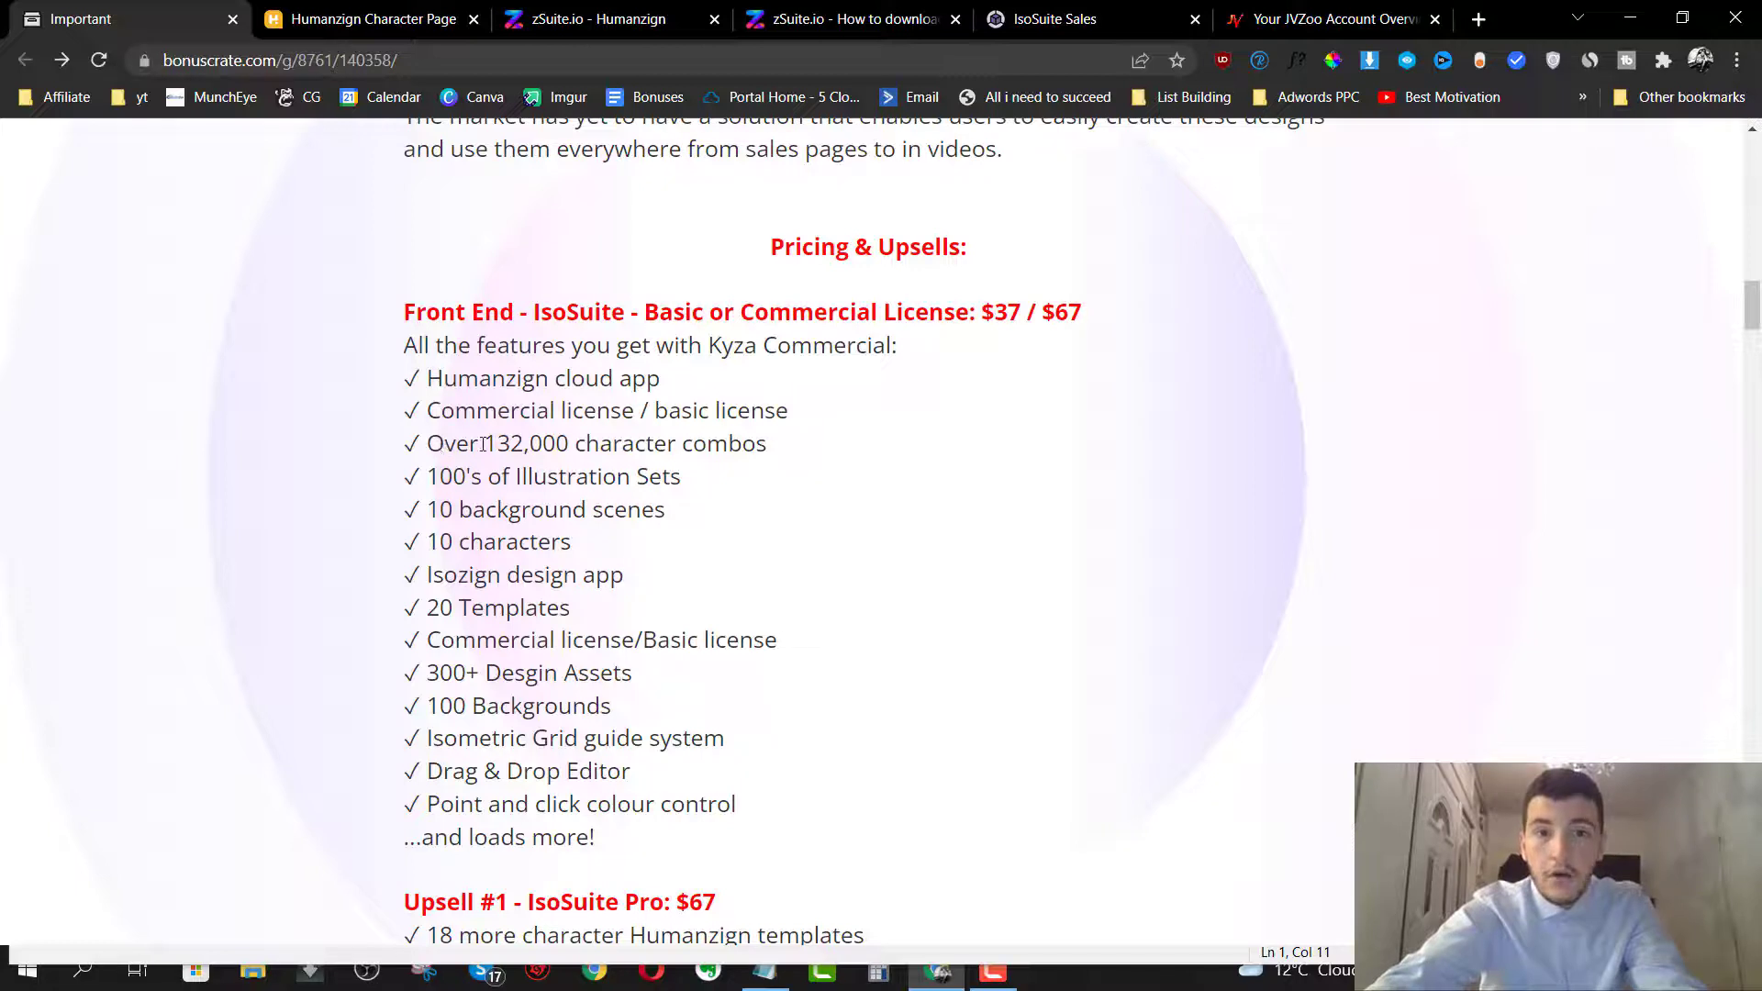
- Highlight the '132,000 character combos' feature and scroll toward the upsells
{"action": "left_click_drag", "start_coordinate": [441, 443], "coordinate": [765, 442]}
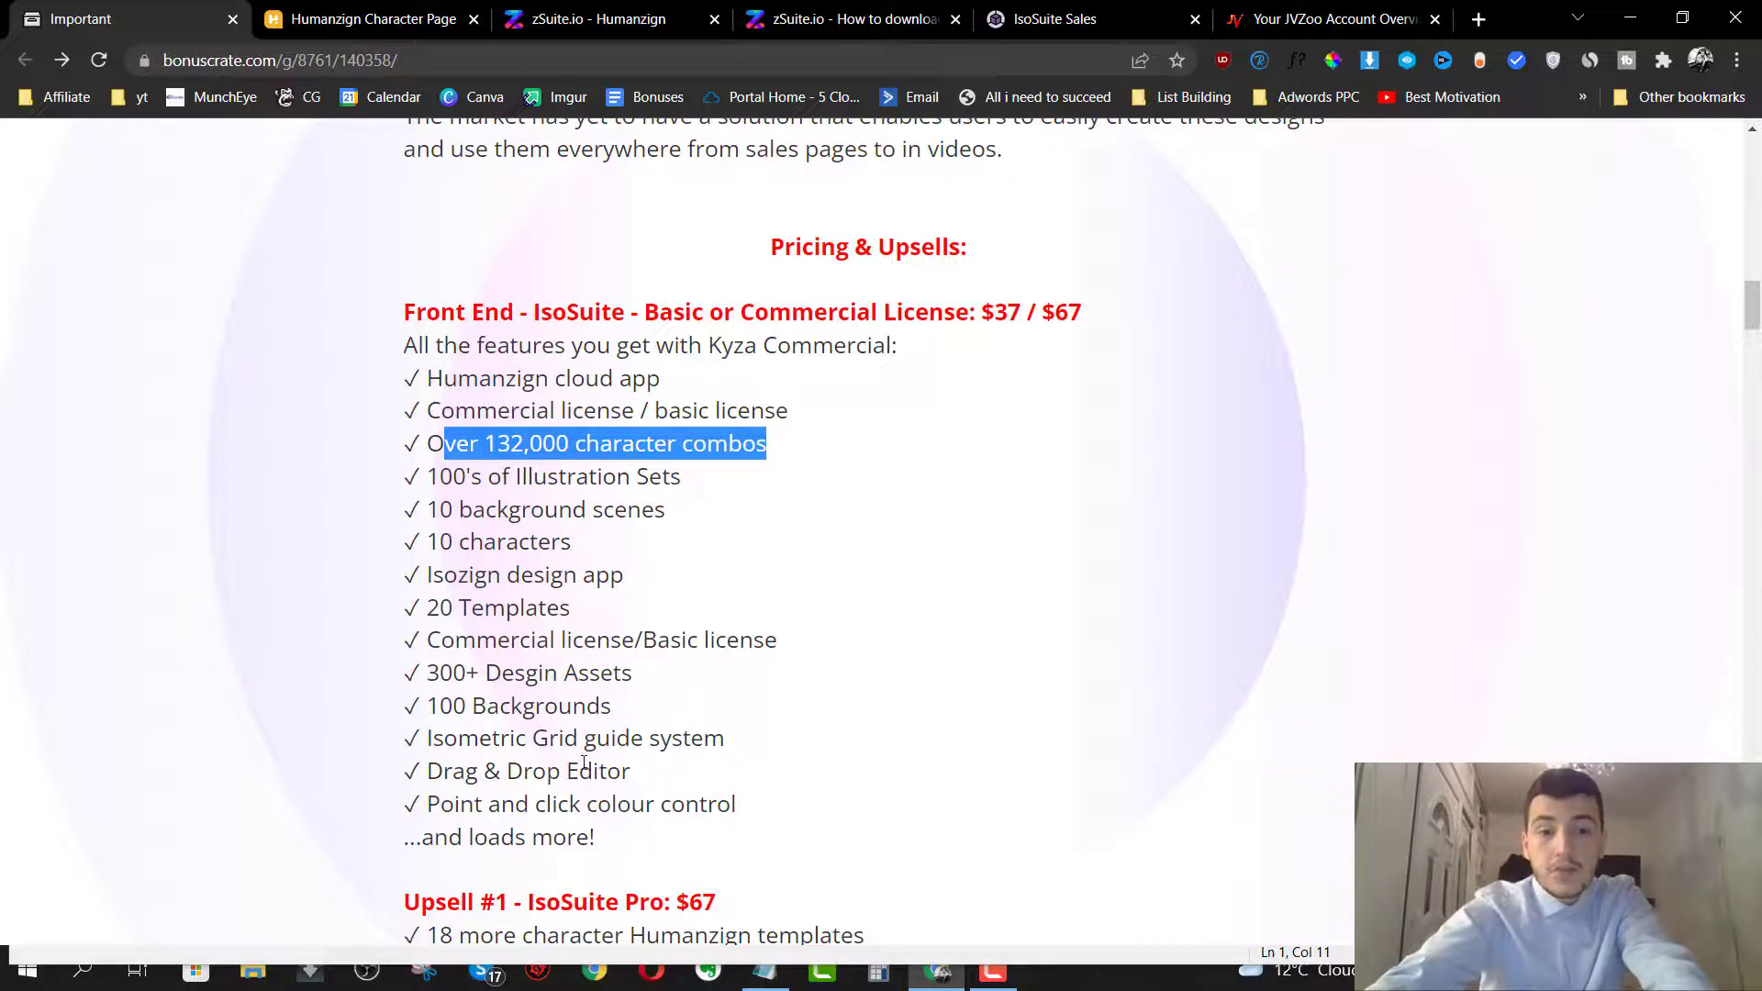
{"action": "mouse_move", "coordinate": [1406, 297]}
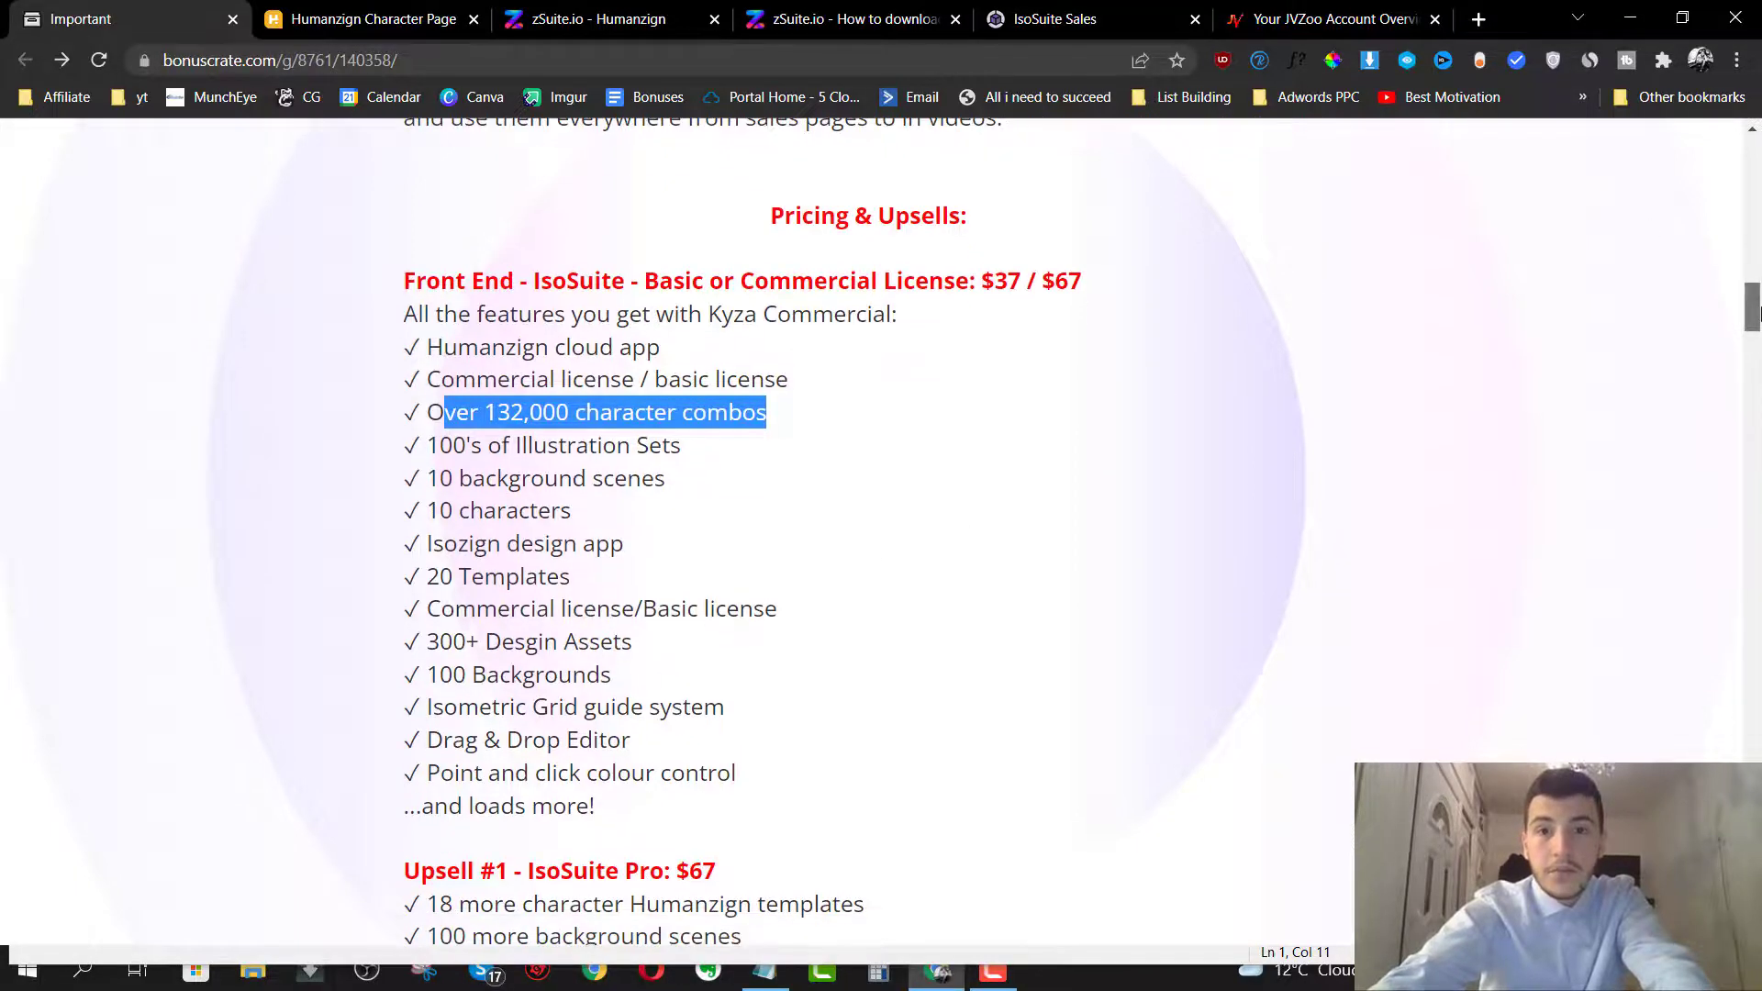
{"action": "scroll", "scroll_direction": "down", "scroll_amount": 3}
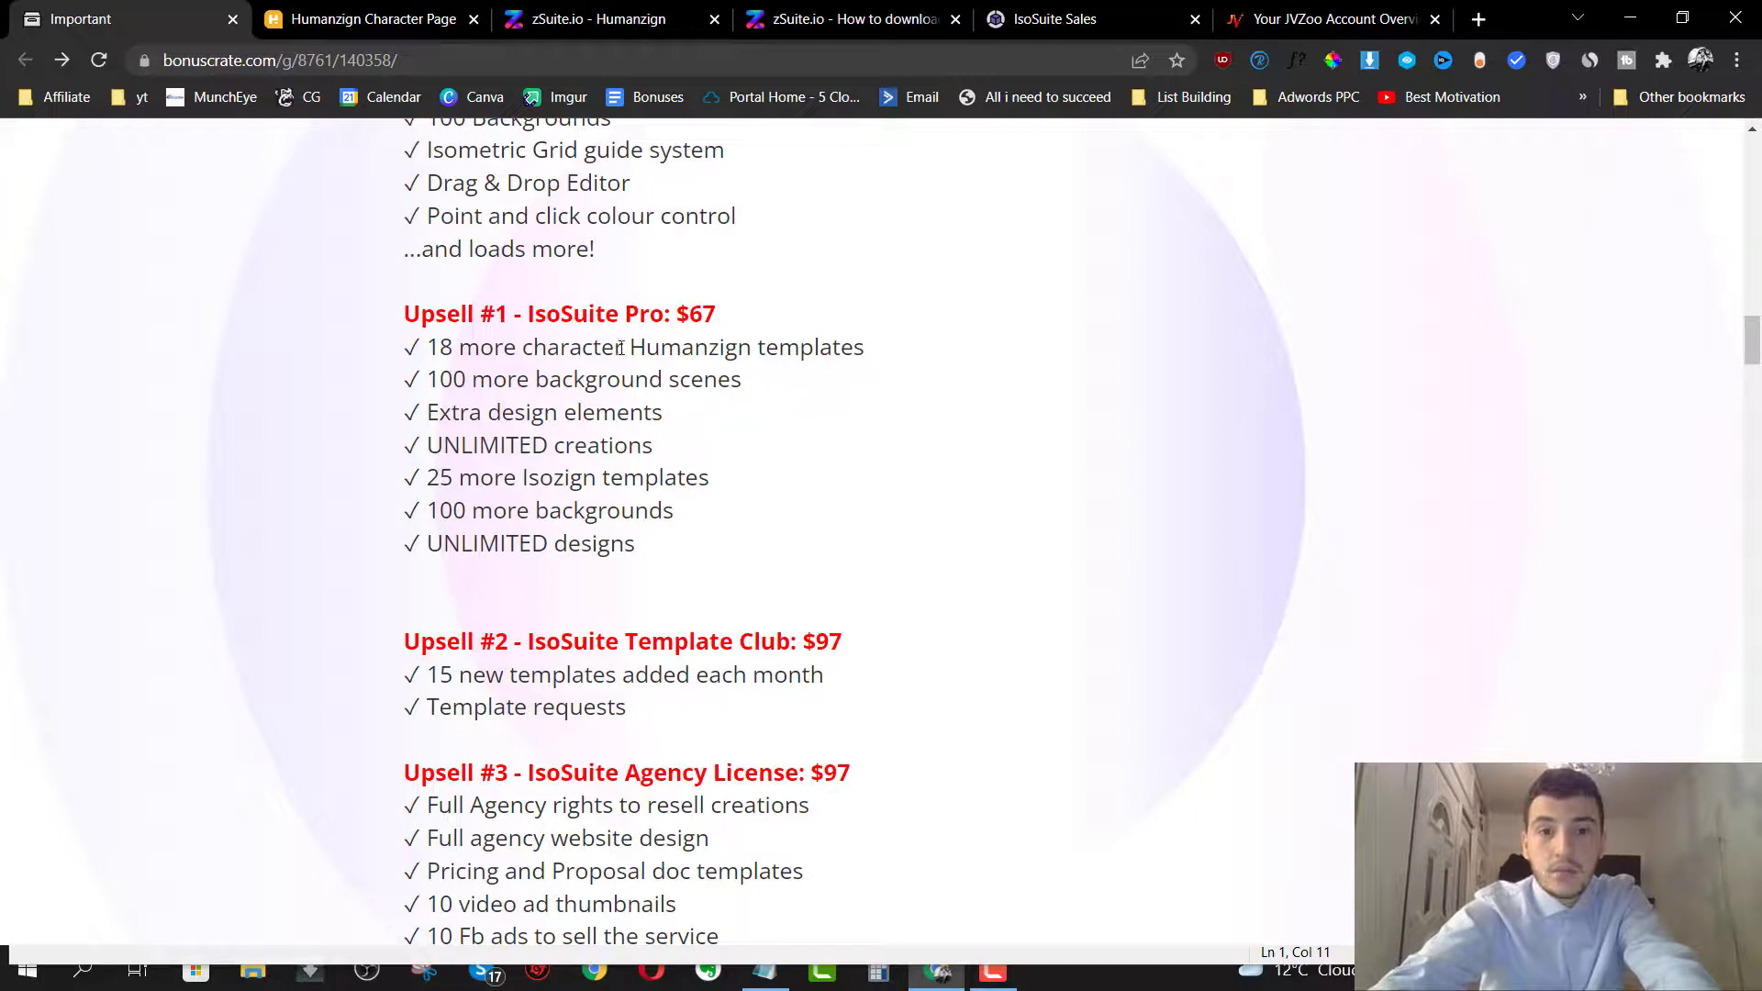
{"action": "left_click_drag", "start_coordinate": [627, 347], "coordinate": [863, 347]}
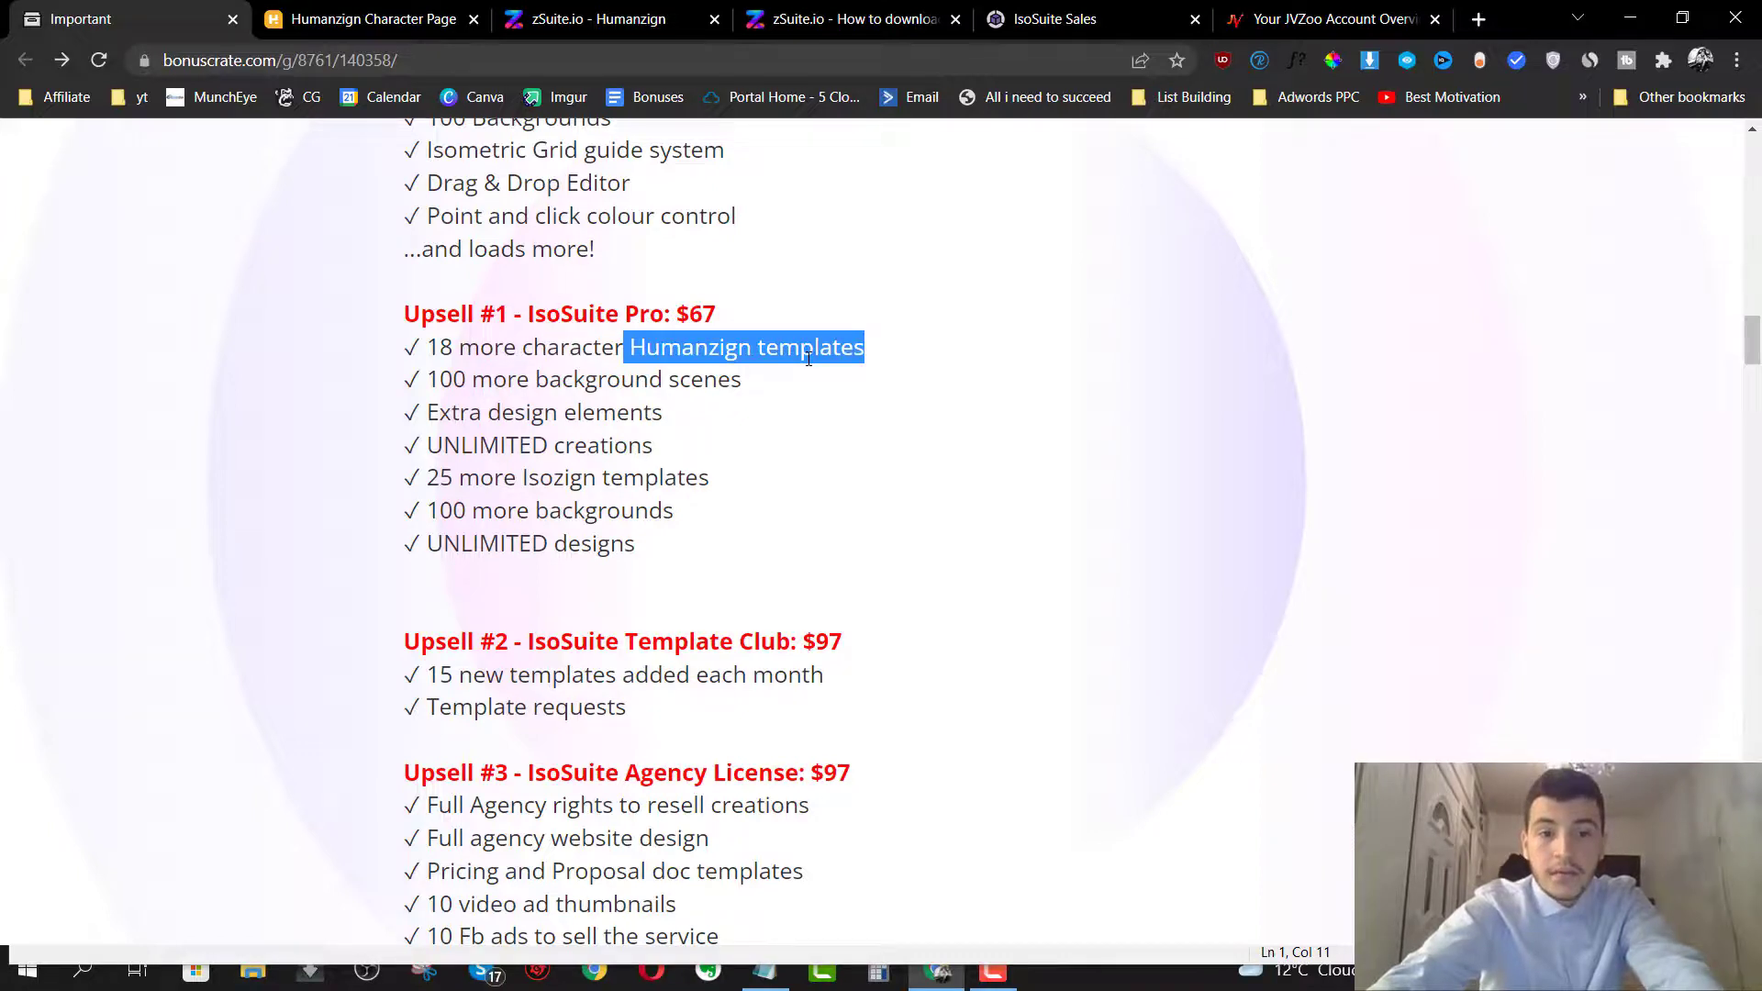
{"action": "scroll", "scroll_direction": "down", "scroll_amount": 3}
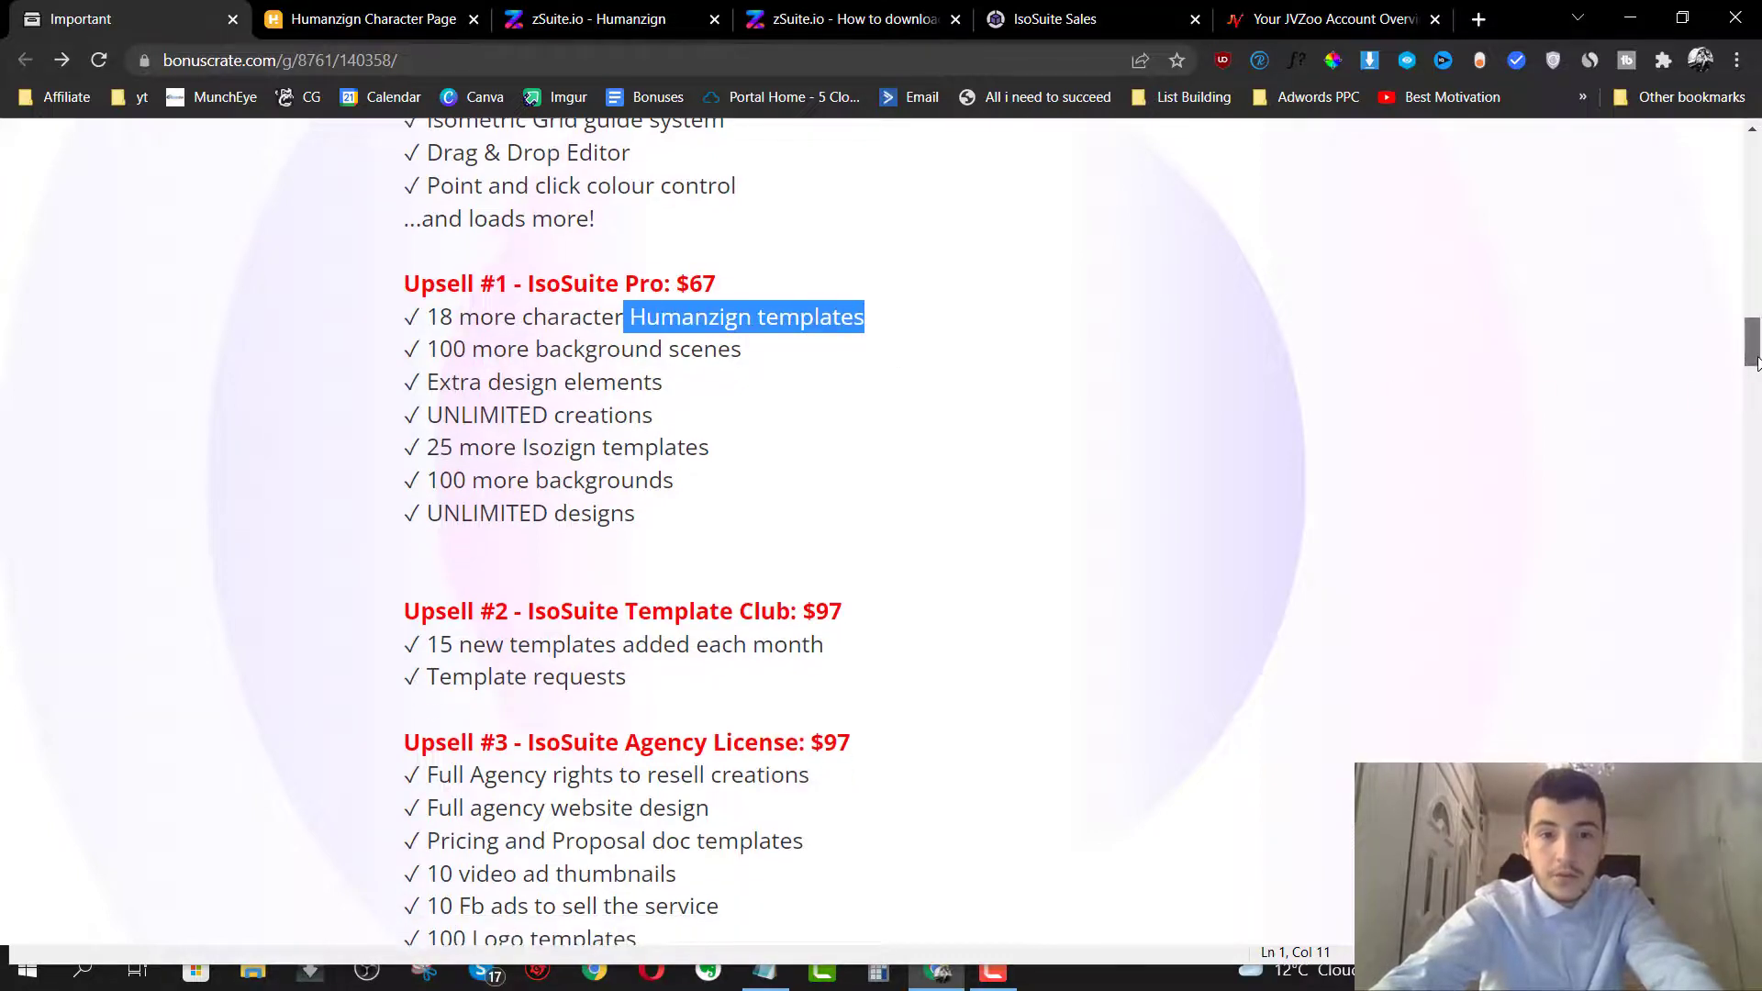
{"action": "scroll", "scroll_direction": "down", "scroll_amount": 3}
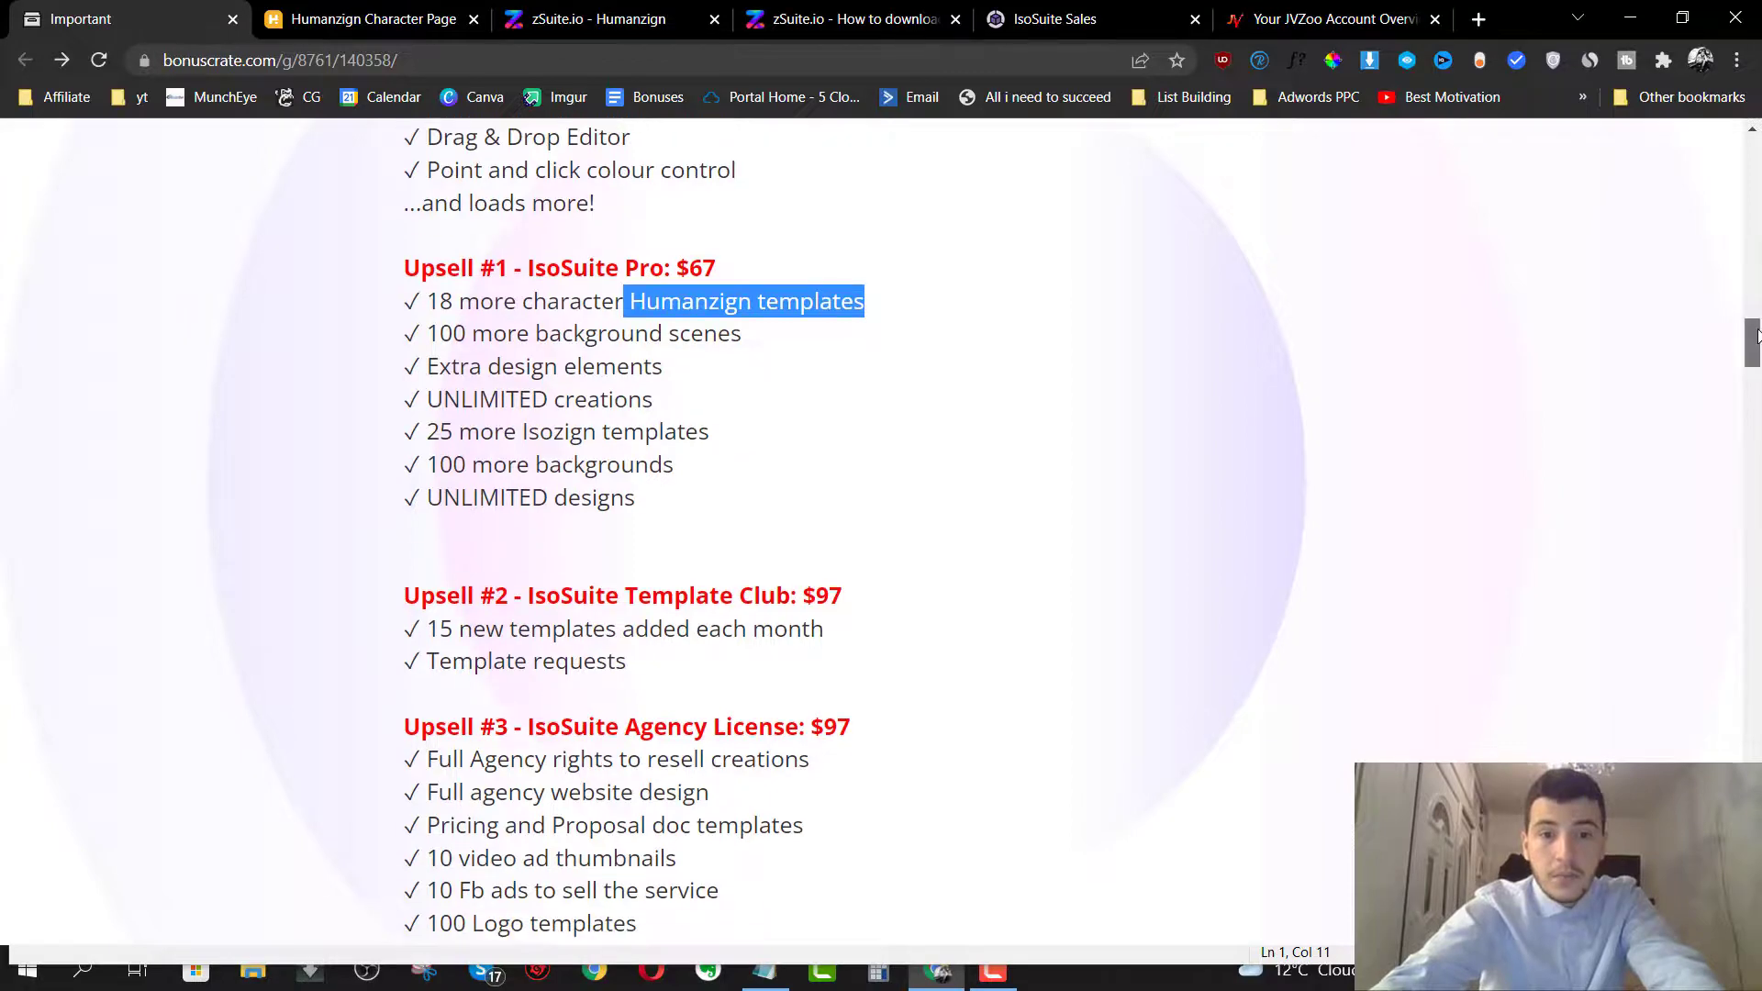
{"action": "scroll", "scroll_direction": "down", "scroll_amount": 3}
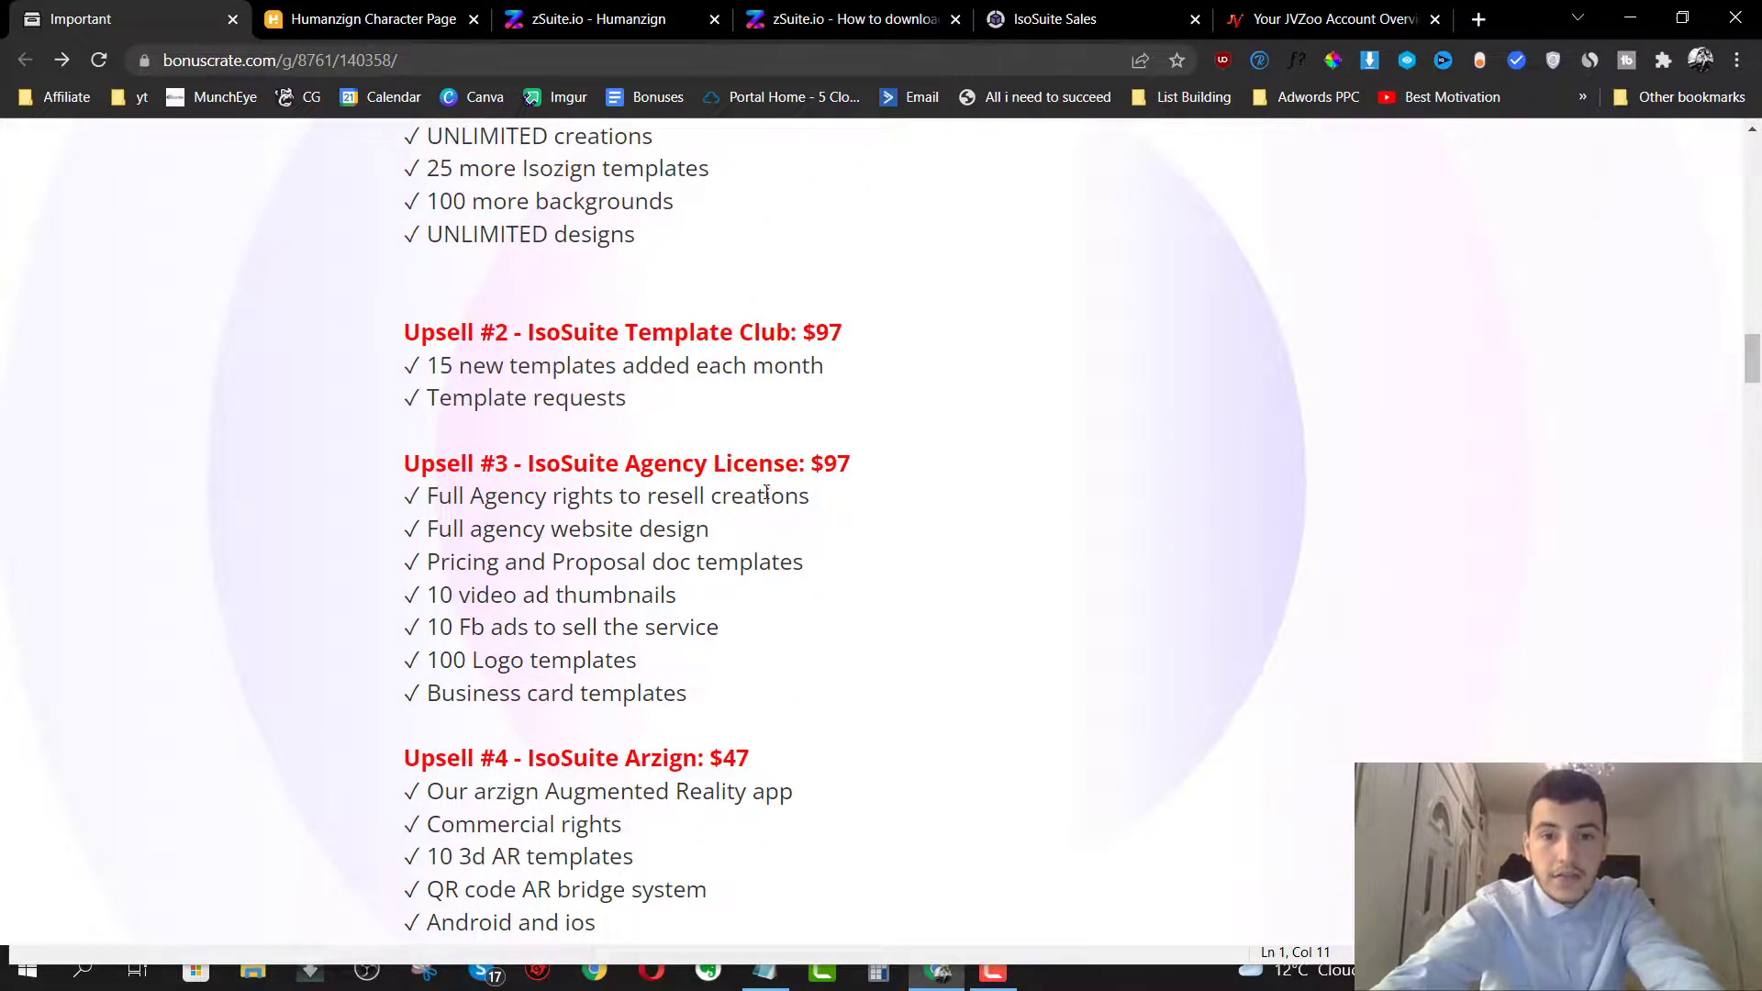
{"action": "left_click_drag", "start_coordinate": [471, 528], "coordinate": [652, 529]}
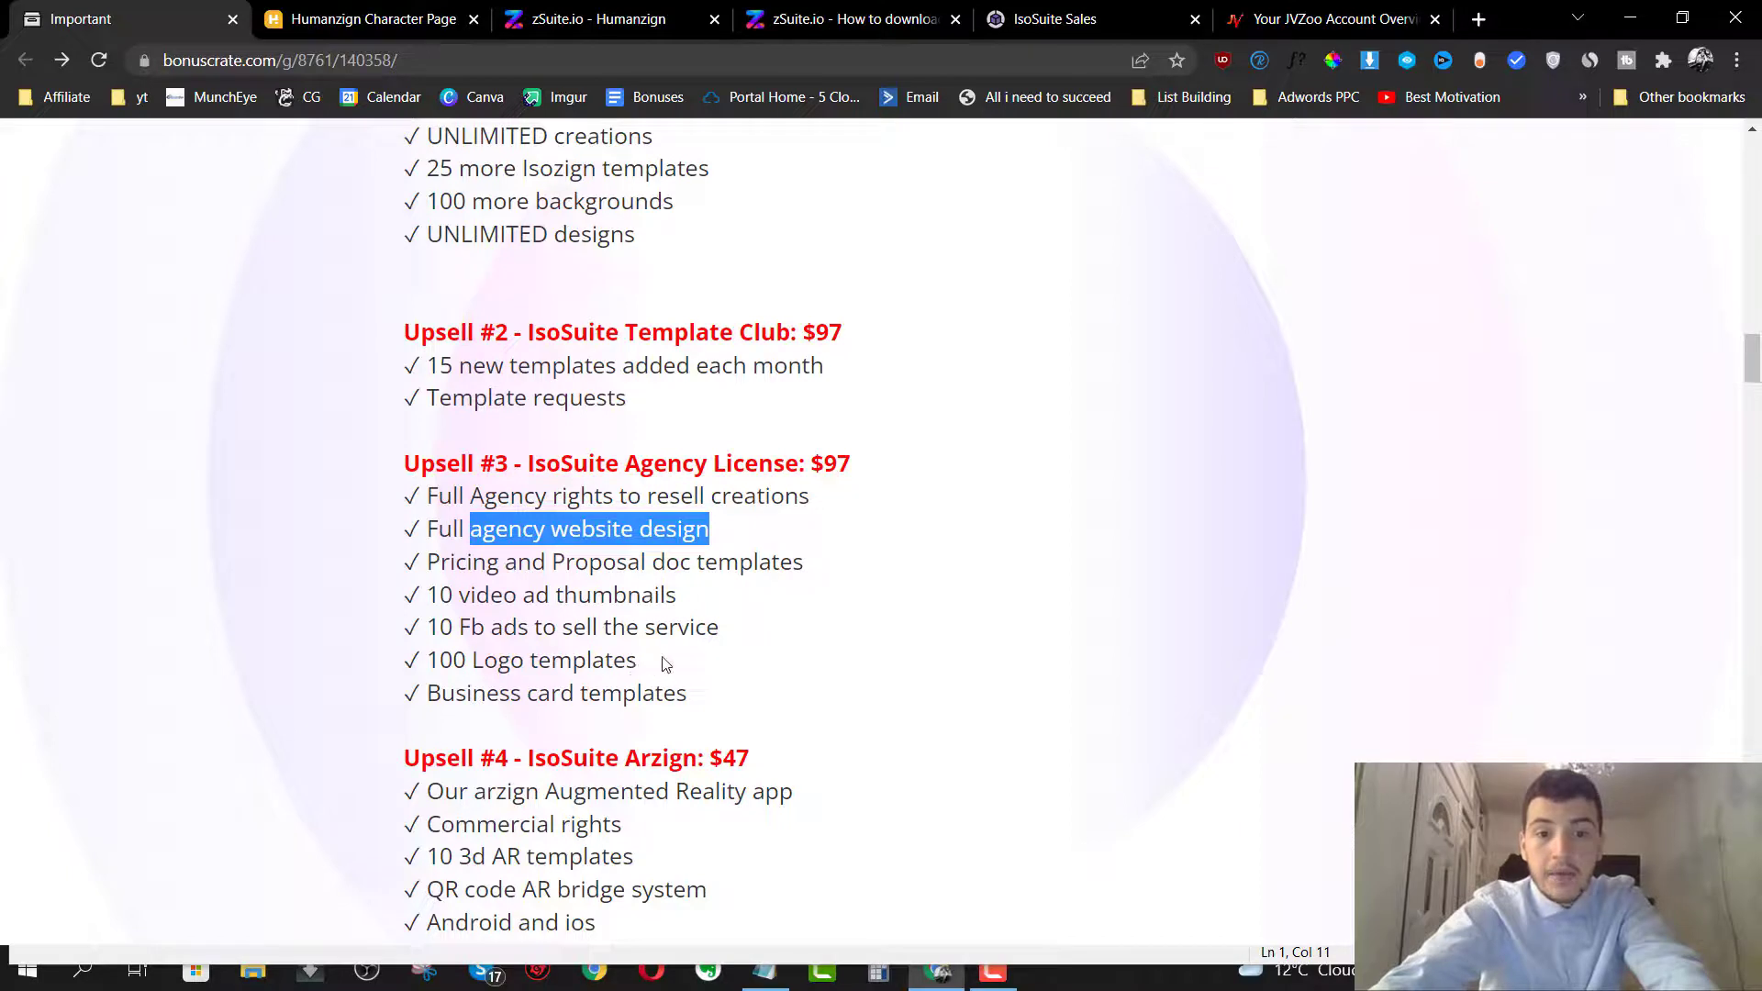
{"action": "mouse_move", "coordinate": [598, 544]}
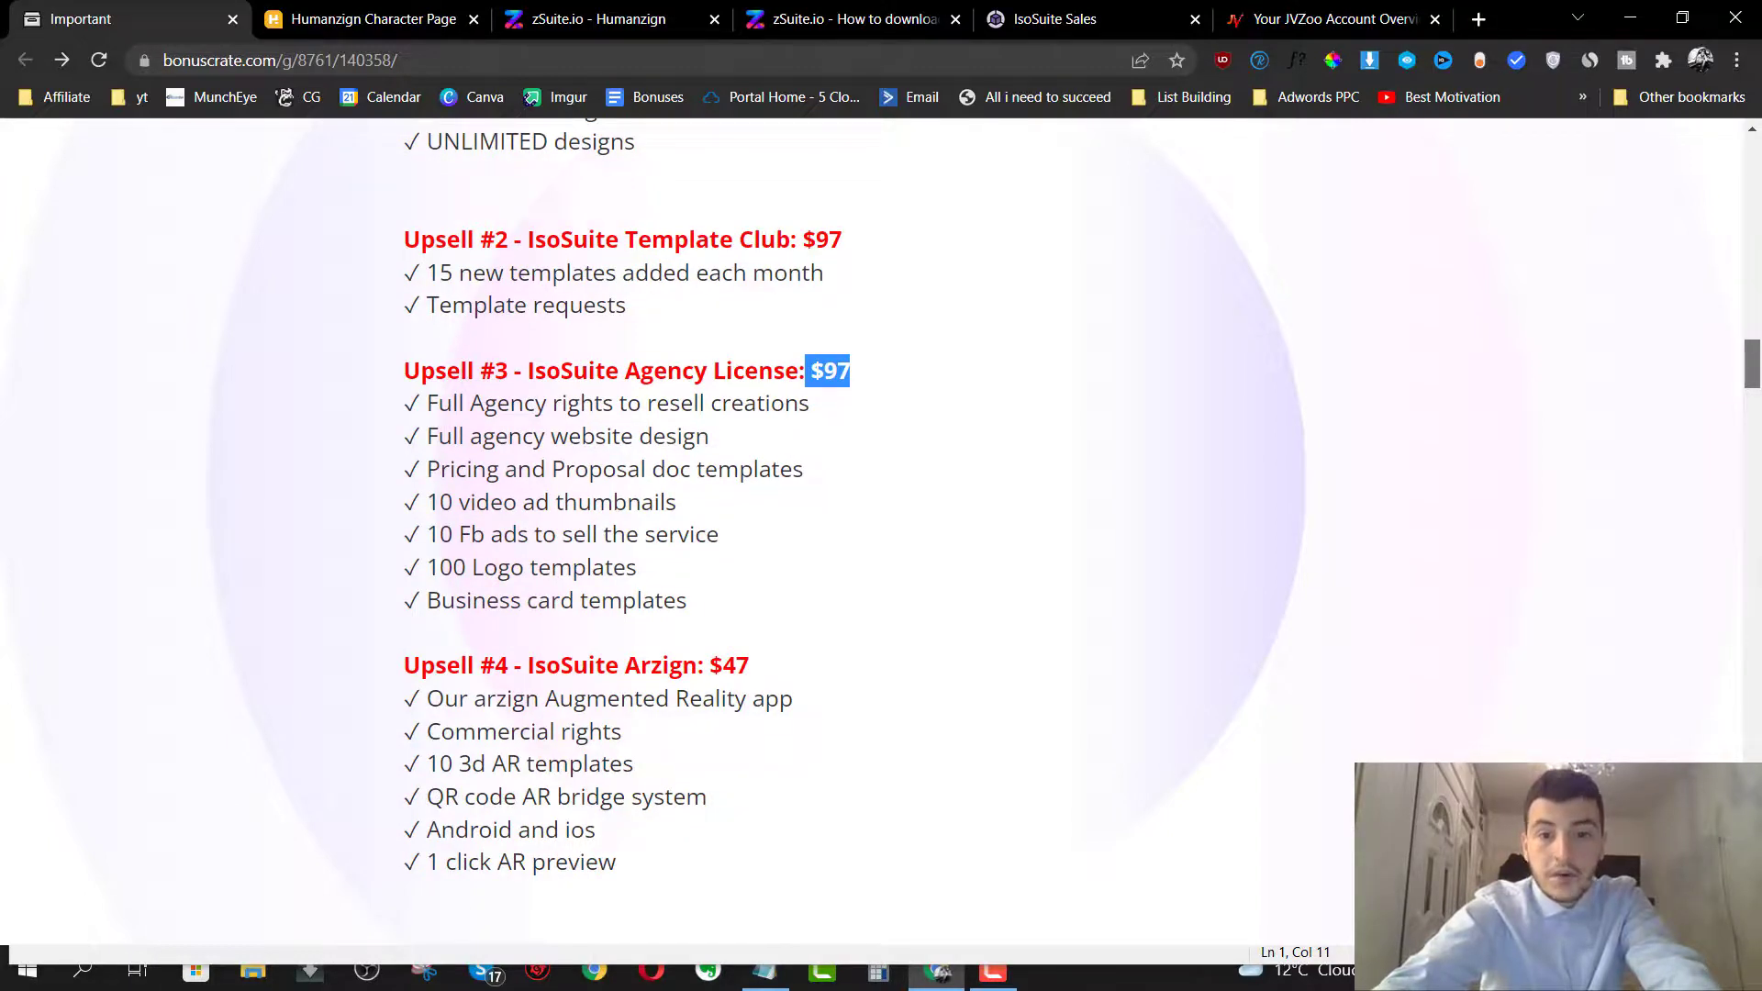
{"action": "mouse_move", "coordinate": [1696, 375]}
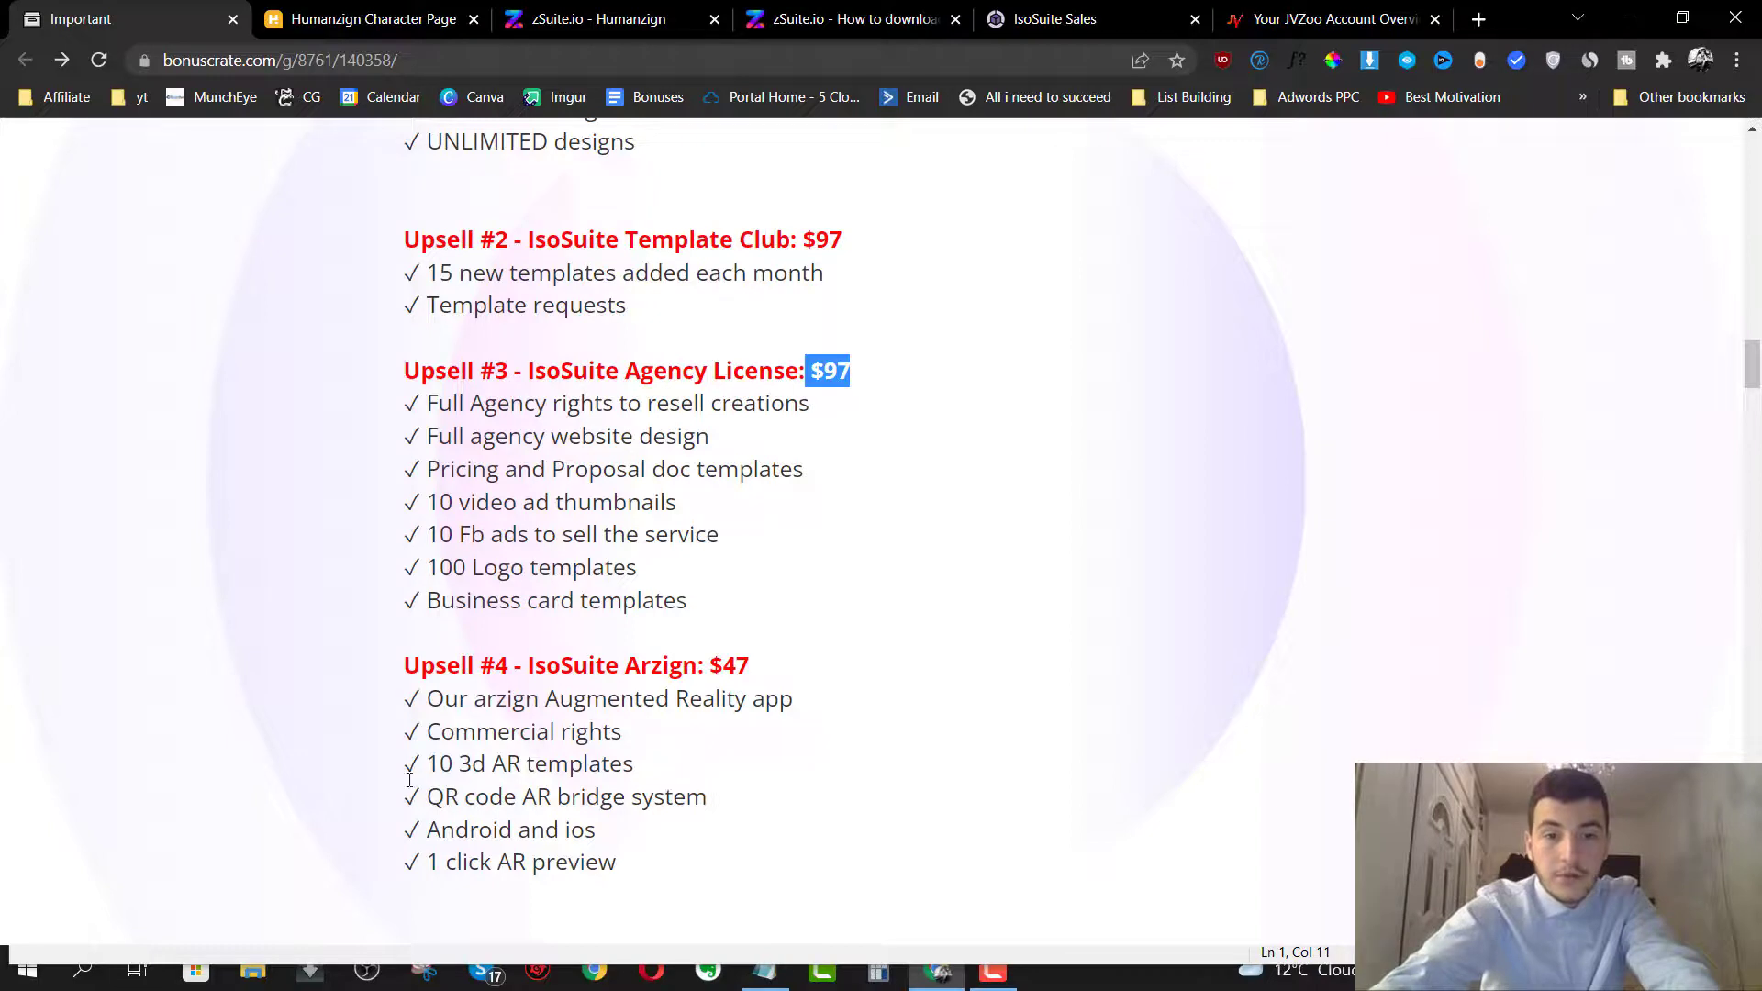
{"action": "mouse_move", "coordinate": [540, 760]}
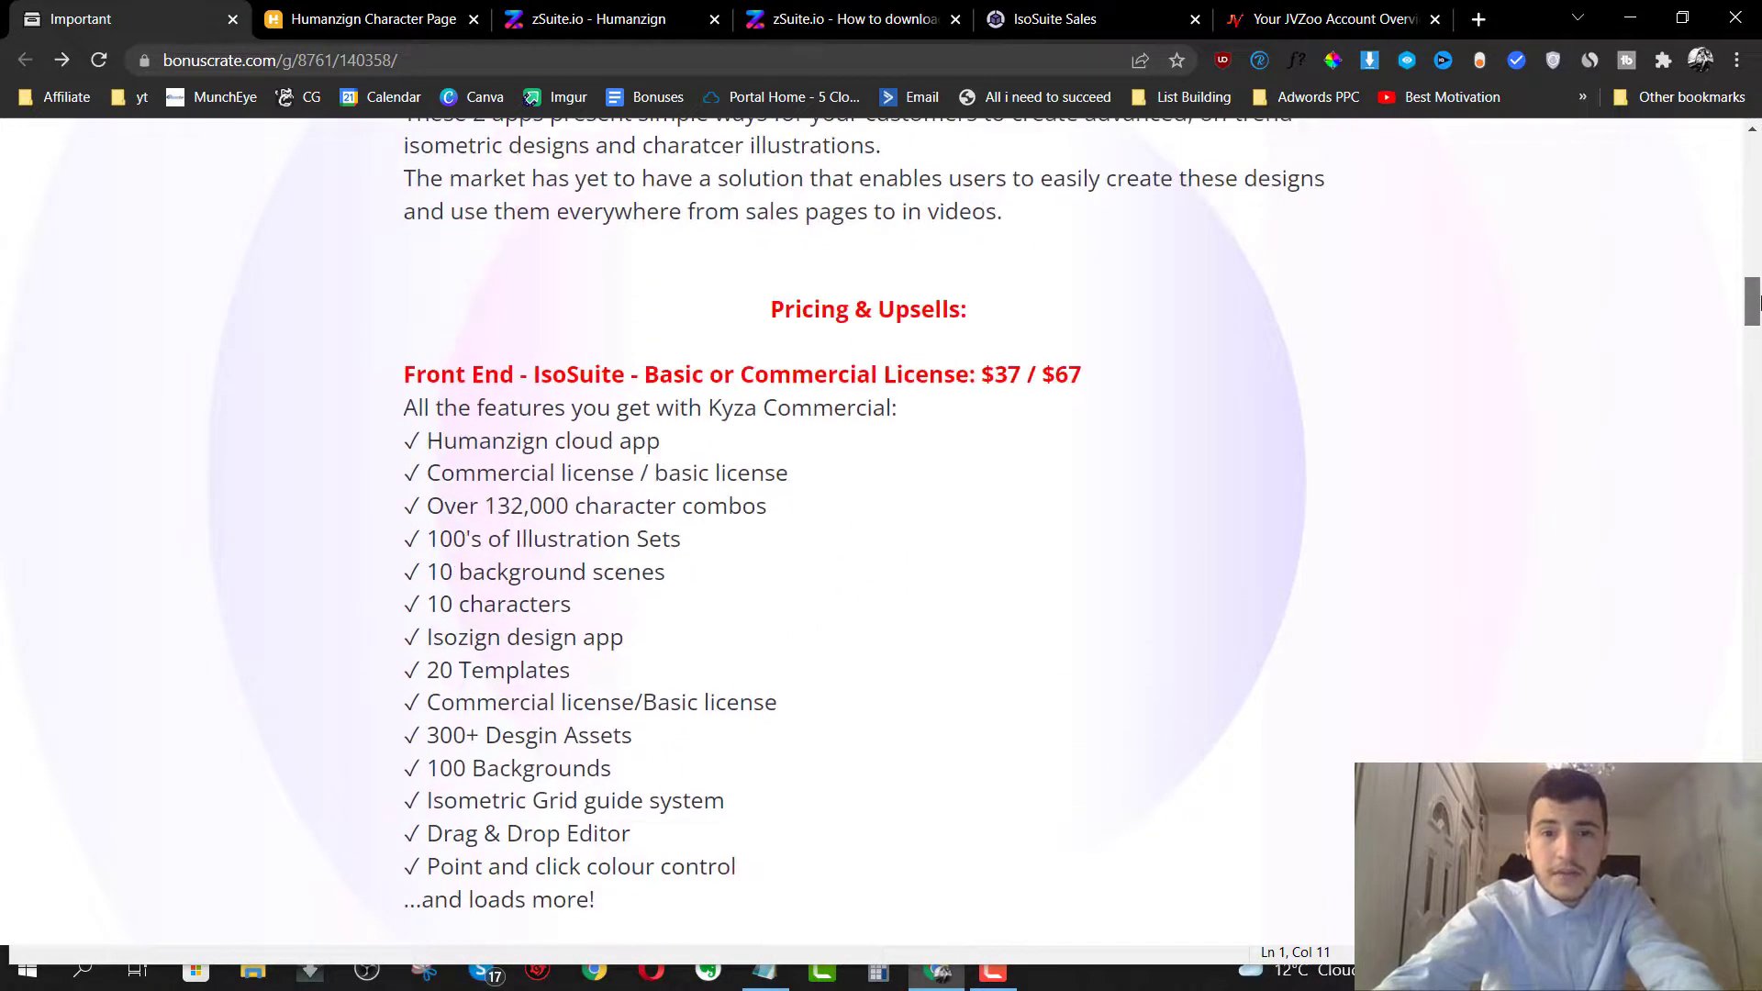
- Scroll through the upsells, highlighting the $67 Pro price and the word 'Augmented'
{"action": "scroll", "scroll_direction": "down", "scroll_amount": 3}
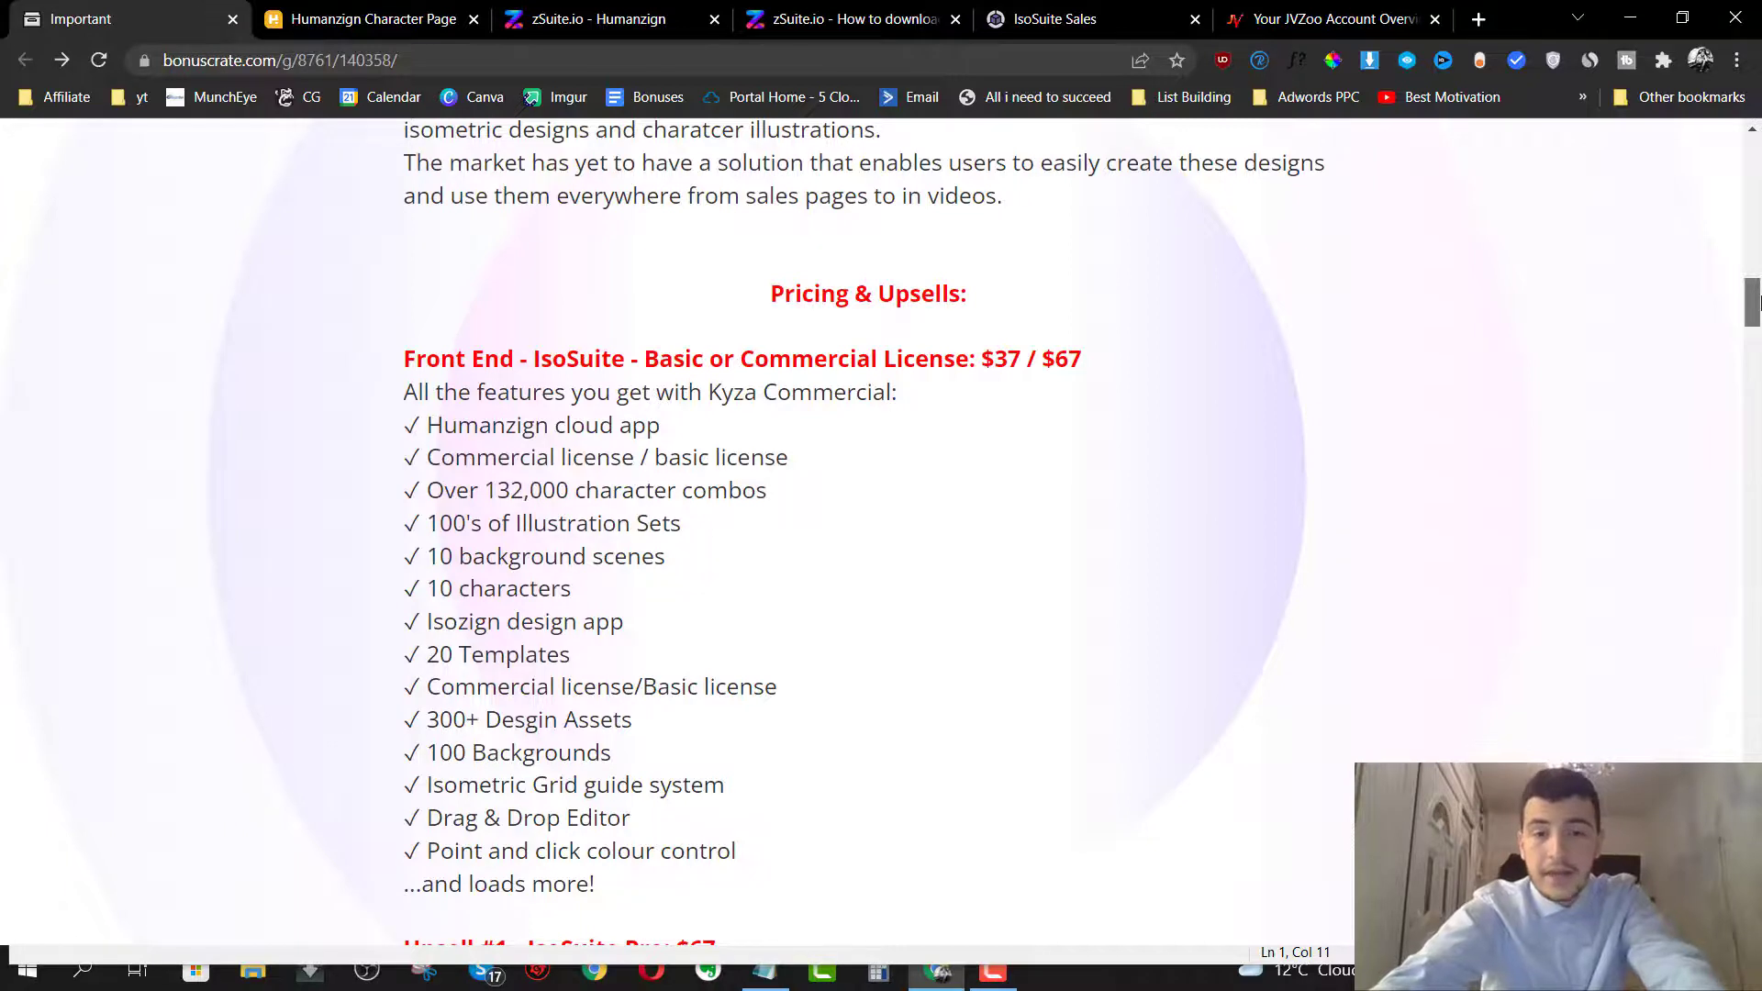
{"action": "scroll", "scroll_direction": "down", "scroll_amount": 3}
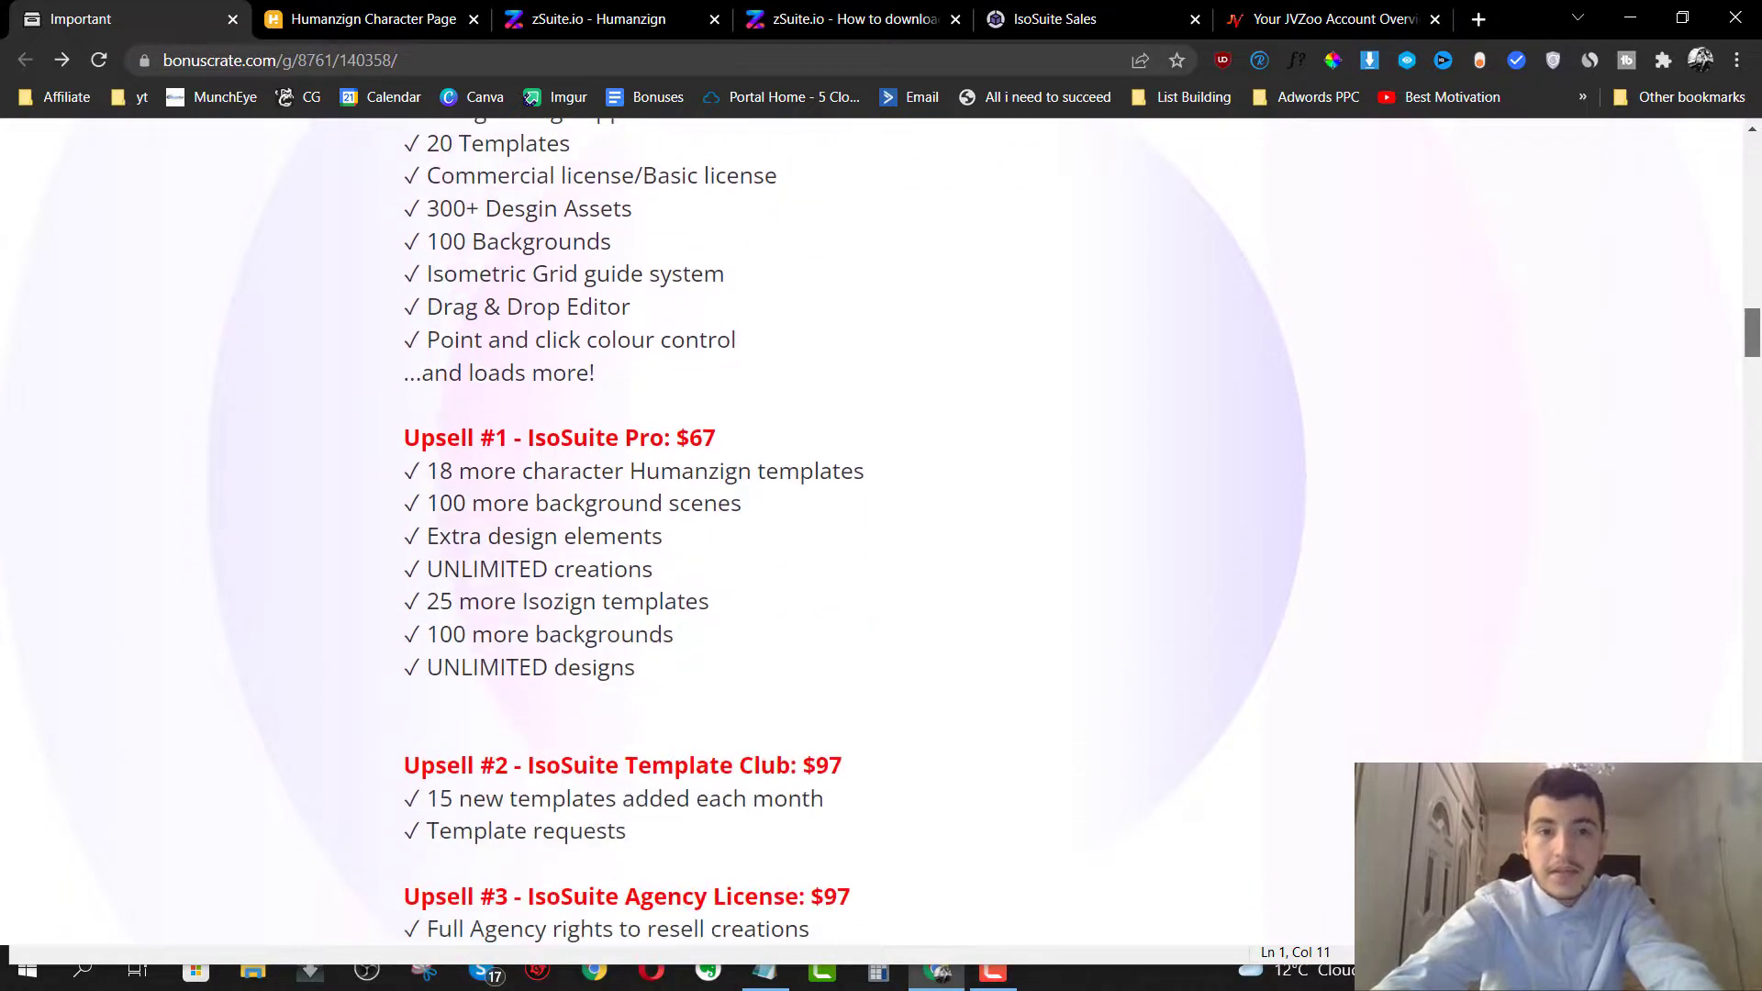
{"action": "scroll", "scroll_direction": "down", "scroll_amount": 3}
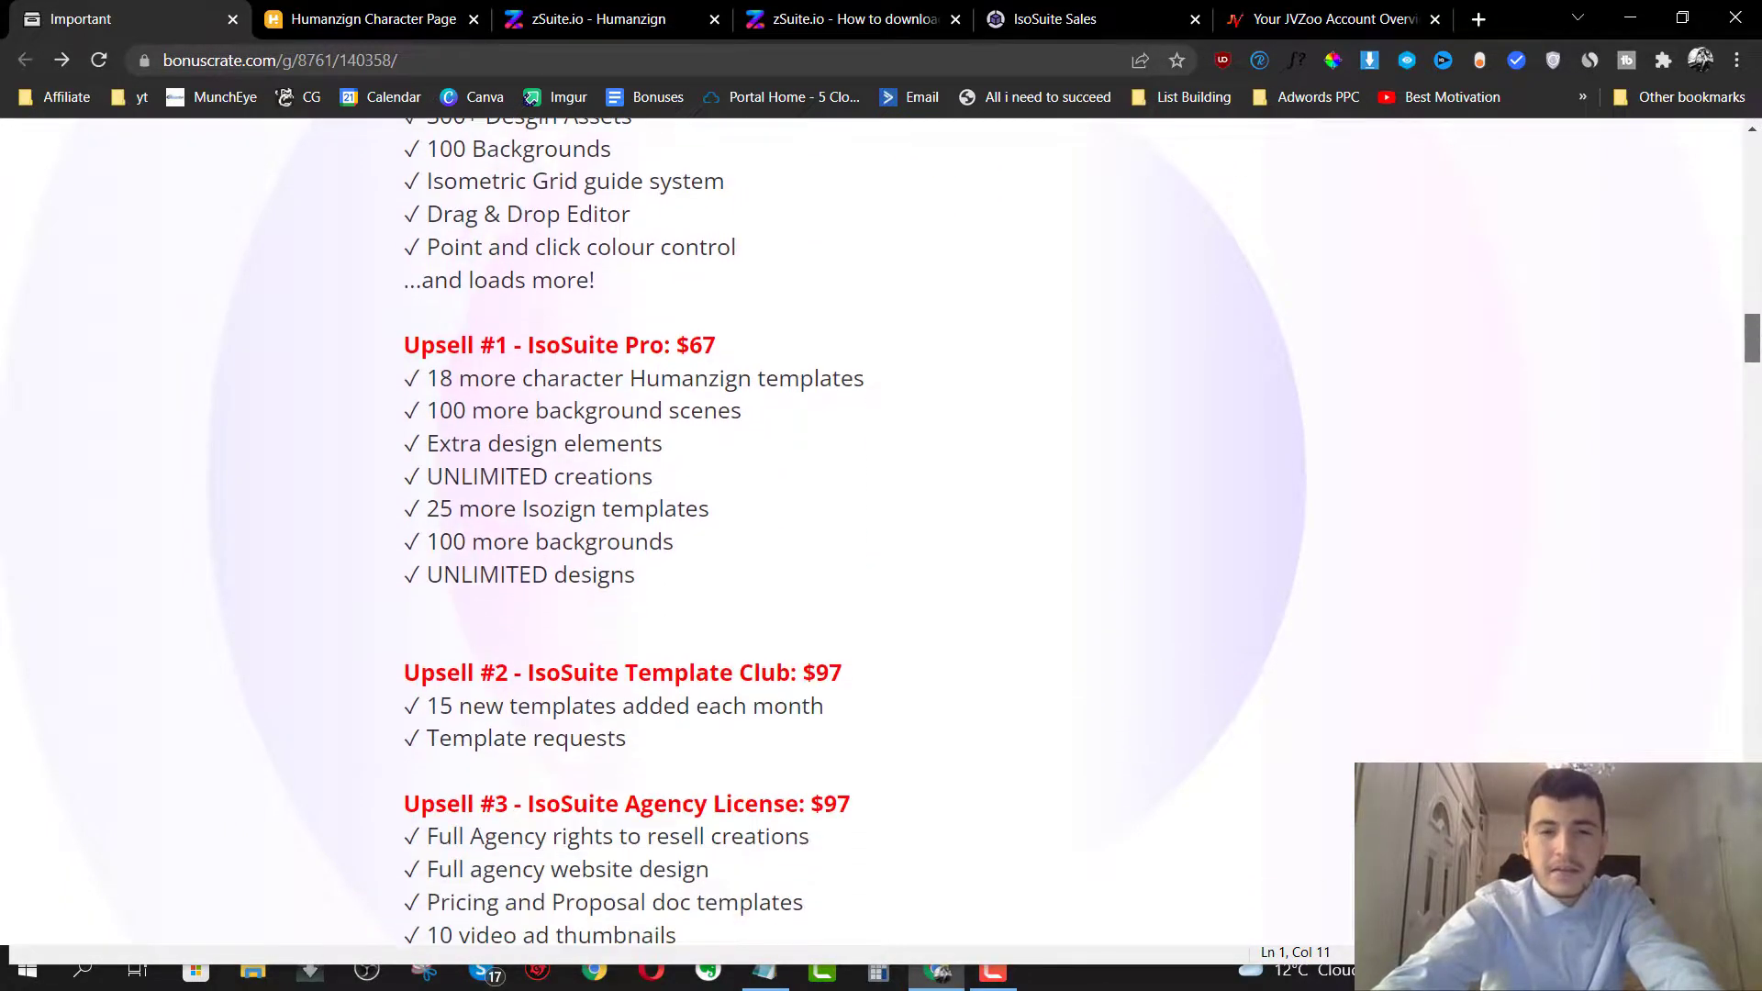
{"action": "scroll", "scroll_direction": "down", "scroll_amount": 3}
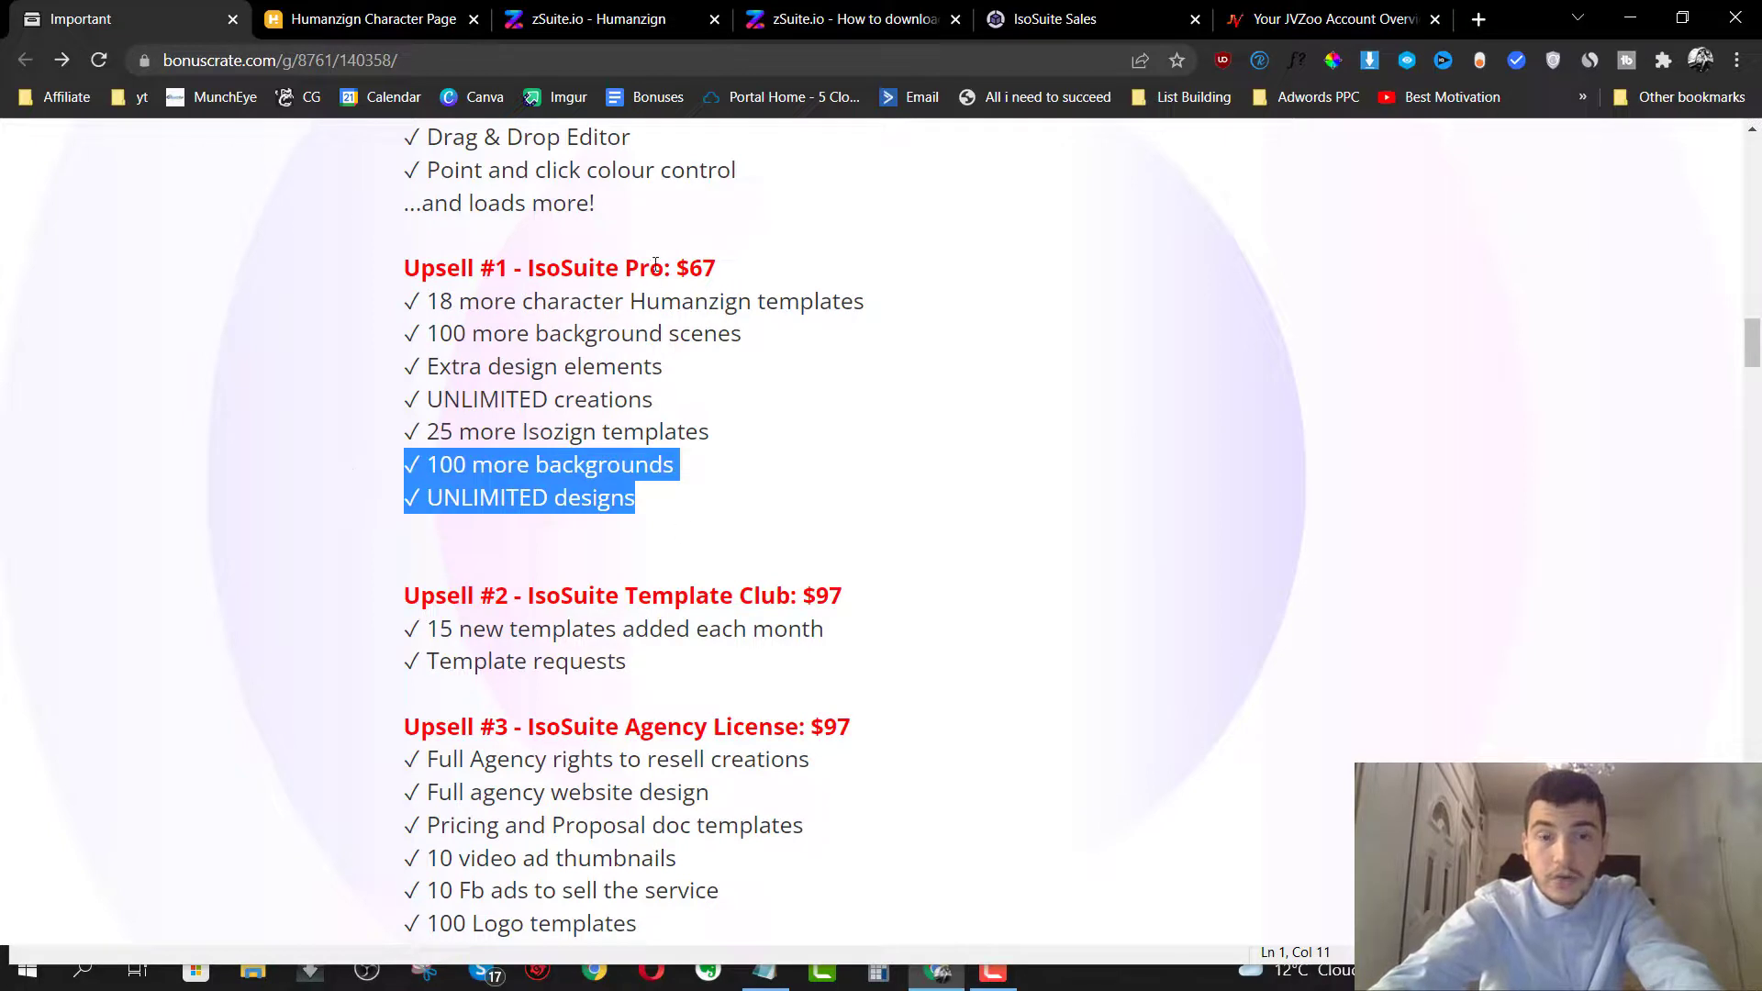
{"action": "double_click", "coordinate": [701, 267]}
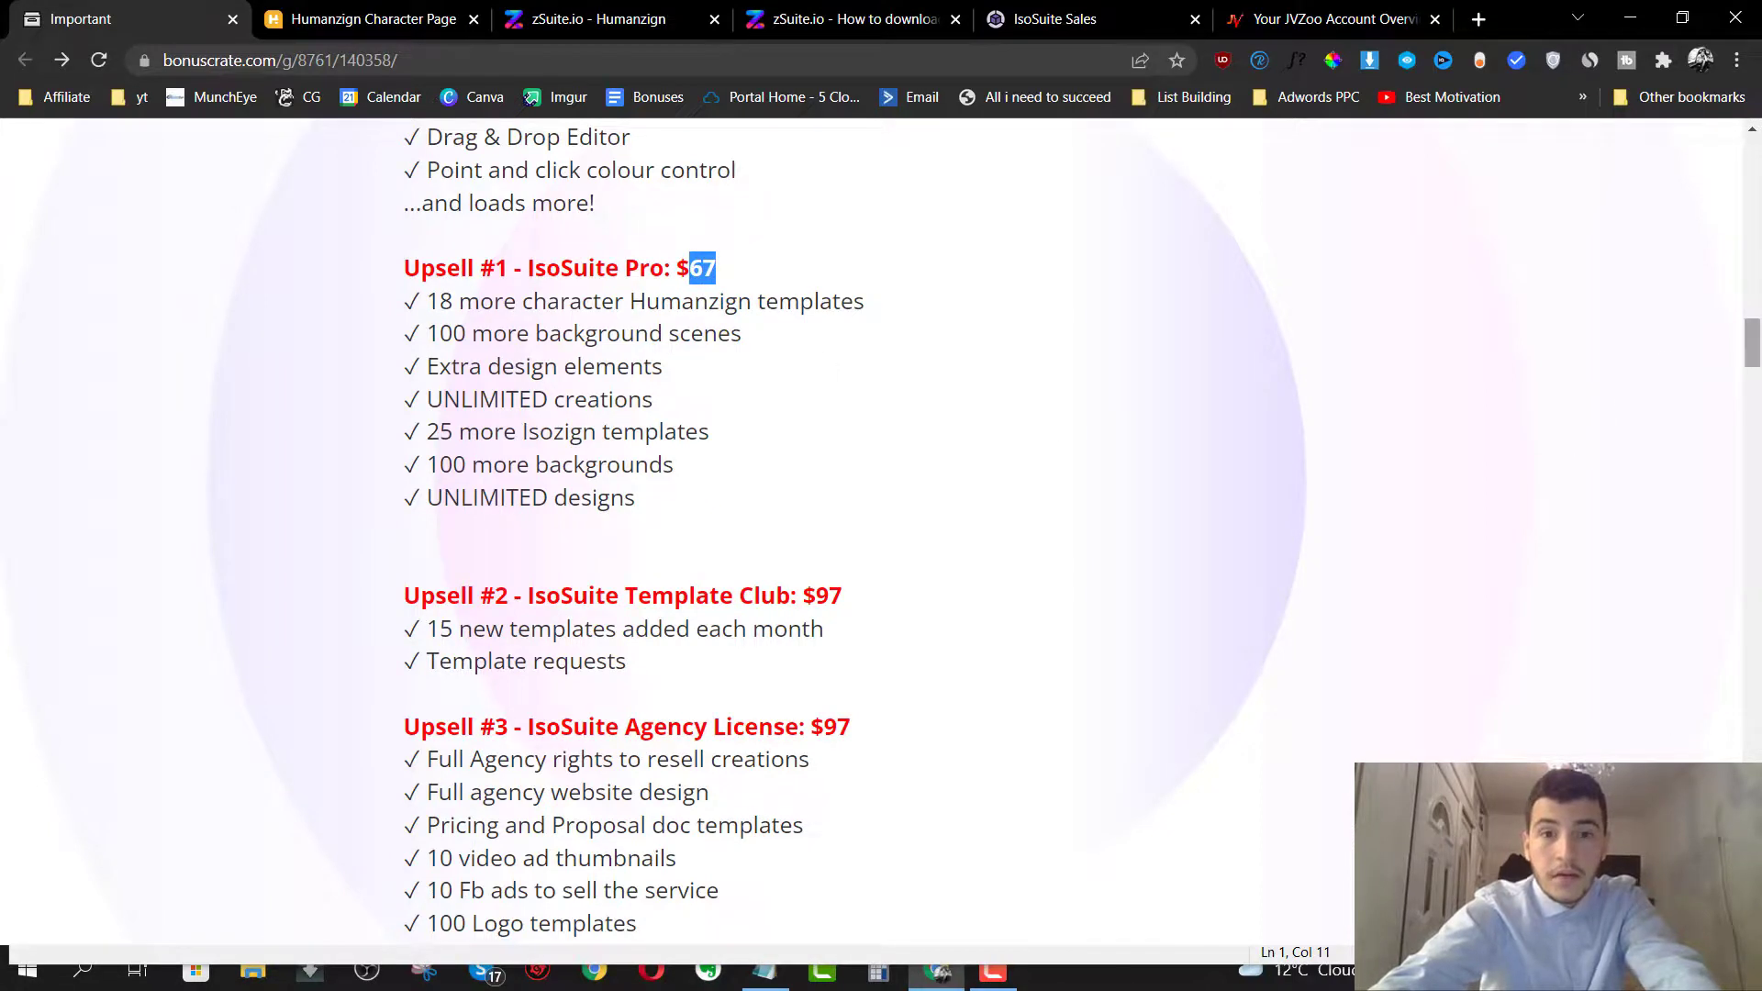
{"action": "scroll", "scroll_direction": "down", "scroll_amount": 3}
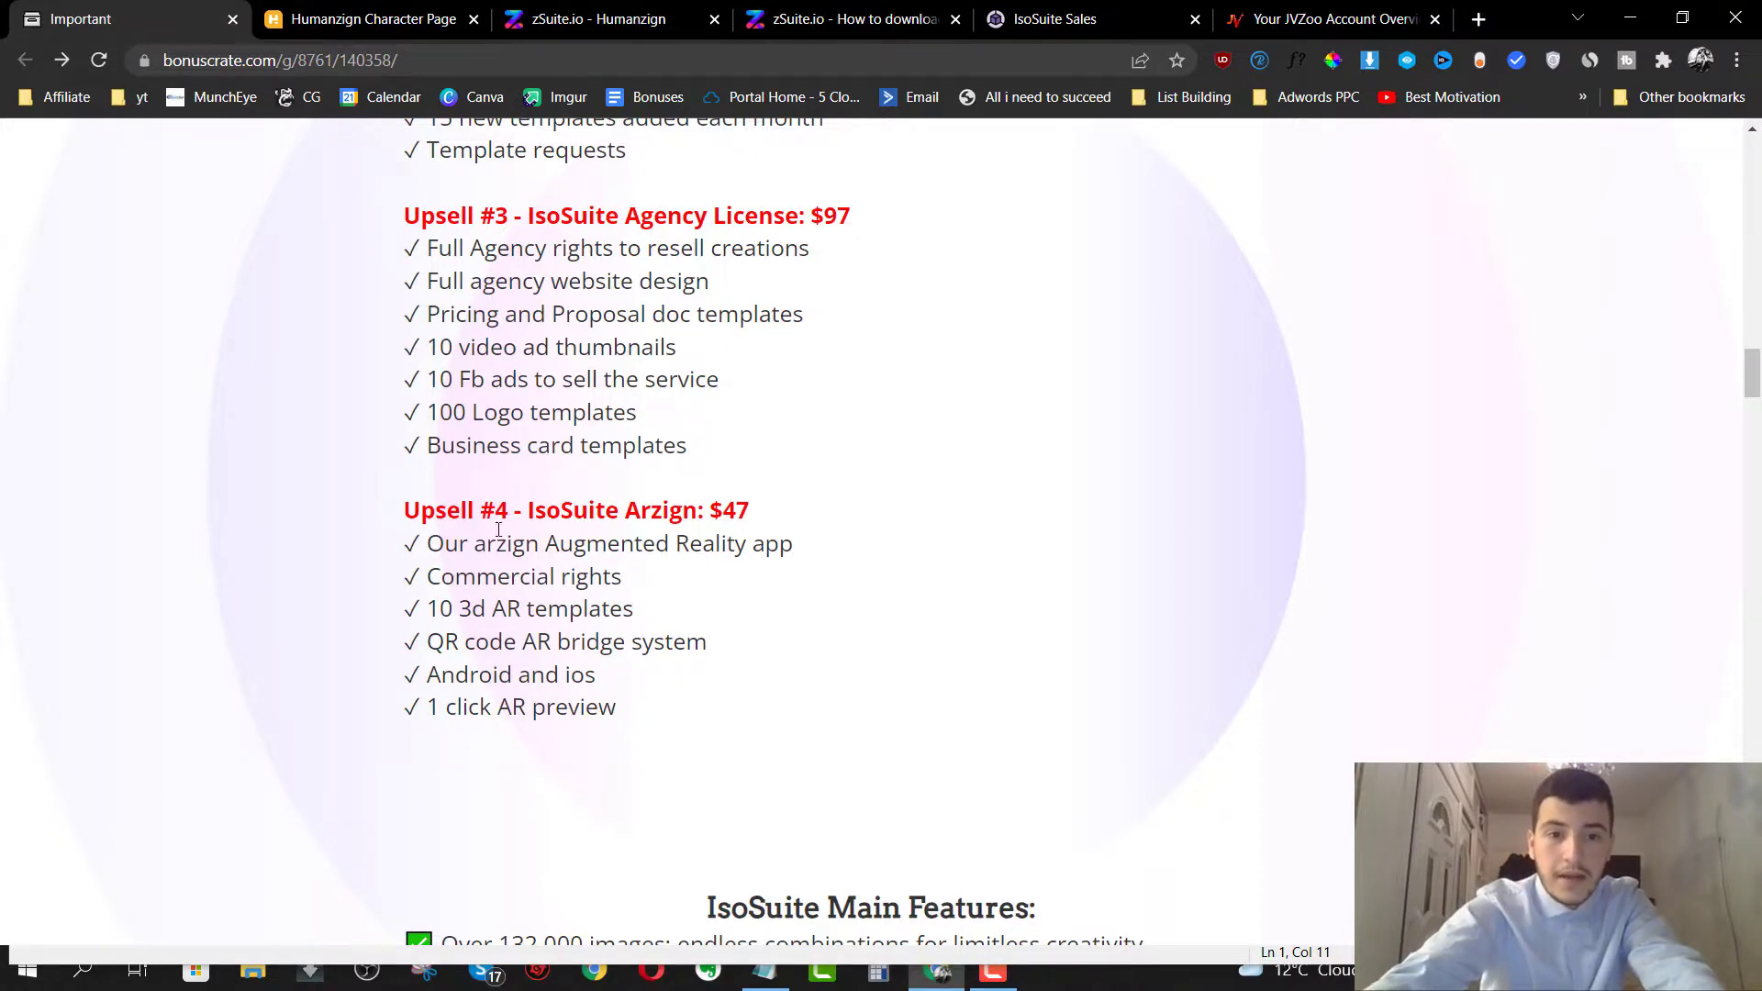
{"action": "double_click", "coordinate": [605, 542]}
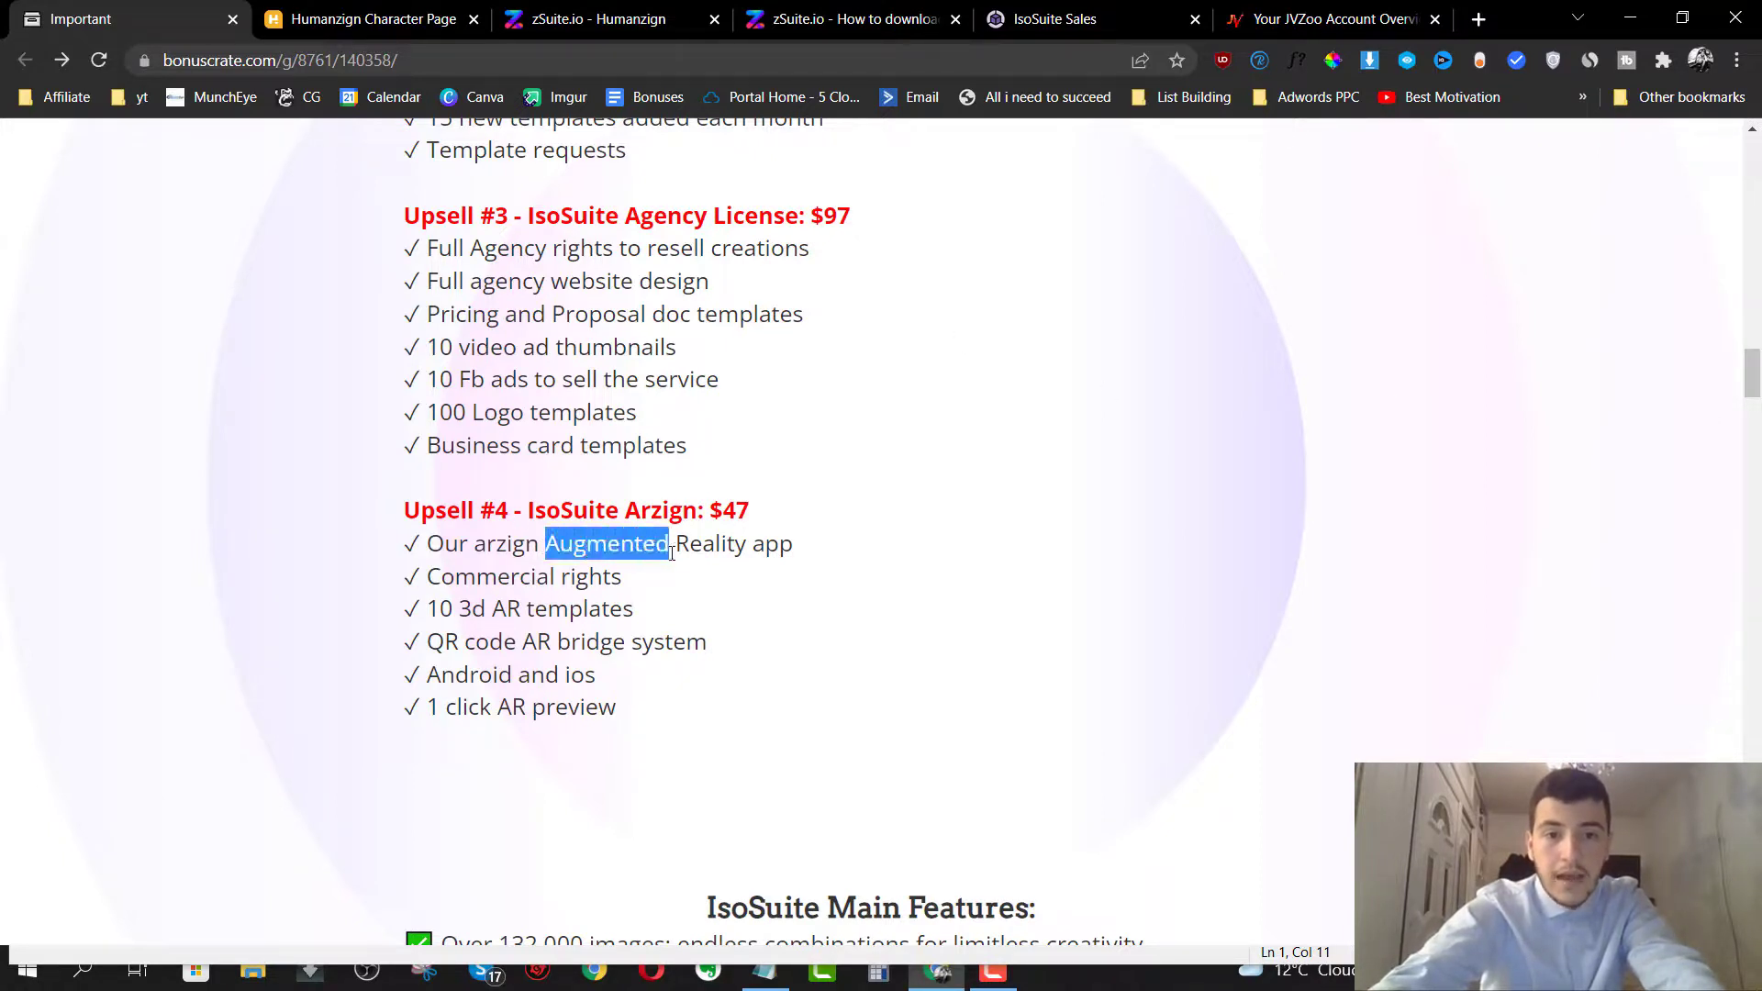
- Select a line of text, then scroll back up to the page's headline and review banner
{"action": "left_click_drag", "start_coordinate": [669, 542], "coordinate": [792, 542]}
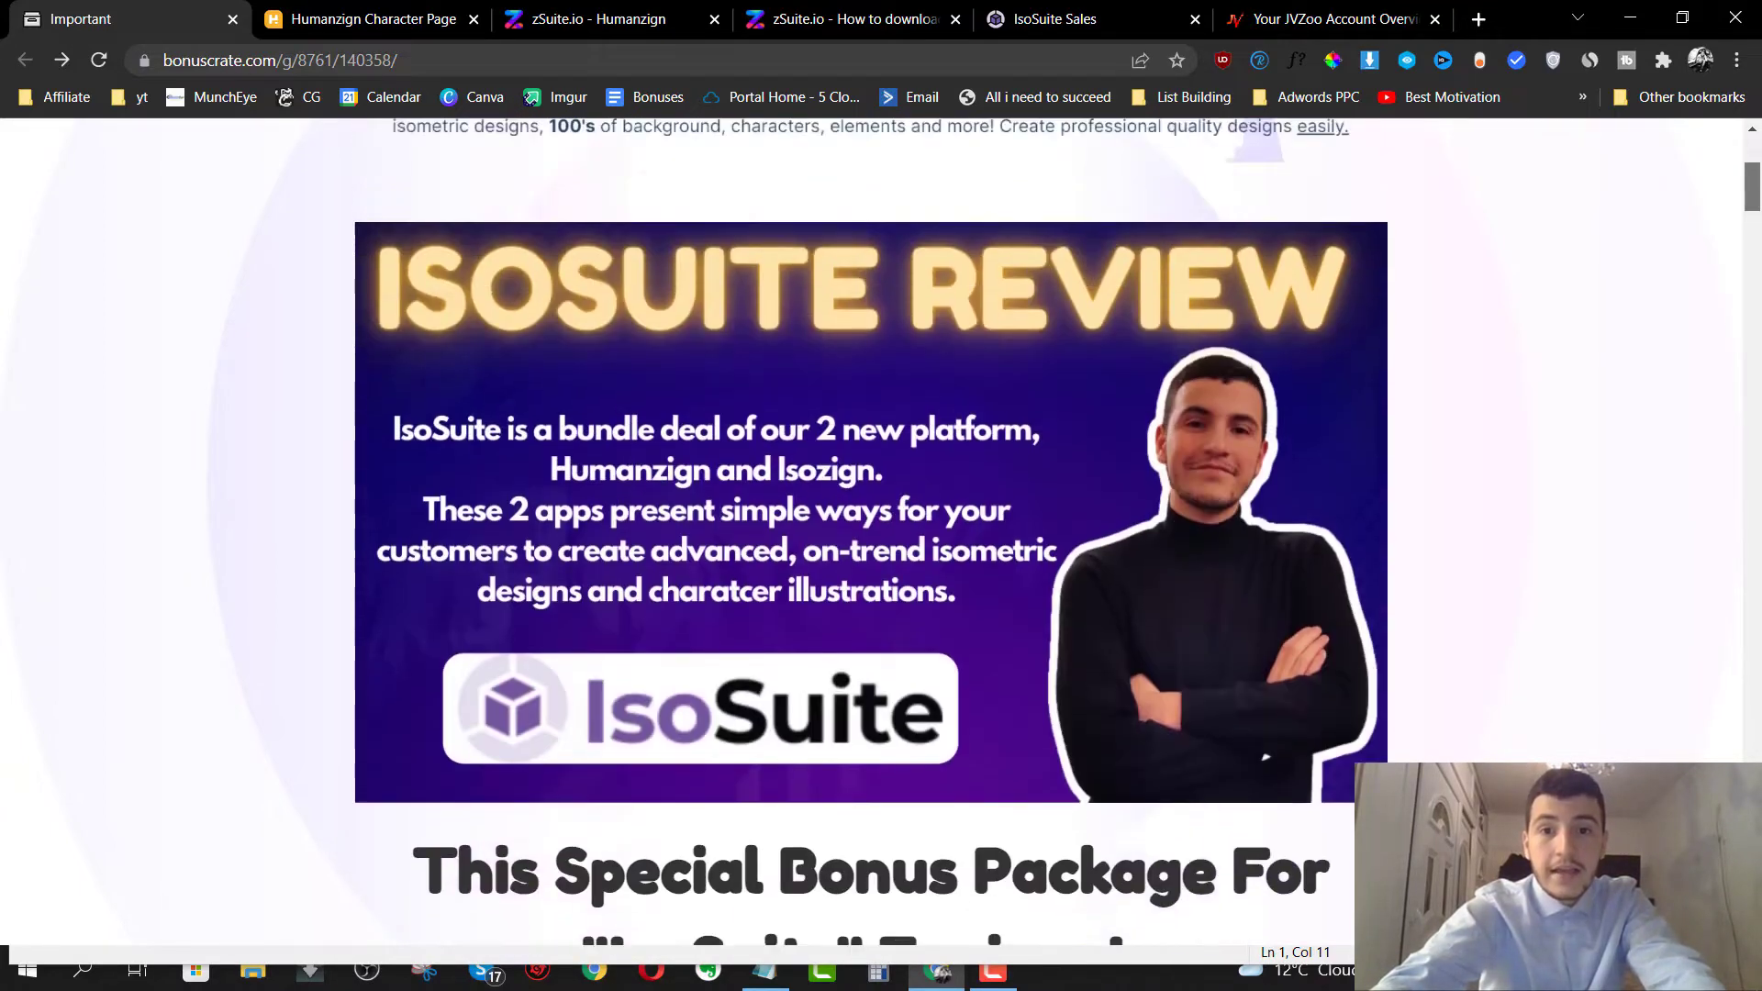
{"action": "scroll", "scroll_direction": "up", "scroll_amount": 3}
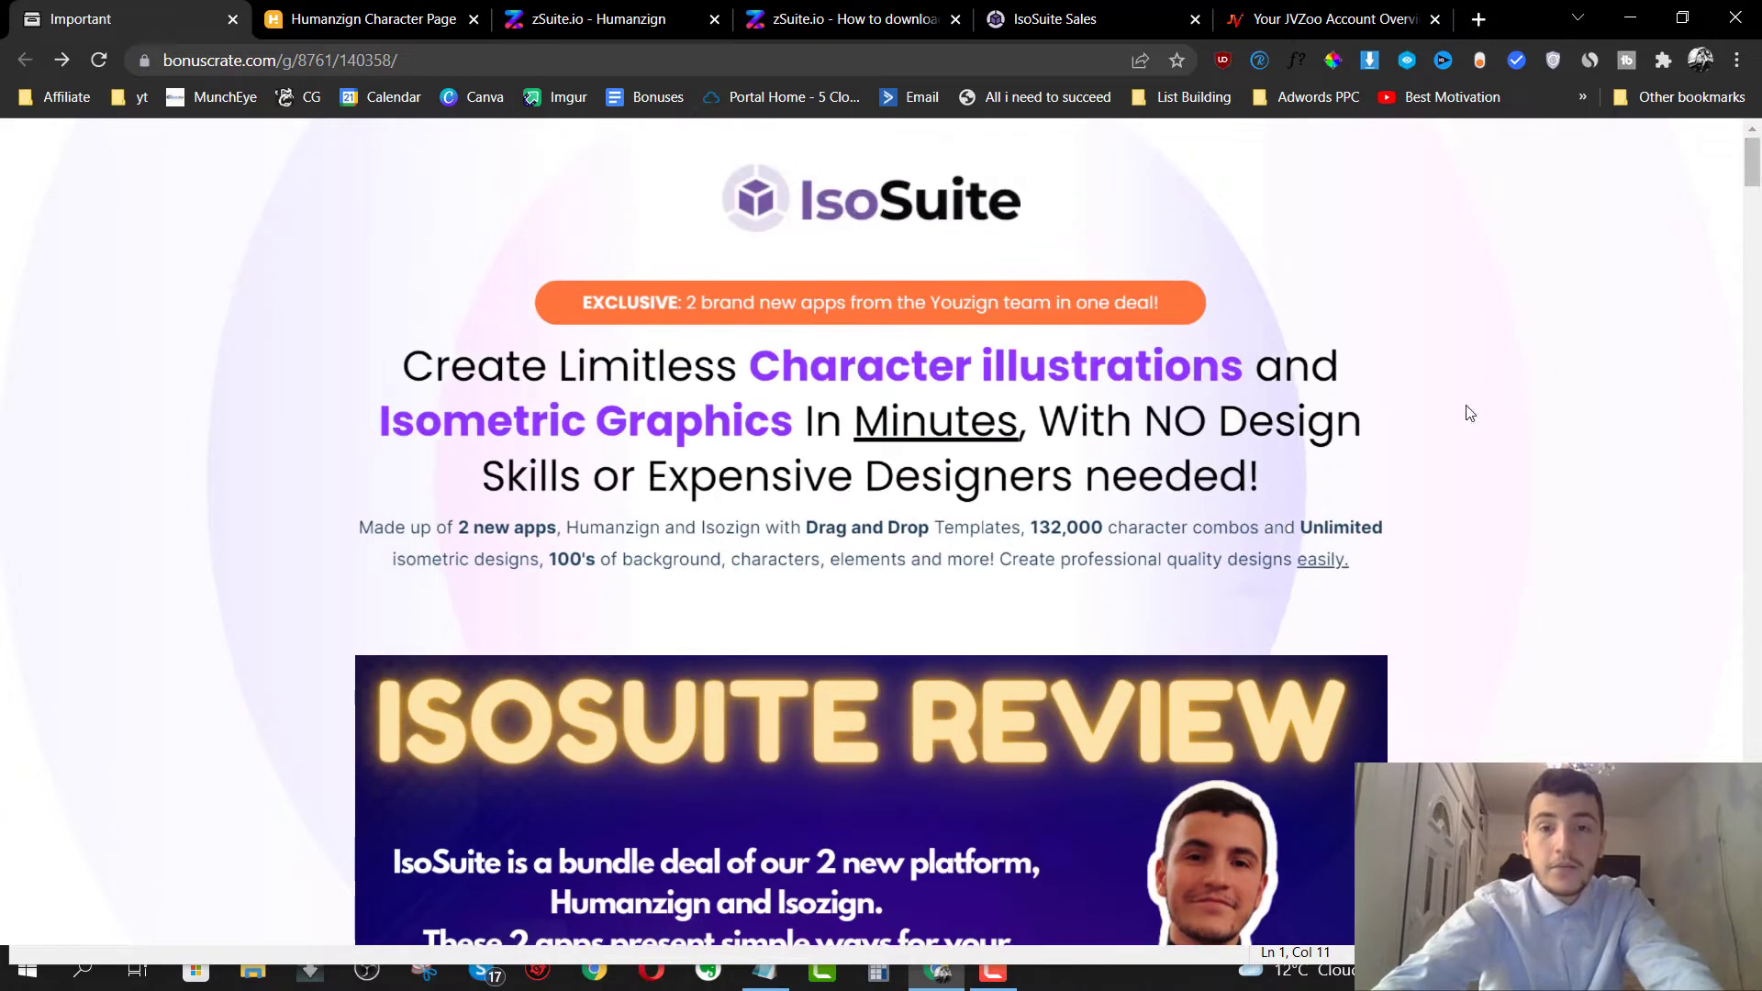